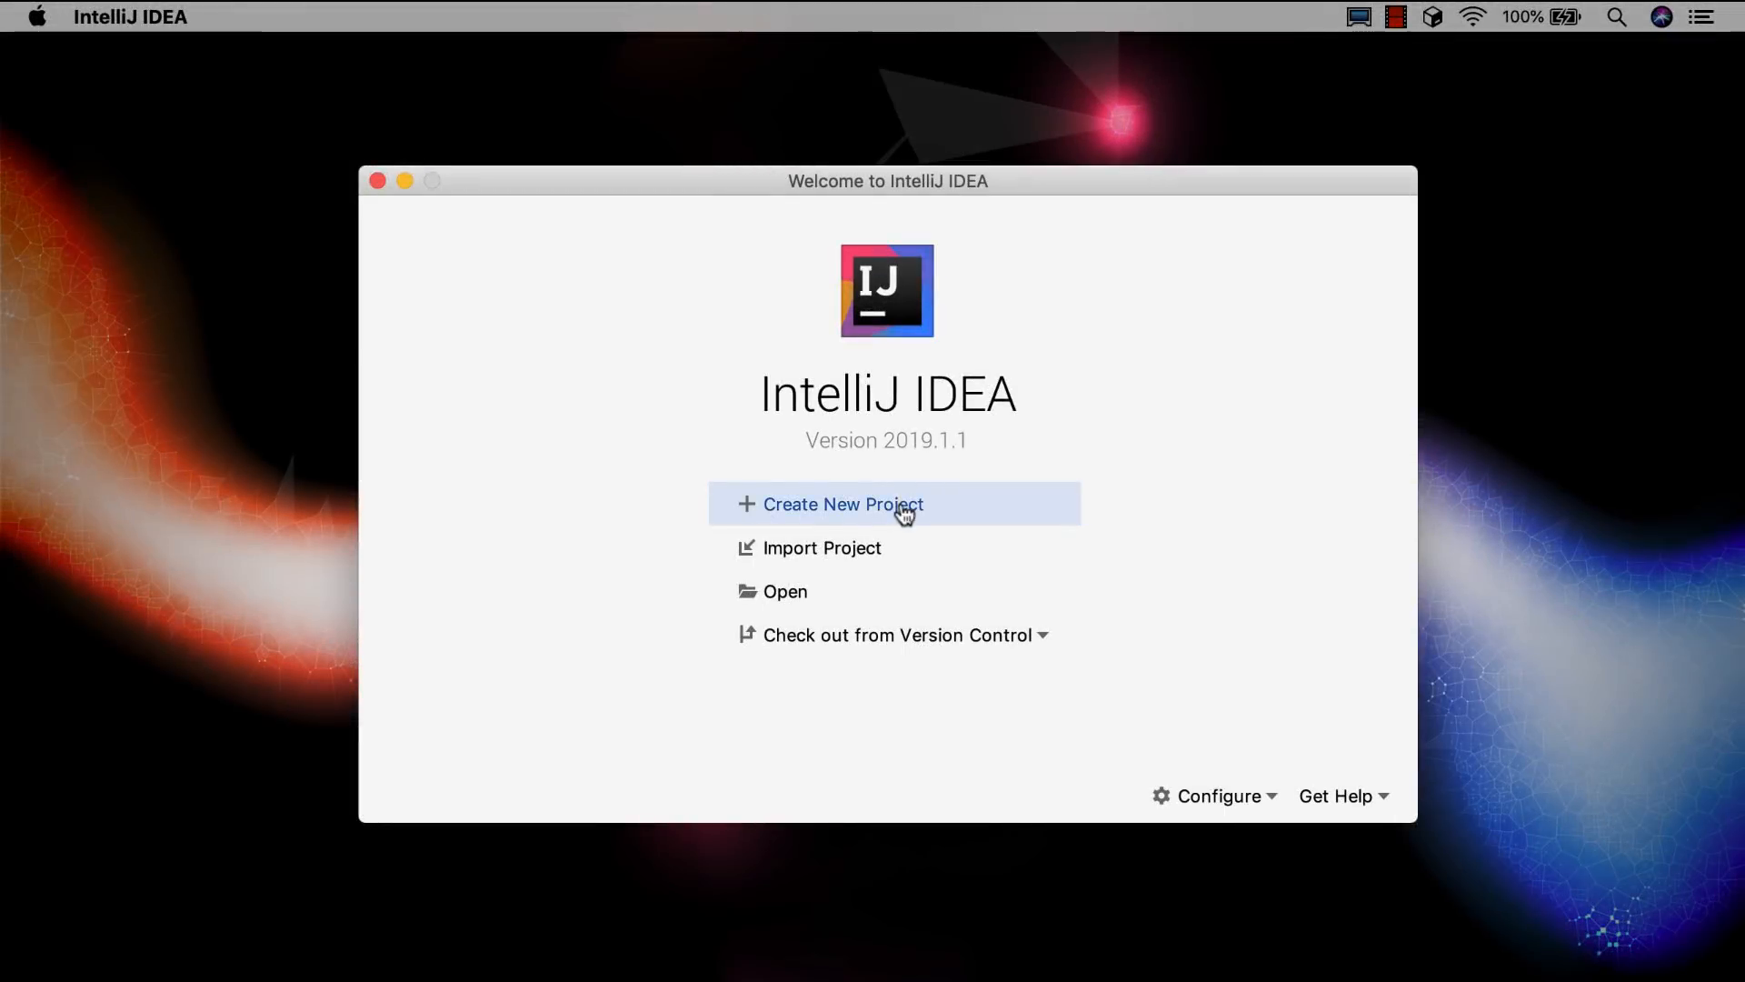
# Create a new Java project named 'shapes' using SDK 12.
pyautogui.click(842, 504)
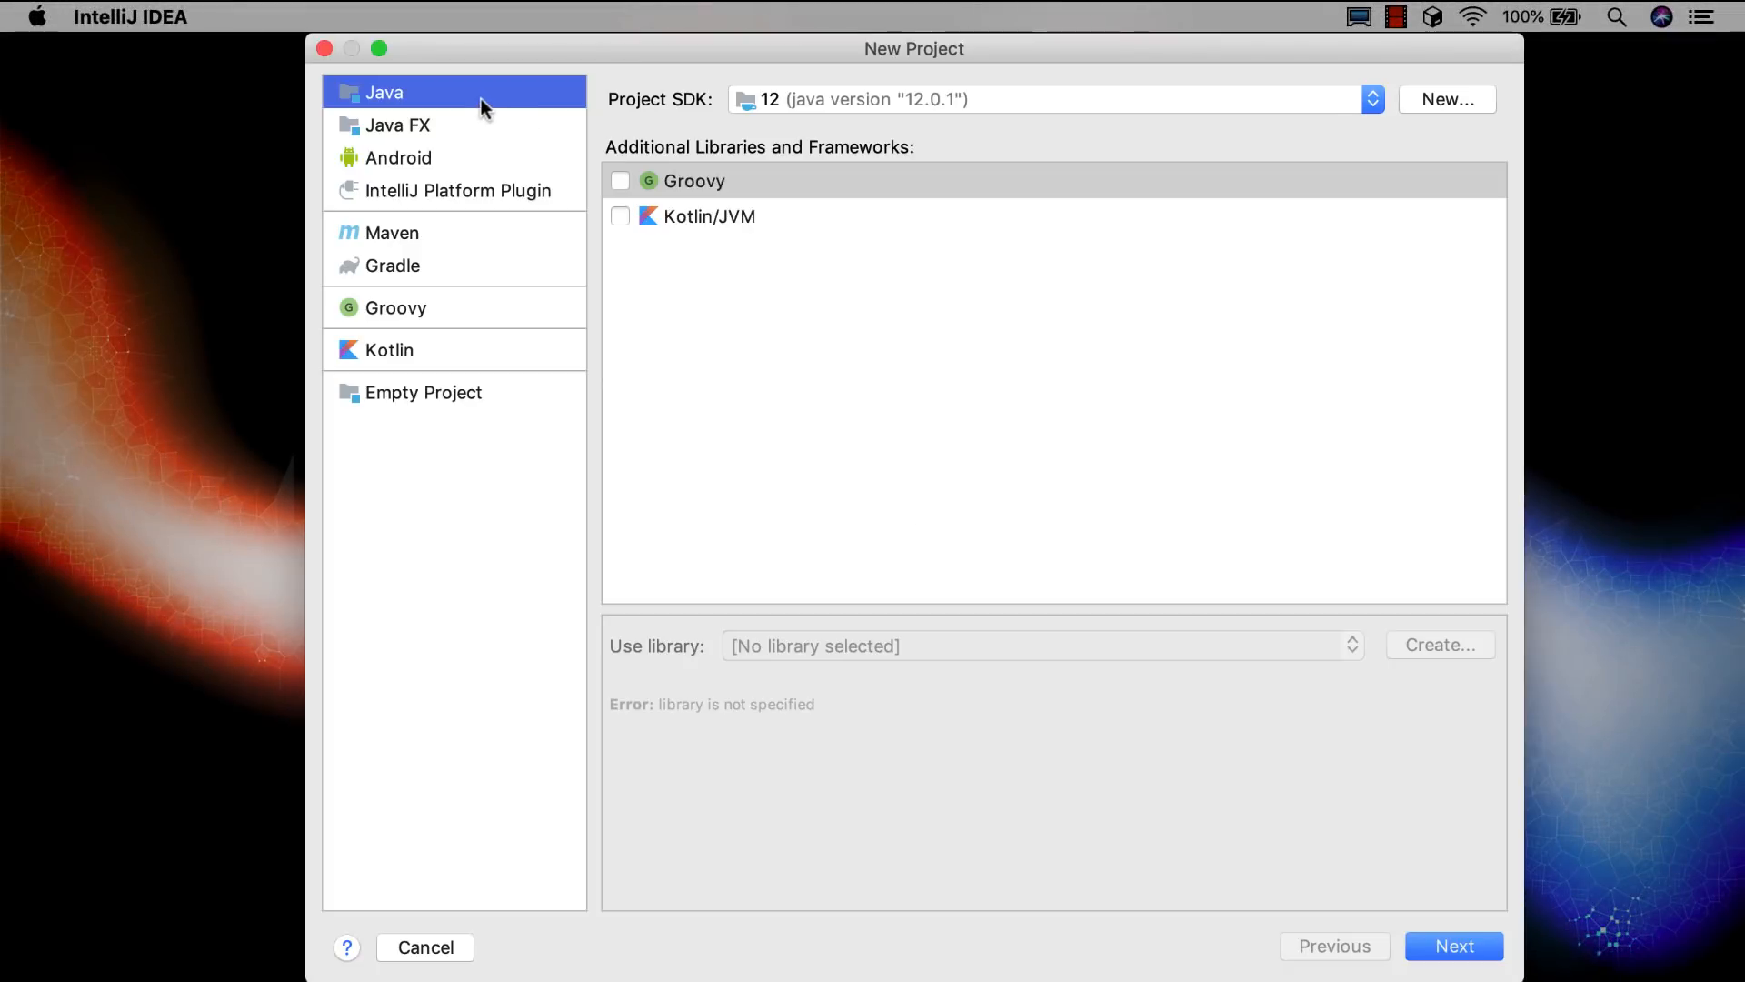
pyautogui.click(1370, 99)
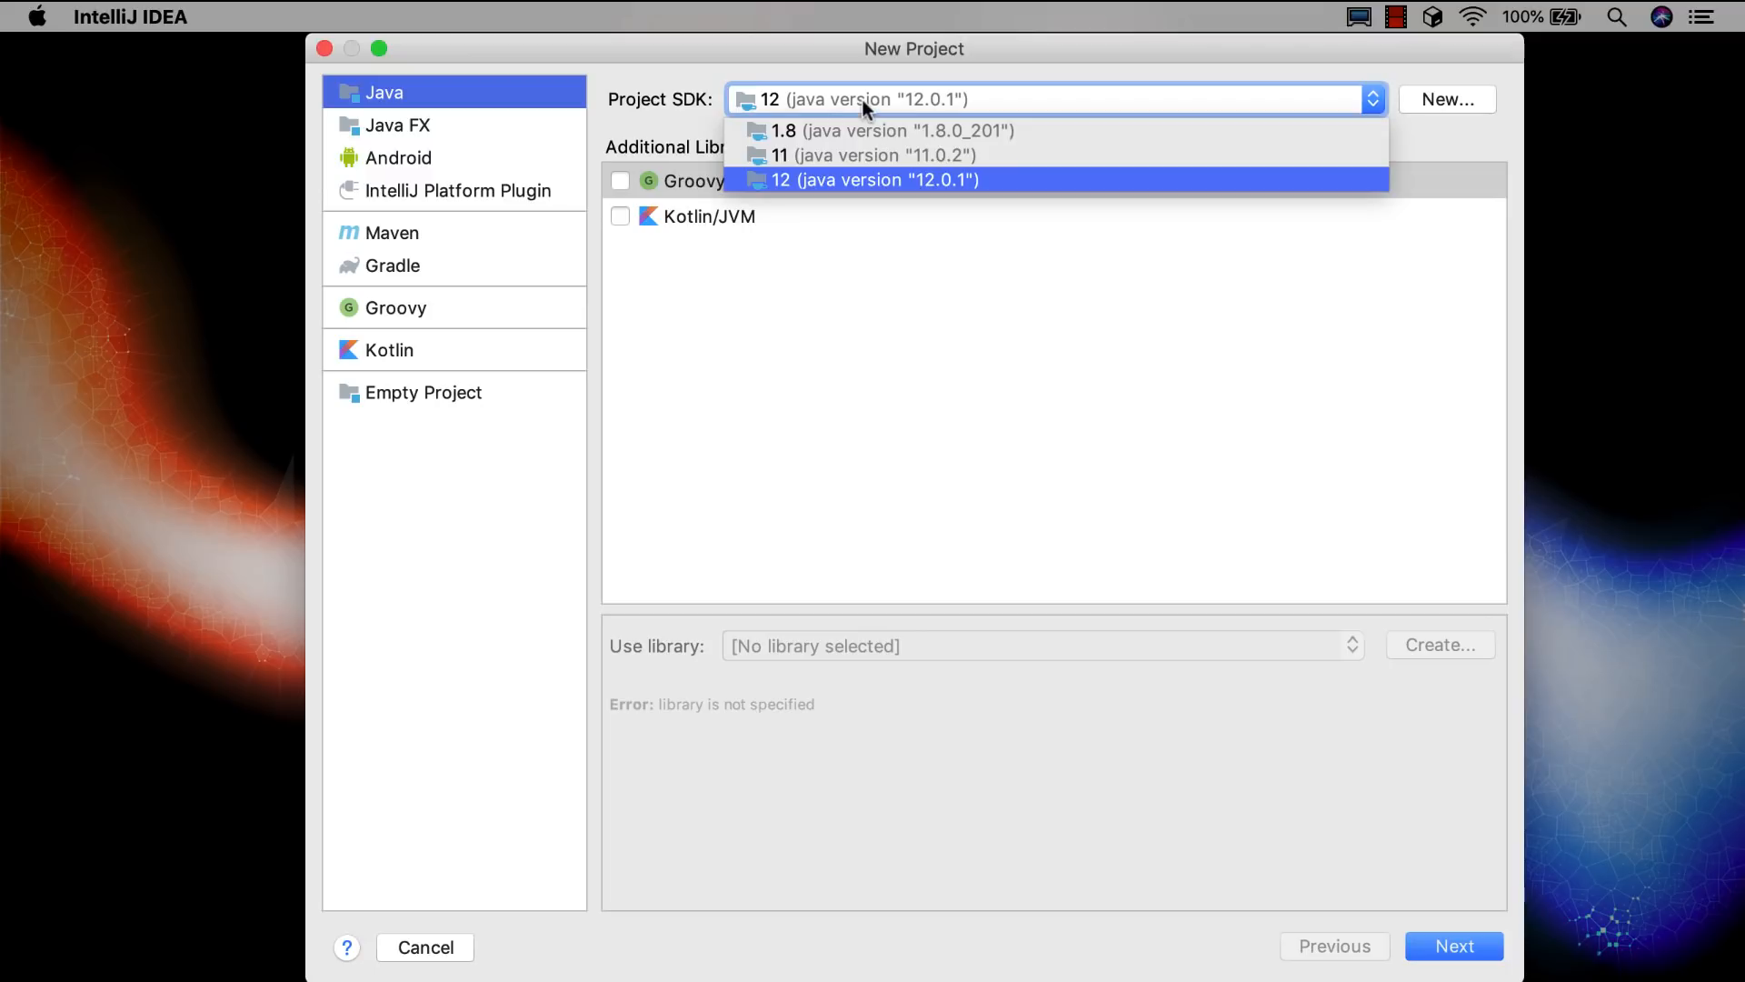
pyautogui.click(874, 180)
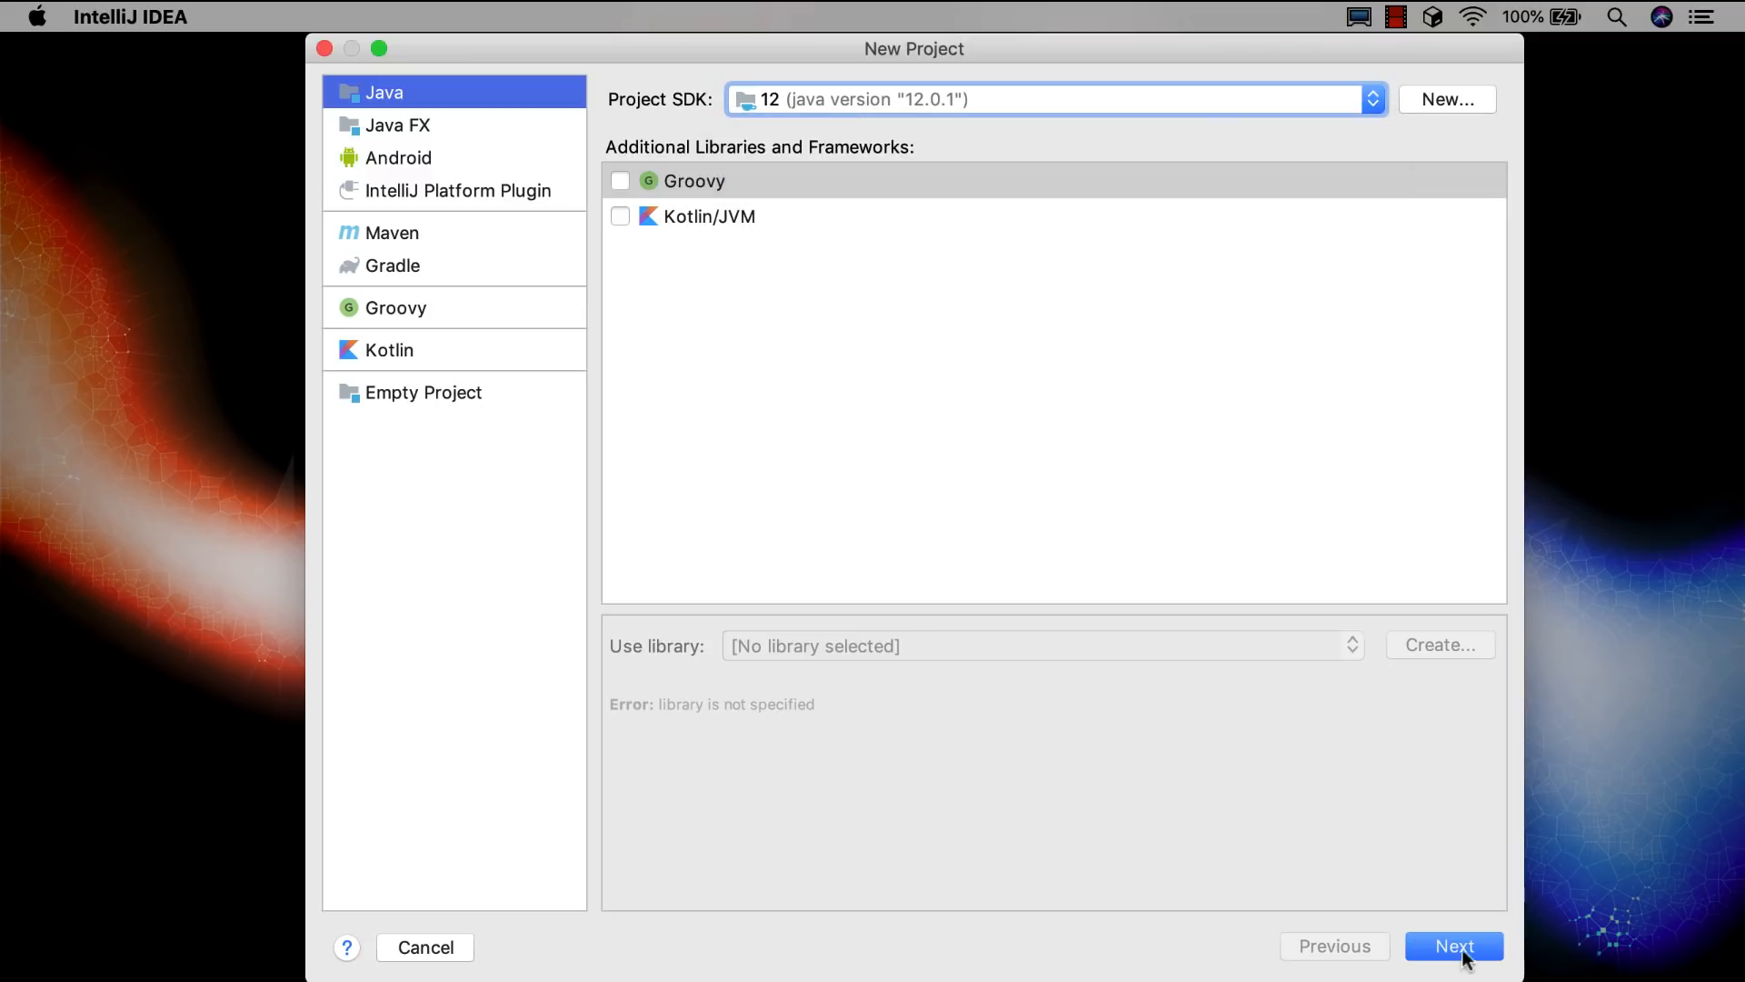
pyautogui.click(1453, 946)
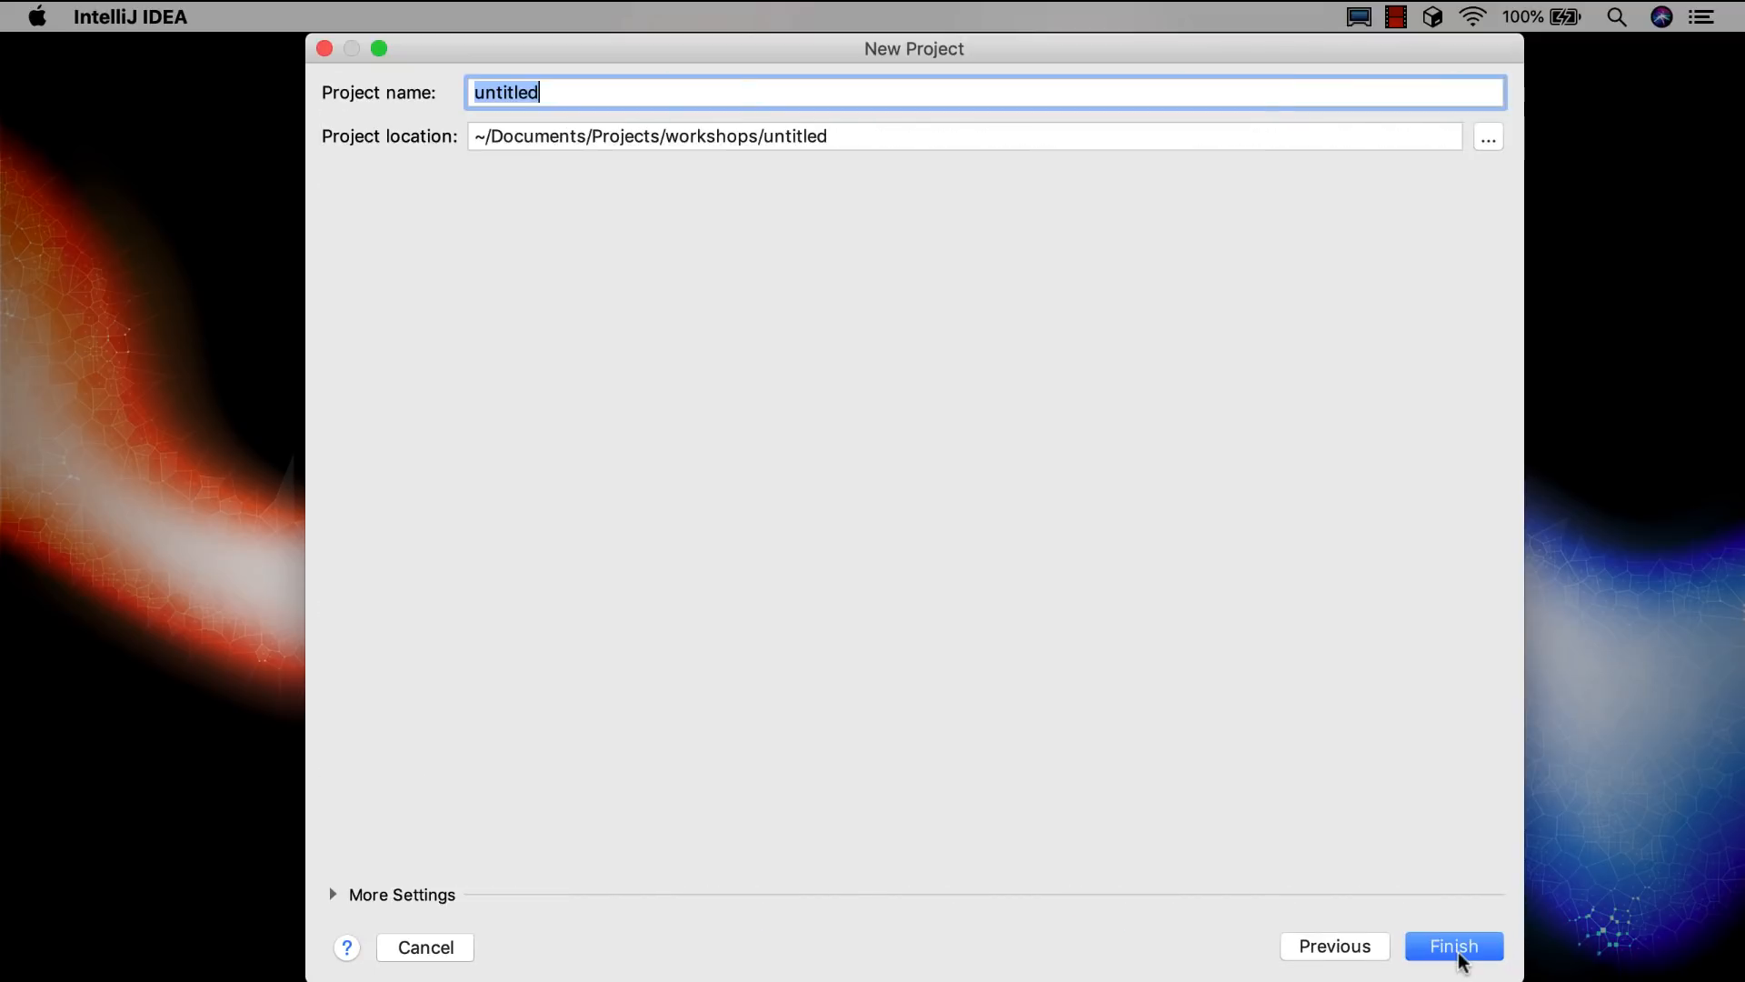
pyautogui.write('shapes')
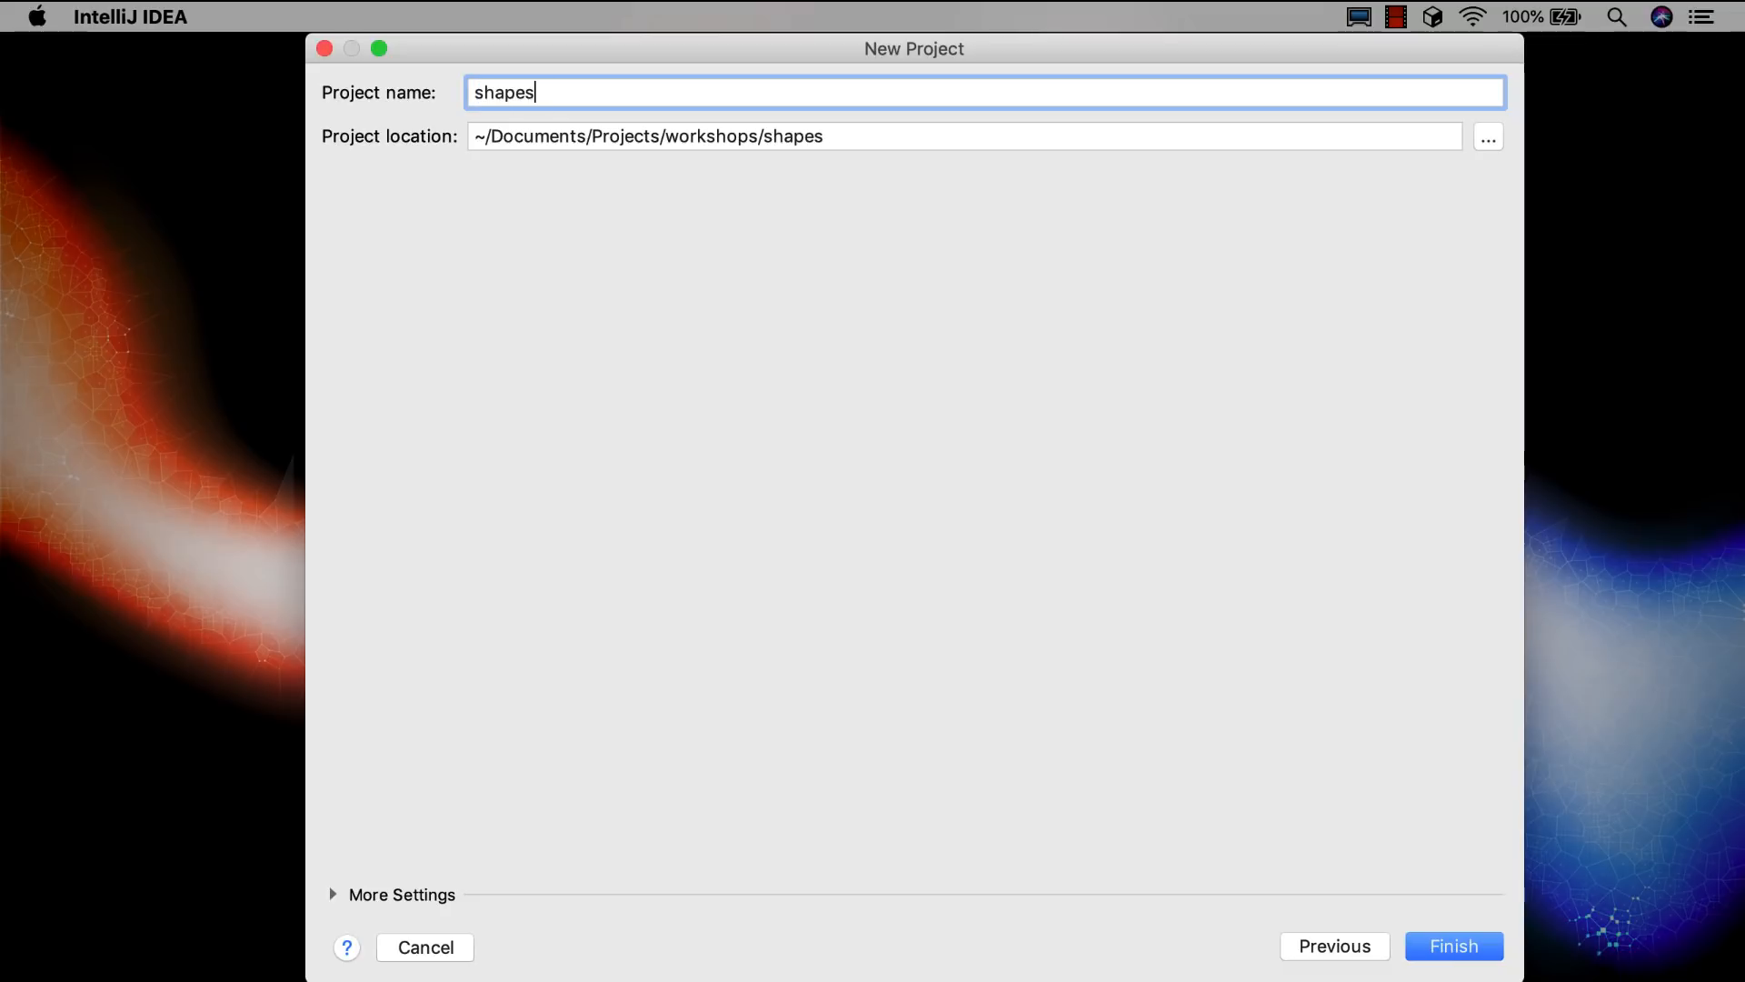
pyautogui.click(1453, 945)
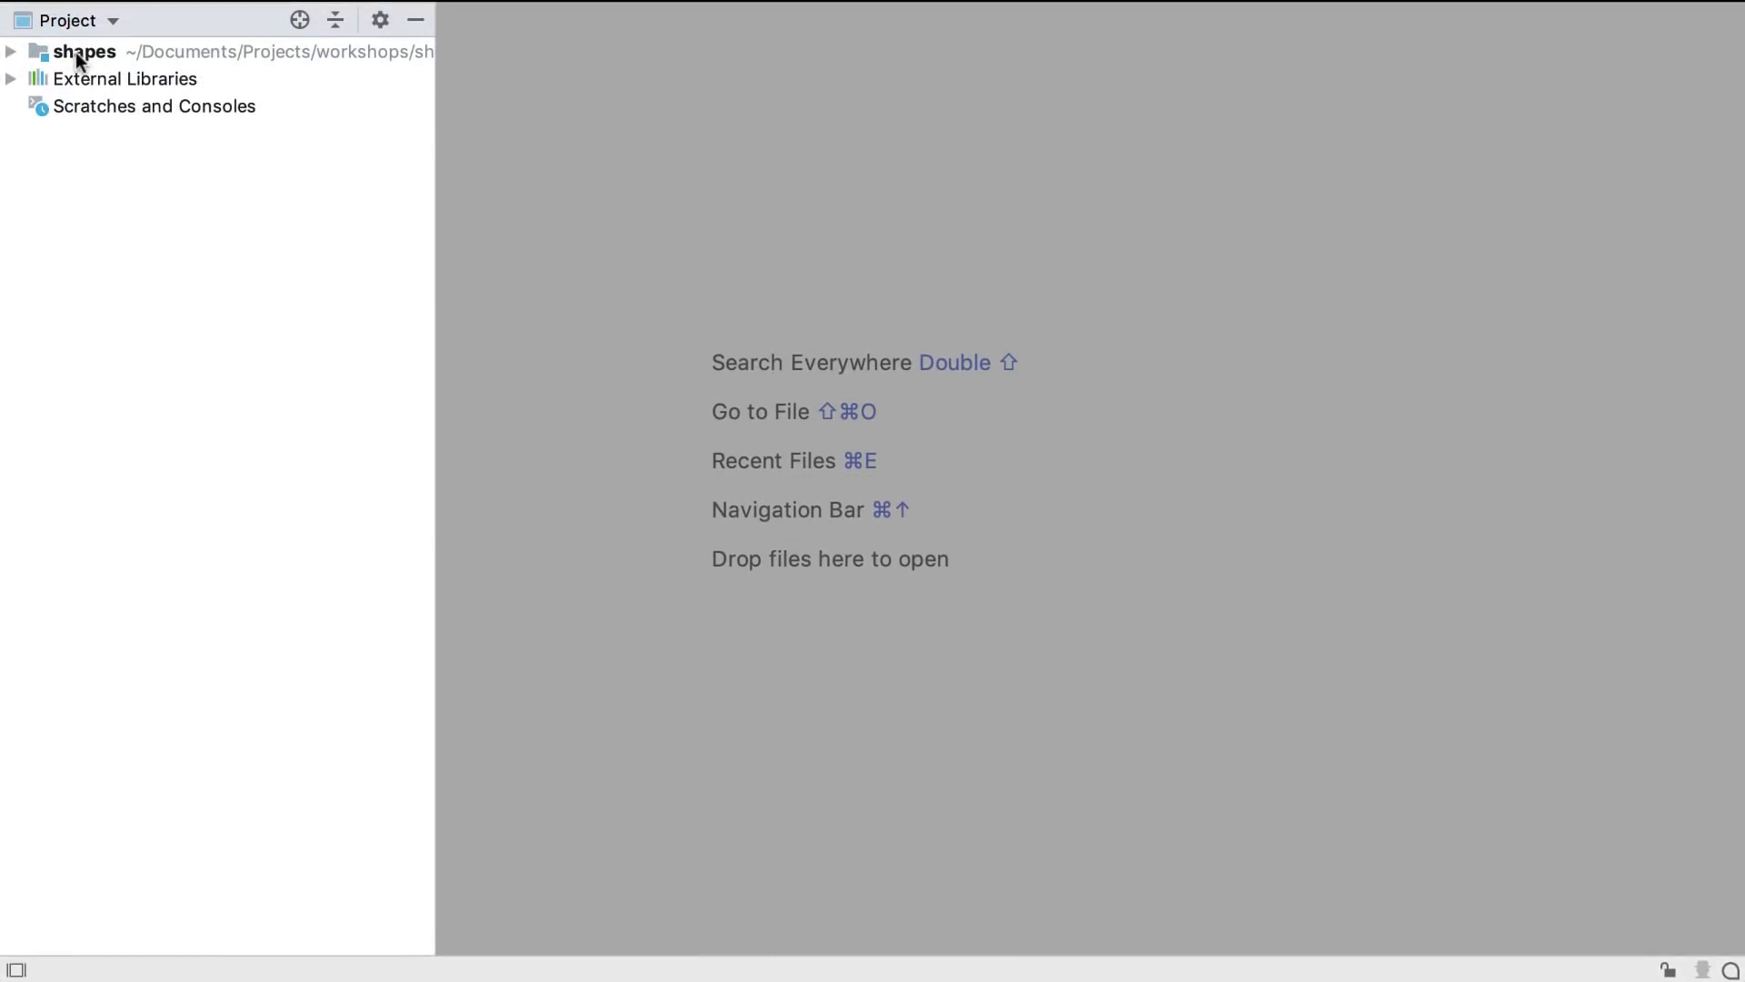
# Add a 'test' directory to the shapes root and mark it as Test Sources Root.
pyautogui.click(84, 51)
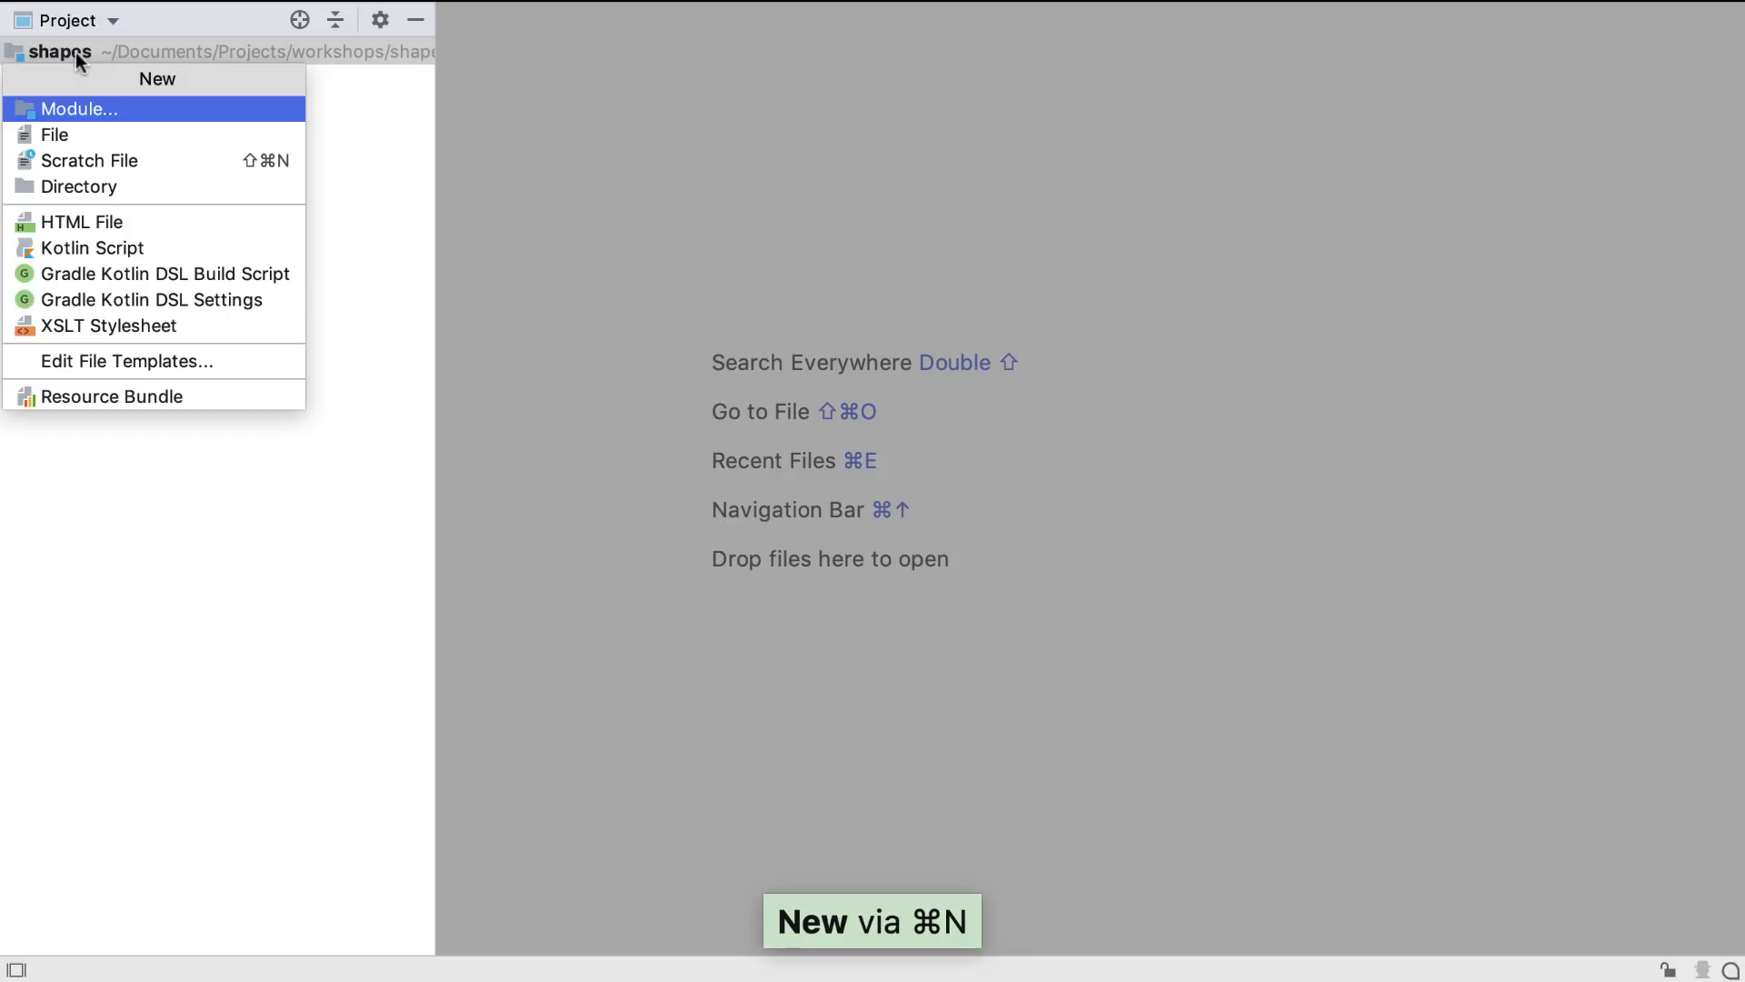
pyautogui.write('dir')
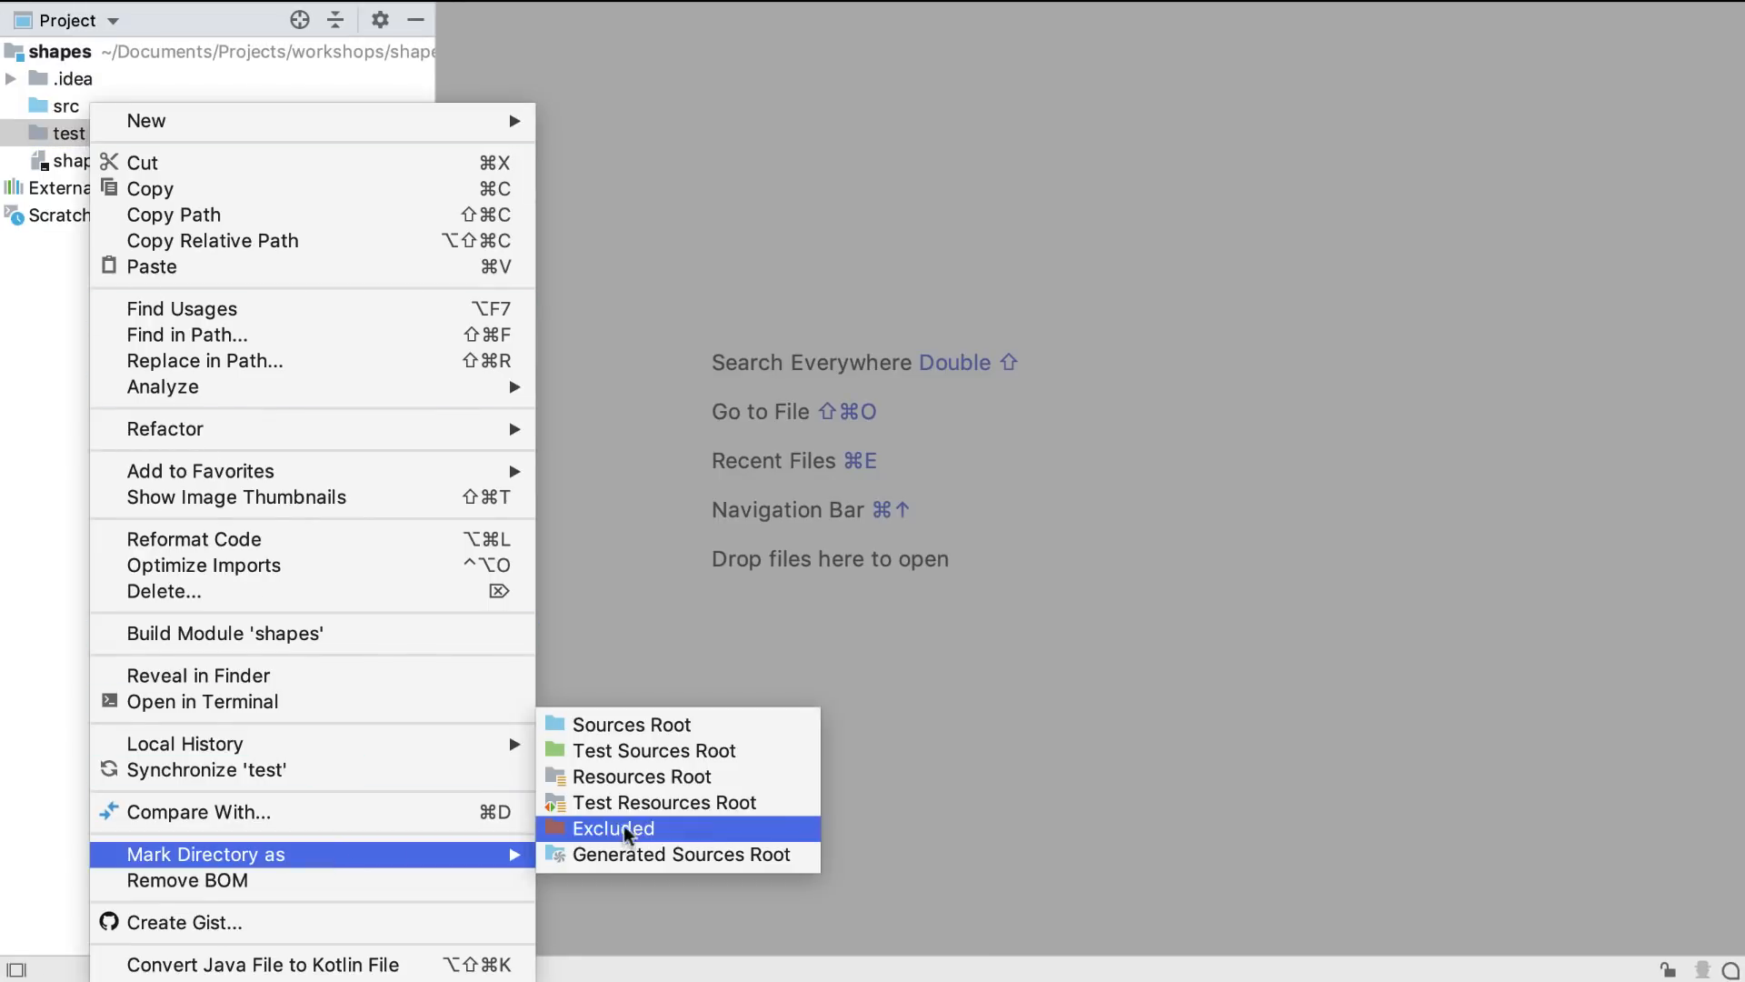
pyautogui.press('up')
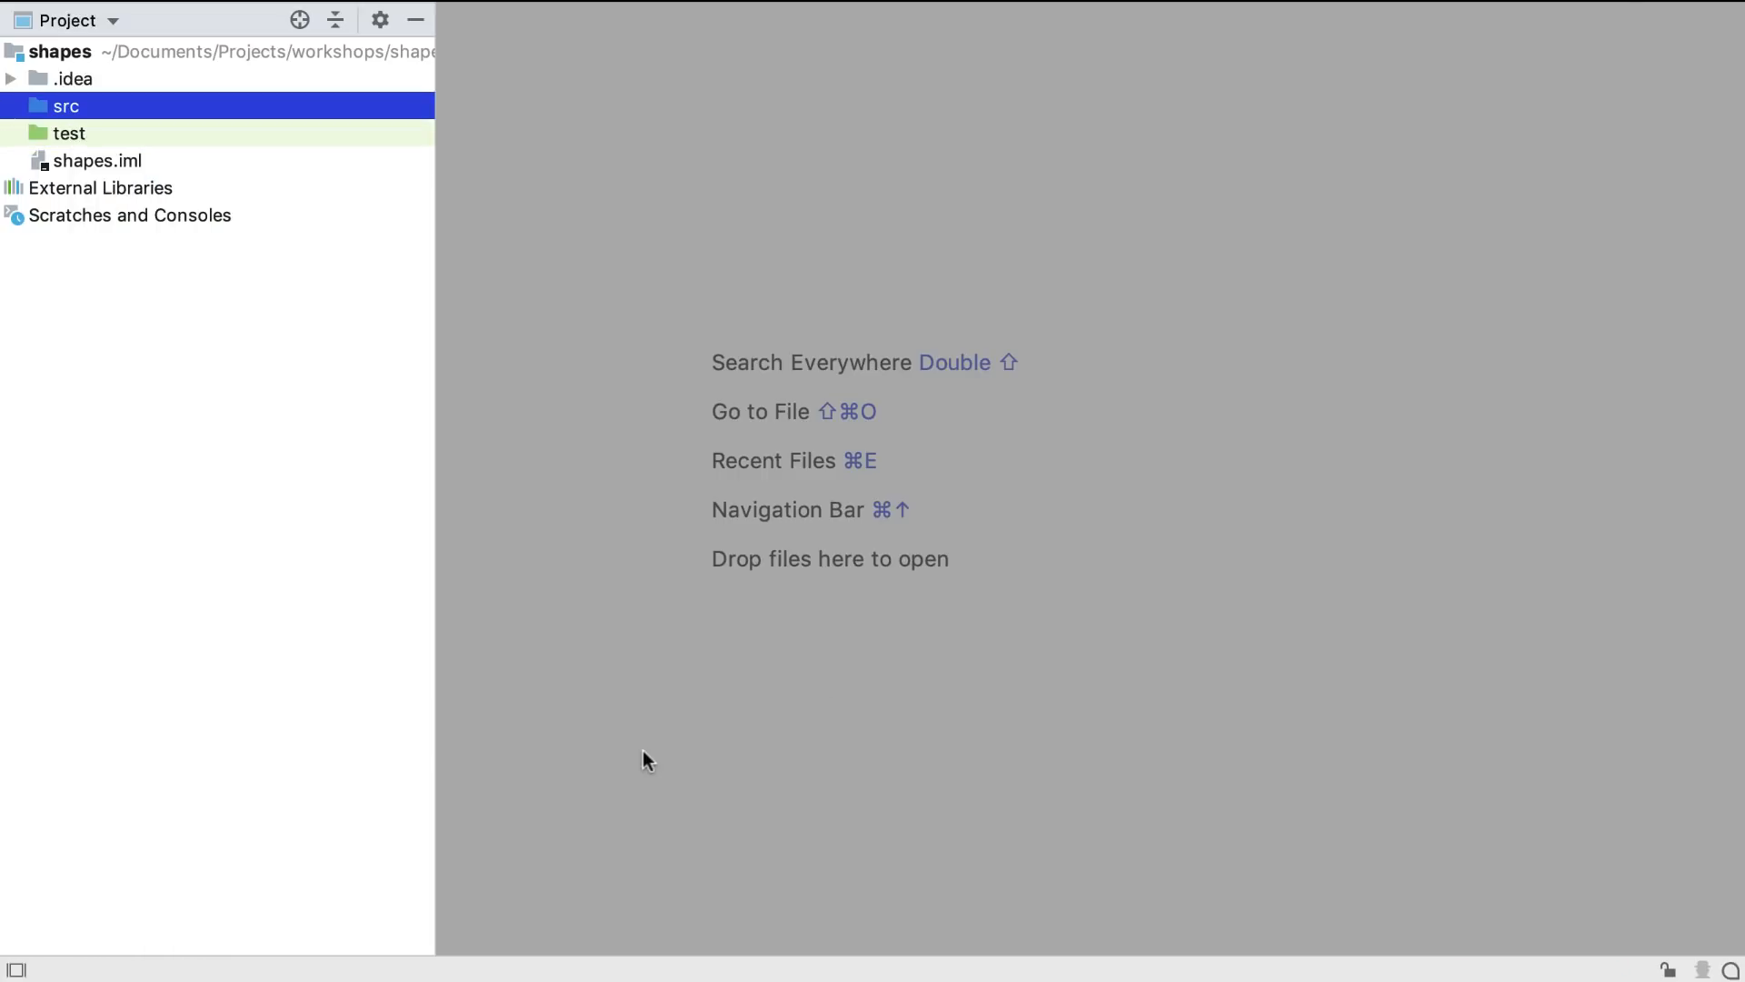
# Create the package org.jetbrains.demo.shape inside src.
pyautogui.write('pac')
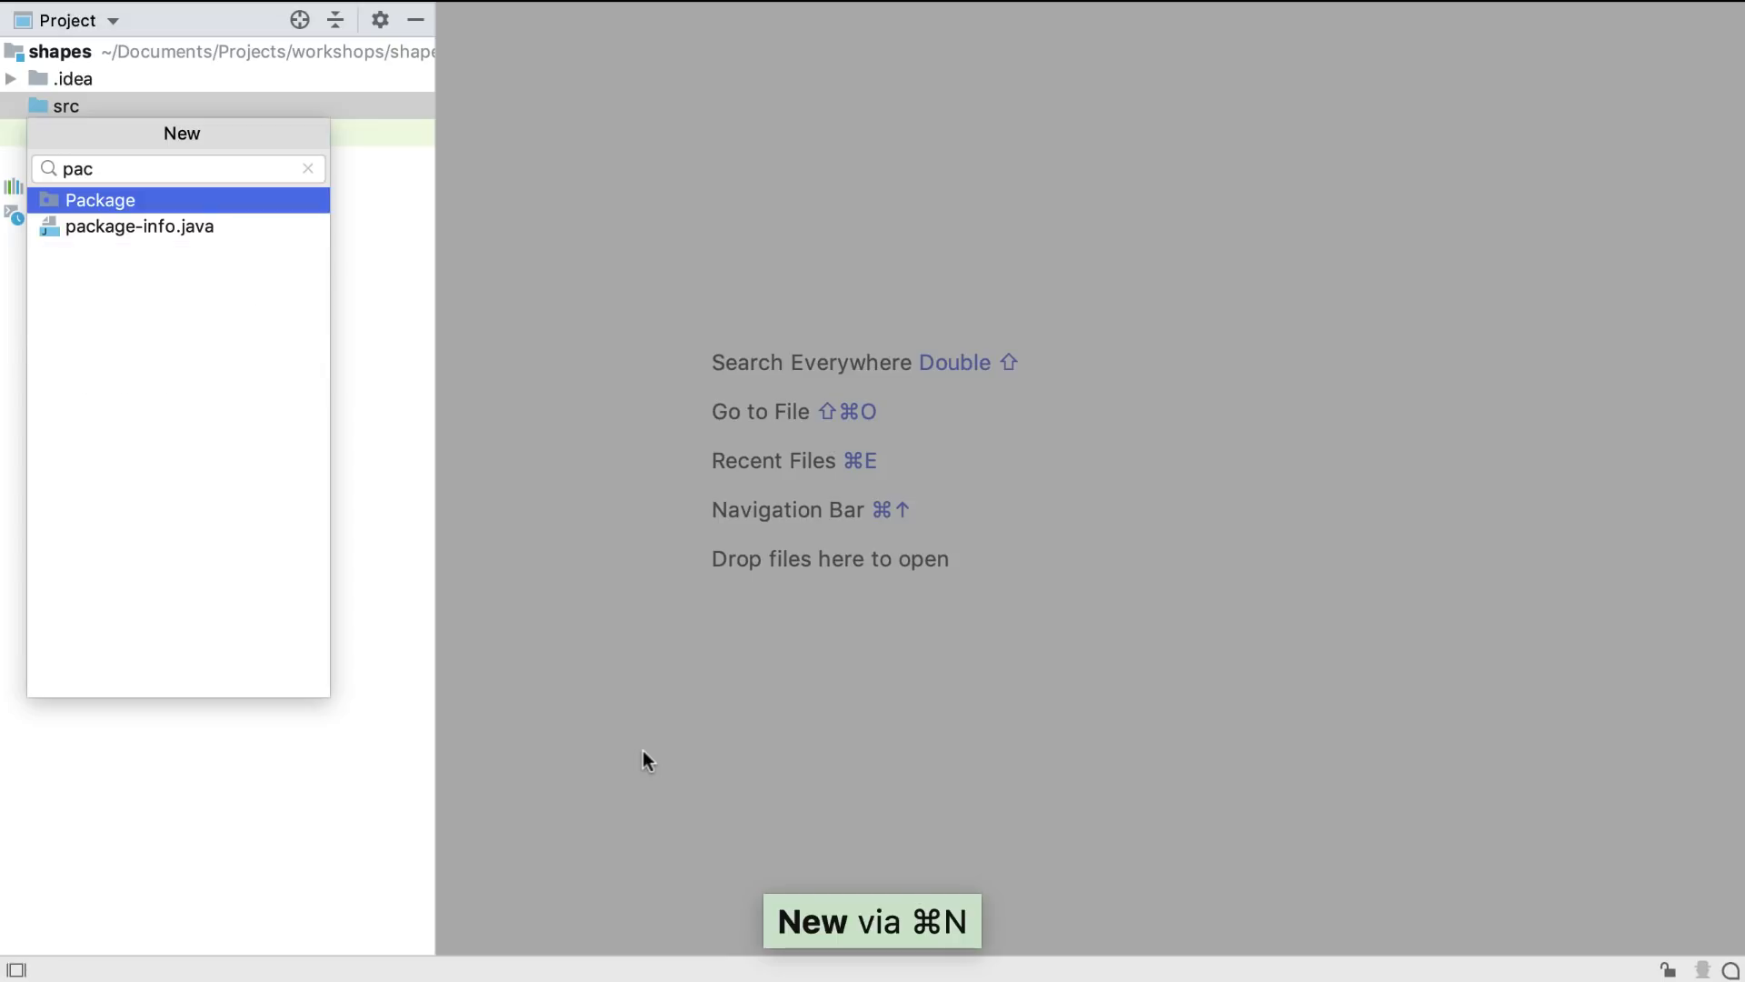
pyautogui.click(101, 199)
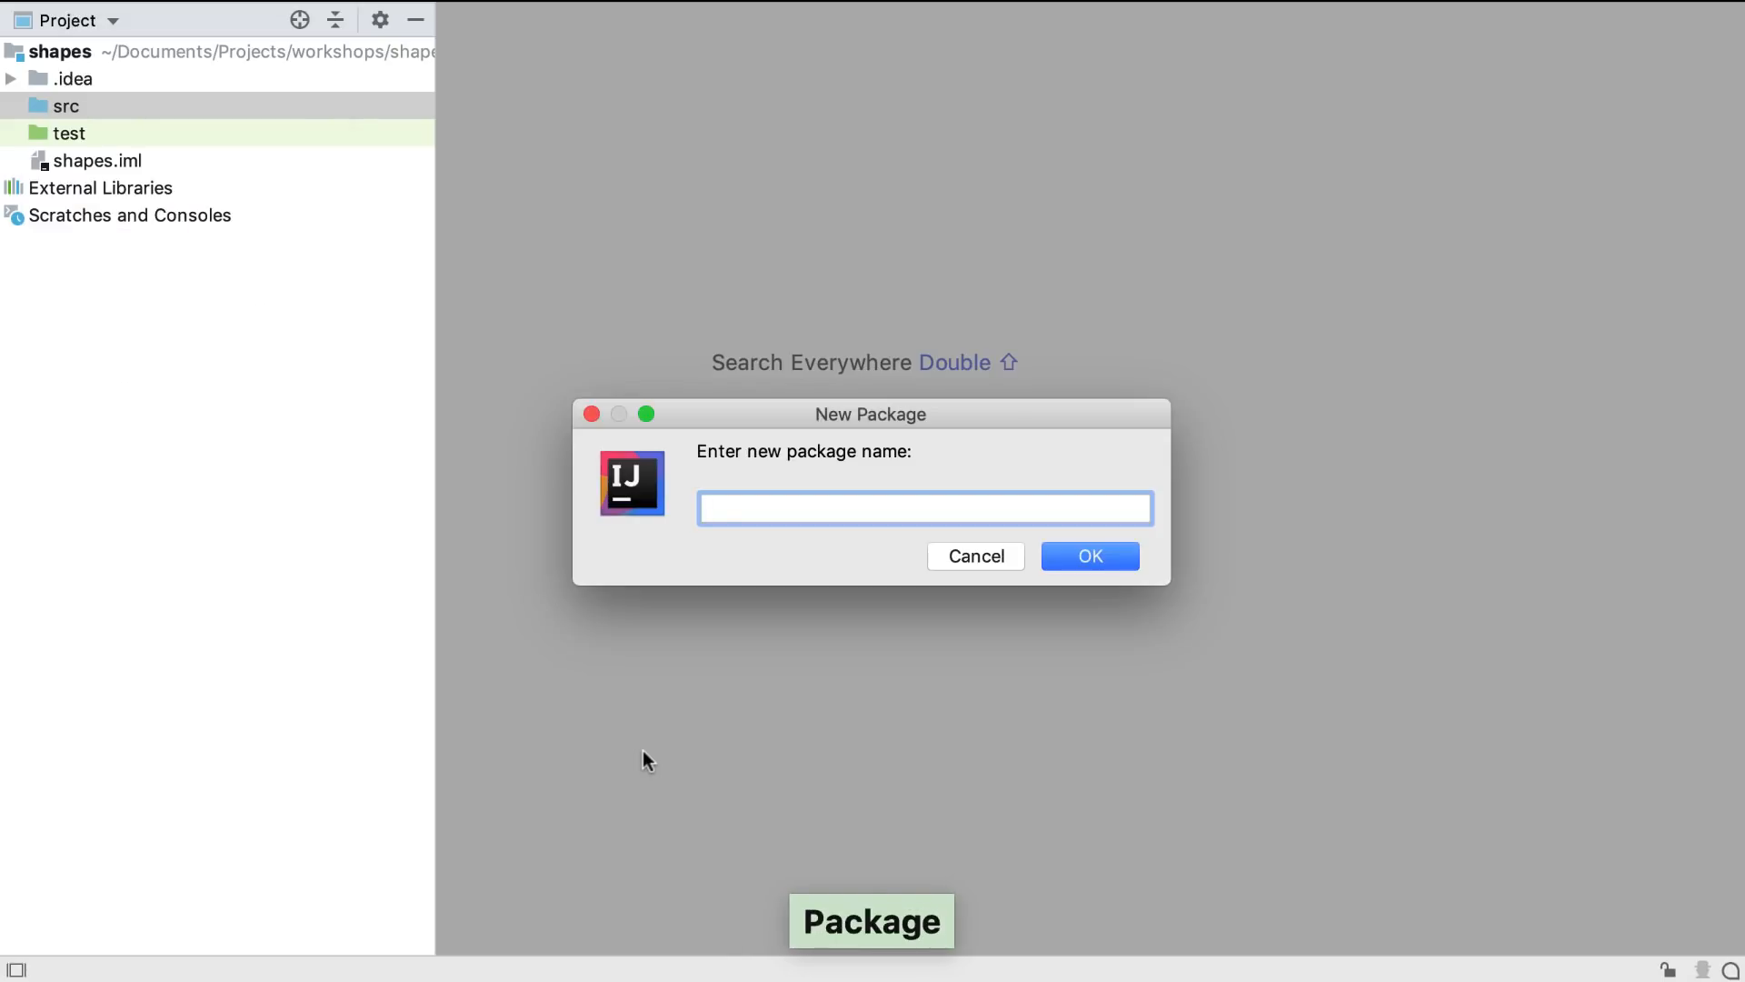
pyautogui.write('org.jetbrains.demo.sh')
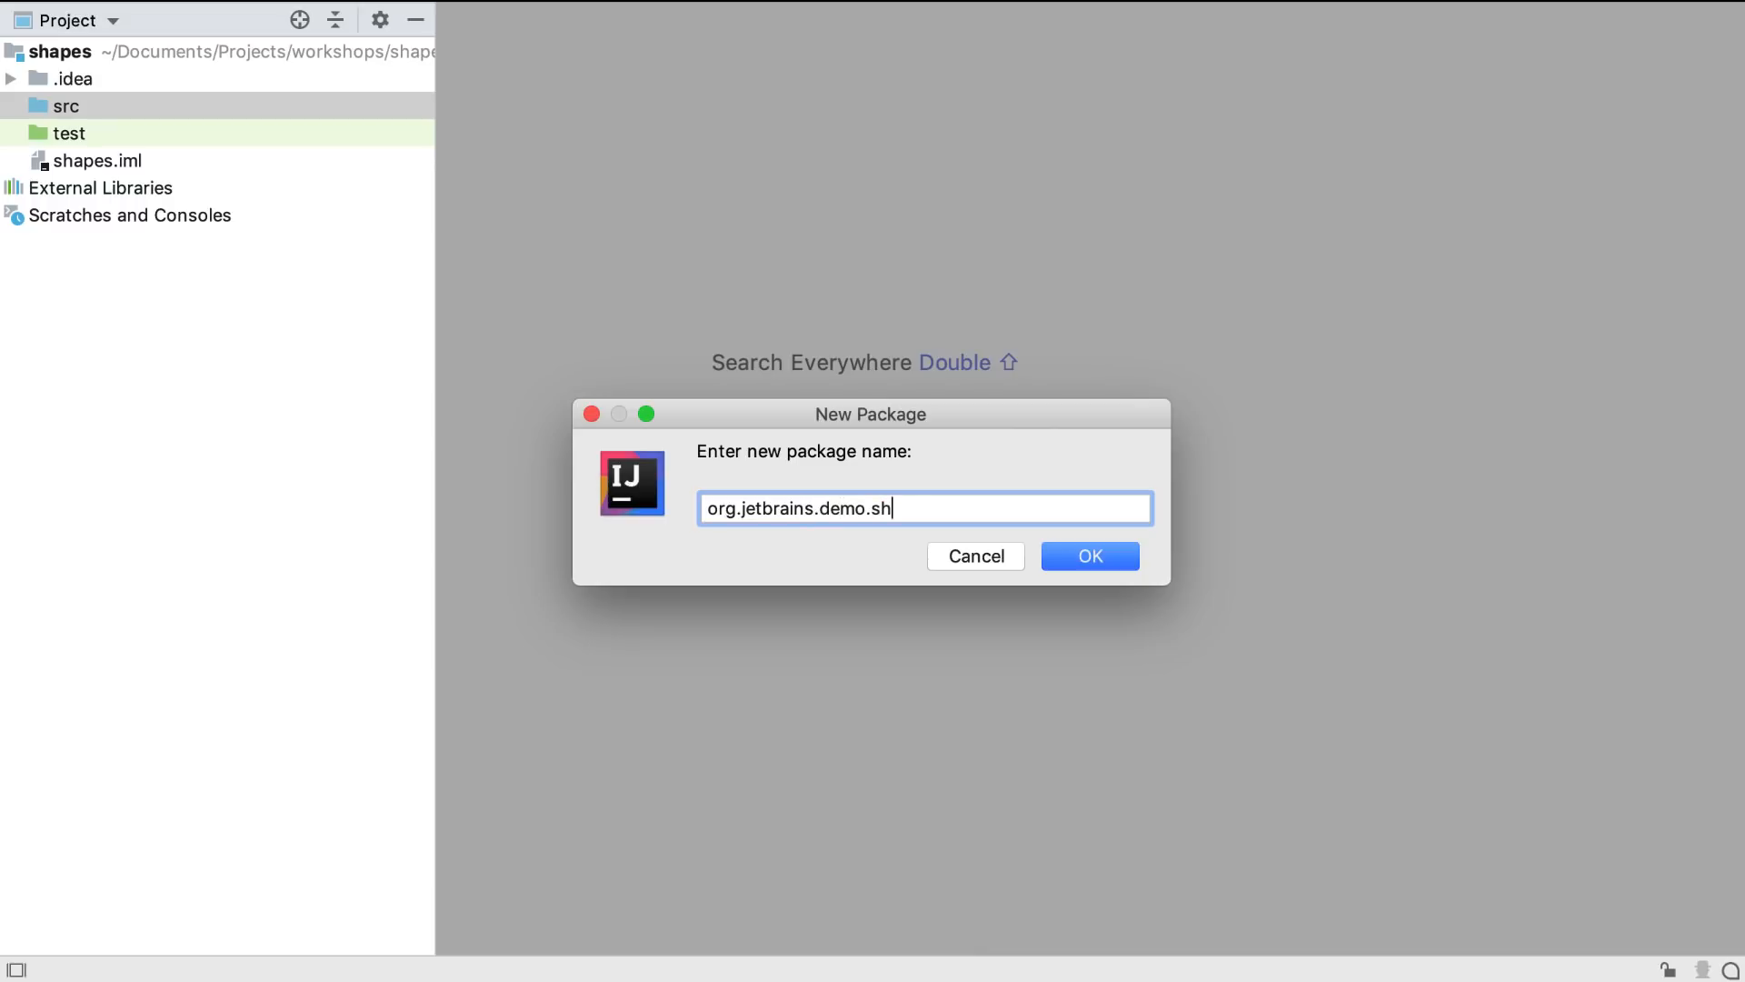
pyautogui.click(1089, 556)
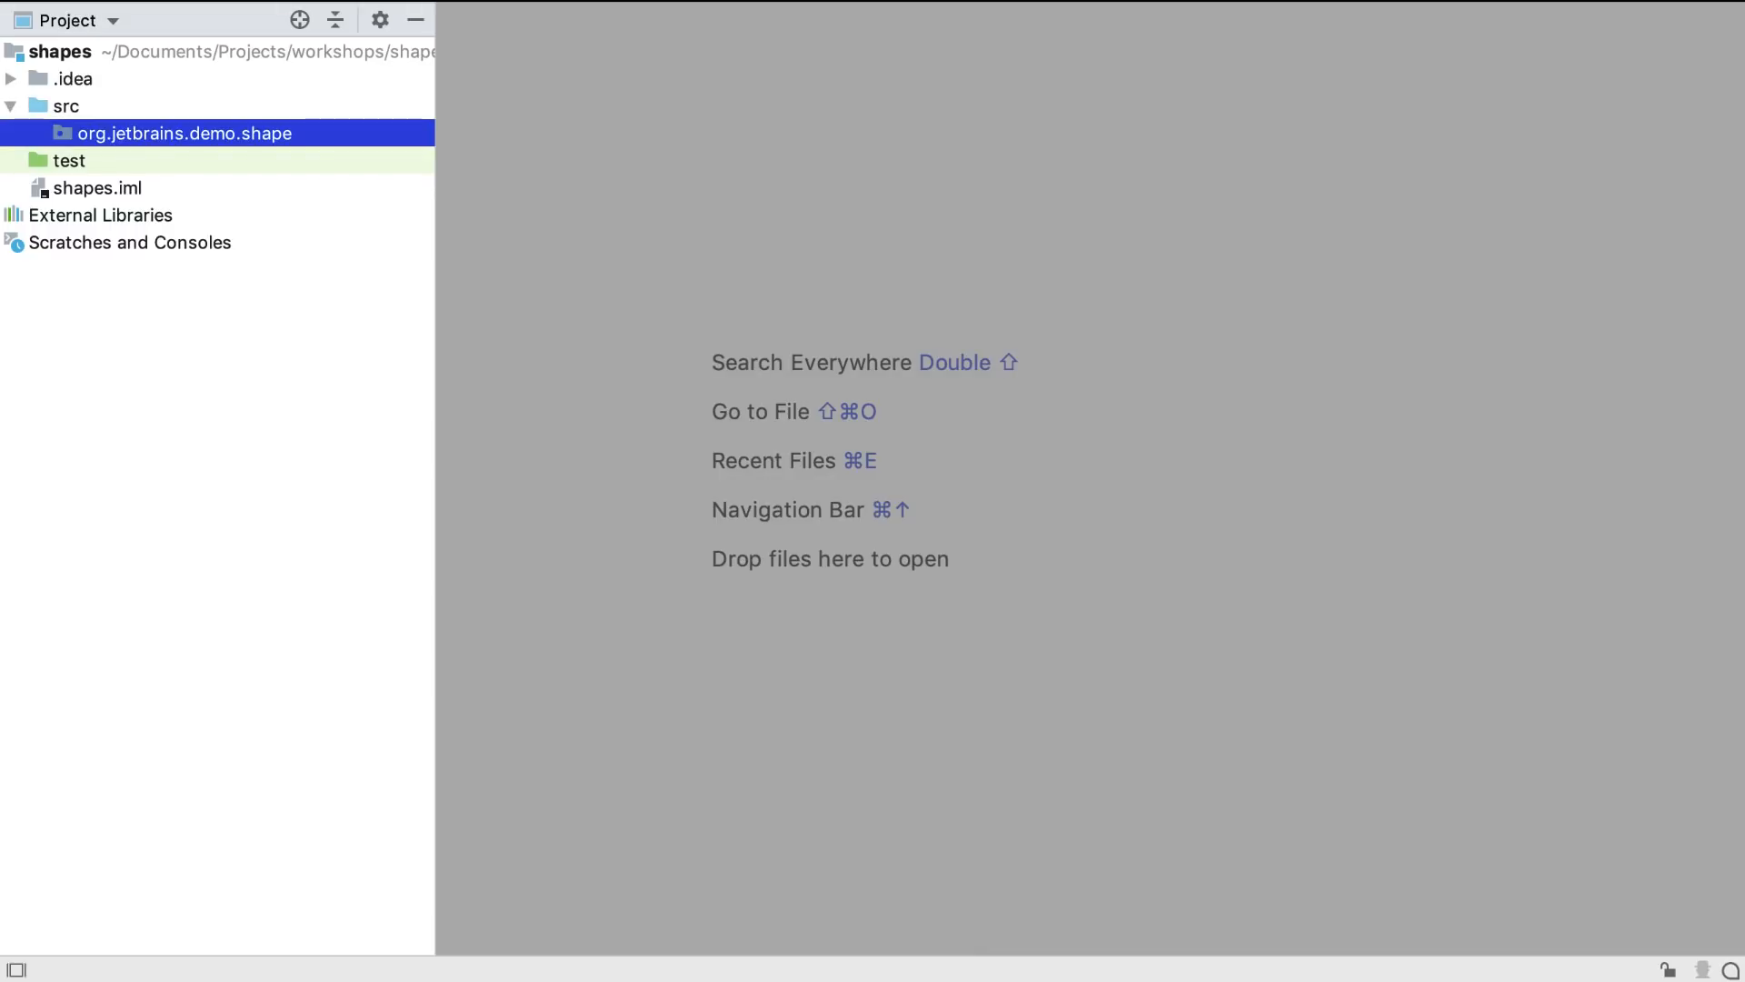
pyautogui.press('cmd+n')
pyautogui.write('Main')
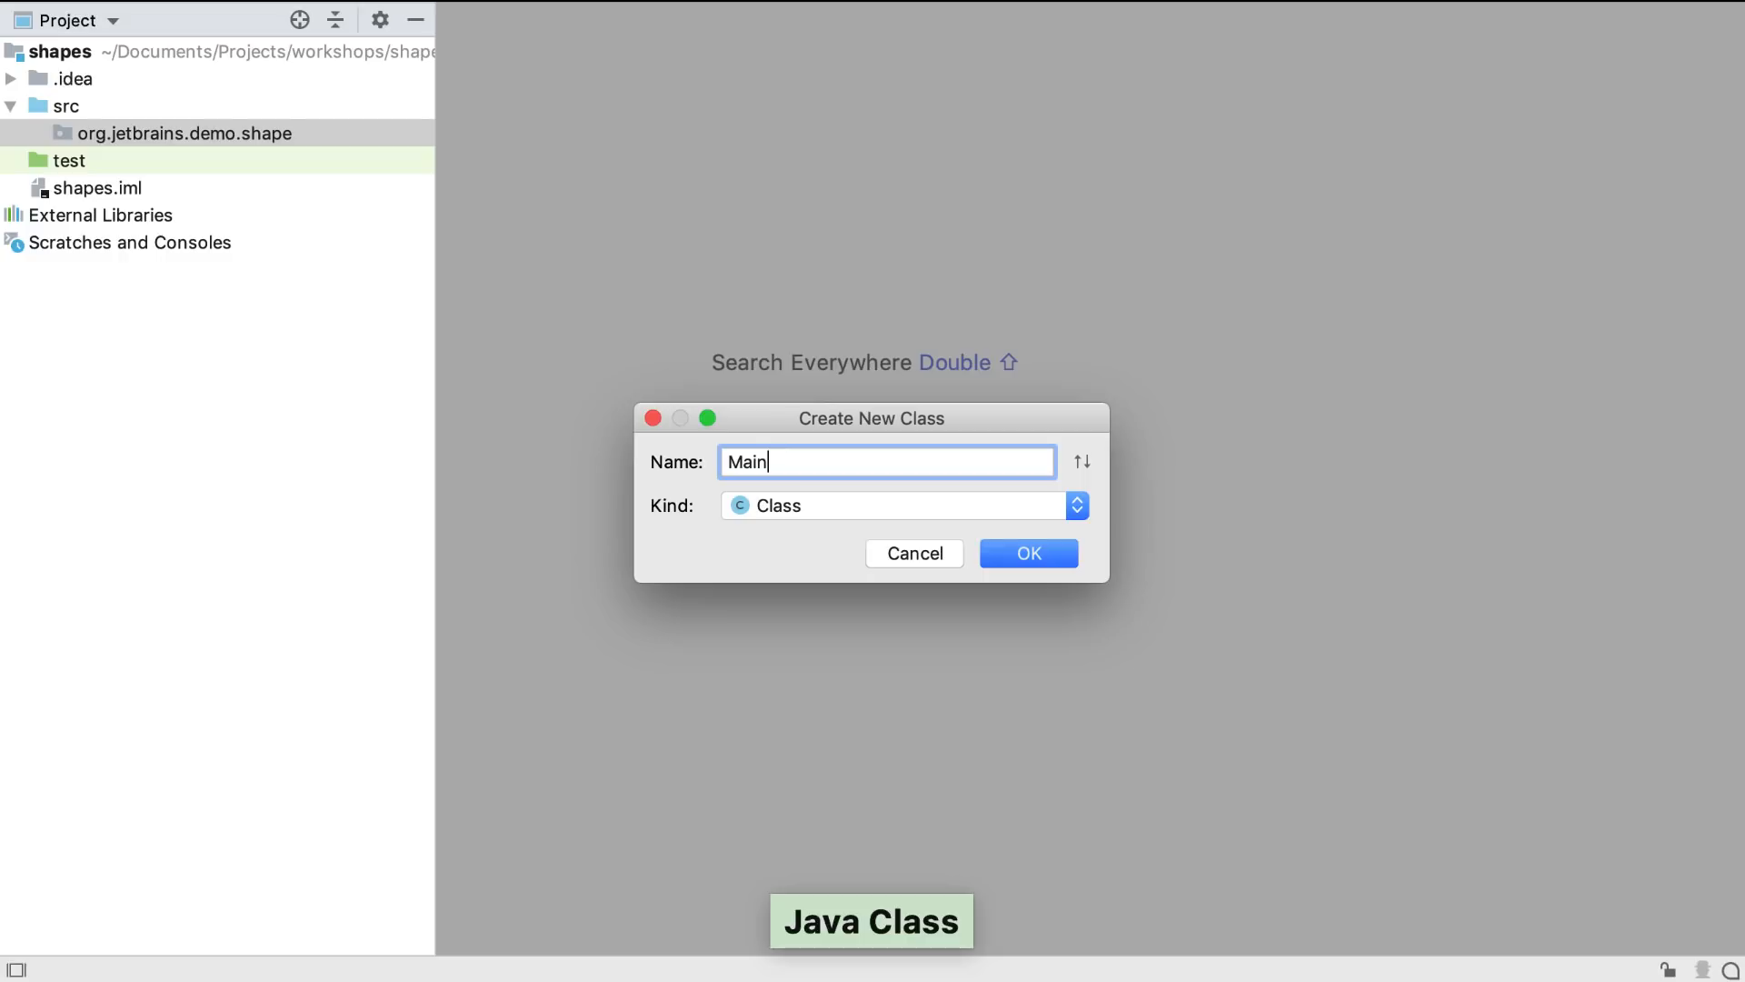
# Create class Main and expand psvm into an empty main method.
pyautogui.click(1026, 554)
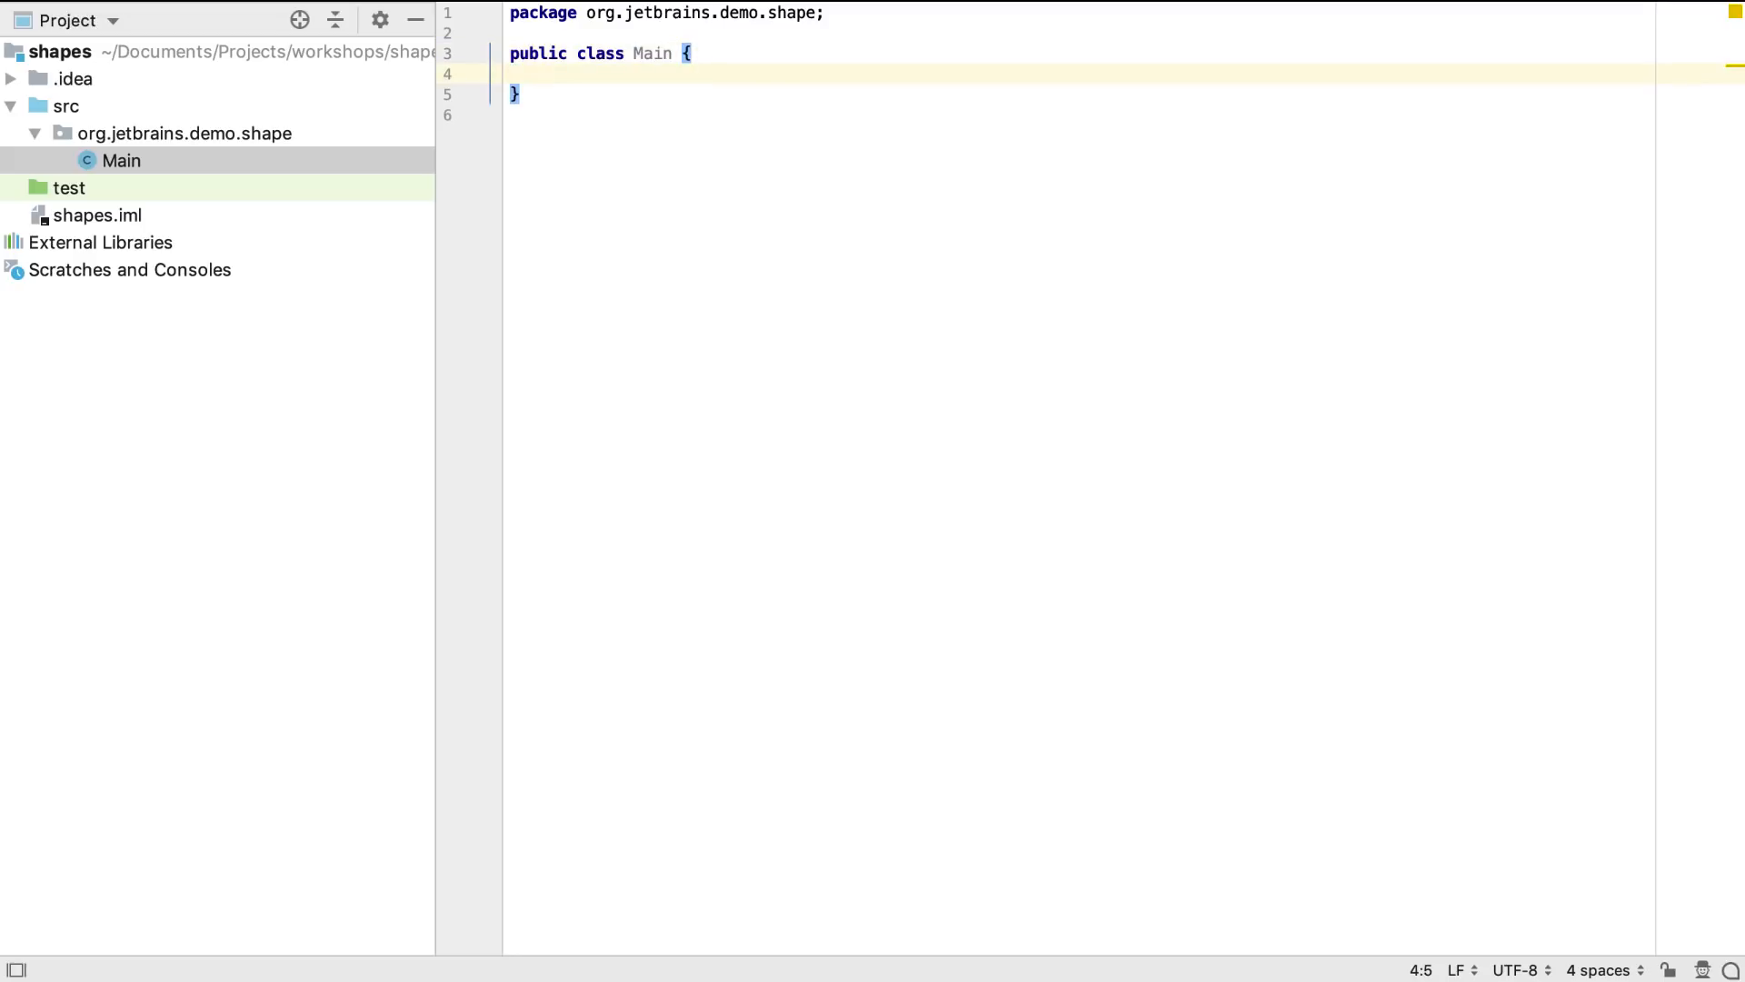
pyautogui.write('ps')
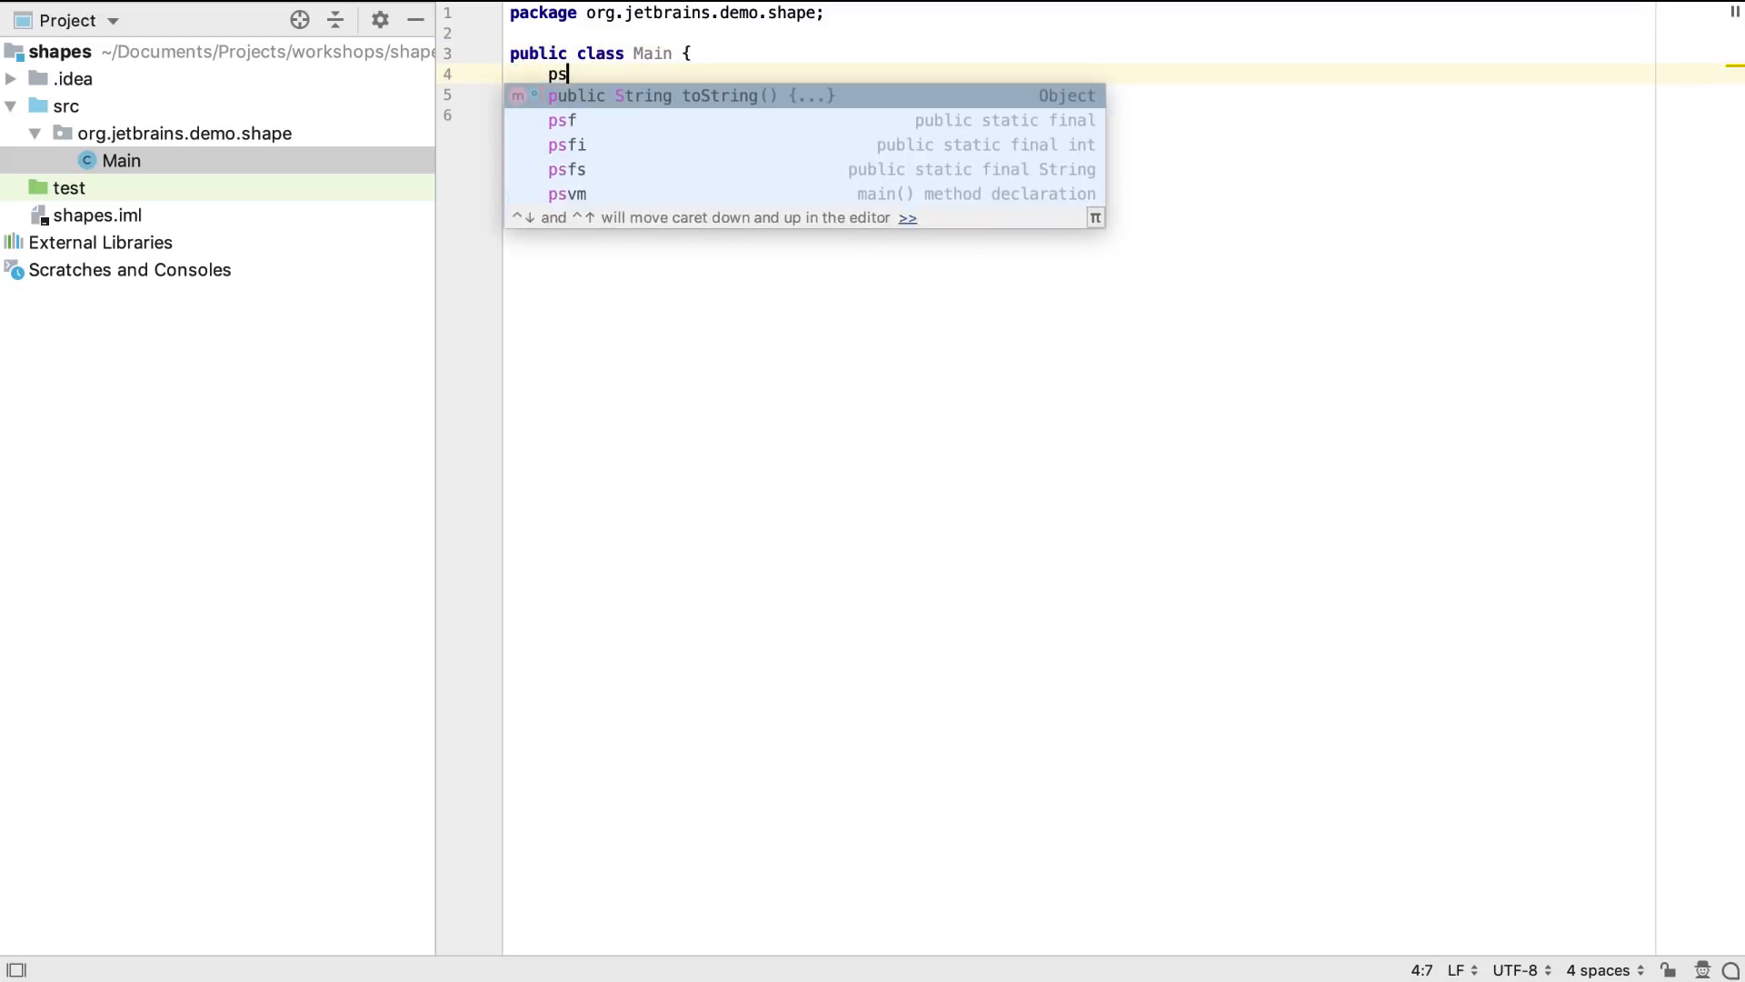
pyautogui.write('vm')
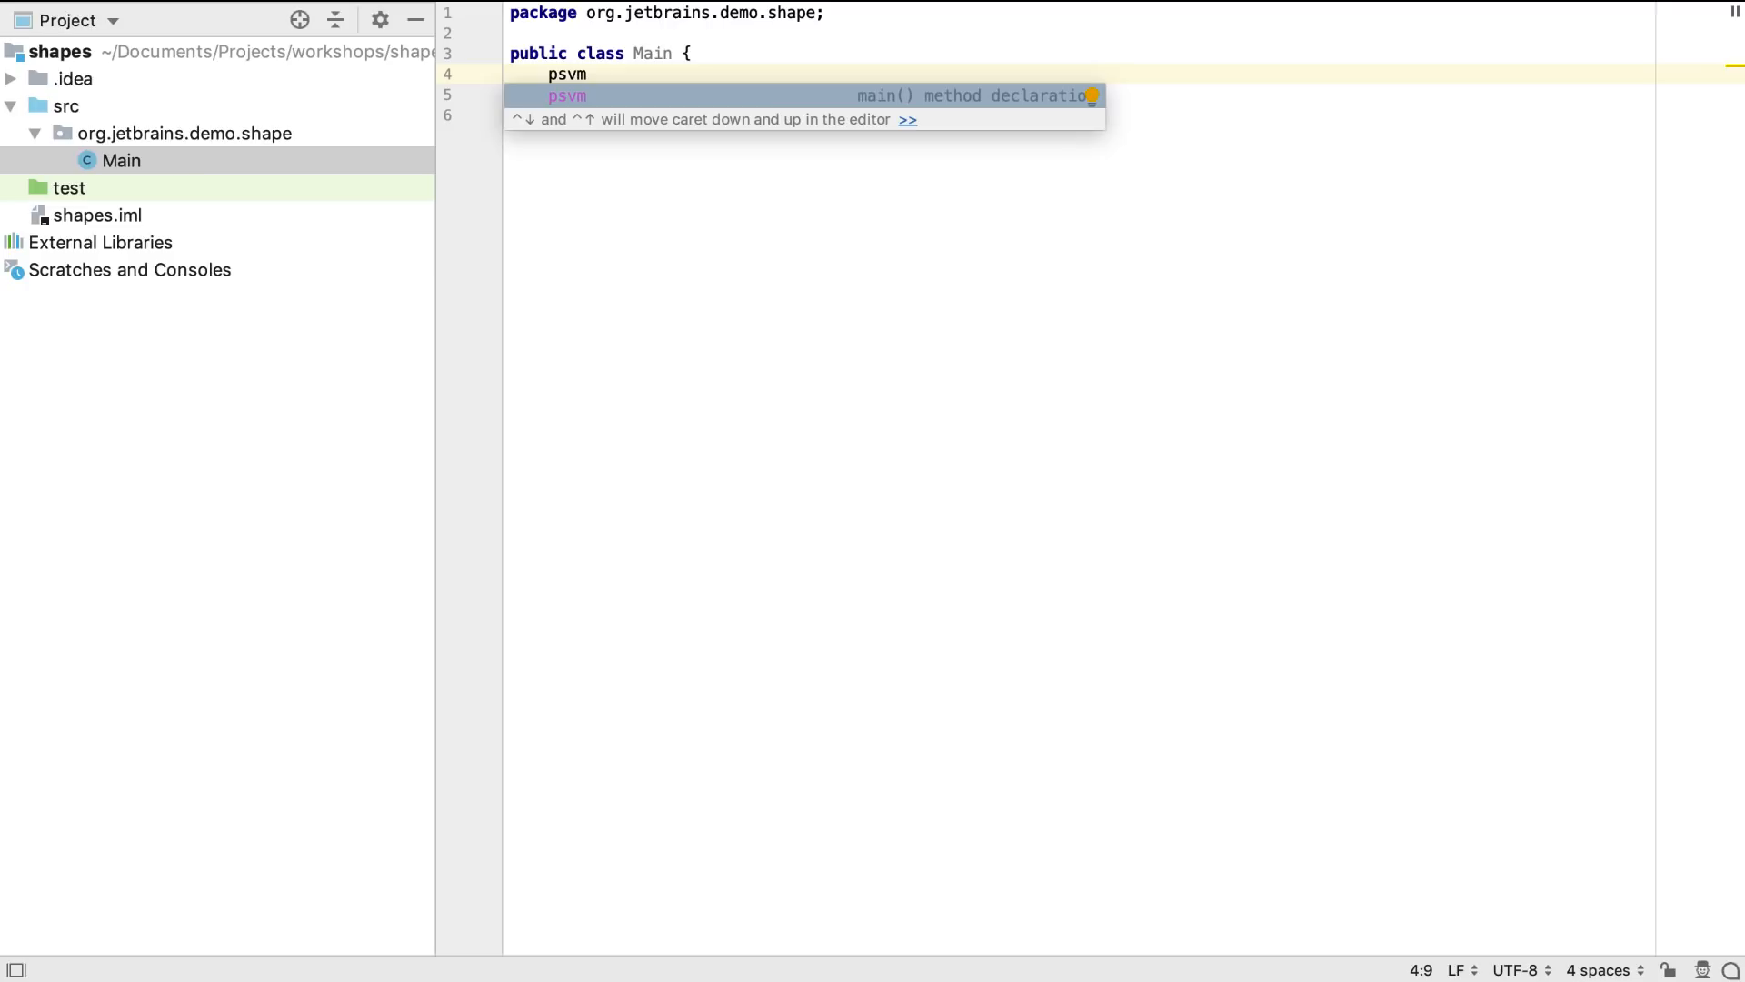
pyautogui.press('Tab')
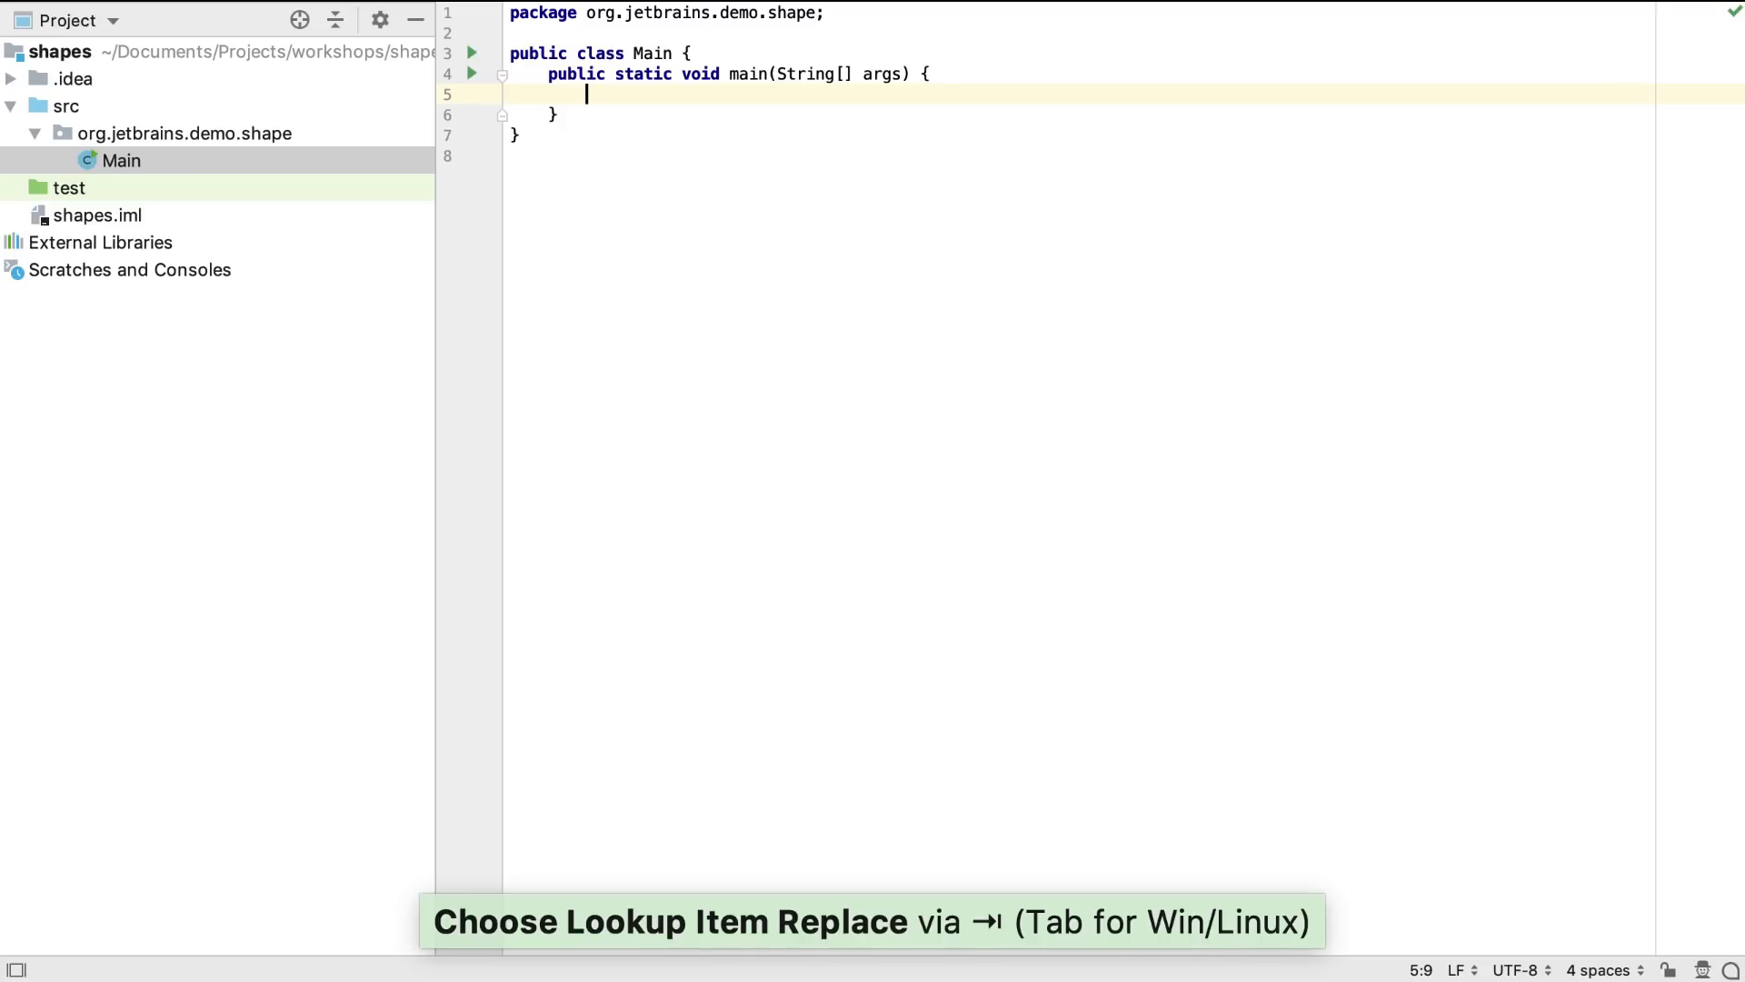
# Use the sout template in main to print "Hello".
pyautogui.write('s')
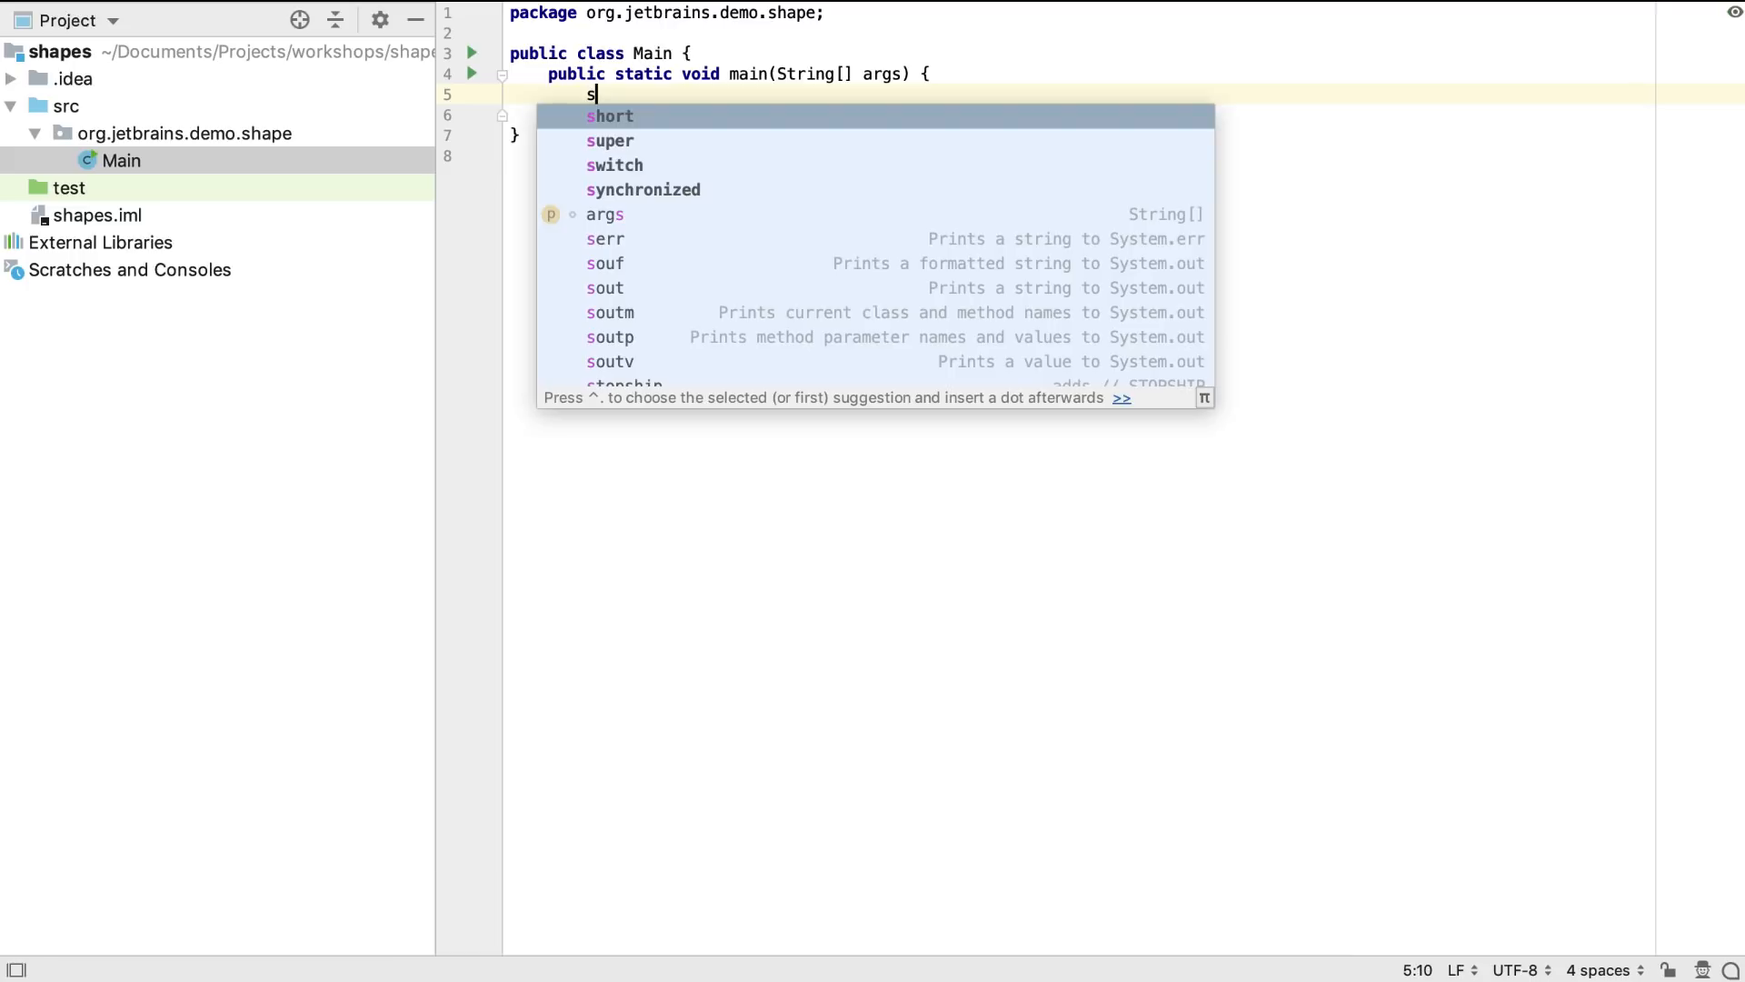
pyautogui.write('o')
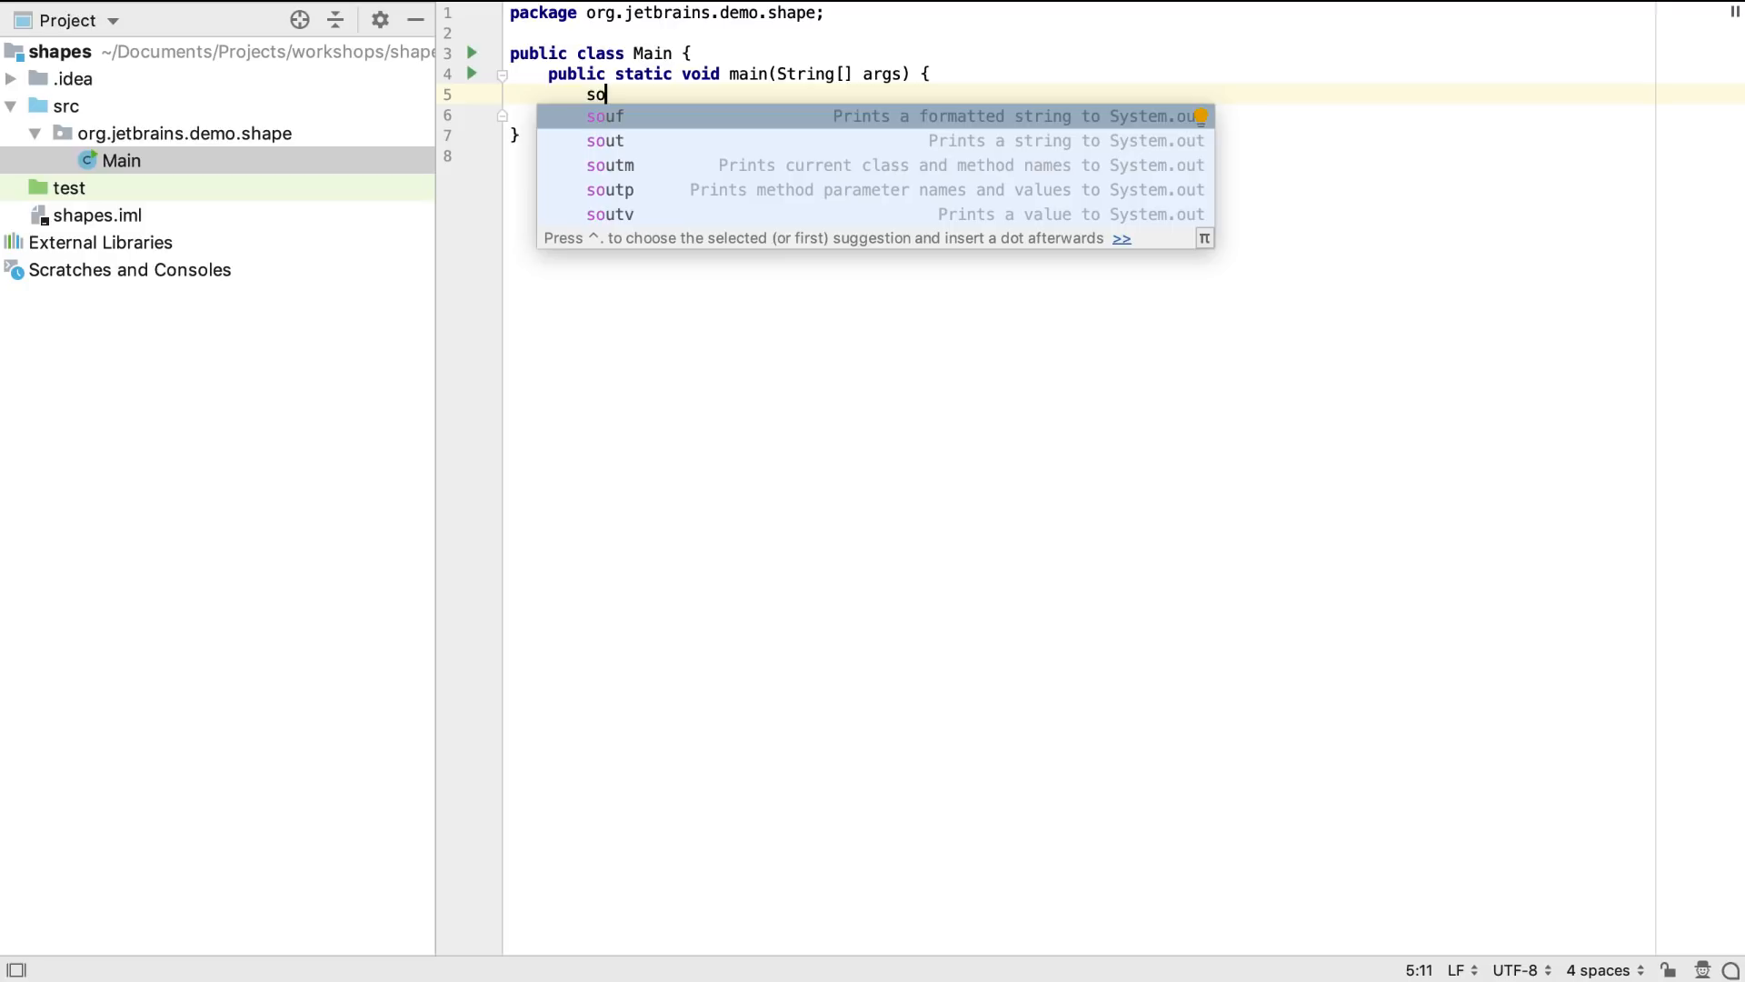
pyautogui.write('ut.println("Hello");')
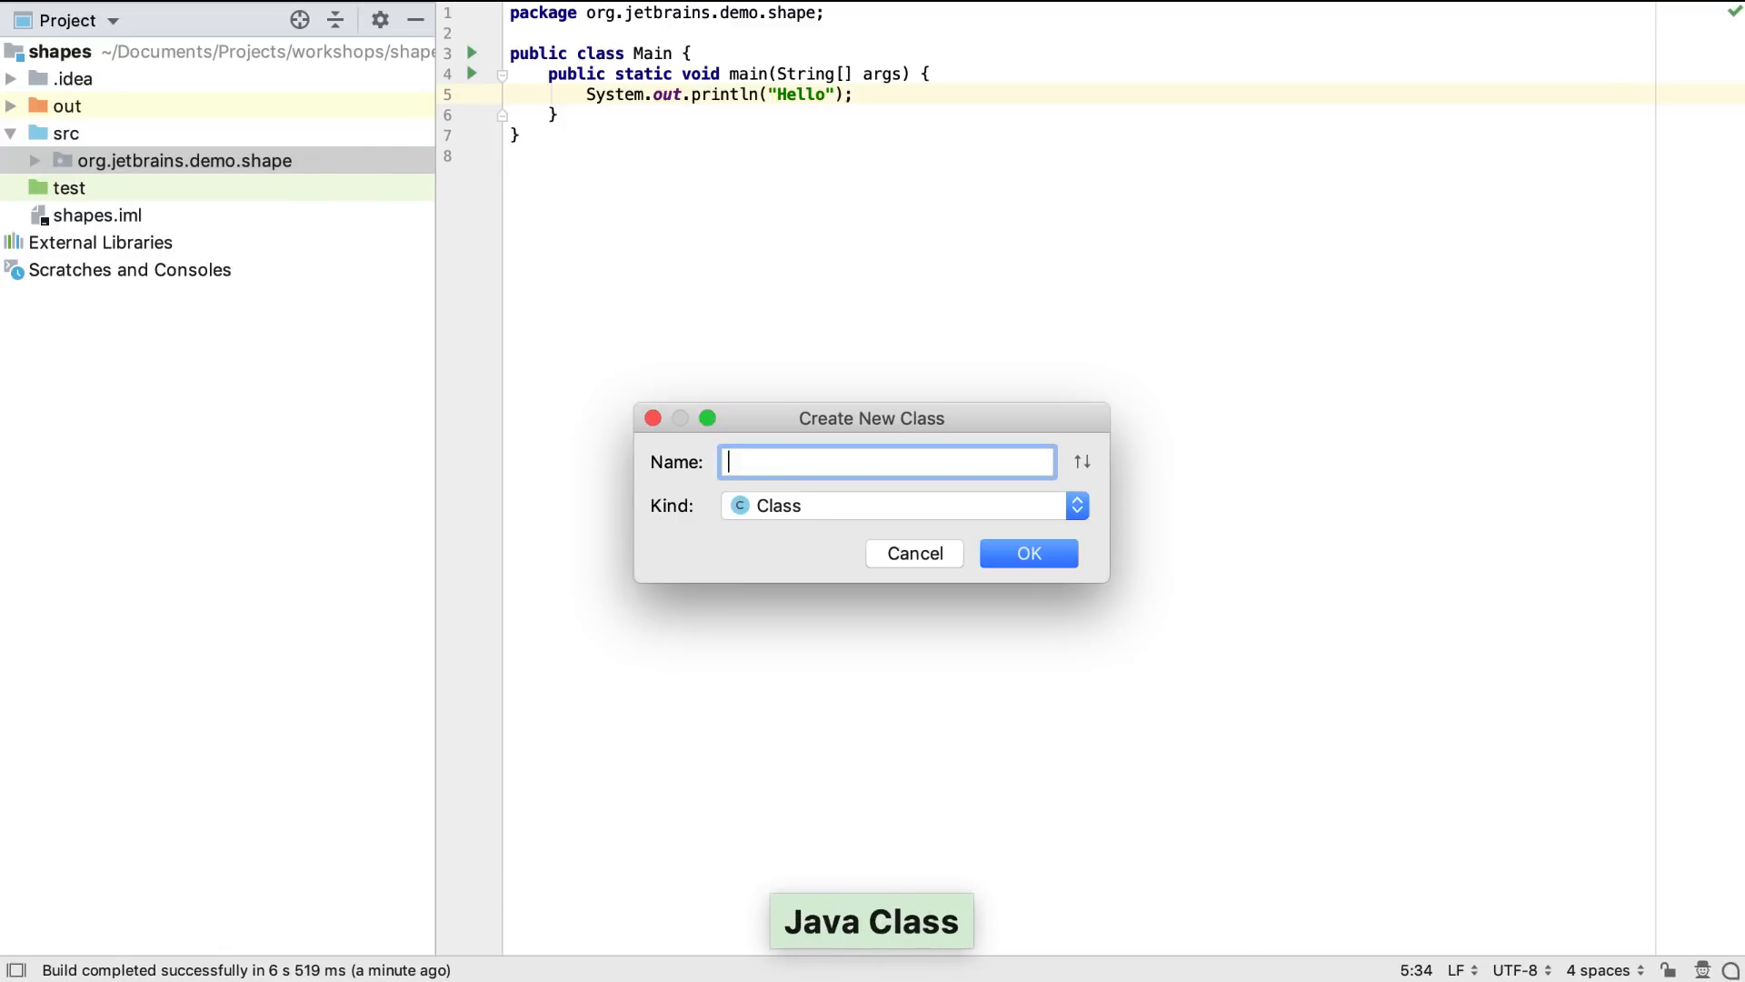
# Create class Square and show its Alt+Enter intention actions.
pyautogui.write('Square')
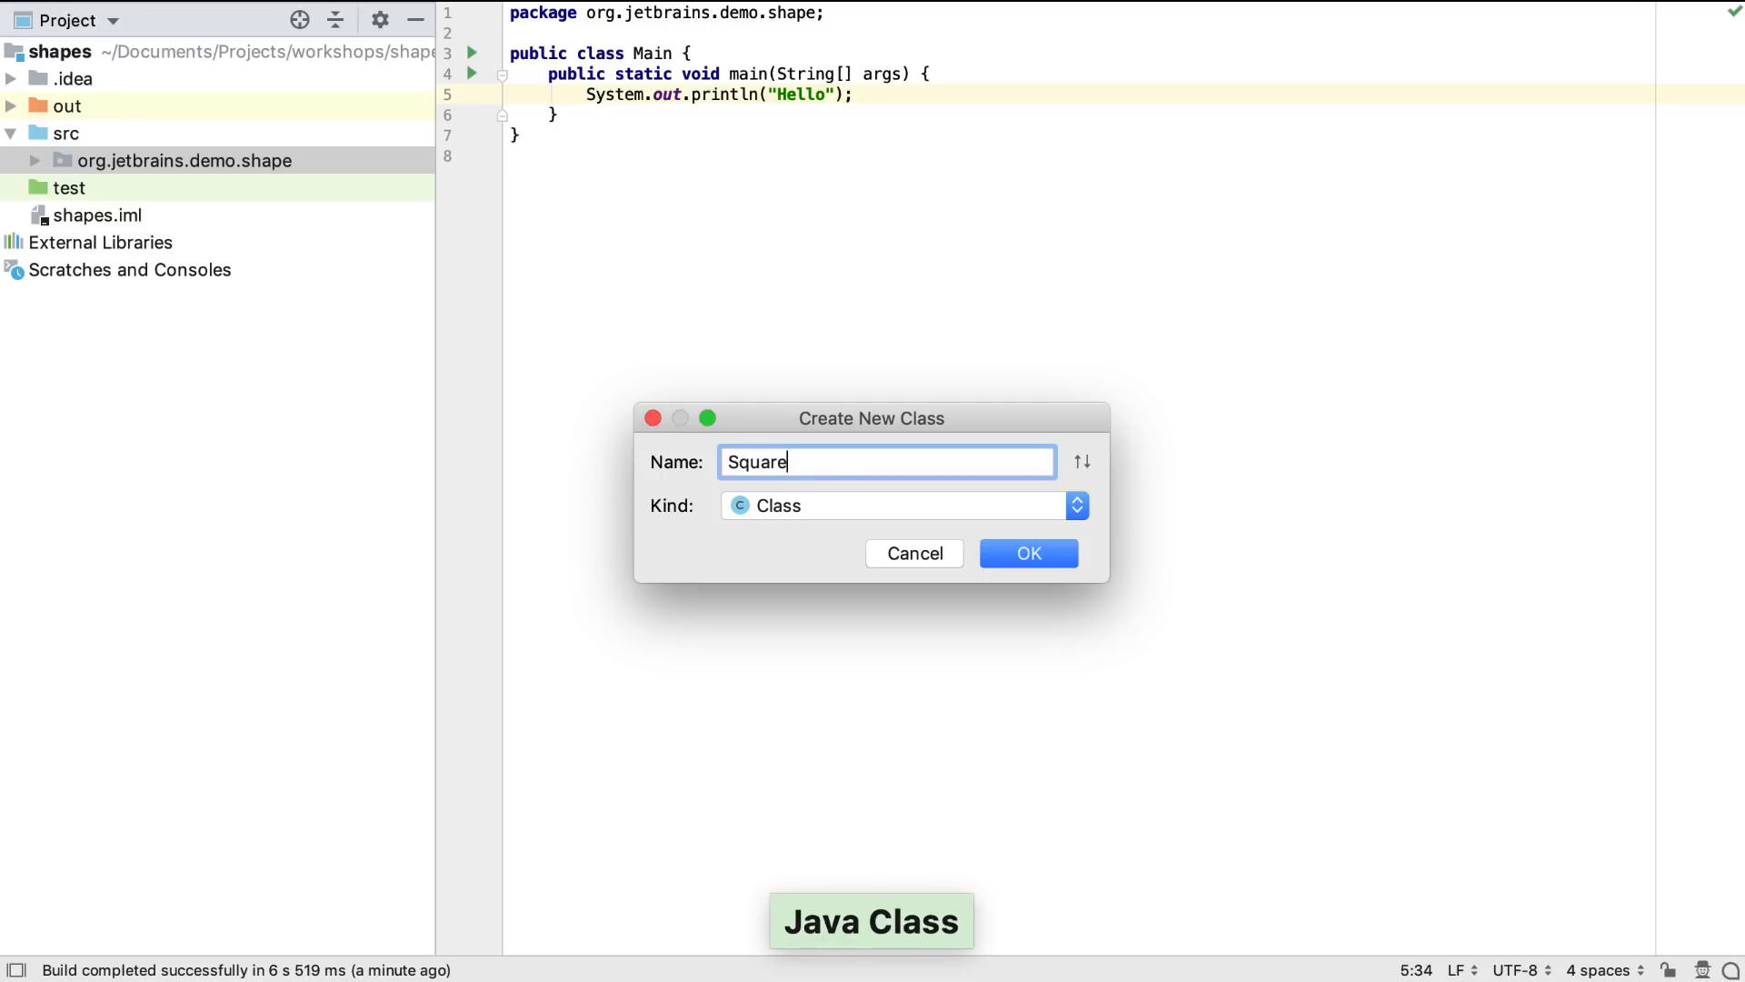
pyautogui.click(1027, 553)
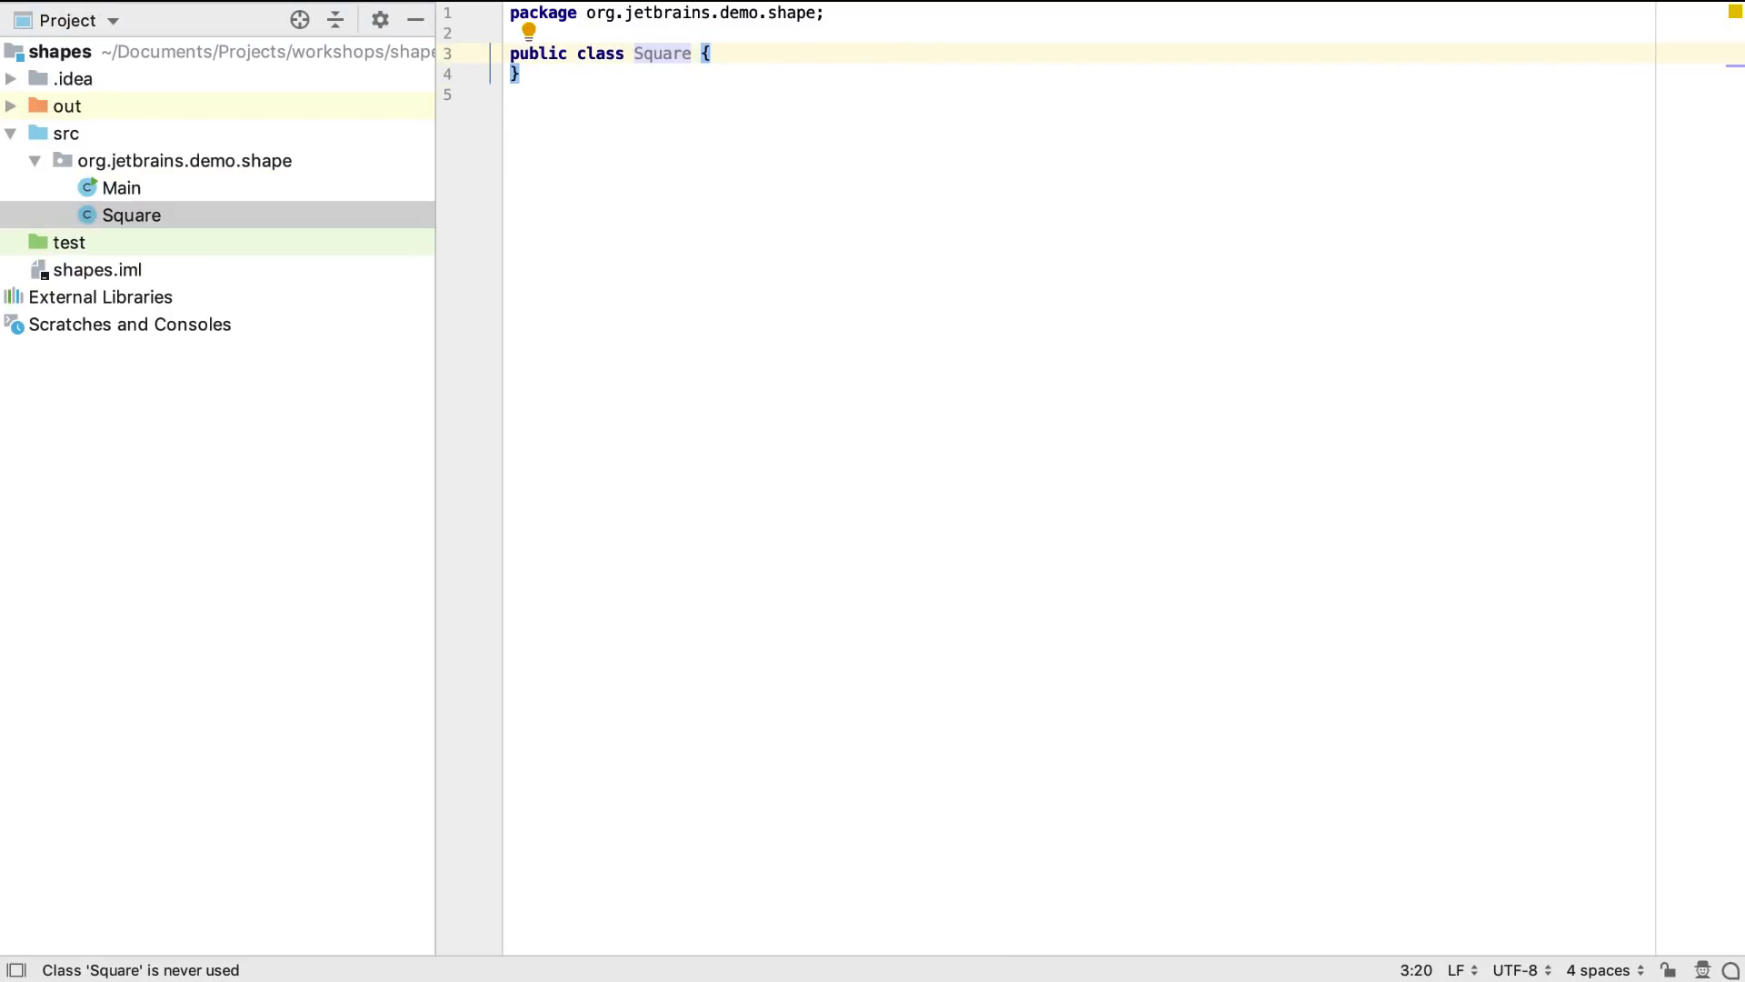
pyautogui.click(694, 54)
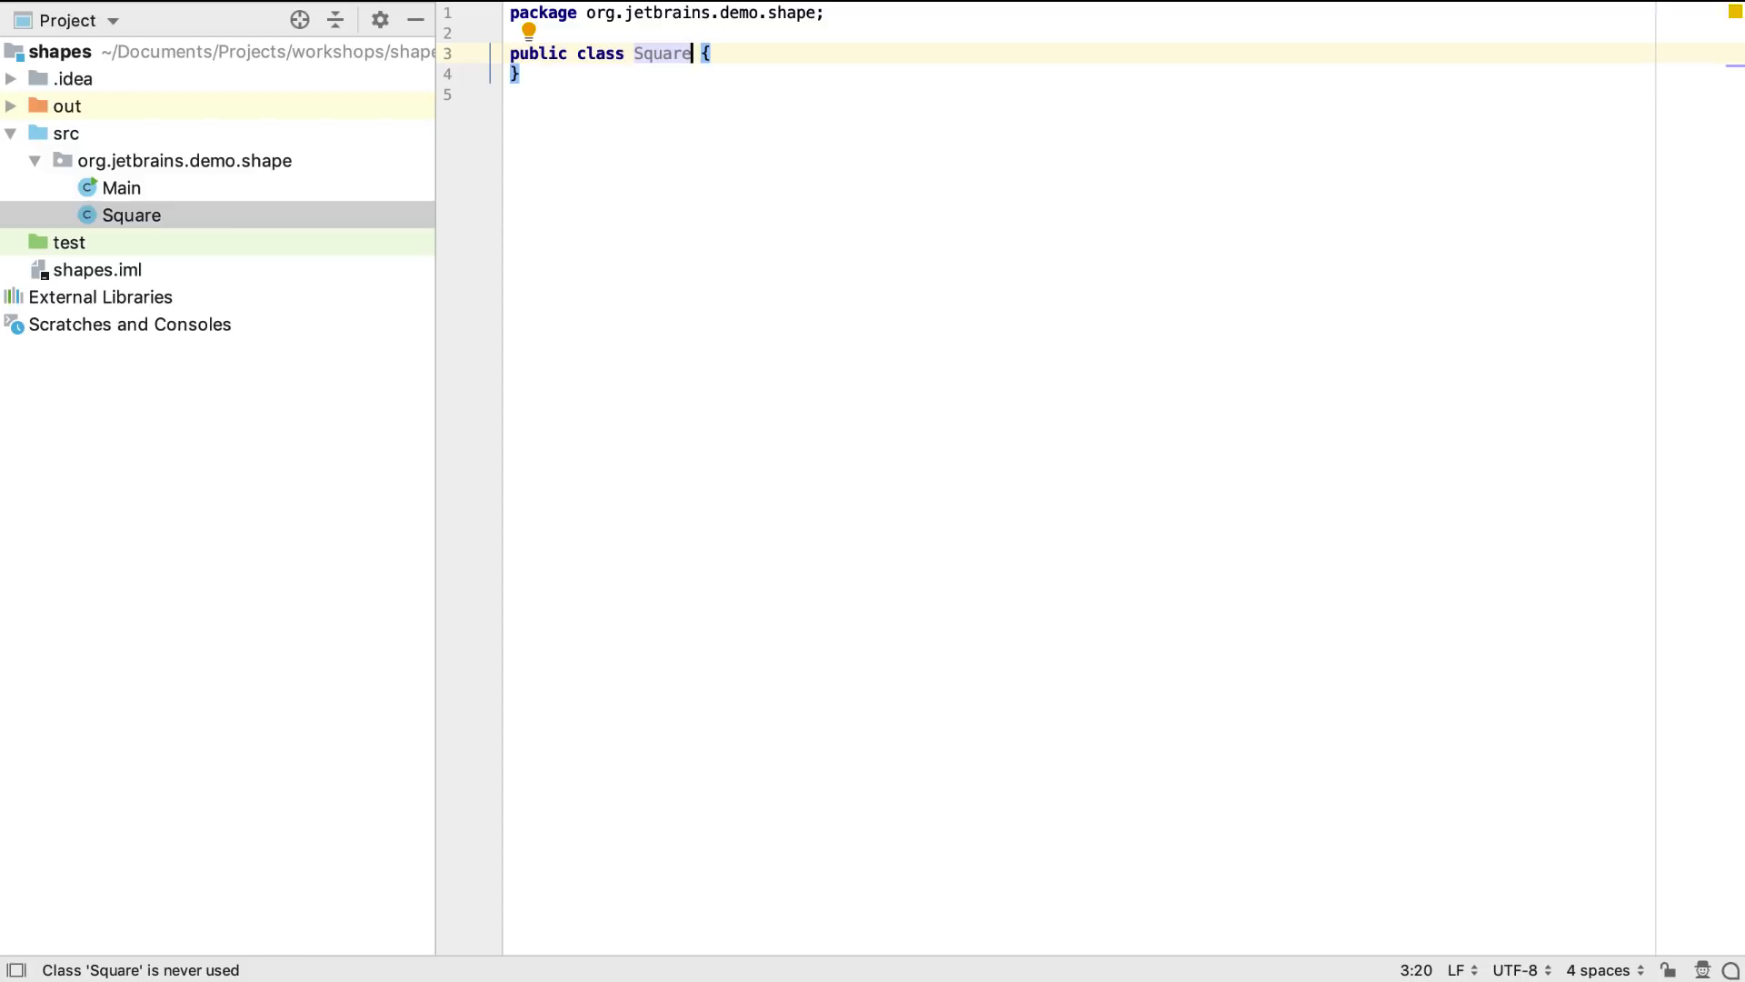
pyautogui.press('Alt+Enter')
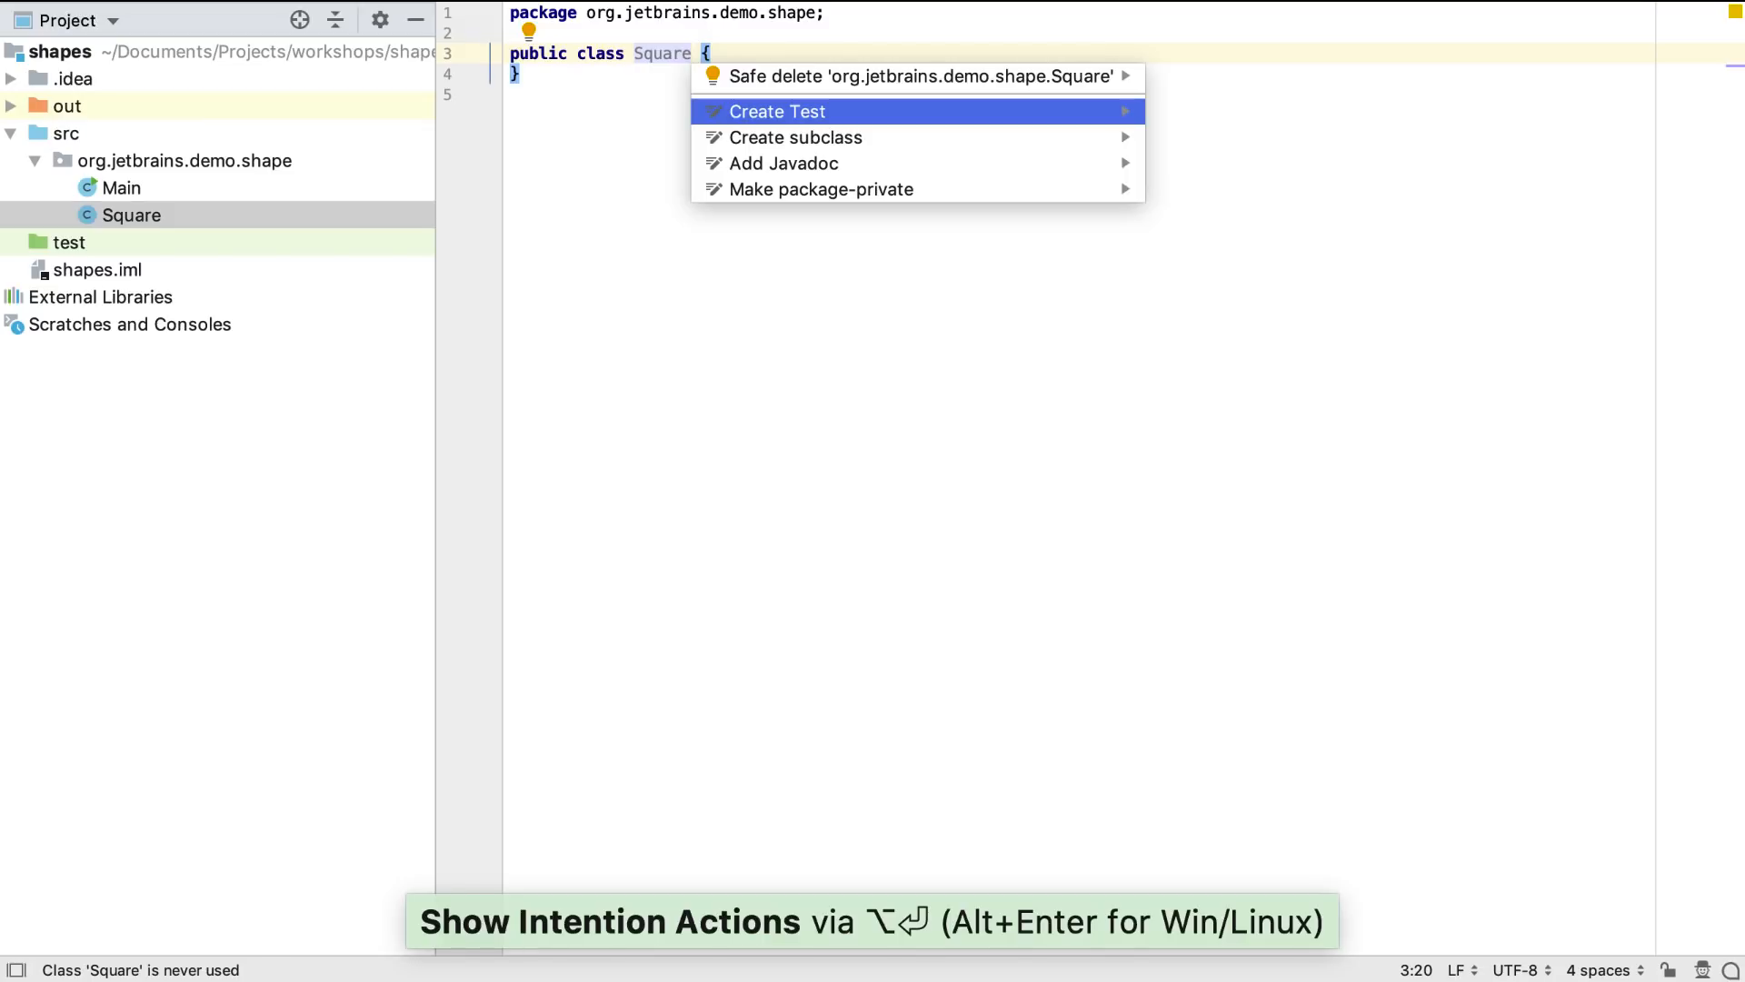
# Create JUnit5 test class SquareTest, adding the missing JUnit5 library.
pyautogui.click(778, 110)
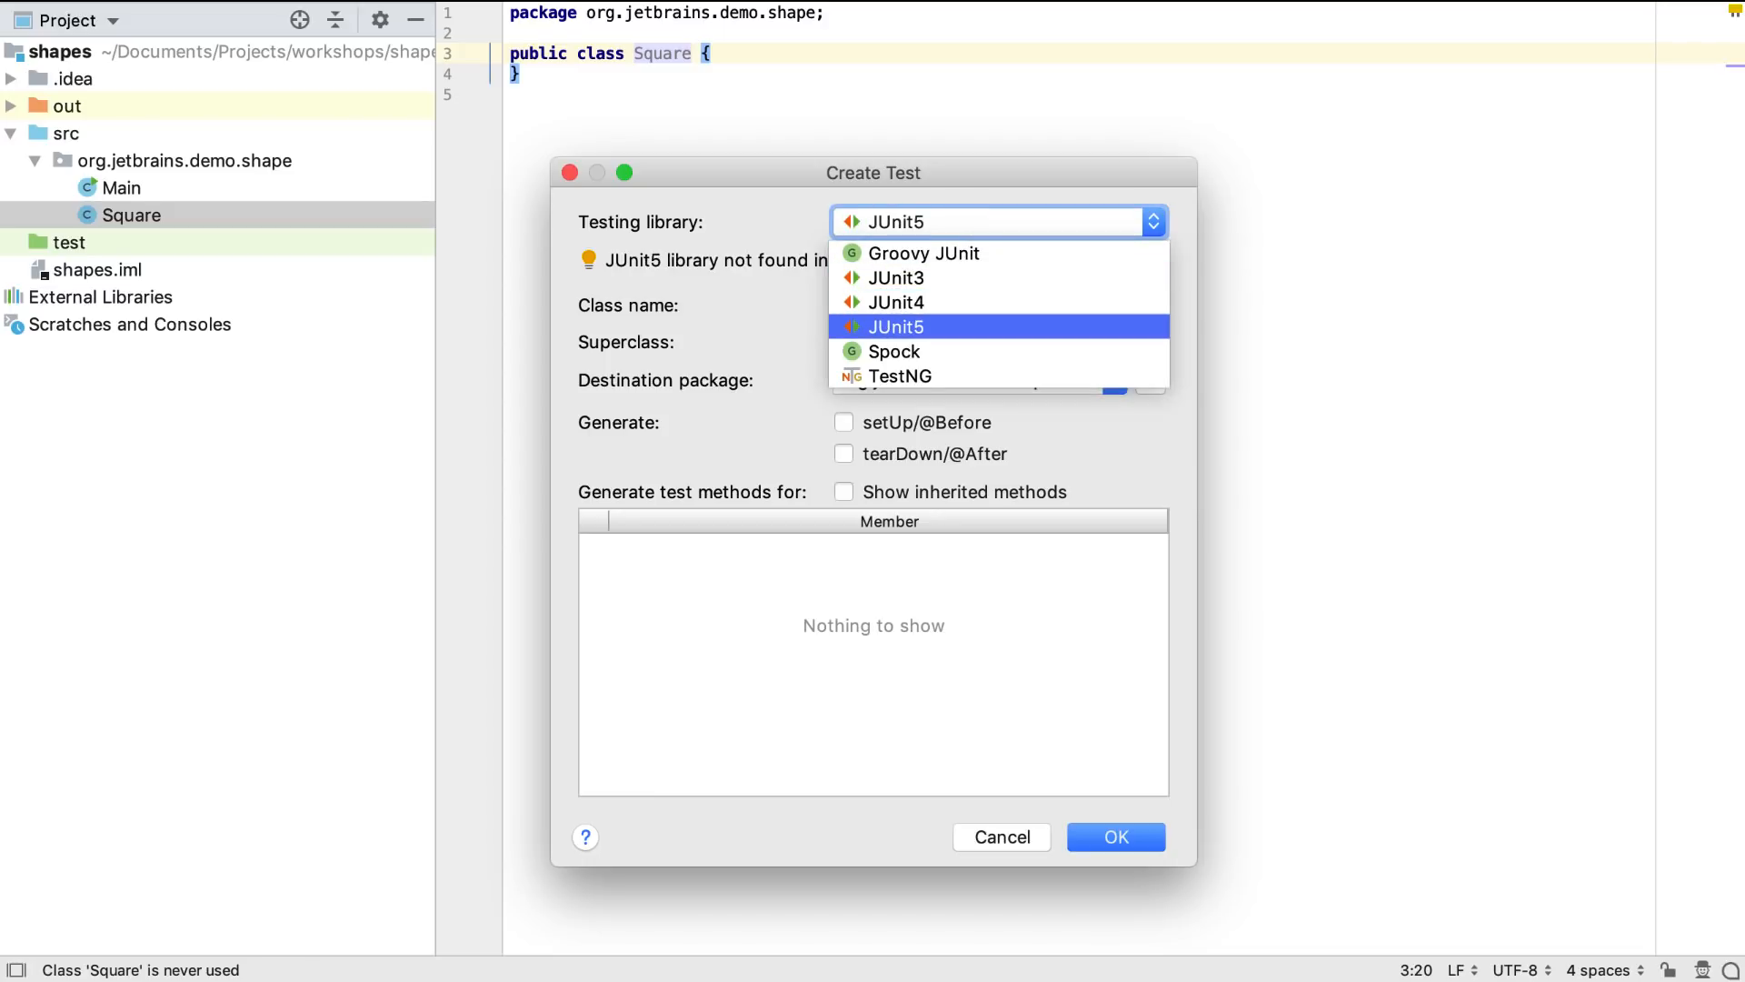
pyautogui.click(915, 326)
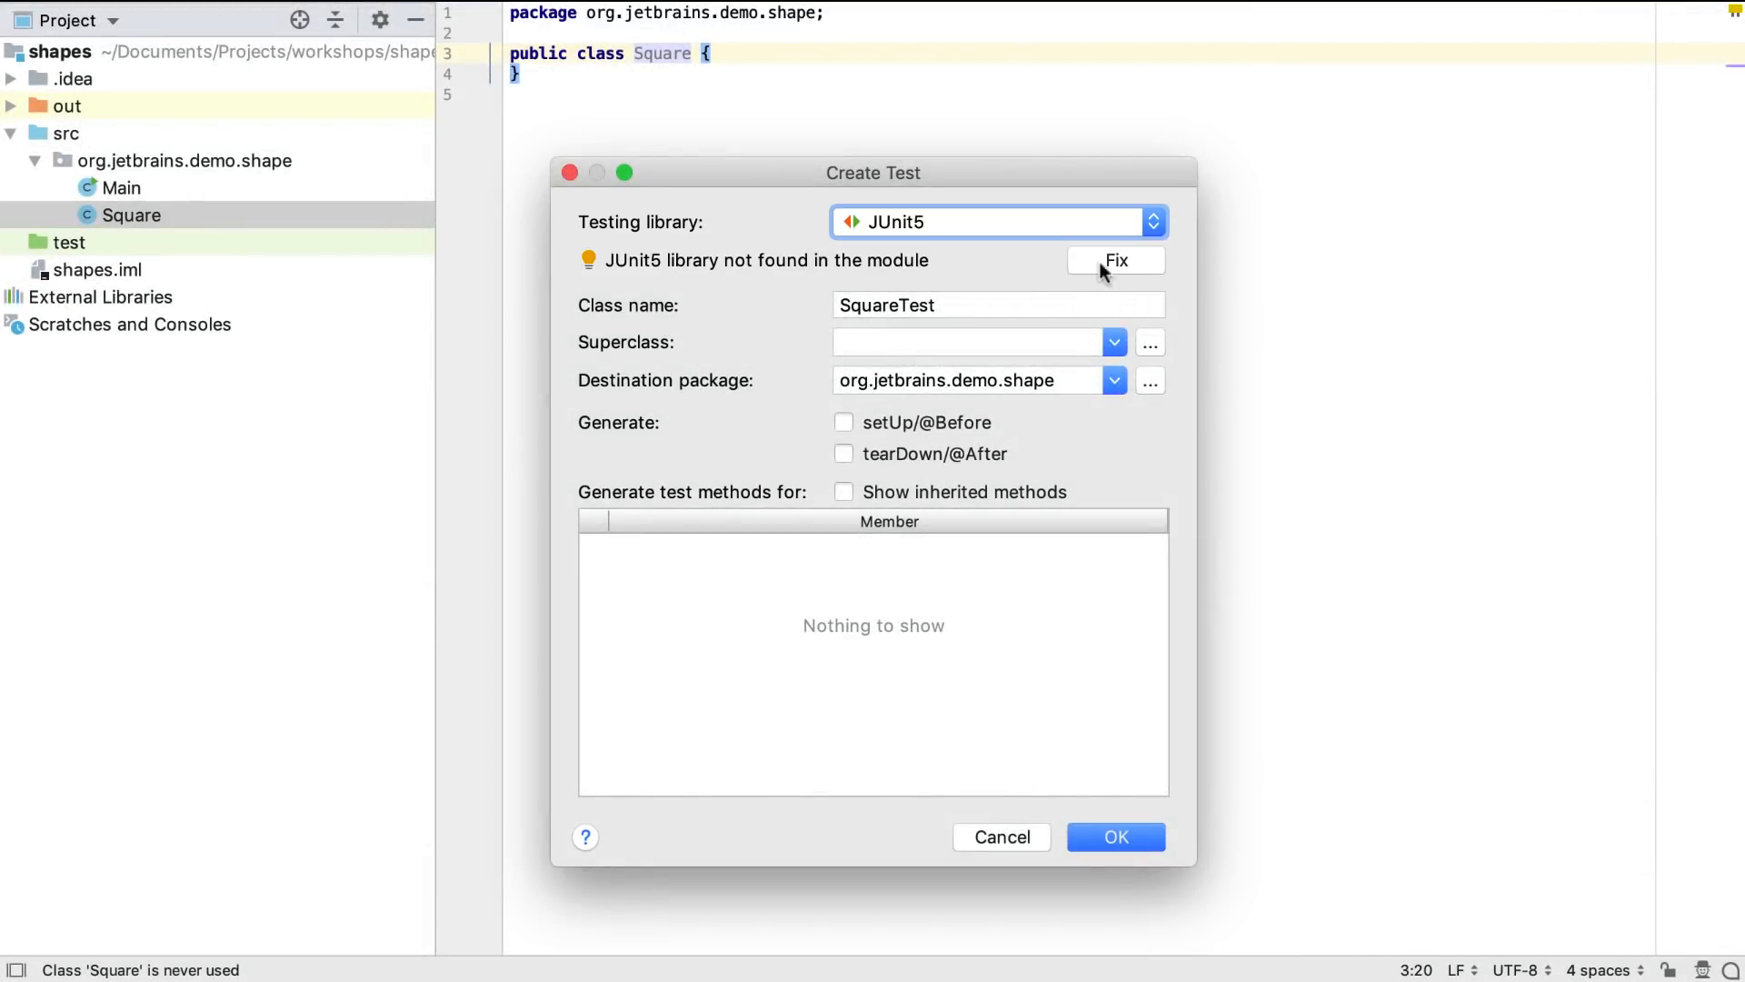
pyautogui.click(1115, 259)
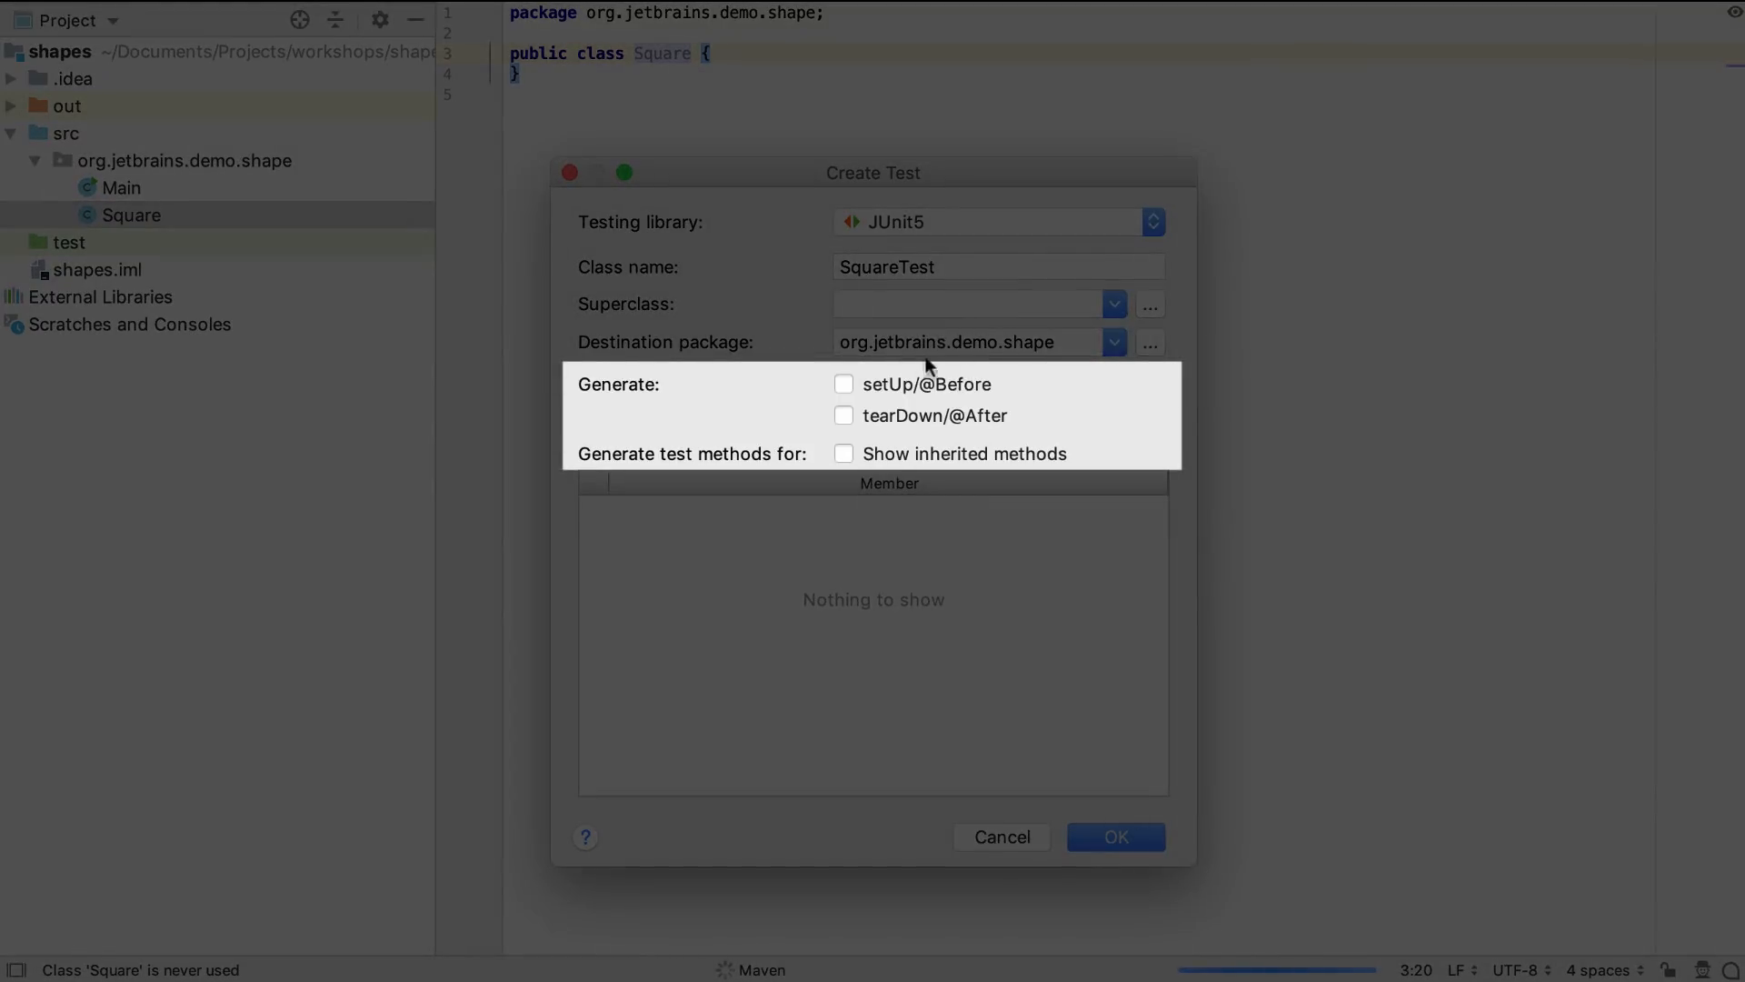
pyautogui.moveTo(762, 397)
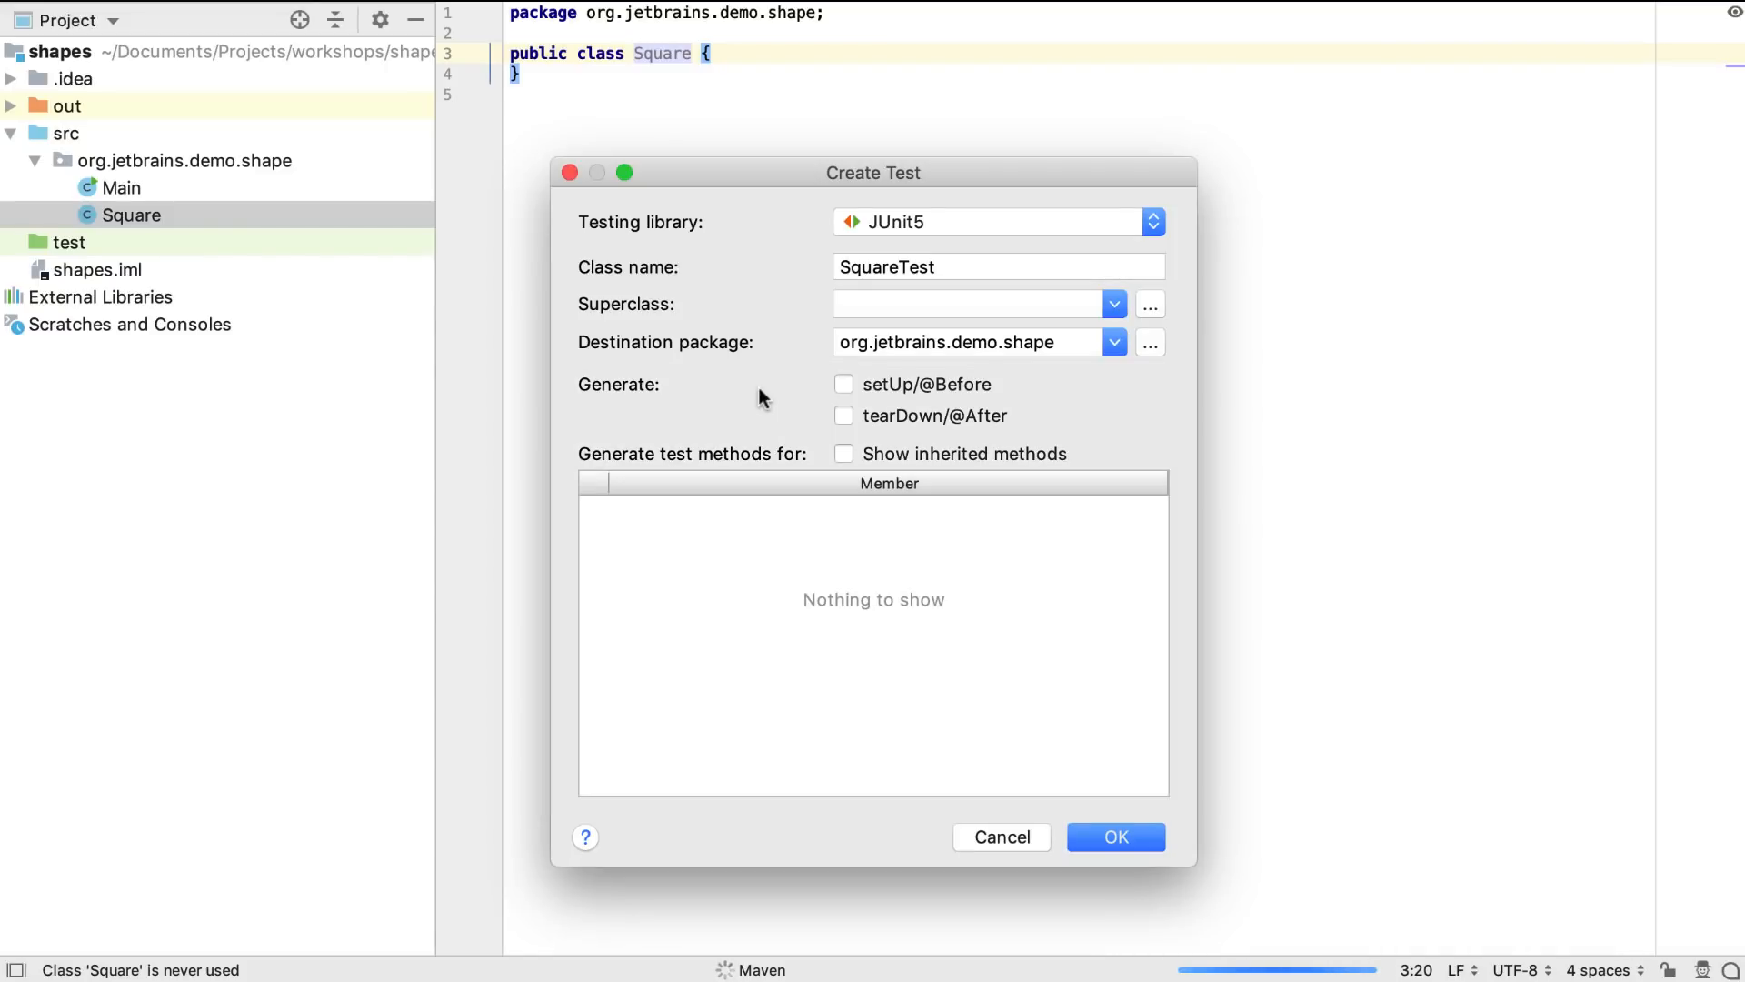
pyautogui.click(1114, 837)
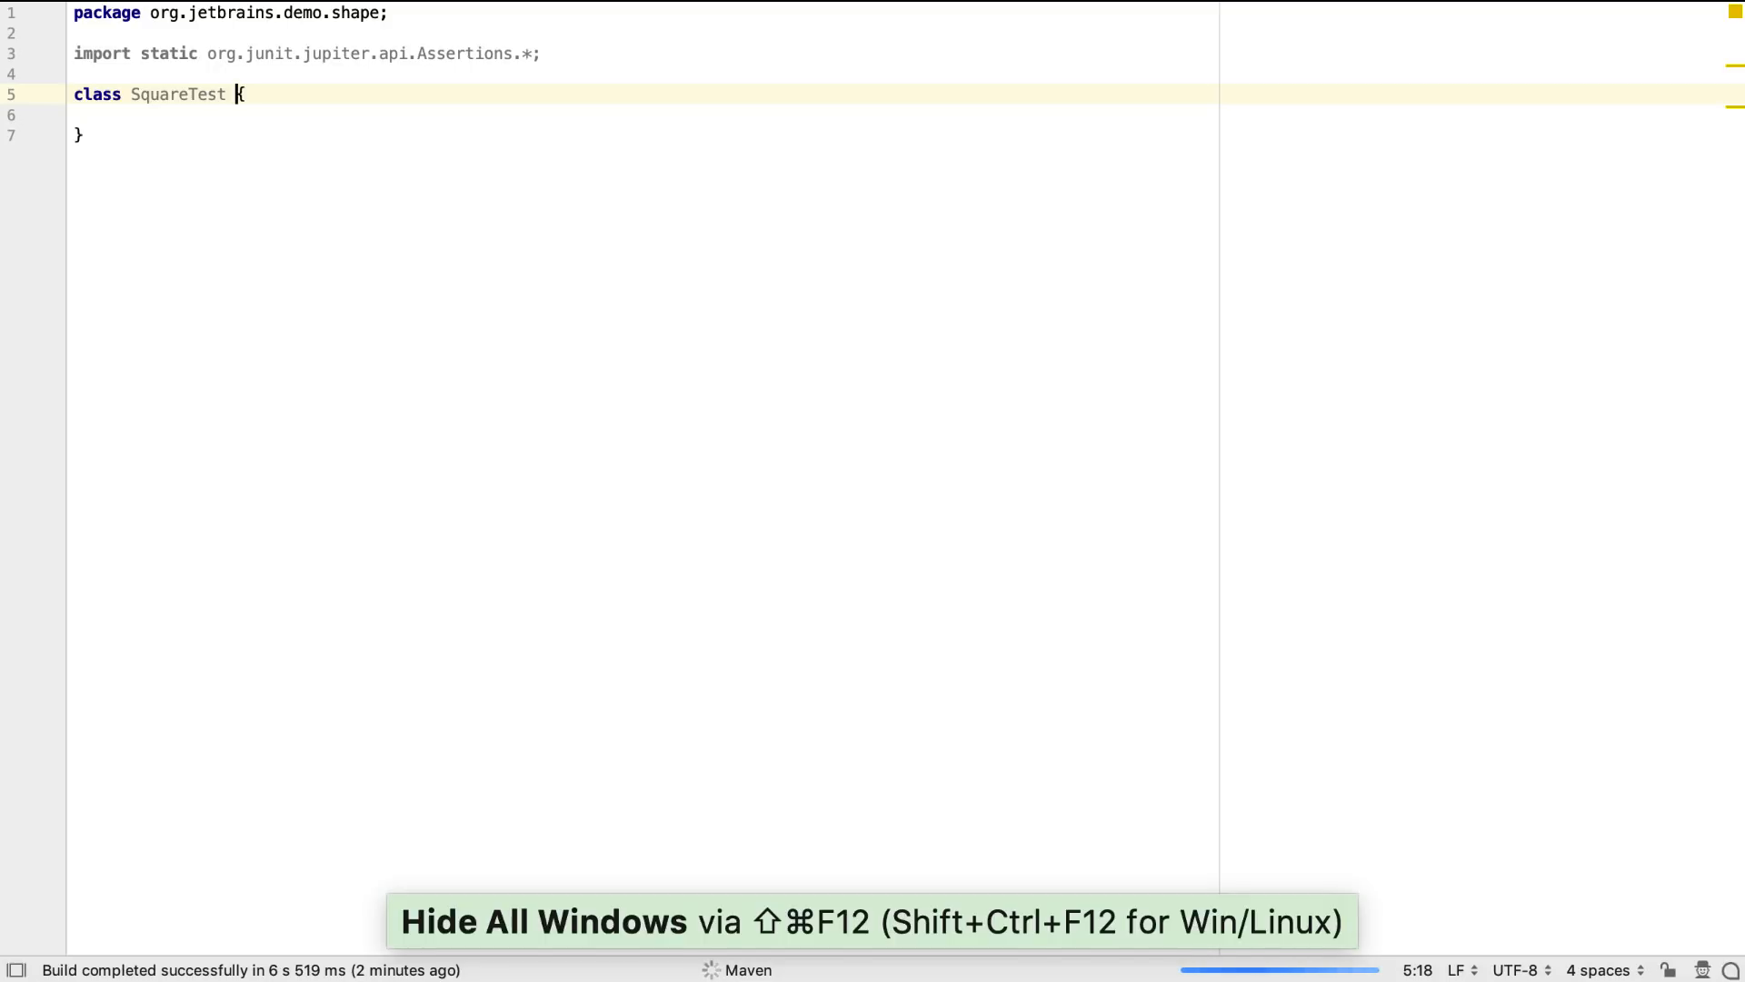
pyautogui.press('cmd+n')
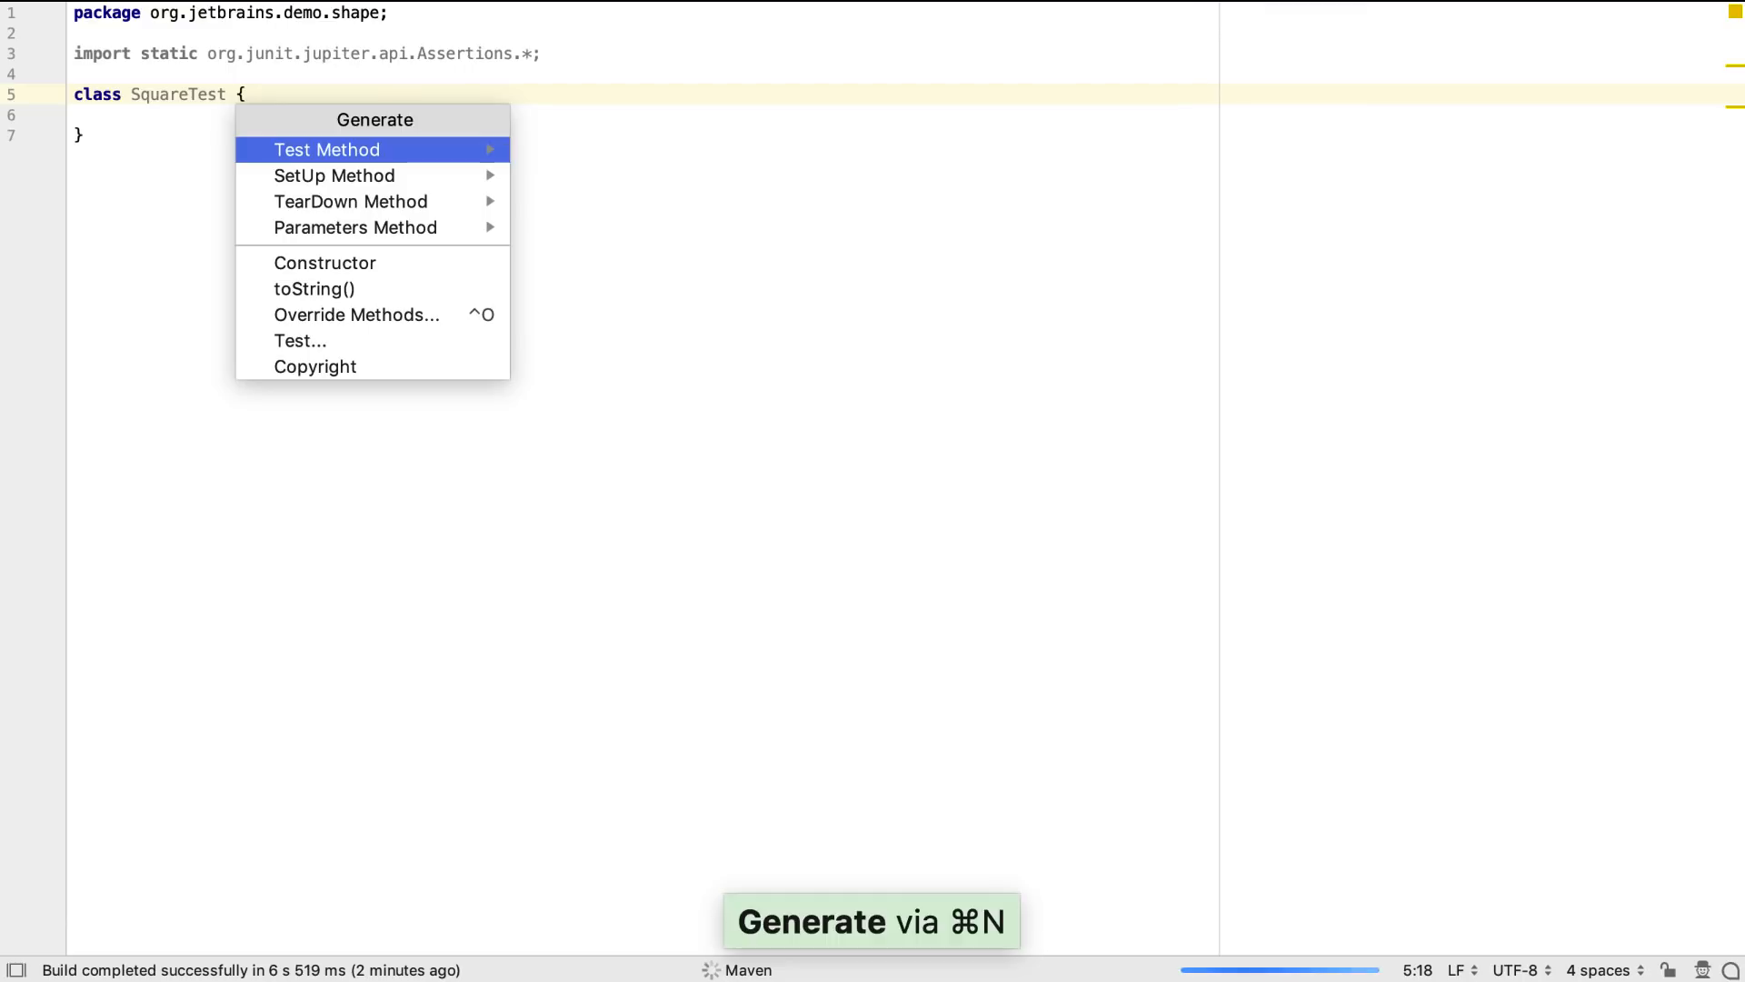
pyautogui.click(326, 149)
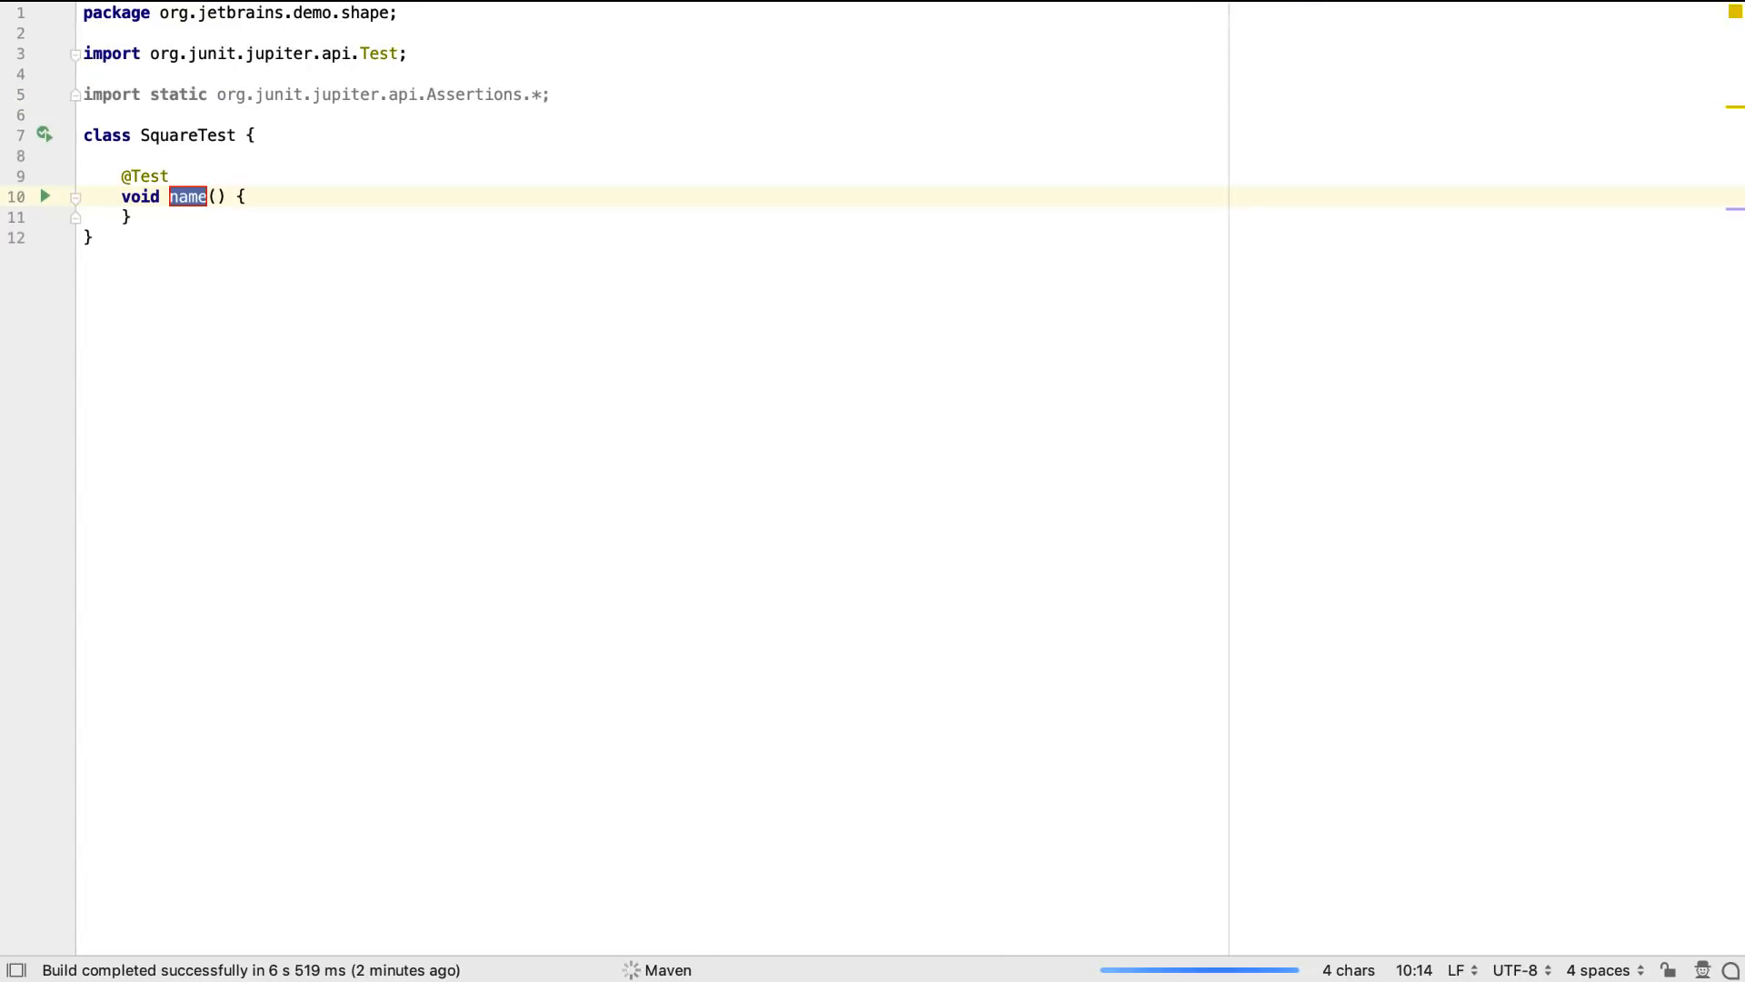
pyautogui.write('shouldHave')
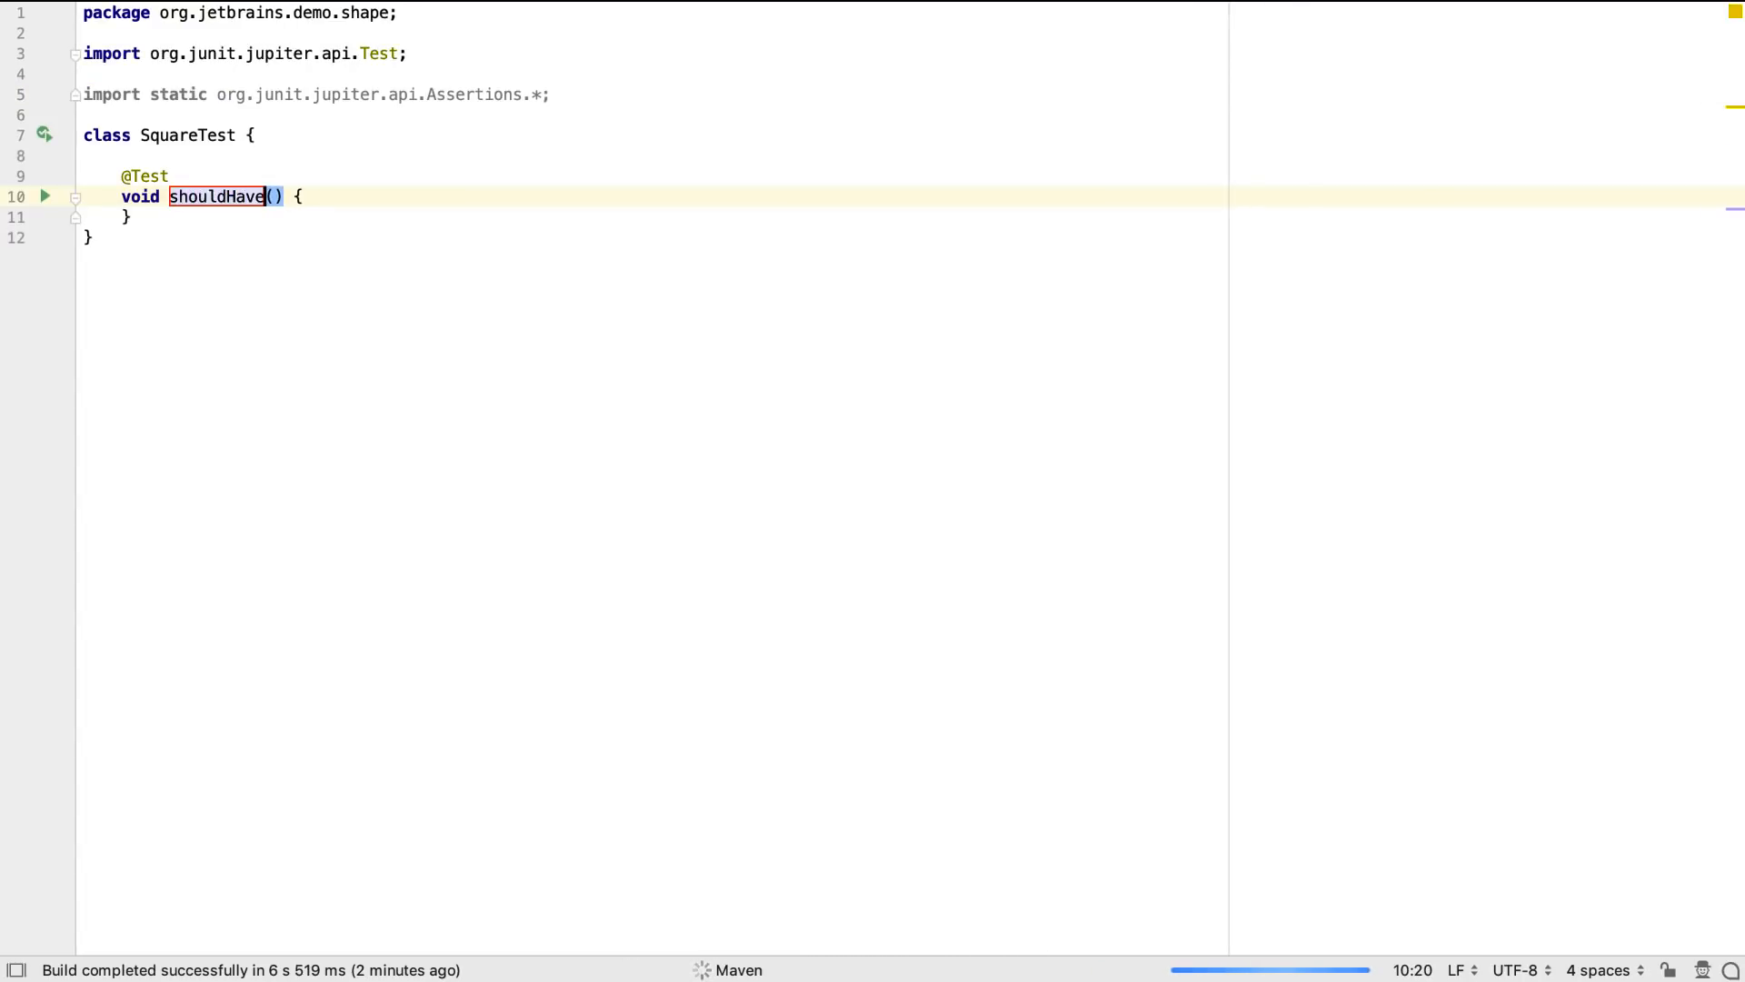
pyautogui.write('FourSides')
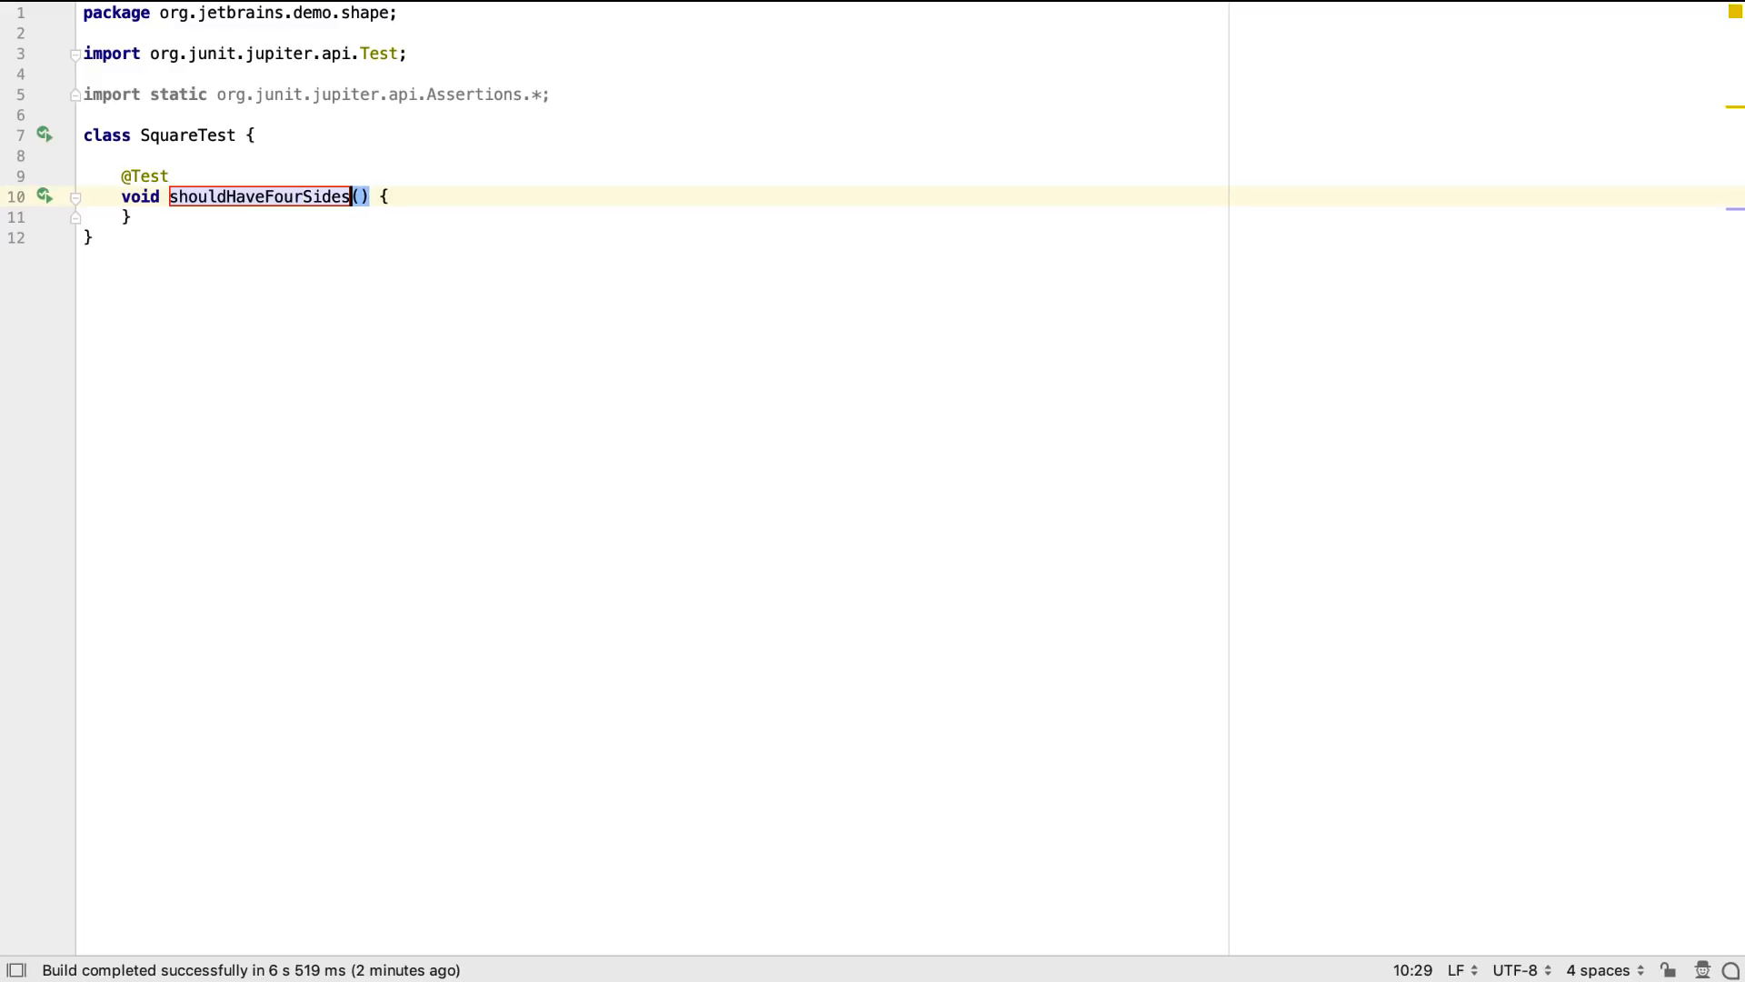
pyautogui.press('enter')
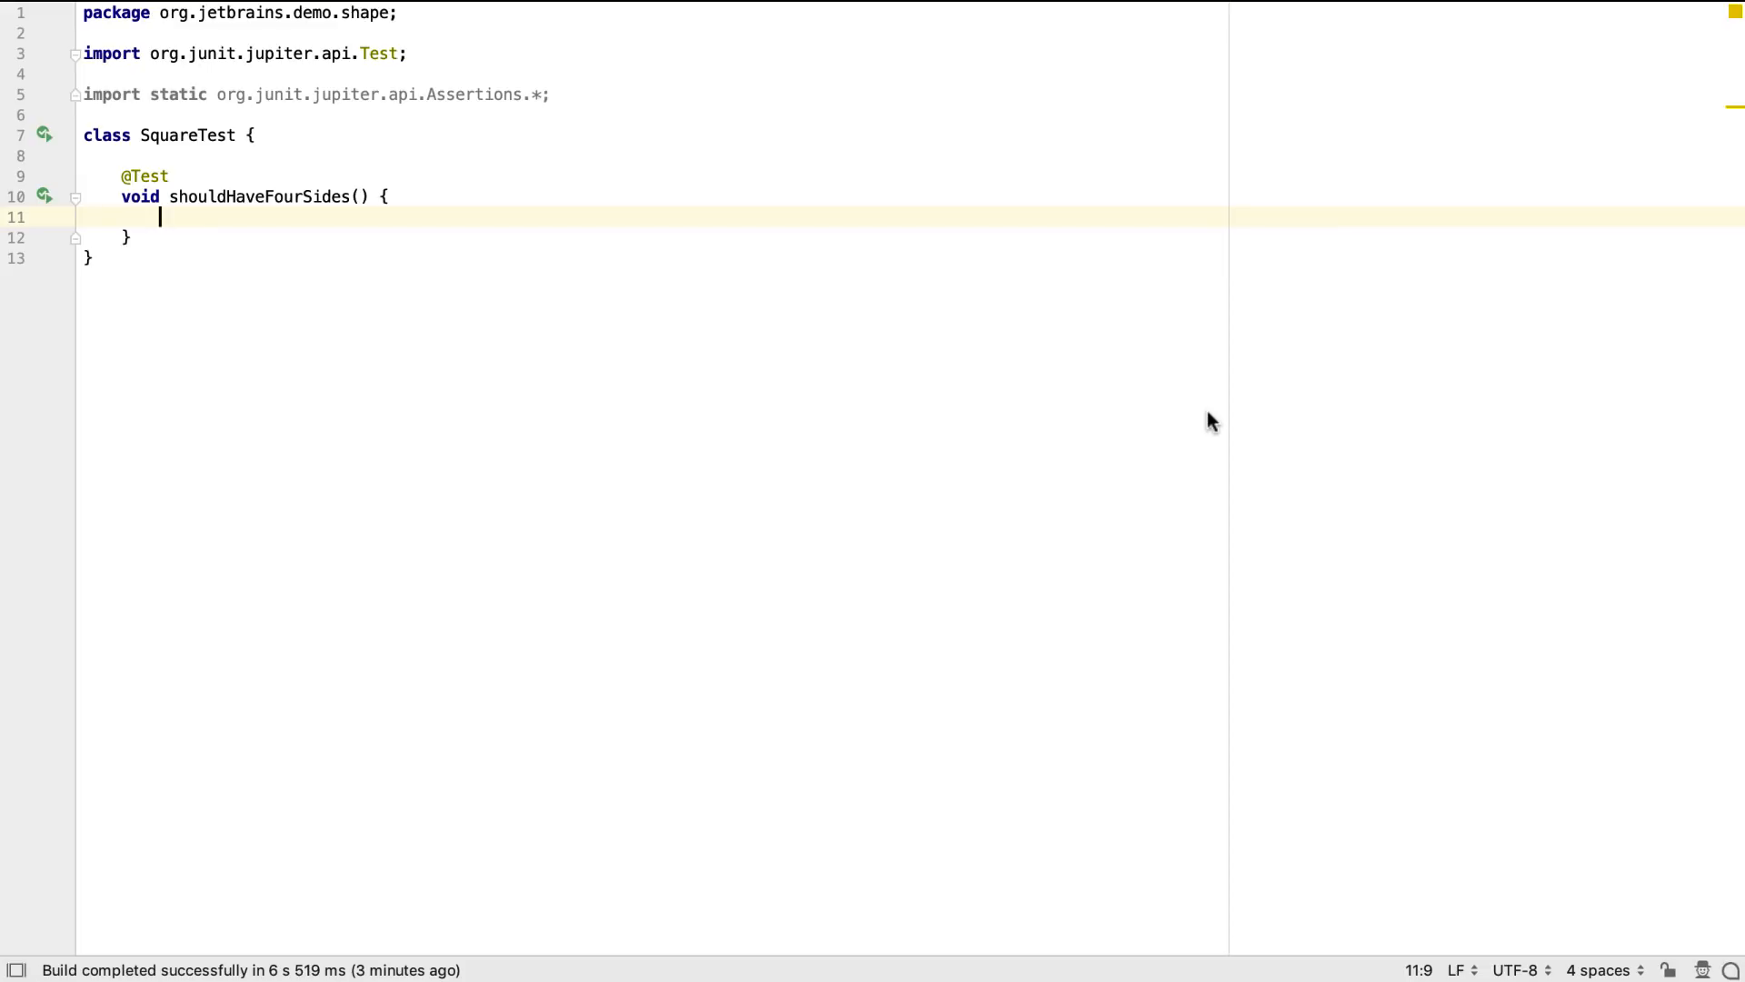
# Instantiate a Square, store square.getNumberOfSides() in numberOfSides, and generate that method in Square.
pyautogui.write('Square square =')
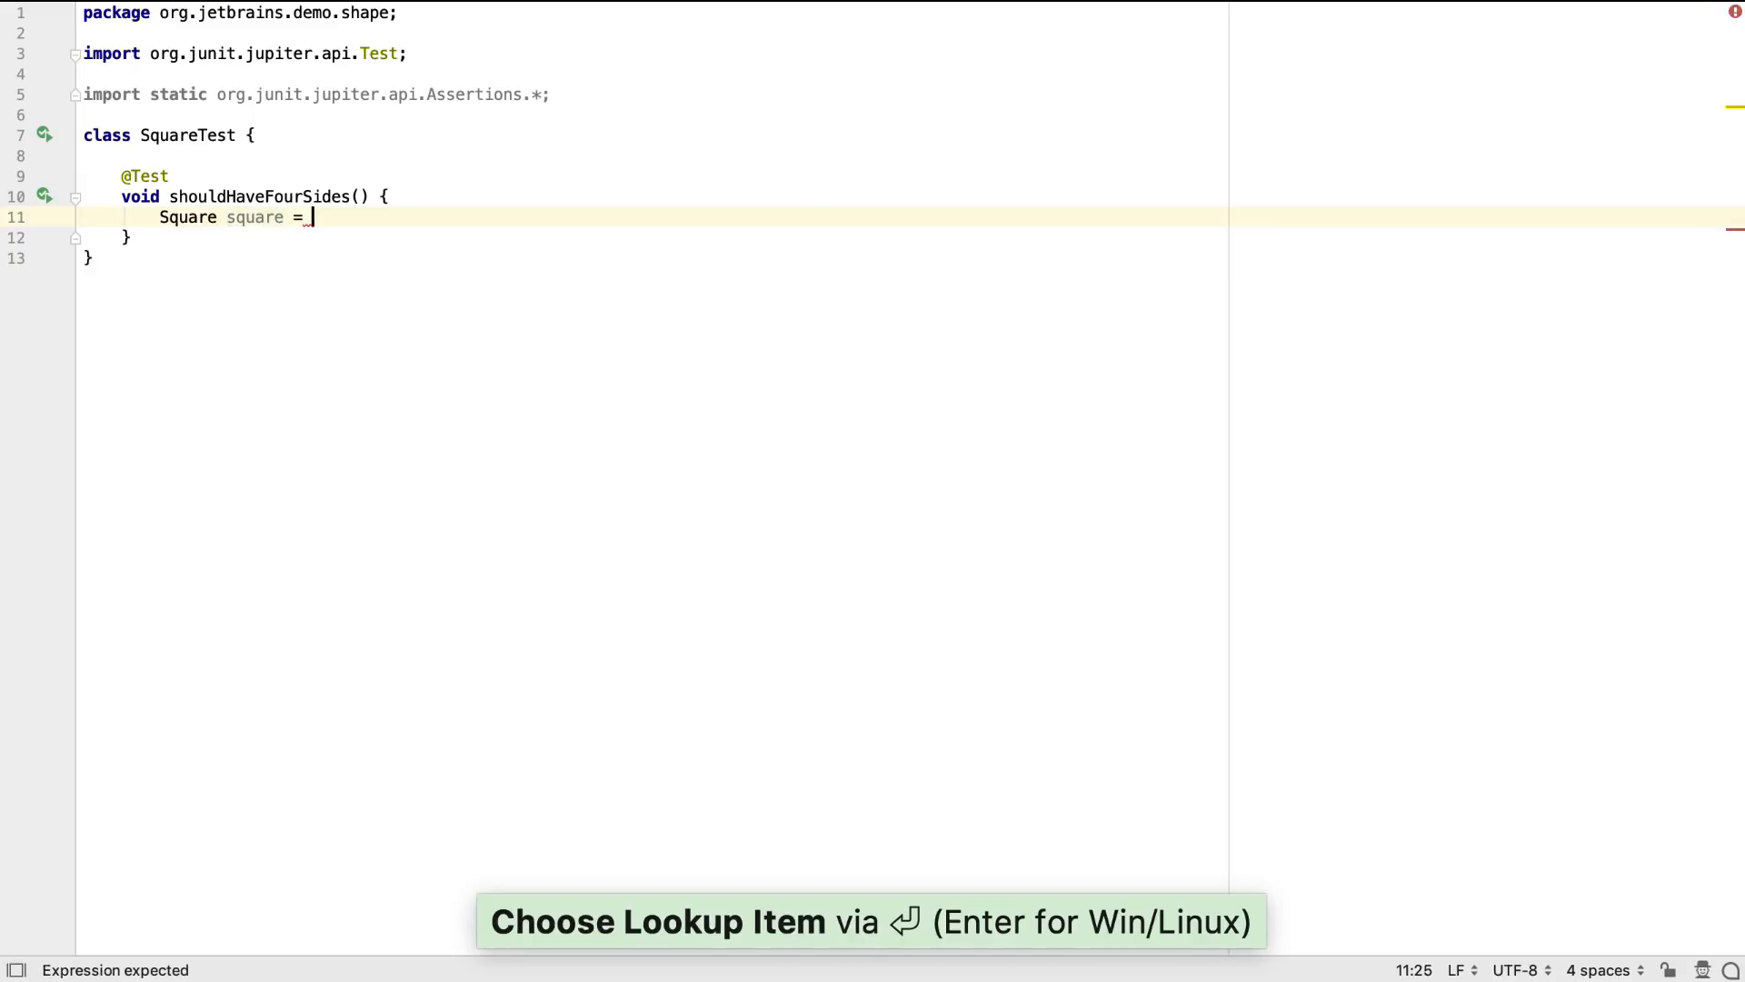
pyautogui.write('new Square();')
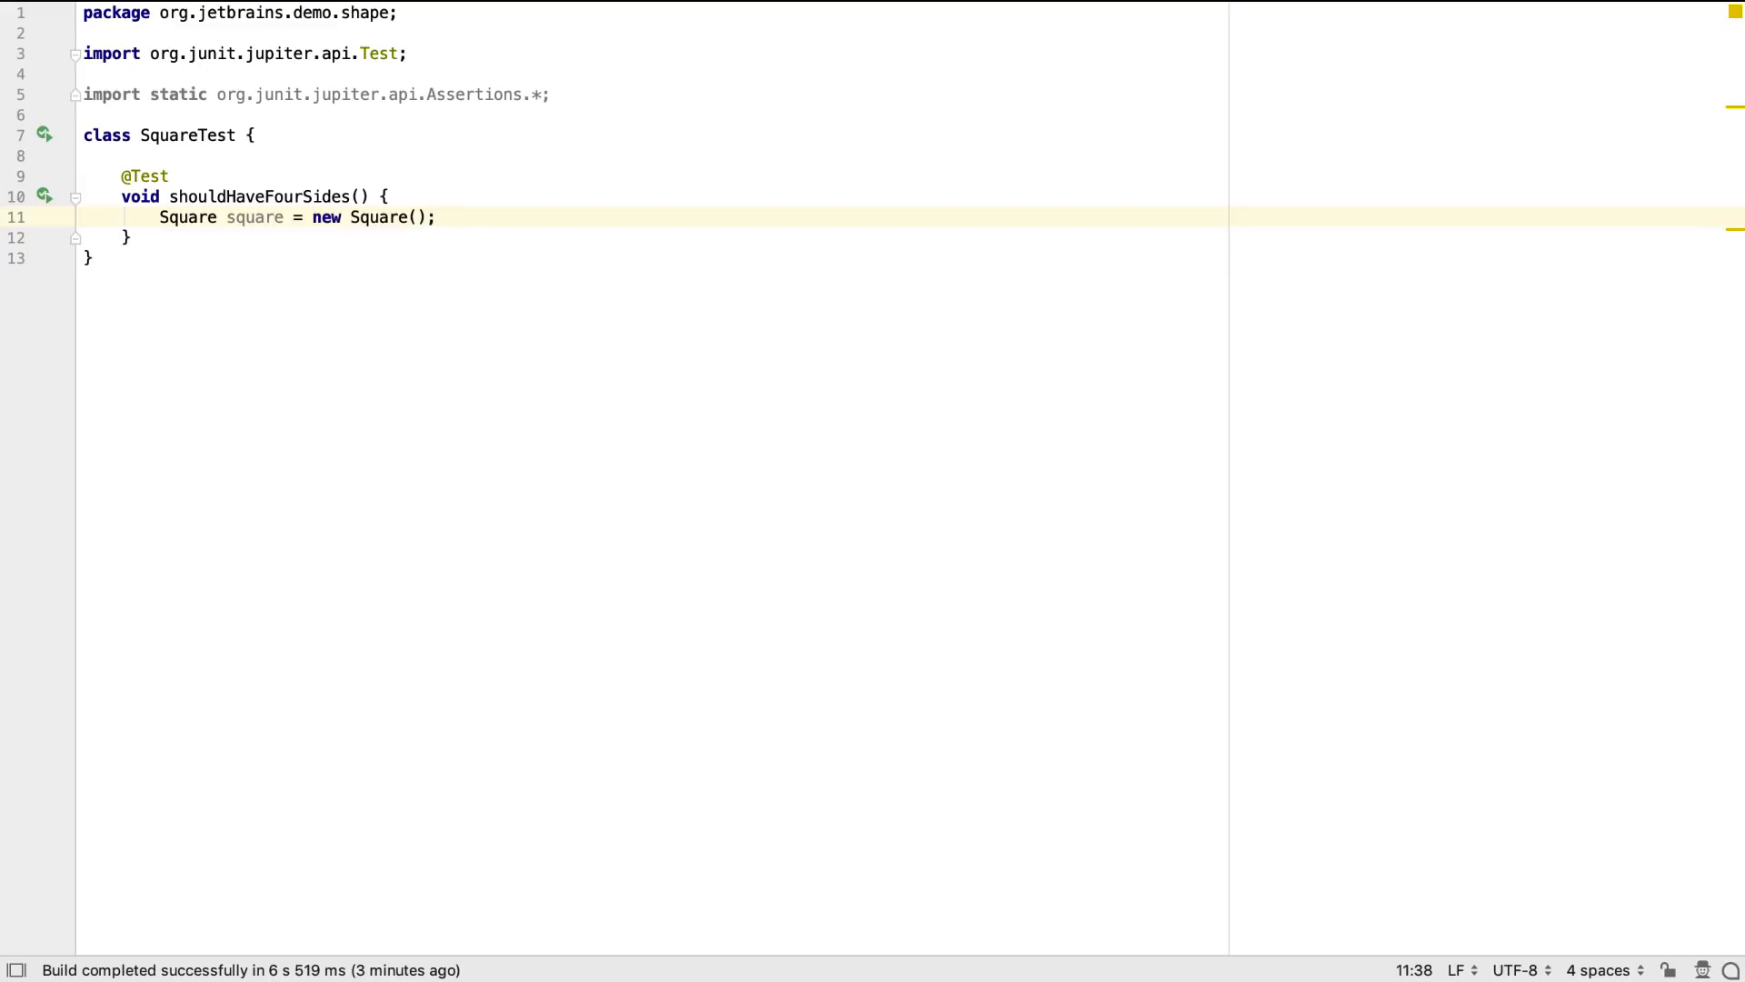
pyautogui.write('i')
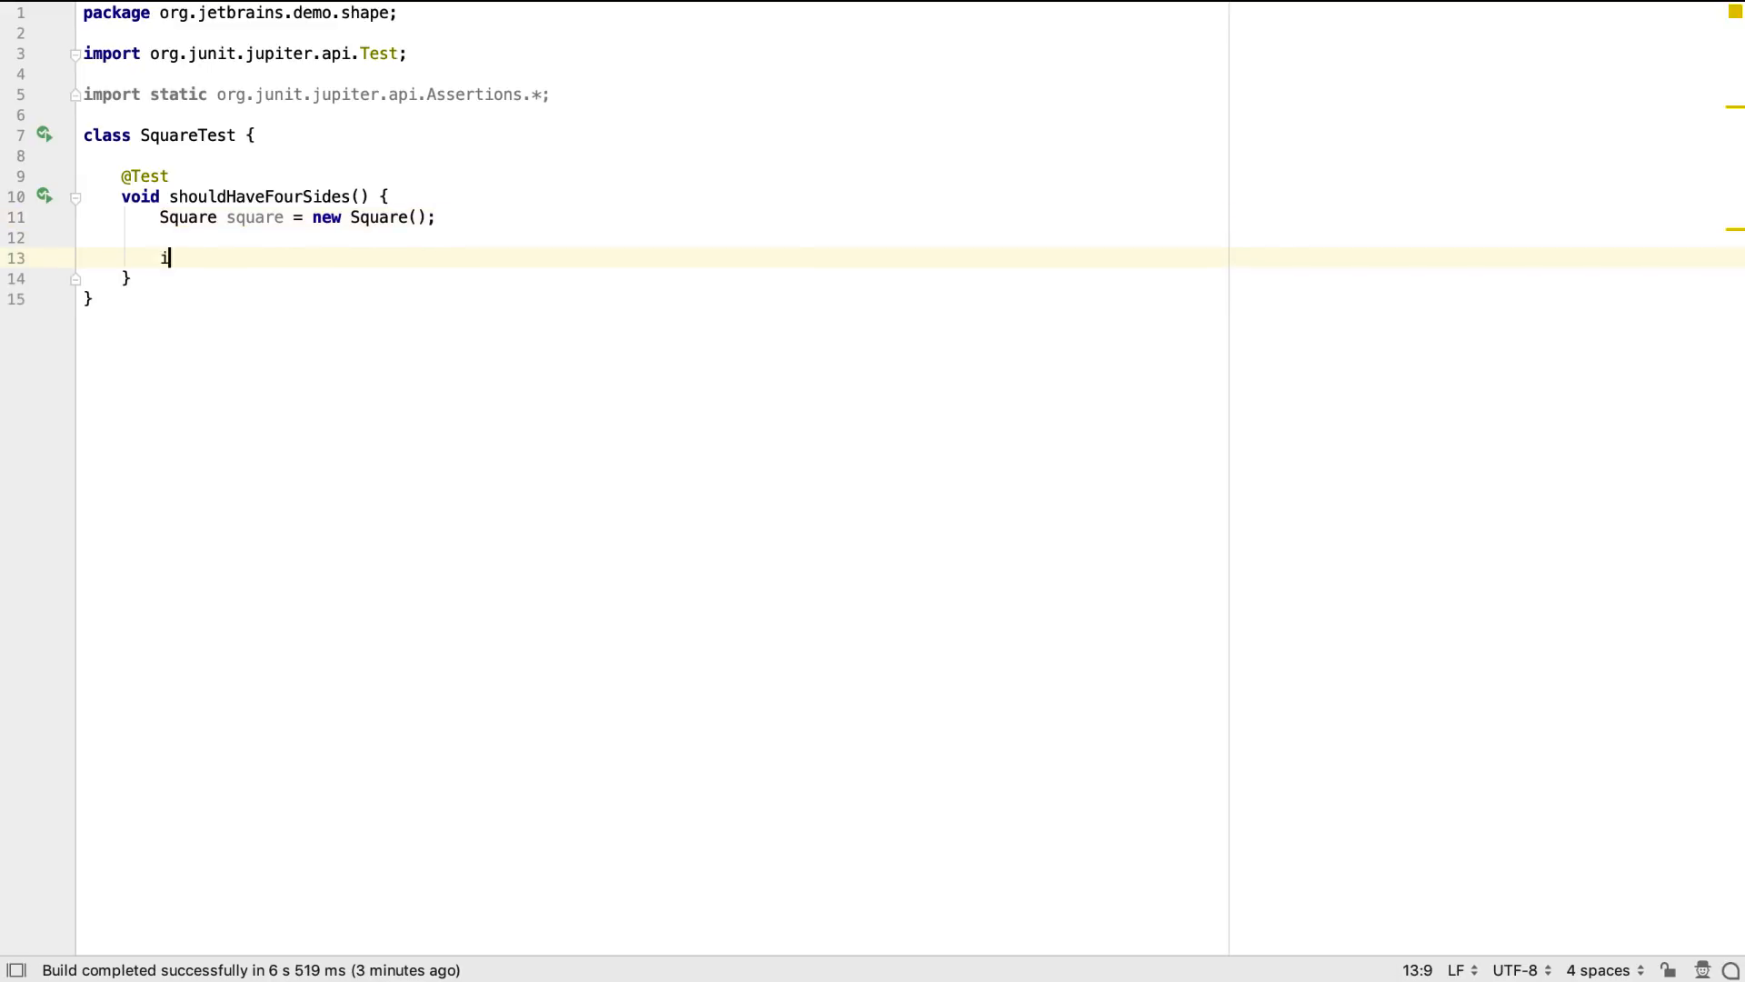
pyautogui.write('nt numberOfSi')
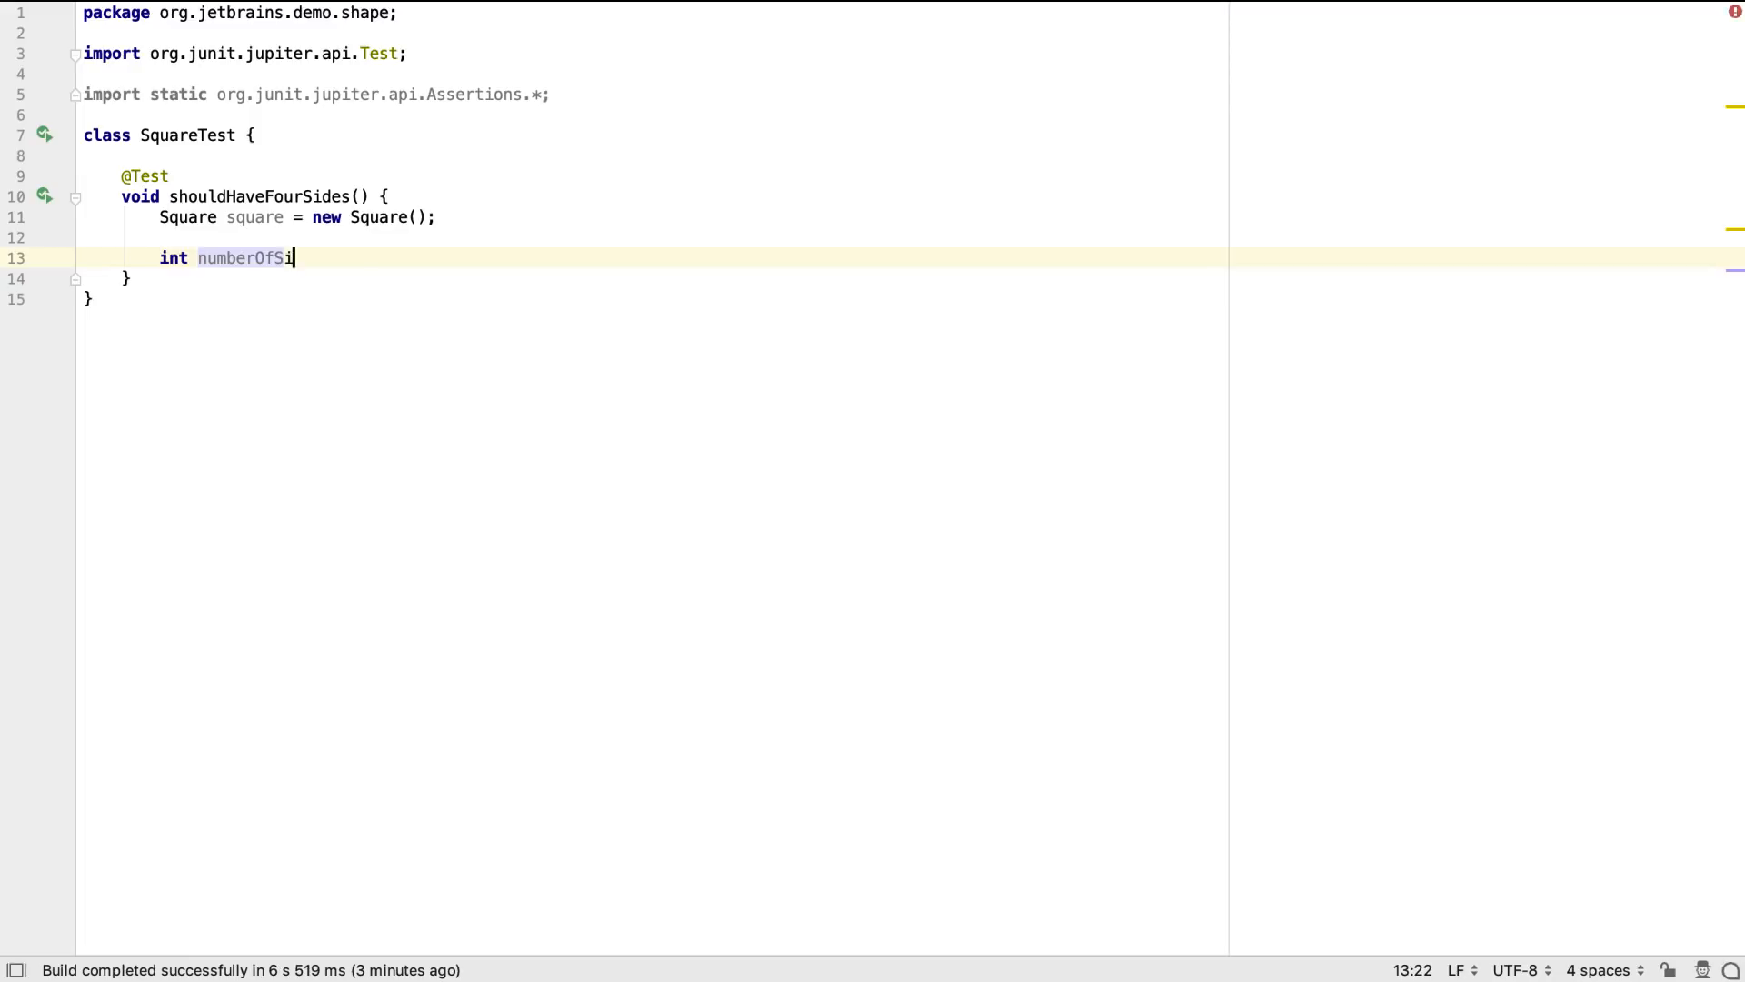
pyautogui.write('des = square')
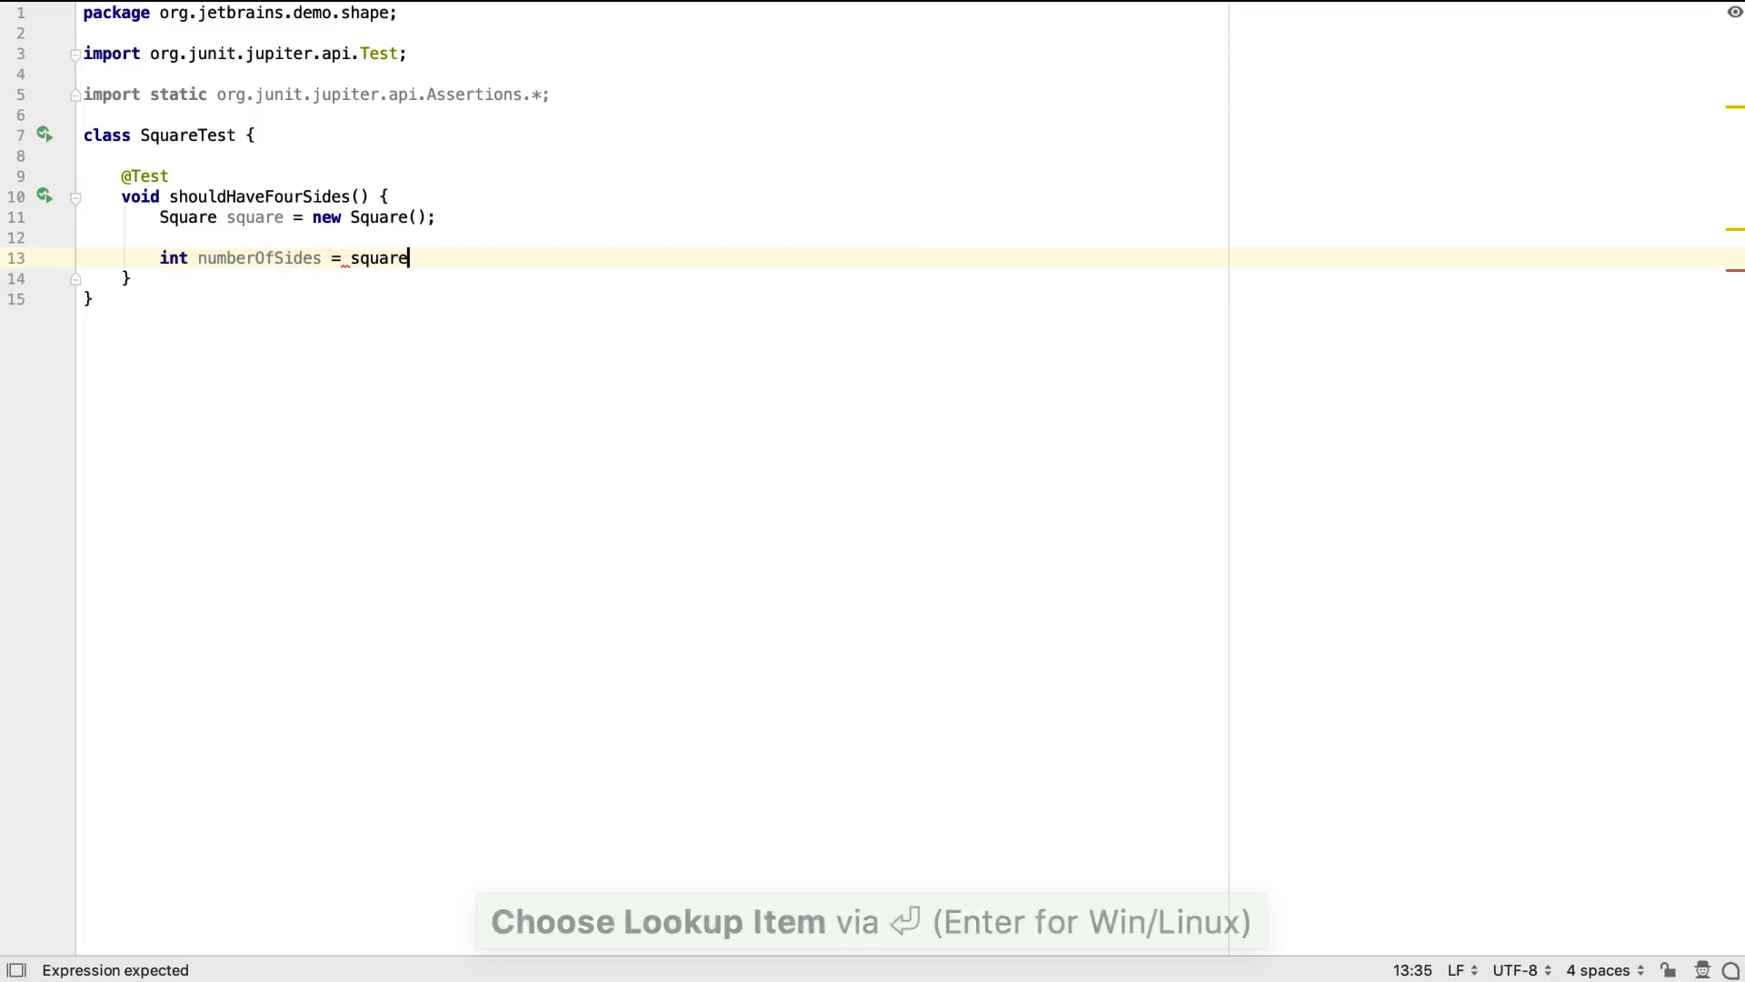
pyautogui.write('.')
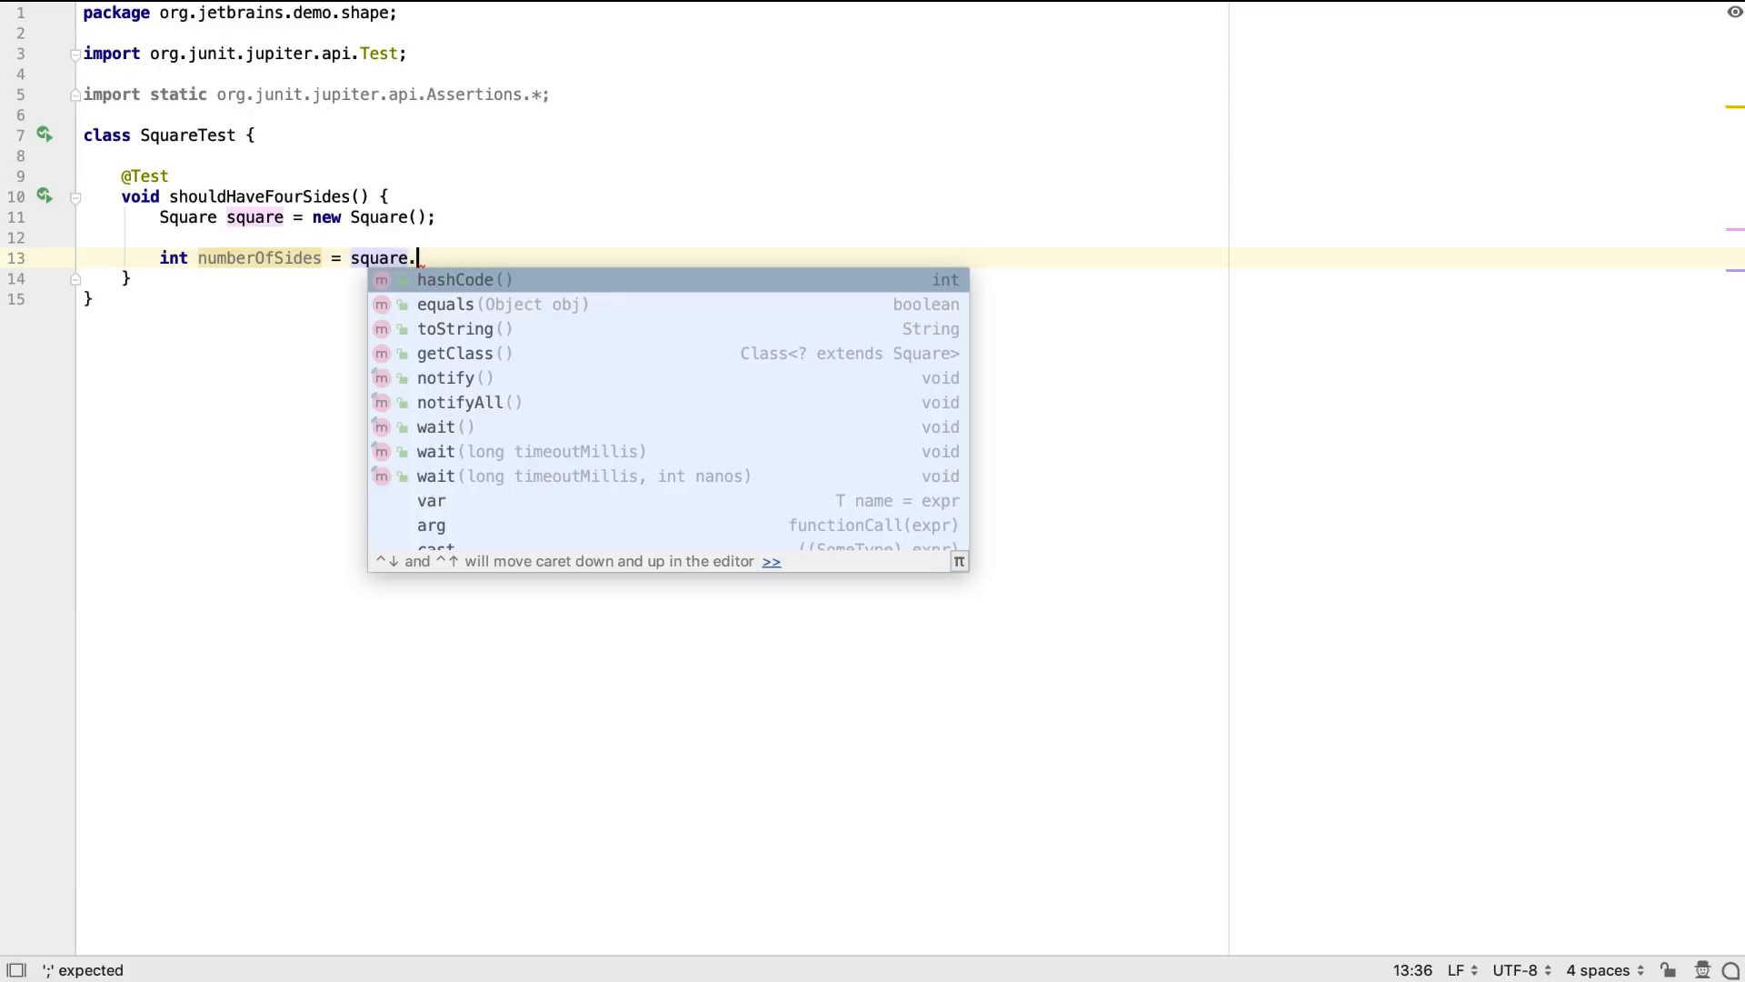
pyautogui.write('getNumberOfS')
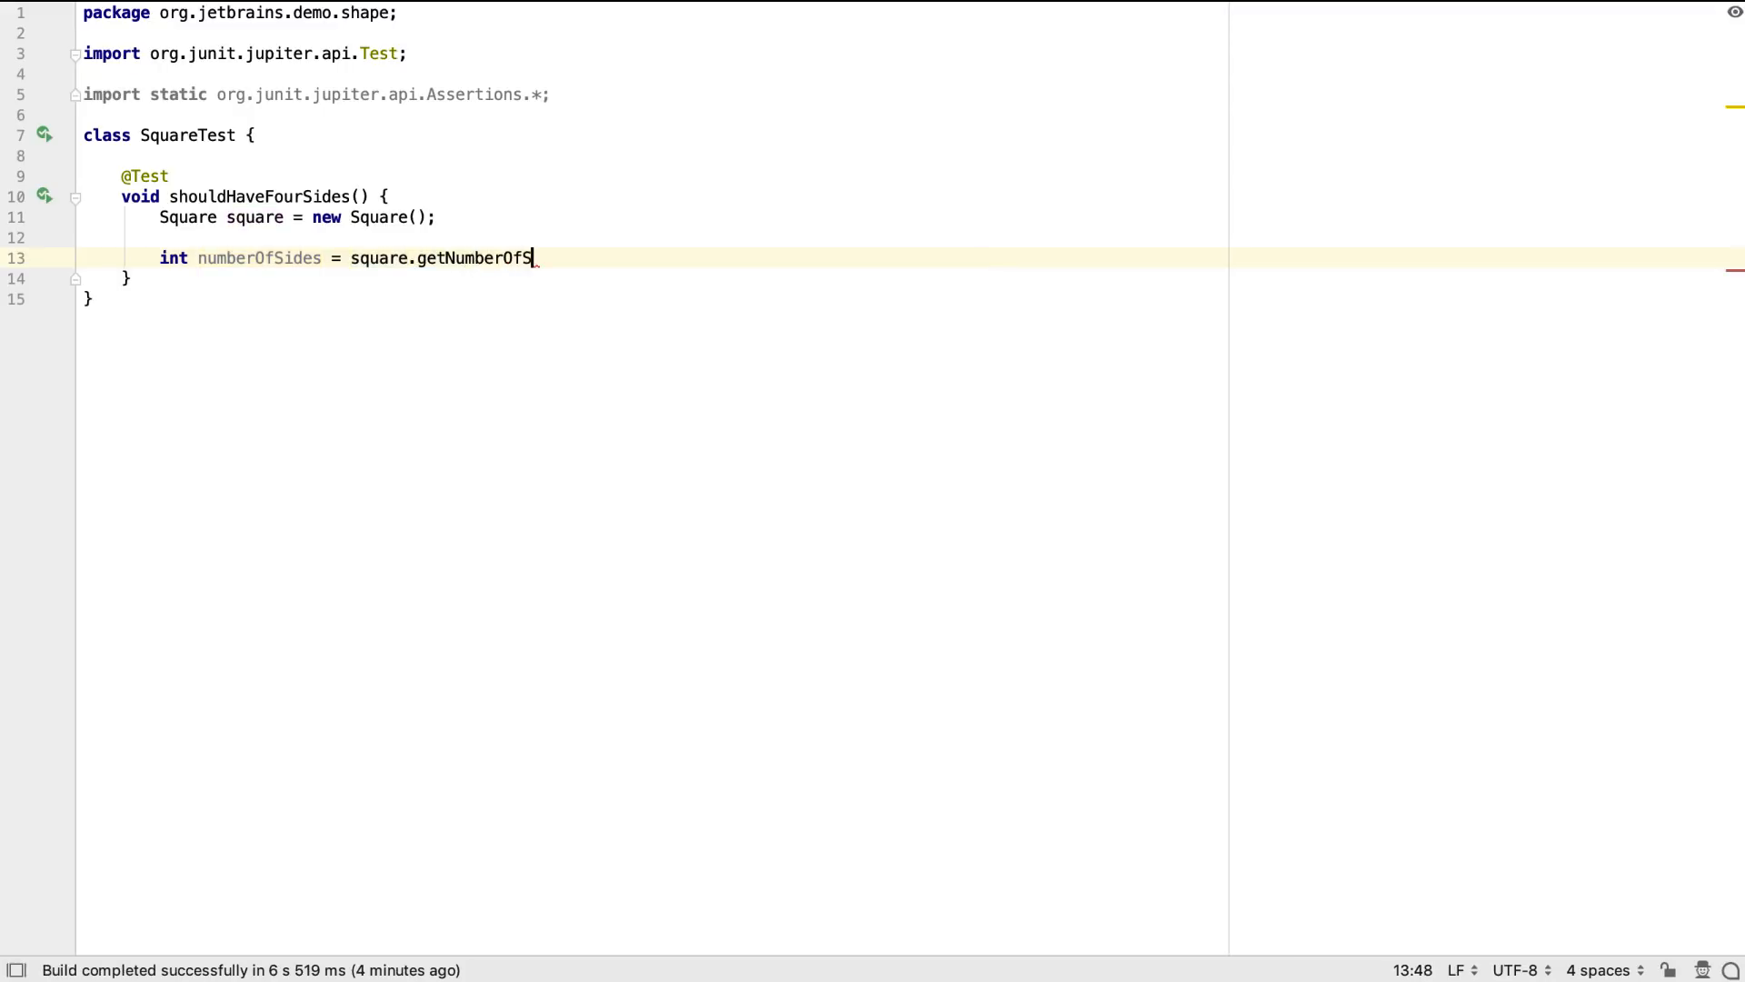
pyautogui.write('ides();')
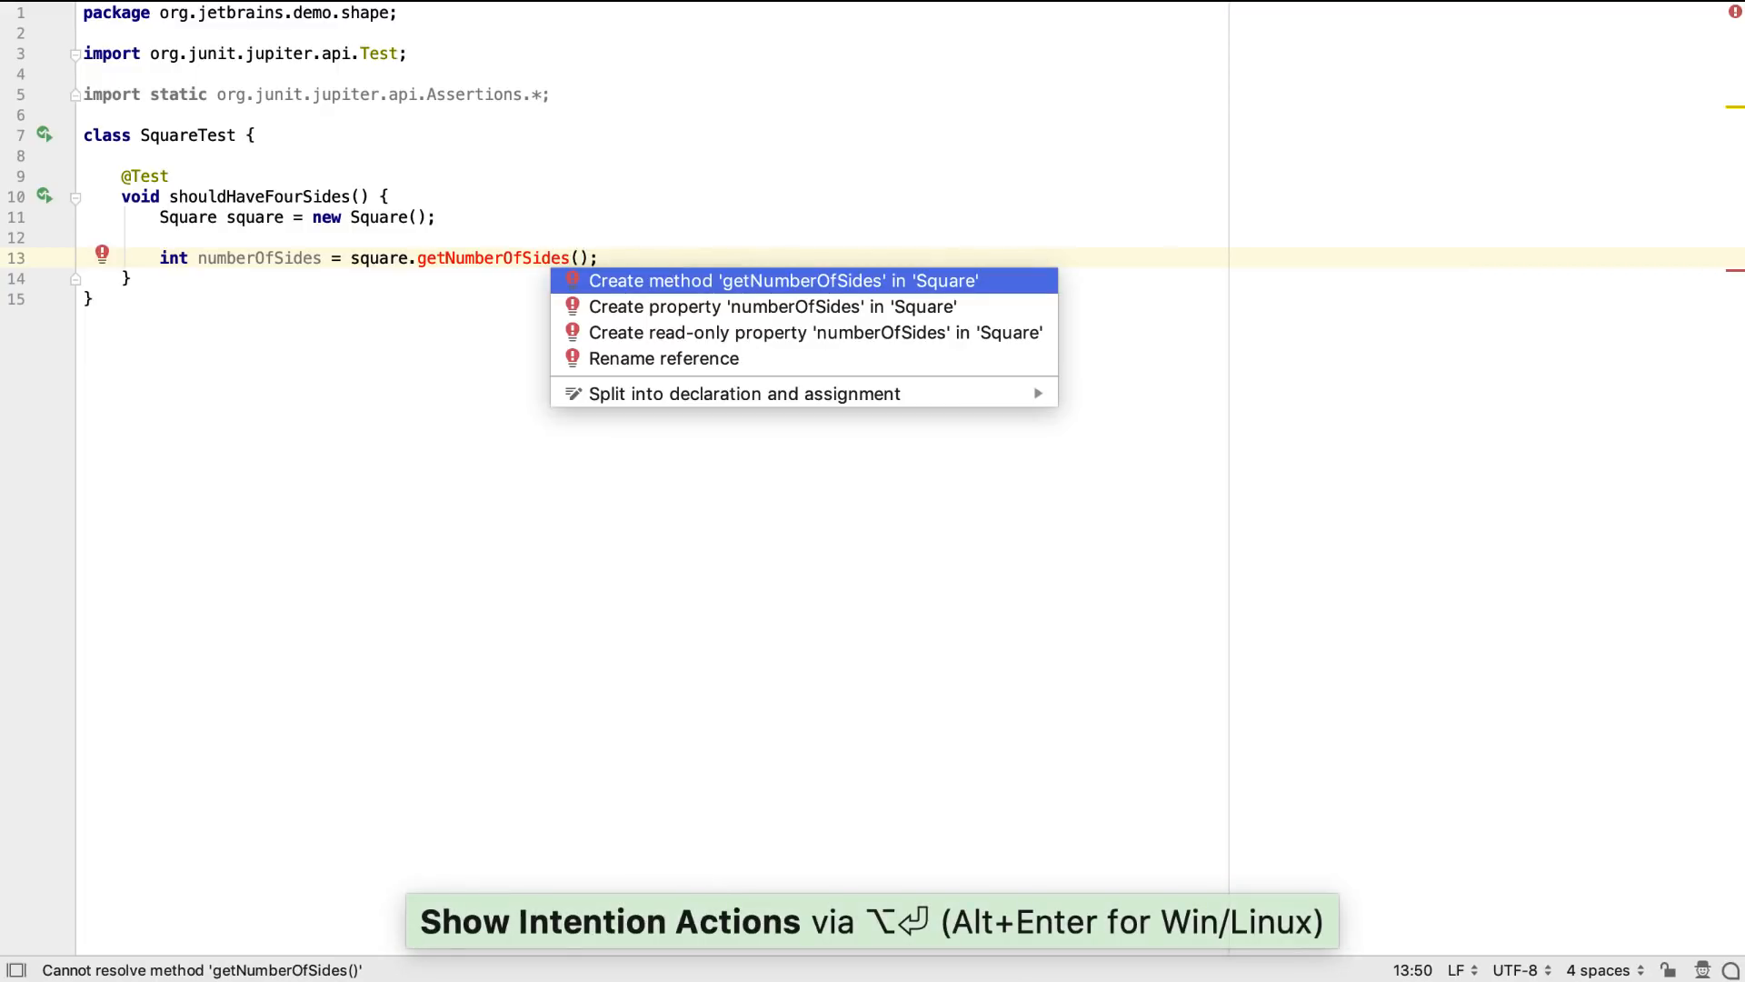
pyautogui.click(781, 281)
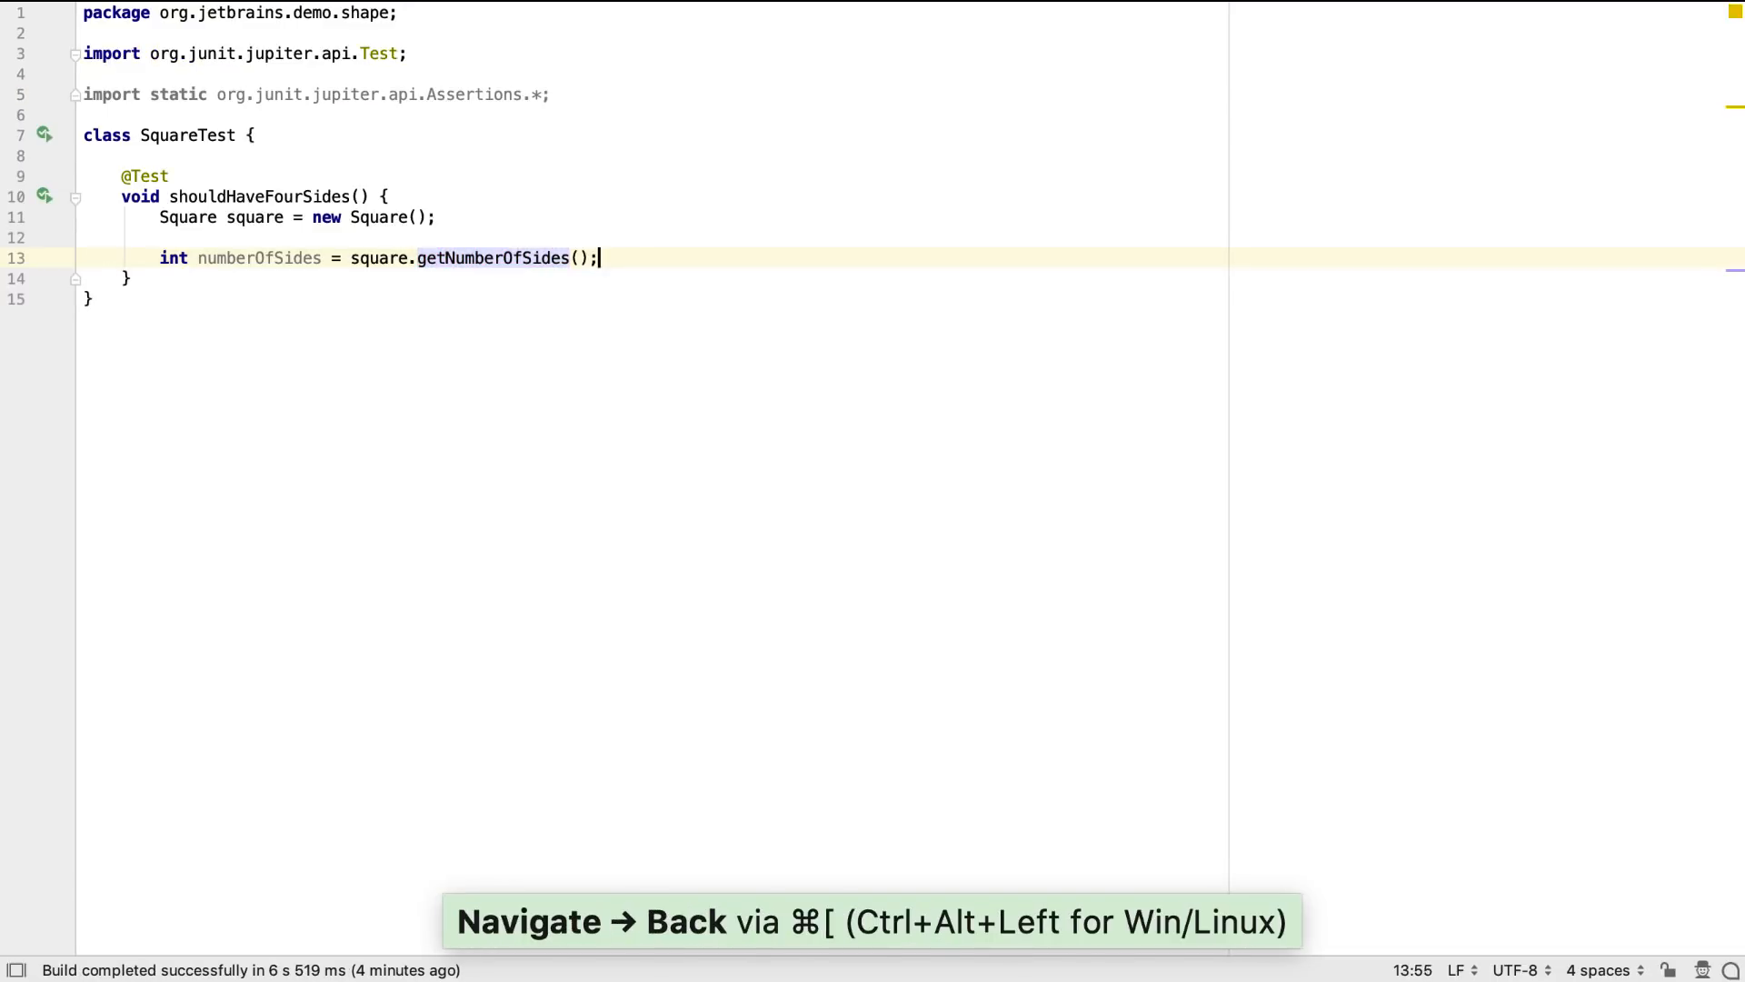
# Add Assertions.assertEquals(4, numberOfSides) to the test.
pyautogui.write('A')
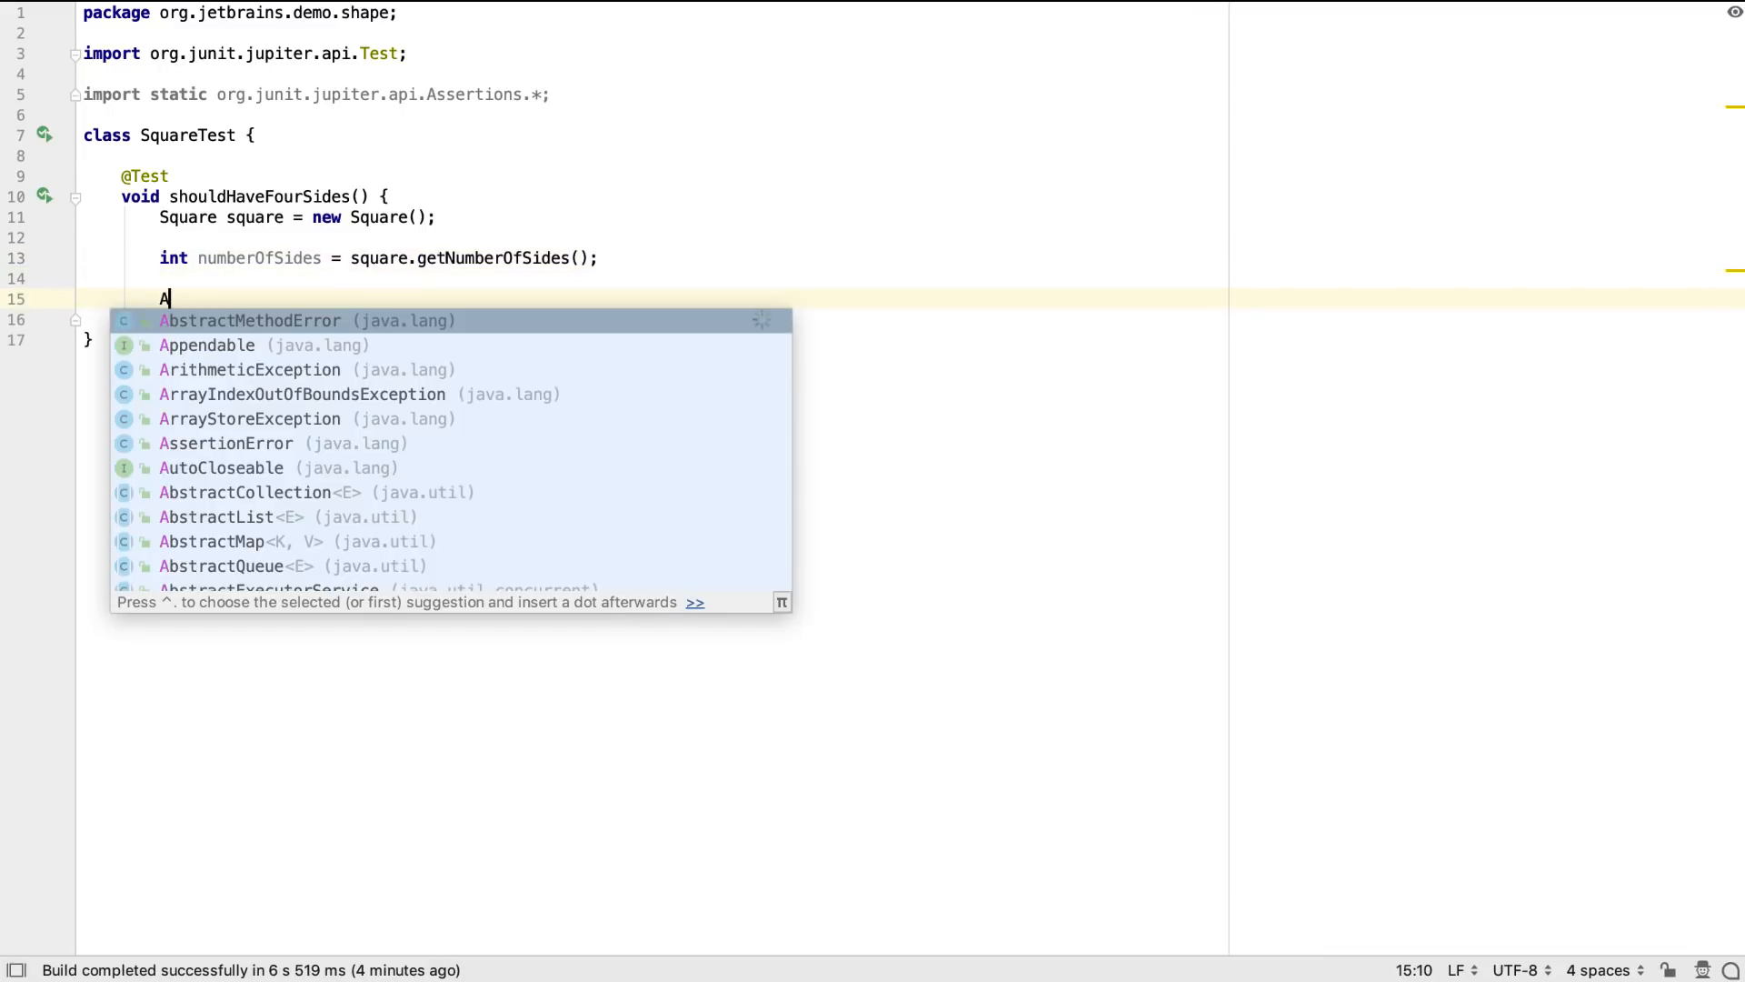
pyautogui.write('ssertions')
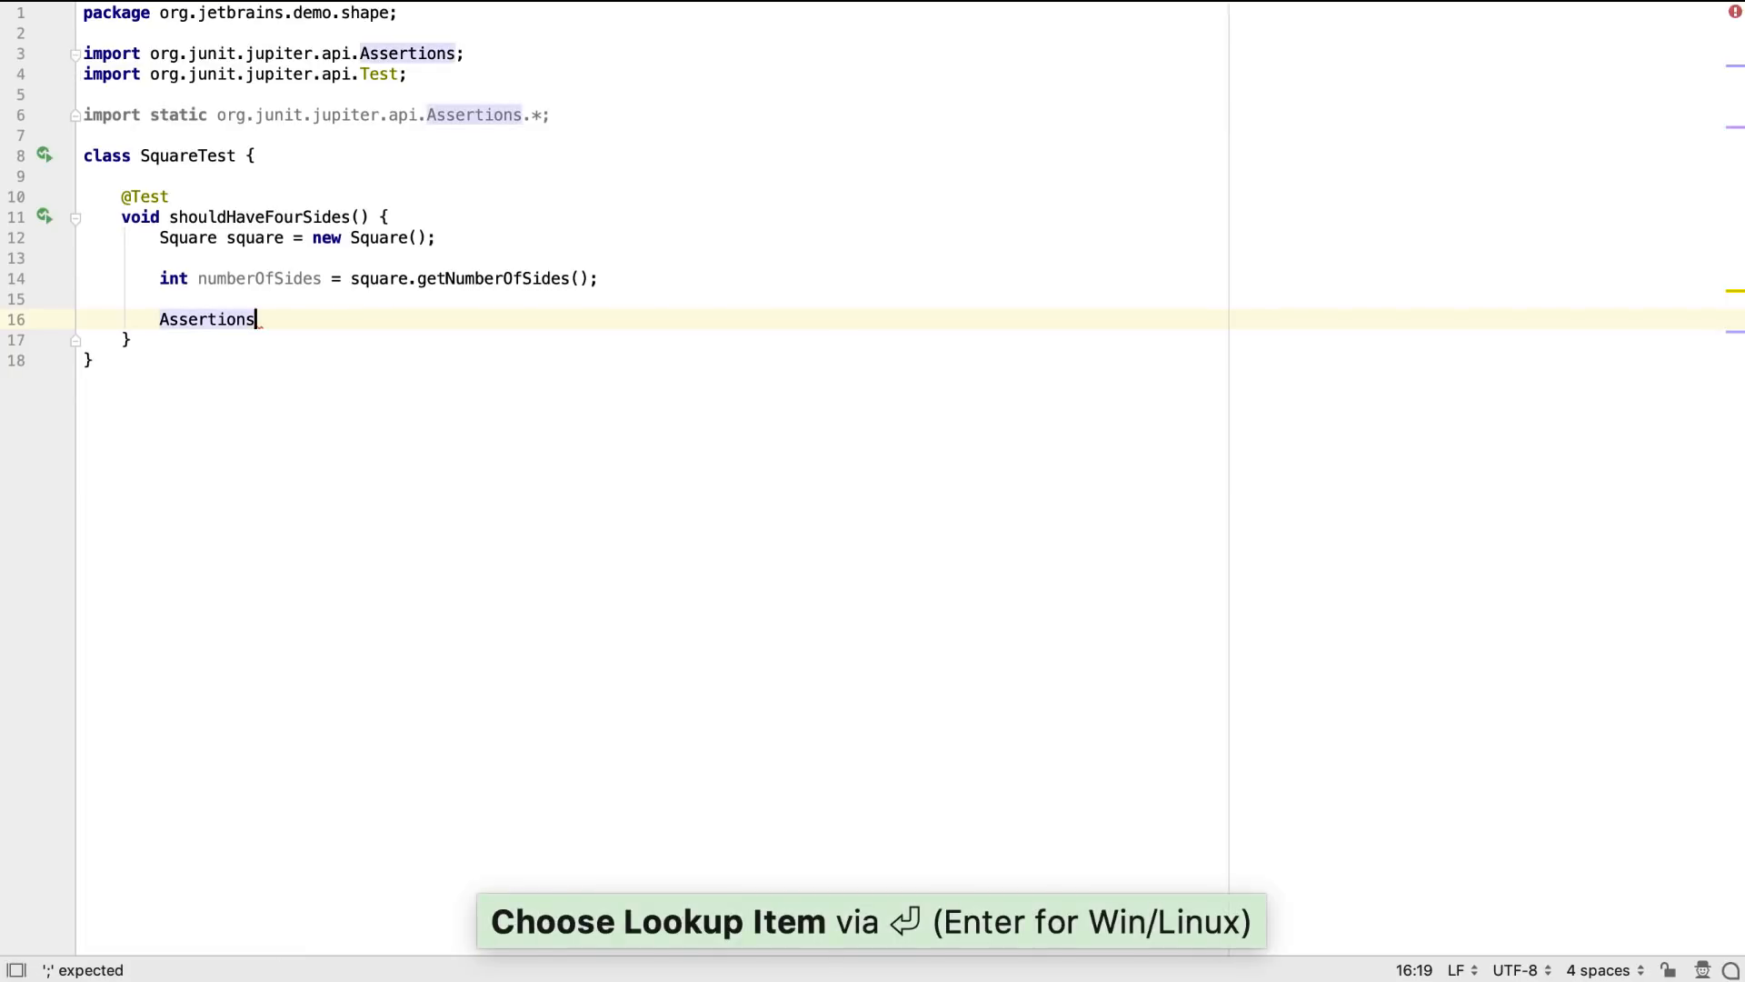
pyautogui.write('.asT')
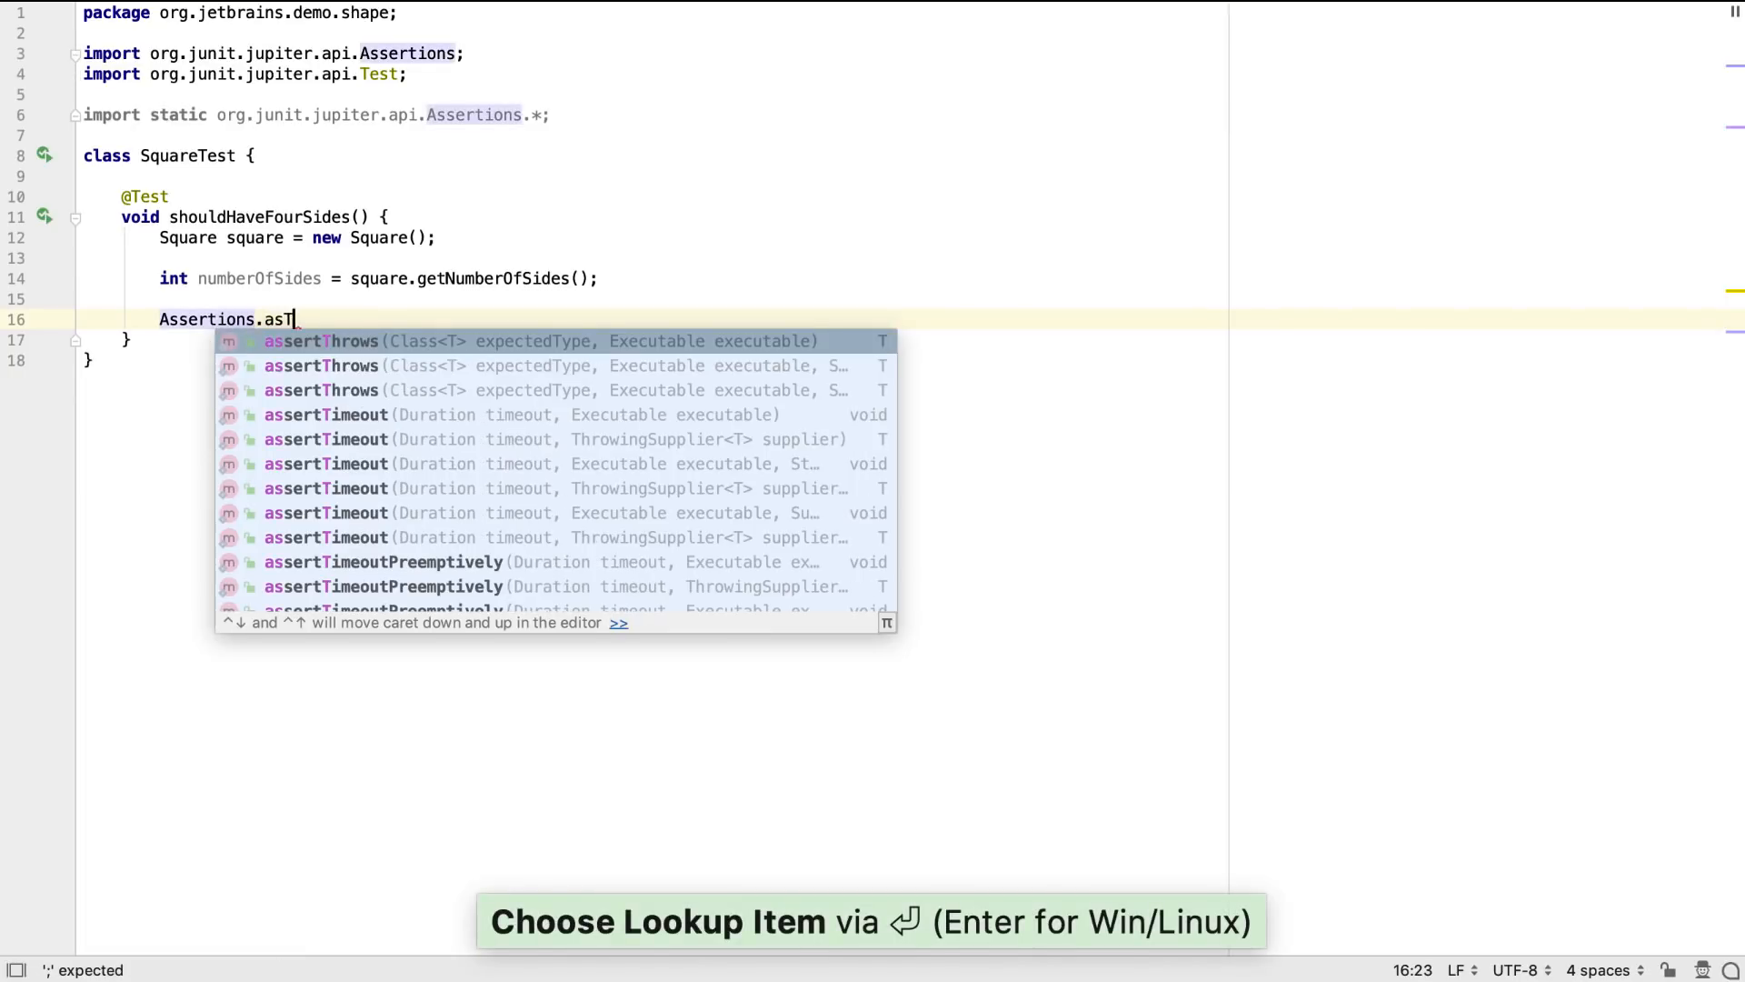
pyautogui.write('H')
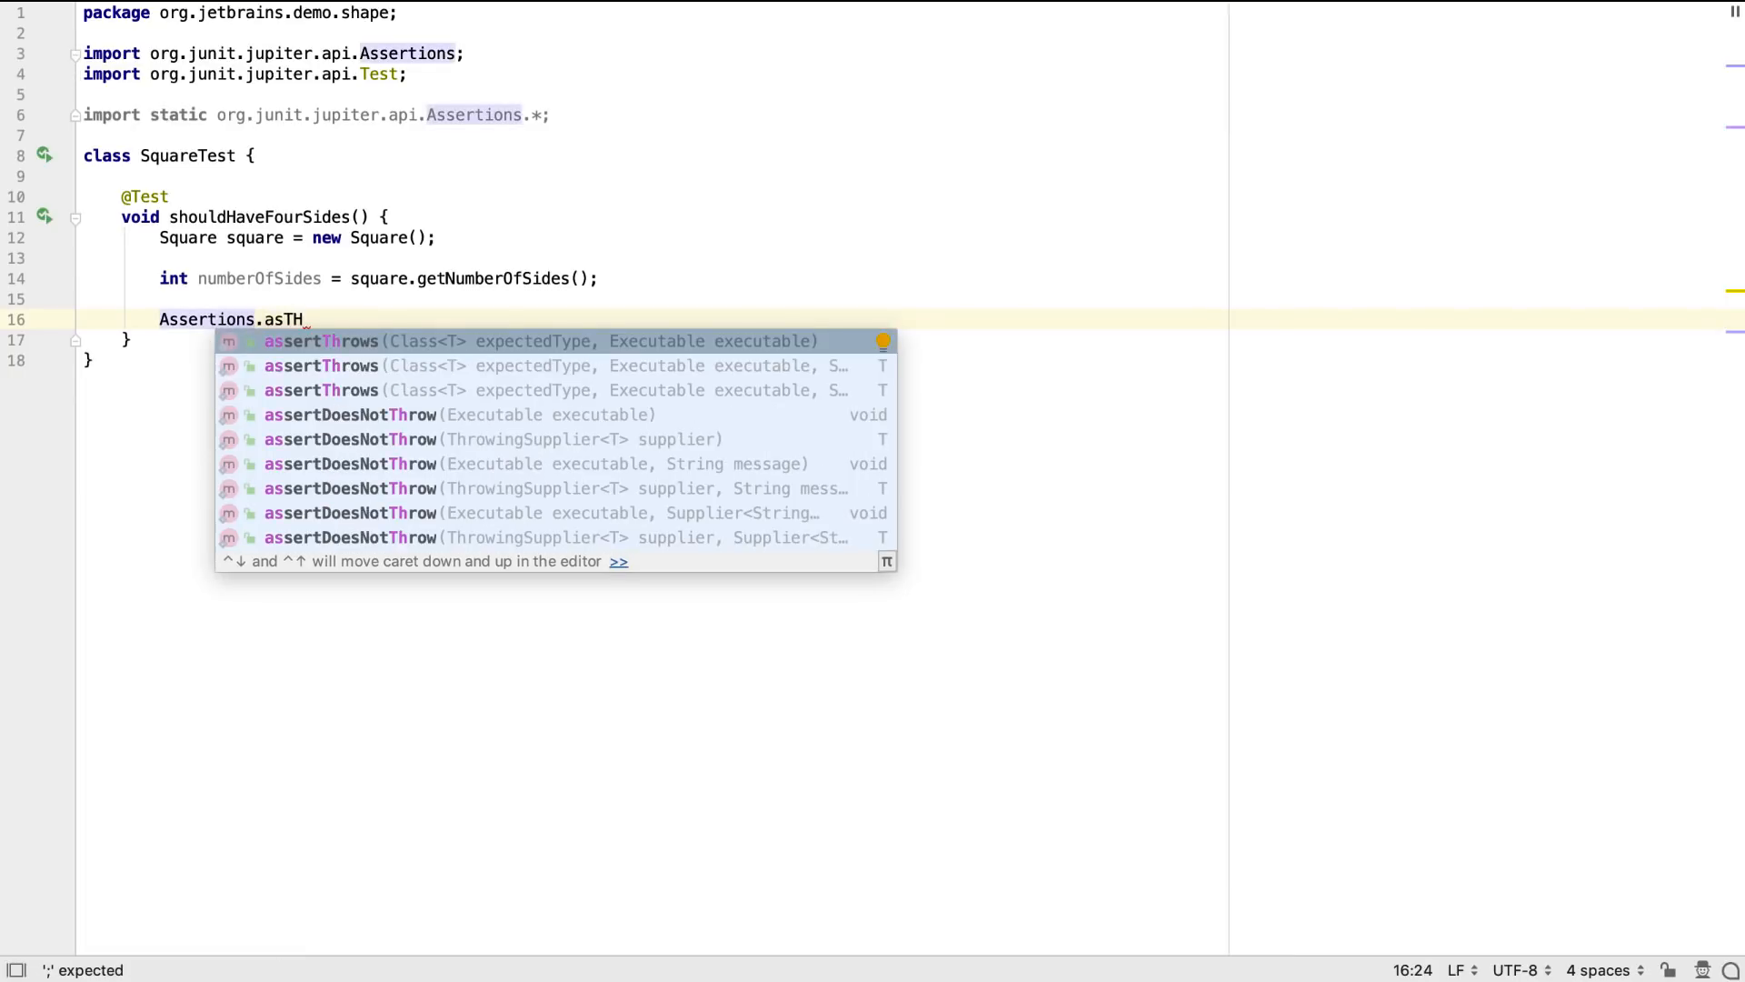
pyautogui.press('BackSpace')
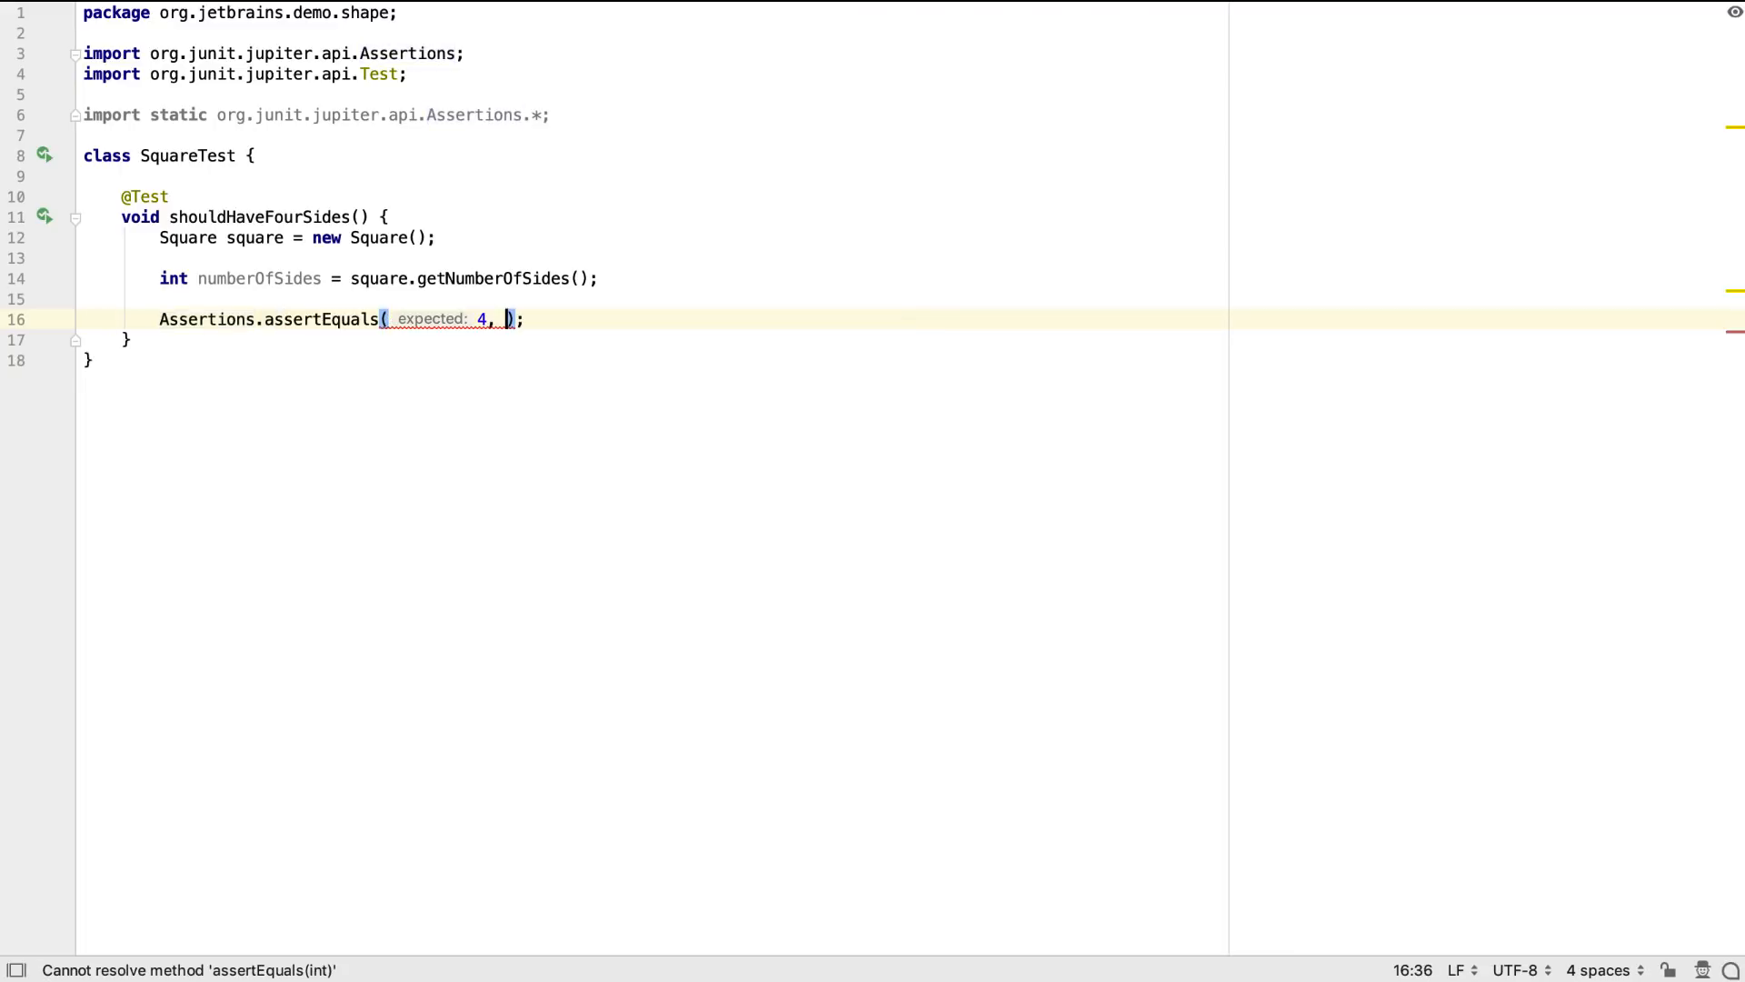
pyautogui.write('numberOfSides')
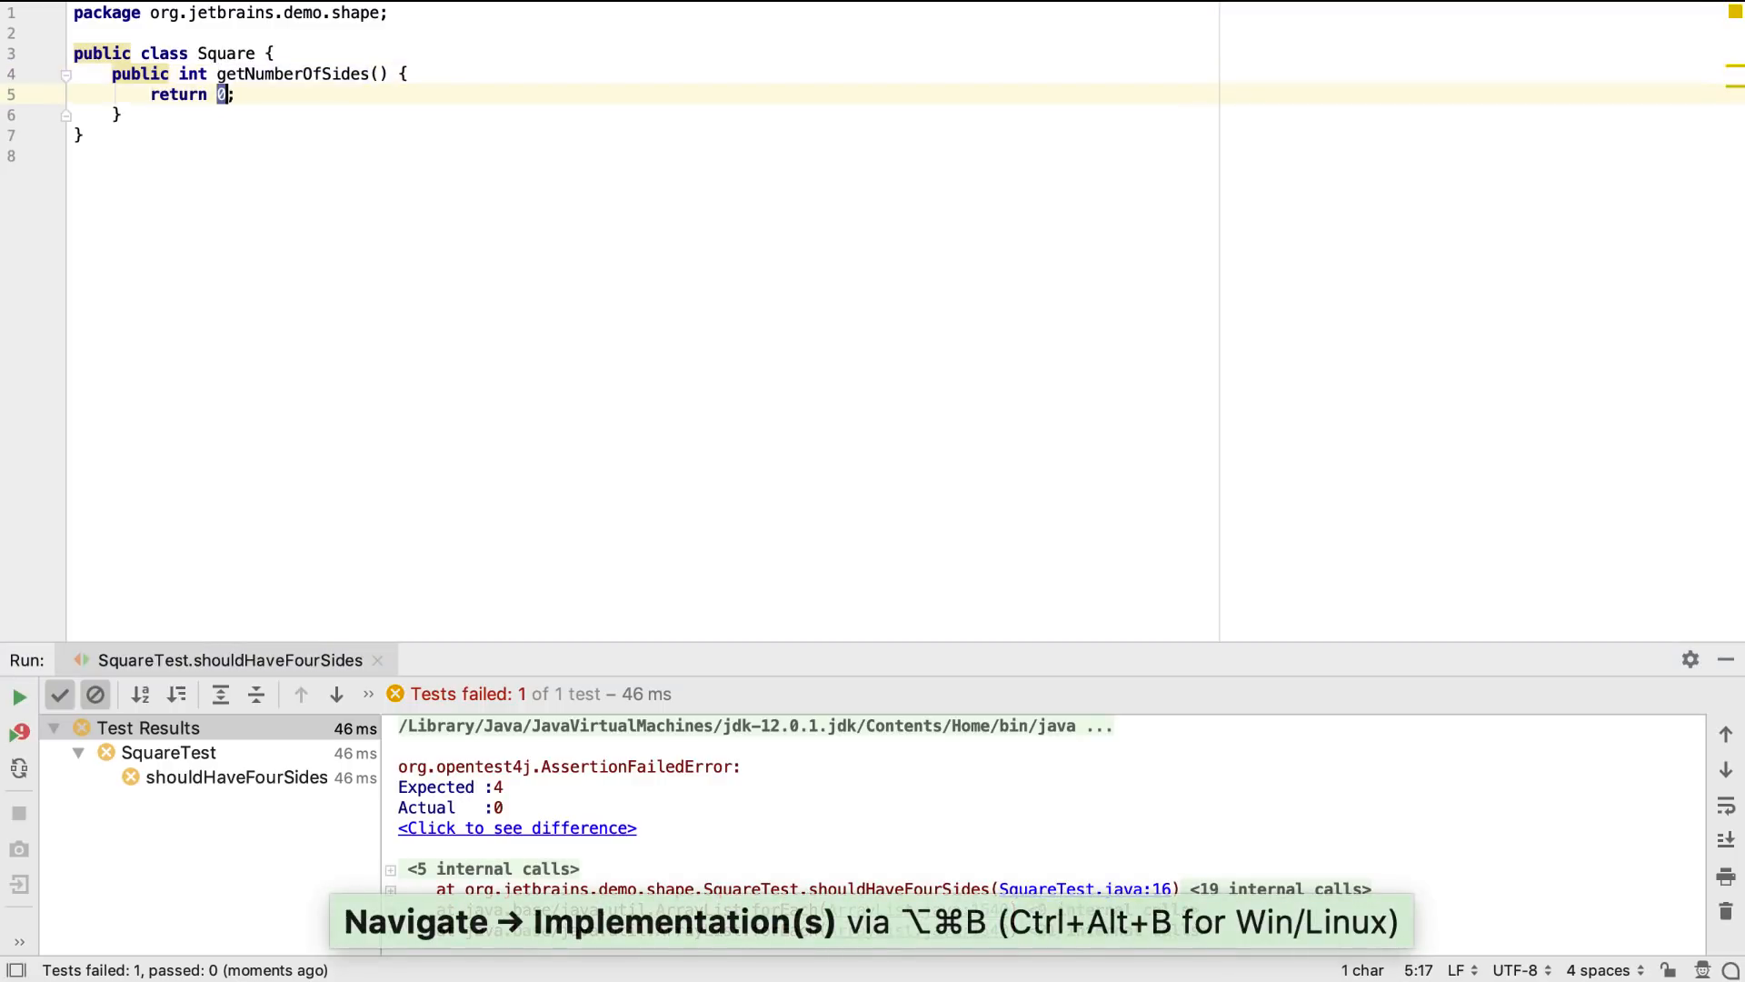
# Change Square.getNumberOfSides from return 0 to return 4.
pyautogui.write('4')
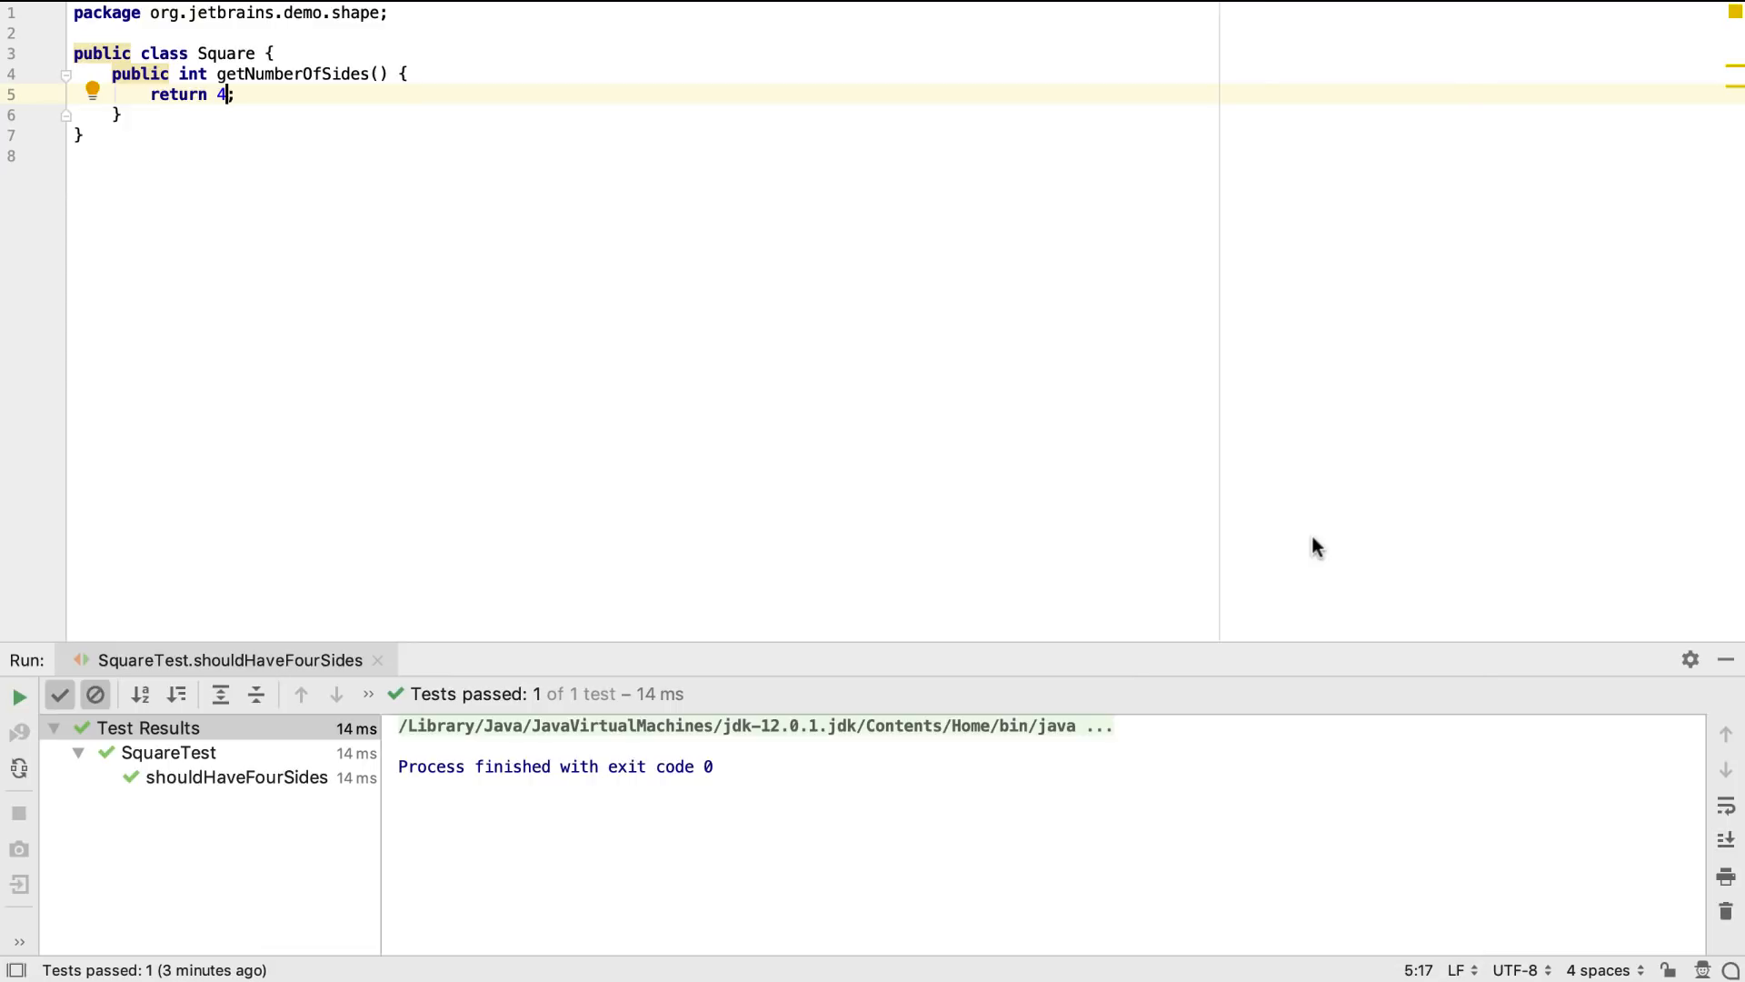
# Extract the returned 4 into a private final numberOfSides field assigned in a constructor.
pyautogui.press('cmd+alt+f')
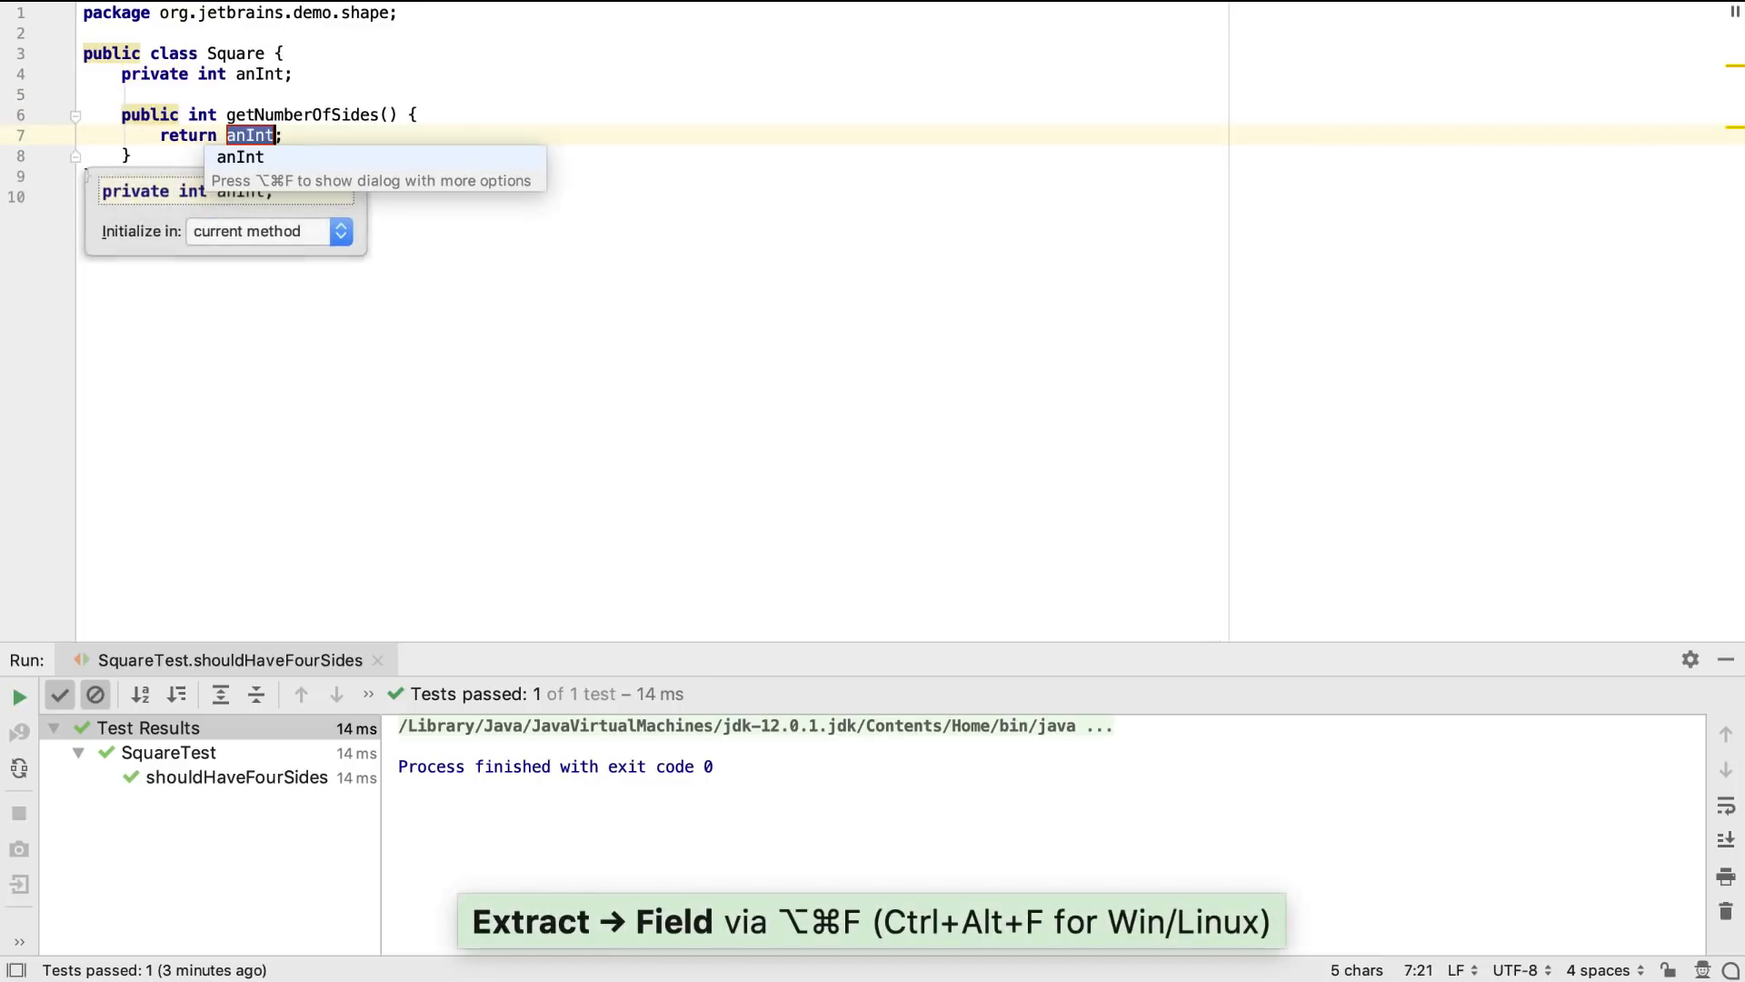
pyautogui.press('cmd+alt+f')
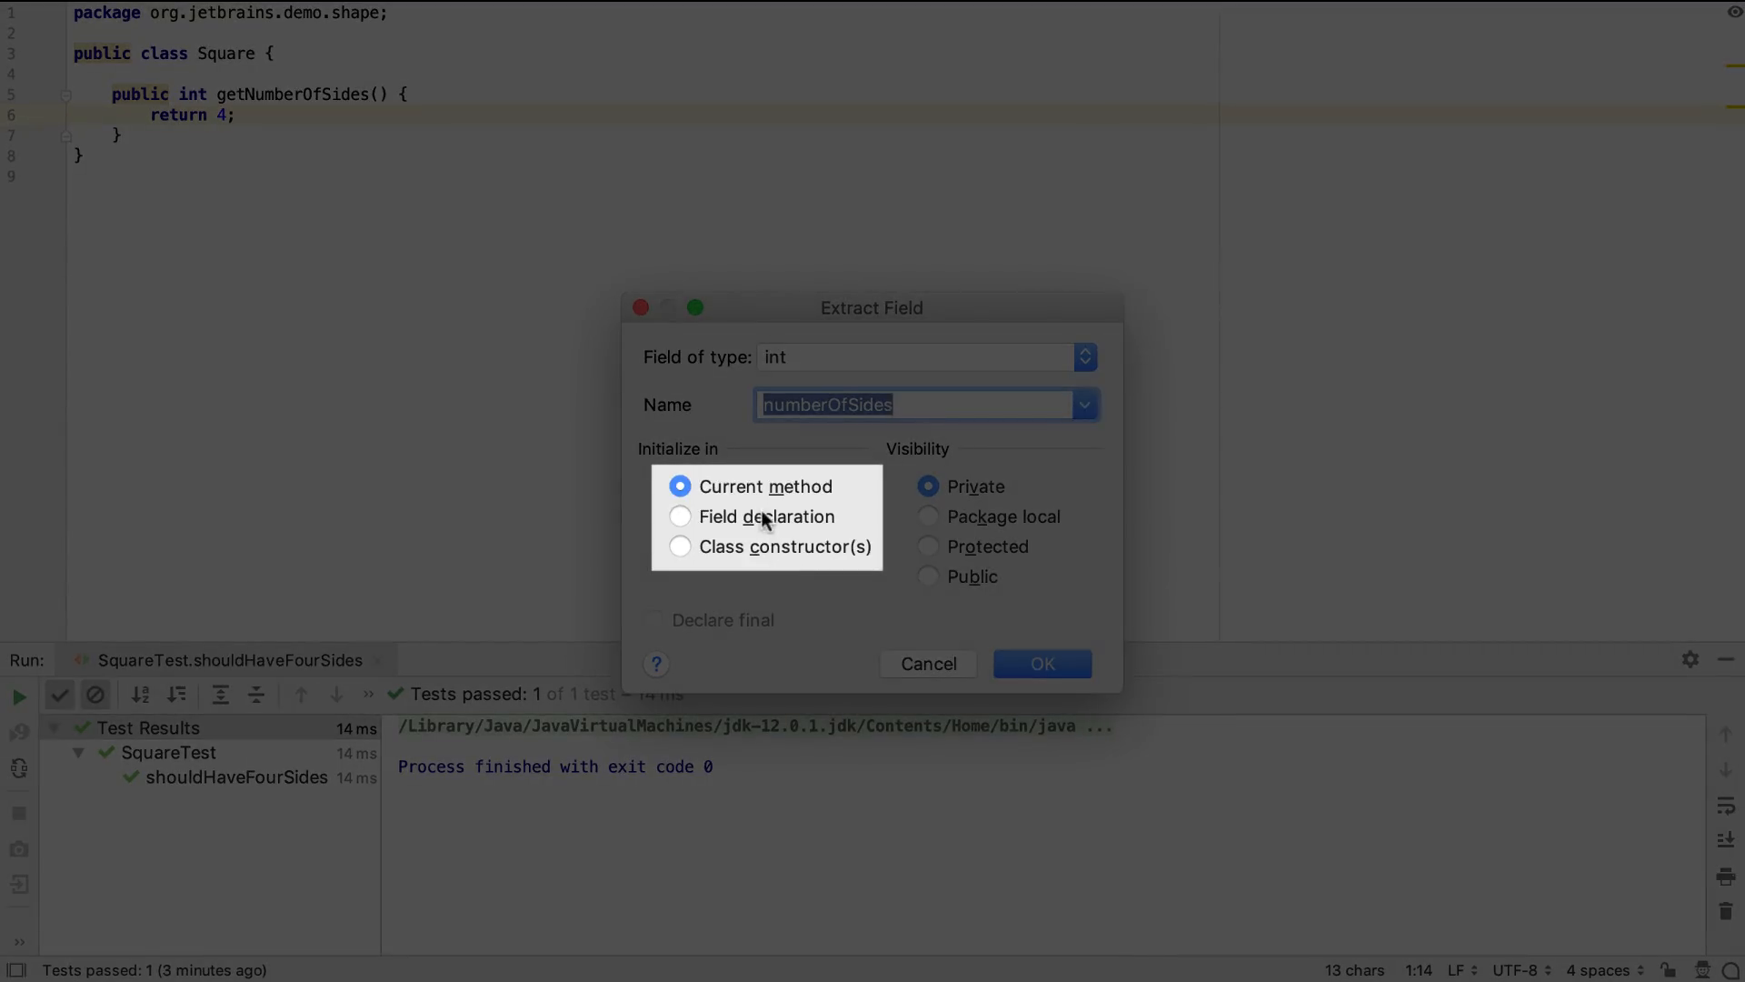
pyautogui.click(680, 516)
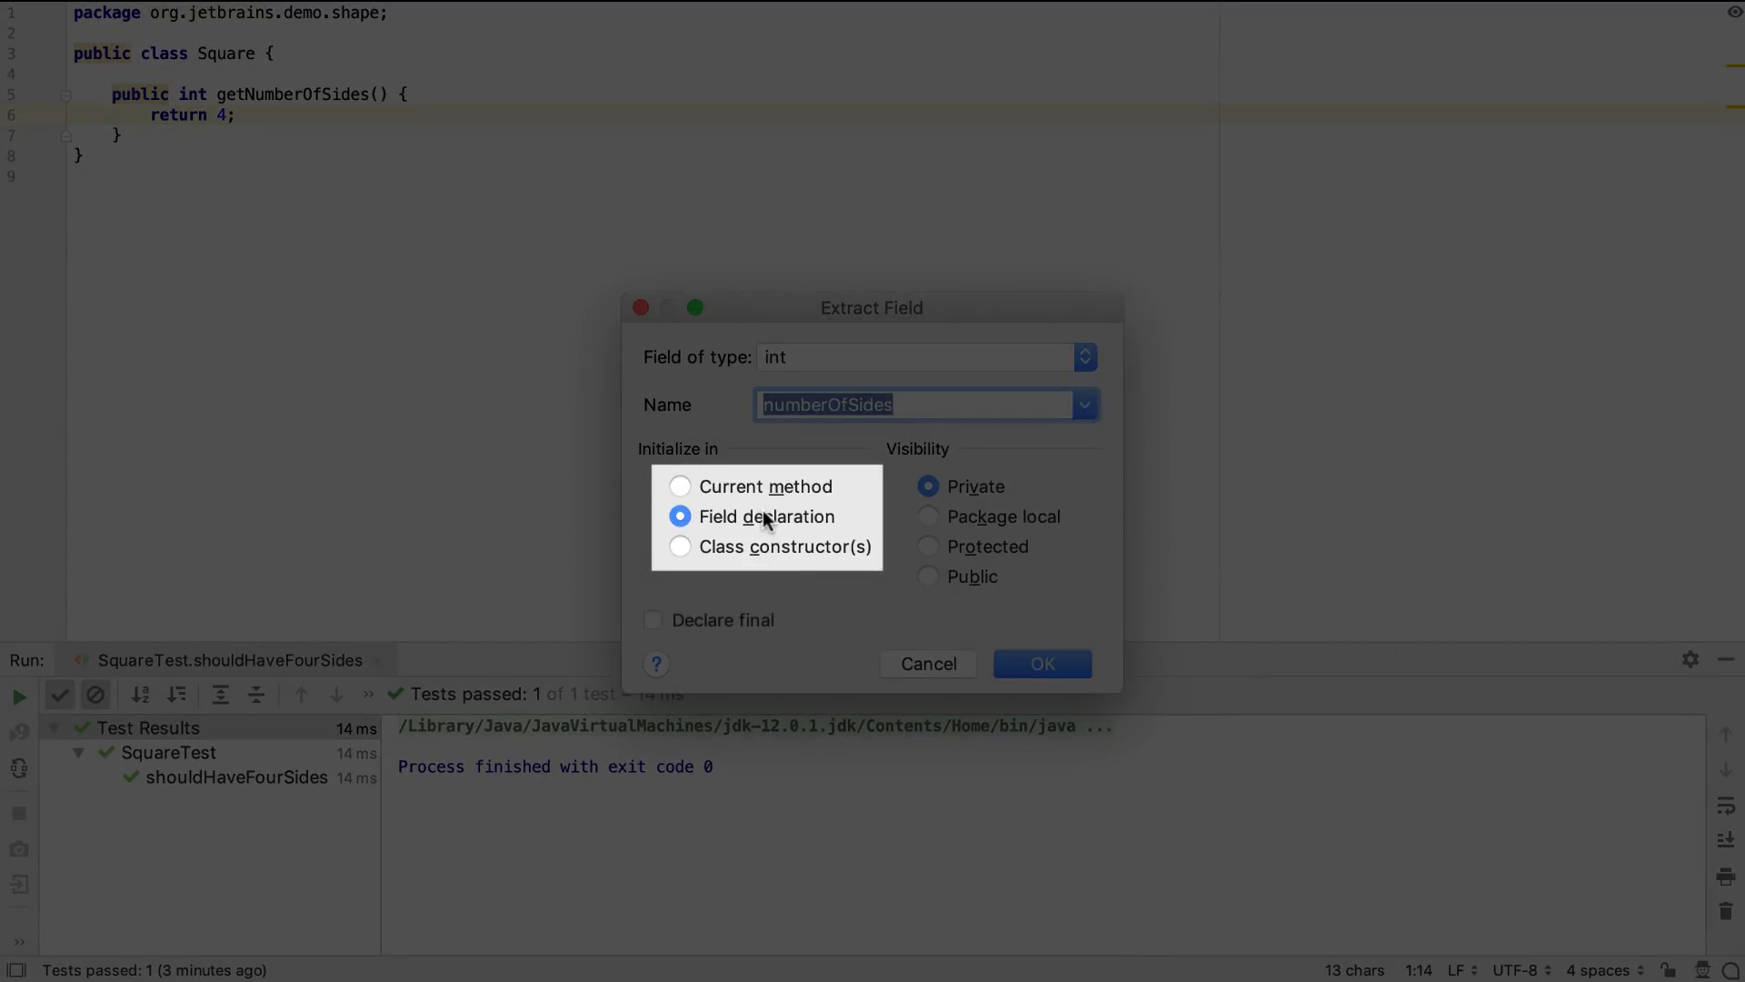
pyautogui.click(1041, 662)
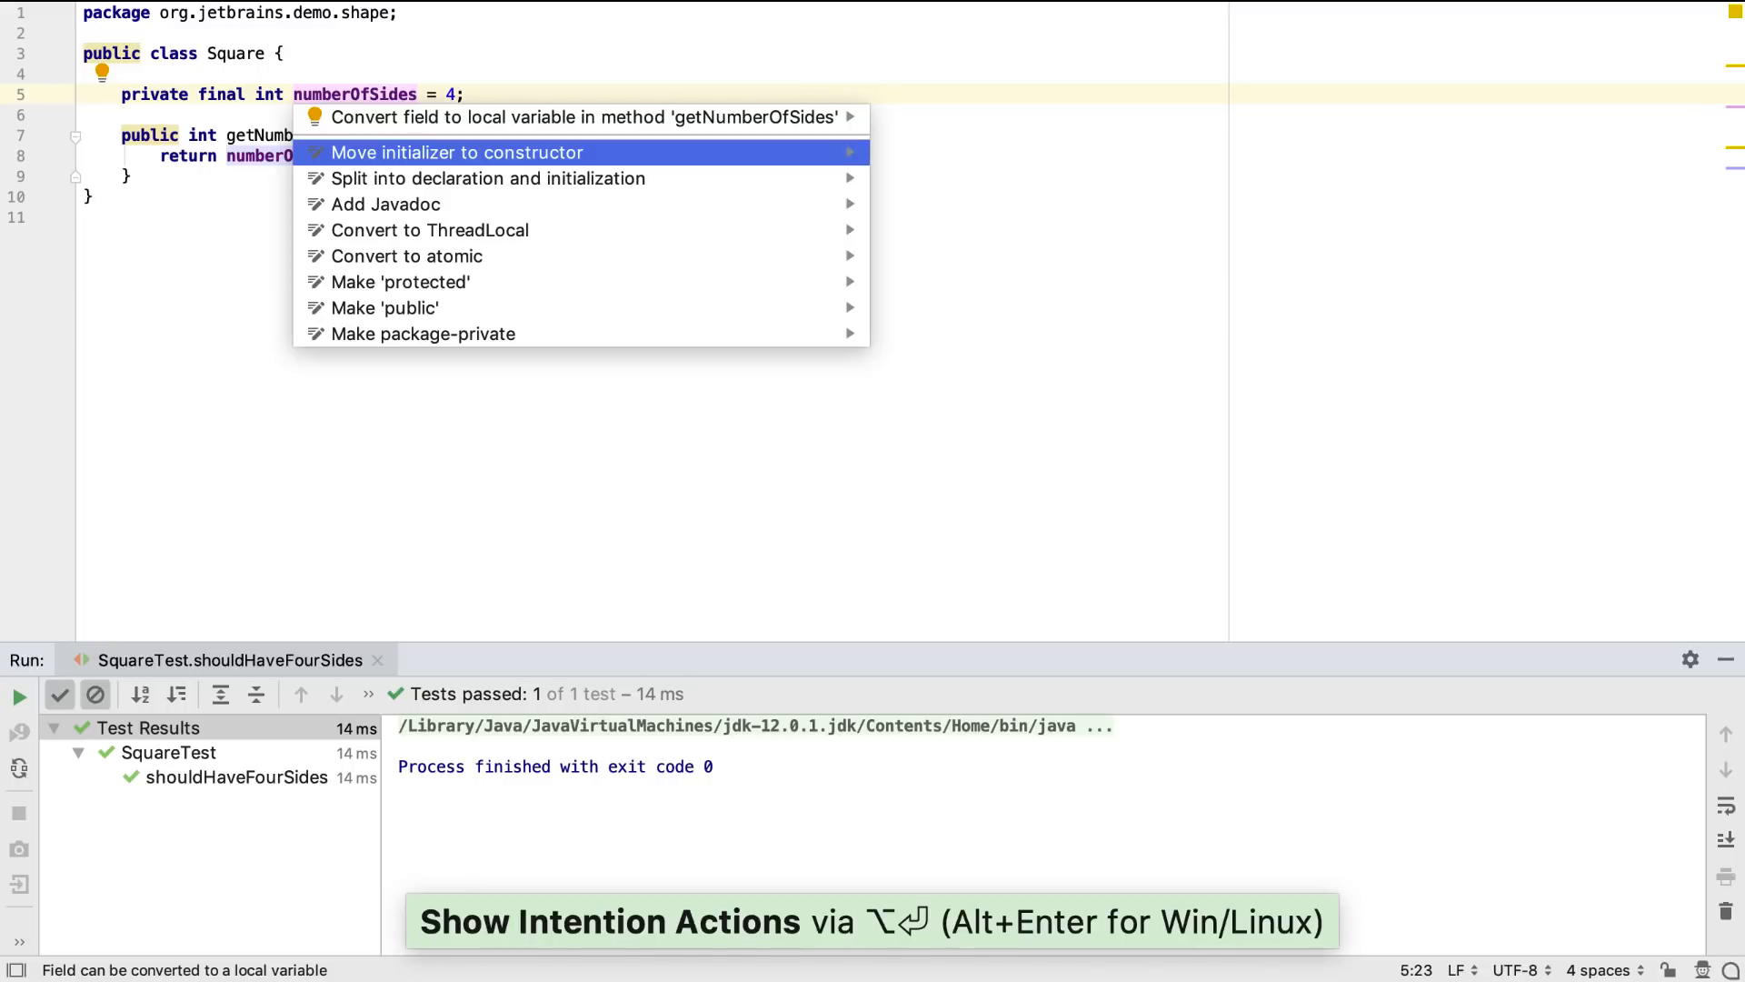
pyautogui.click(456, 152)
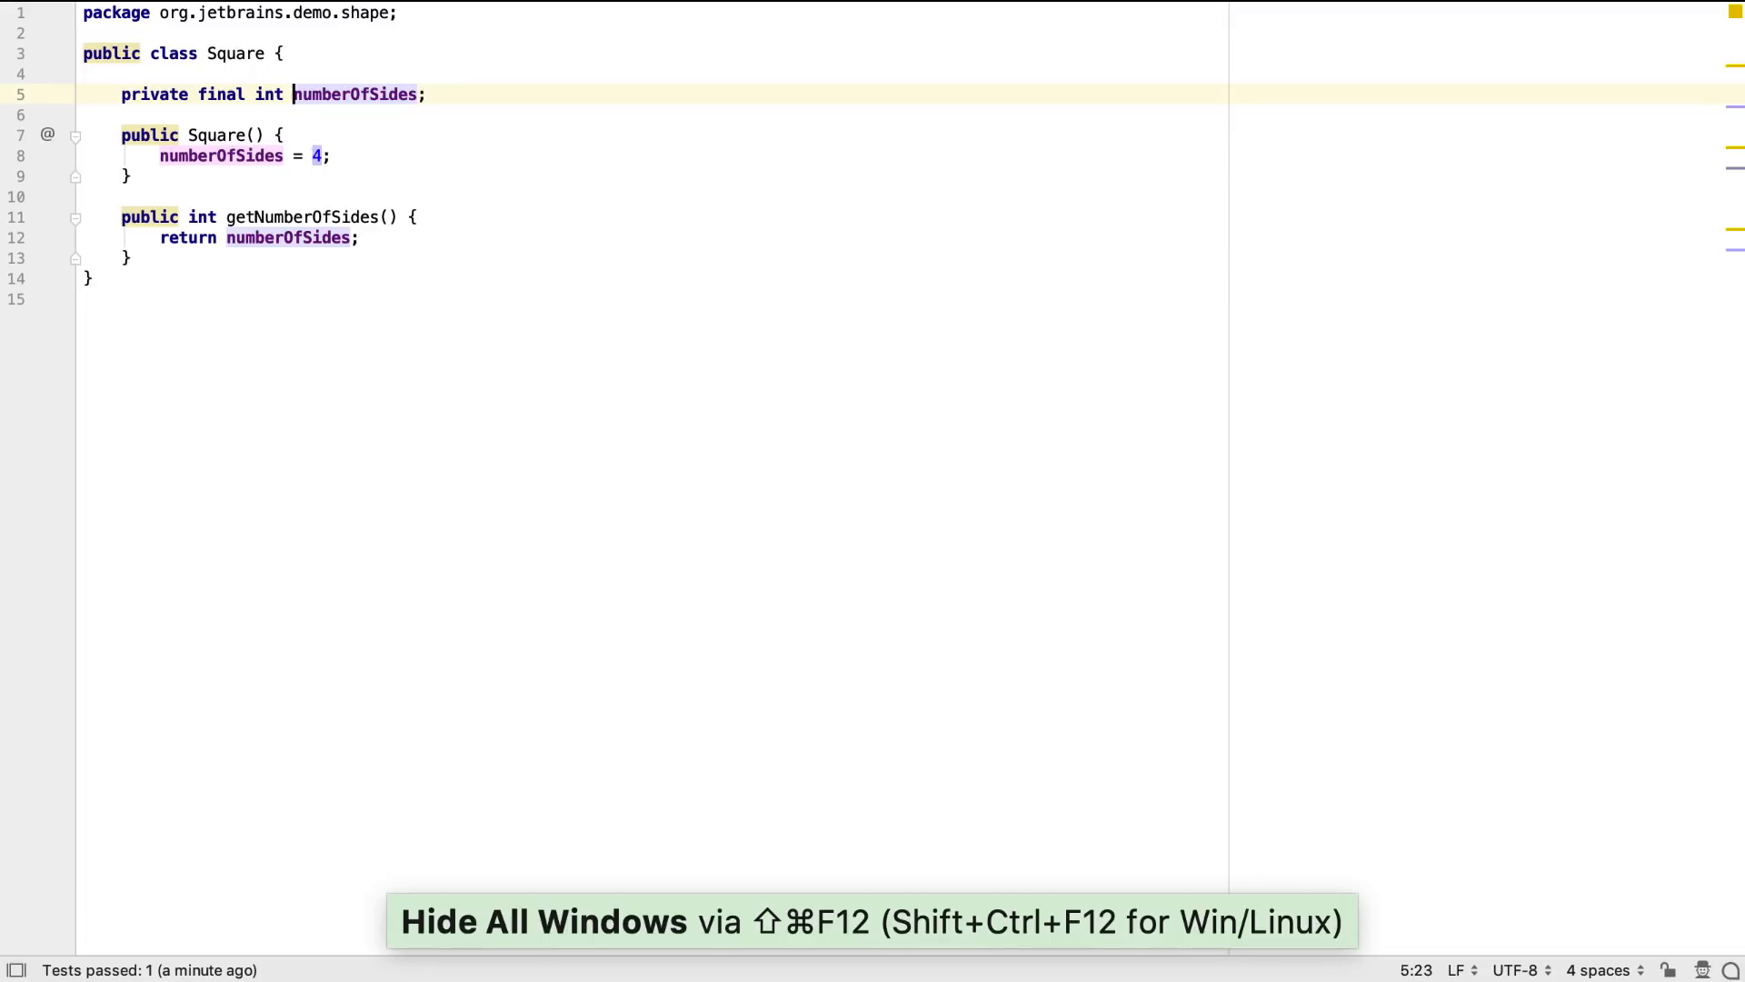
# Extract a Shape interface from Square containing getNumberOfSides.
pyautogui.press('Shift+Cmd+A')
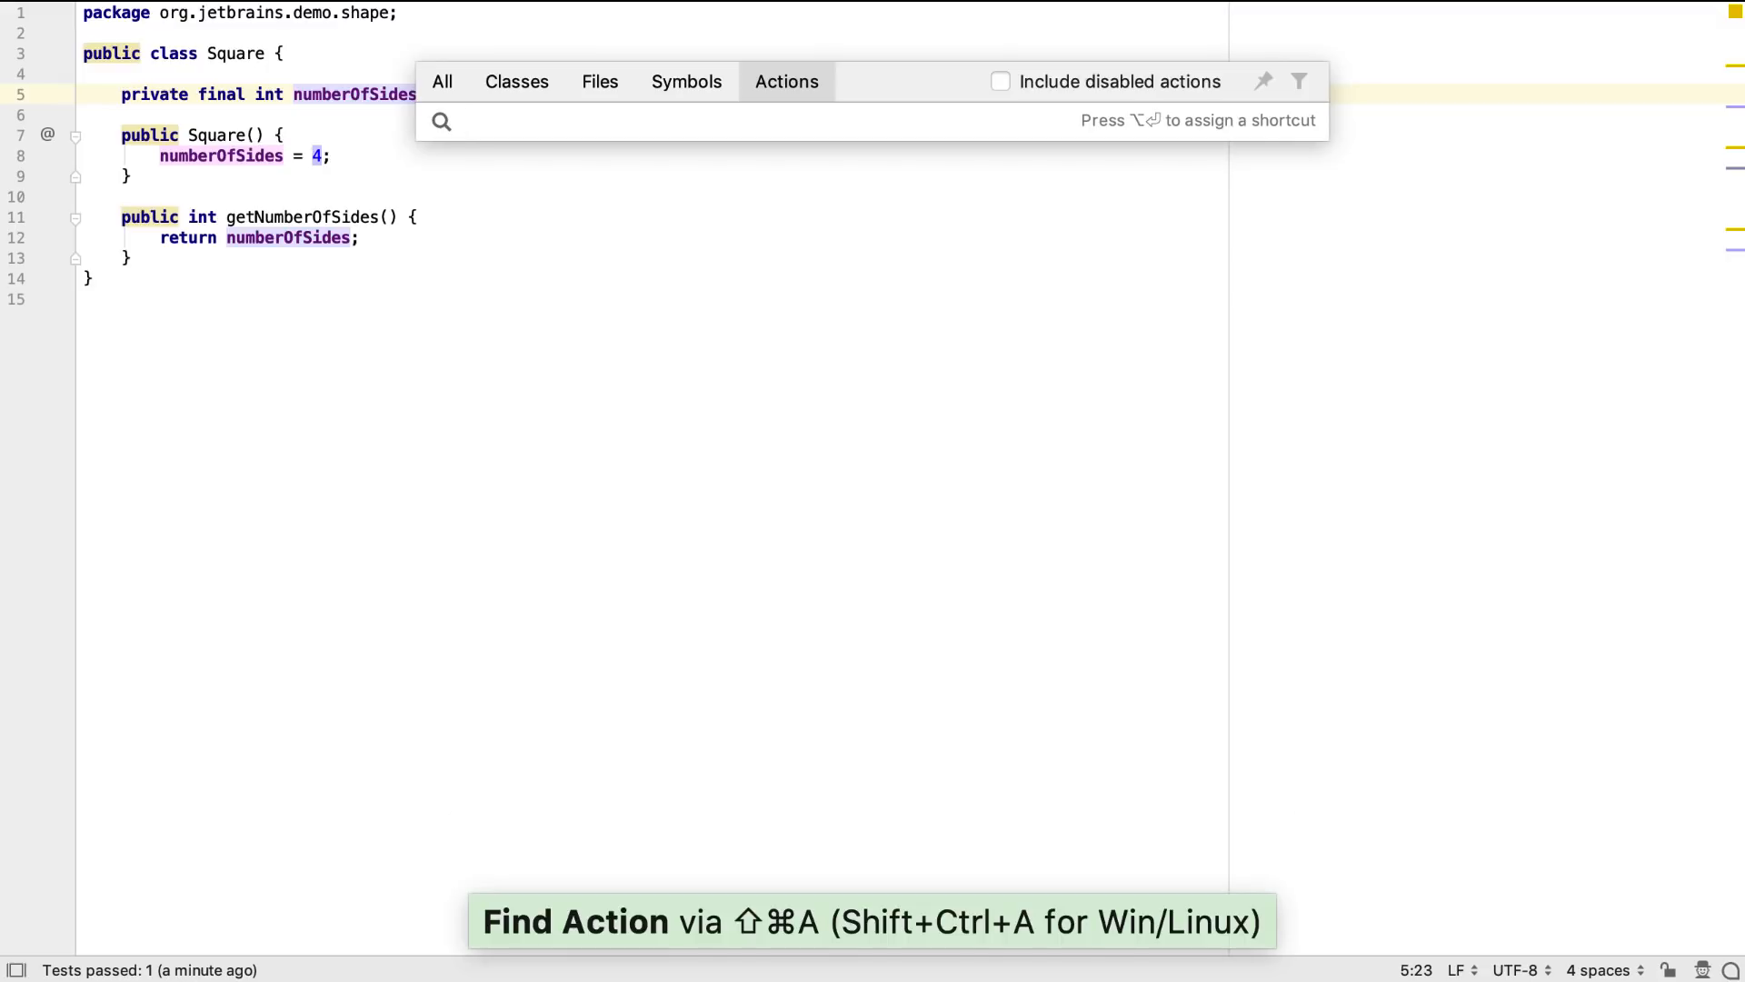
pyautogui.write('extr In')
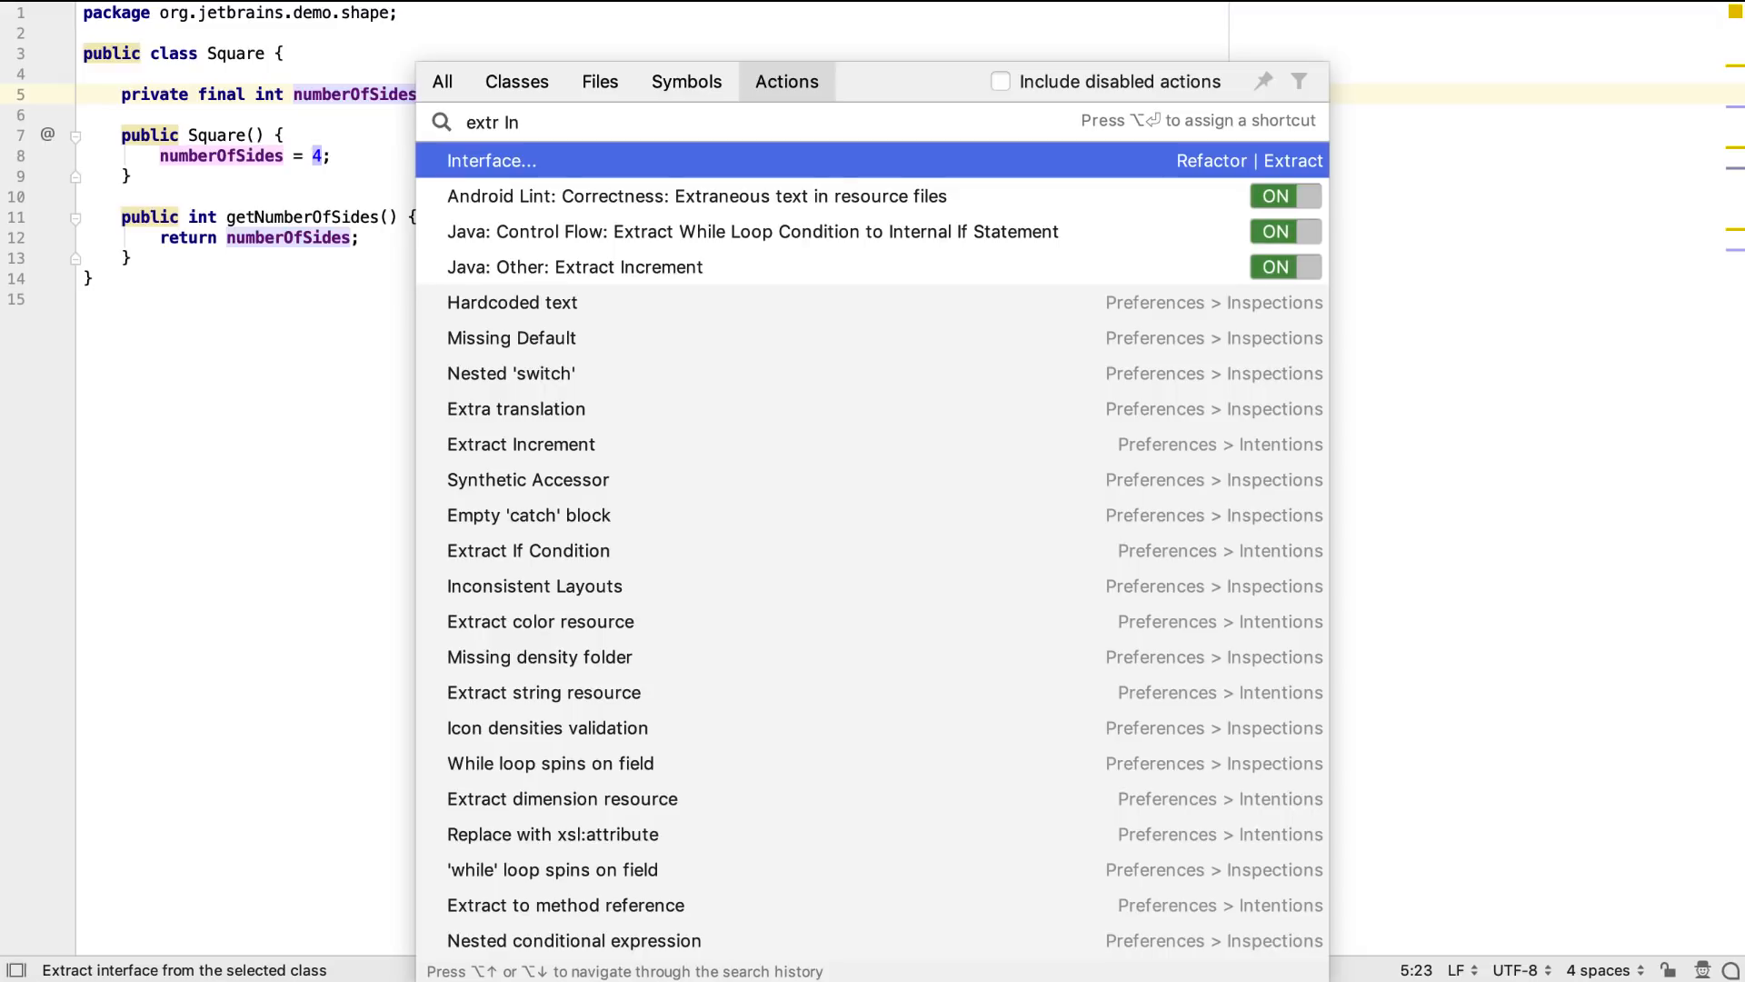
pyautogui.click(491, 159)
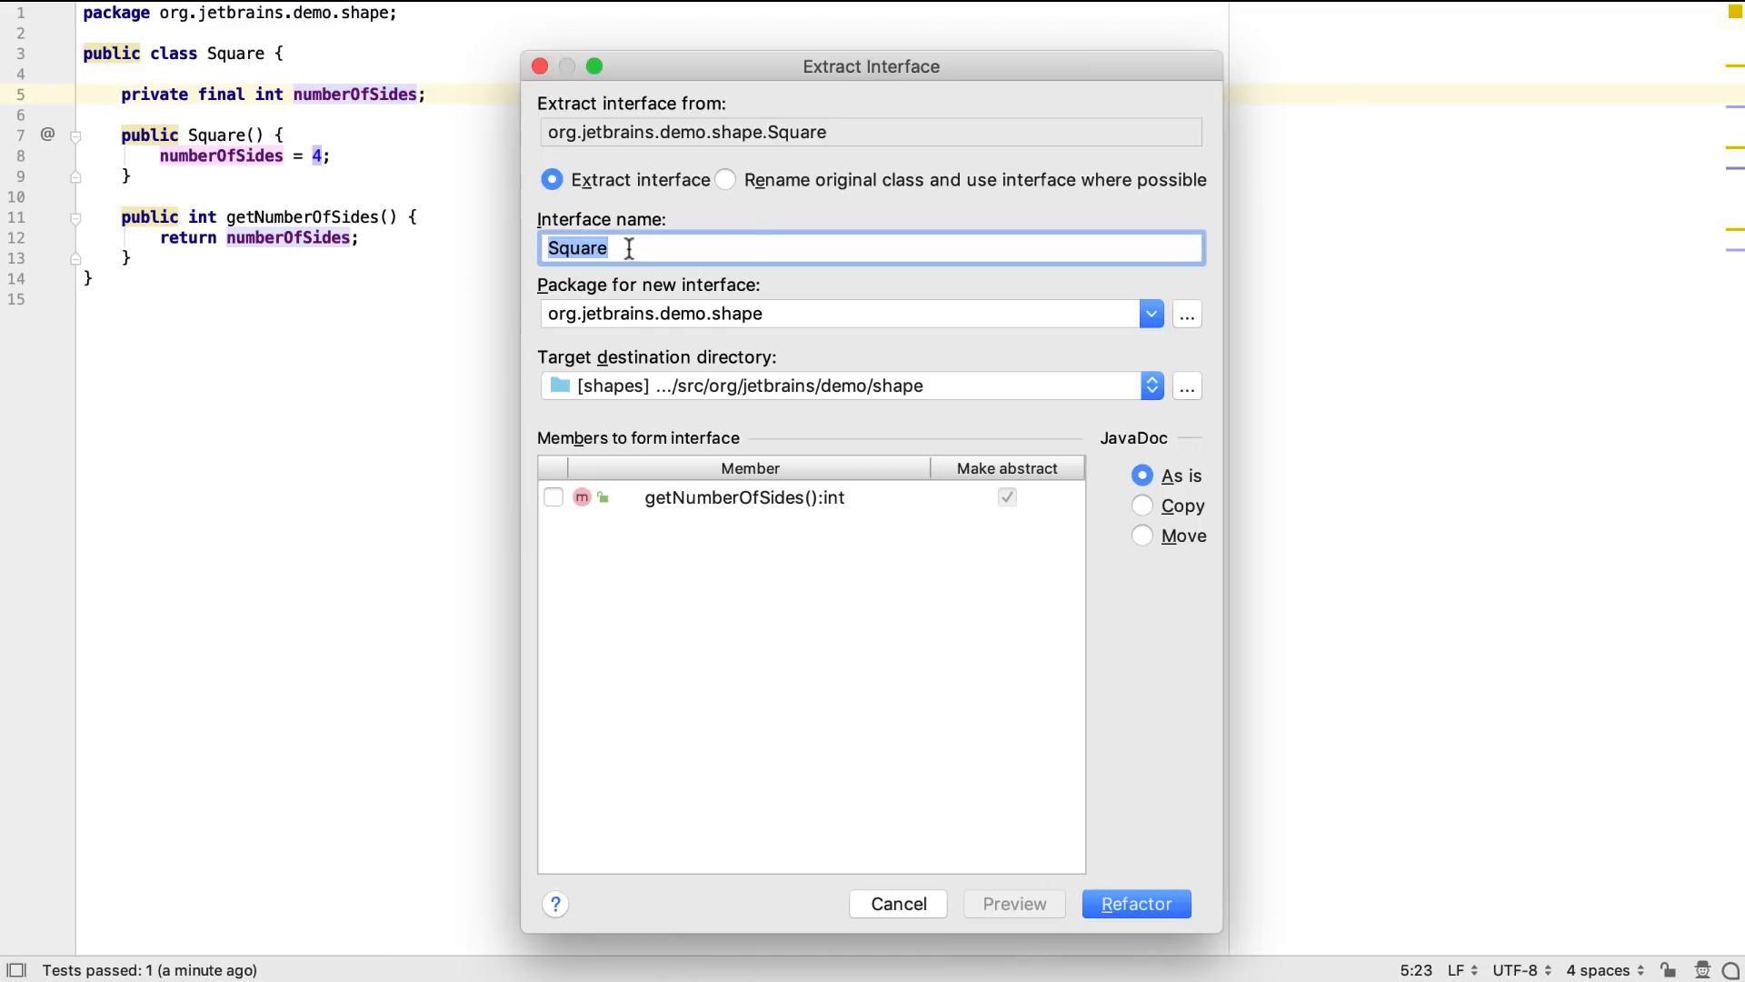
pyautogui.write('Shape')
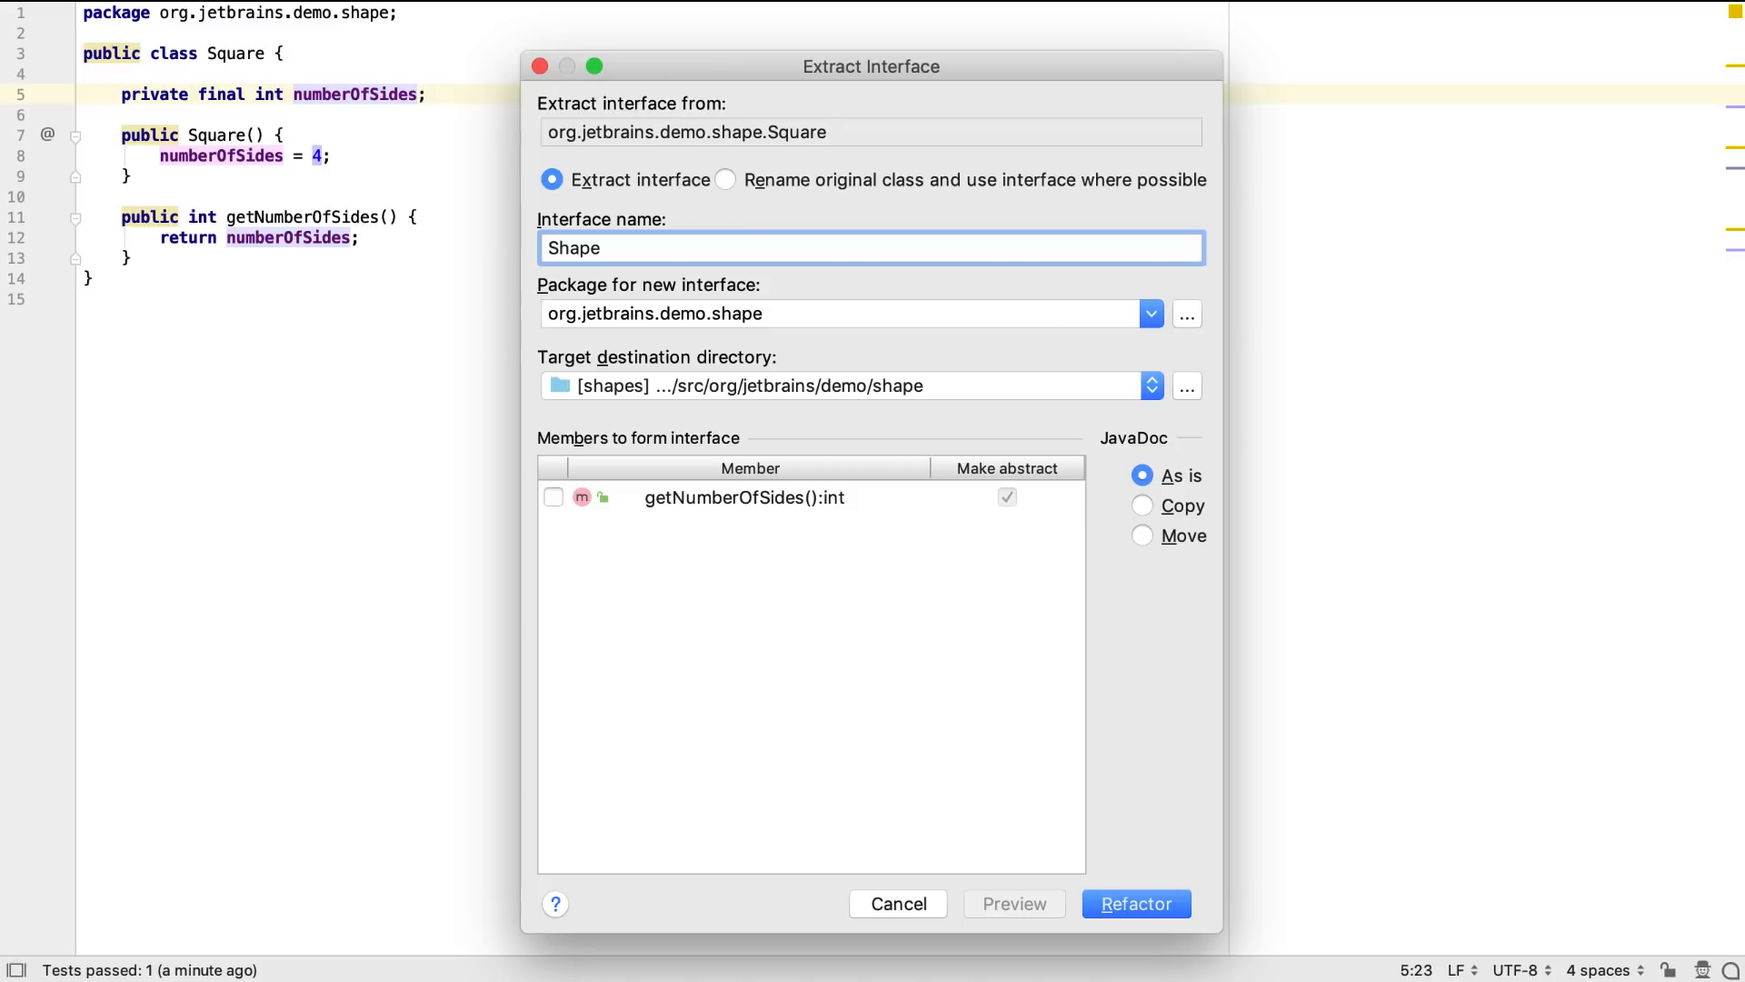
pyautogui.click(554, 496)
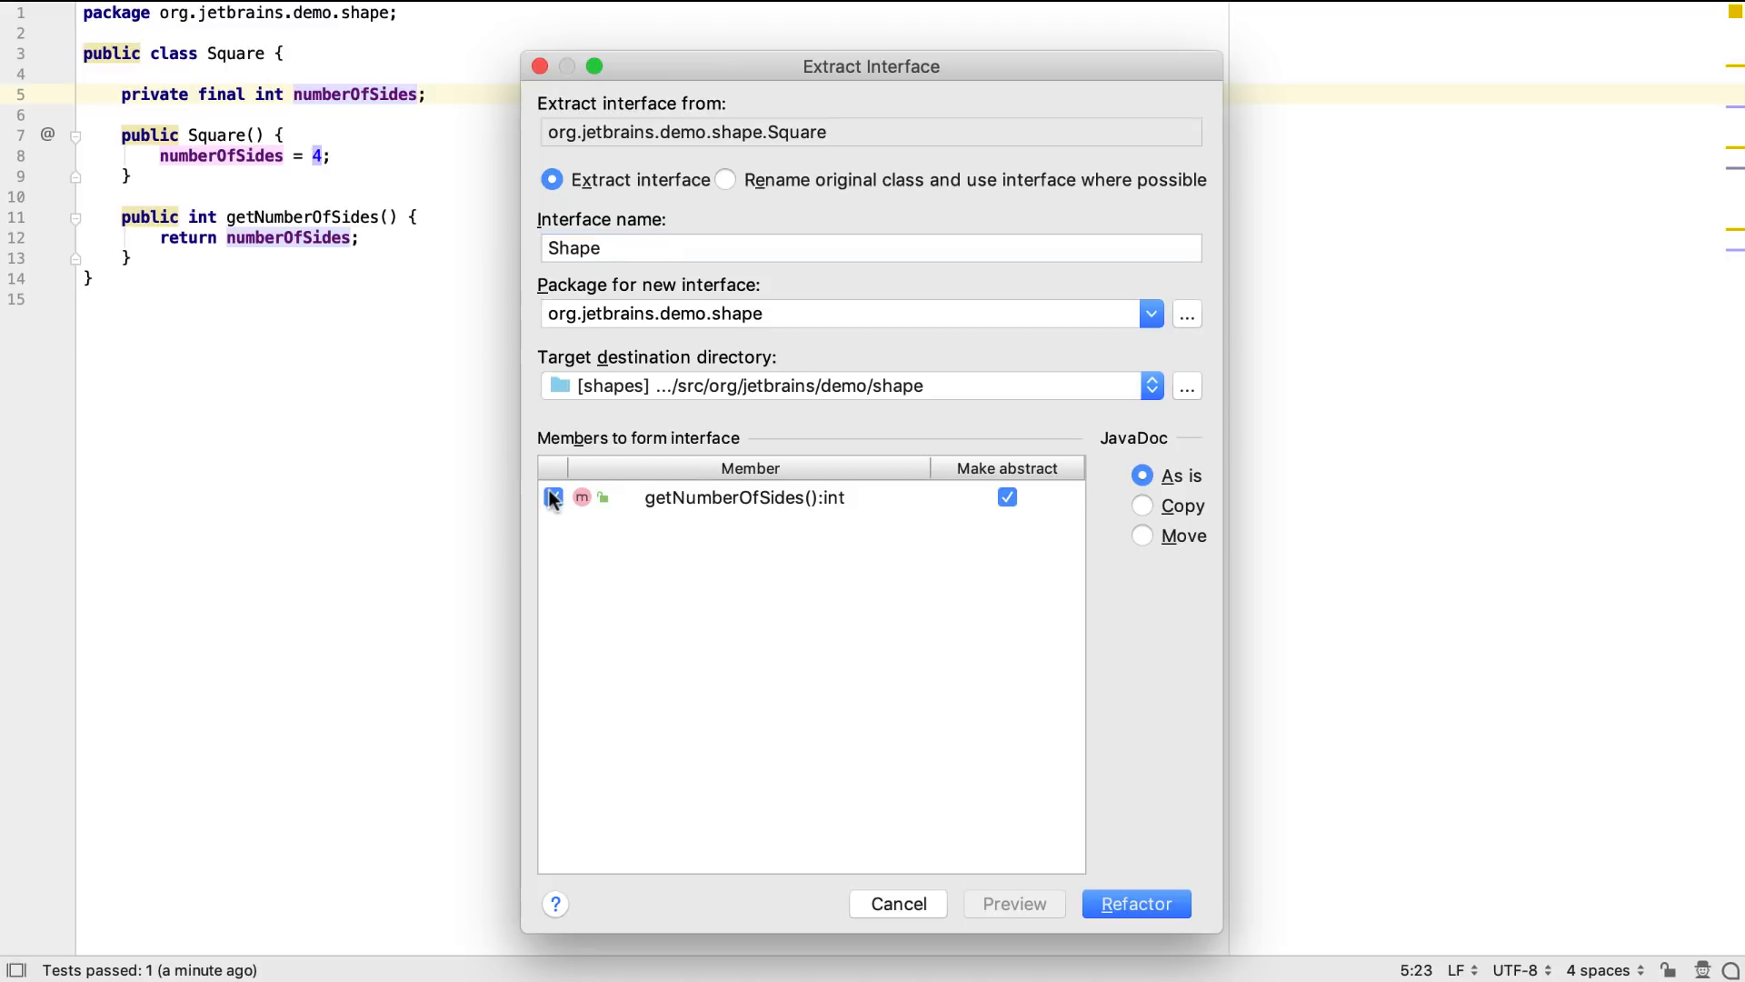
pyautogui.click(553, 496)
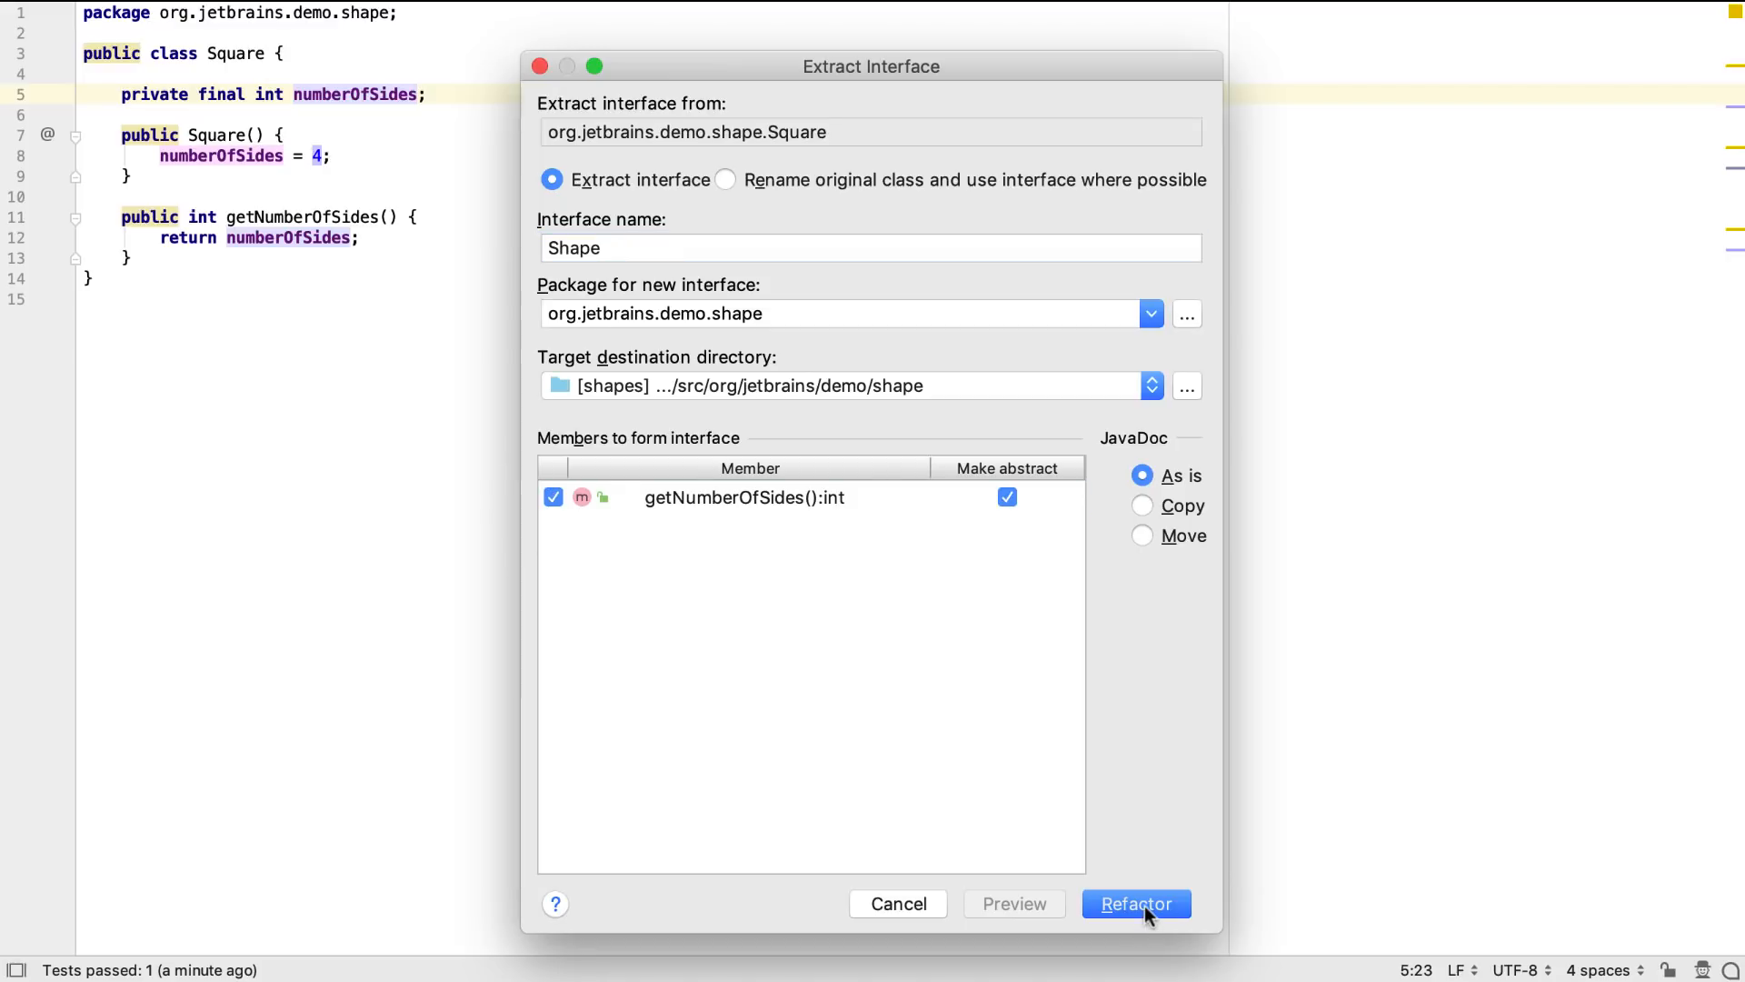
pyautogui.click(1134, 902)
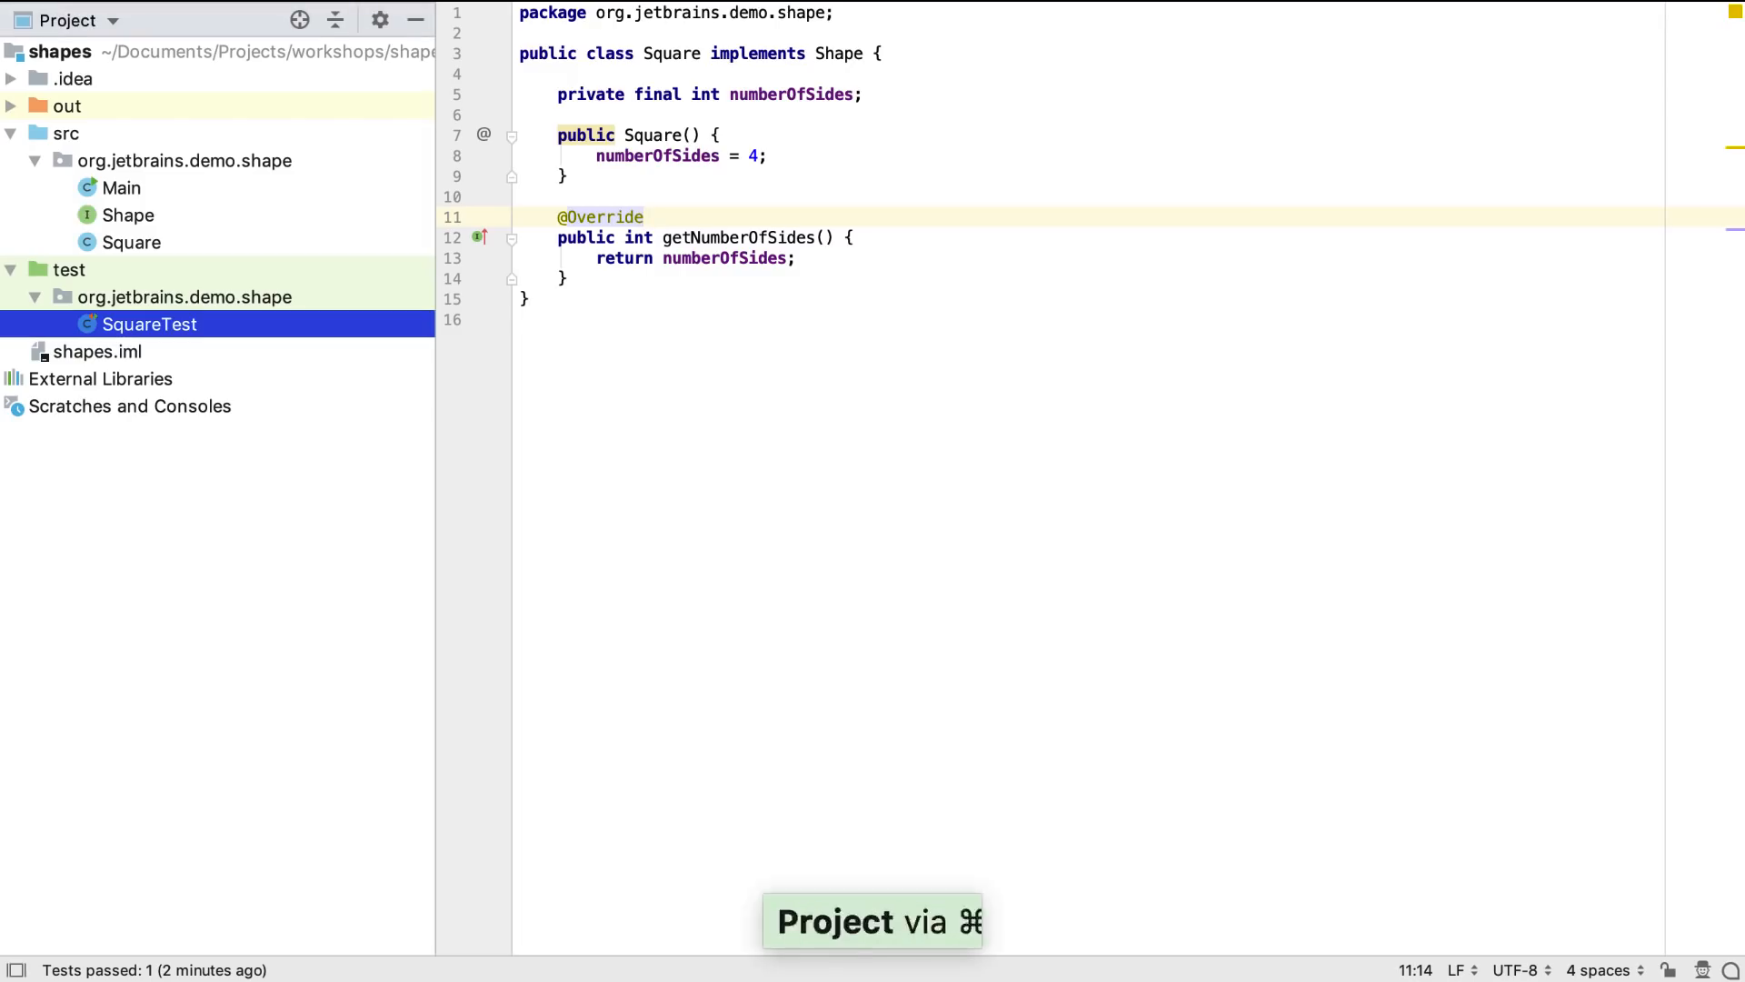
# Create a new Java class named PolygonTest.
pyautogui.write('Pol')
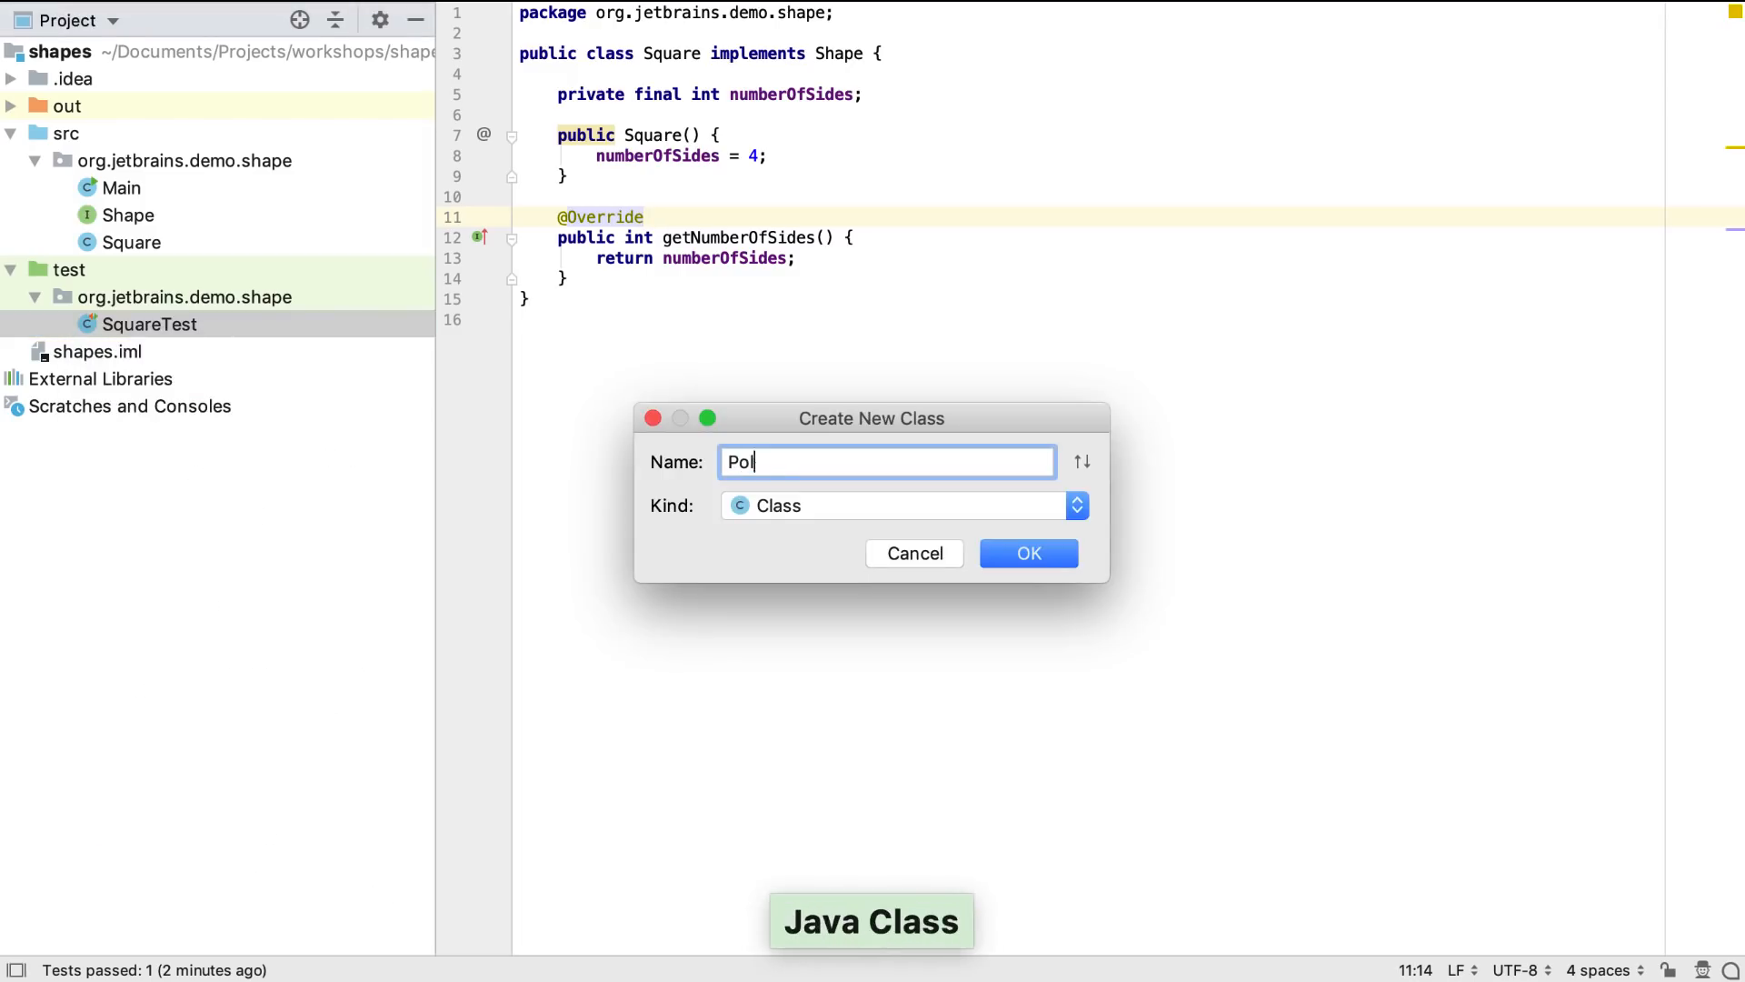
pyautogui.write('ygonTest')
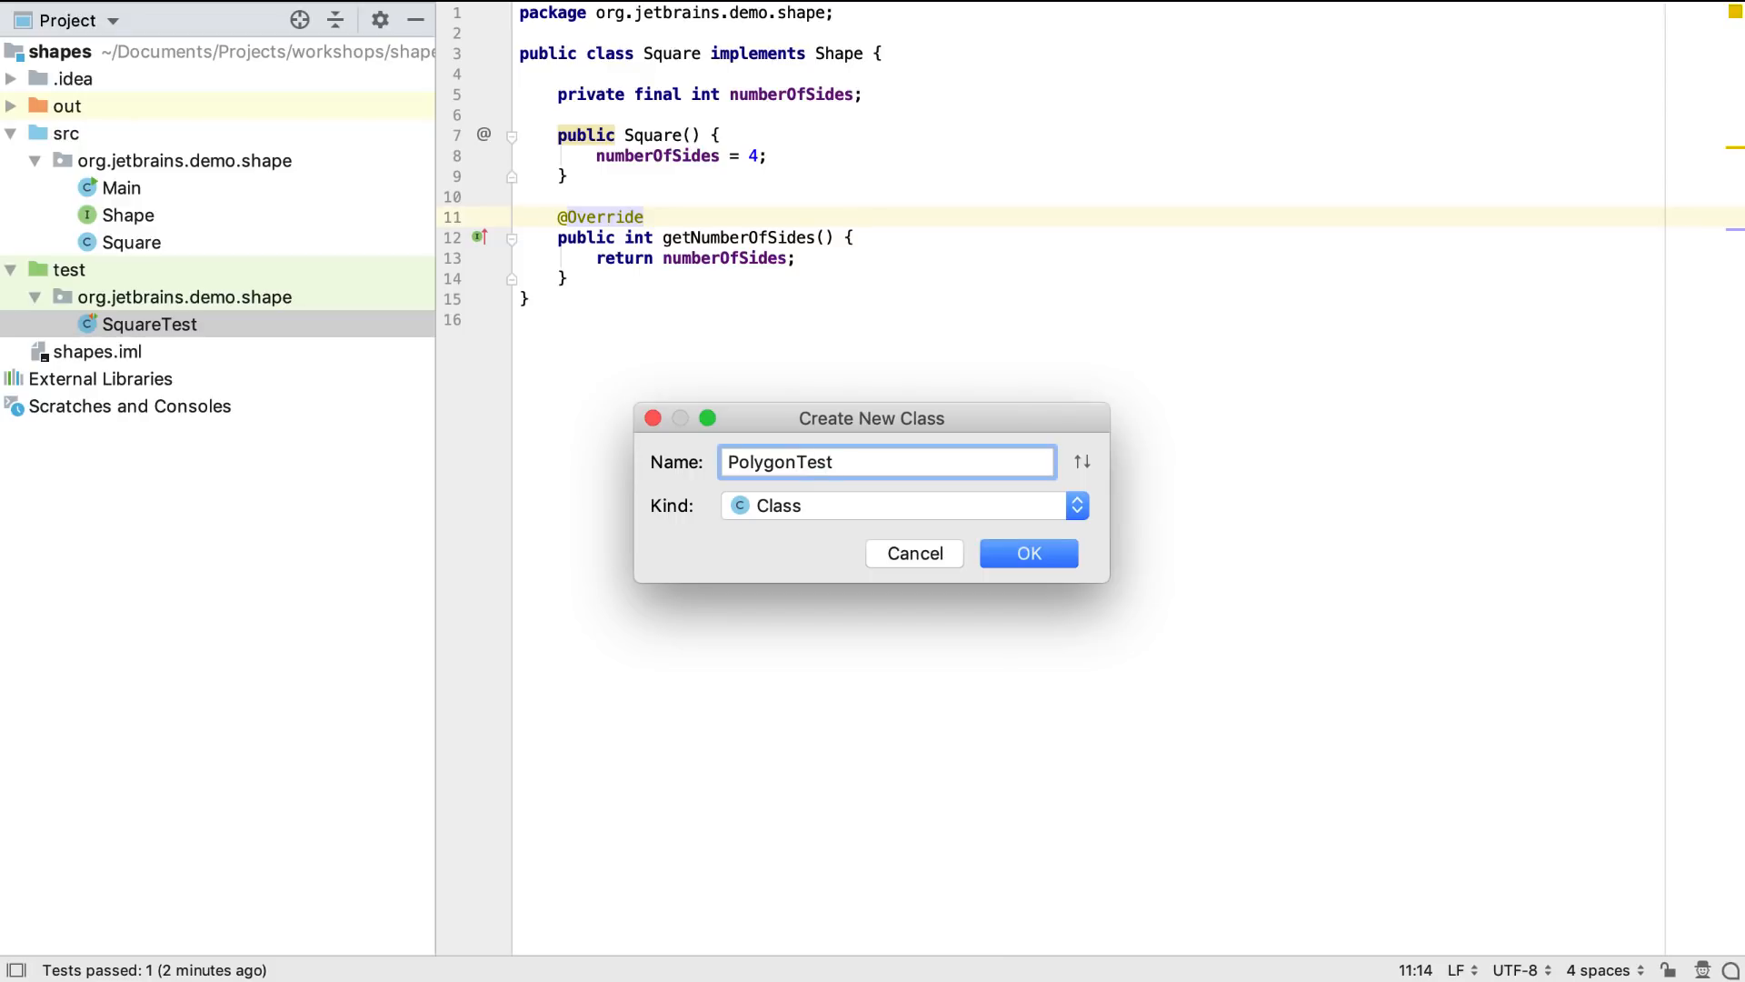
pyautogui.click(1026, 554)
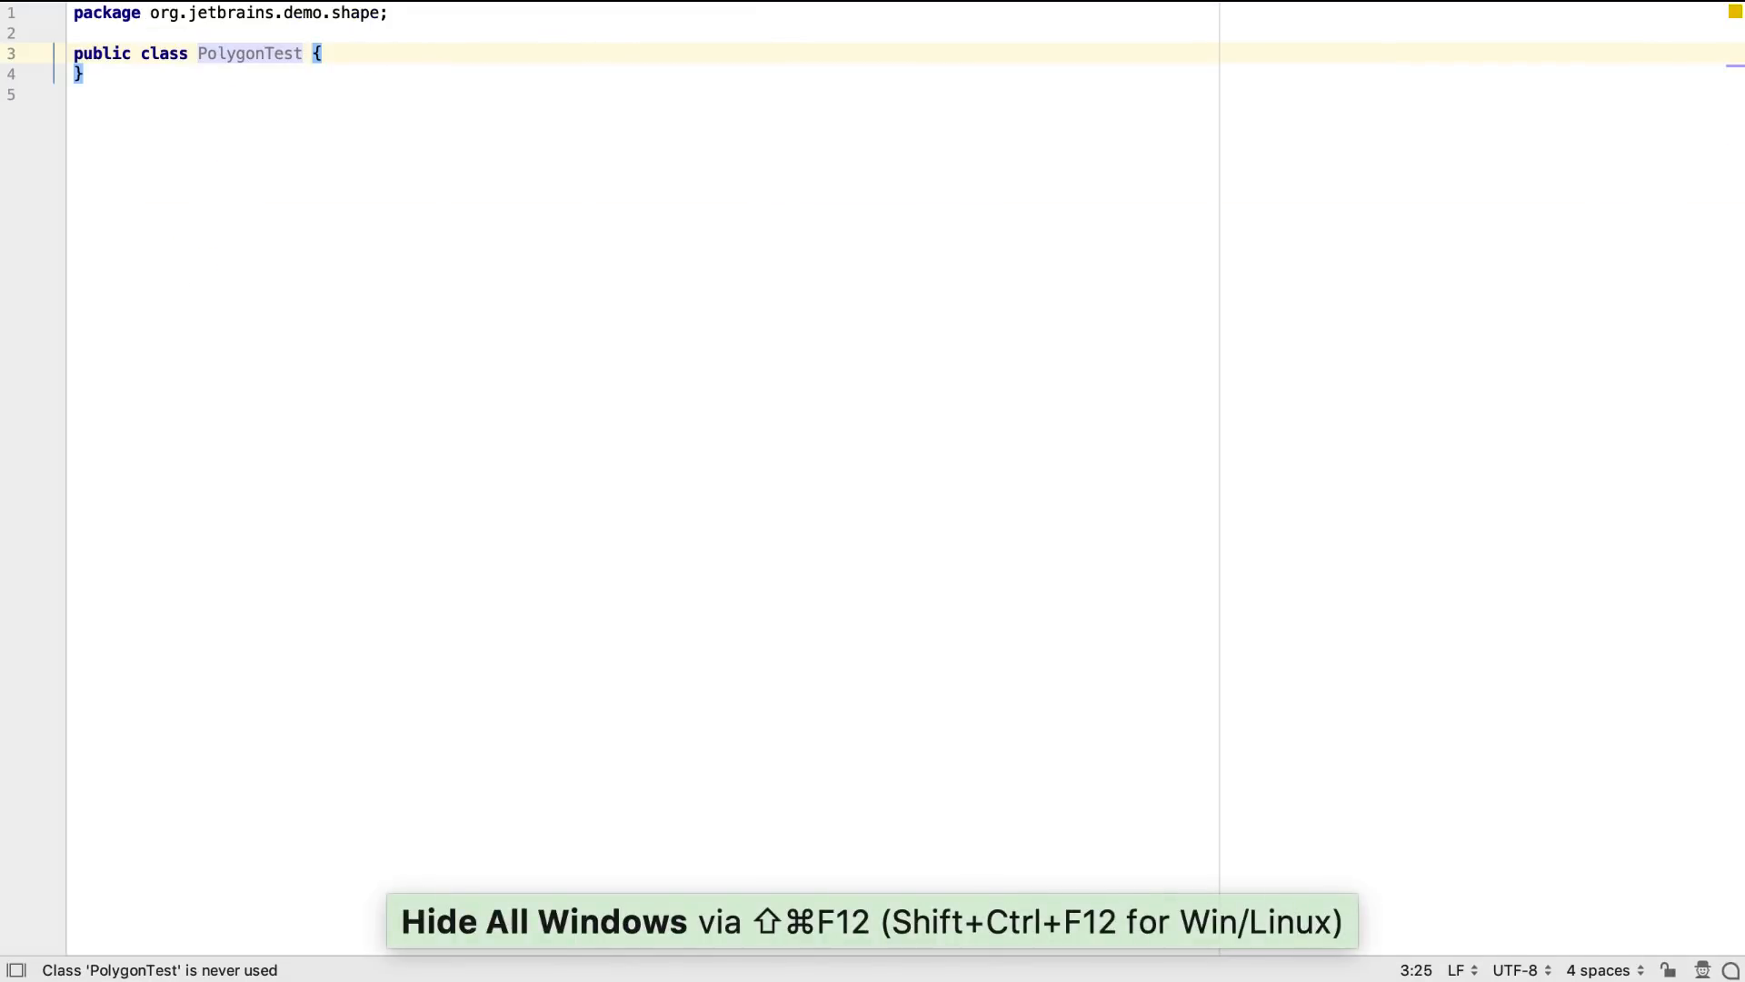
# Generate a test method that assigns new Polygon() to a Shape polygon variable.
pyautogui.press('cmd+n')
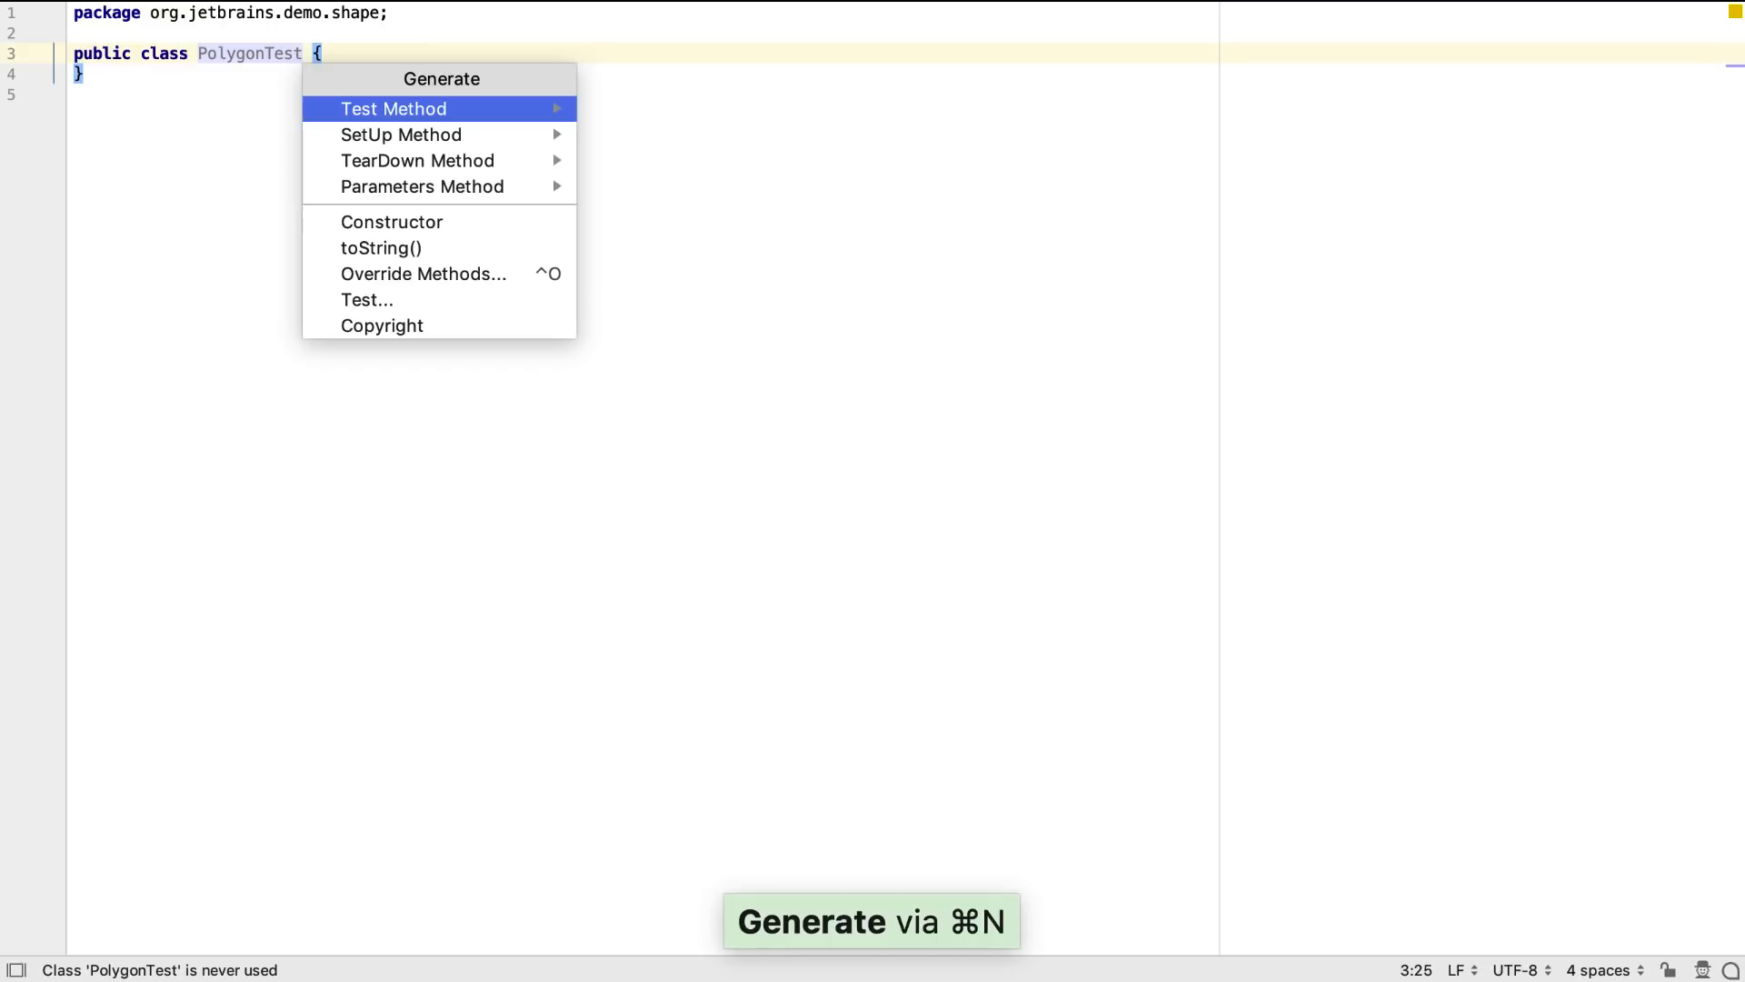
pyautogui.click(394, 108)
pyautogui.write('Shape poly')
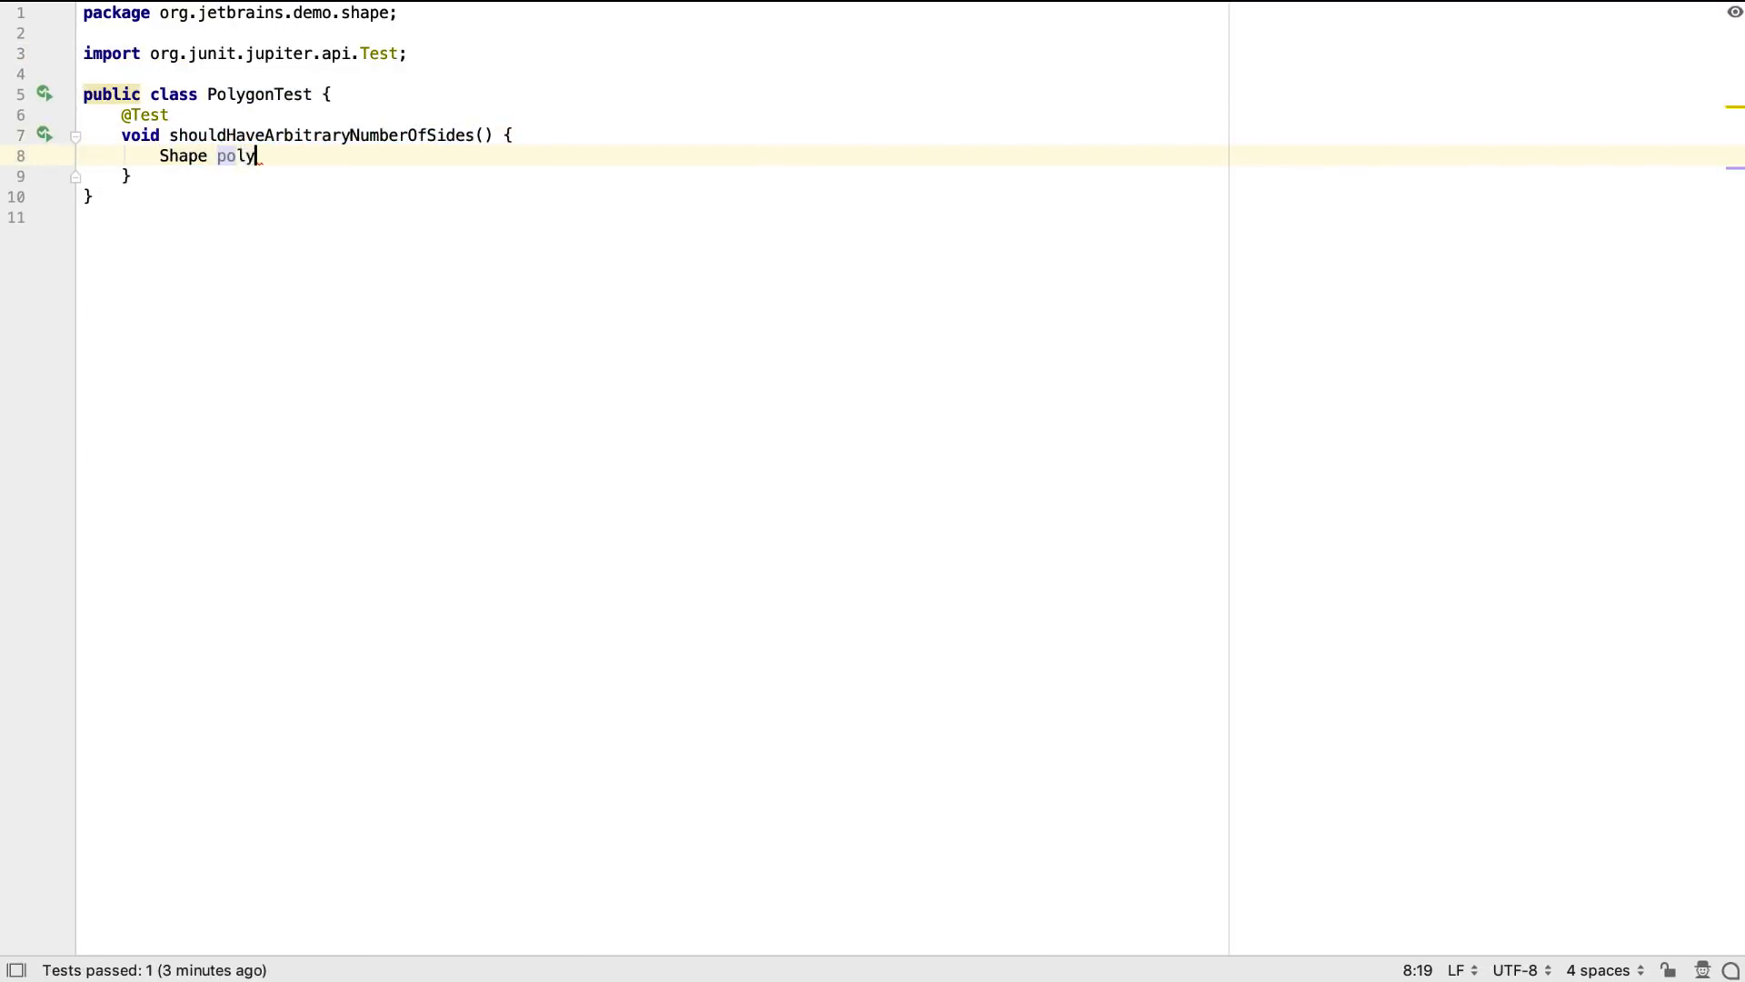
pyautogui.write('gon = new')
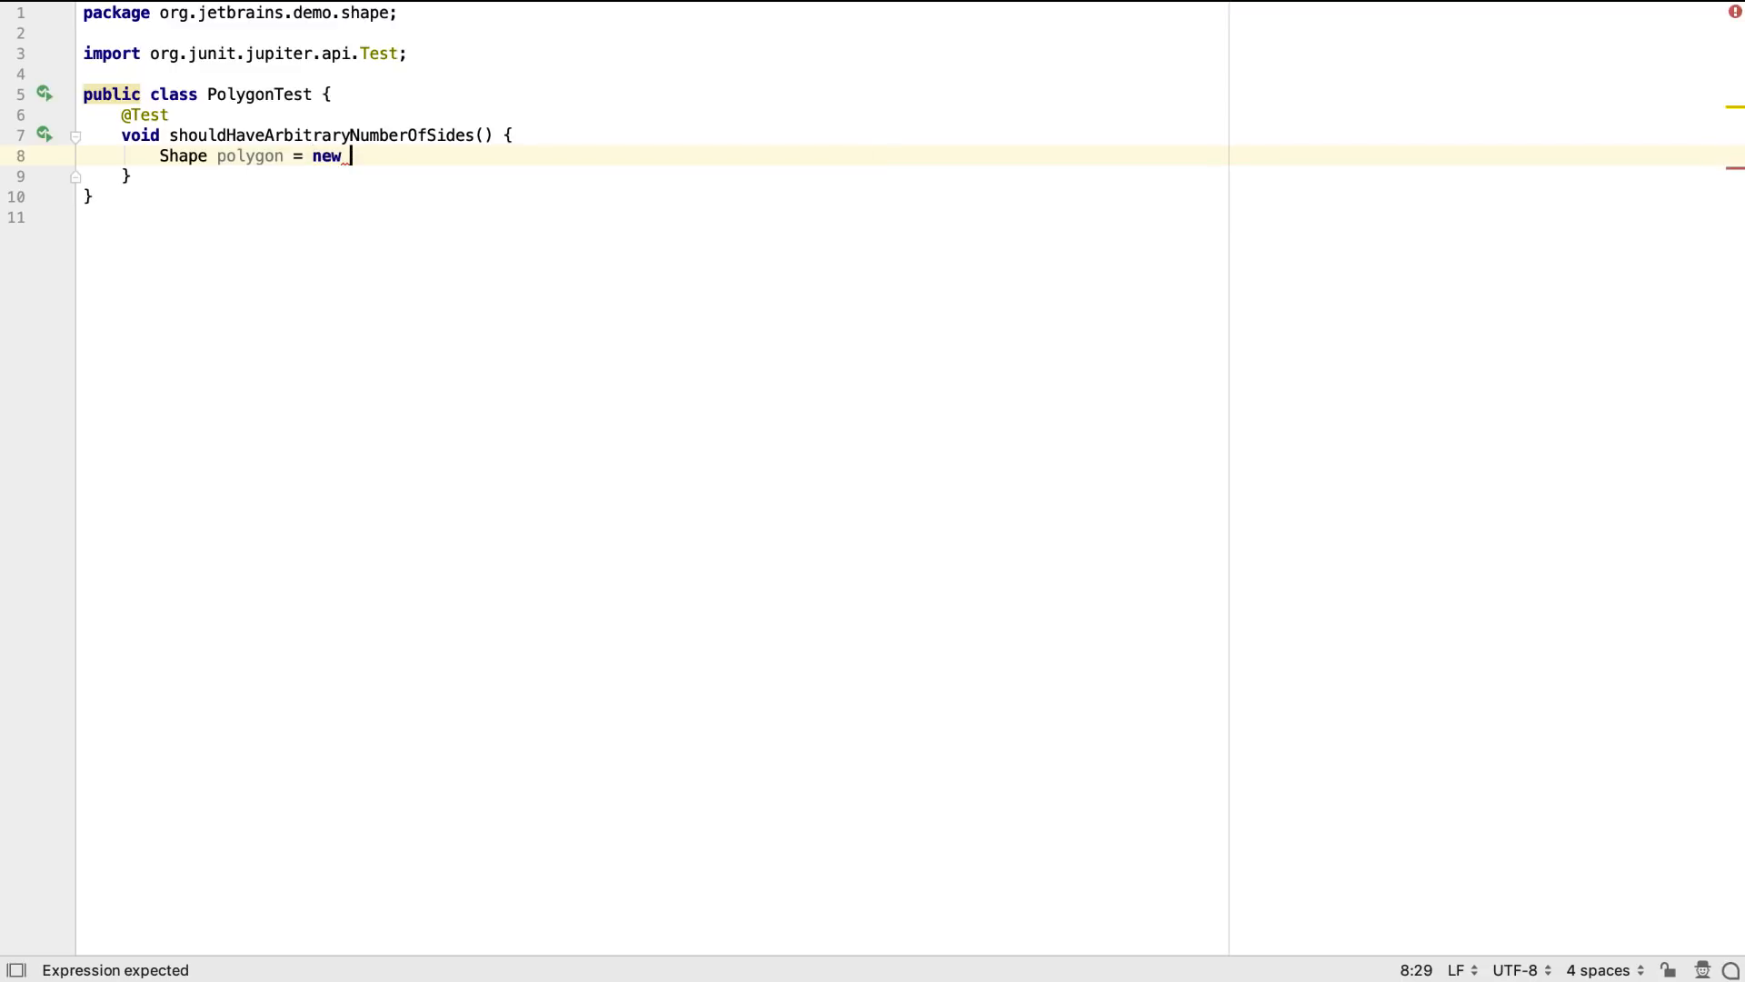
pyautogui.write('Polygon(')
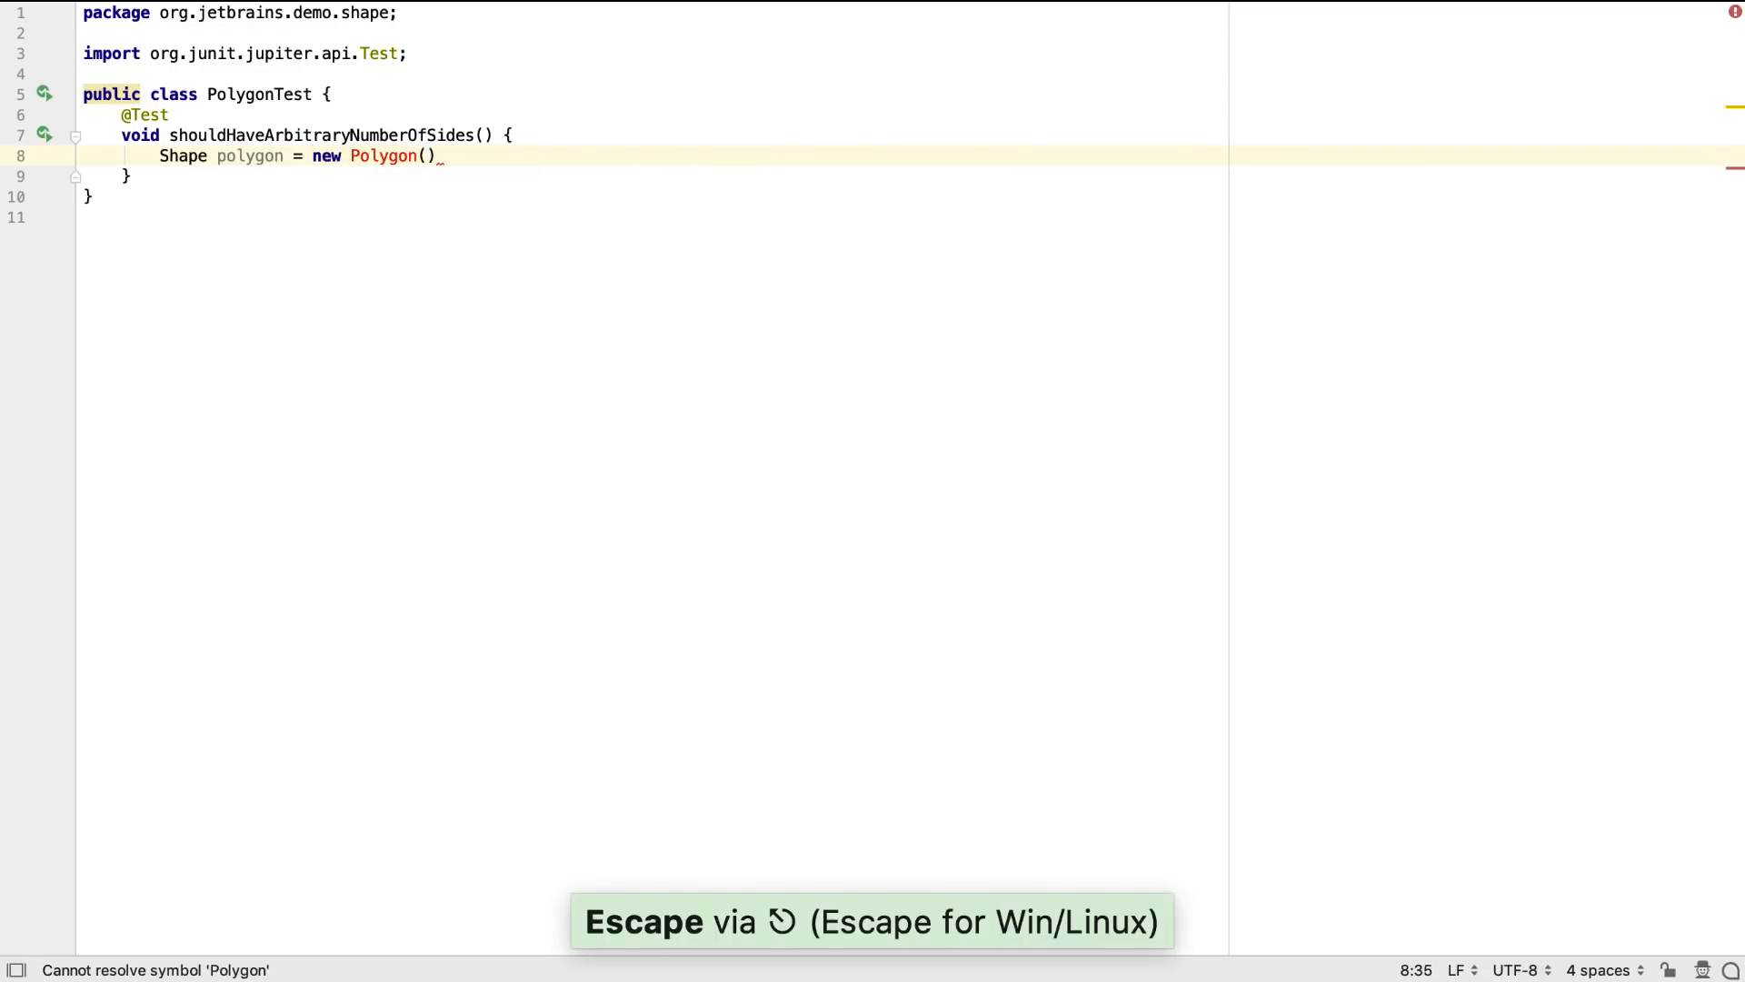
# Create the missing Polygon class in the shape package, implementing Shape's getNumberOfSides.
pyautogui.press('alt+enter')
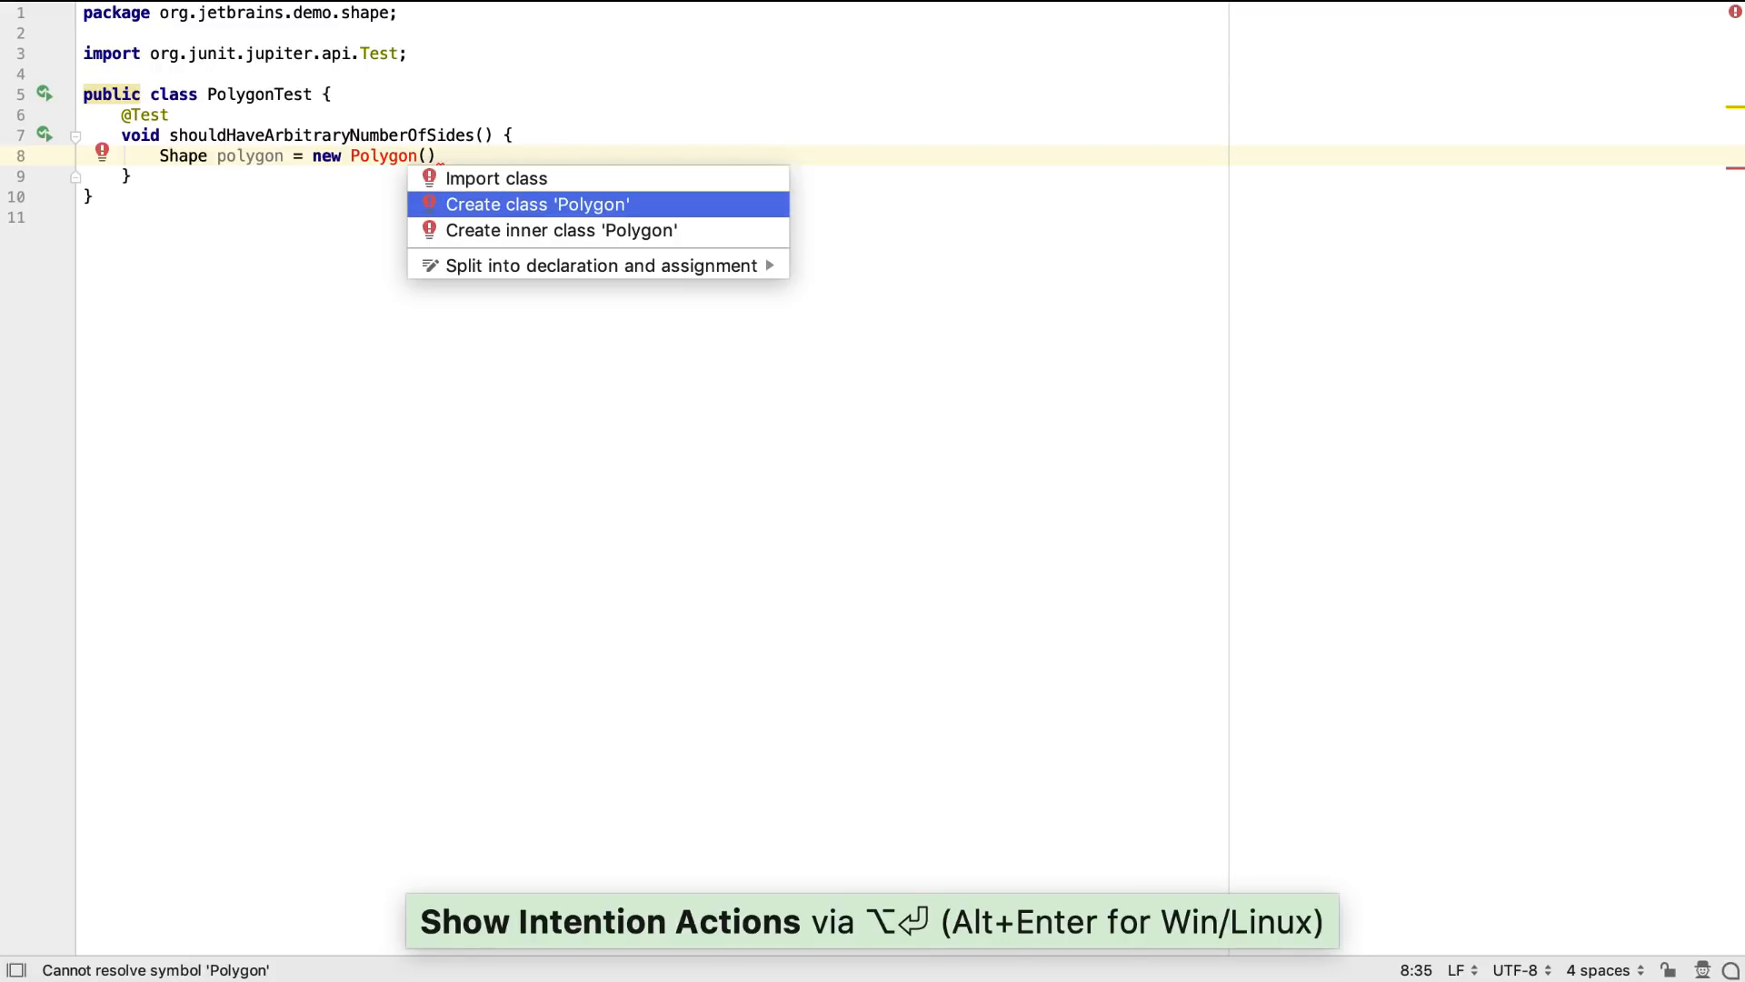
pyautogui.click(536, 203)
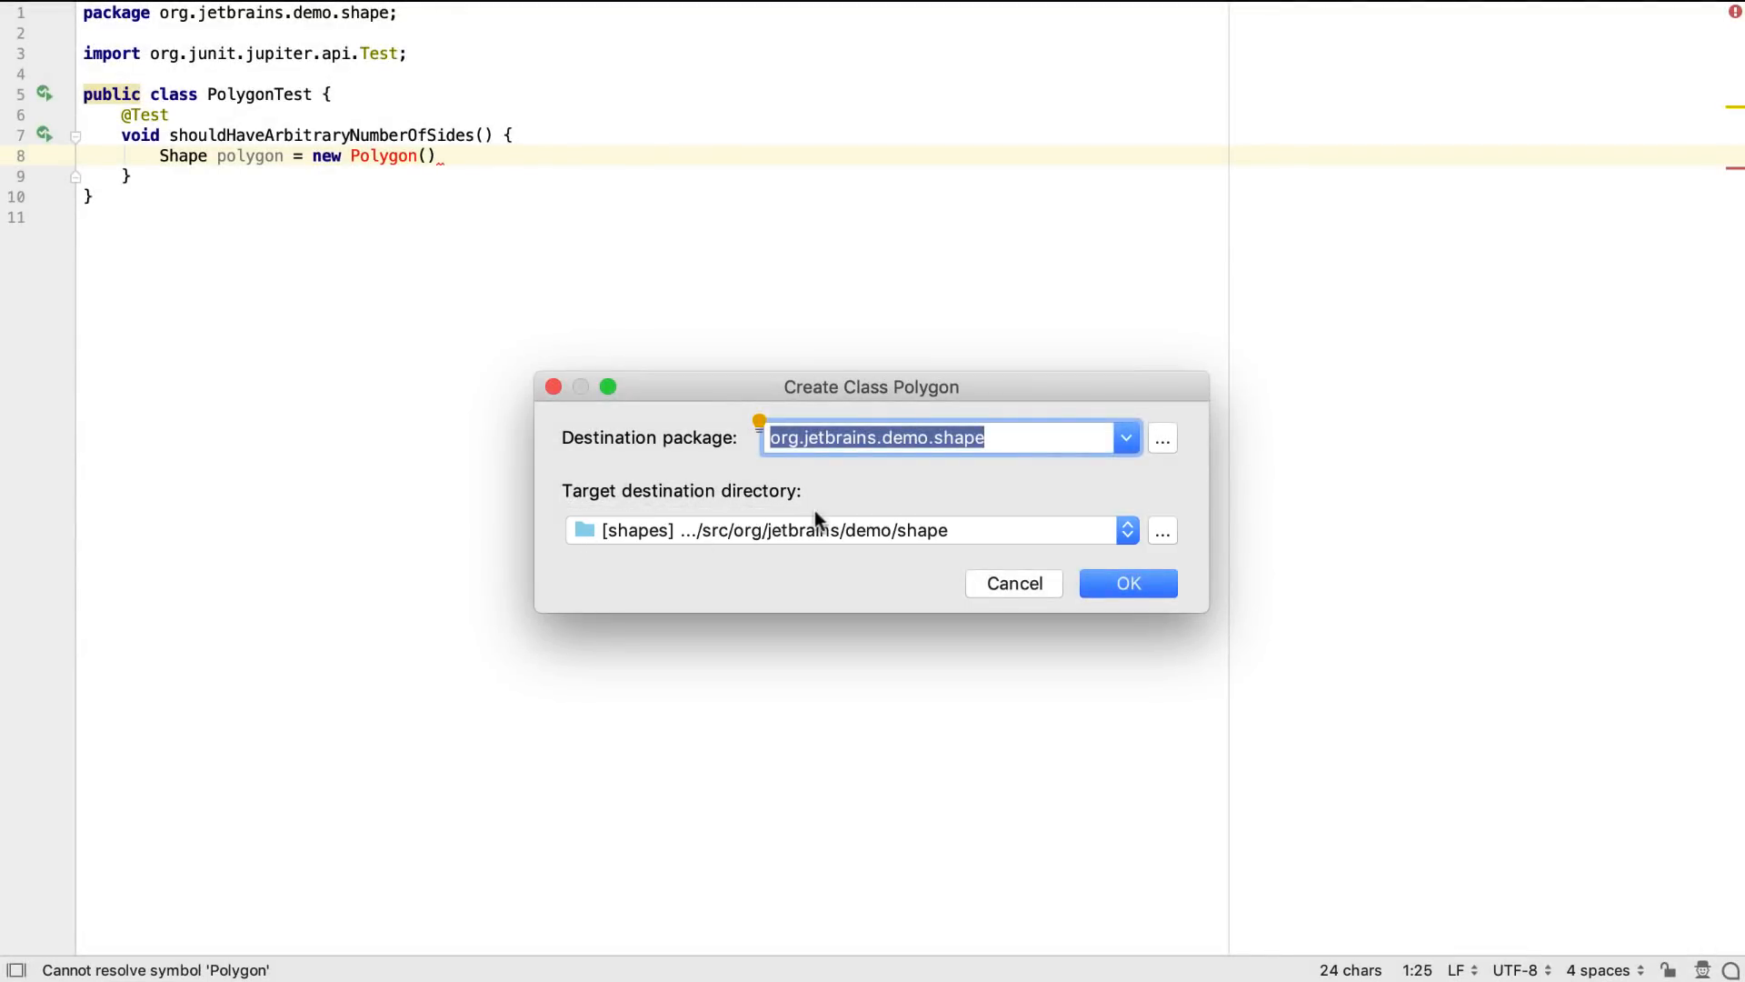
pyautogui.click(1126, 583)
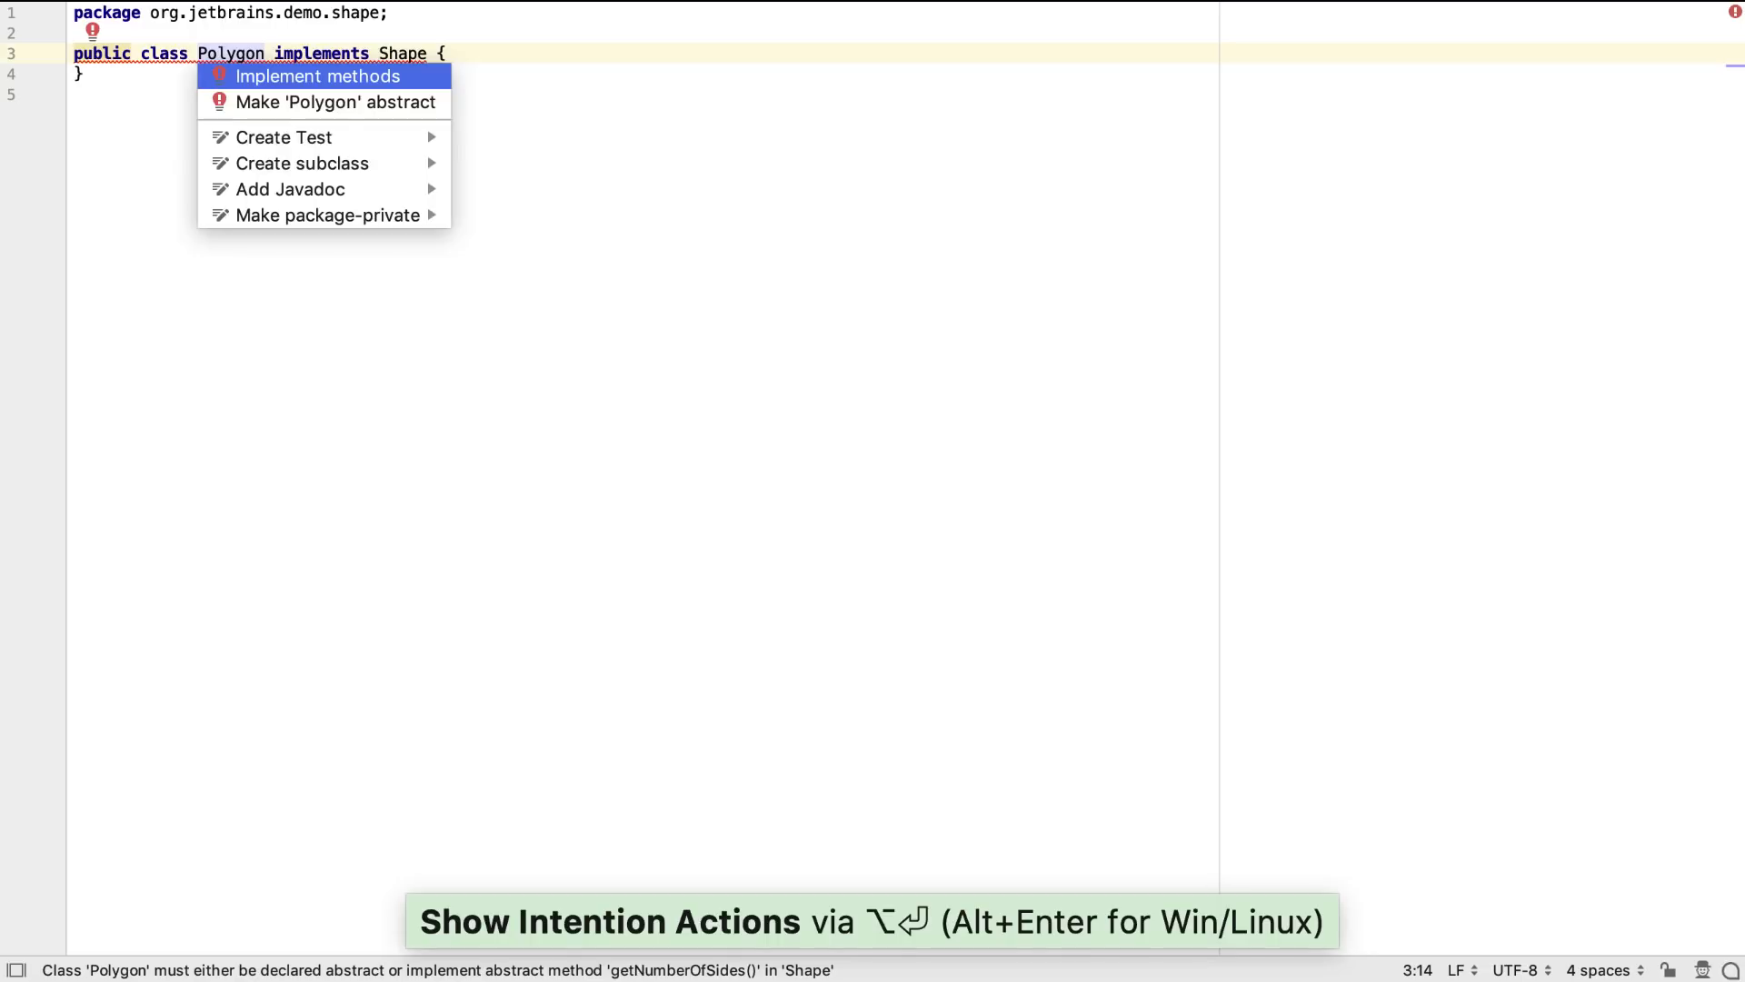
pyautogui.click(318, 76)
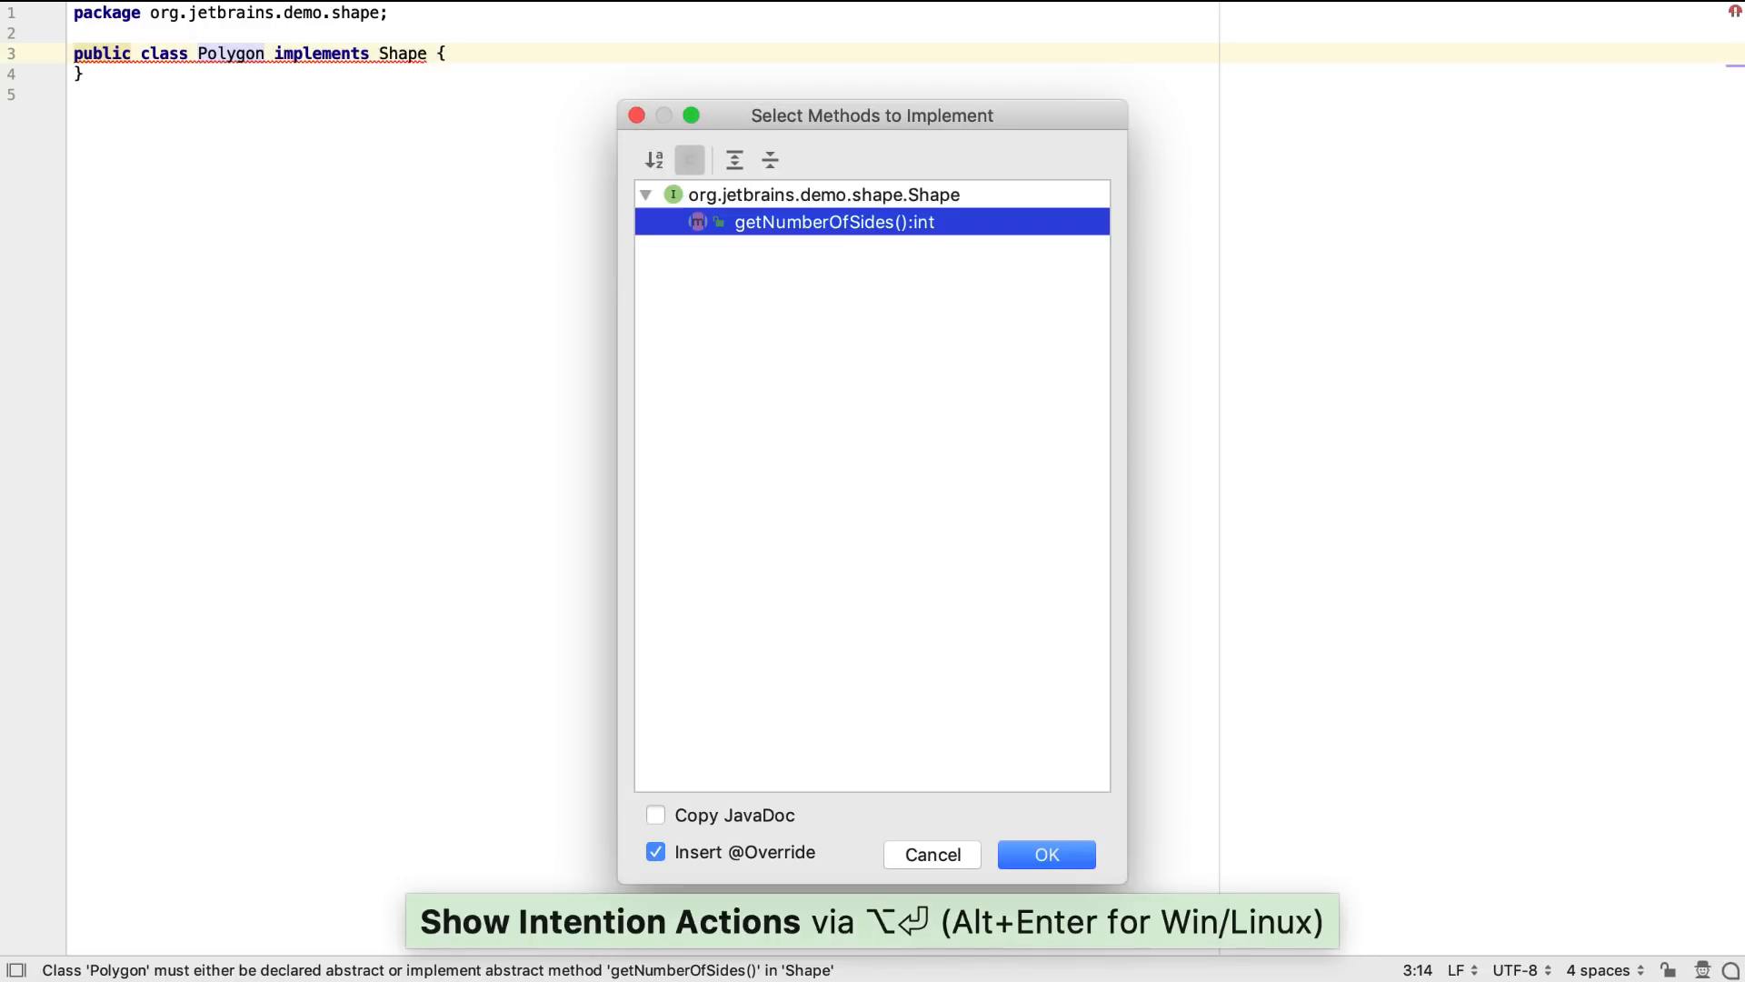
pyautogui.click(1045, 853)
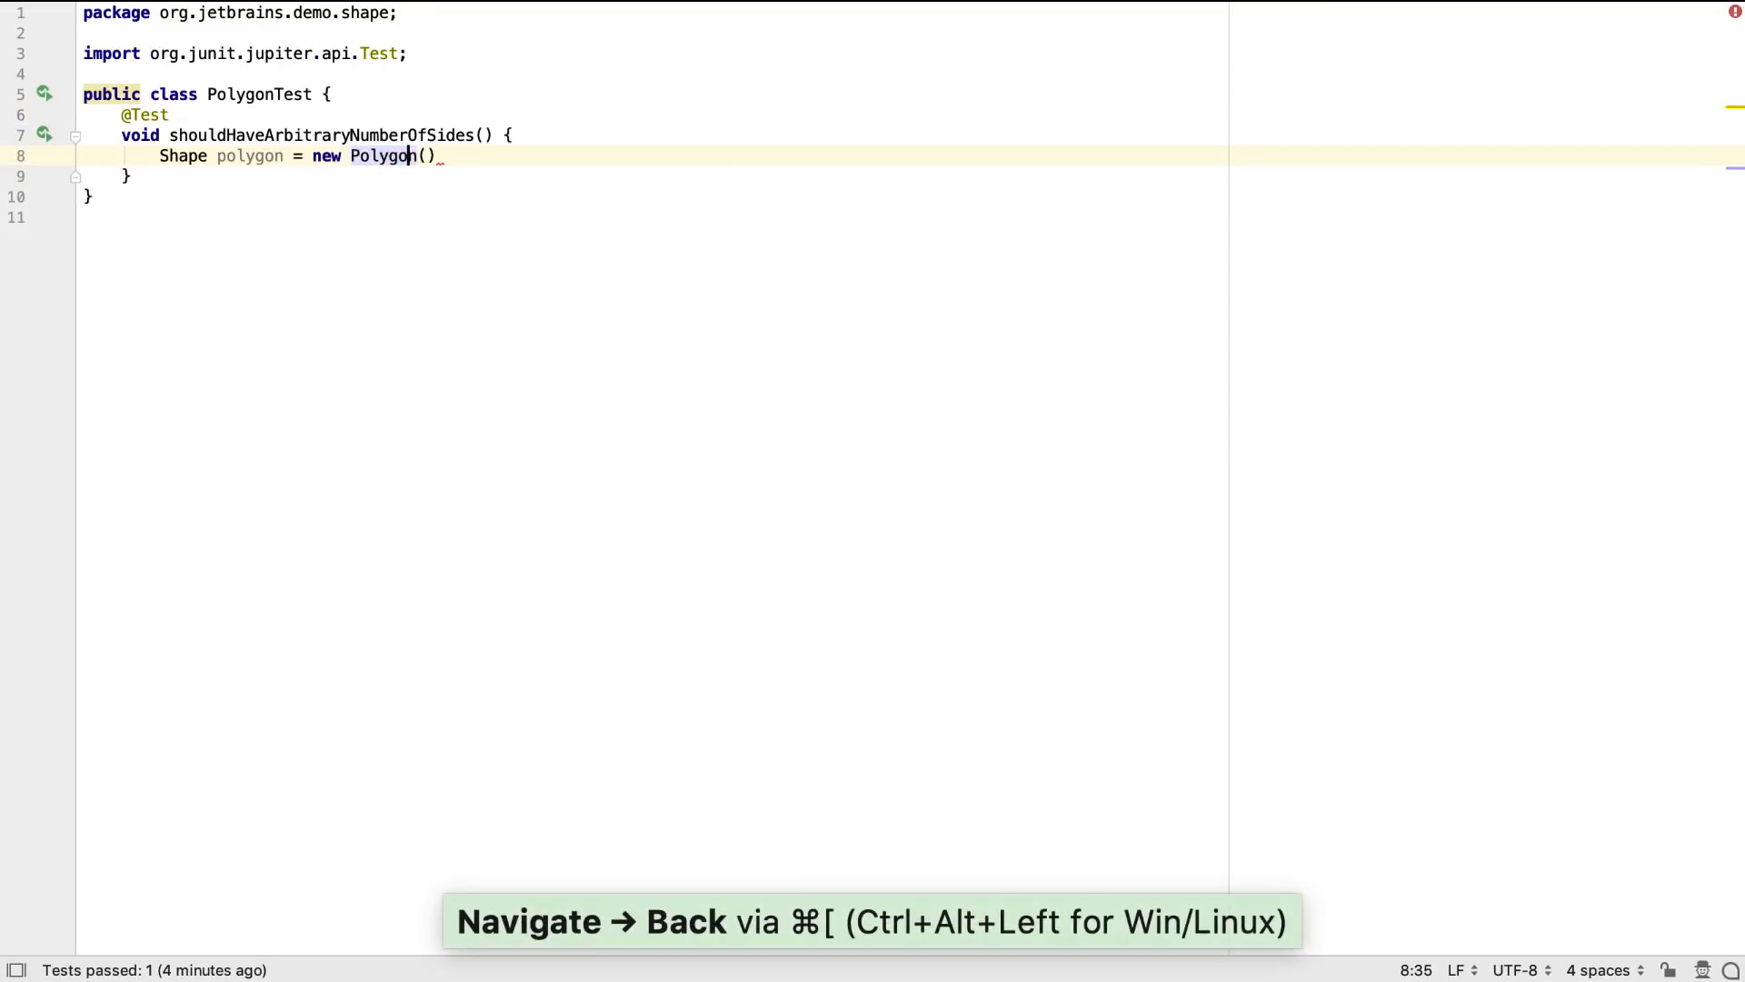
# Pass 5 to Polygon and create a constructor storing numberOfSides in a field.
pyautogui.write(';')
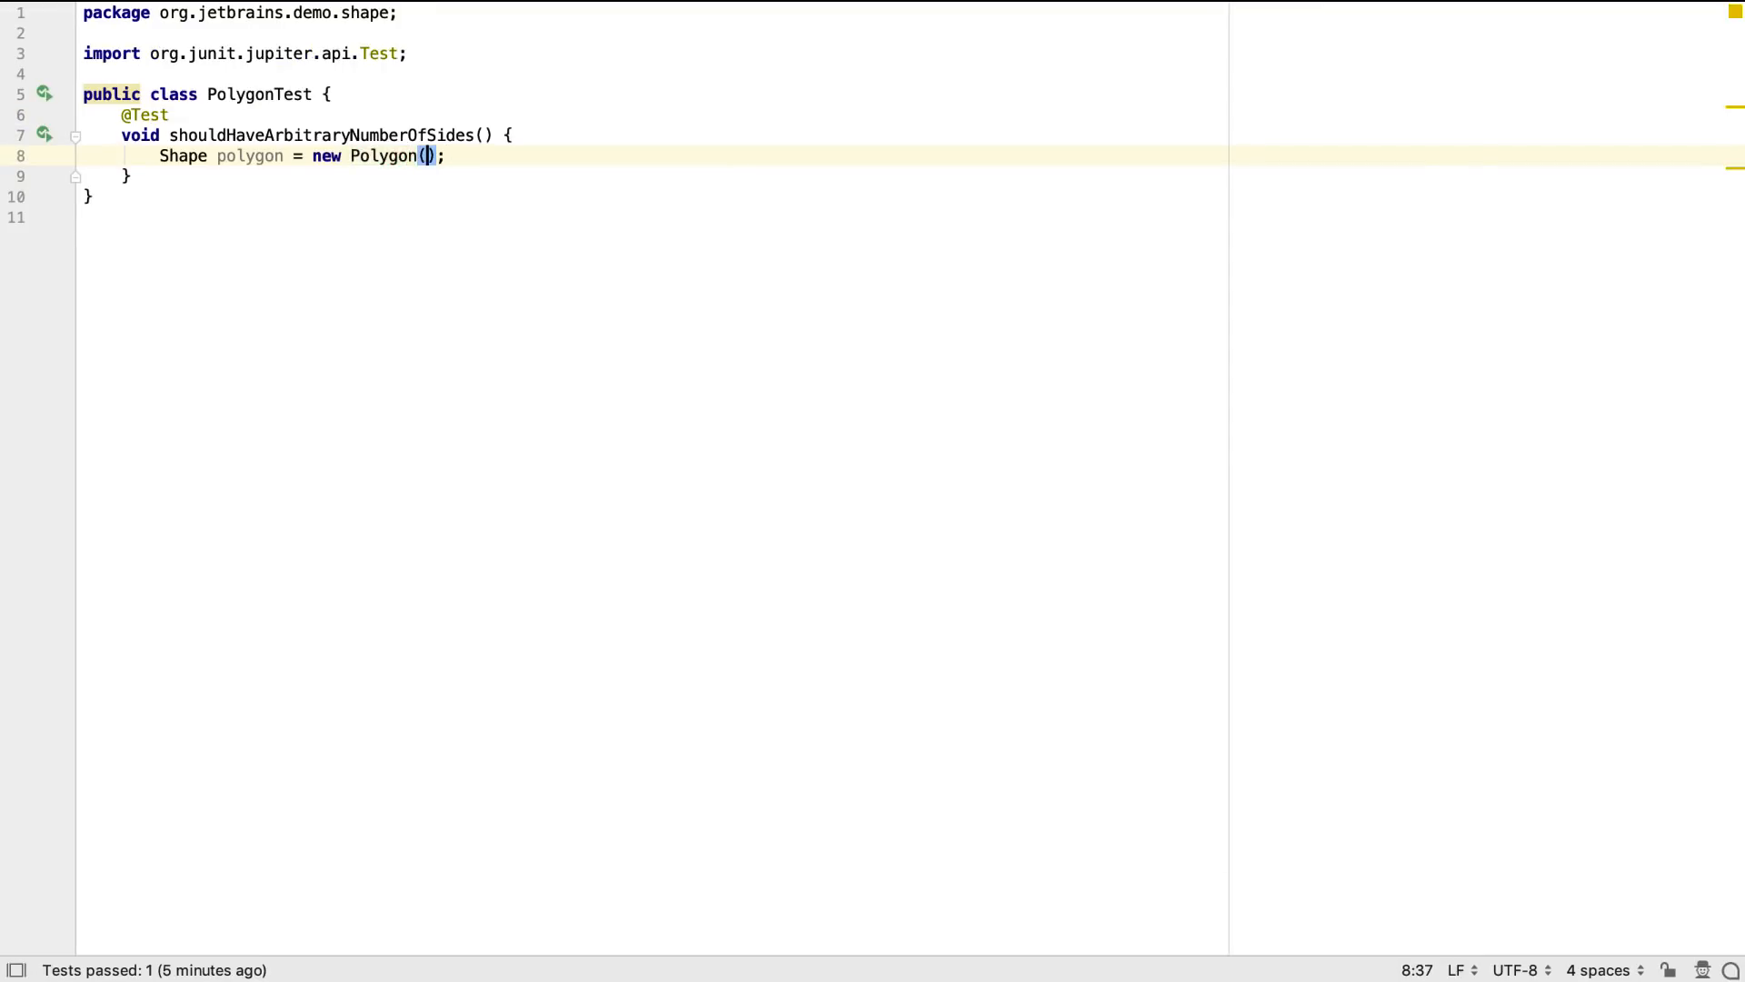
pyautogui.write('5')
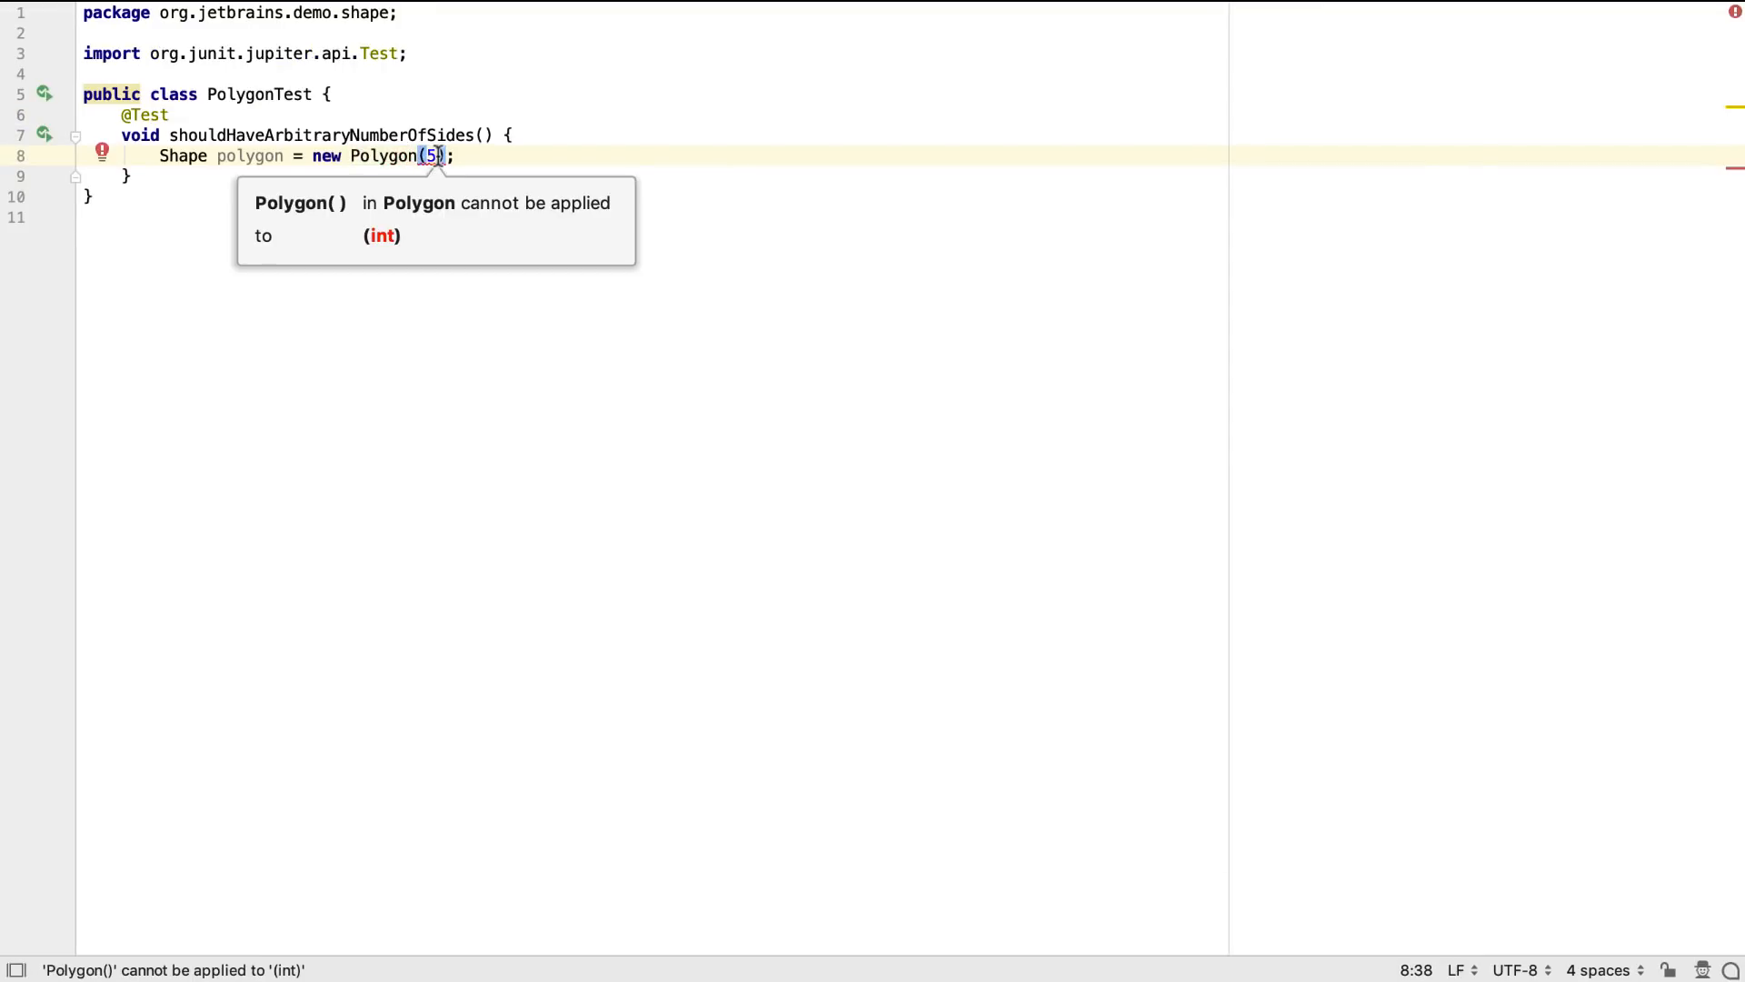
pyautogui.press('Alt+Enter')
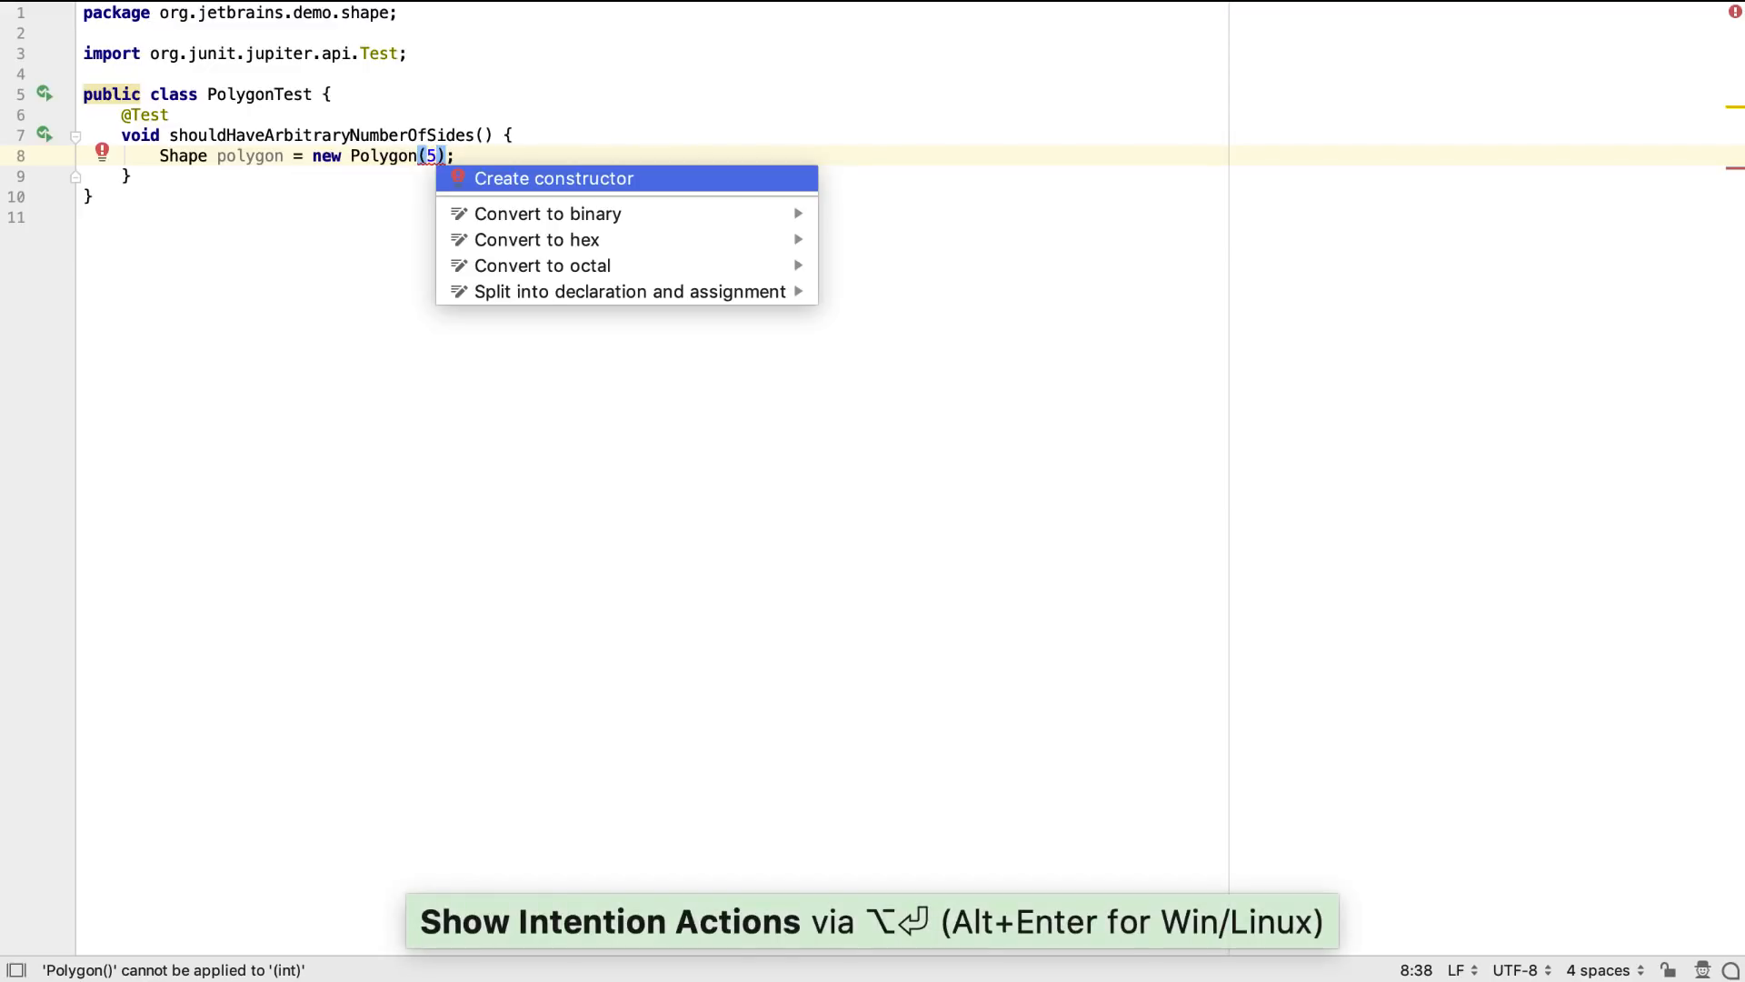
pyautogui.click(554, 178)
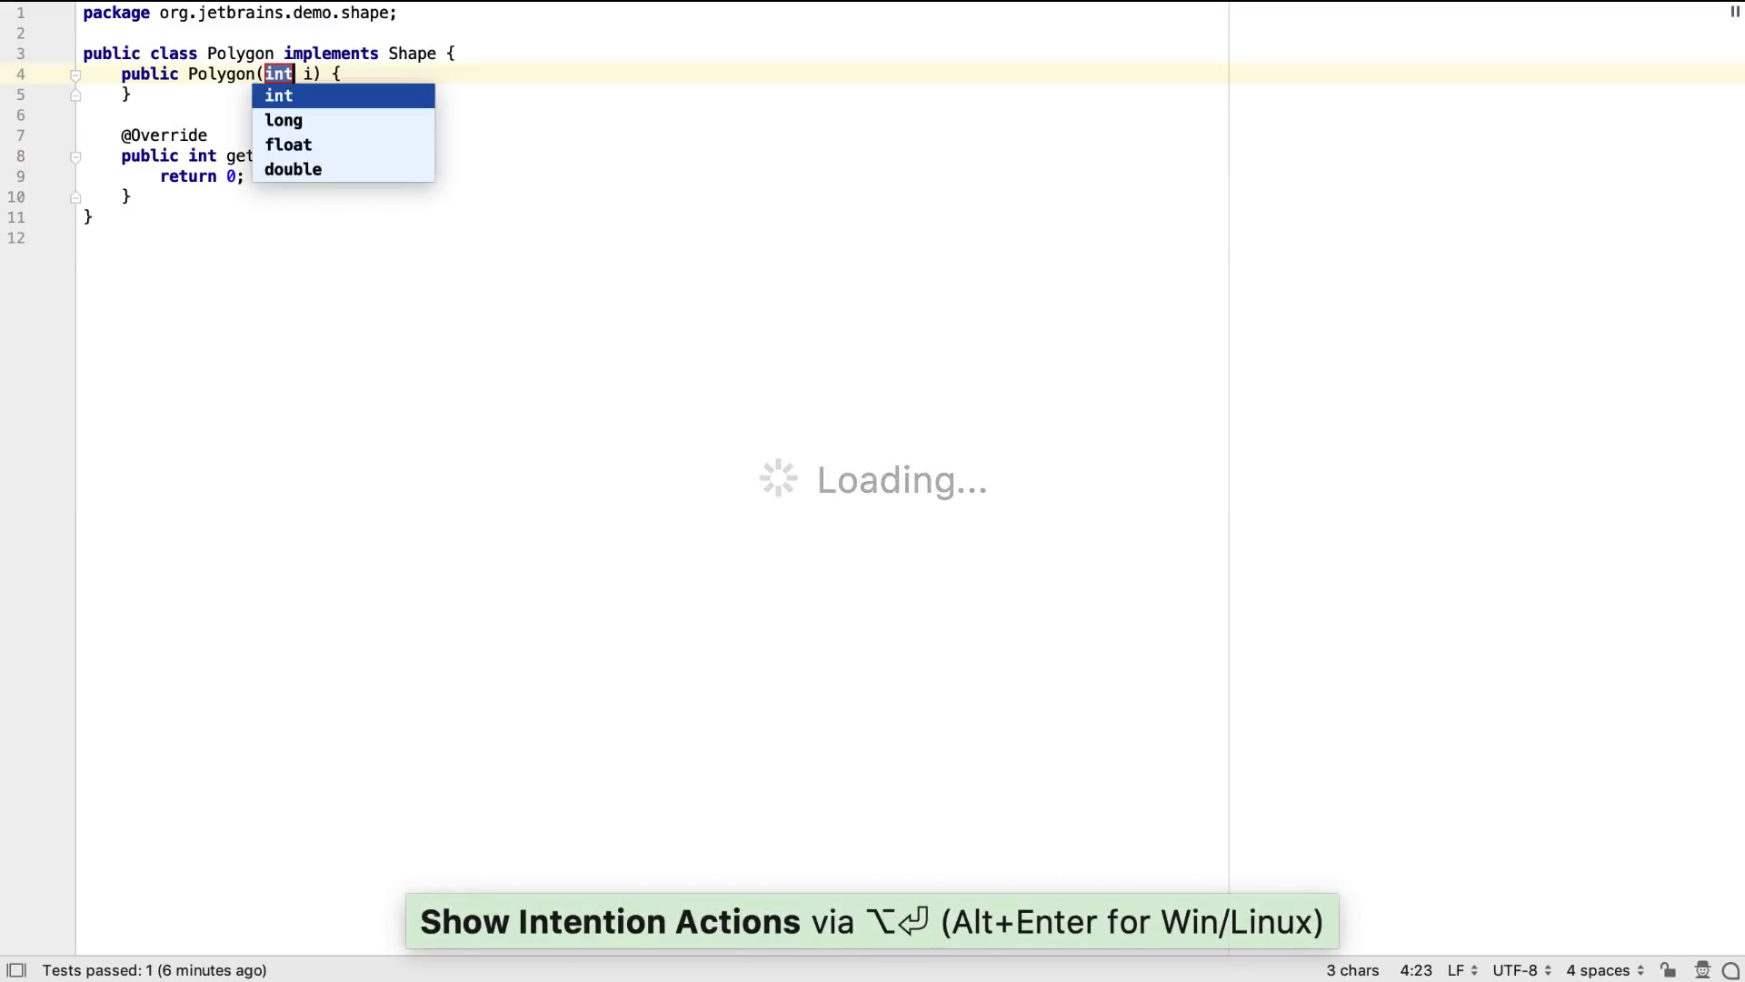
pyautogui.write('numberOfSides')
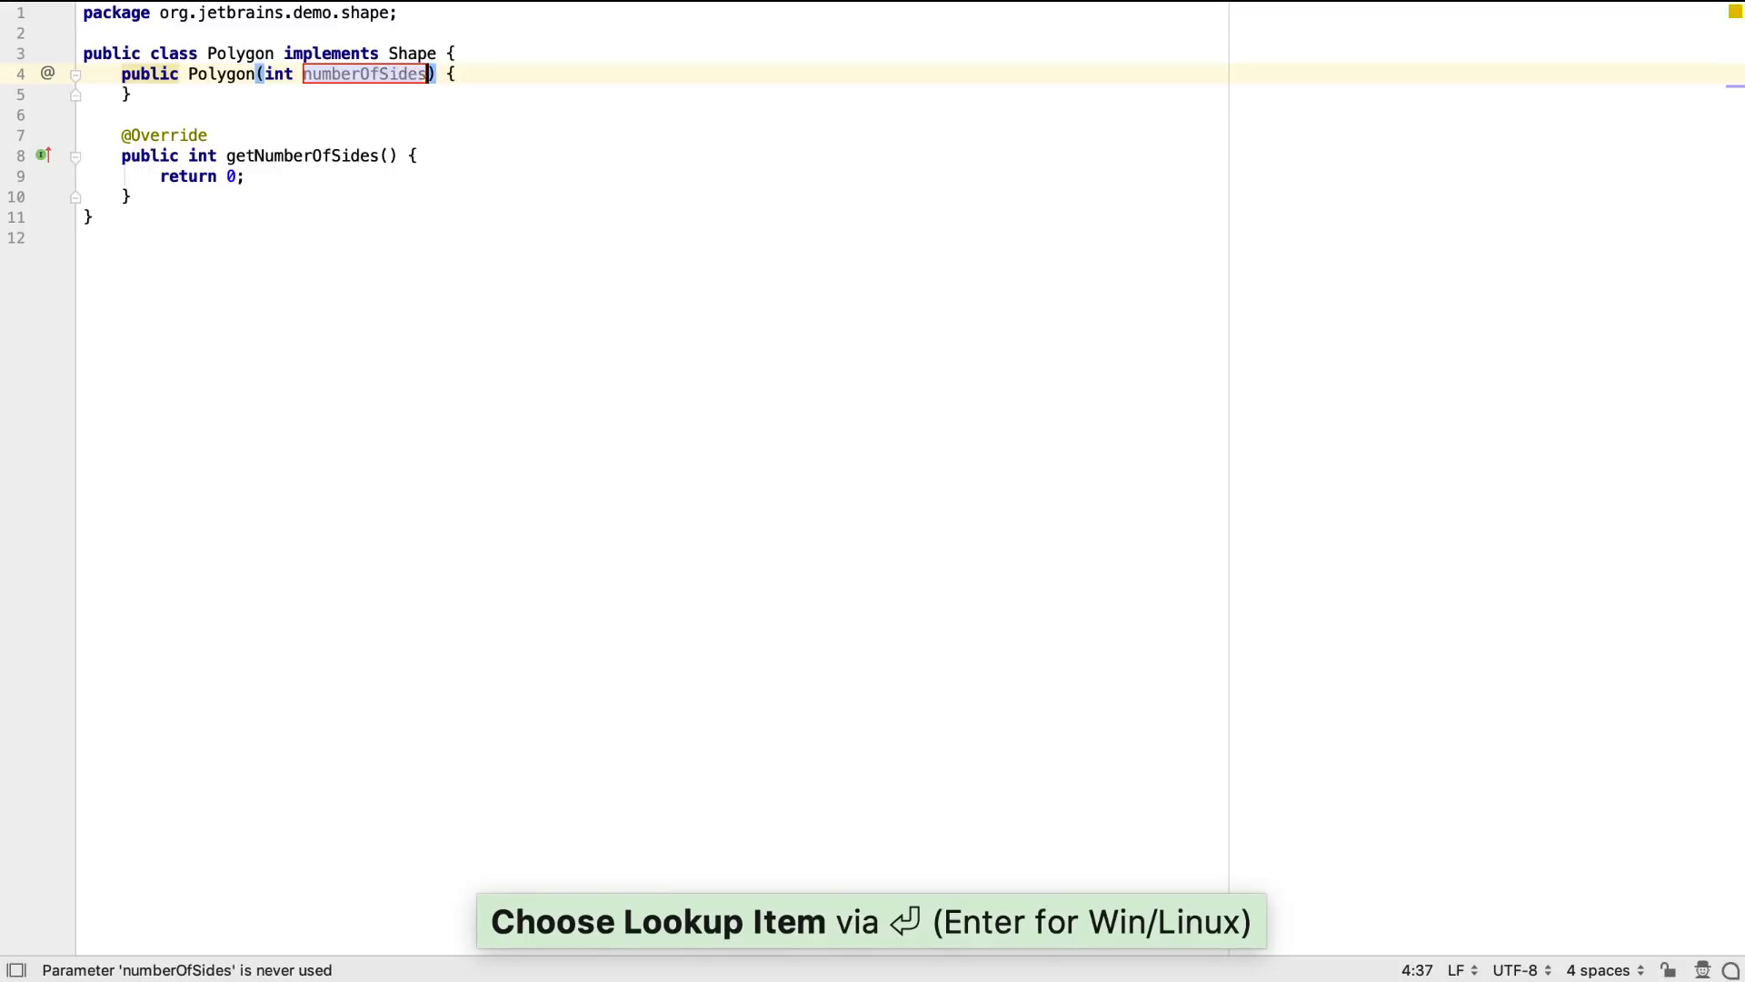
pyautogui.press('Alt+Return')
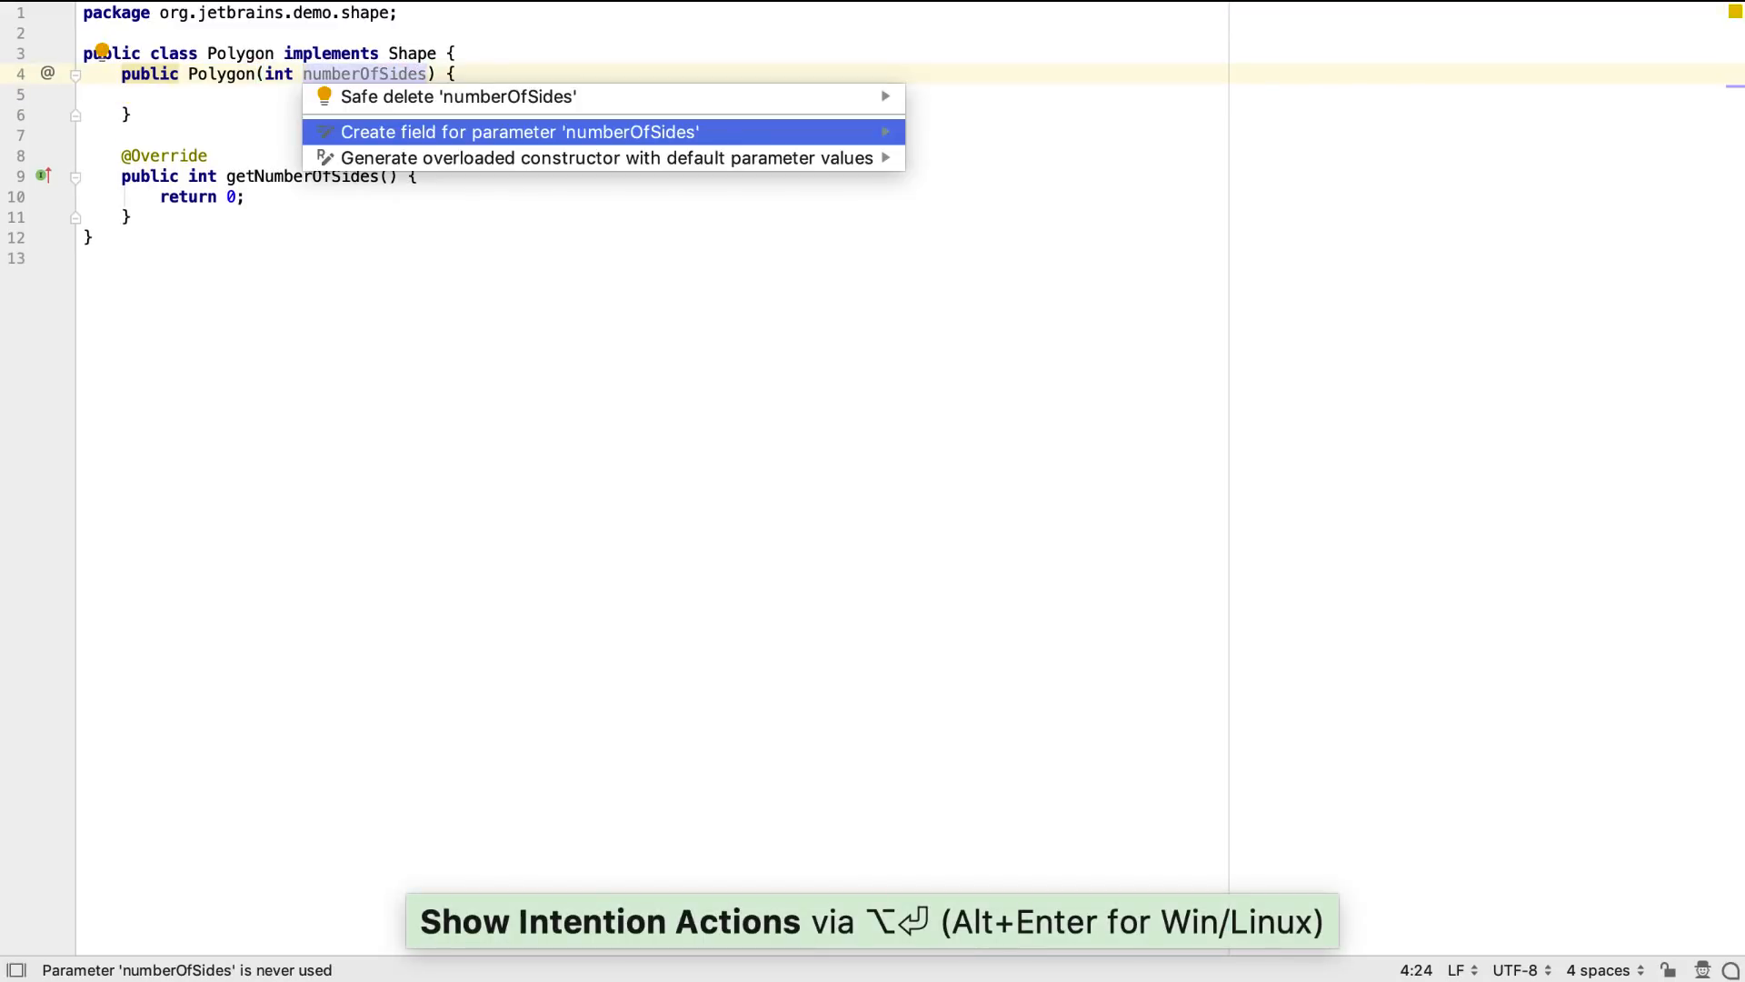
pyautogui.click(520, 131)
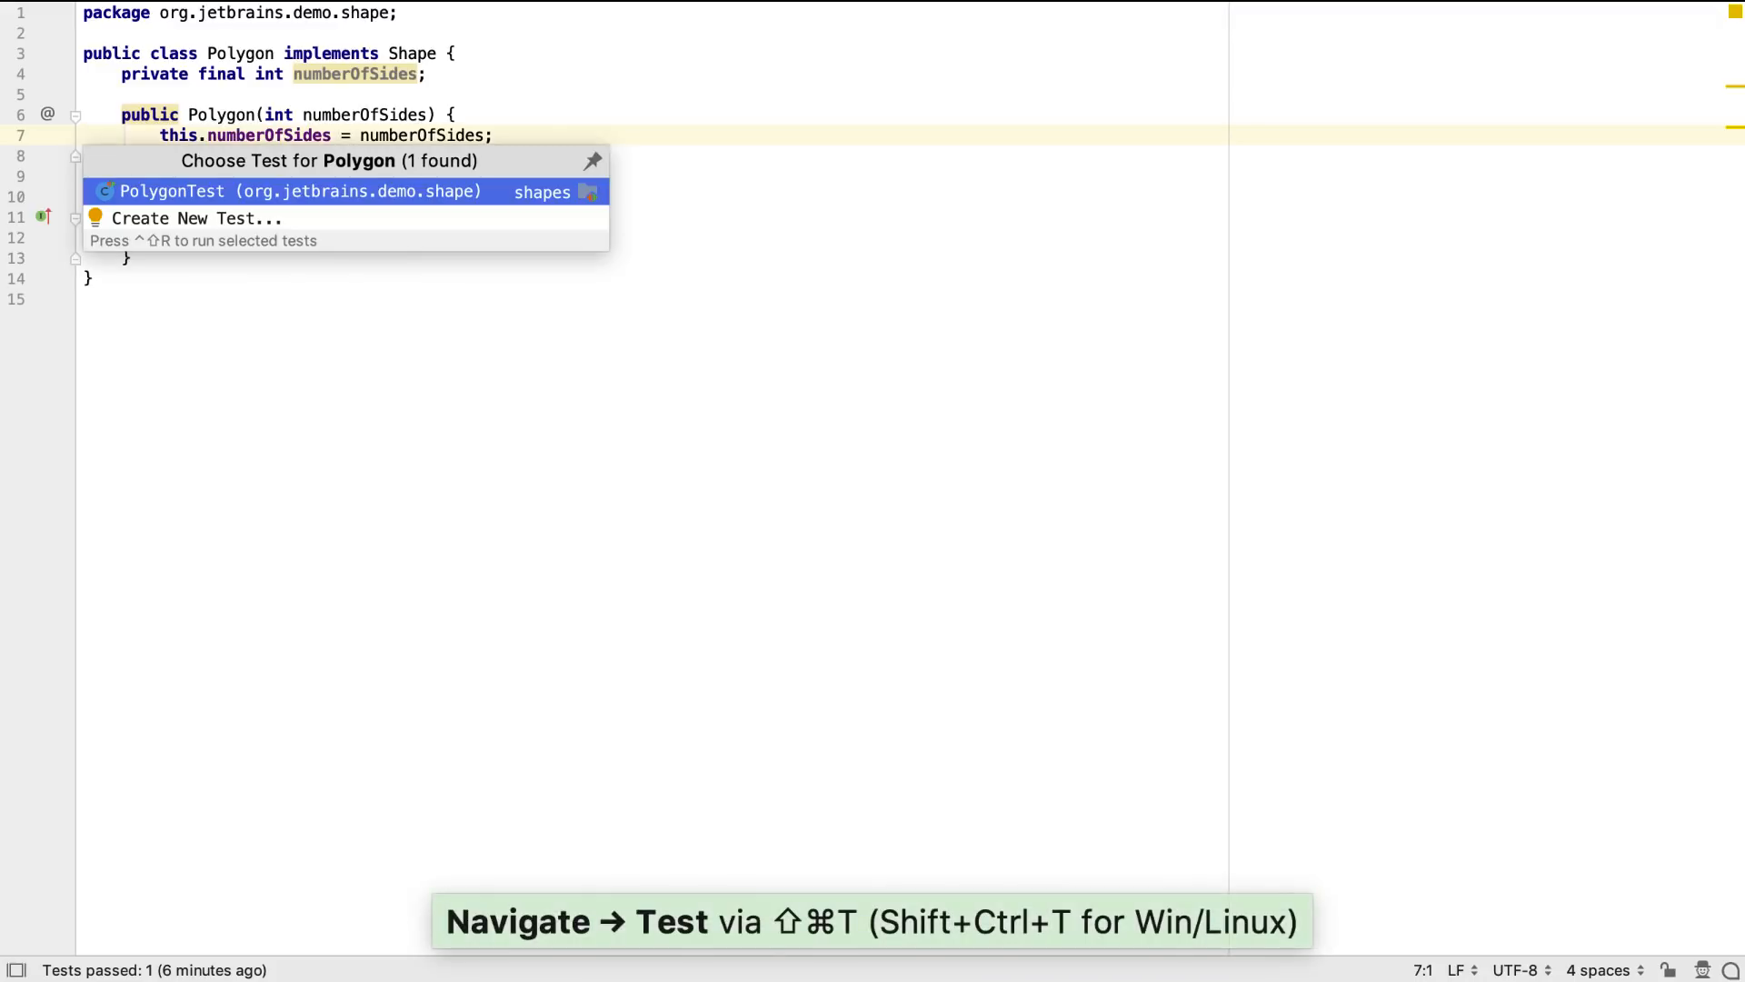
# Assert the polygon has 5 sides and make getNumberOfSides return numberOfSides.
pyautogui.click(172, 192)
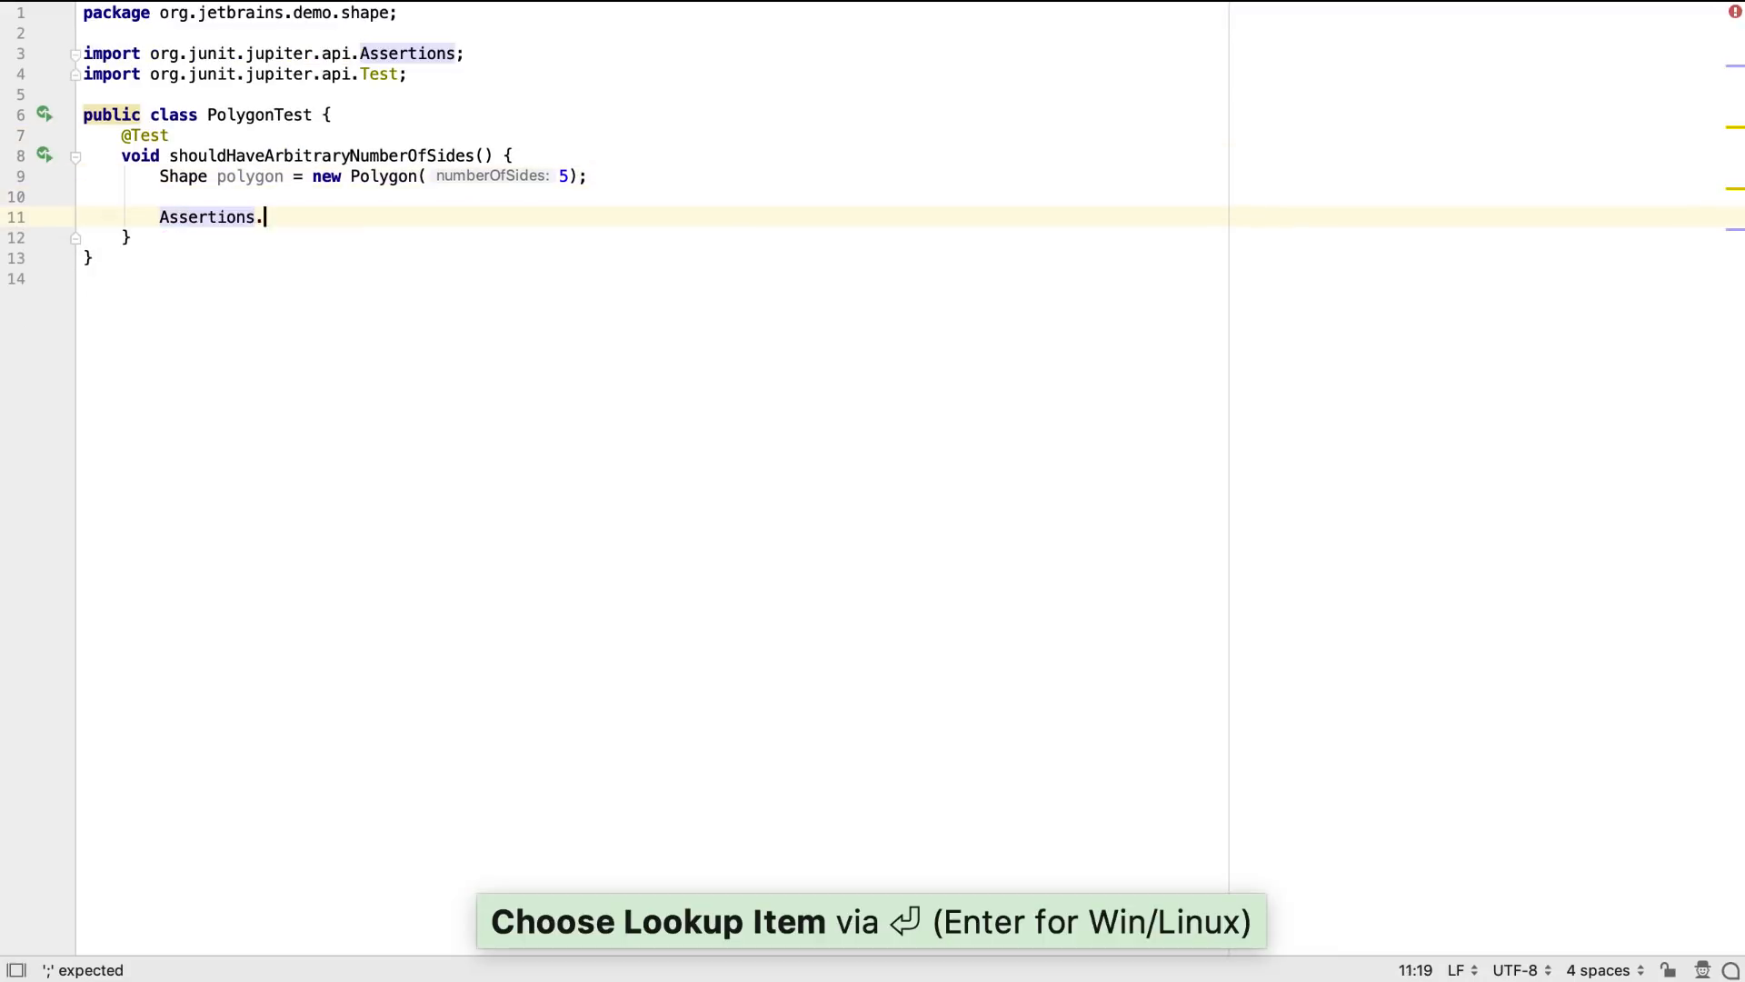
pyautogui.write('assertEquals(5, polygon.getNumberOfSides());')
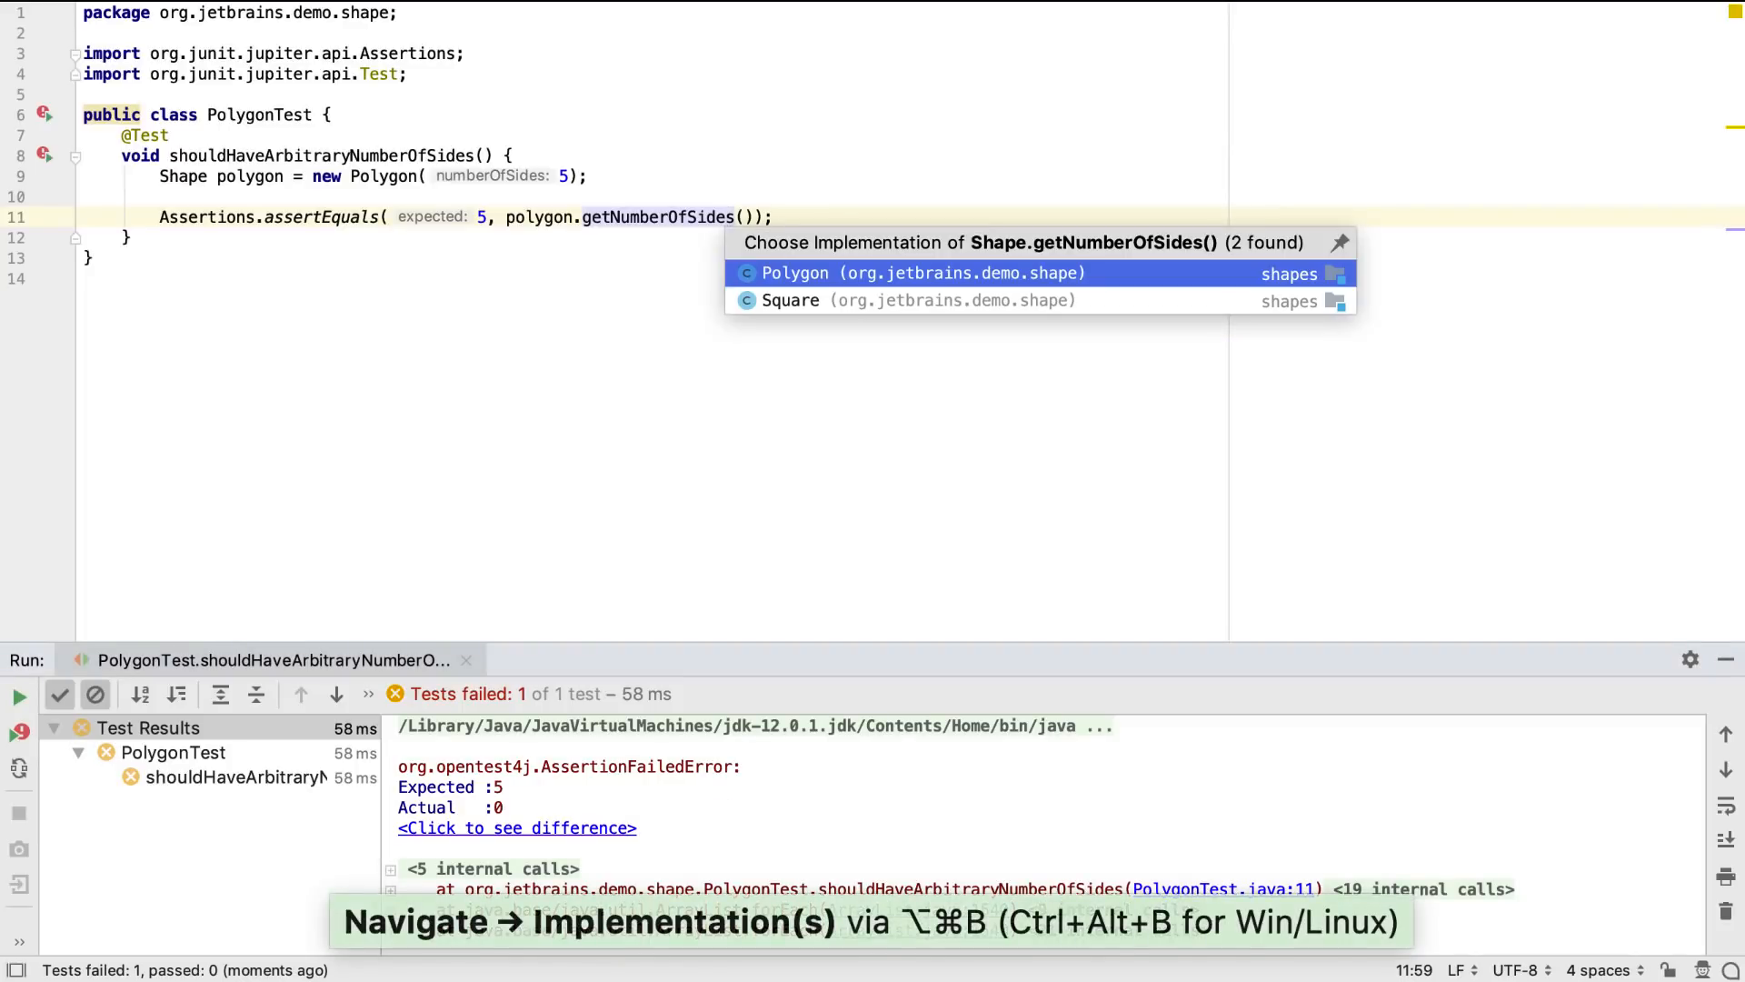
pyautogui.click(794, 272)
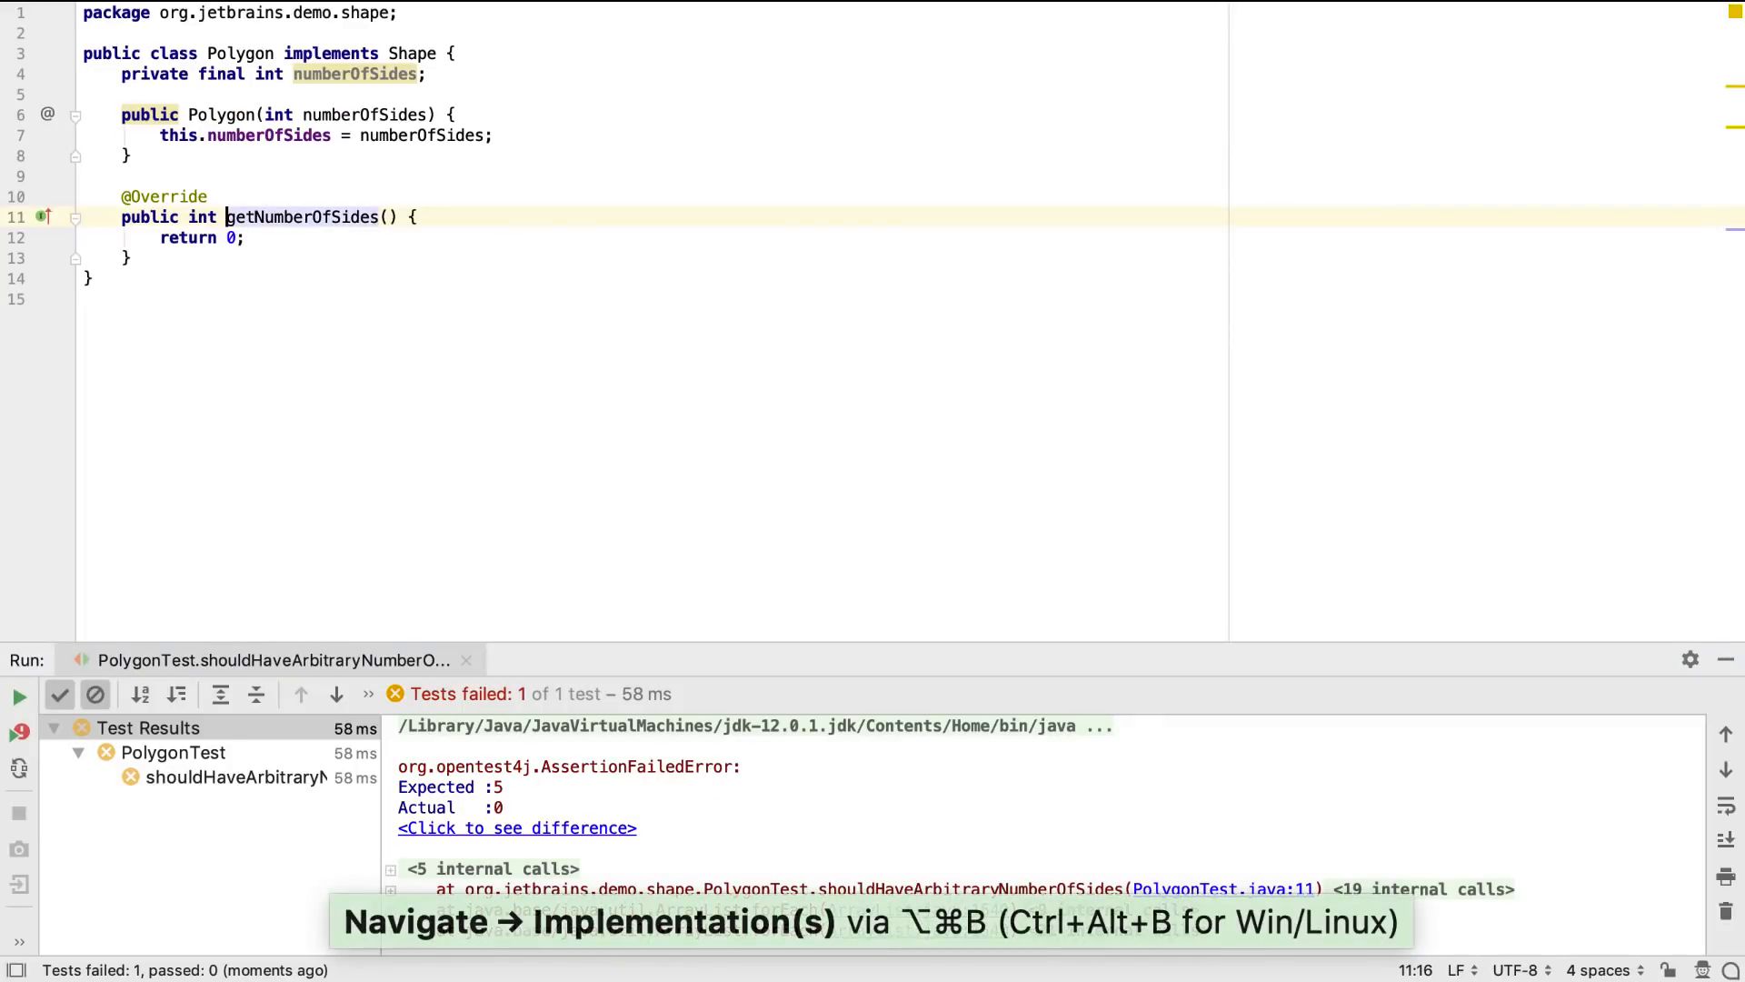
pyautogui.write('numberOfSides')
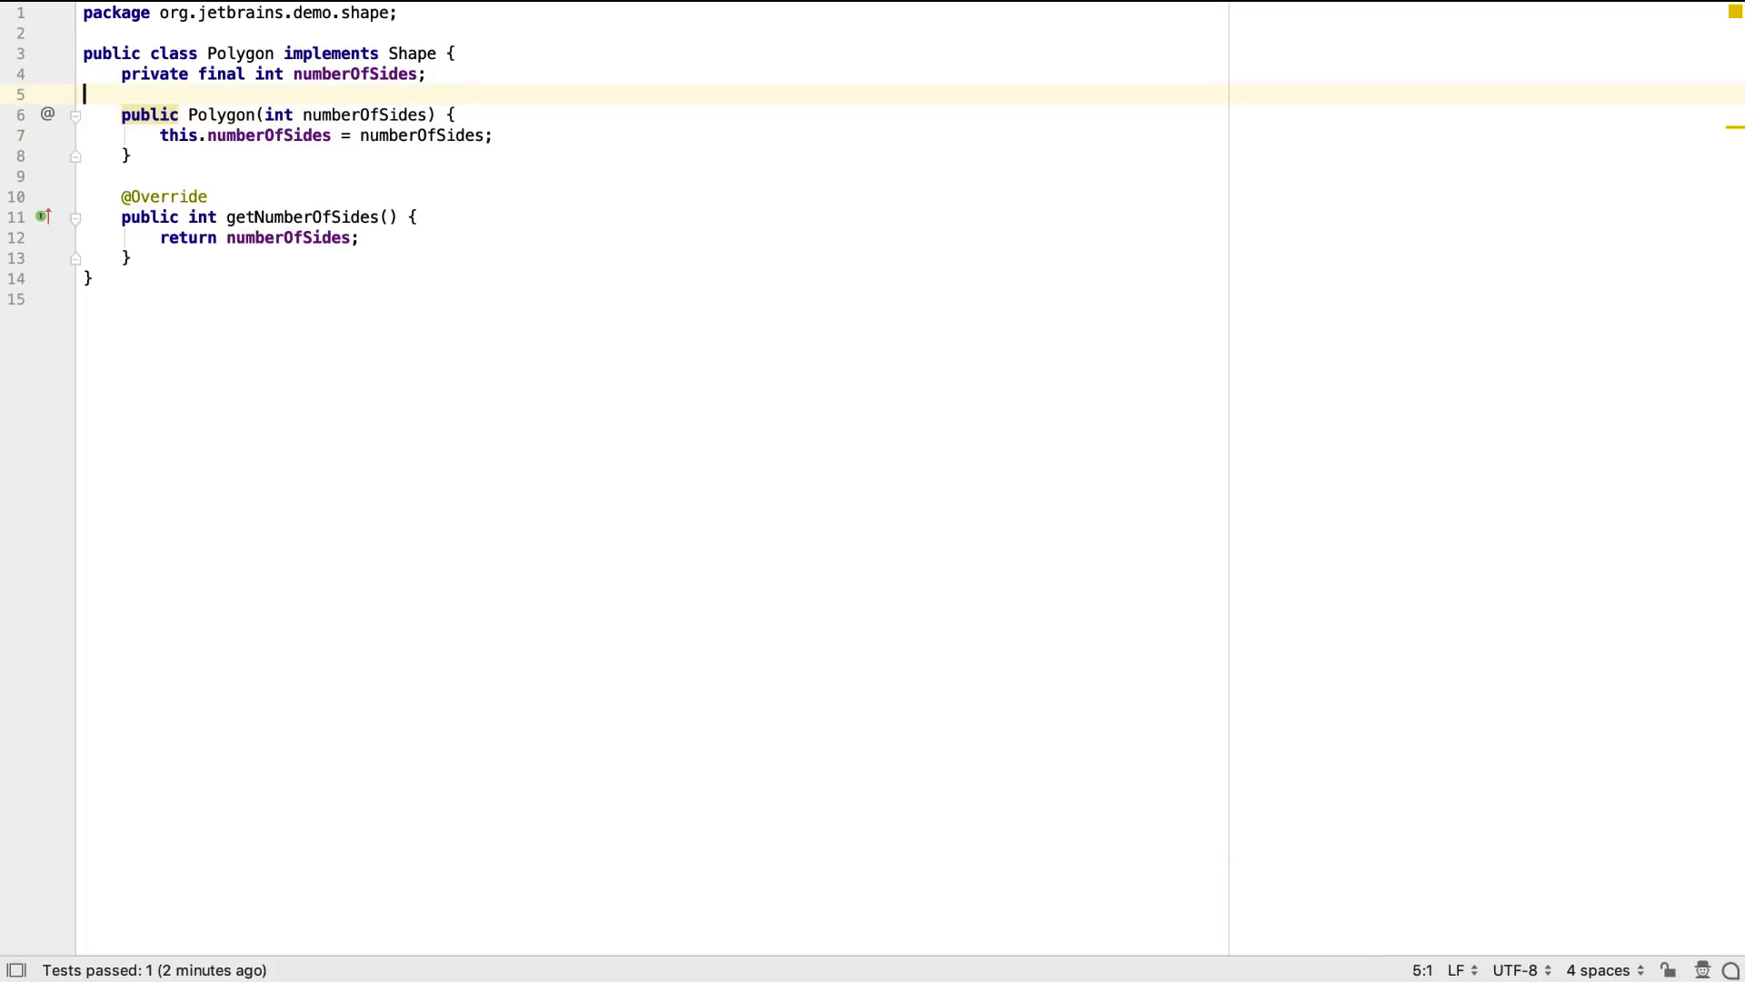
# Generate a toString for Polygon with the String concat (+) template over numberOfSides.
pyautogui.press('Cmd+N')
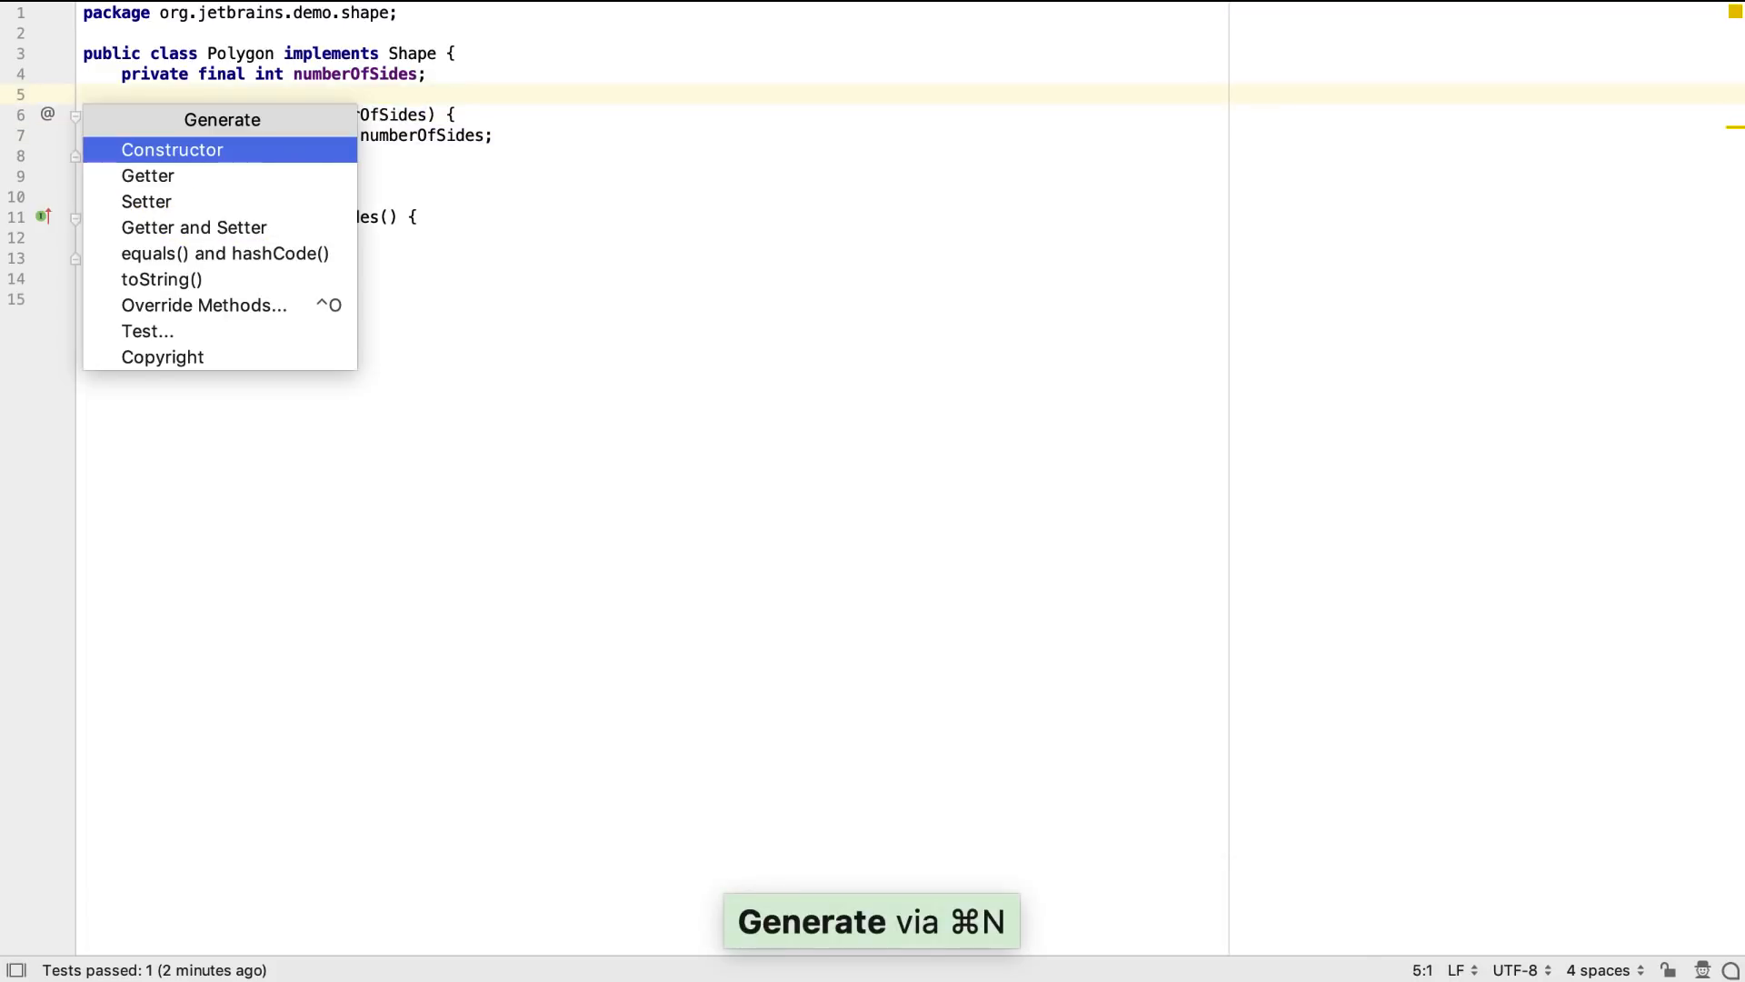
pyautogui.click(163, 279)
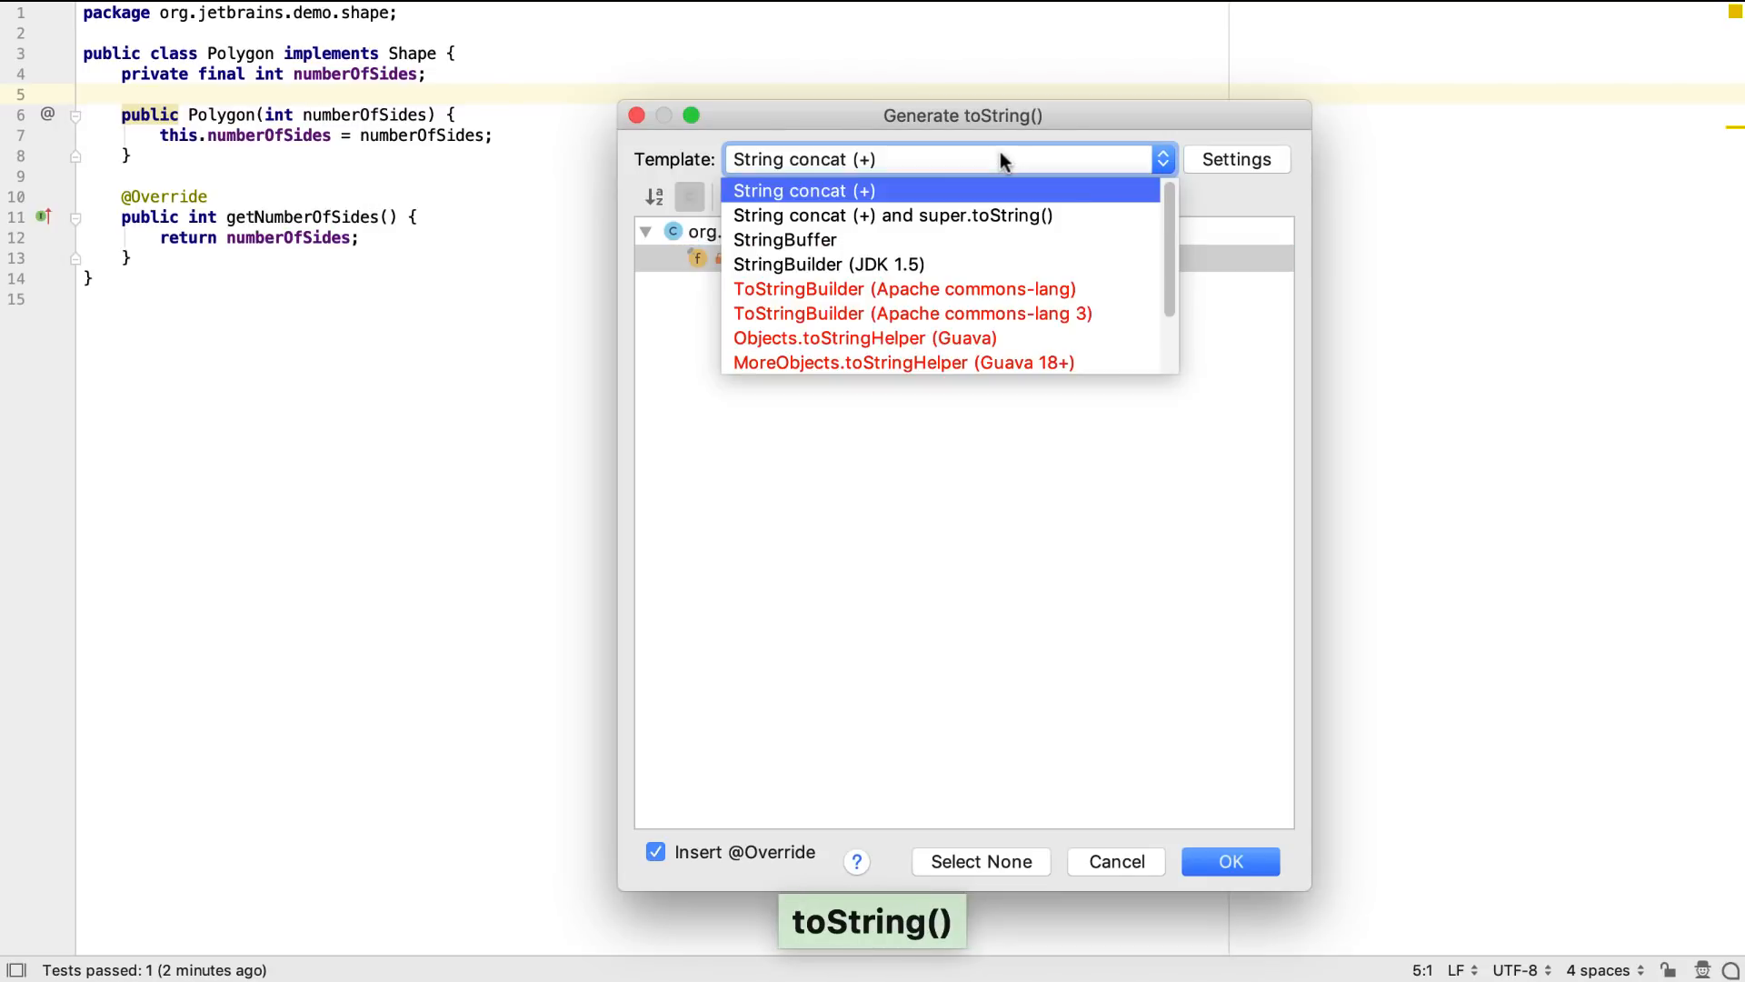
pyautogui.click(799, 189)
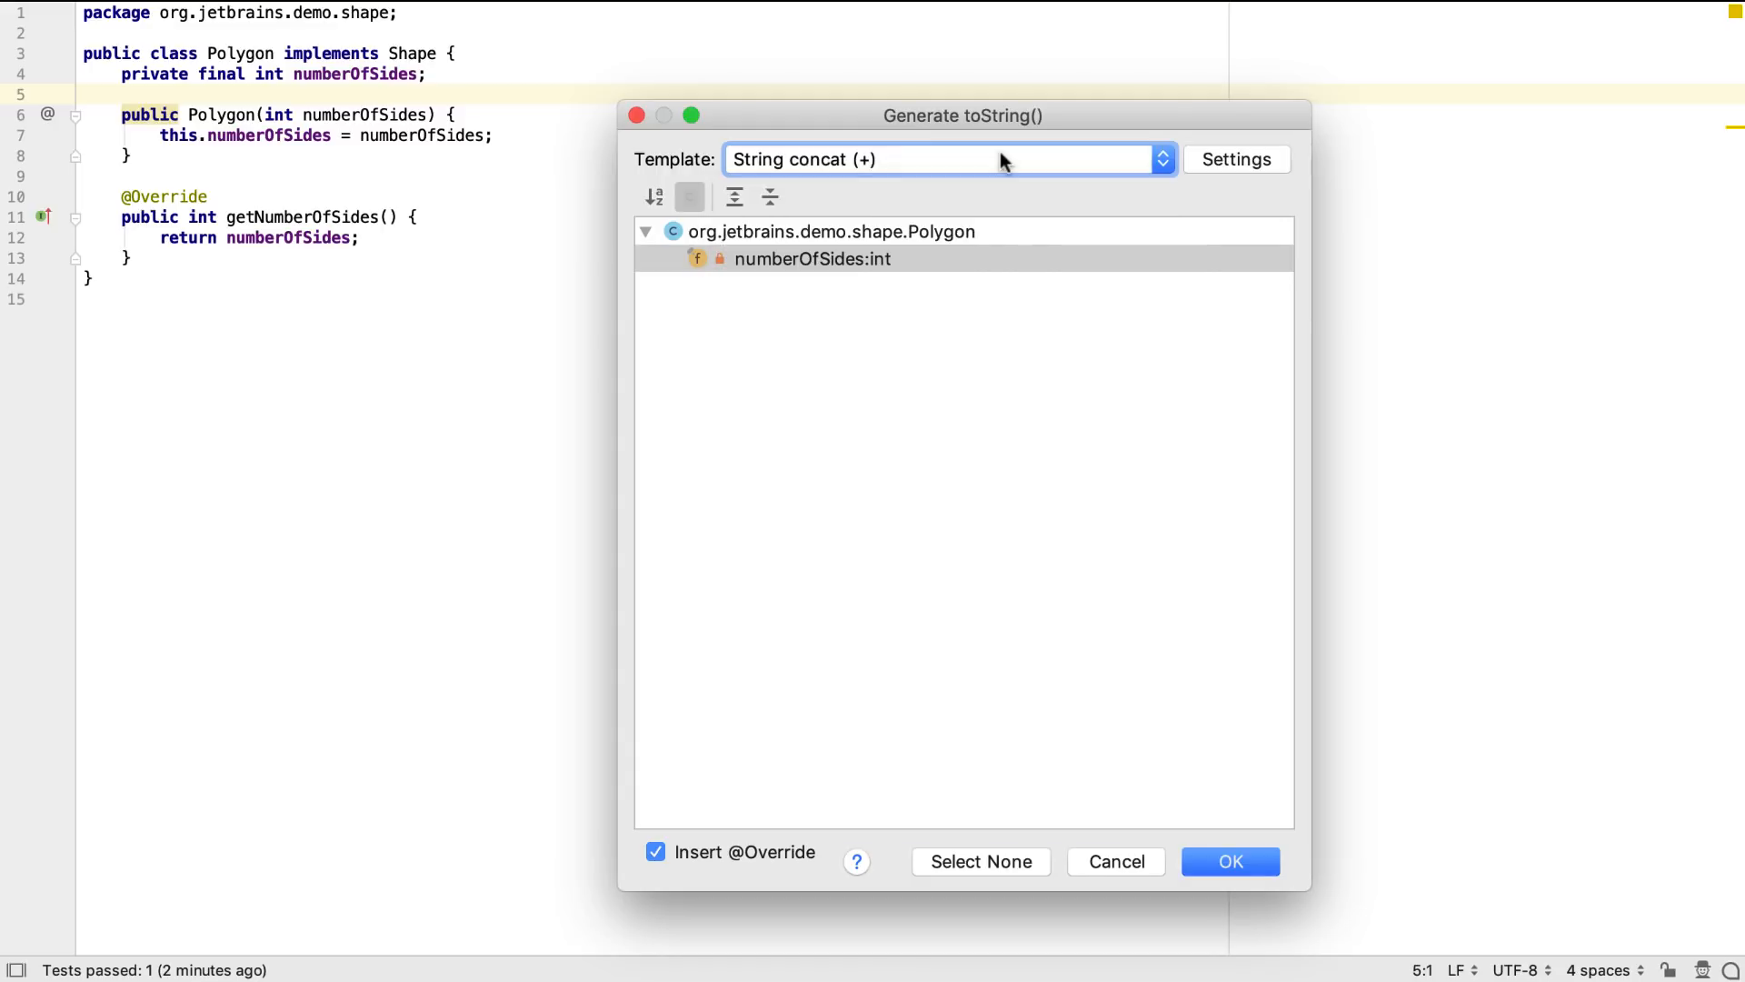
pyautogui.click(1229, 861)
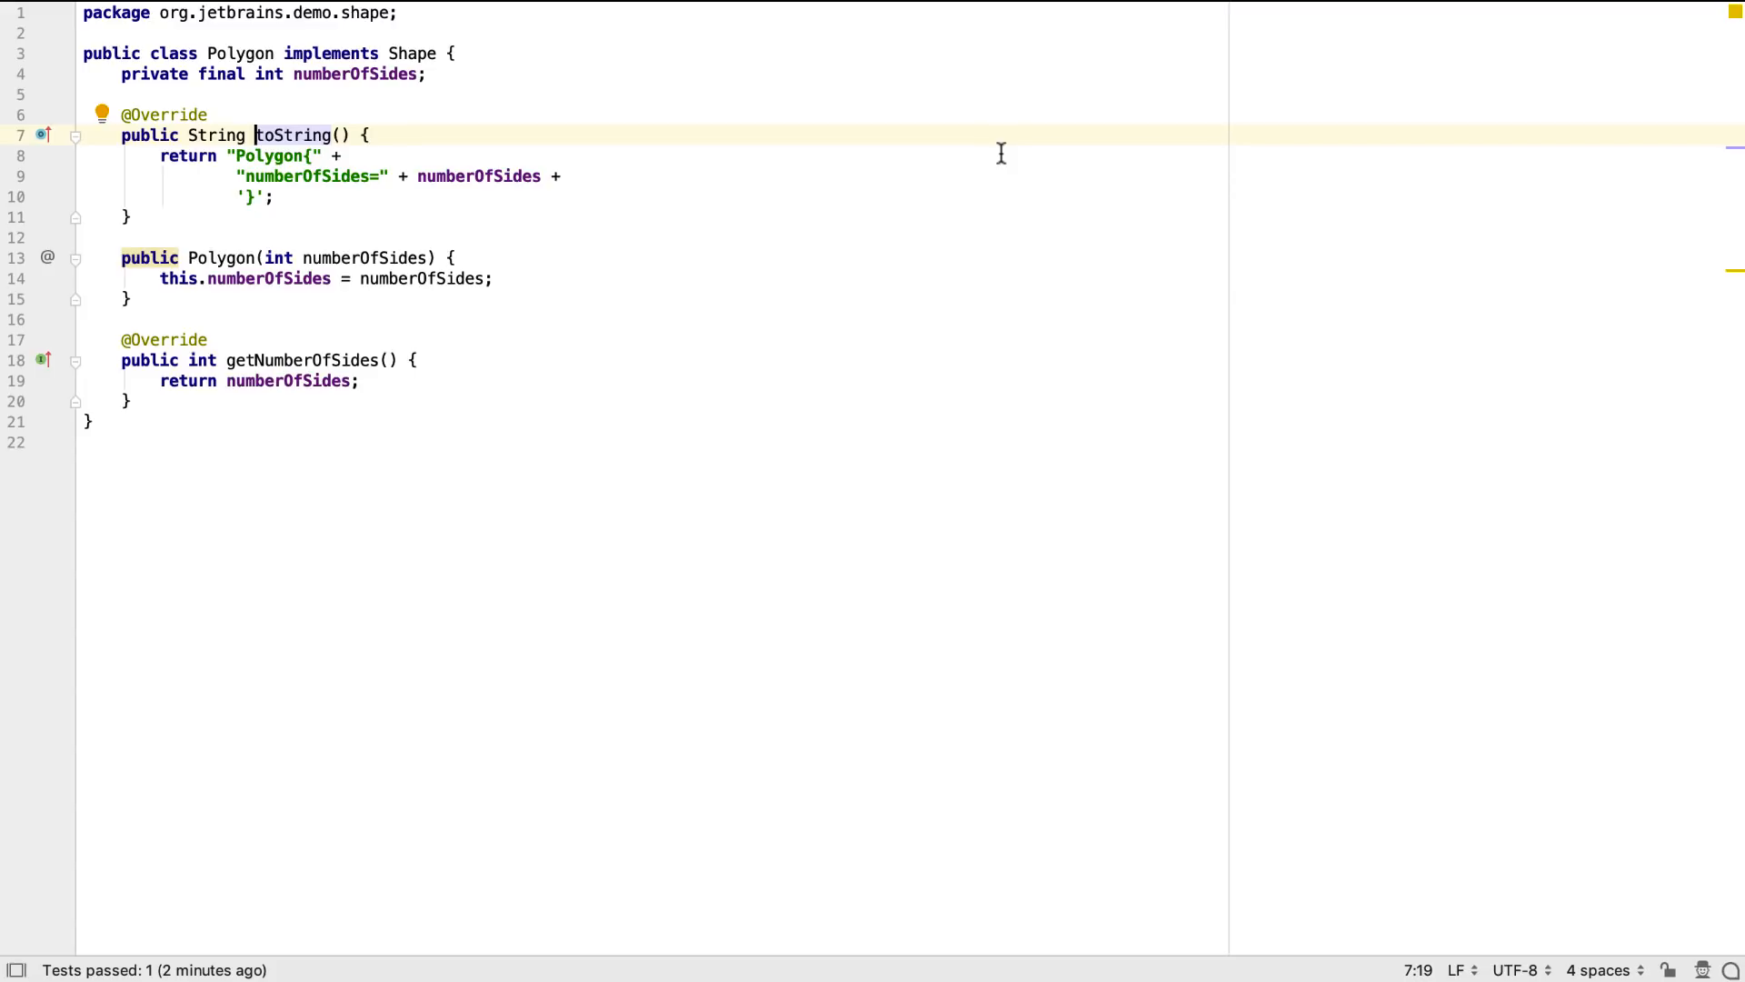
pyautogui.moveTo(565, 182)
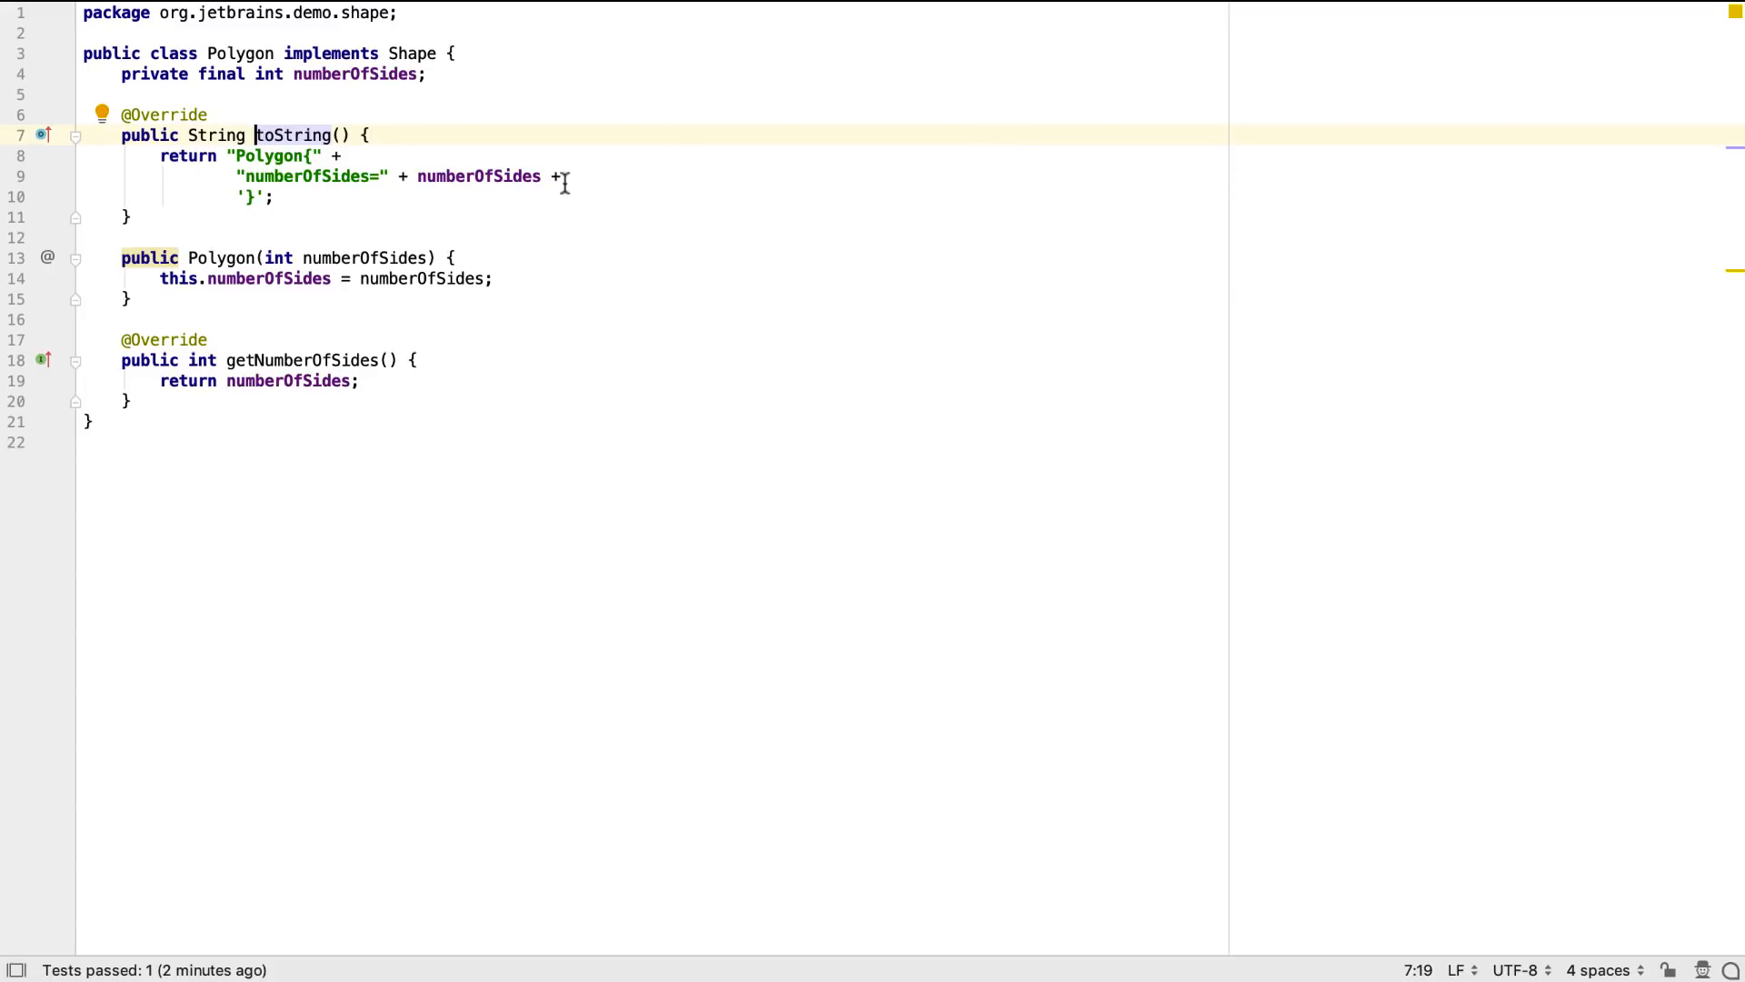
# Generate equals and hashCode for Polygon using numberOfSides with the default template.
pyautogui.press('cmd+n')
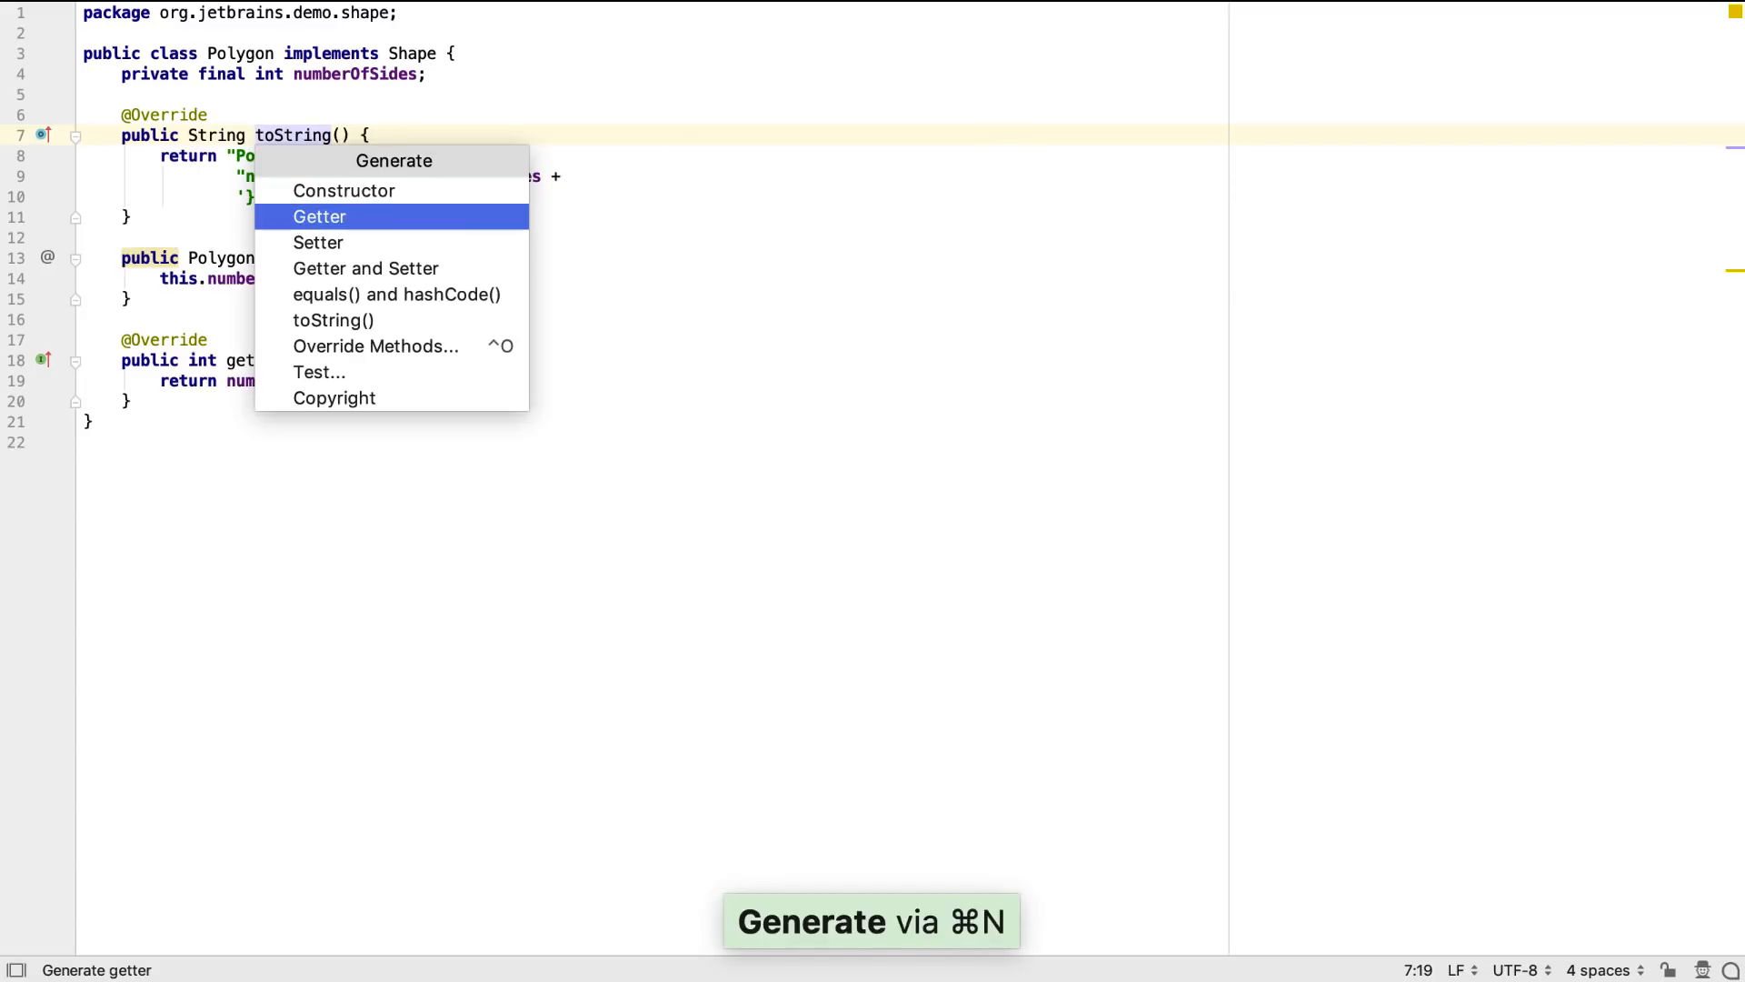
pyautogui.click(396, 295)
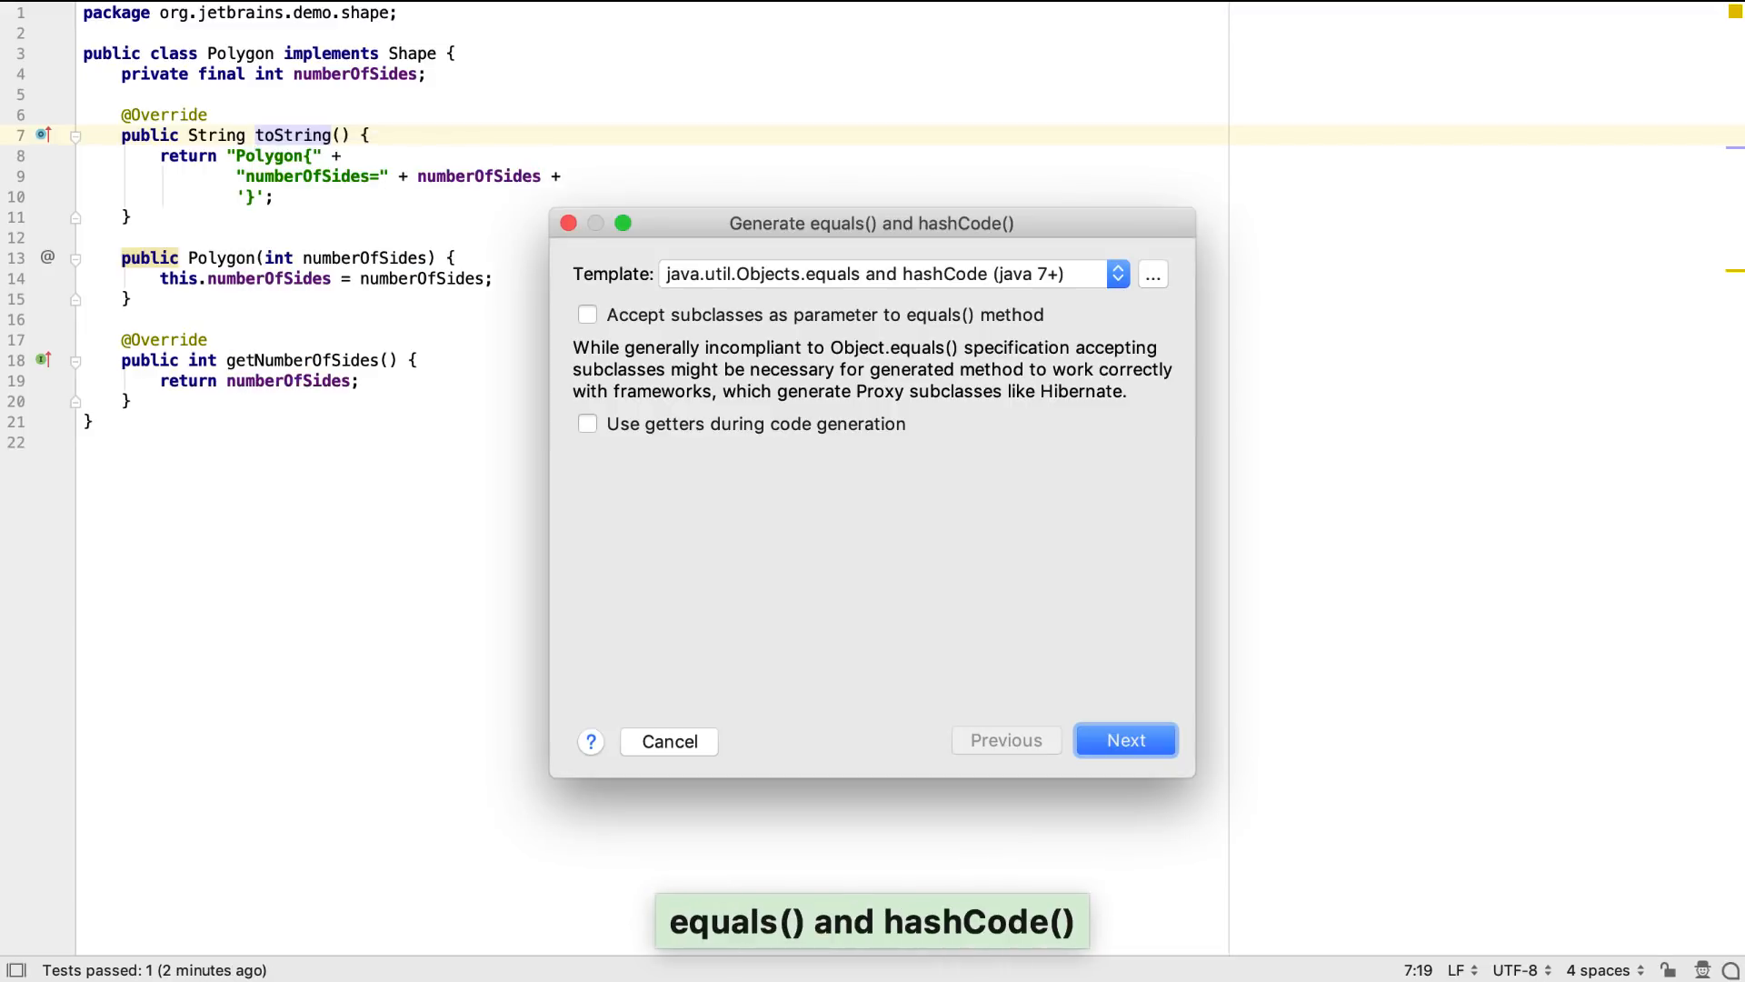
pyautogui.moveTo(824, 284)
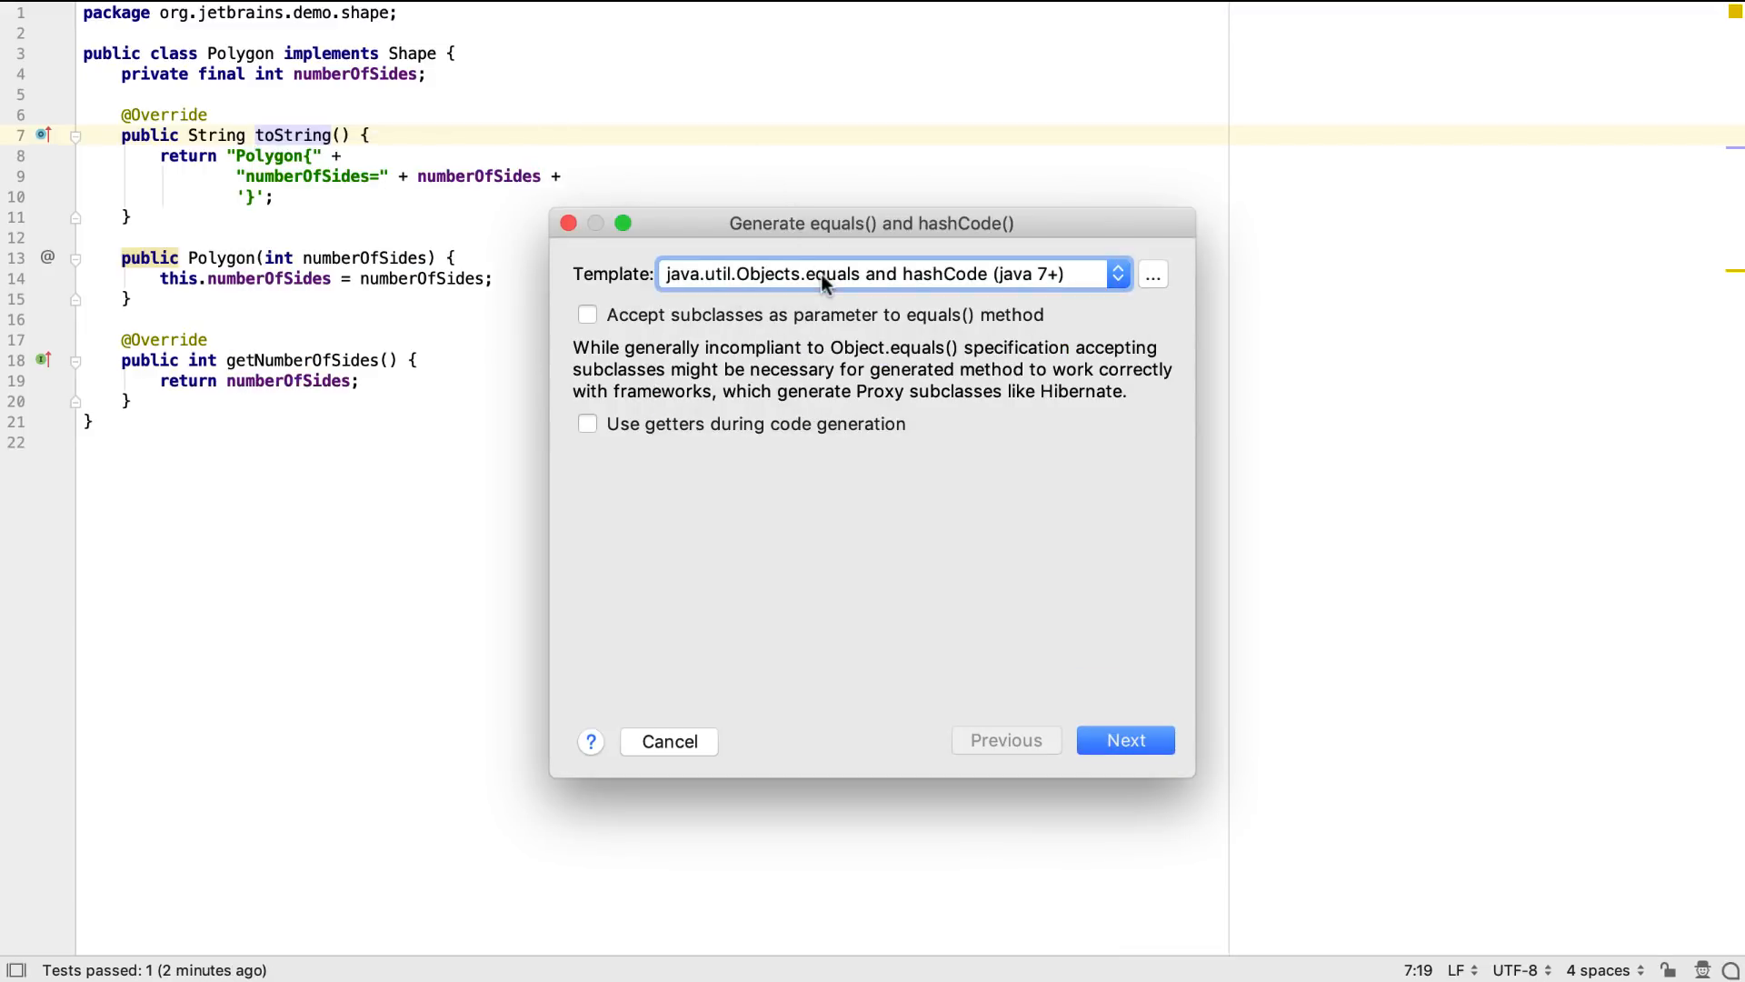
pyautogui.click(1126, 740)
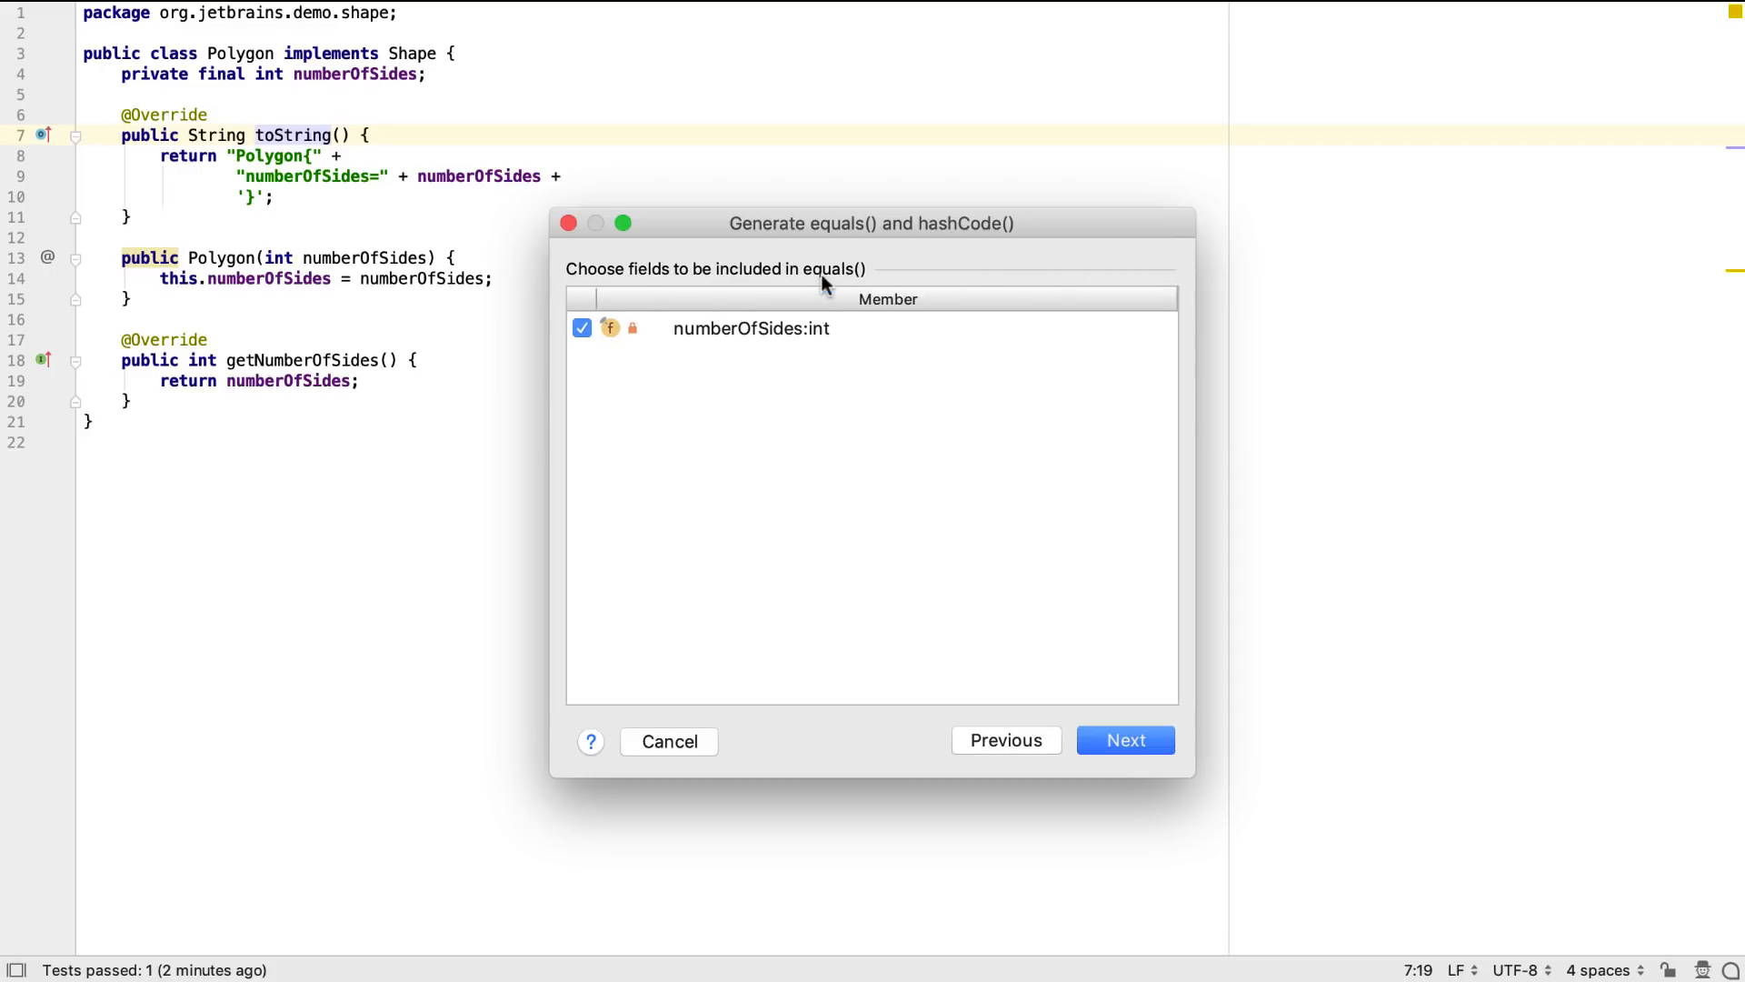
pyautogui.moveTo(733, 292)
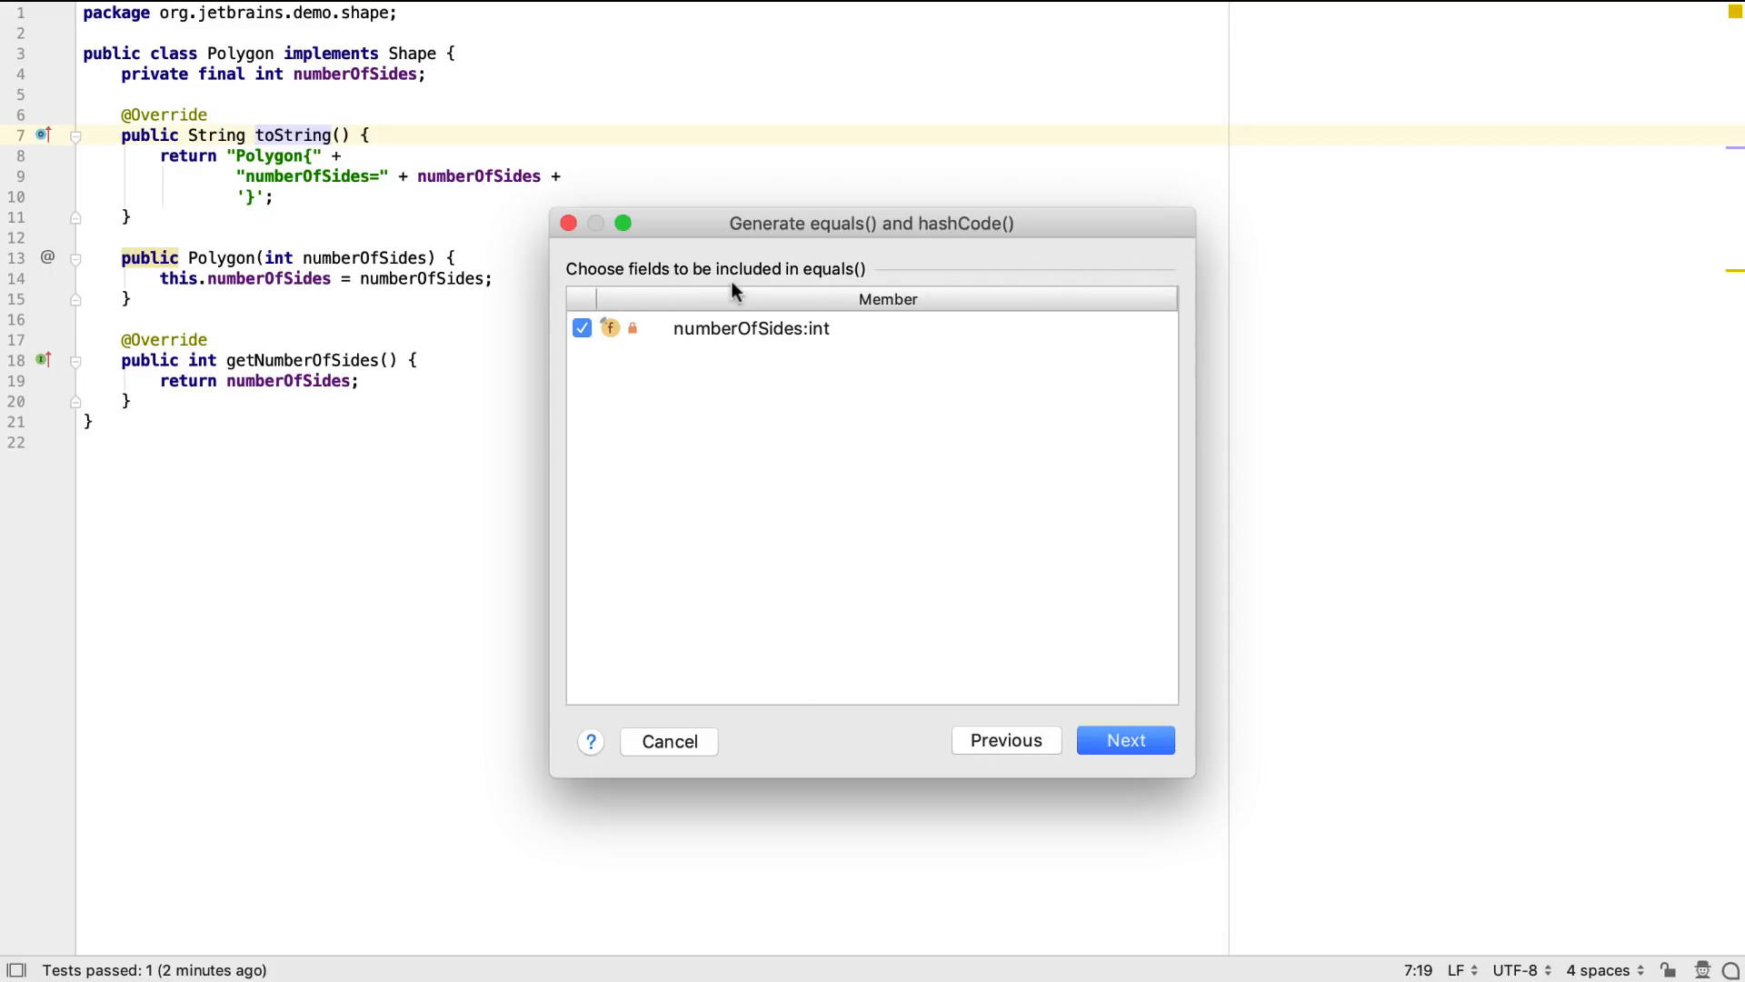
pyautogui.click(1124, 739)
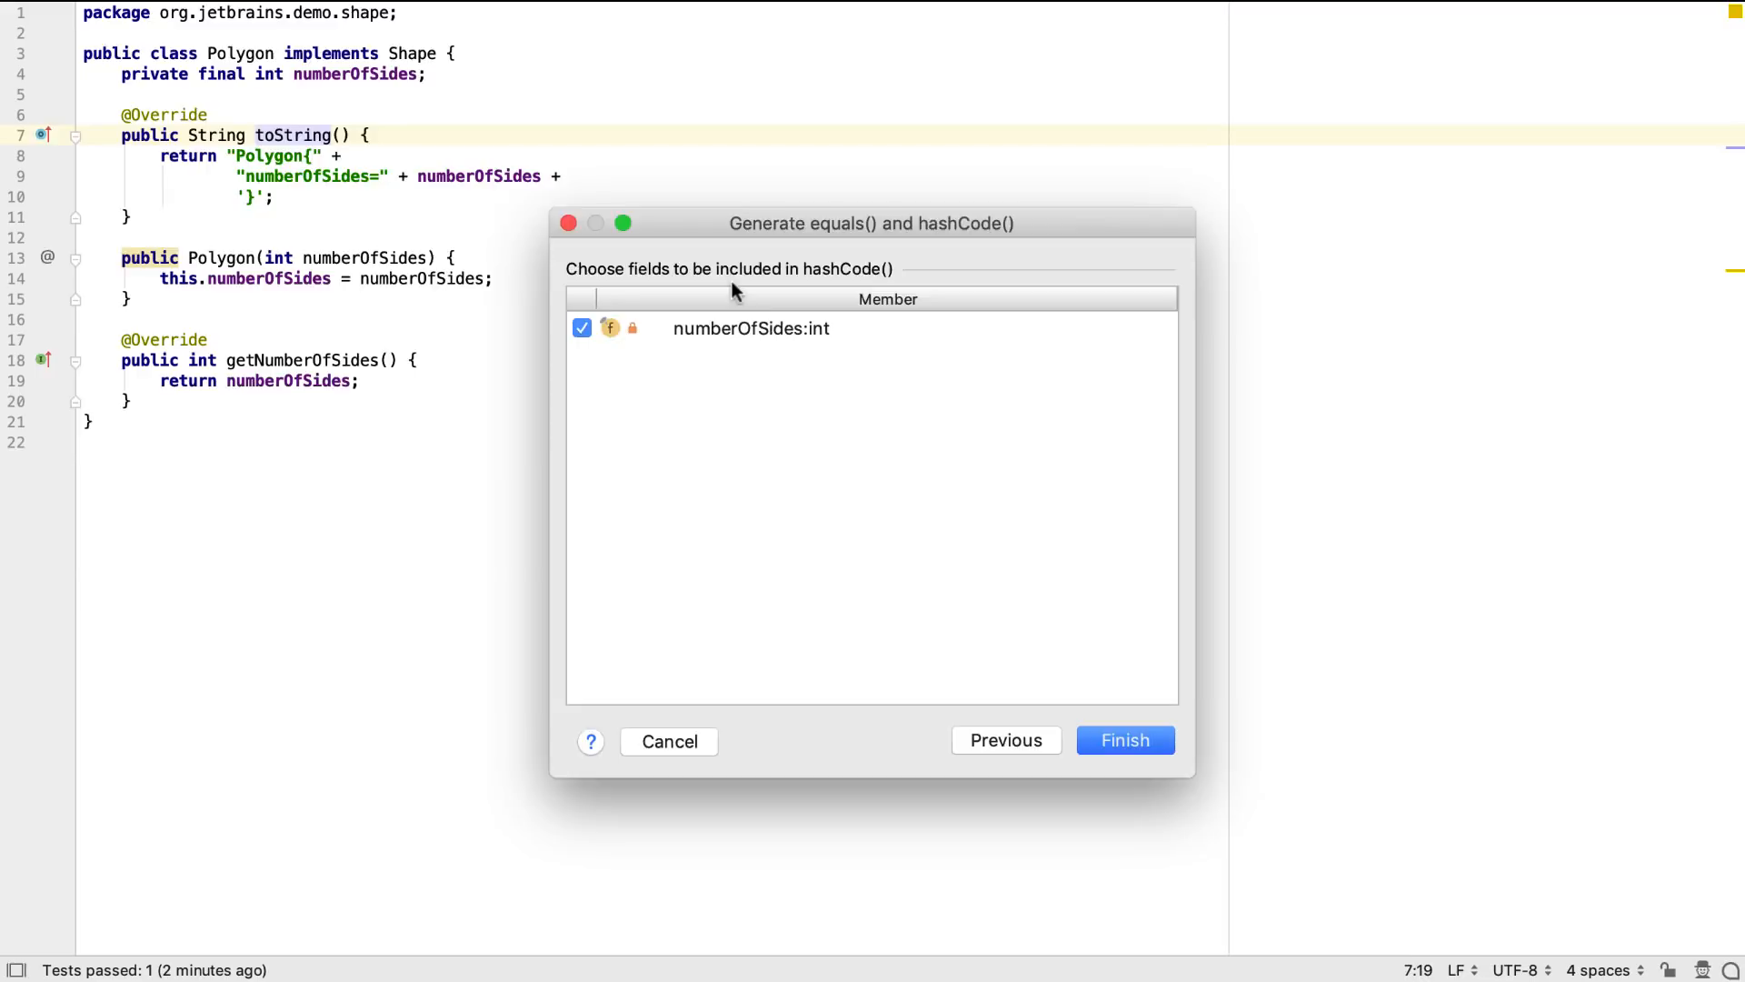
pyautogui.click(1124, 740)
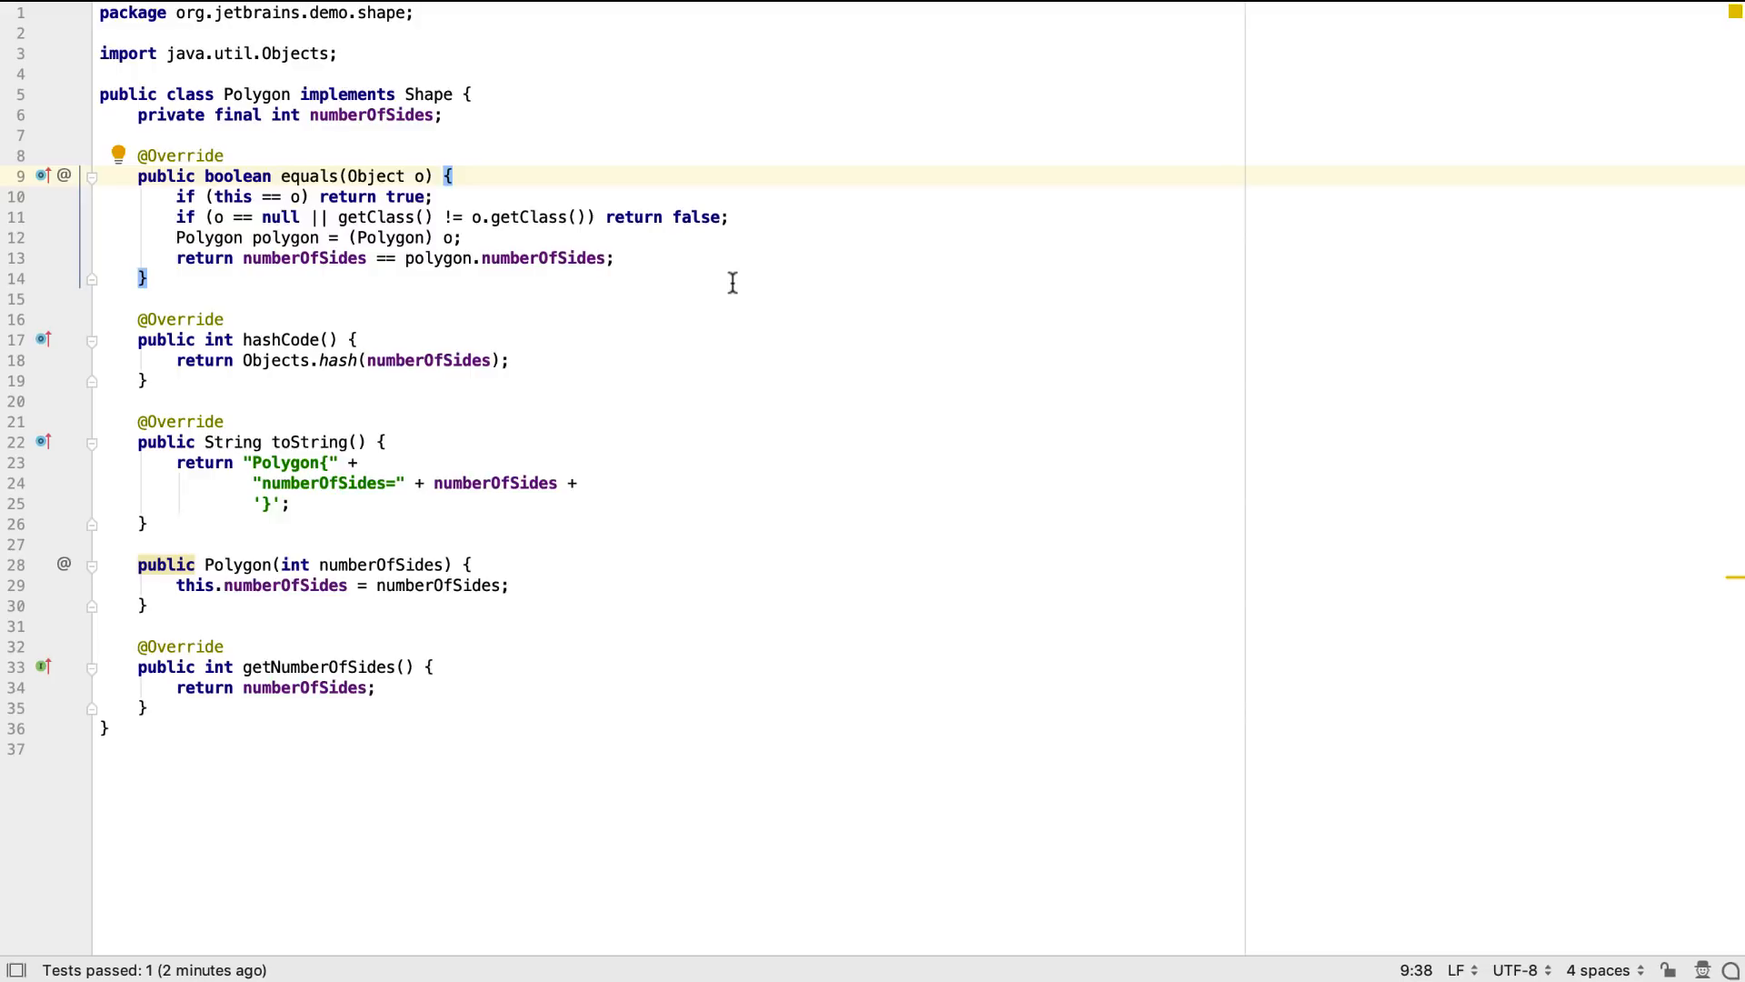
pyautogui.moveTo(1464, 566)
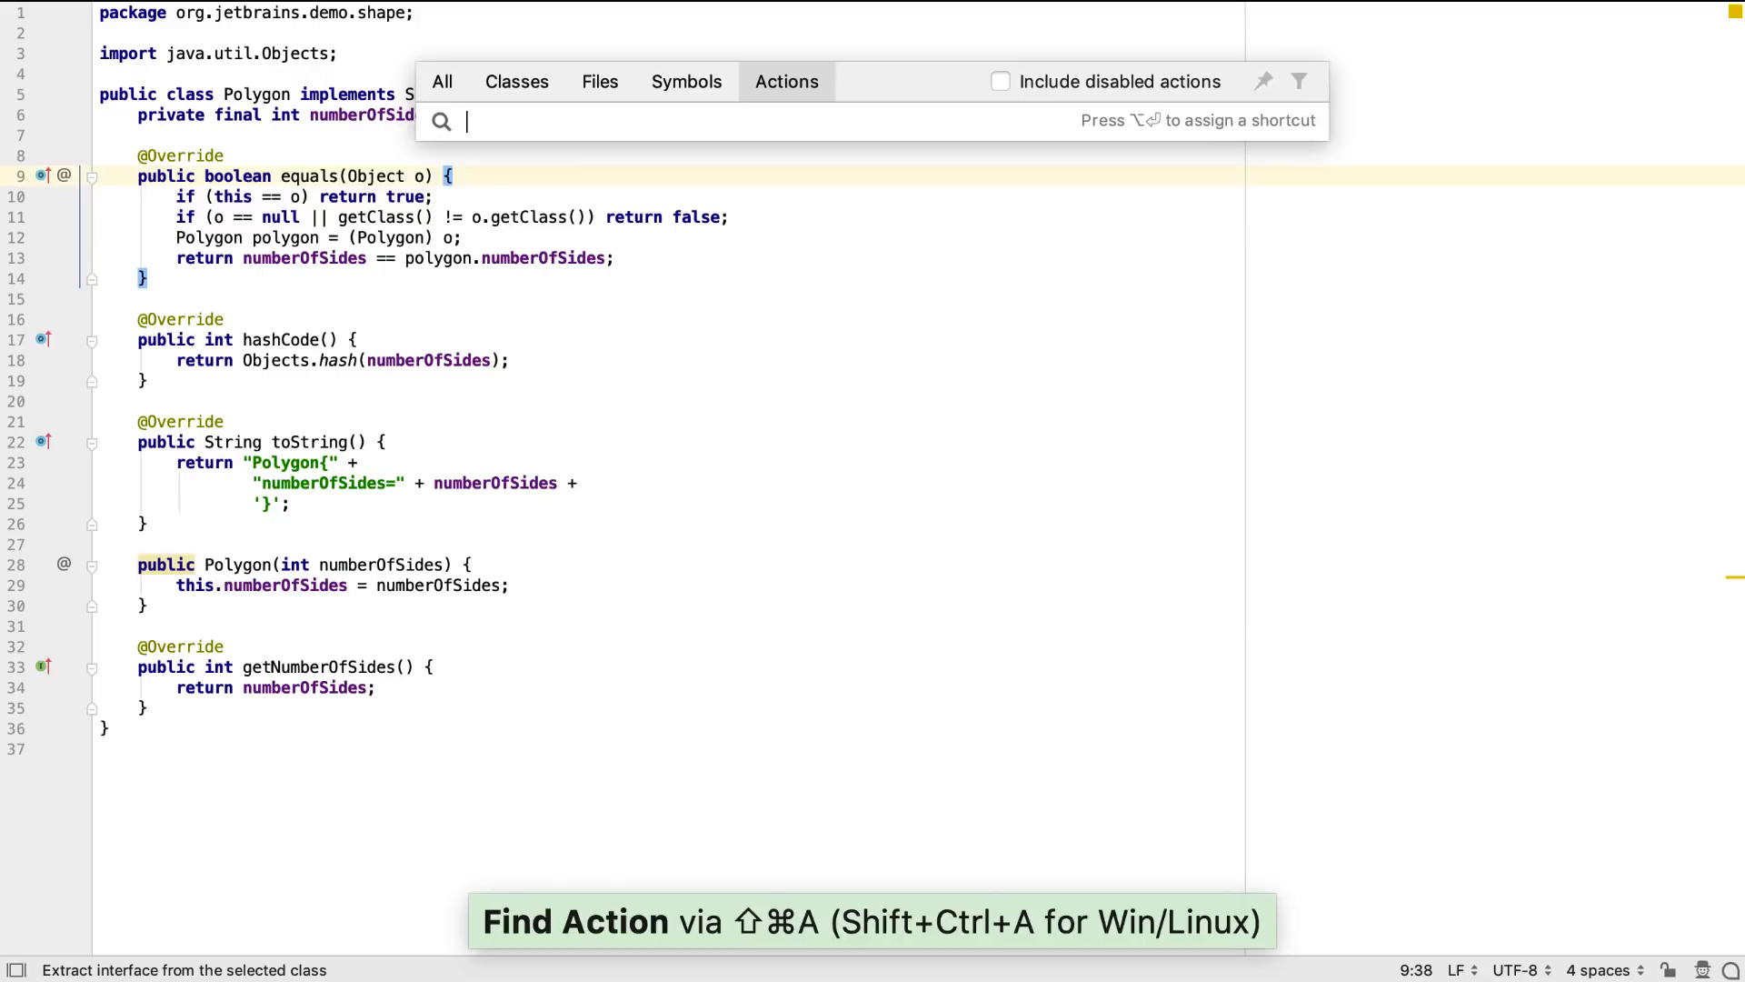
# Run Rearrange Code on Polygon via Find Action.
pyautogui.write('arr')
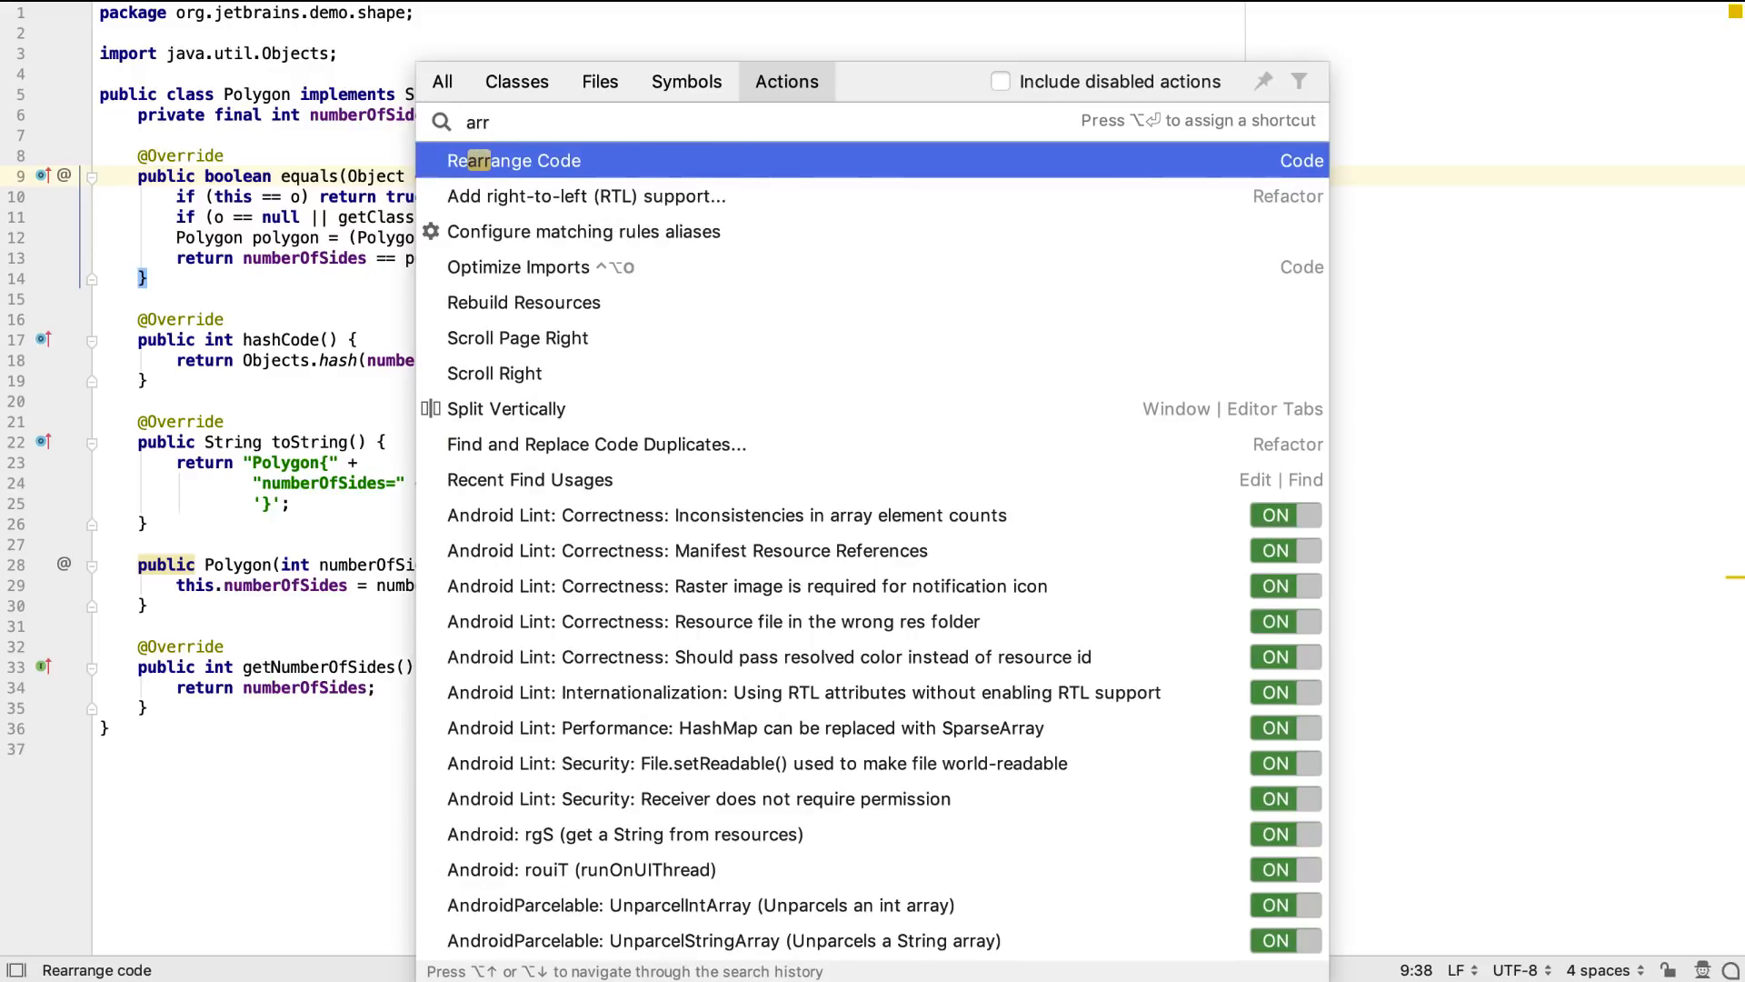
pyautogui.click(512, 160)
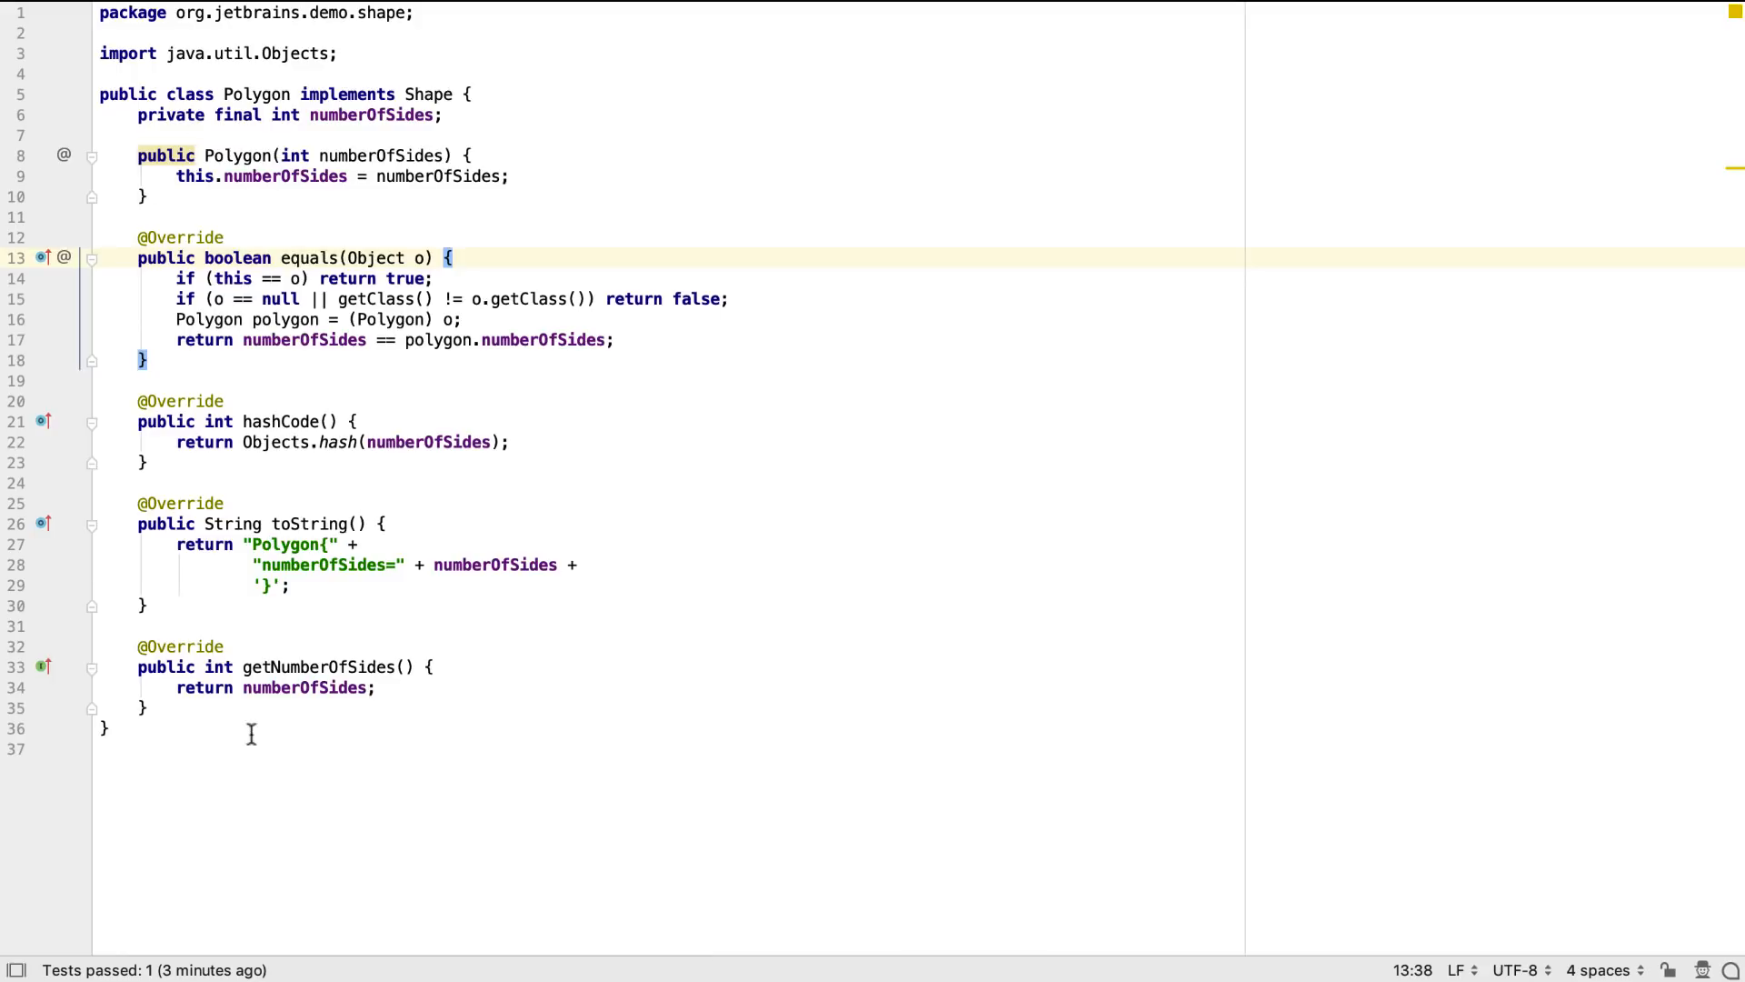
pyautogui.moveTo(703, 614)
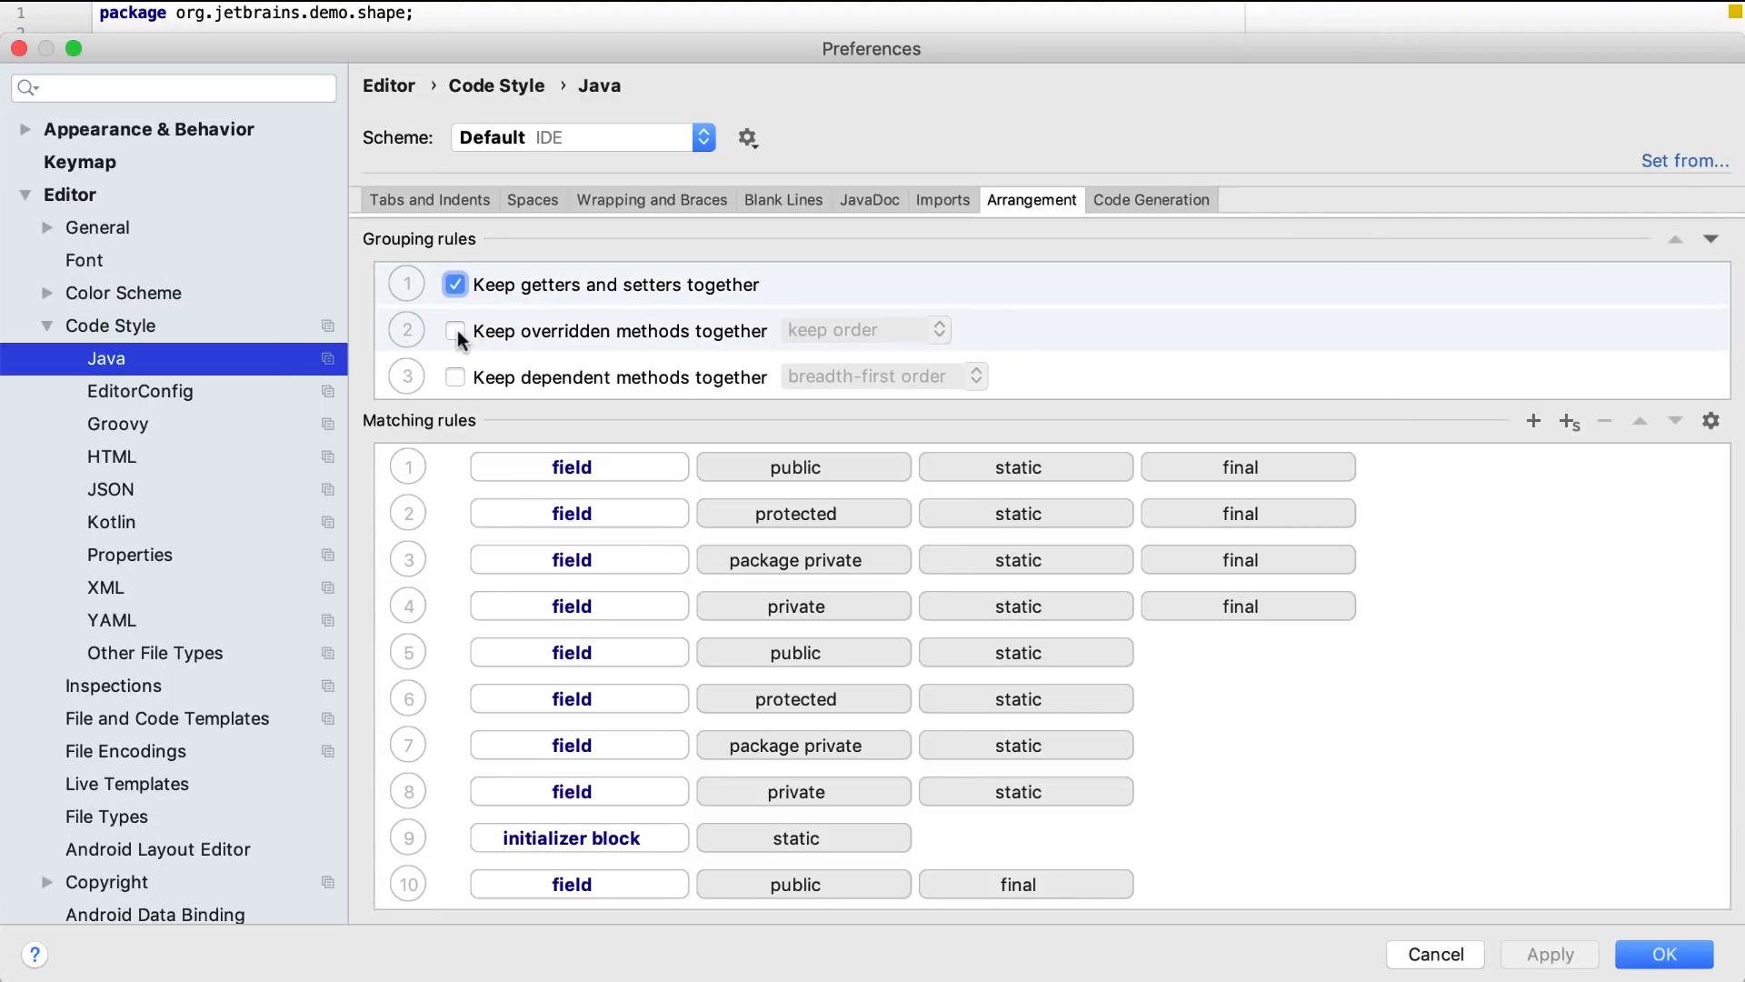
# Keep overridden methods together and add a get.* method rule moved near the top.
pyautogui.click(454, 329)
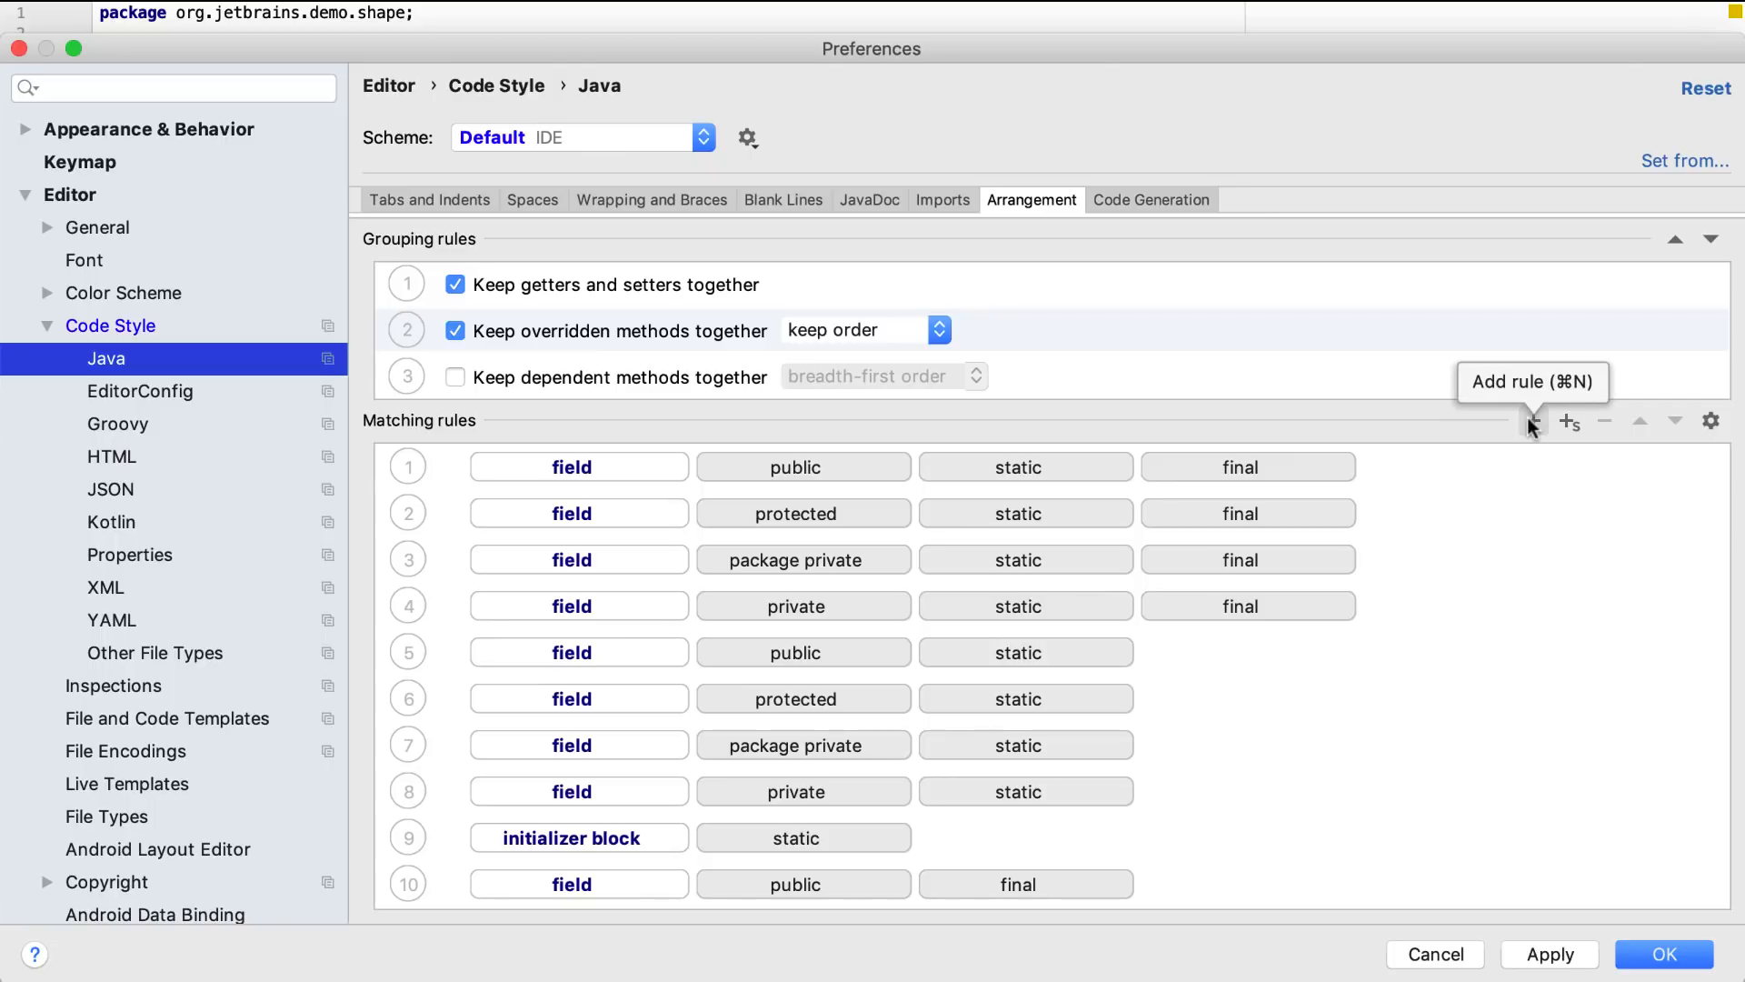
pyautogui.click(1530, 421)
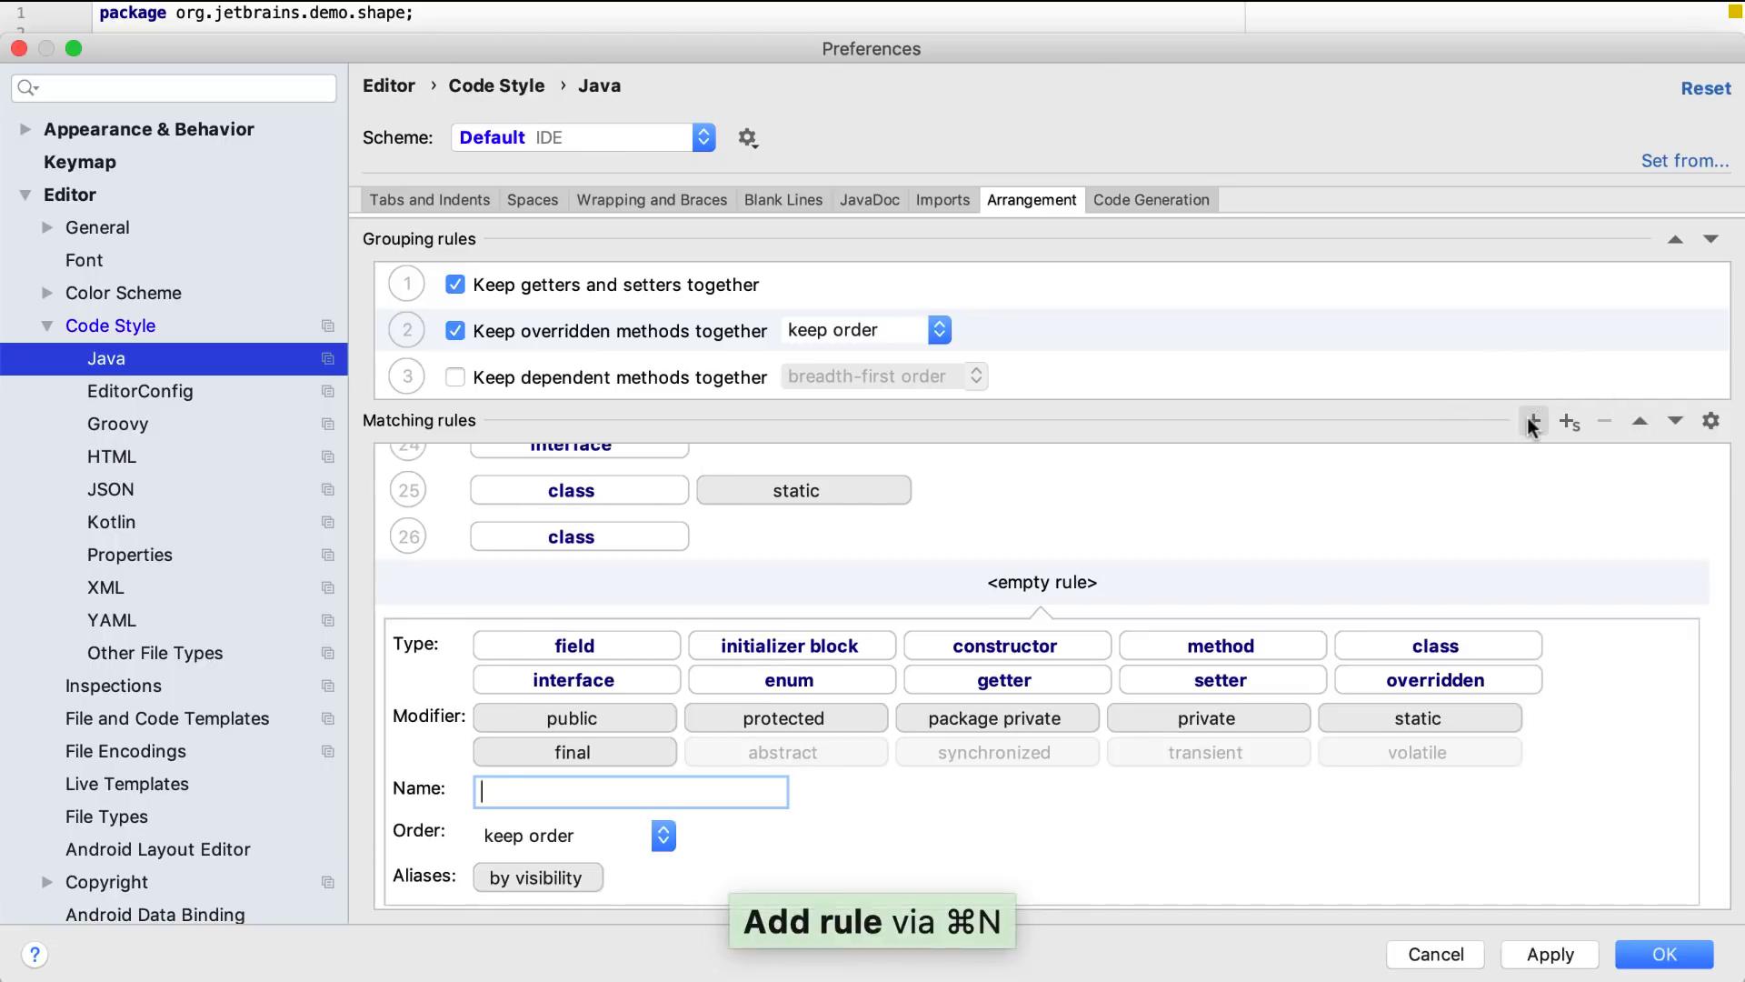
pyautogui.click(1220, 644)
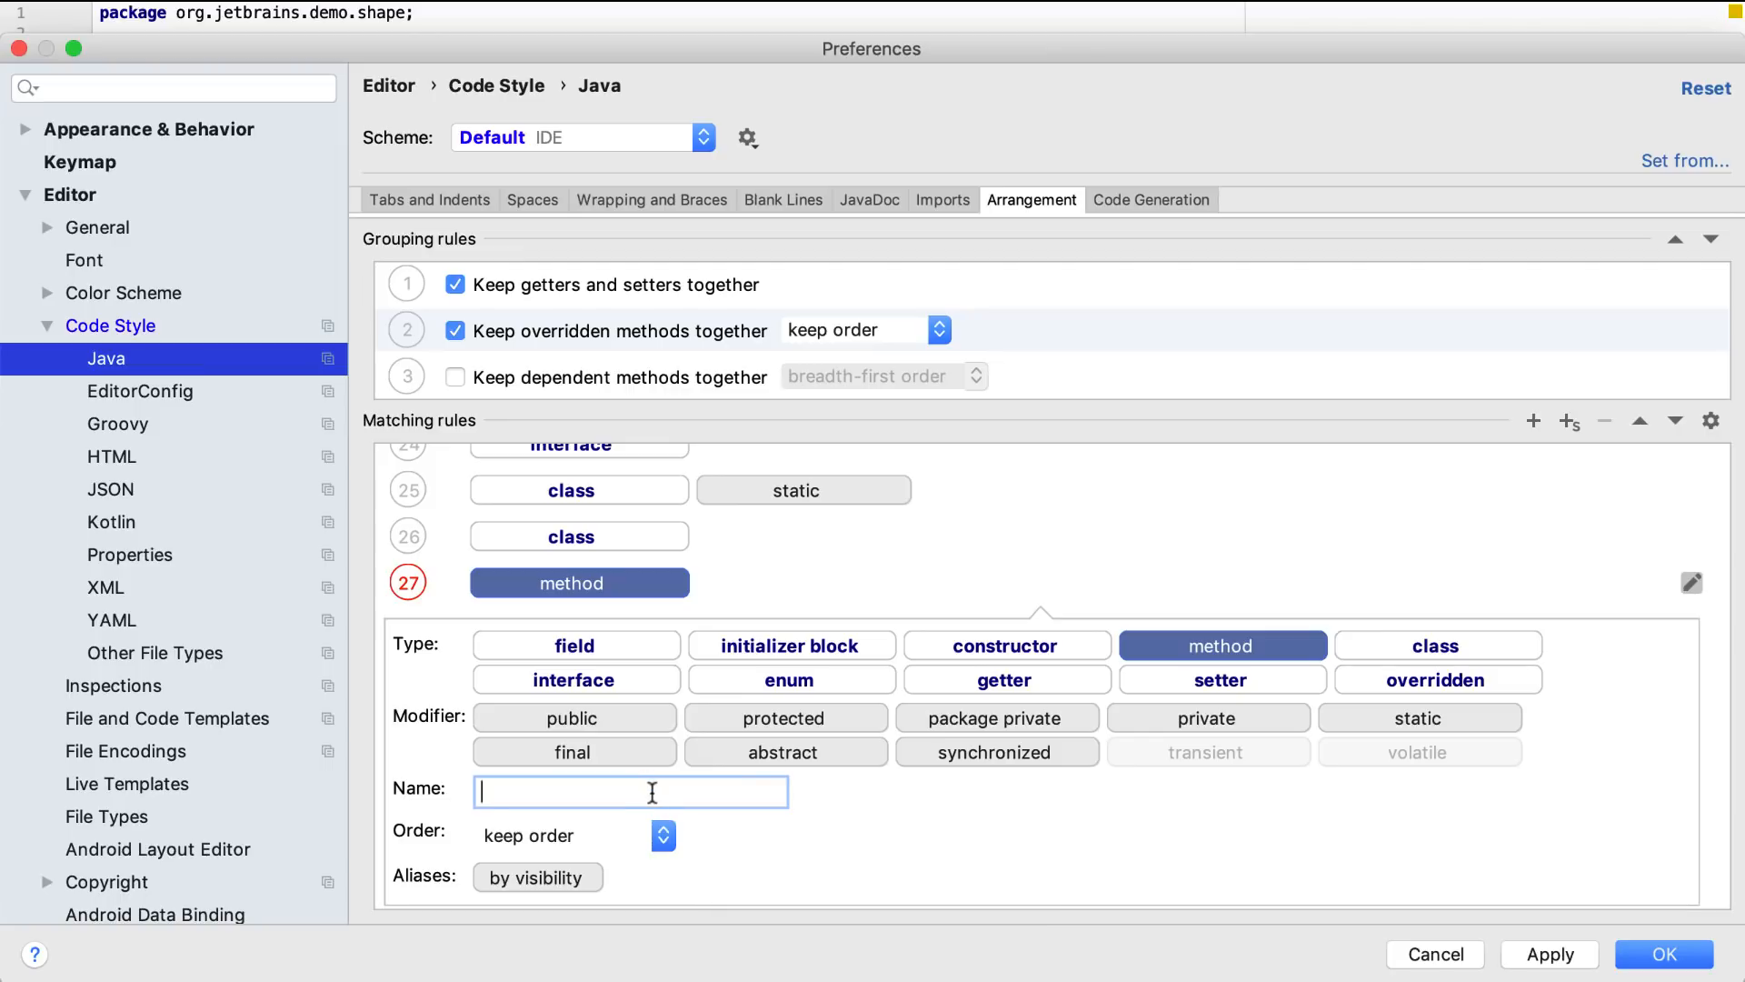
pyautogui.write('get.*')
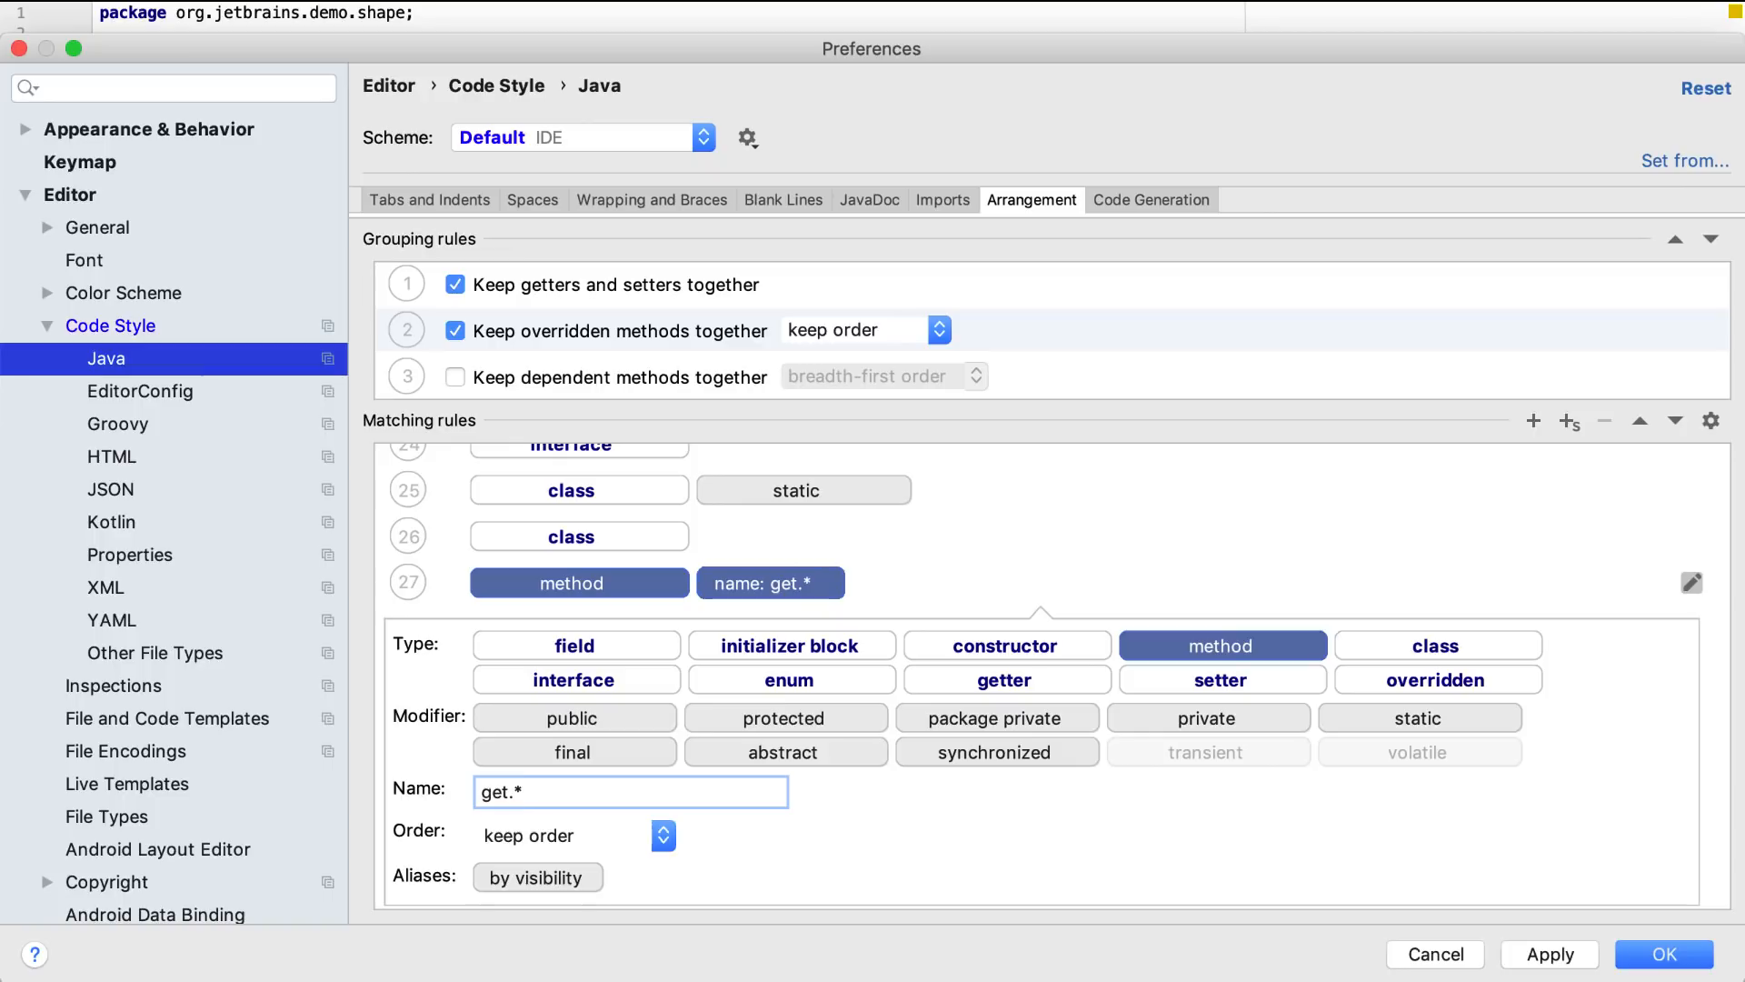
pyautogui.click(1640, 421)
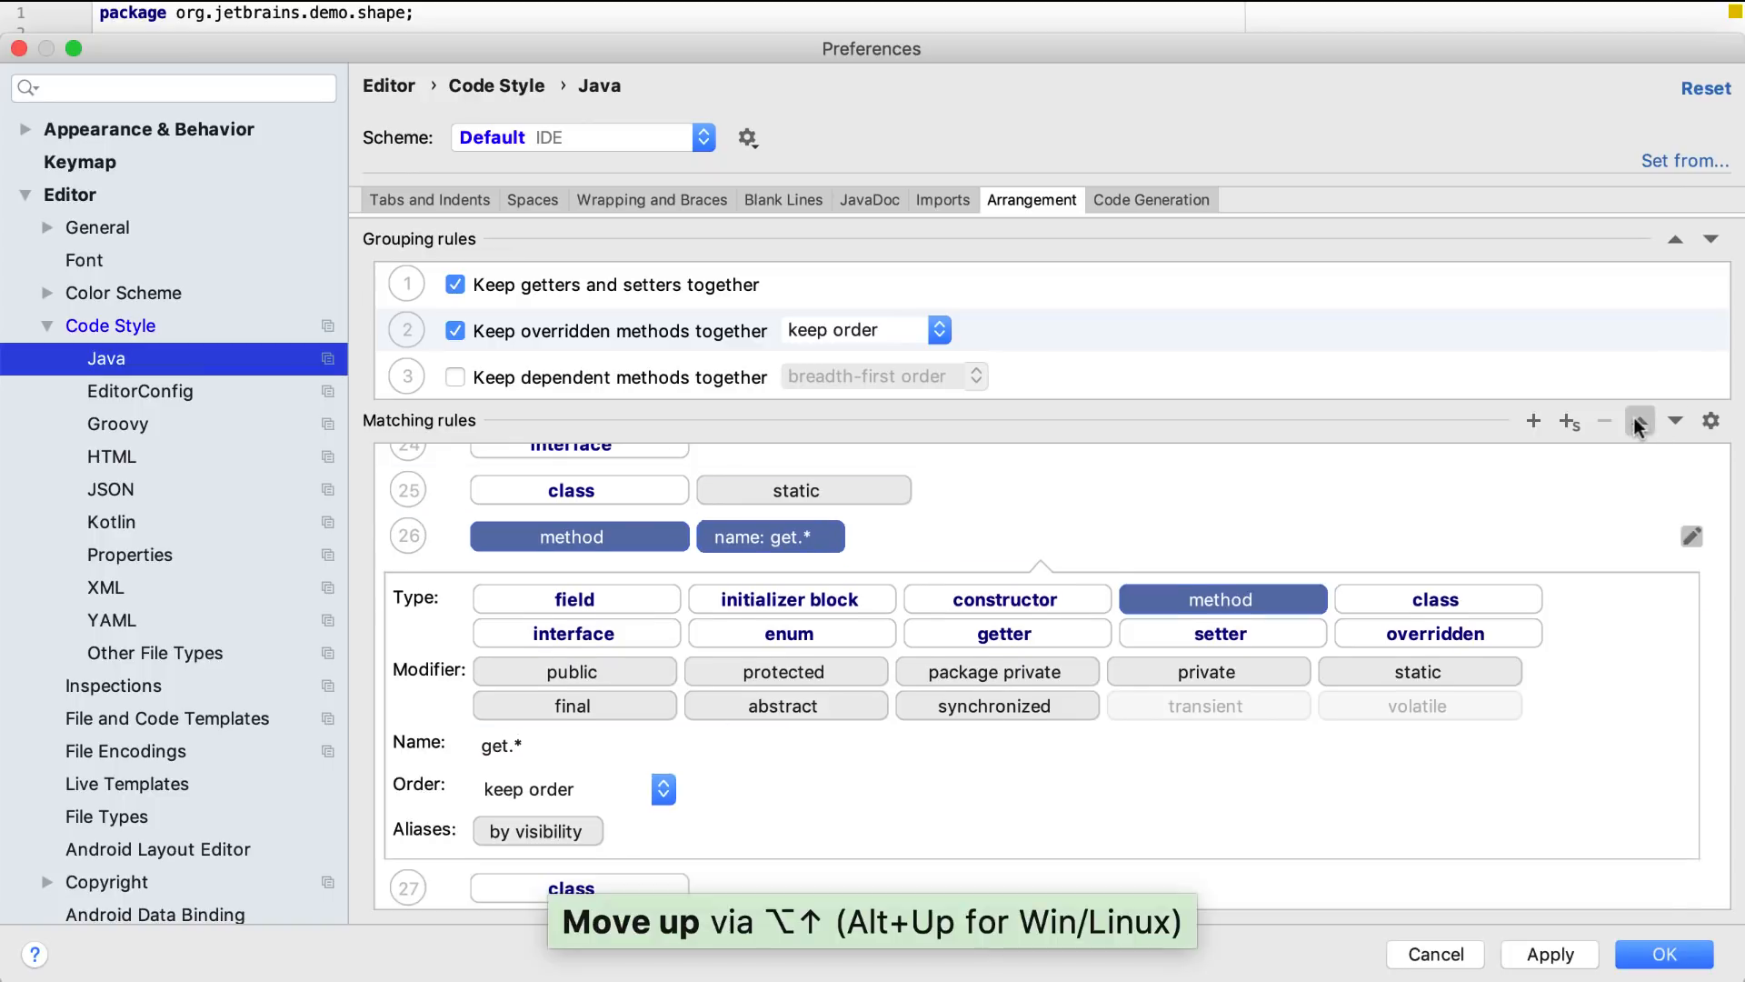
pyautogui.click(1637, 421)
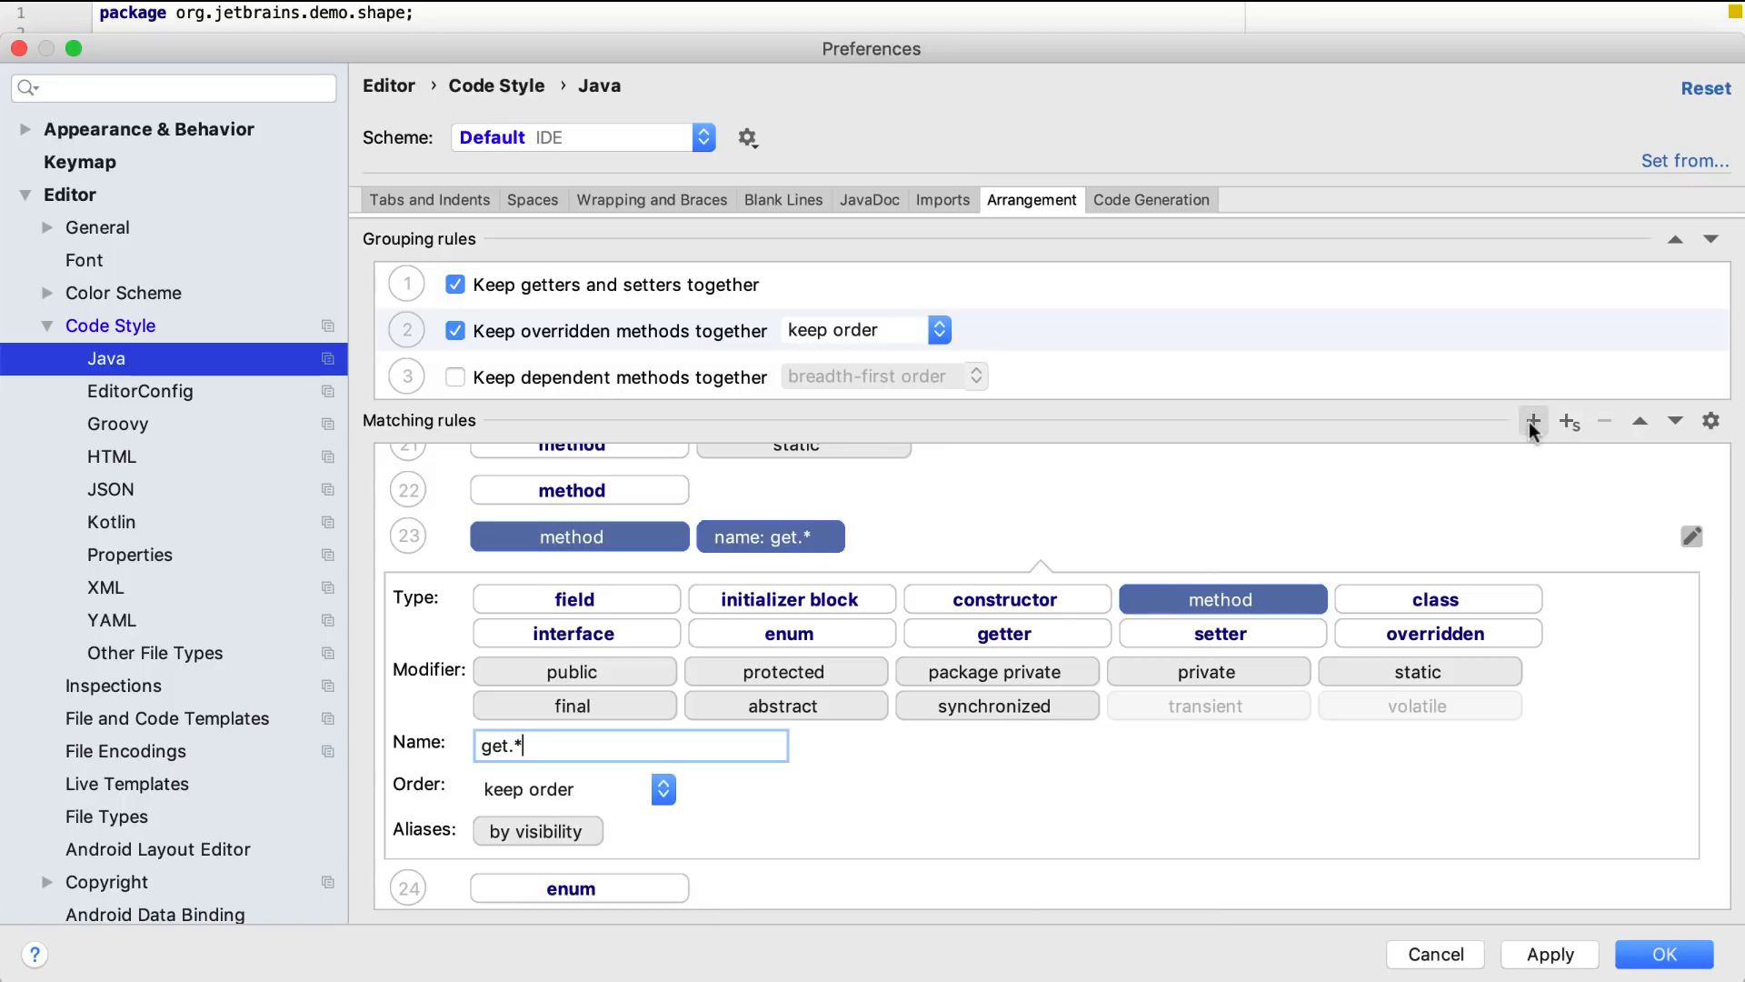
# Add a toString|hashCode|equals method rule, save the arrangement and rearrange Polygon.
pyautogui.click(1533, 420)
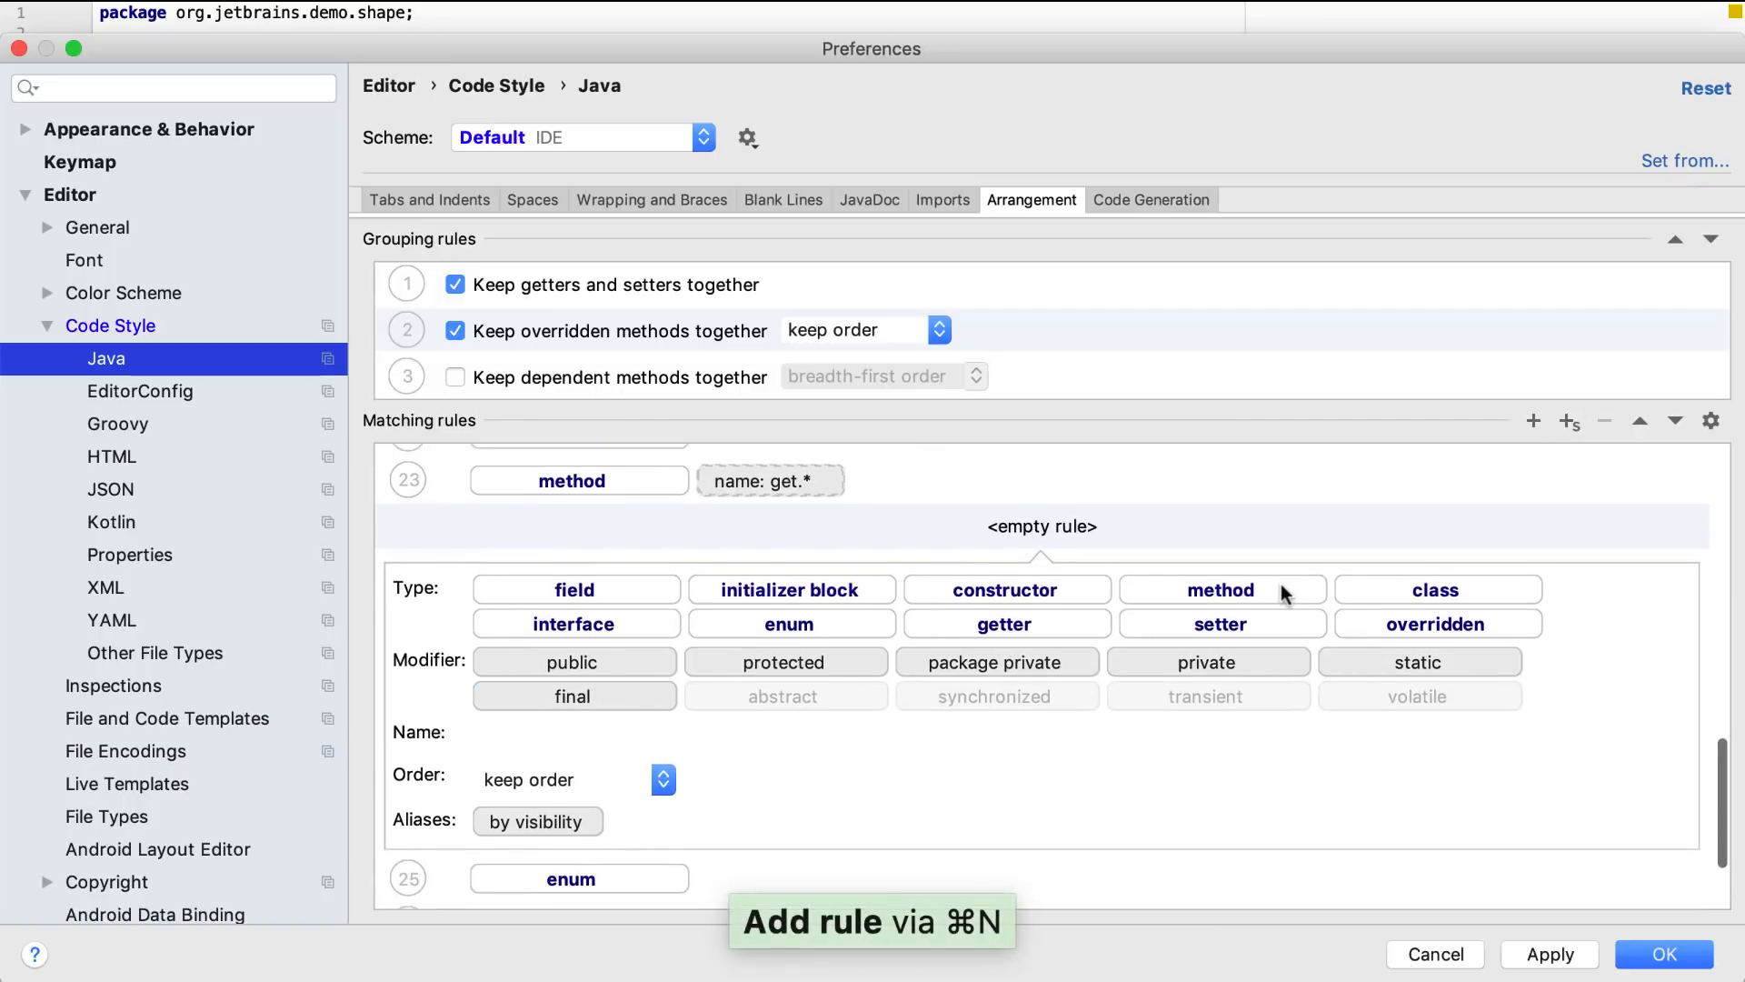
pyautogui.press('cmd+v')
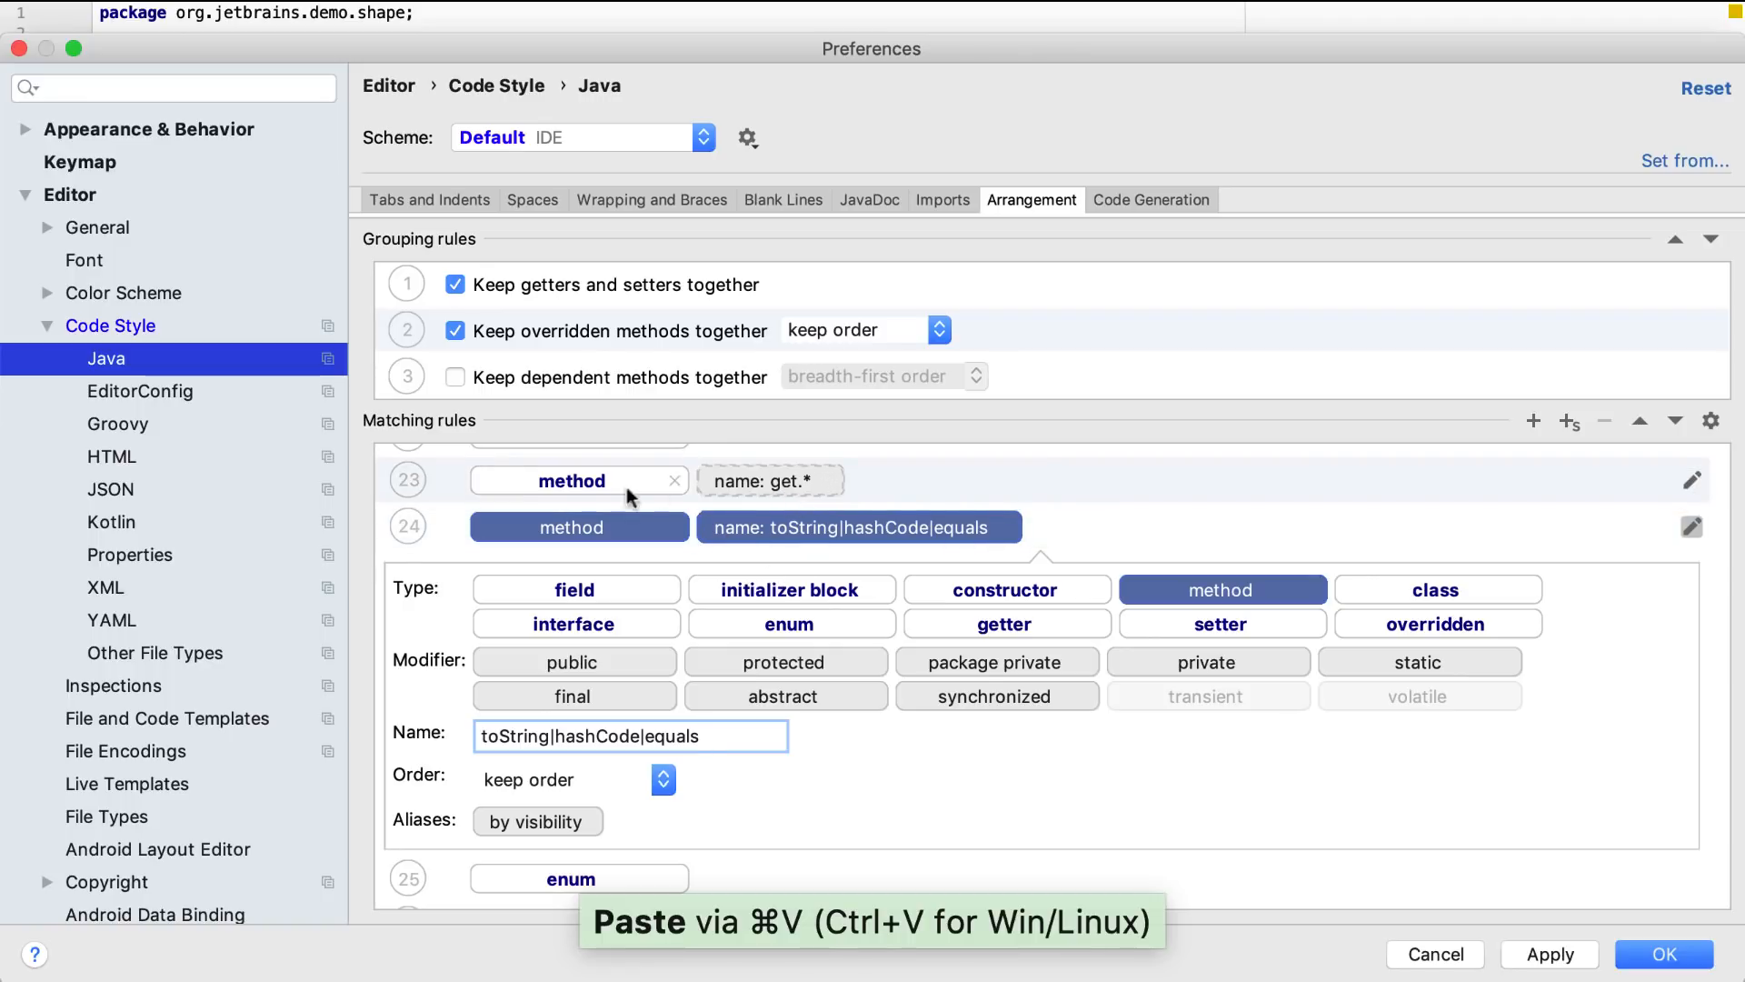
pyautogui.click(1663, 953)
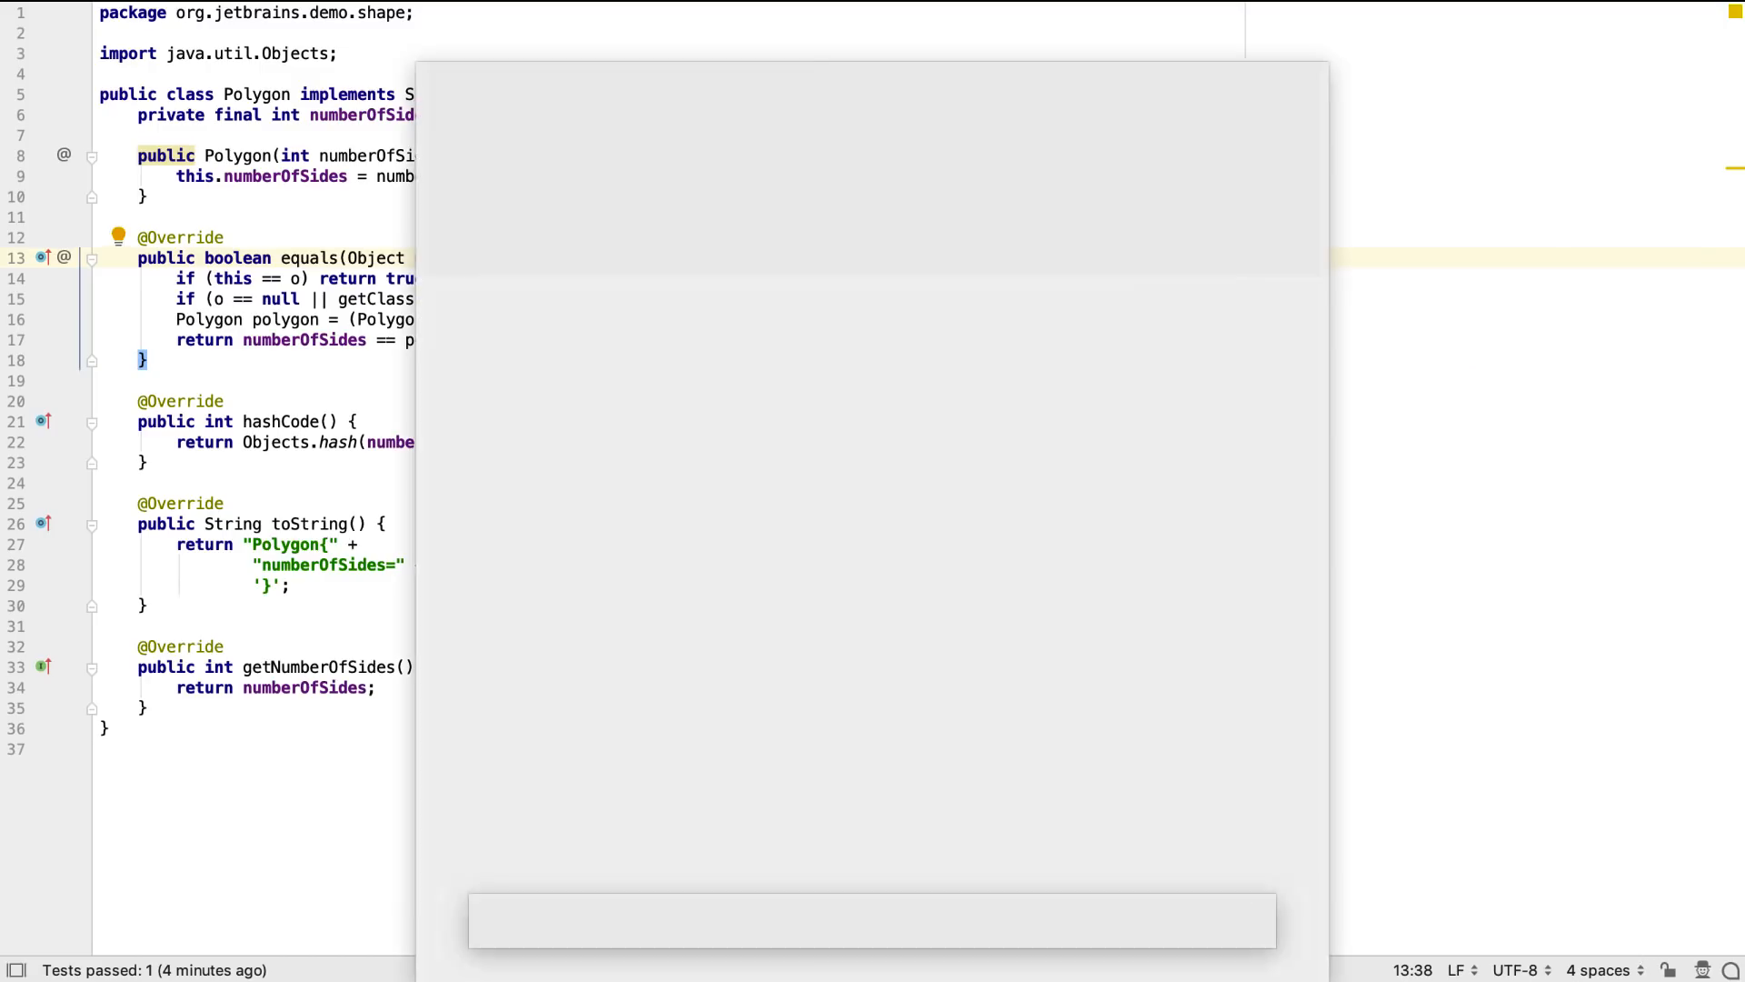
pyautogui.click(871, 921)
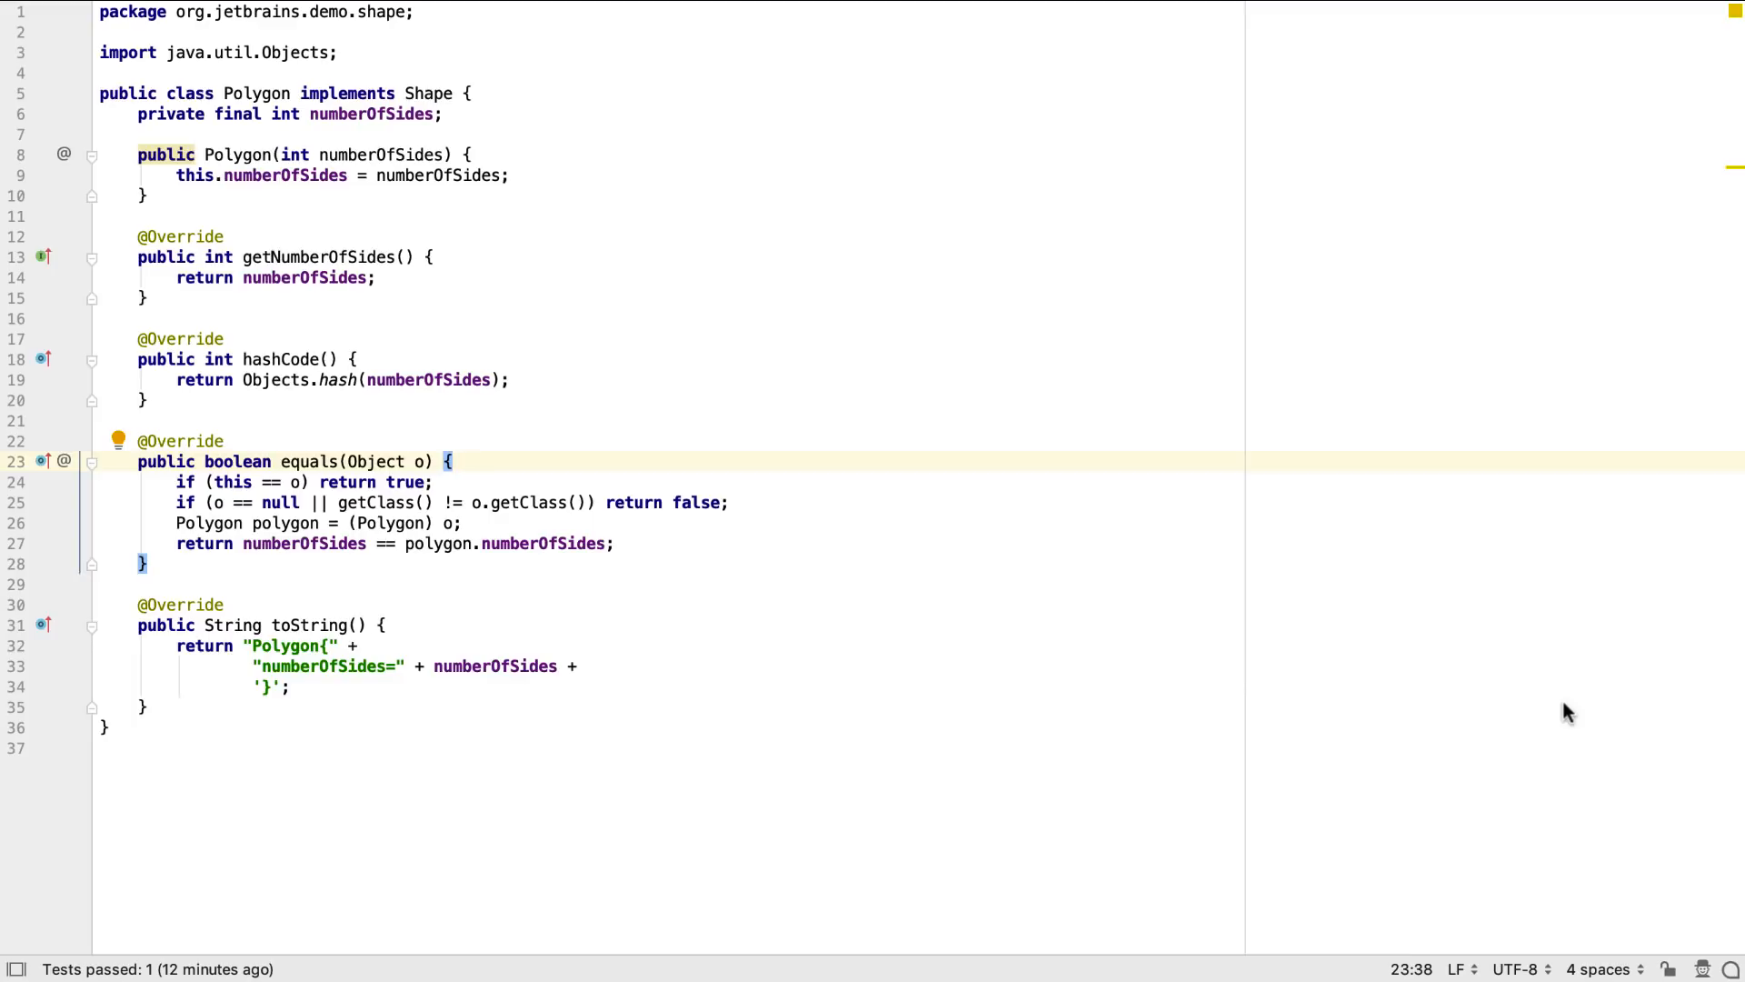
# Add test shouldReturnLengthOfLongestSide to PolygonTest with new Polygon(3, new int[]{7,9,8}).
pyautogui.press('cmd+shift+t')
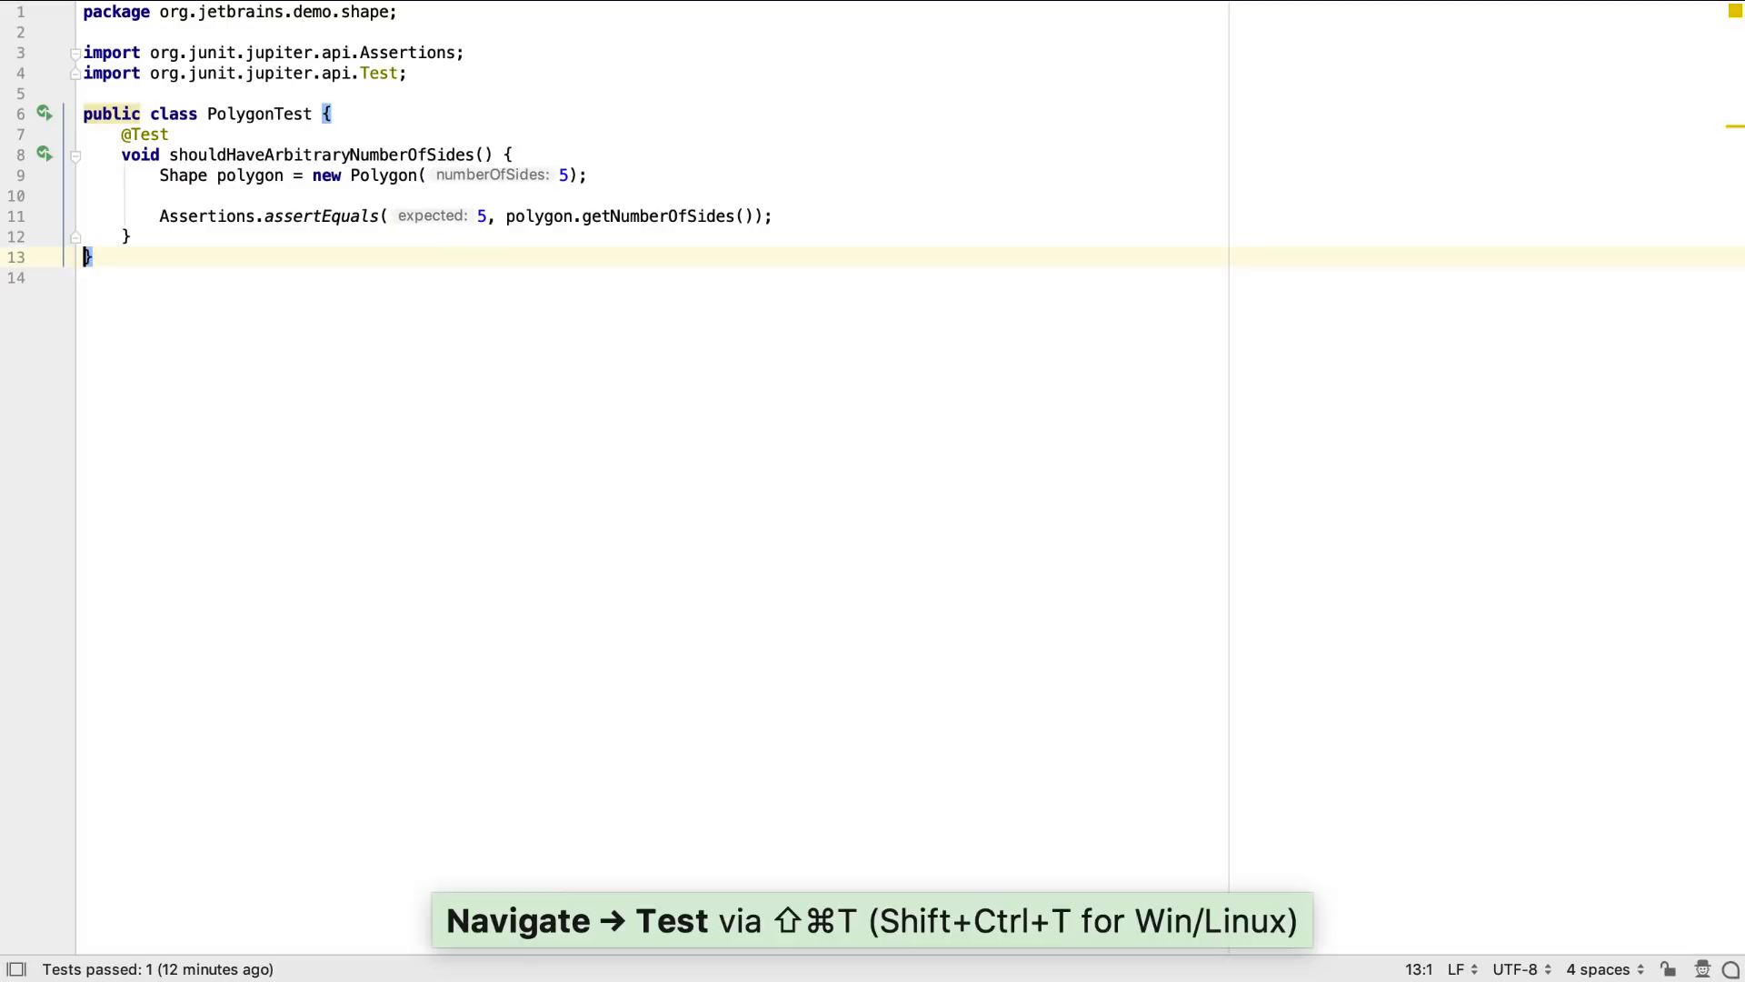
pyautogui.press('cmd+n')
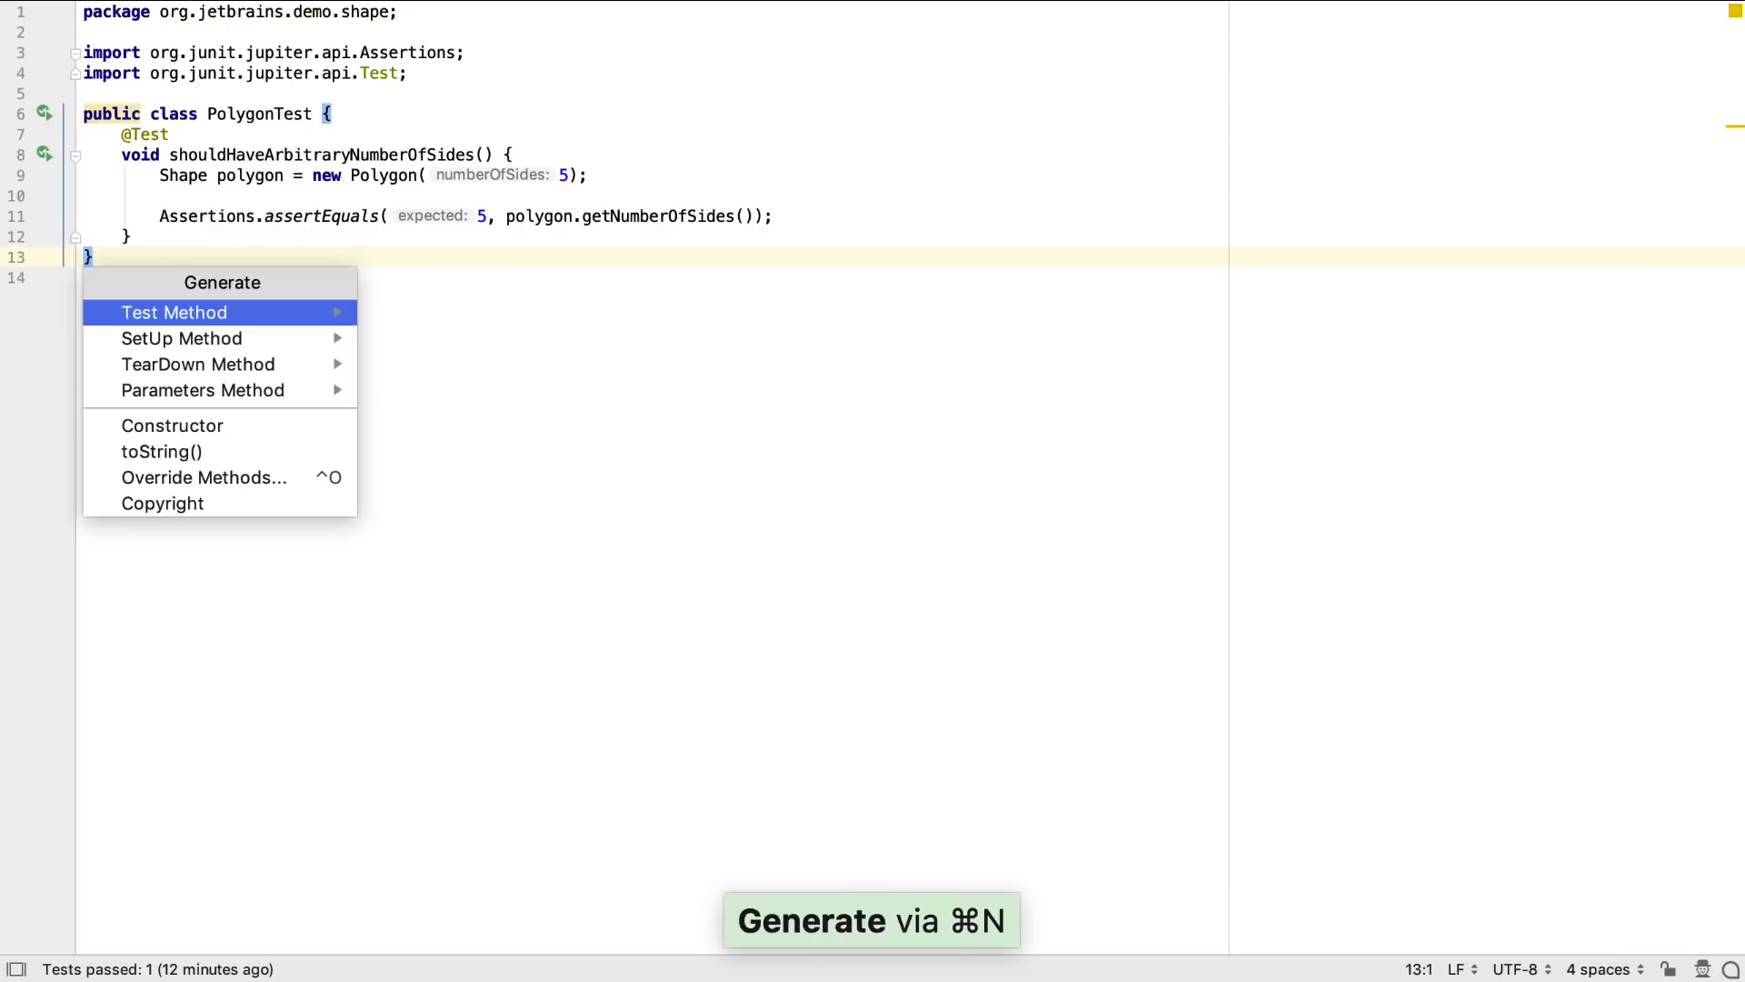
pyautogui.click(174, 312)
pyautogui.write('new Polygon(3')
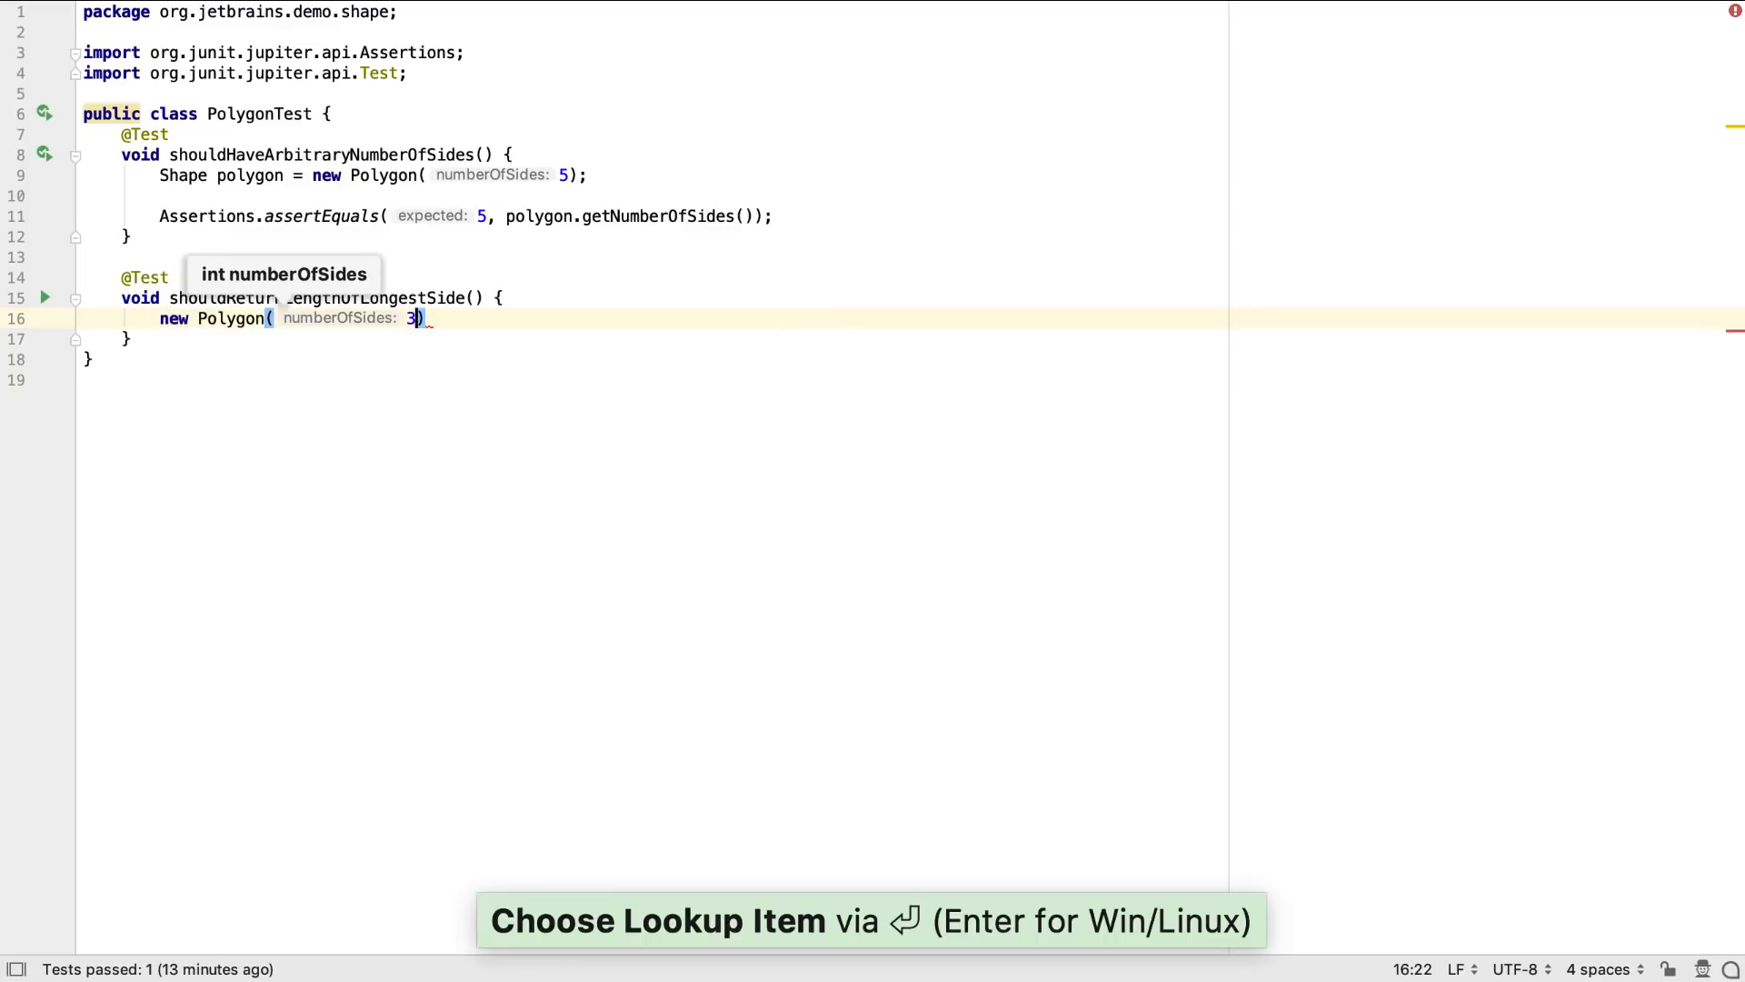
pyautogui.write(', new_i')
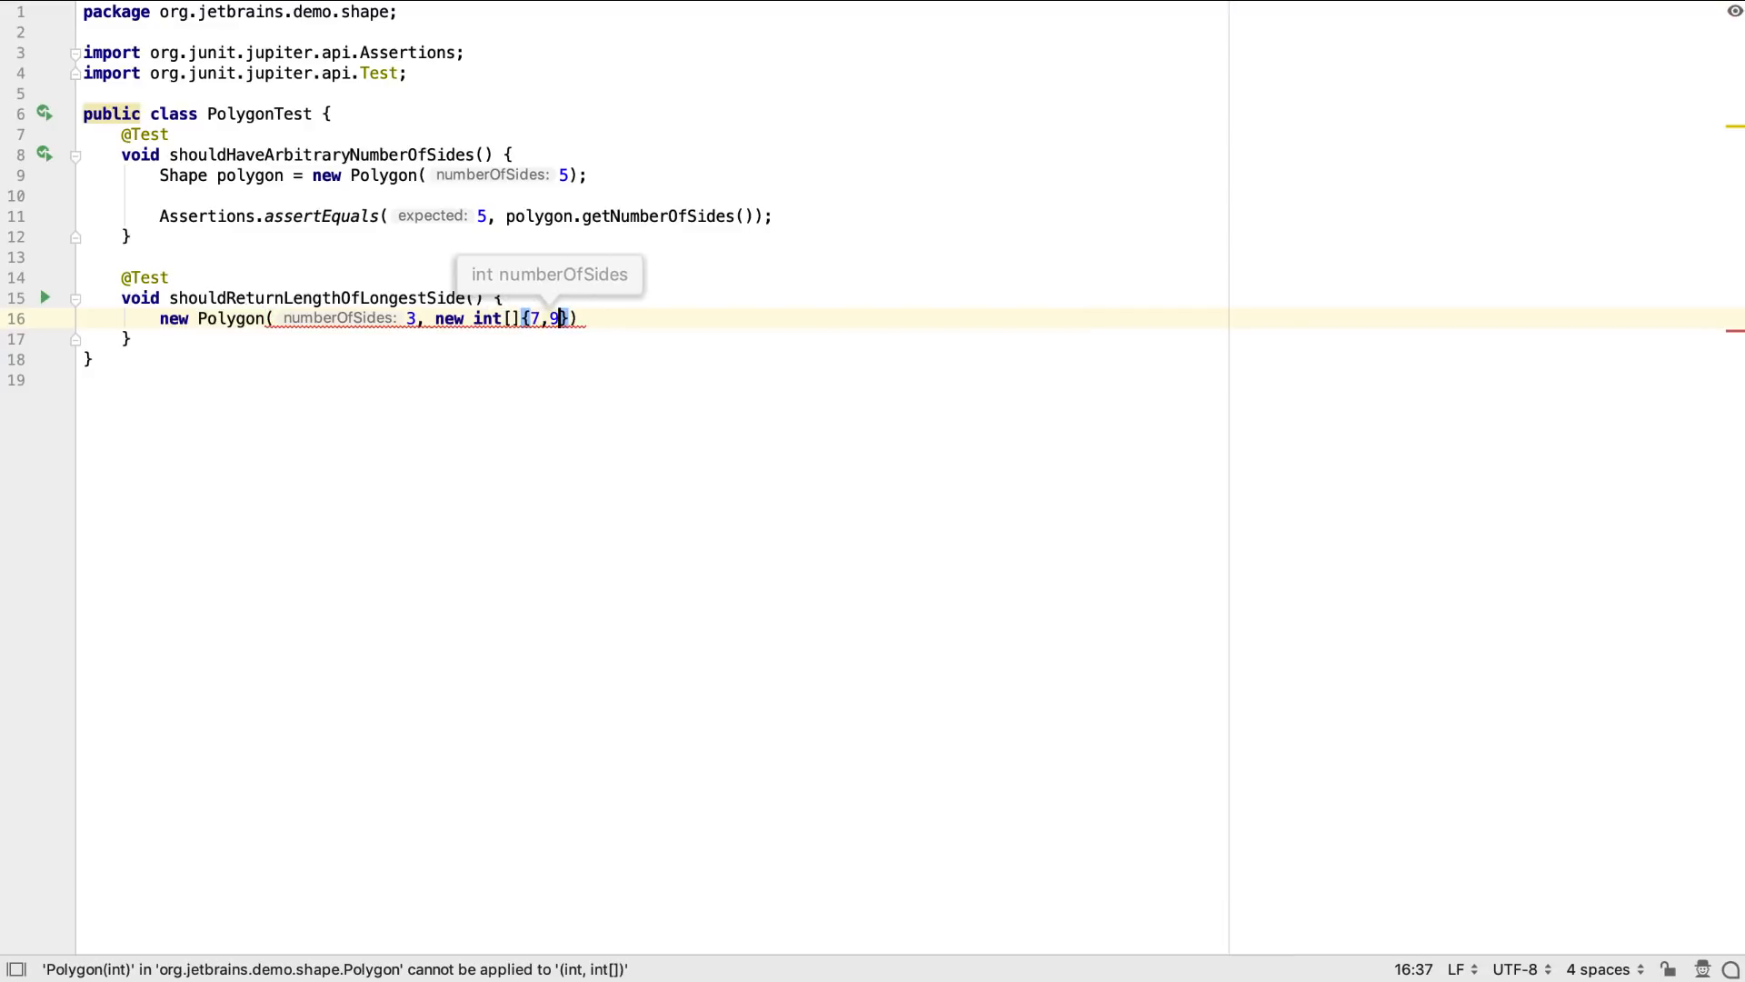
pyautogui.write(',8')
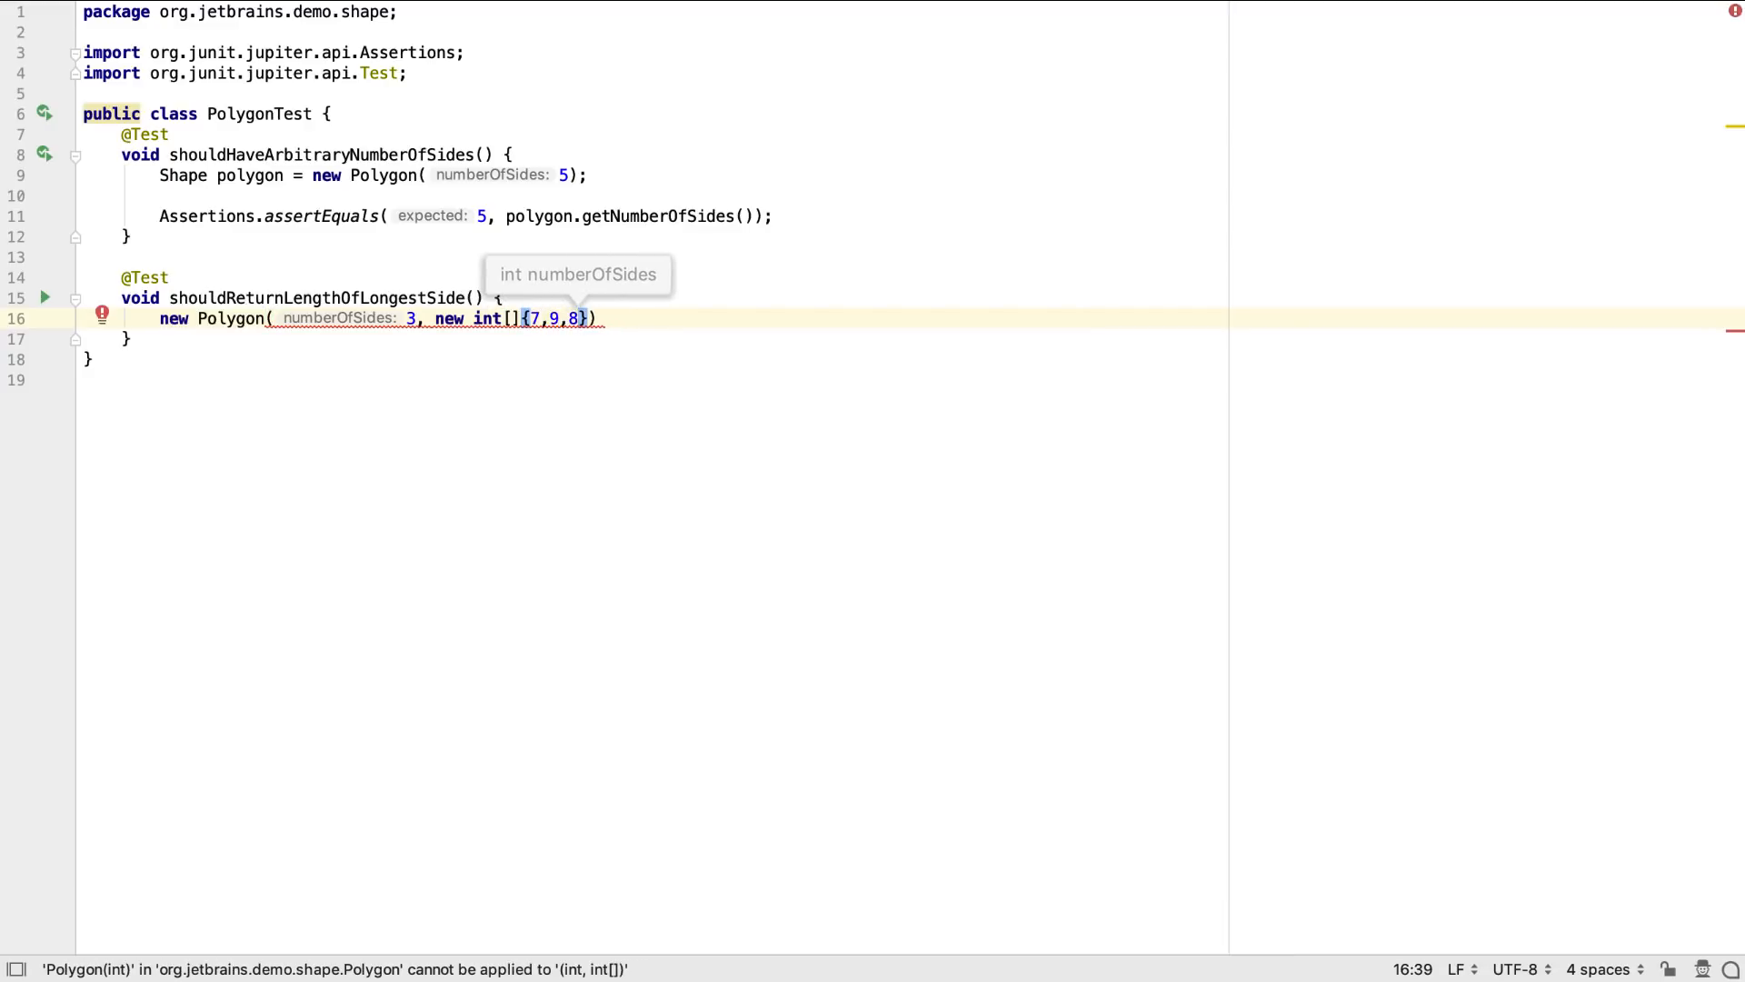
pyautogui.write('.')
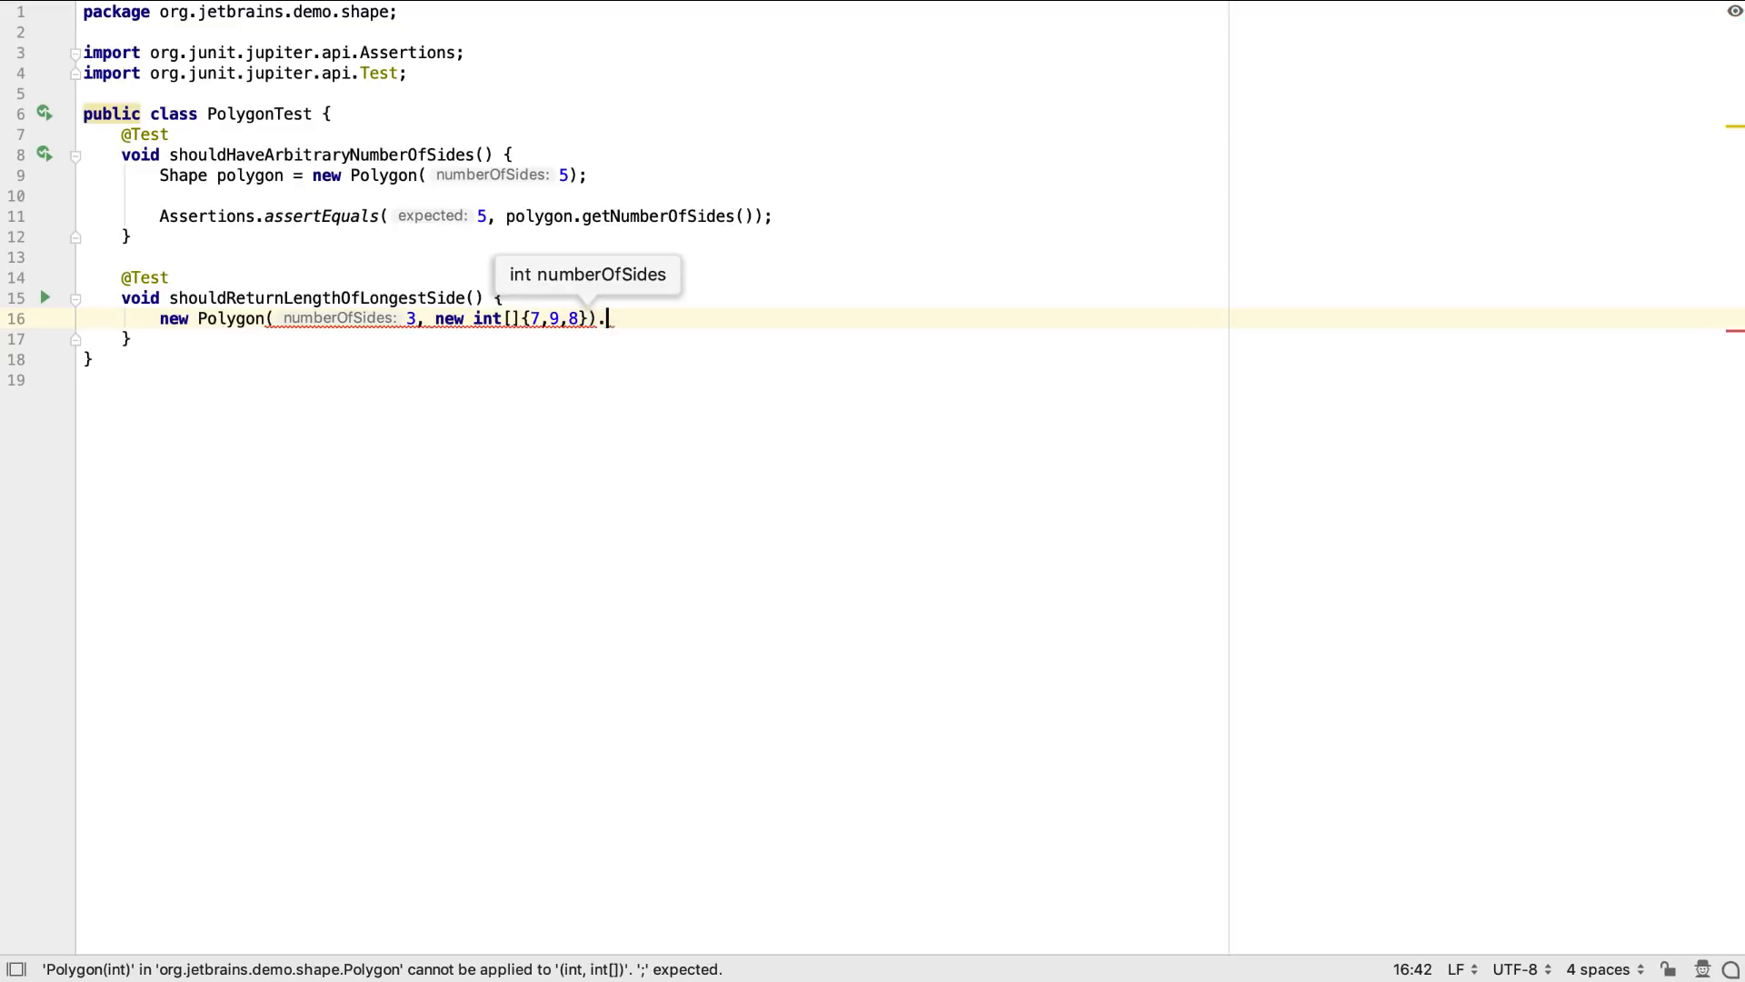
# Assign the new Polygon(3, new int[]{7, 9, 8}) to a final Polygon variable polygon.
pyautogui.write('v')
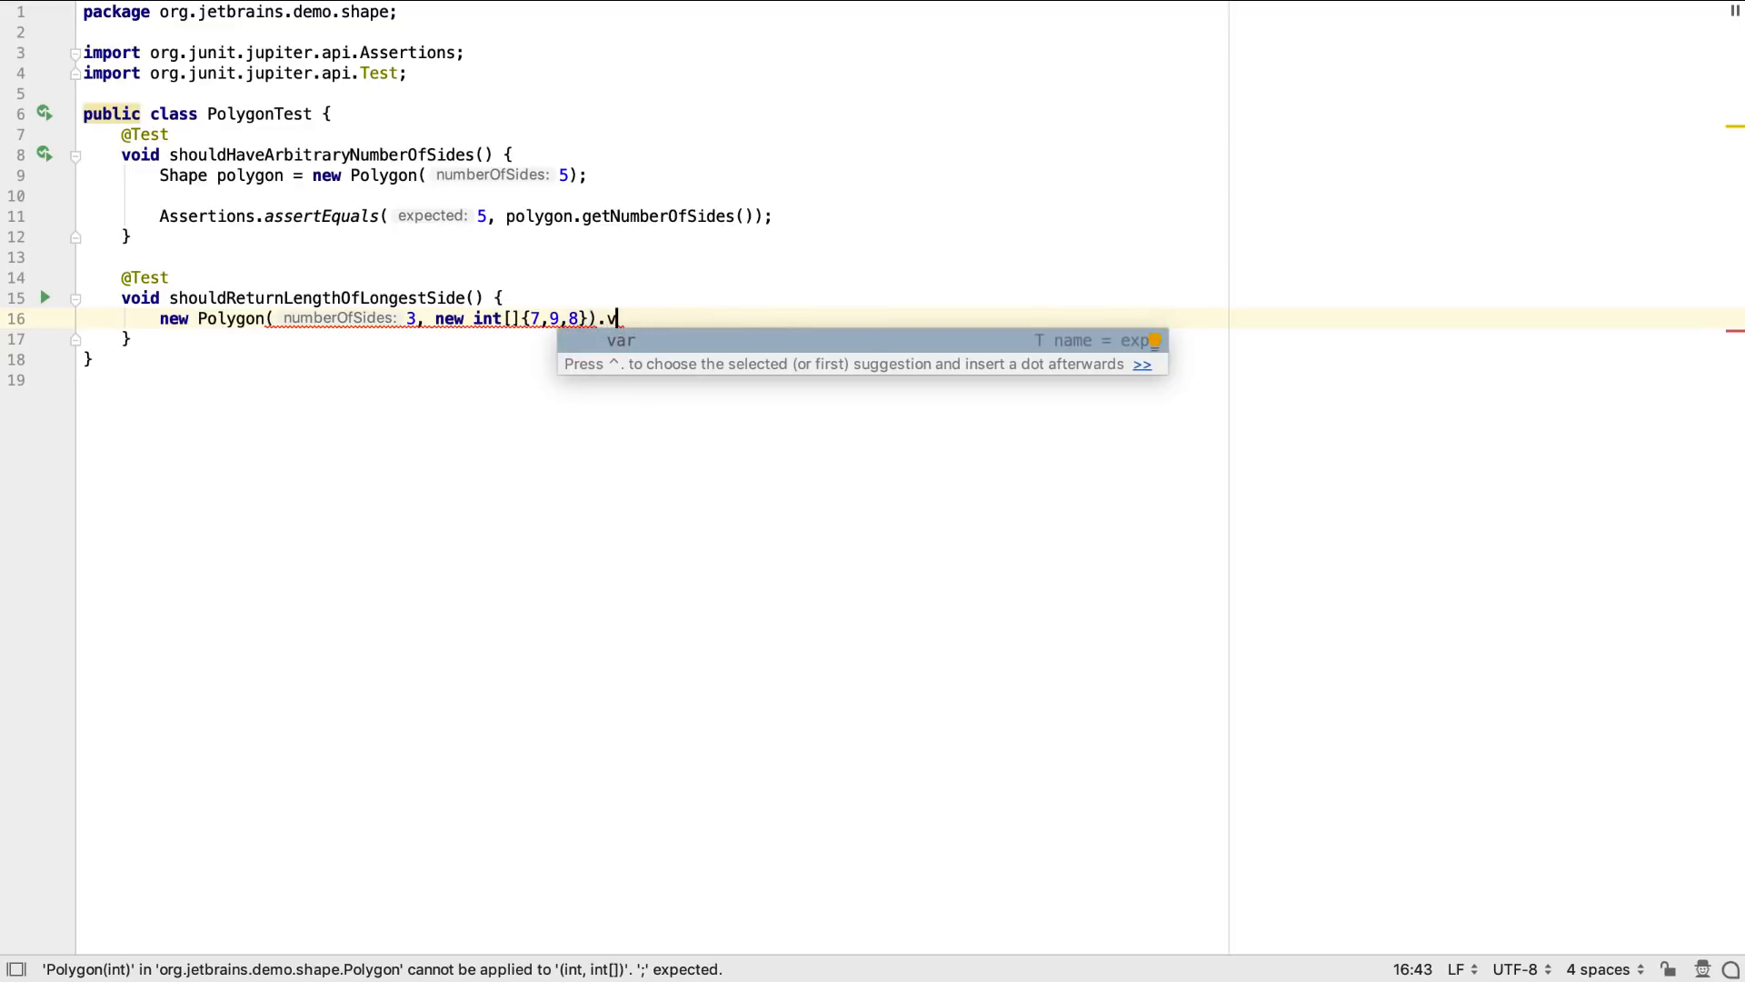
pyautogui.press('Backspace')
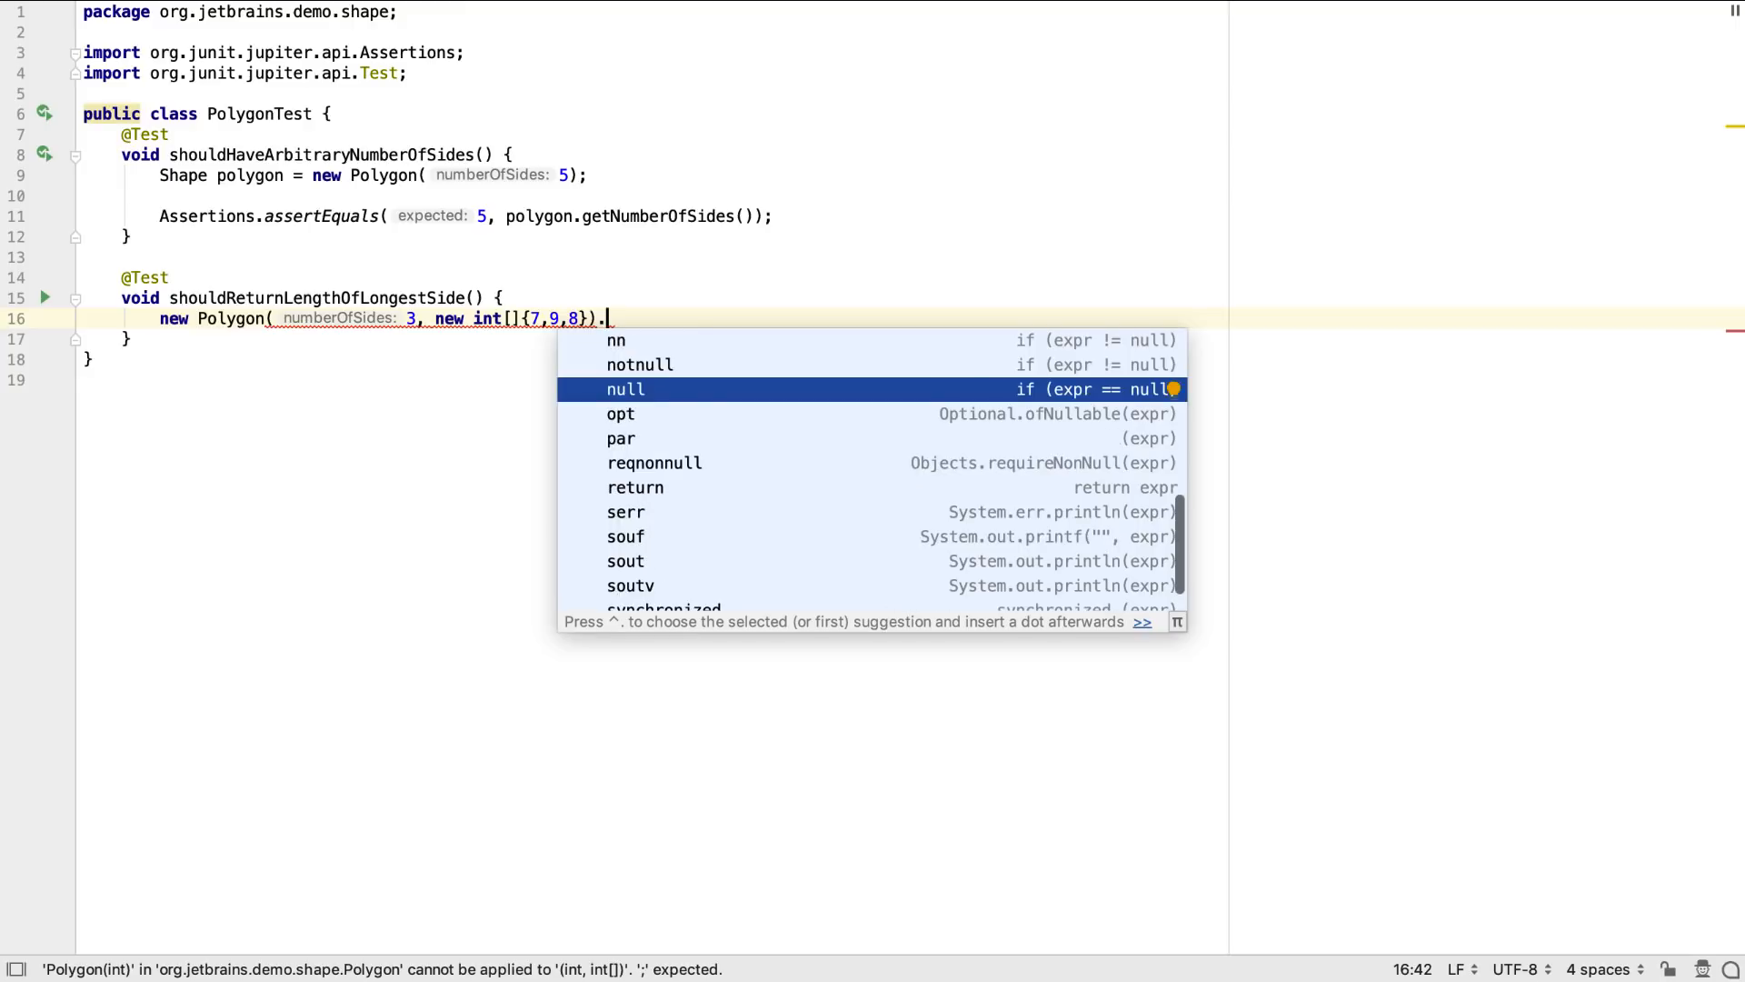
pyautogui.write('va')
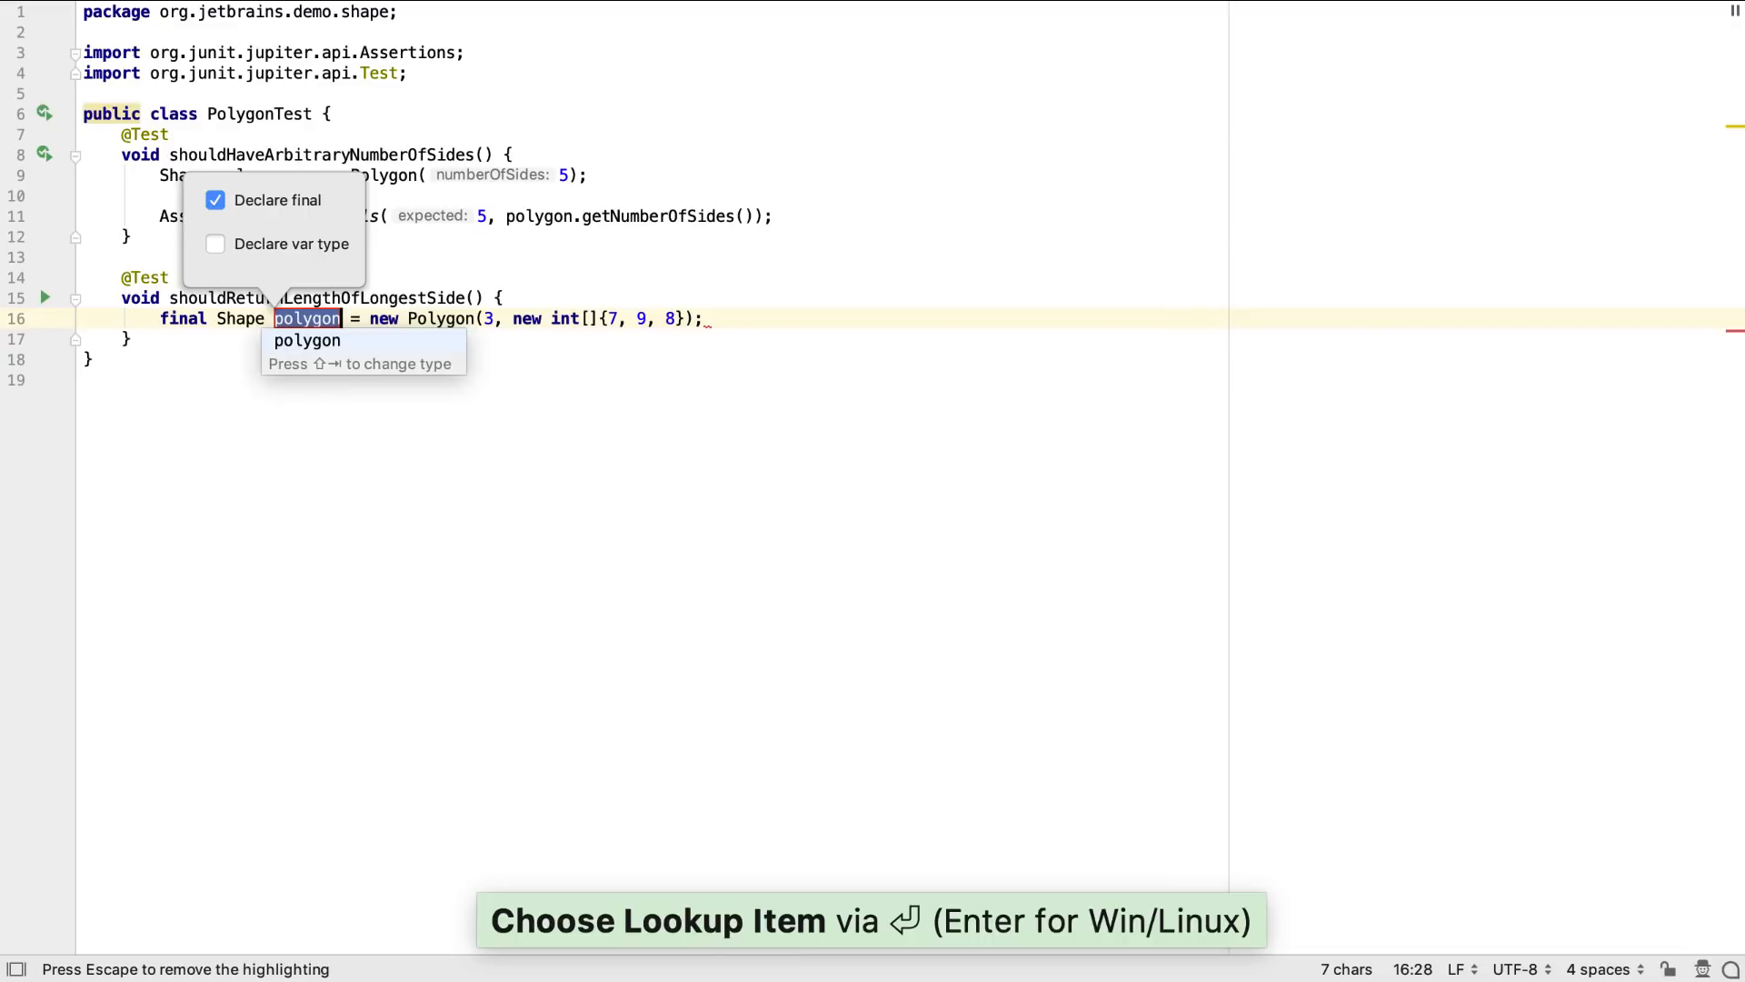
pyautogui.press('shift+tab')
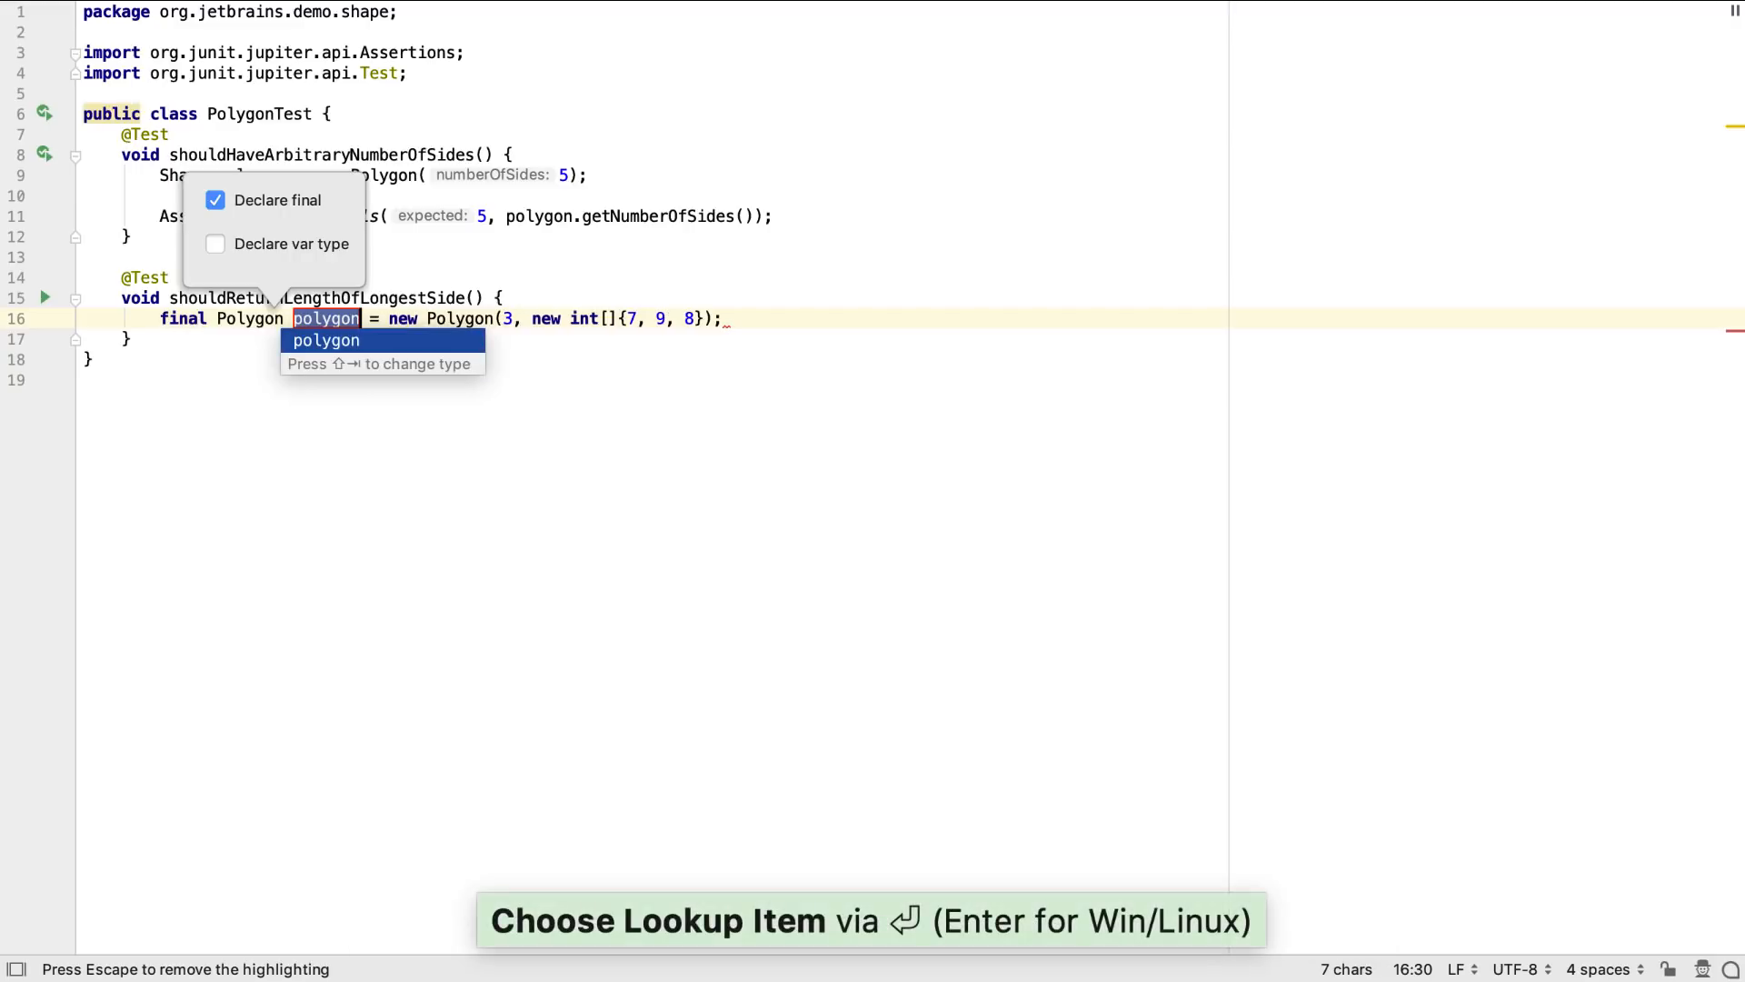
pyautogui.press('enter')
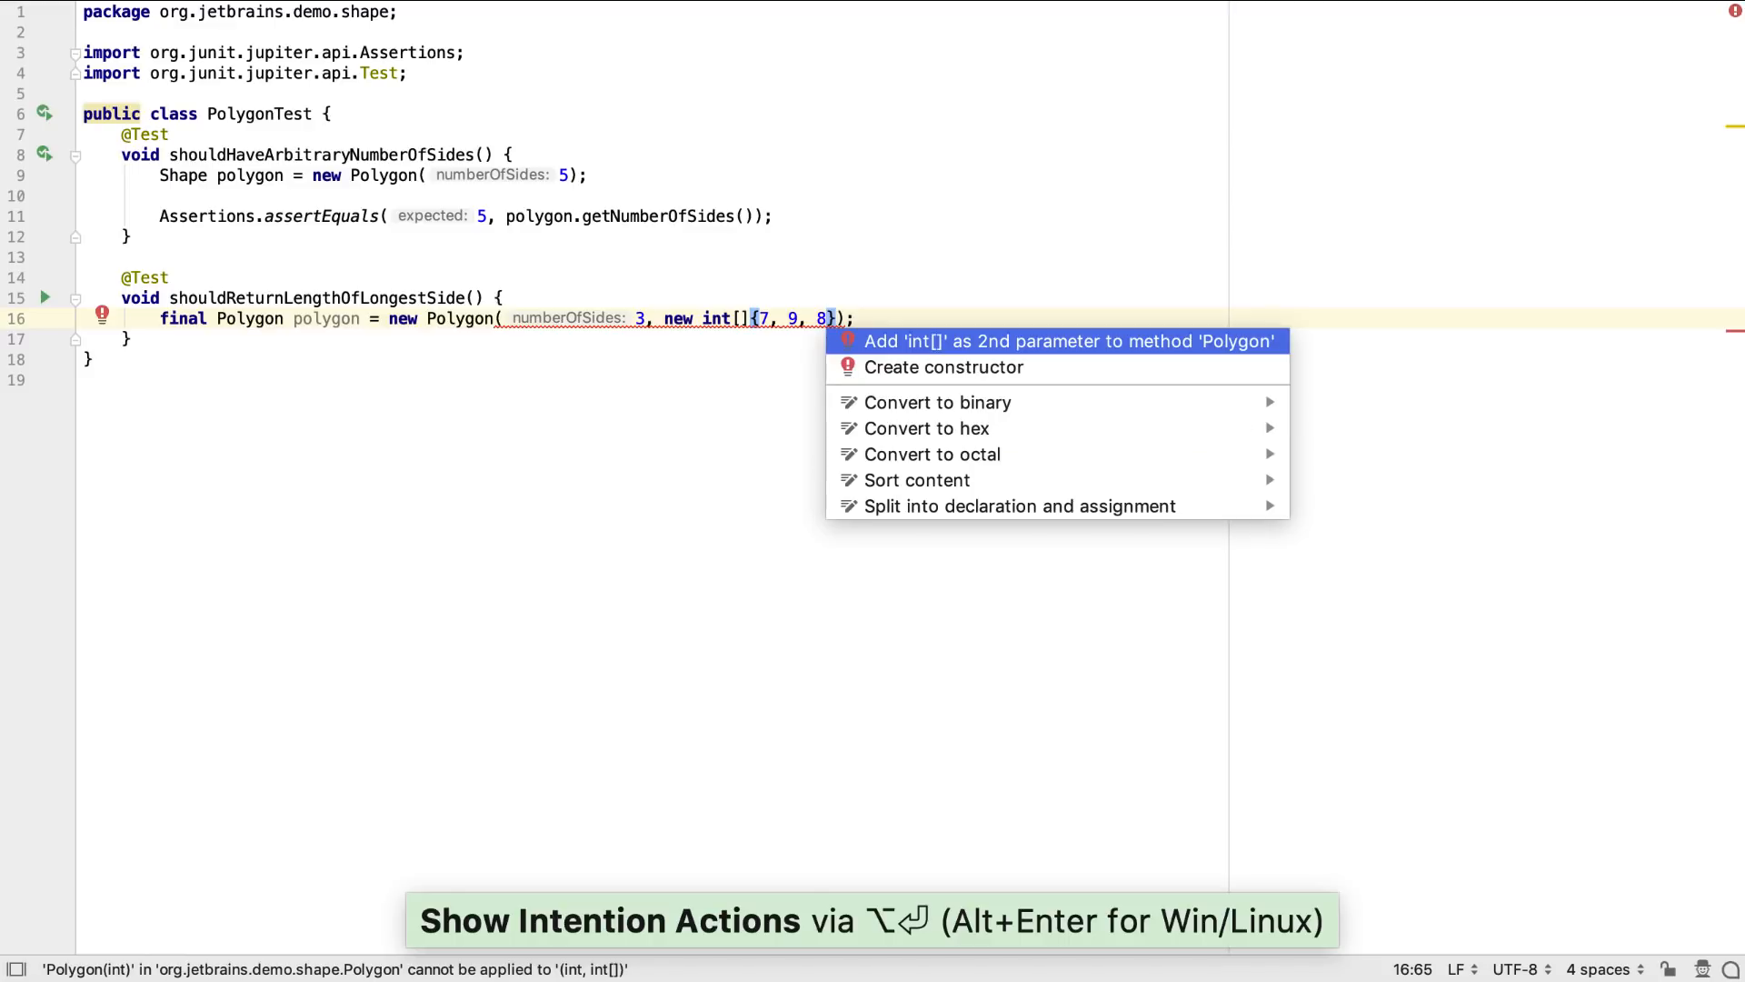
# Create a Polygon constructor taking int numberOfSides and int[] ints, skipping the signature change.
pyautogui.click(1069, 341)
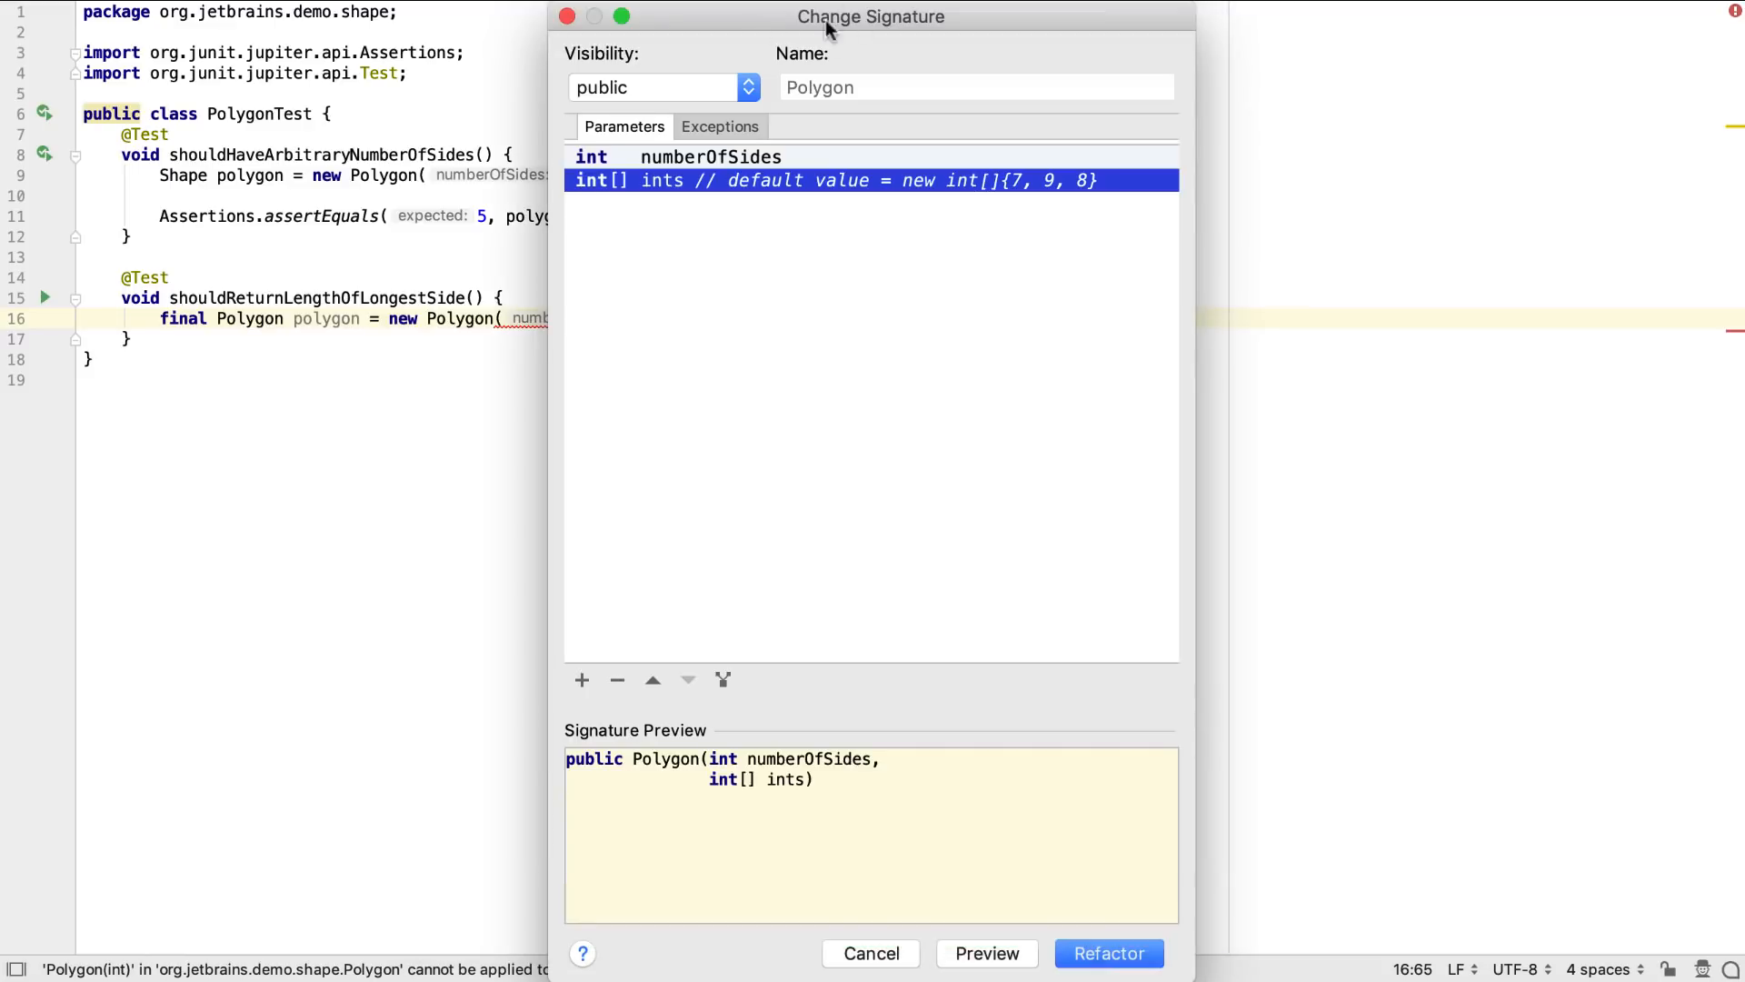
pyautogui.moveTo(739, 230)
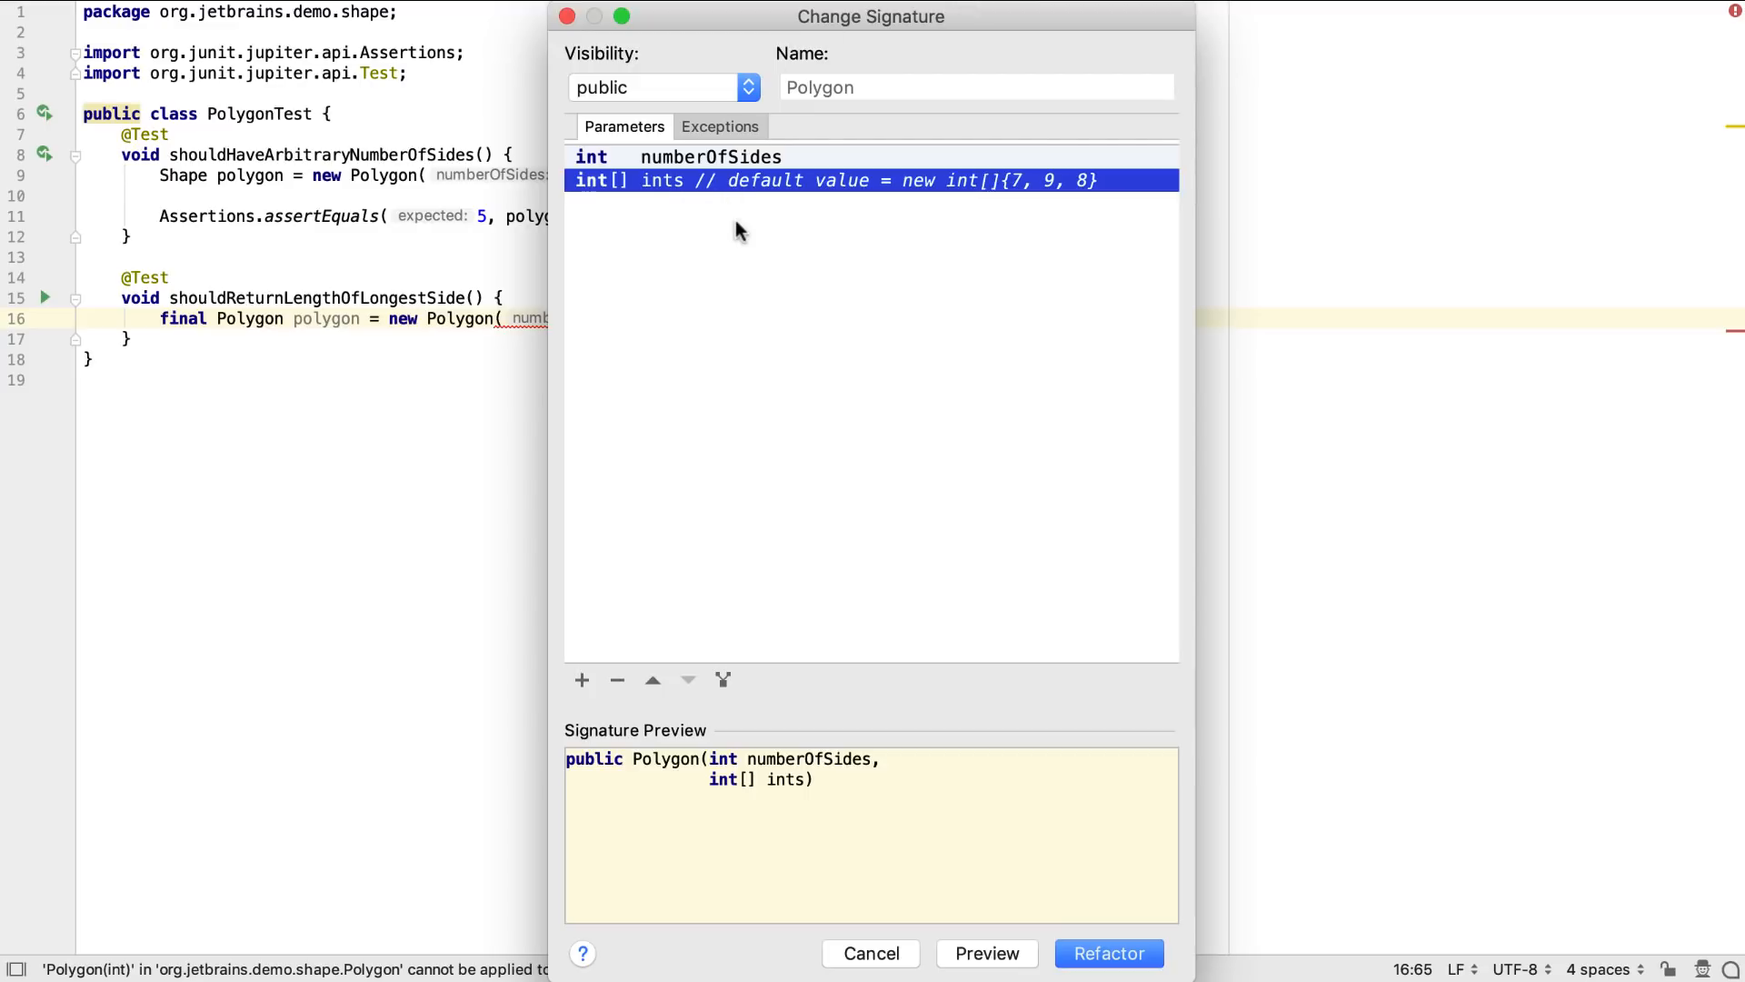
pyautogui.click(1107, 953)
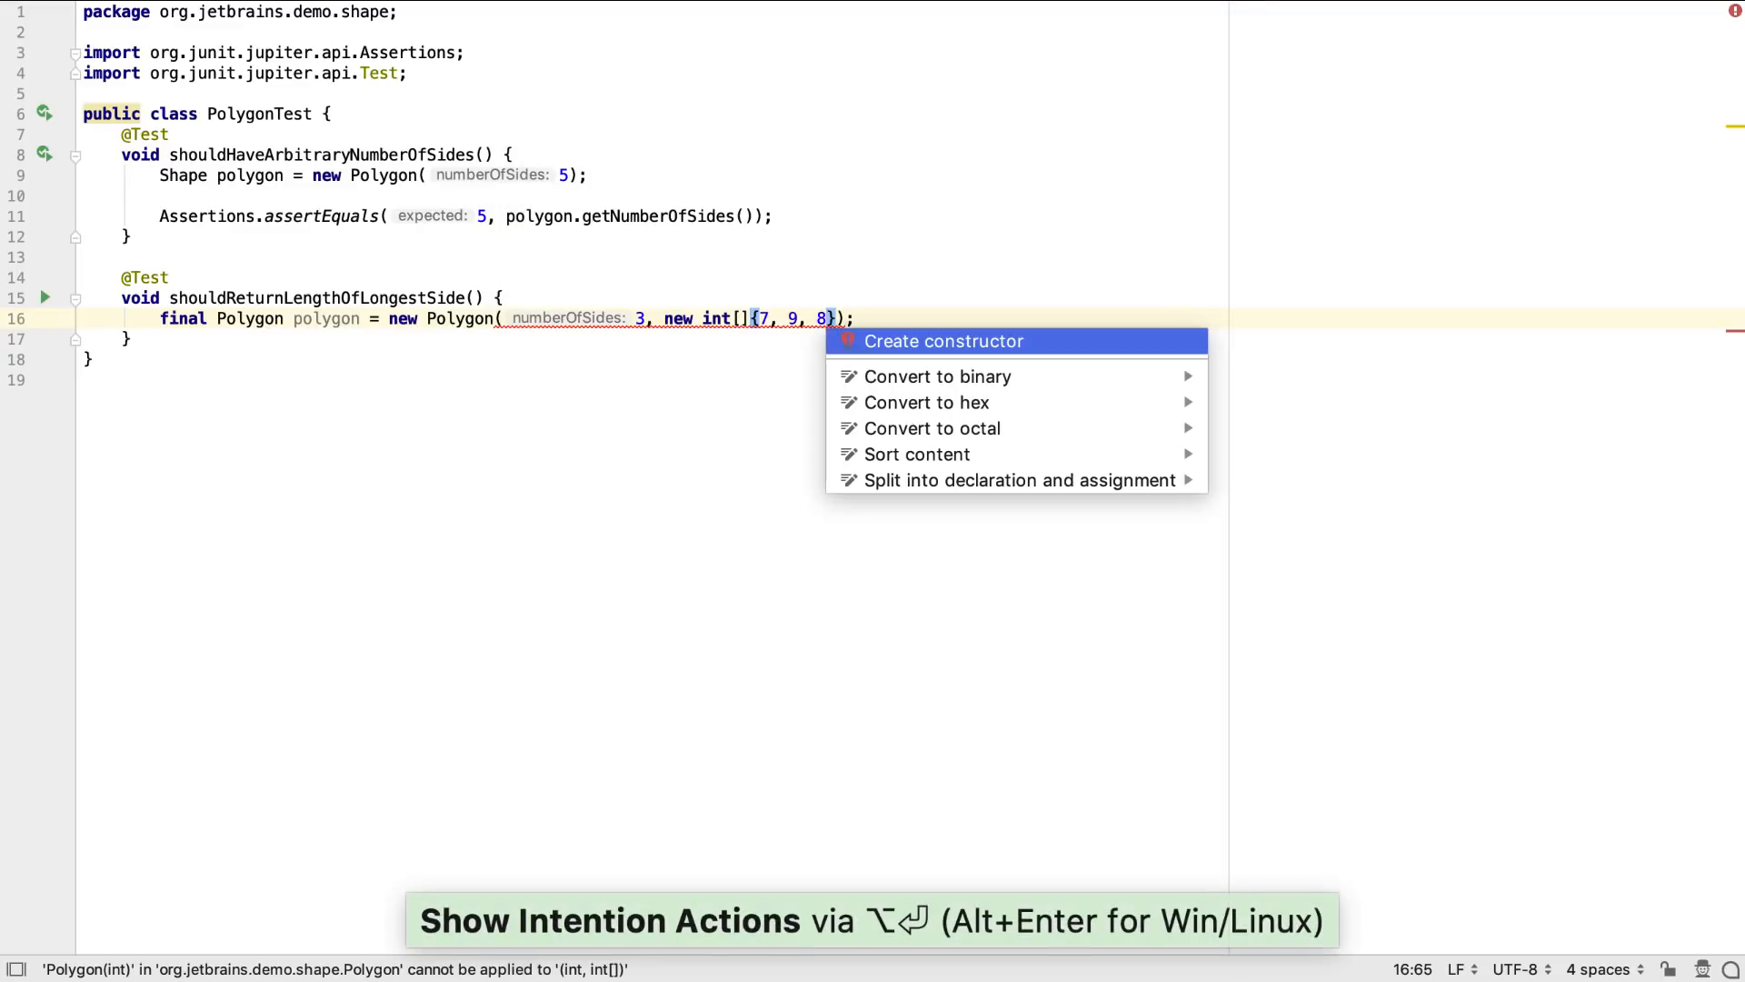
pyautogui.press('Escape')
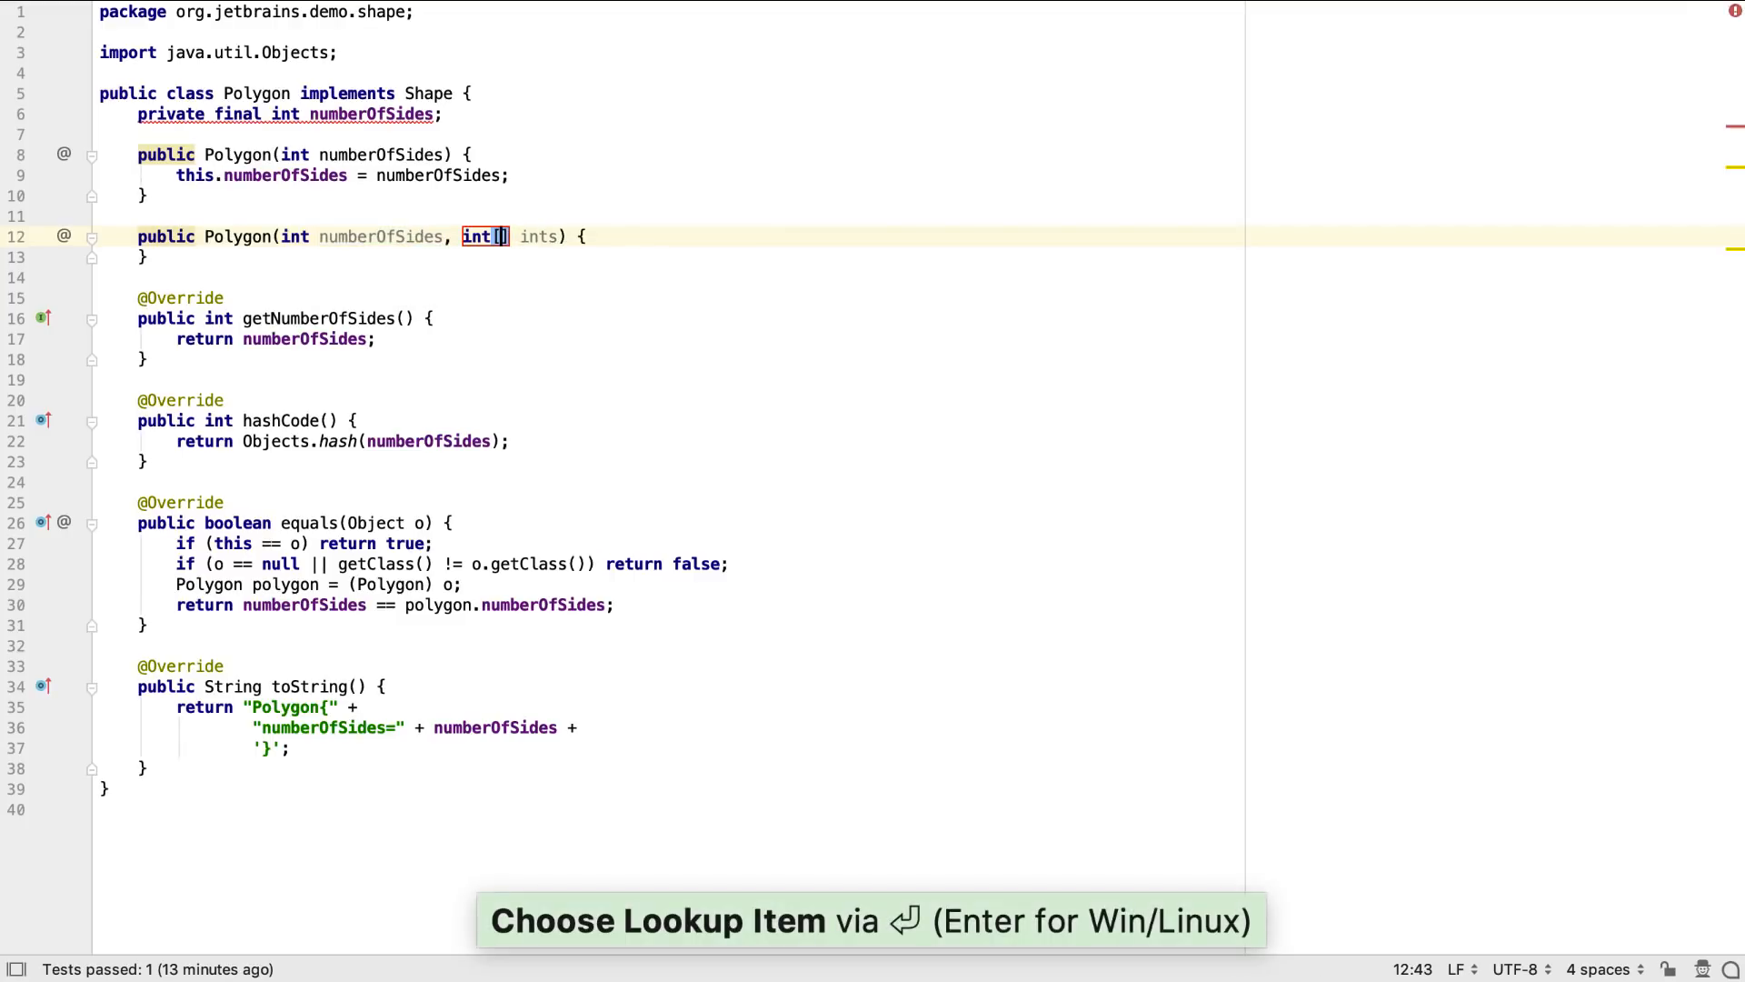
# Rename the parameter to sideLengths and assign numberOfSides and sideLengths to final fields.
pyautogui.write('sideLengths')
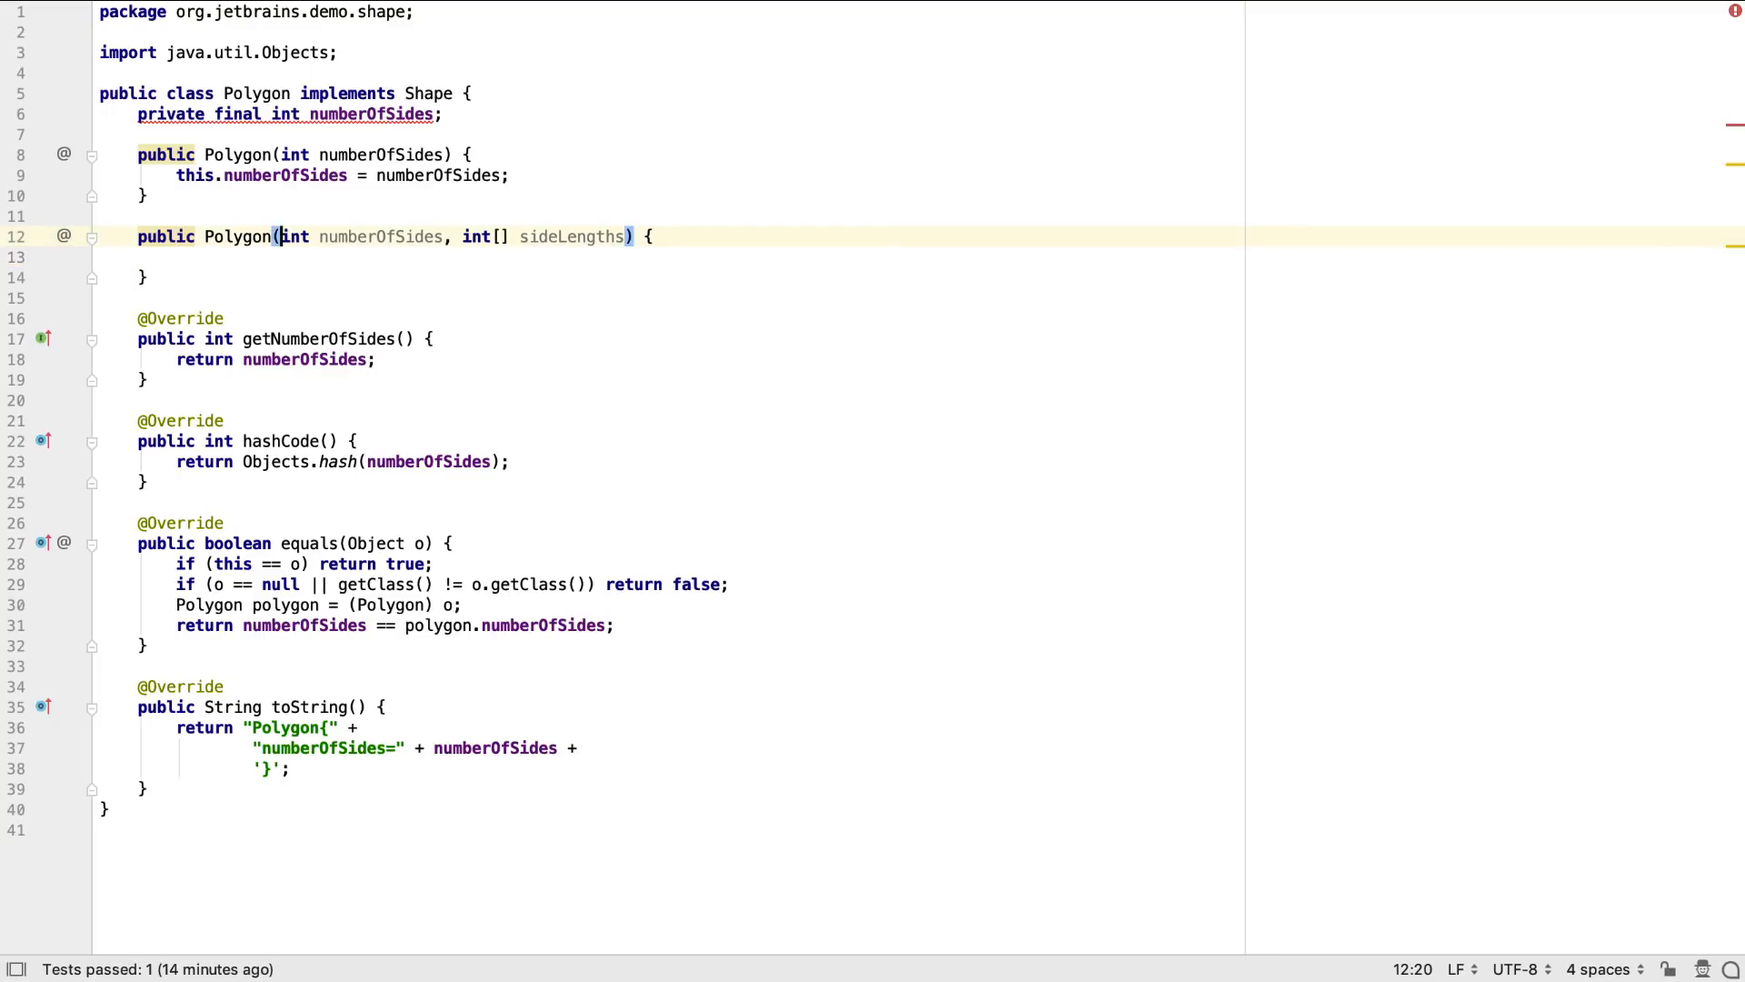
pyautogui.press('alt+enter')
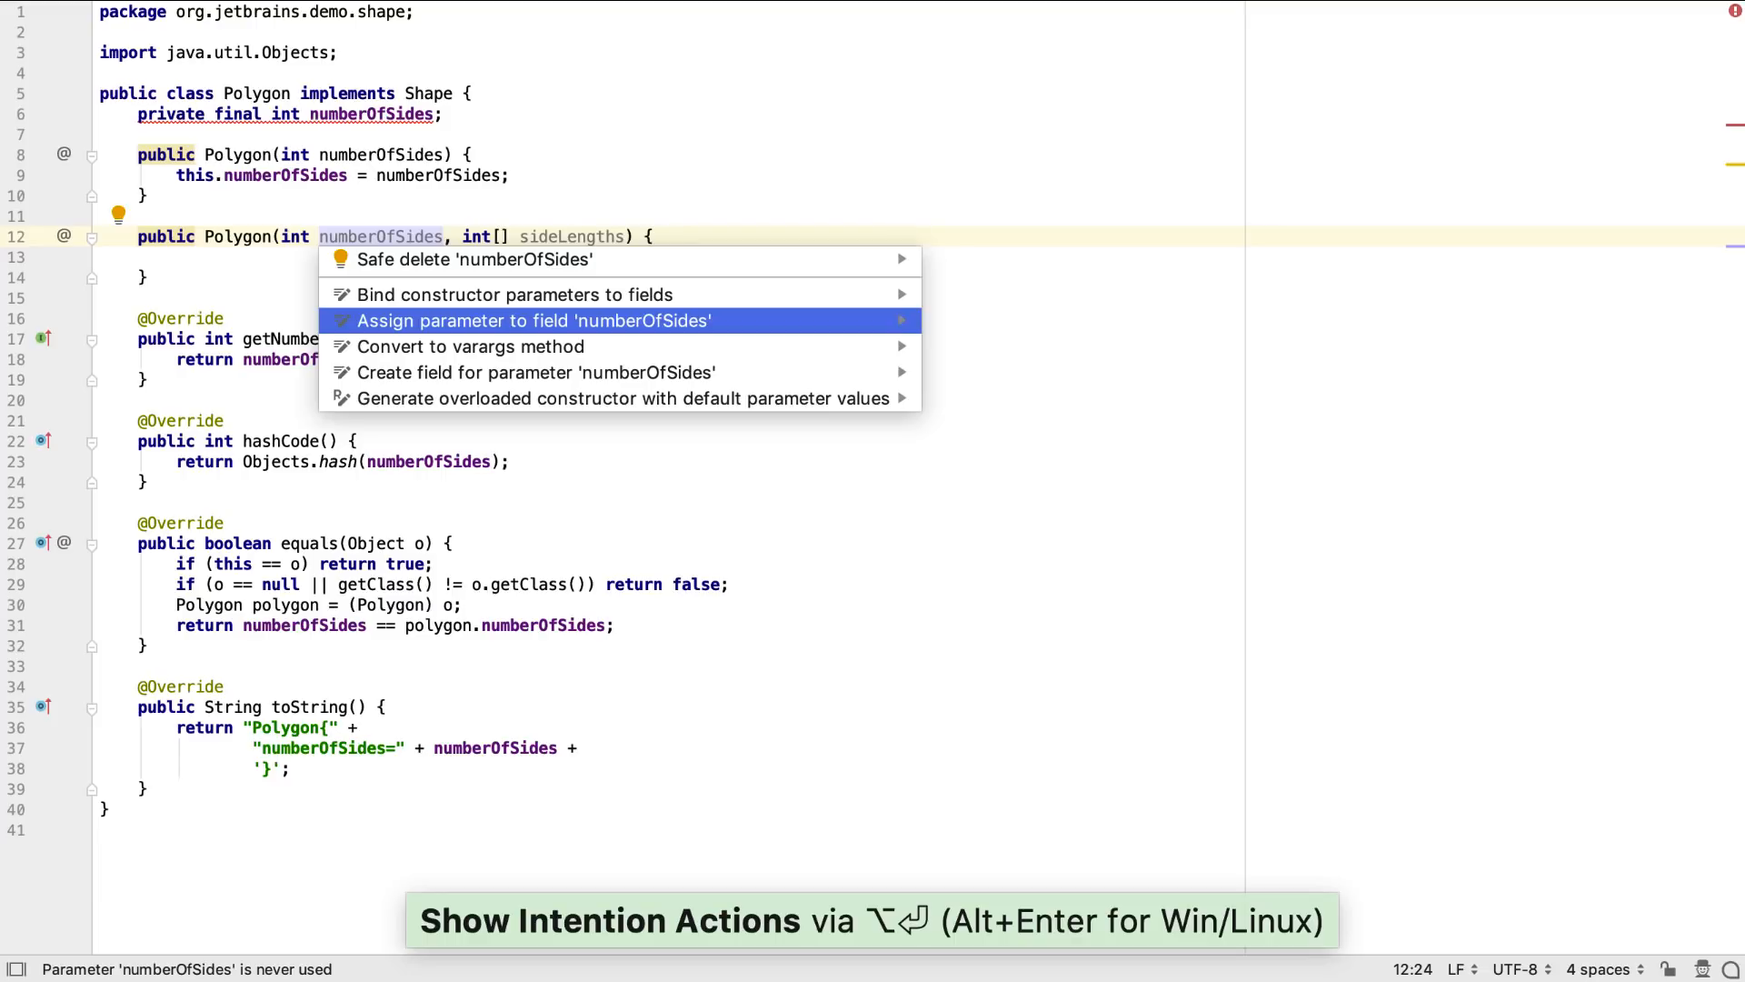
pyautogui.click(534, 321)
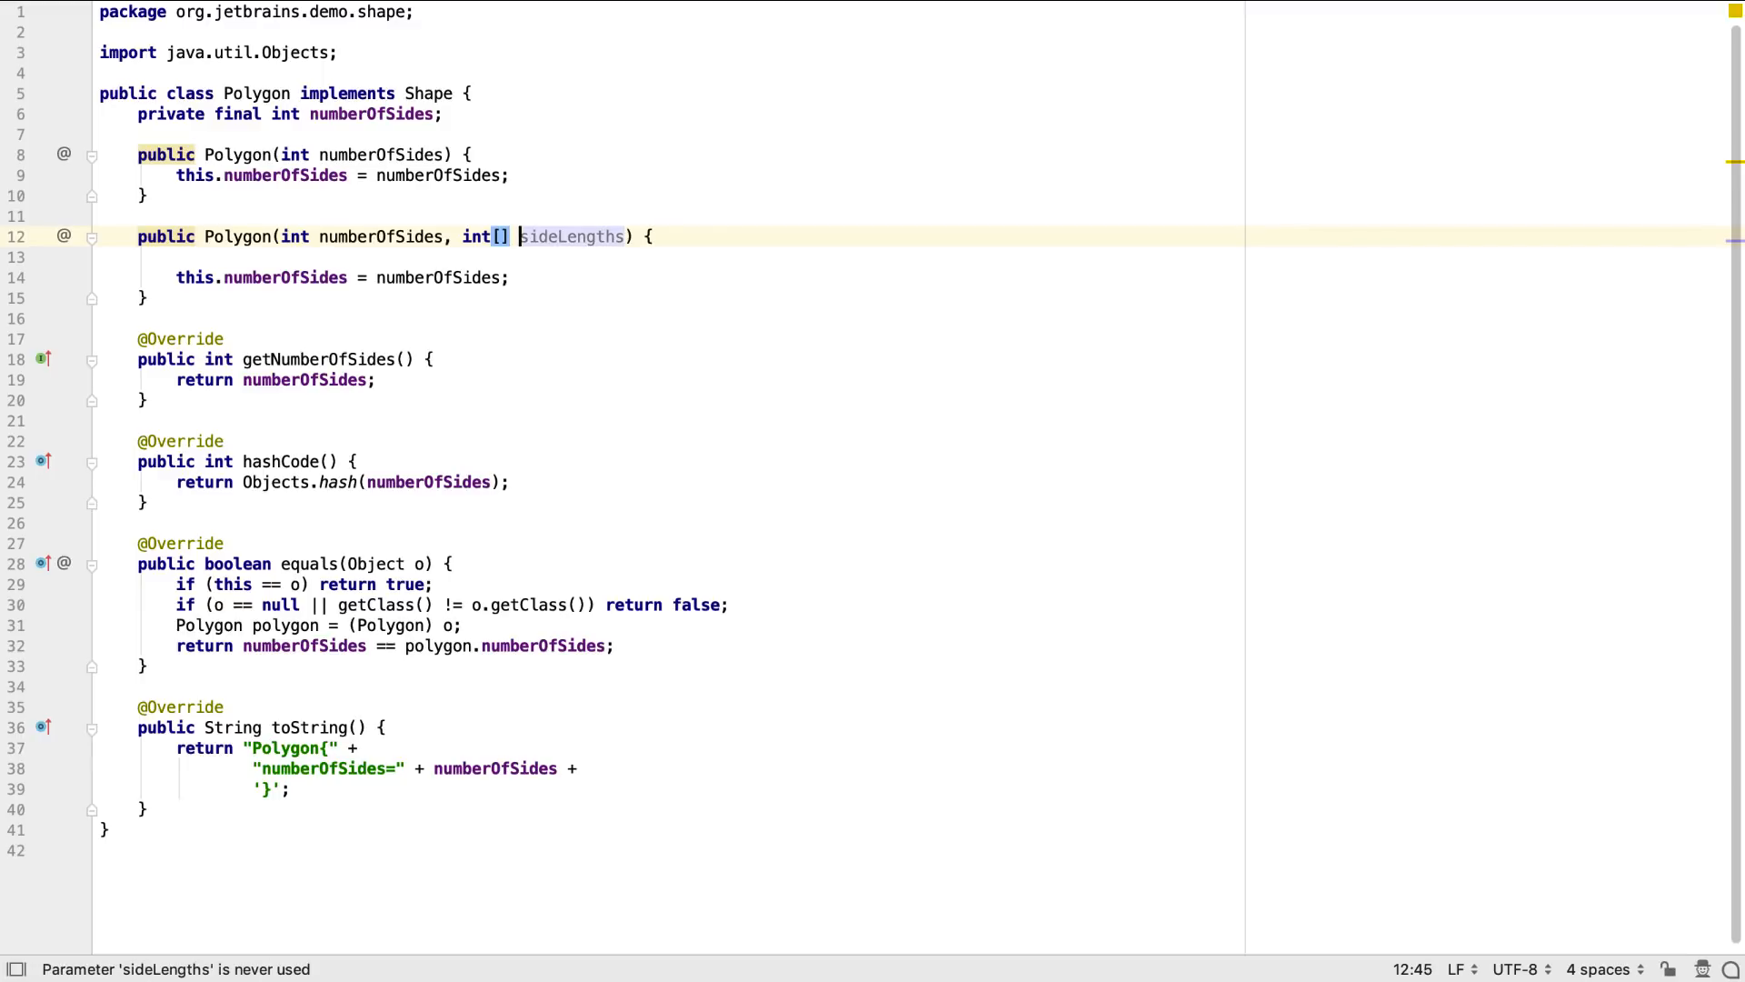
pyautogui.press('Alt+Enter')
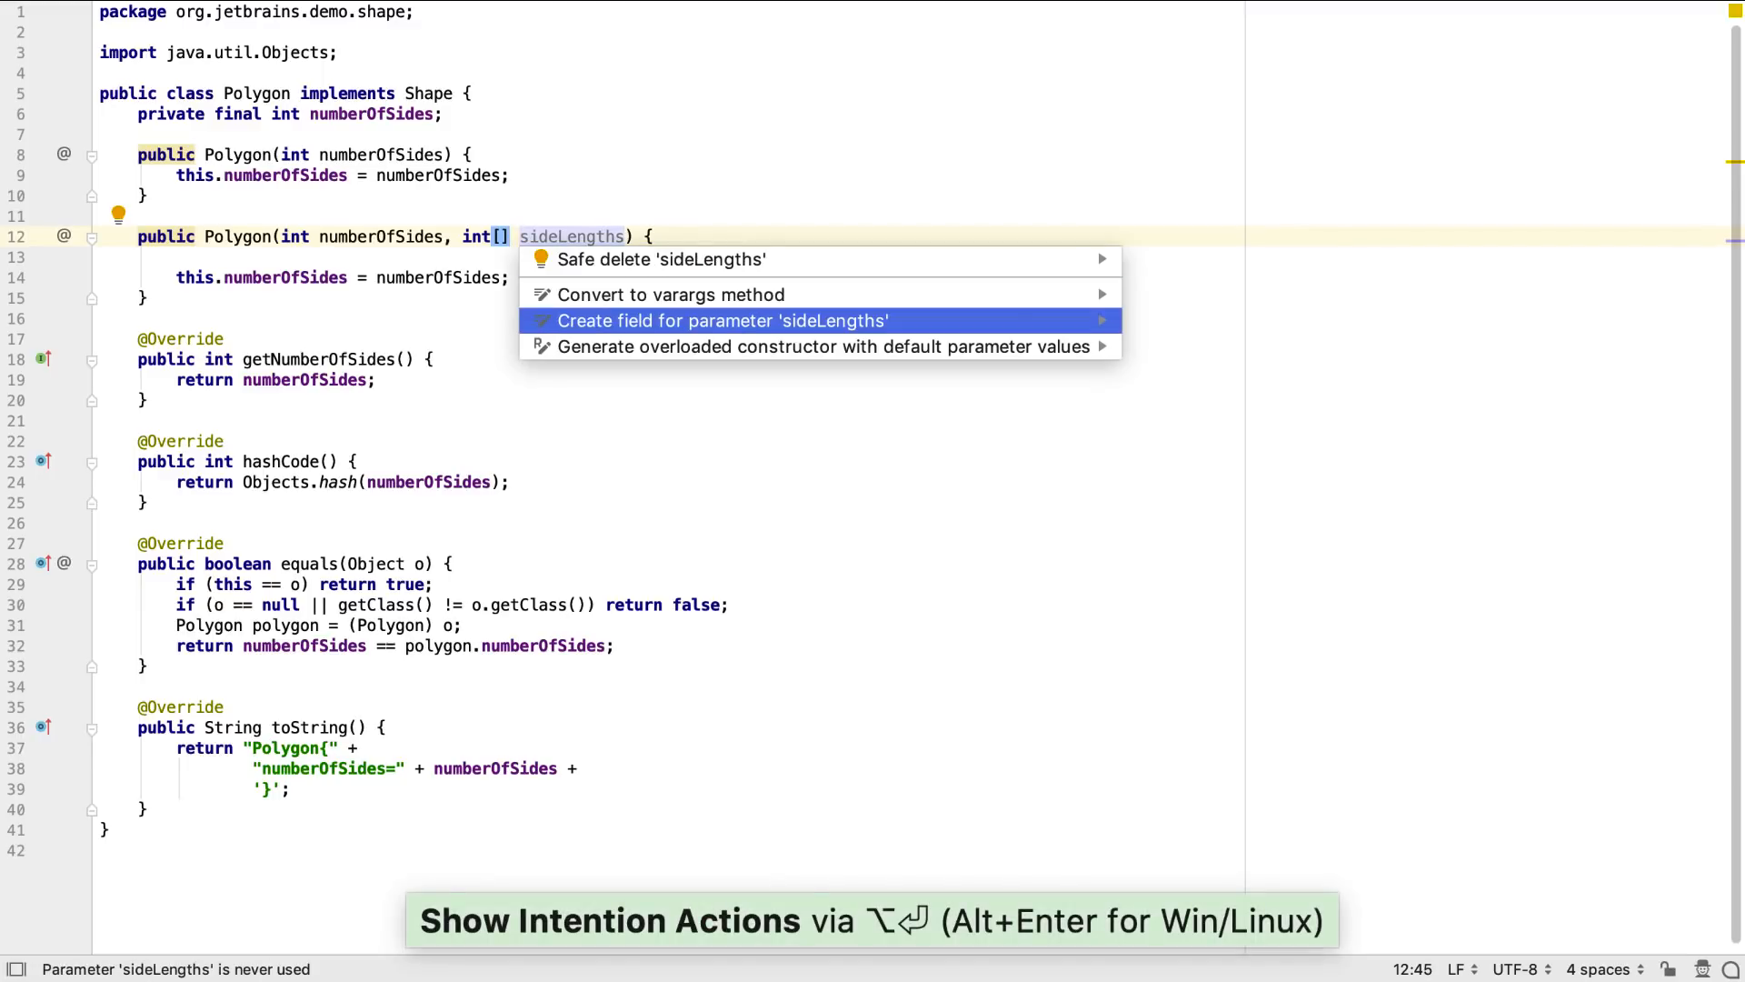
pyautogui.click(723, 321)
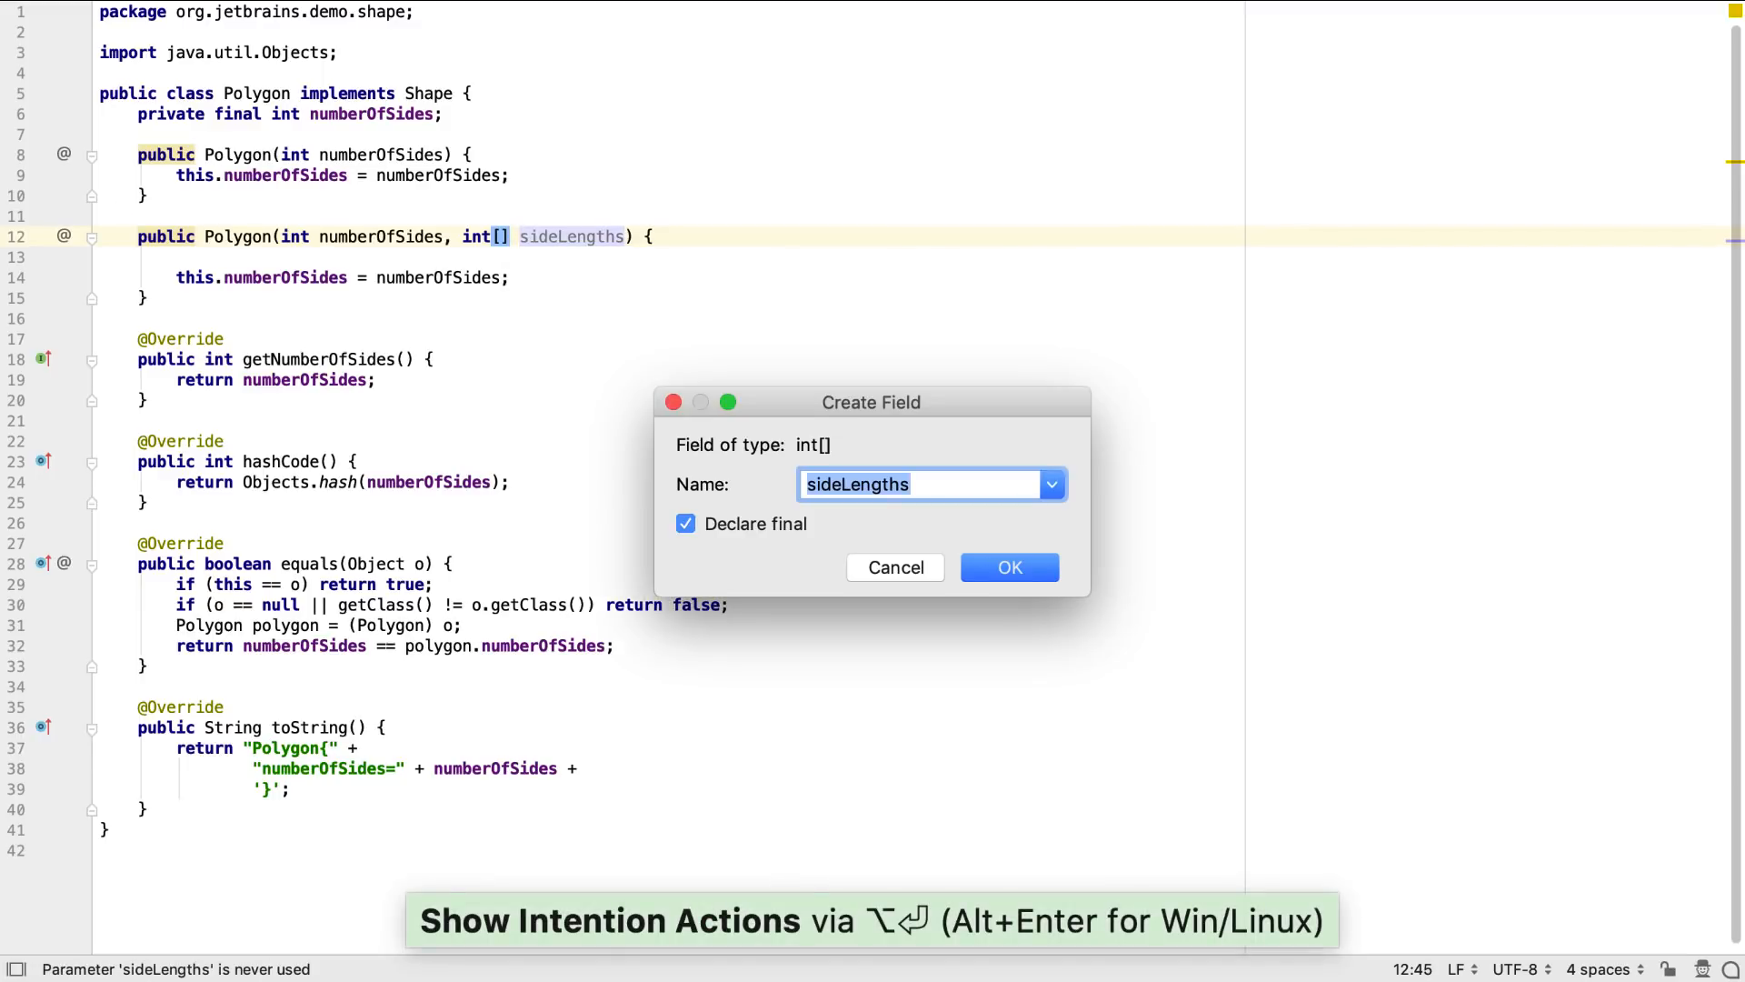
pyautogui.click(1008, 566)
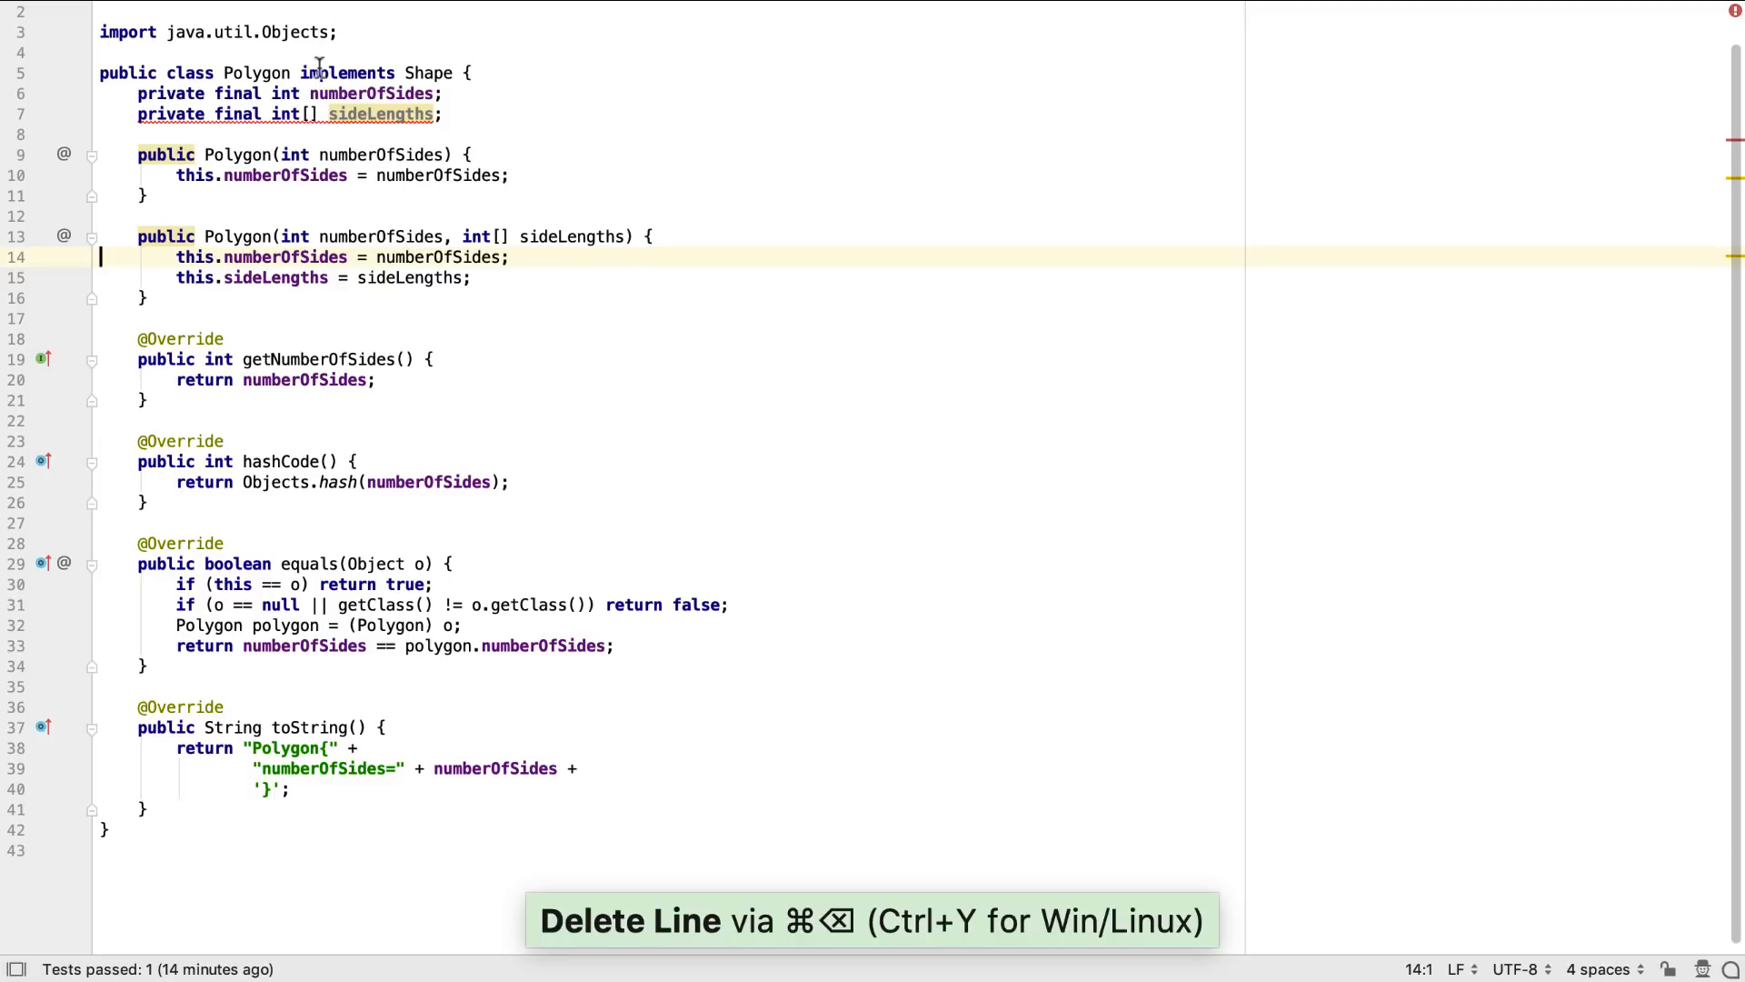
pyautogui.moveTo(380, 114)
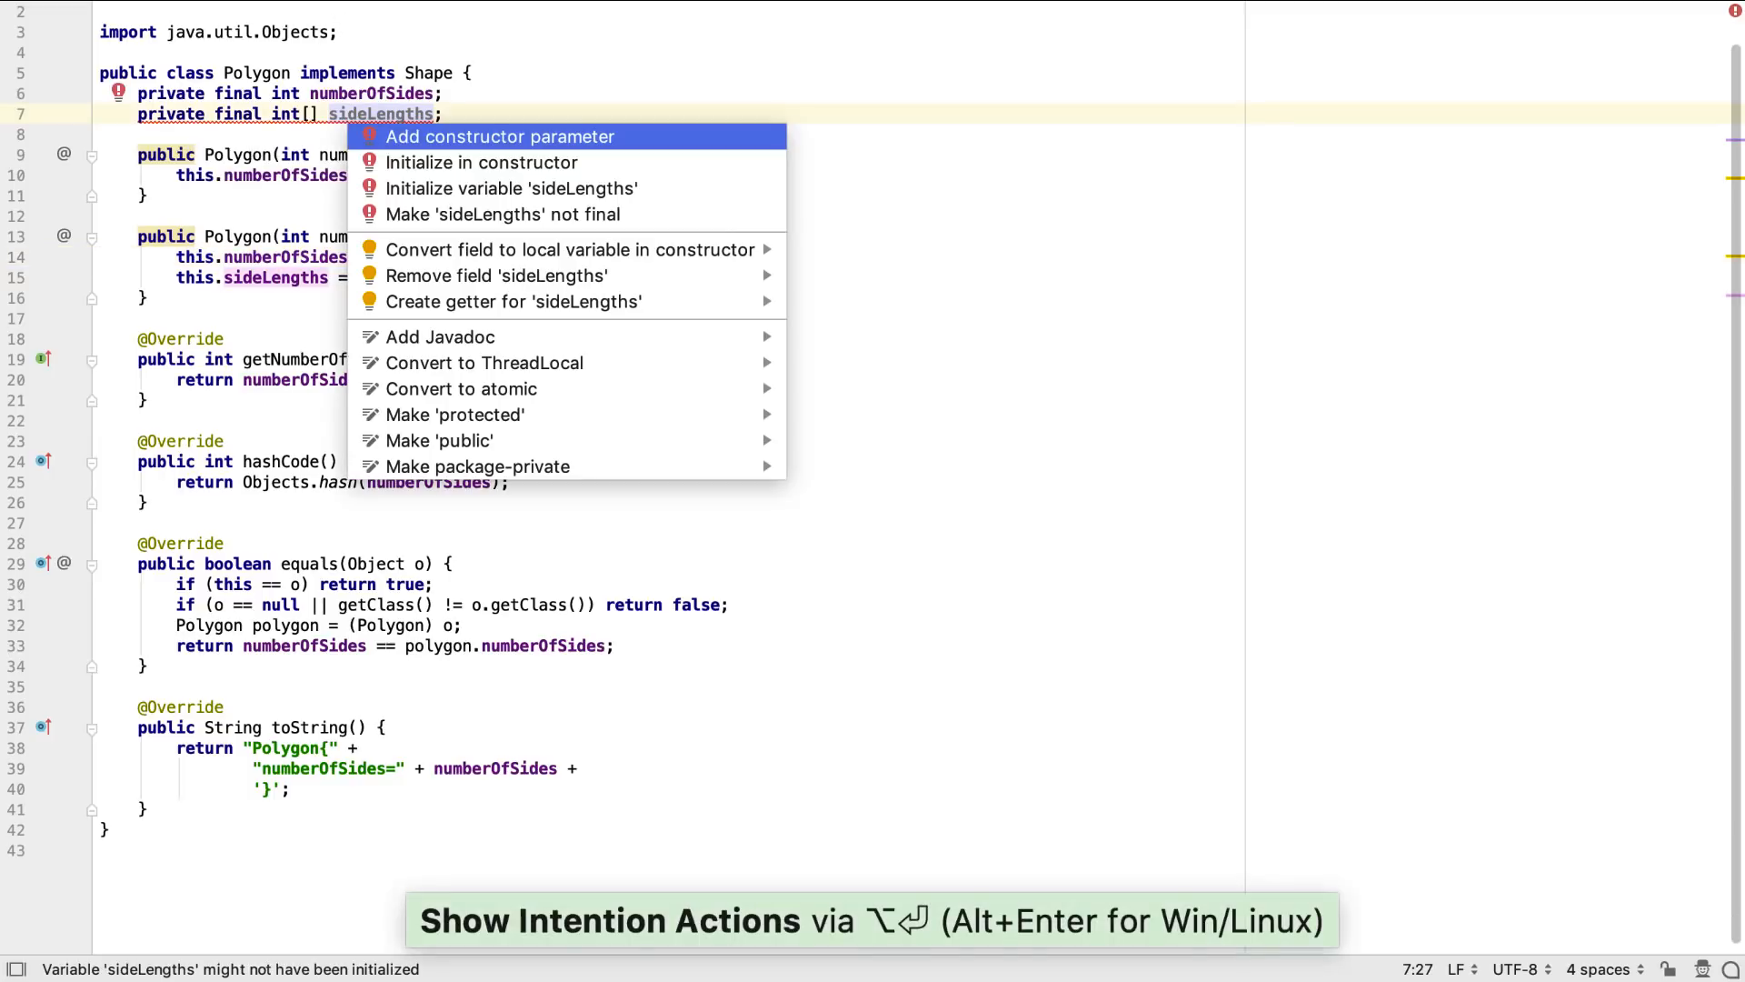
# Initialise sideLengths to new int[0] in the one-argument constructor, then reopen PolygonTest.
pyautogui.click(481, 162)
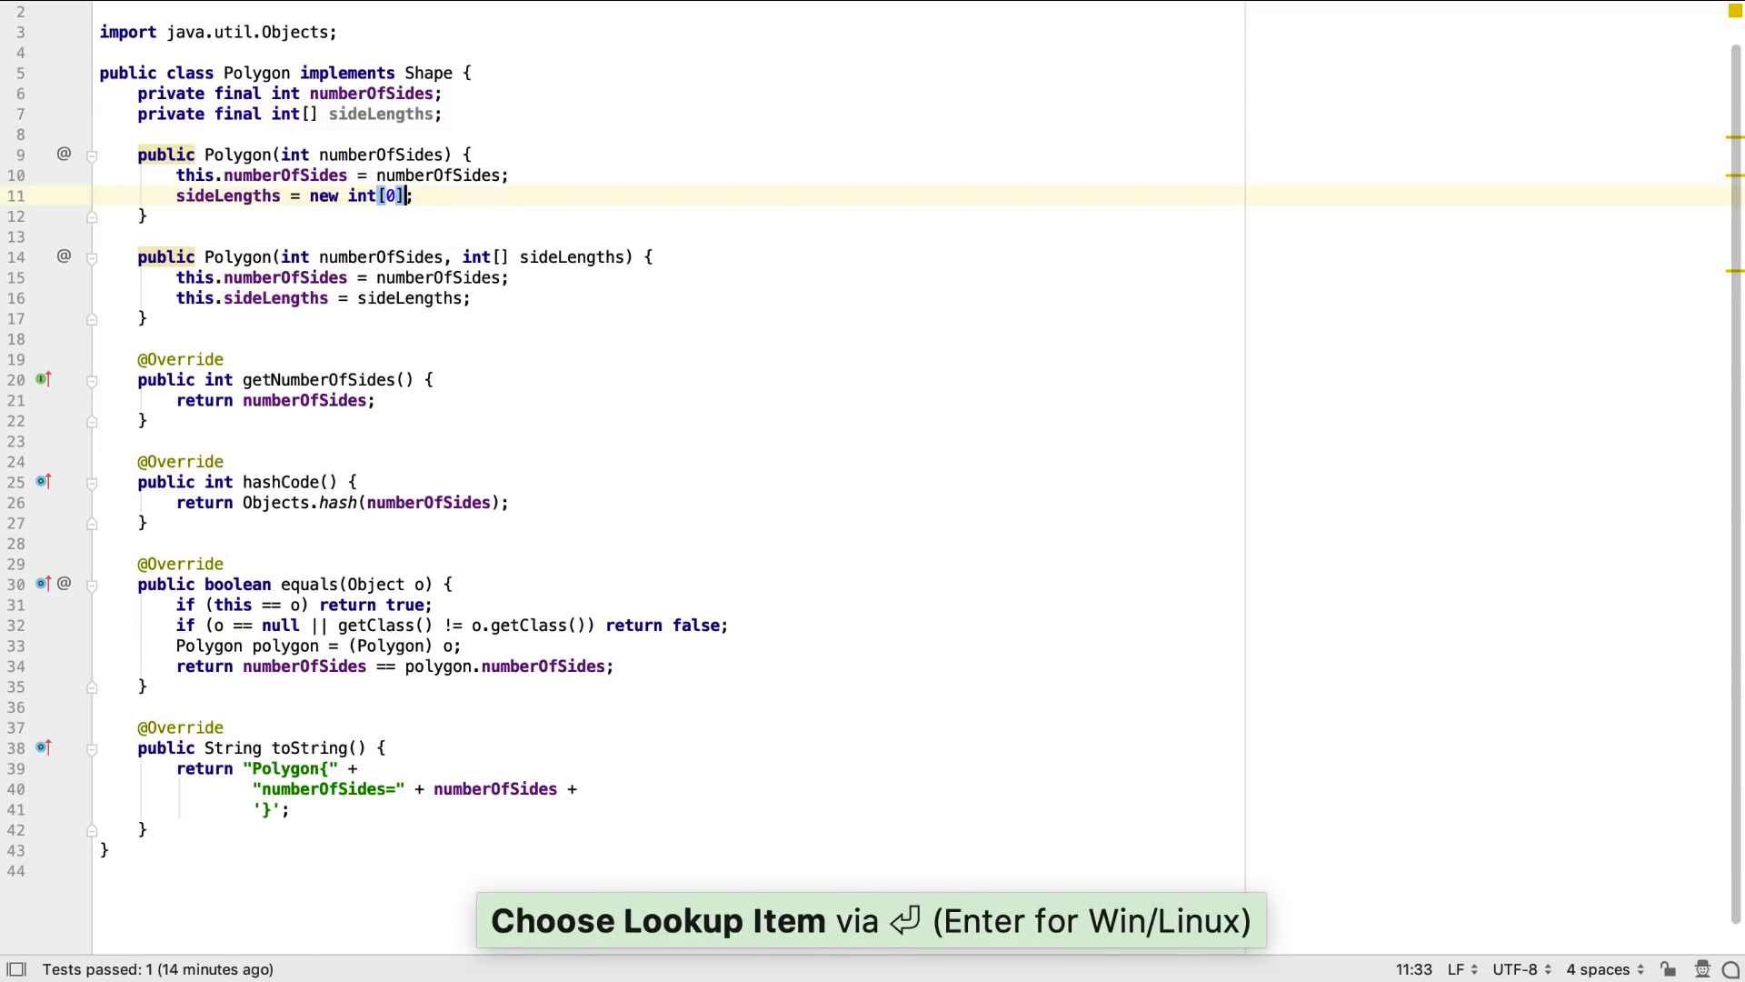
pyautogui.press('cmd+shift+t')
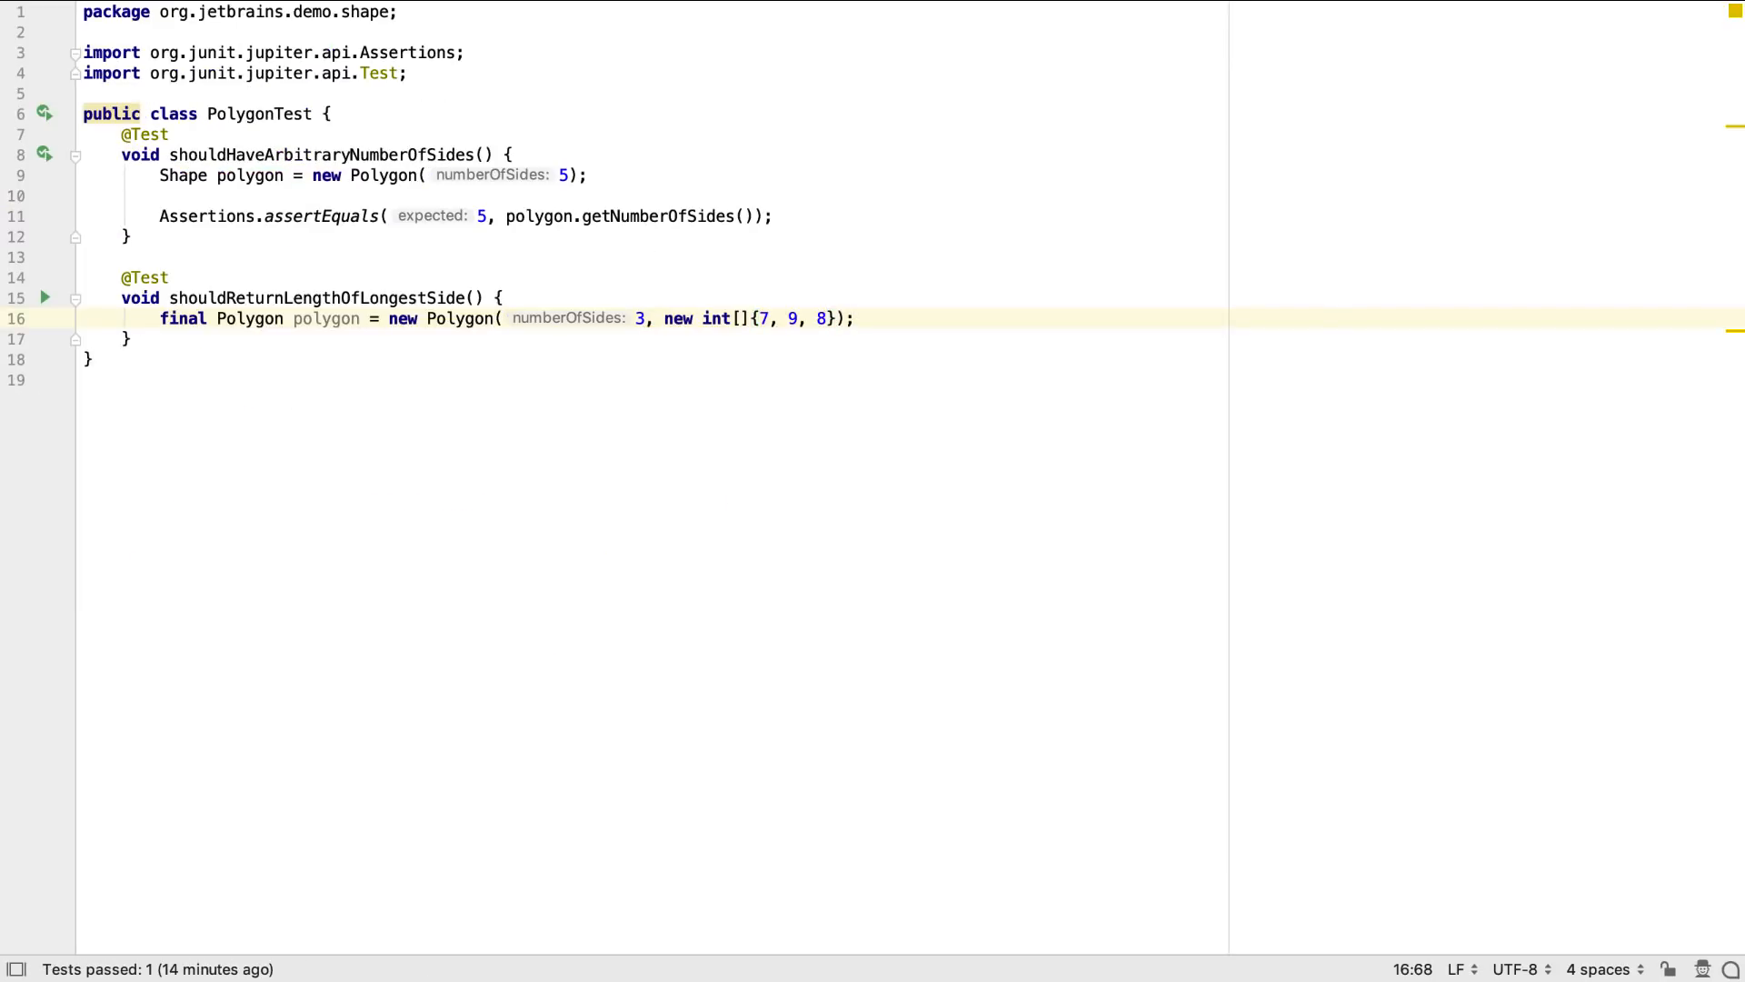
# Write Assertions.assertEquals(9, polygon.getLongestSideLength()) in the new test.
pyautogui.write('A.')
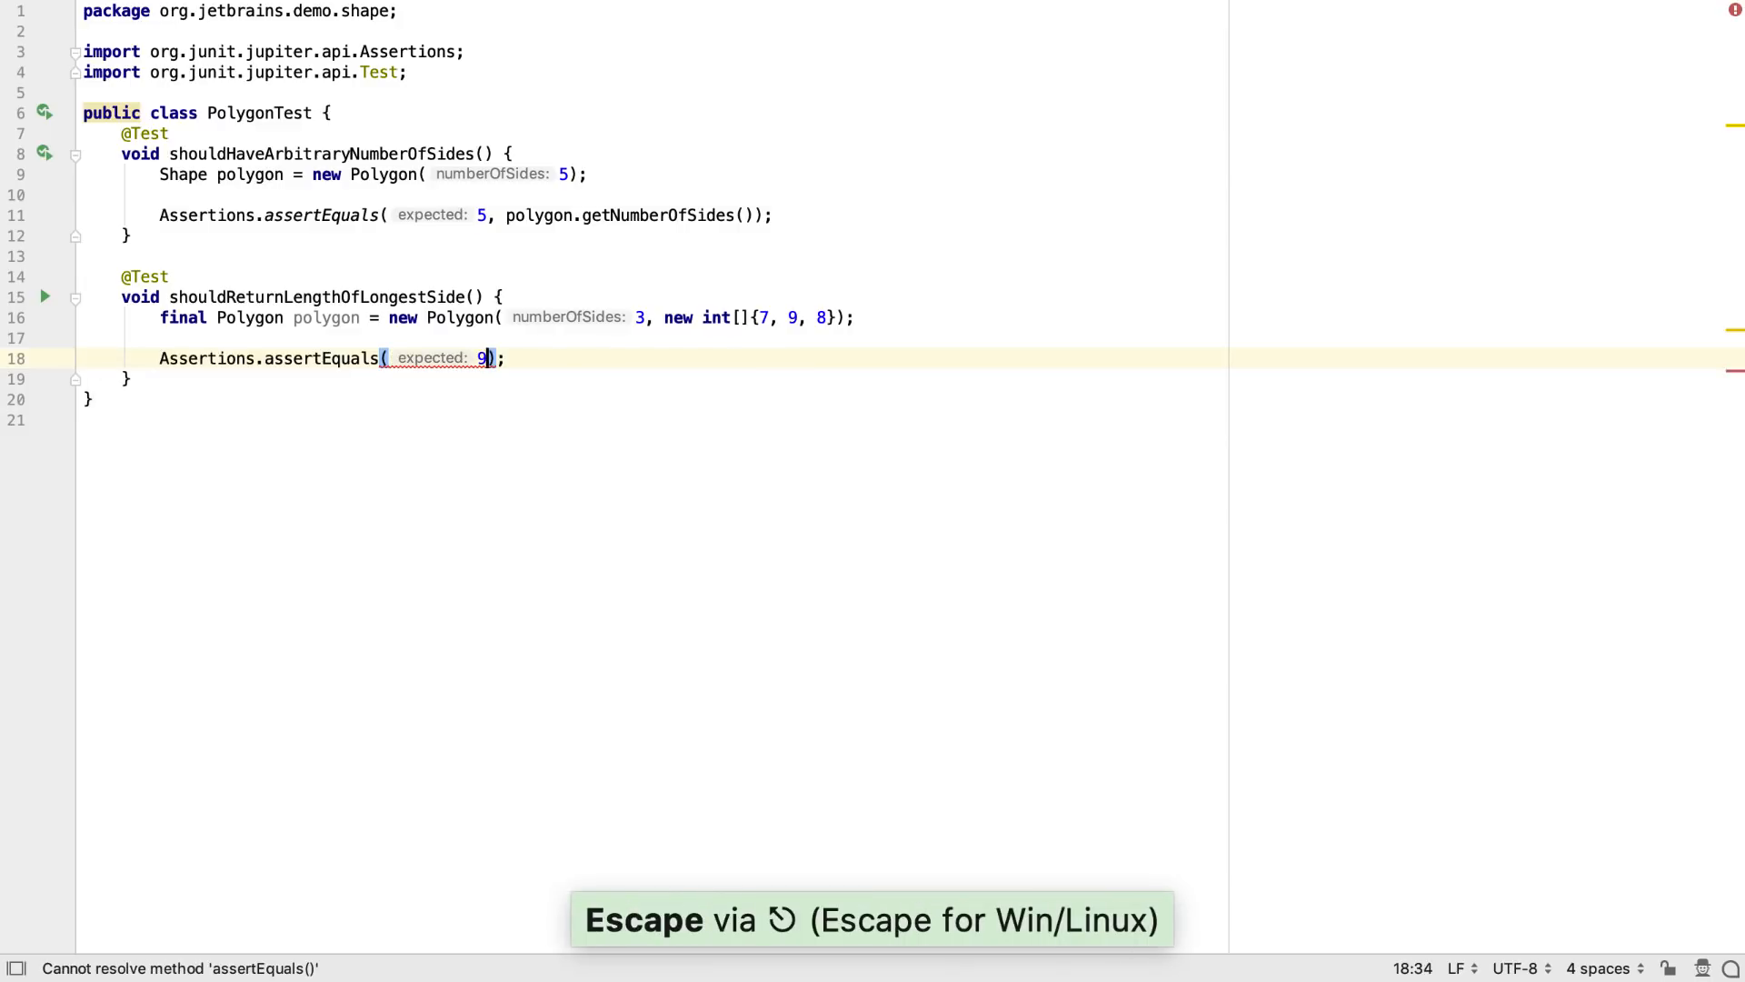
pyautogui.write(', p')
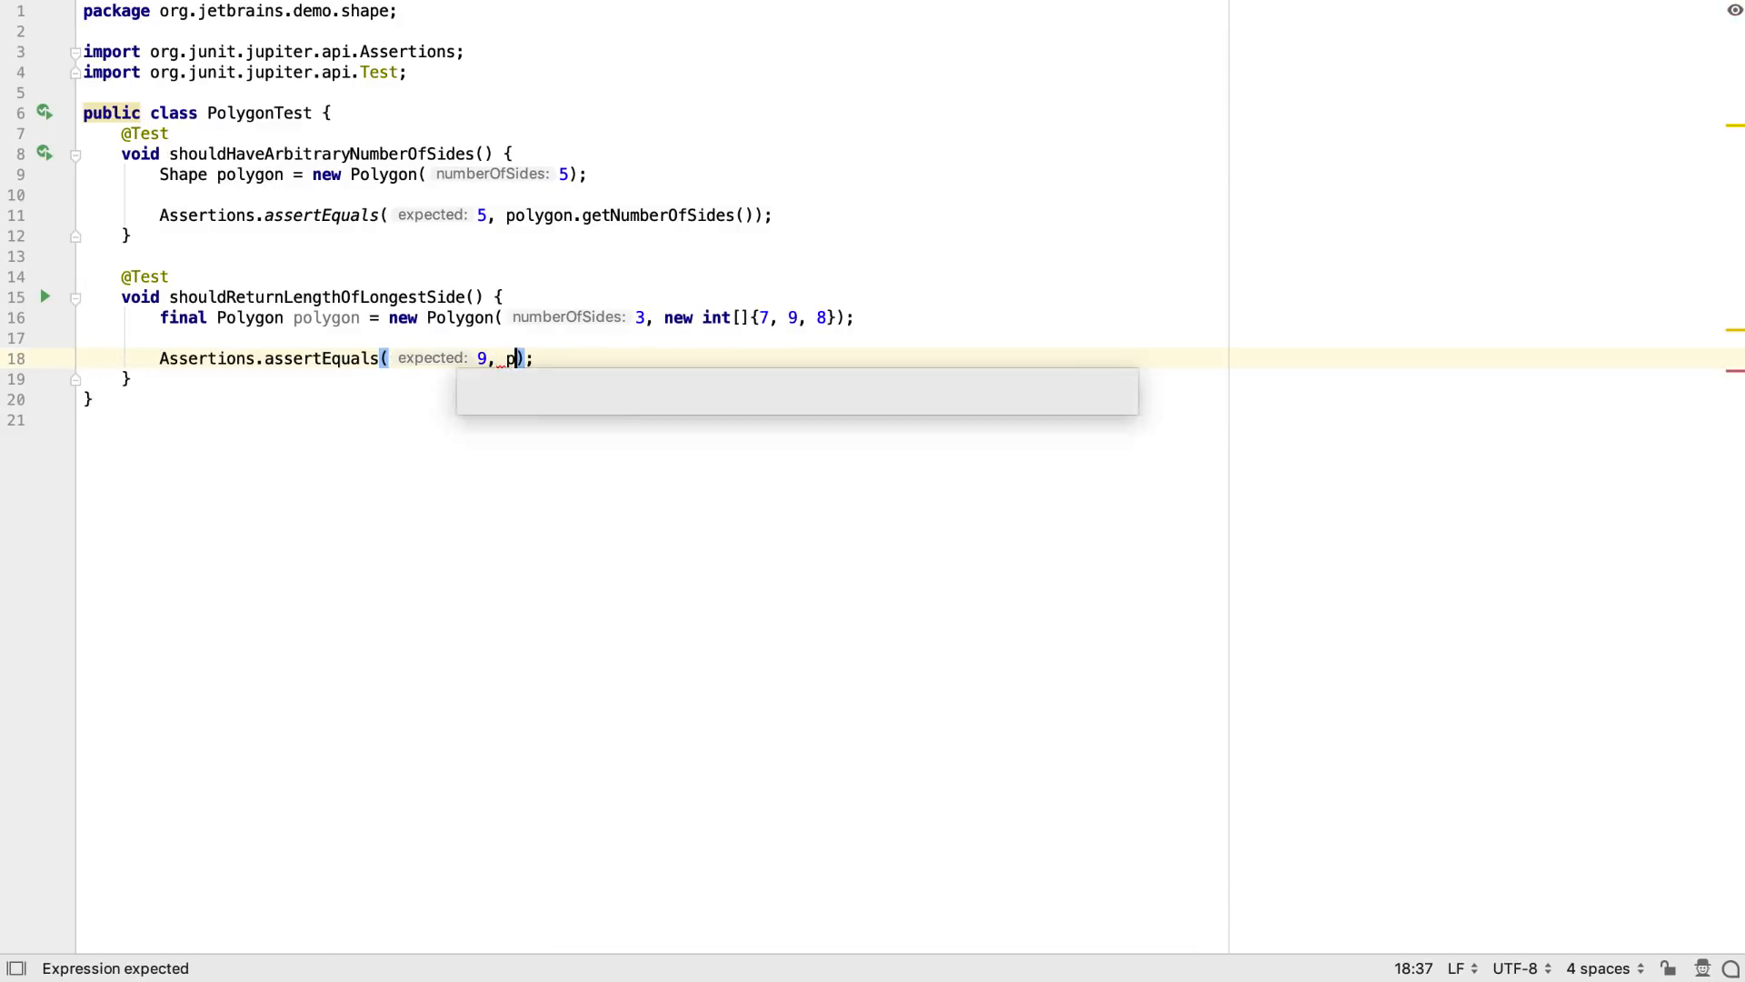
pyautogui.write('olygon.')
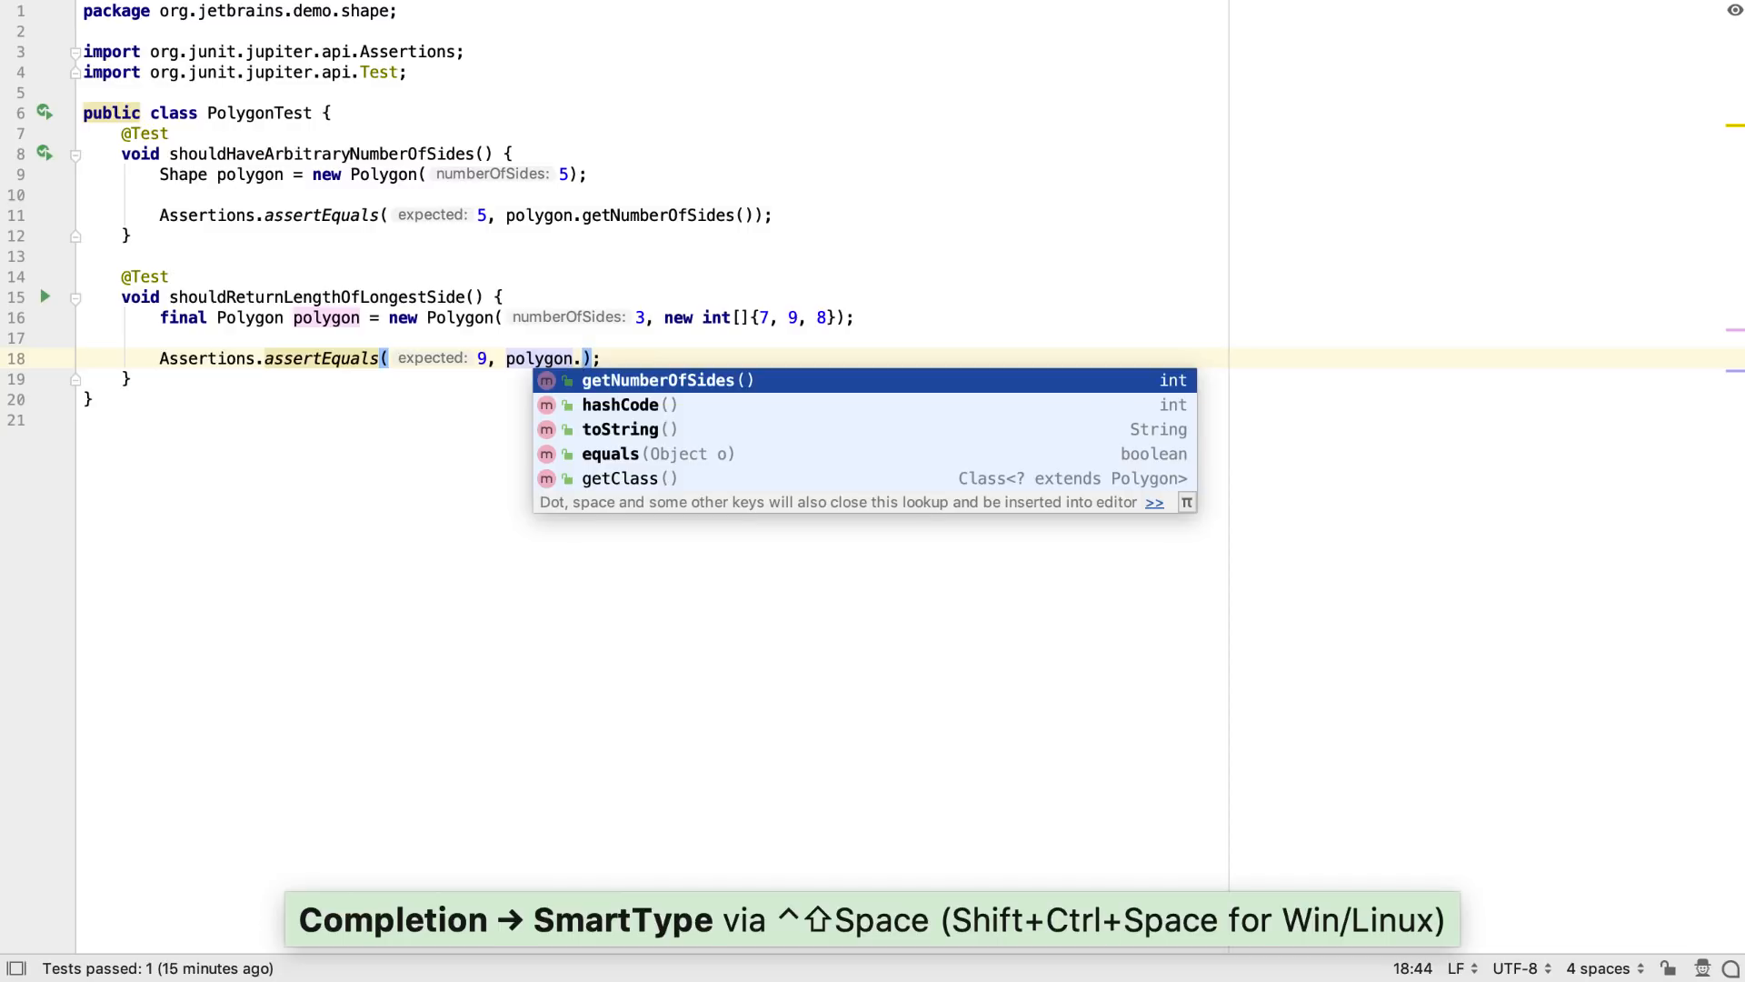
pyautogui.write('getLongestSideLength(')
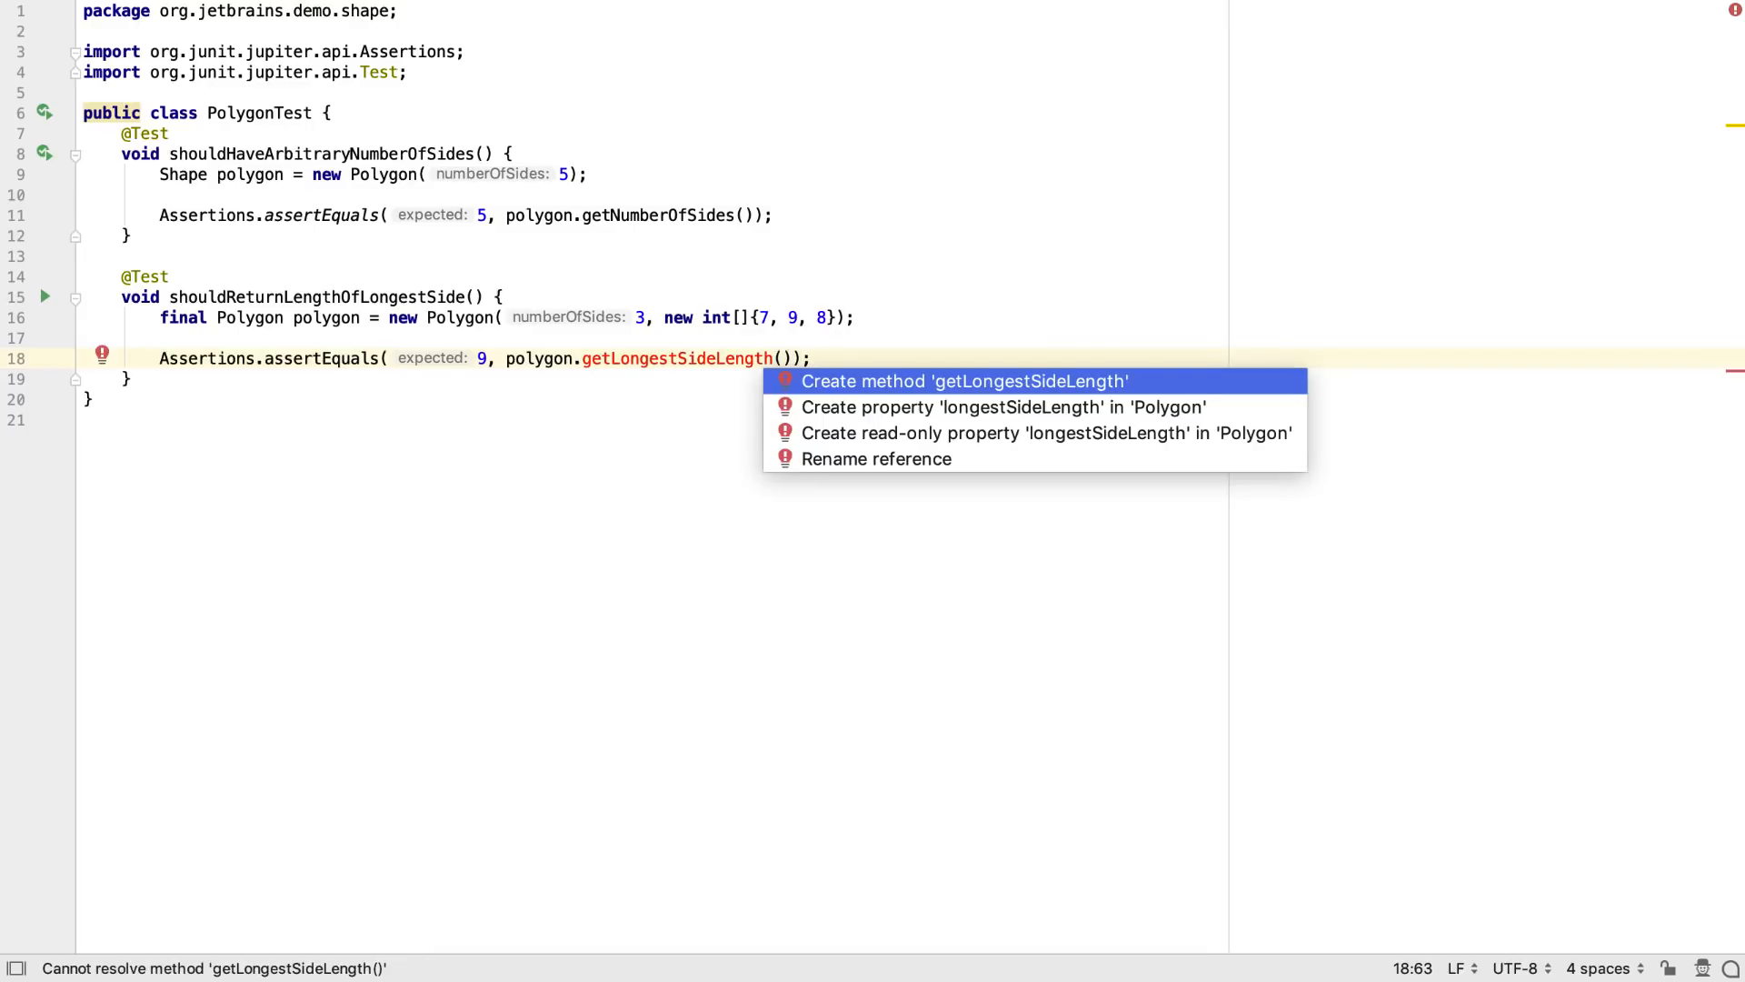
# Create the missing getLongestSideLength method in Polygon from the quick-fix list.
pyautogui.click(961, 380)
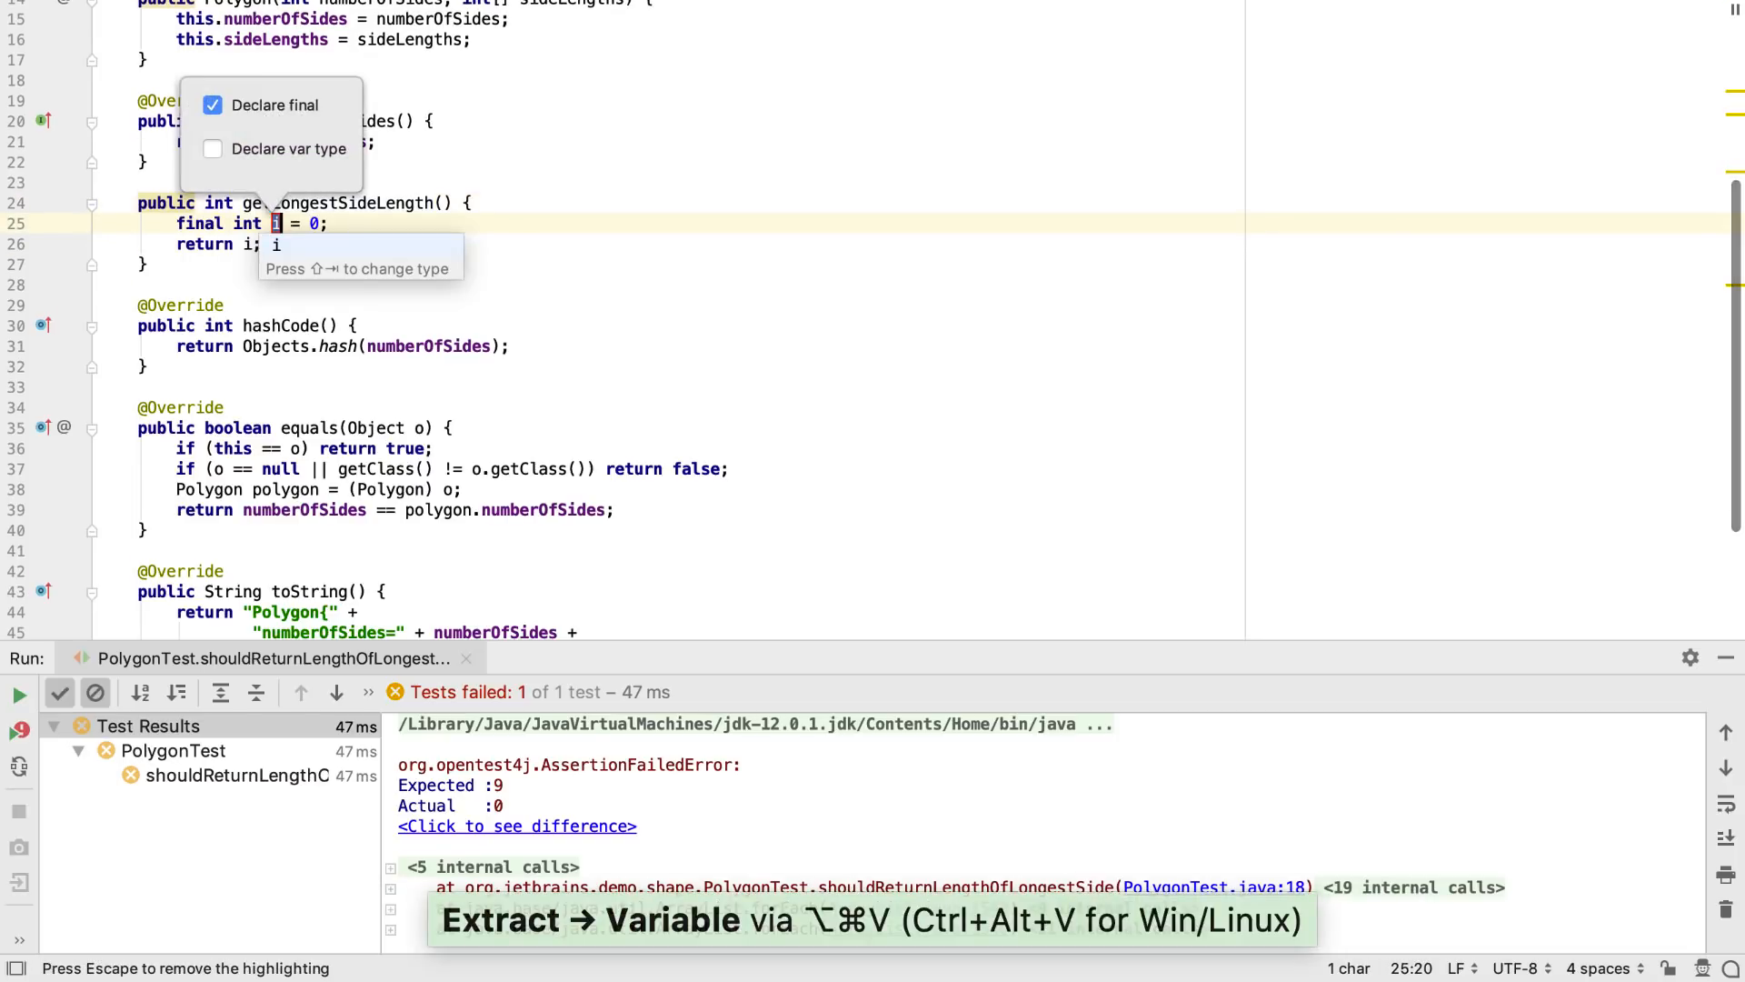
# Name the local variable longest and generate a for-each loop over sideLengths.
pyautogui.write('longest')
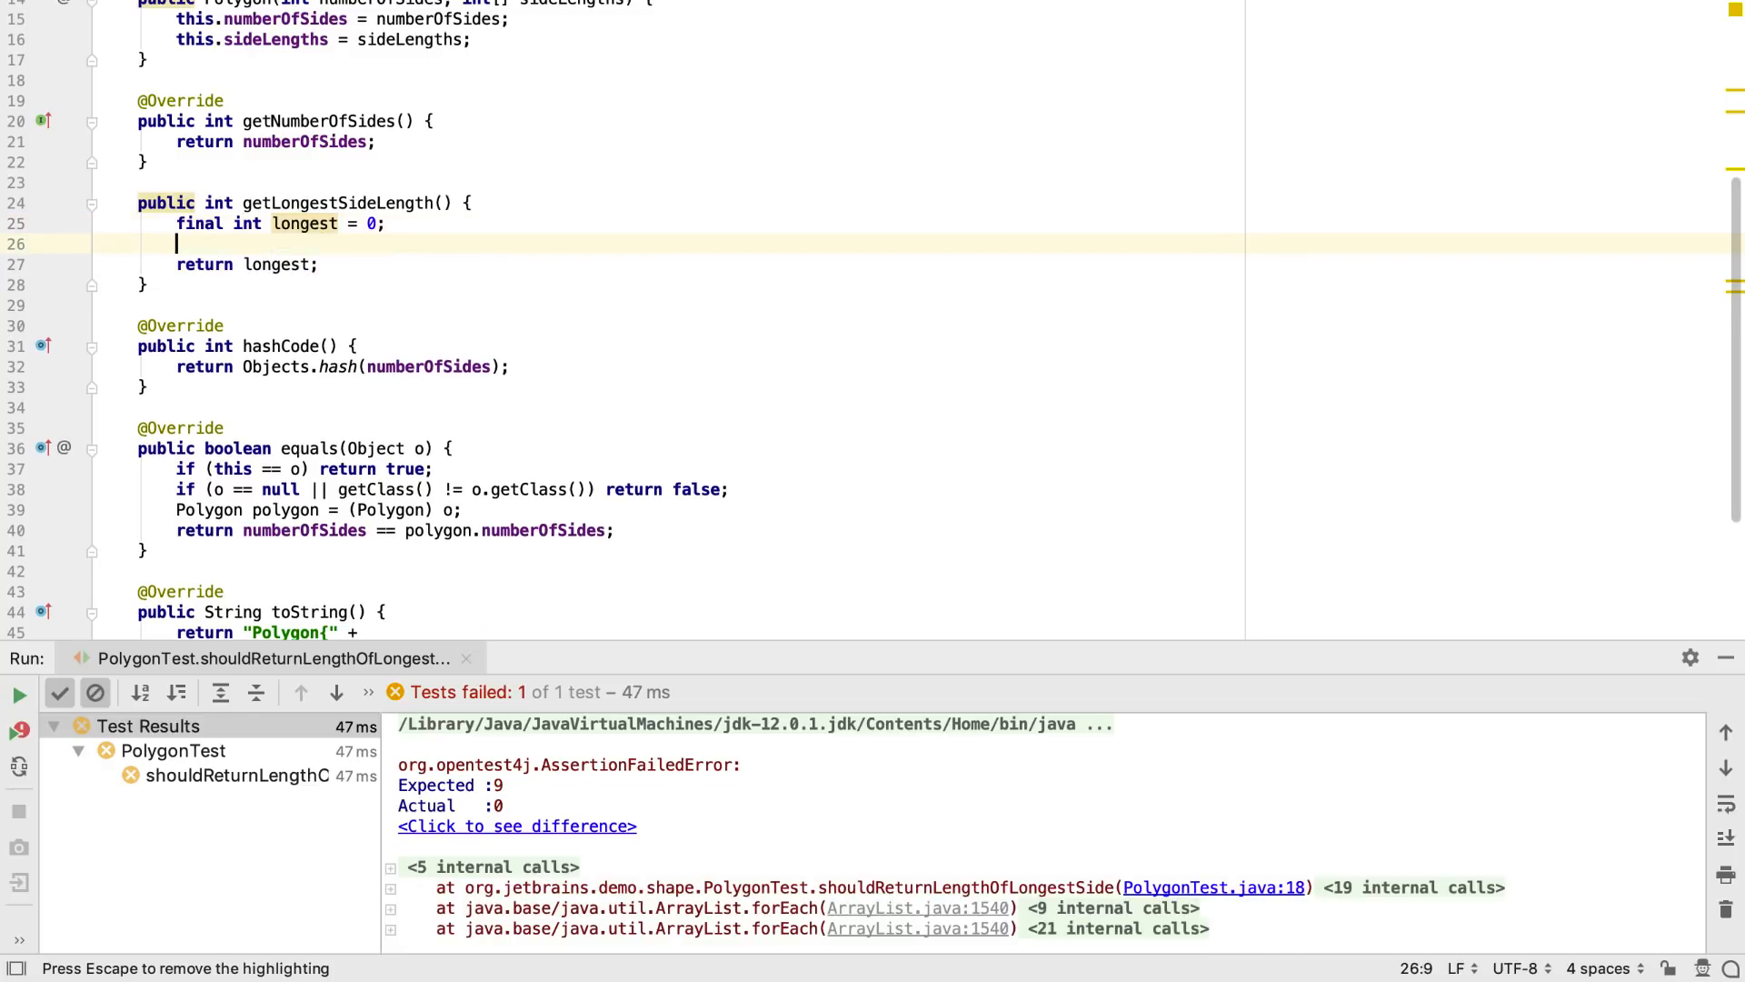
pyautogui.write('sideLengths')
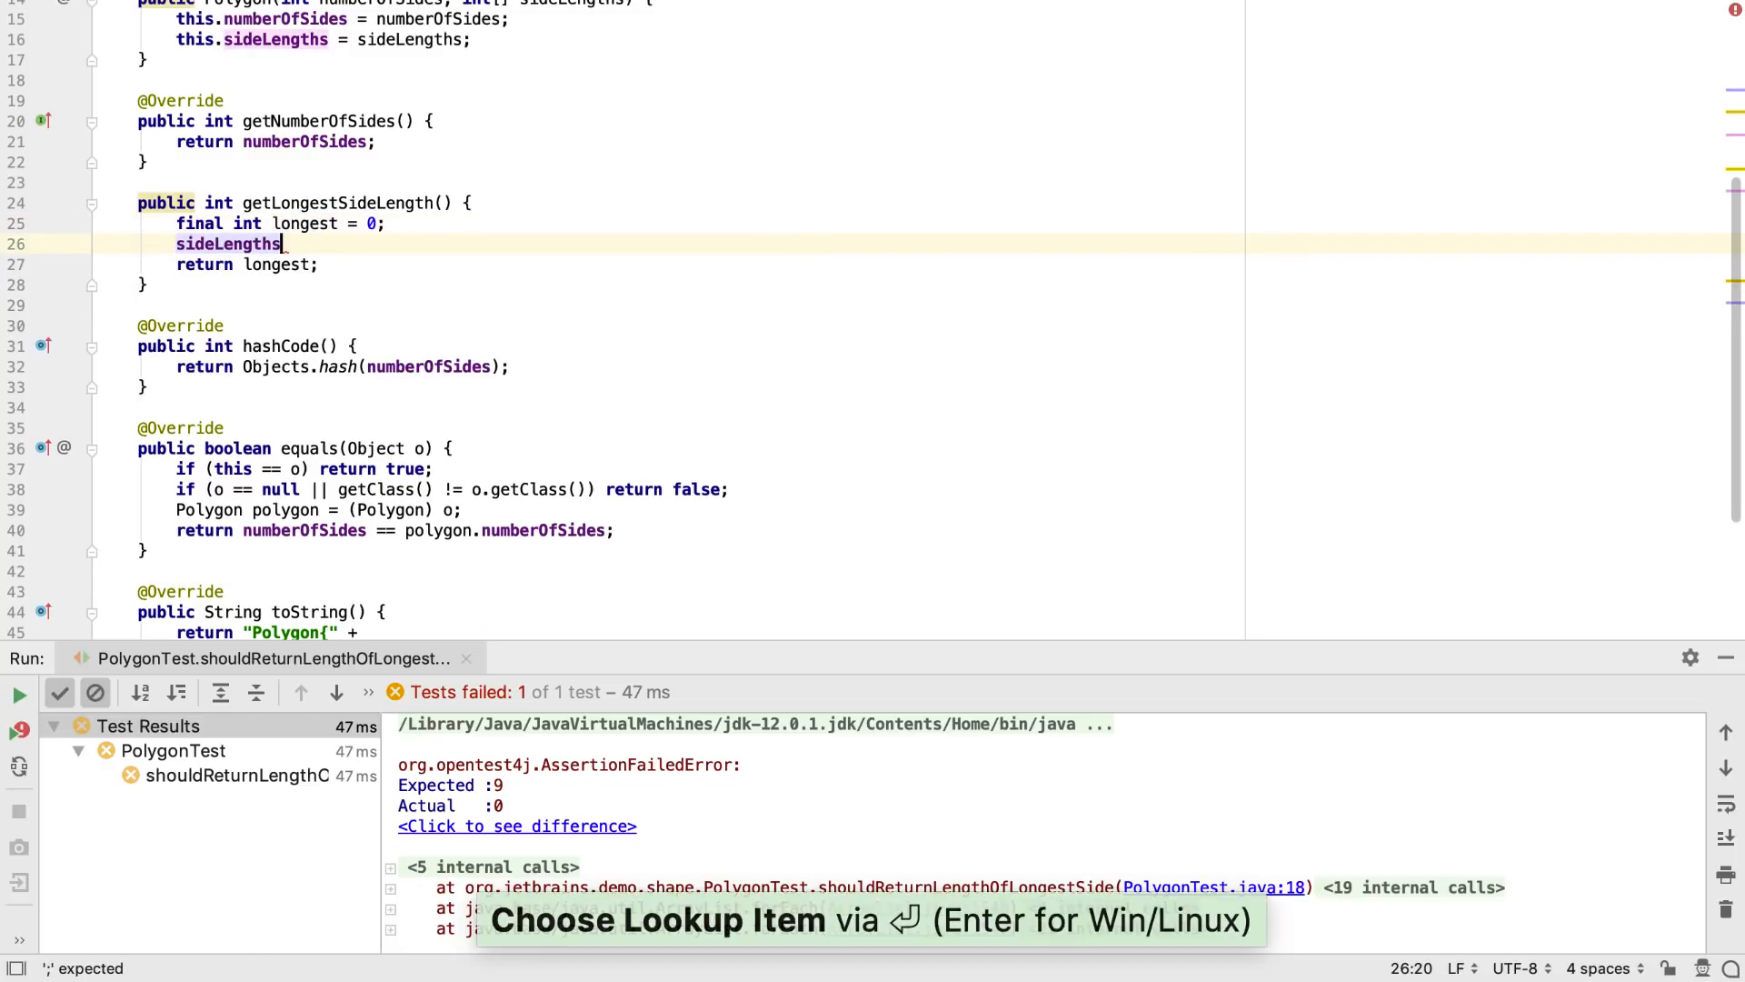
pyautogui.write('.')
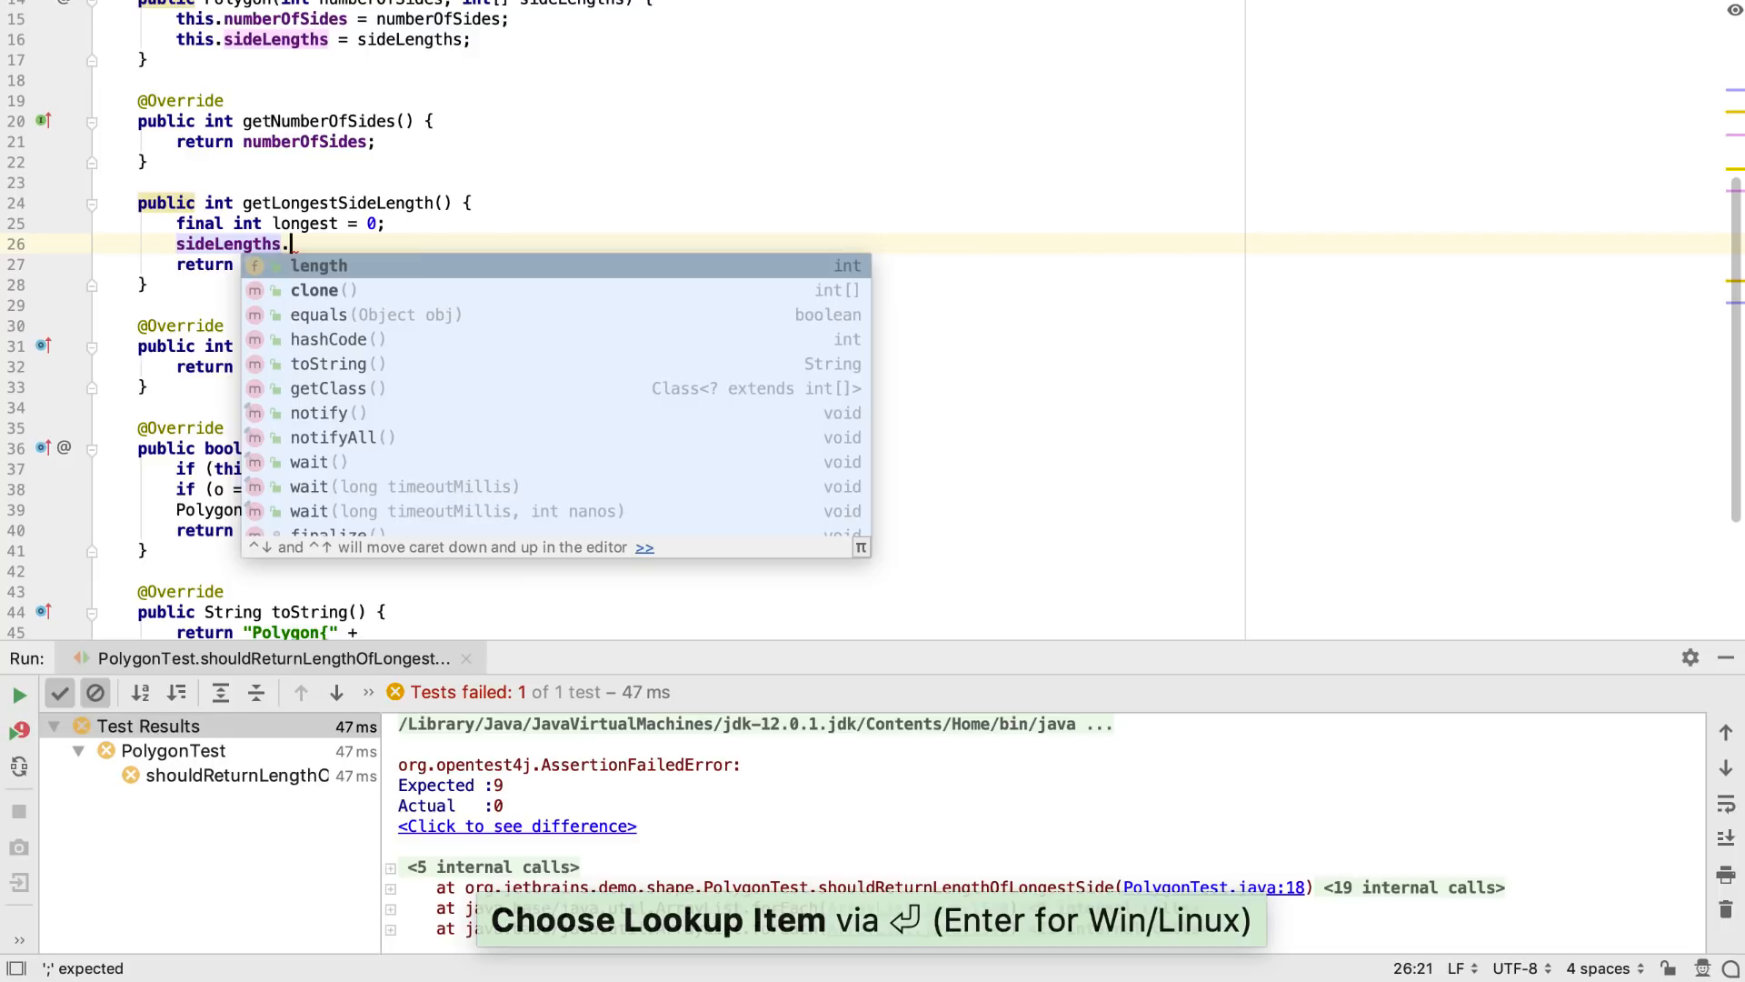
pyautogui.write('it')
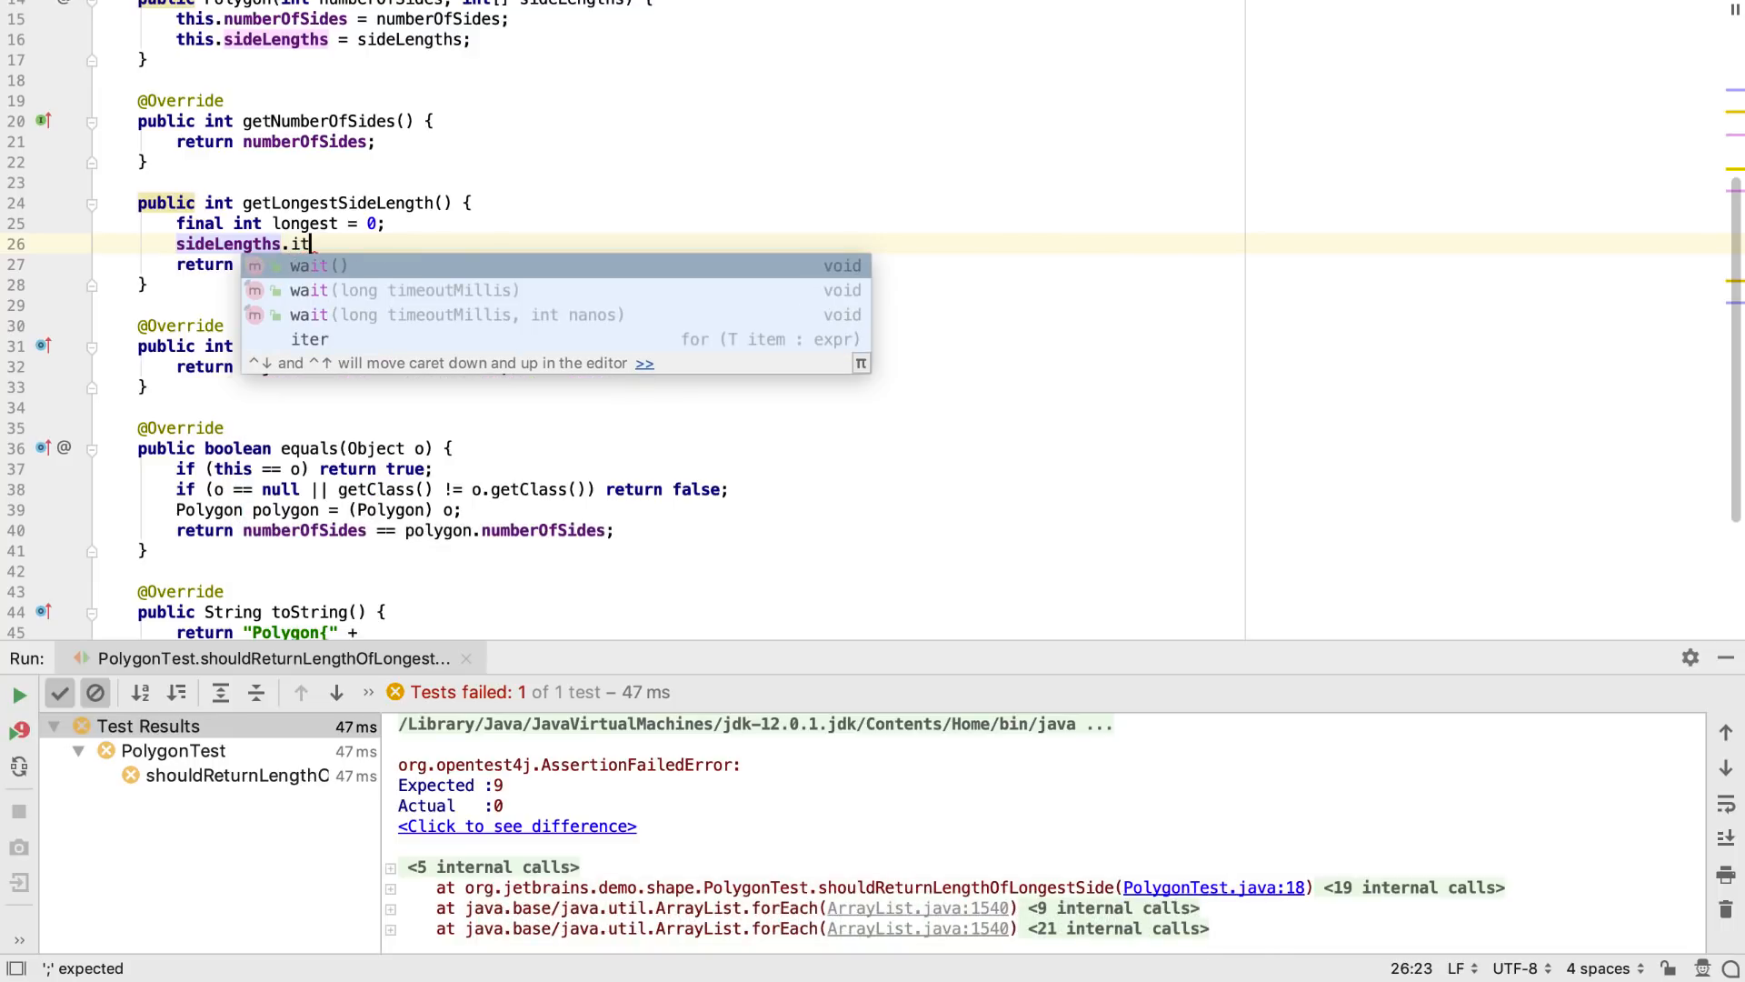
pyautogui.press('Down')
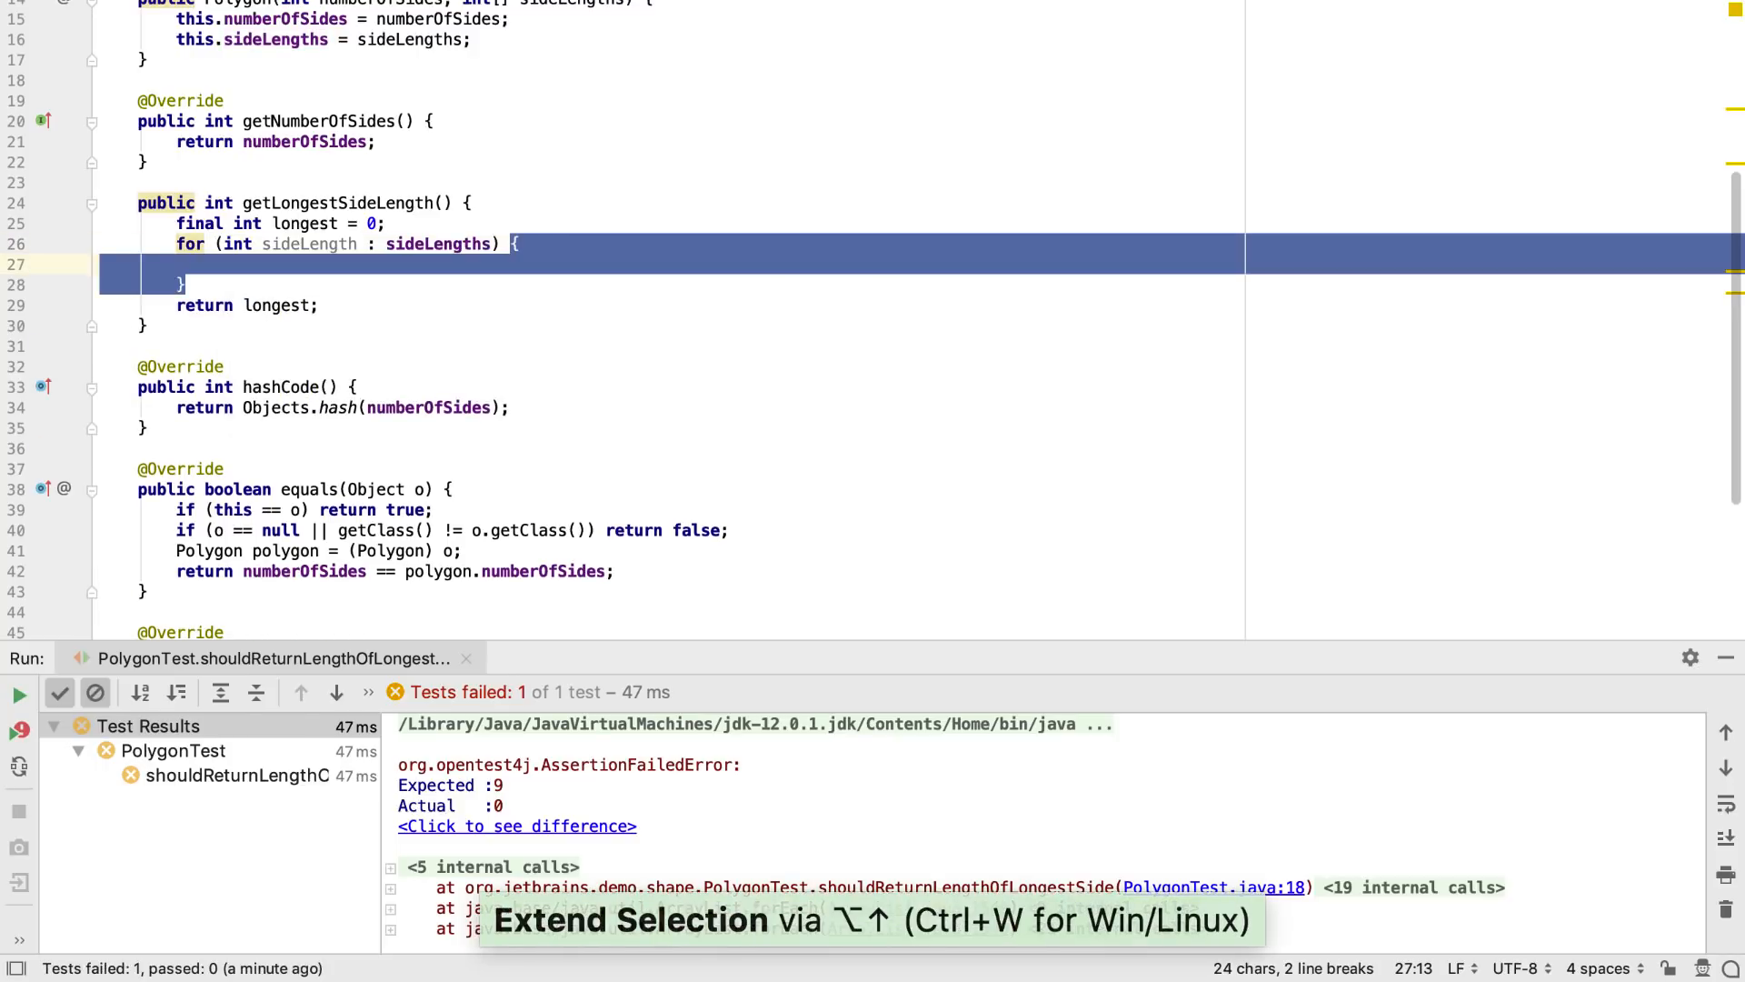
pyautogui.press('Delete')
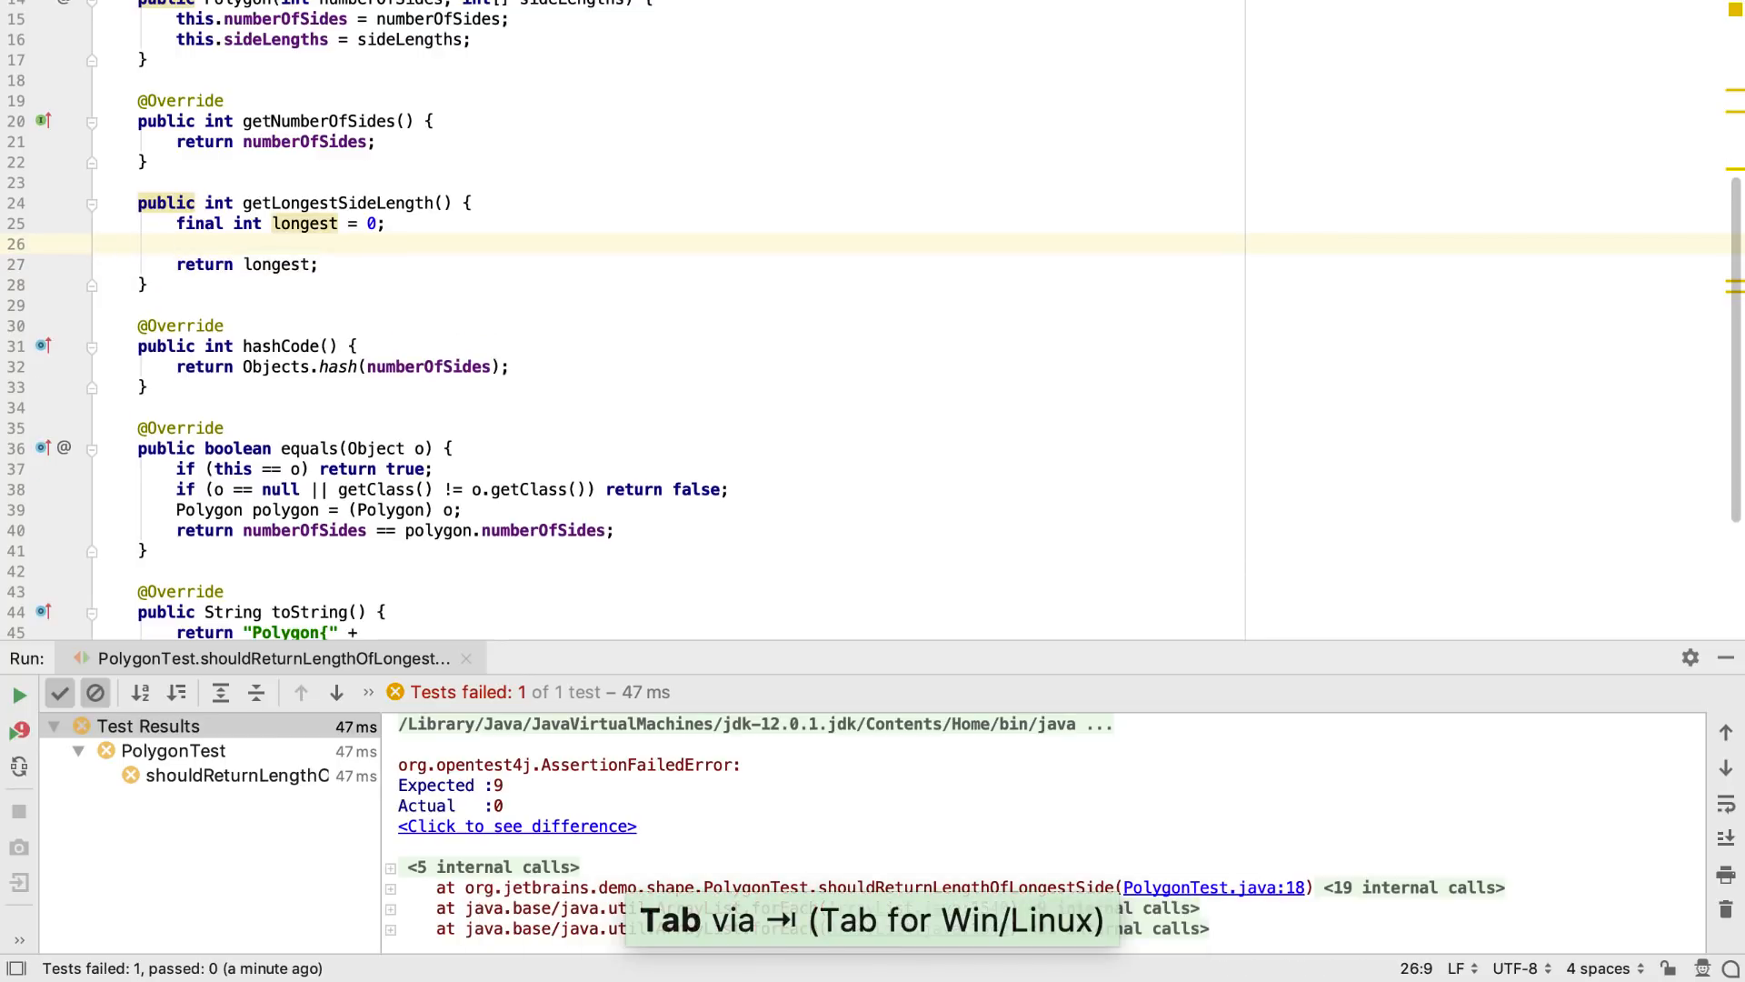
pyautogui.write('it')
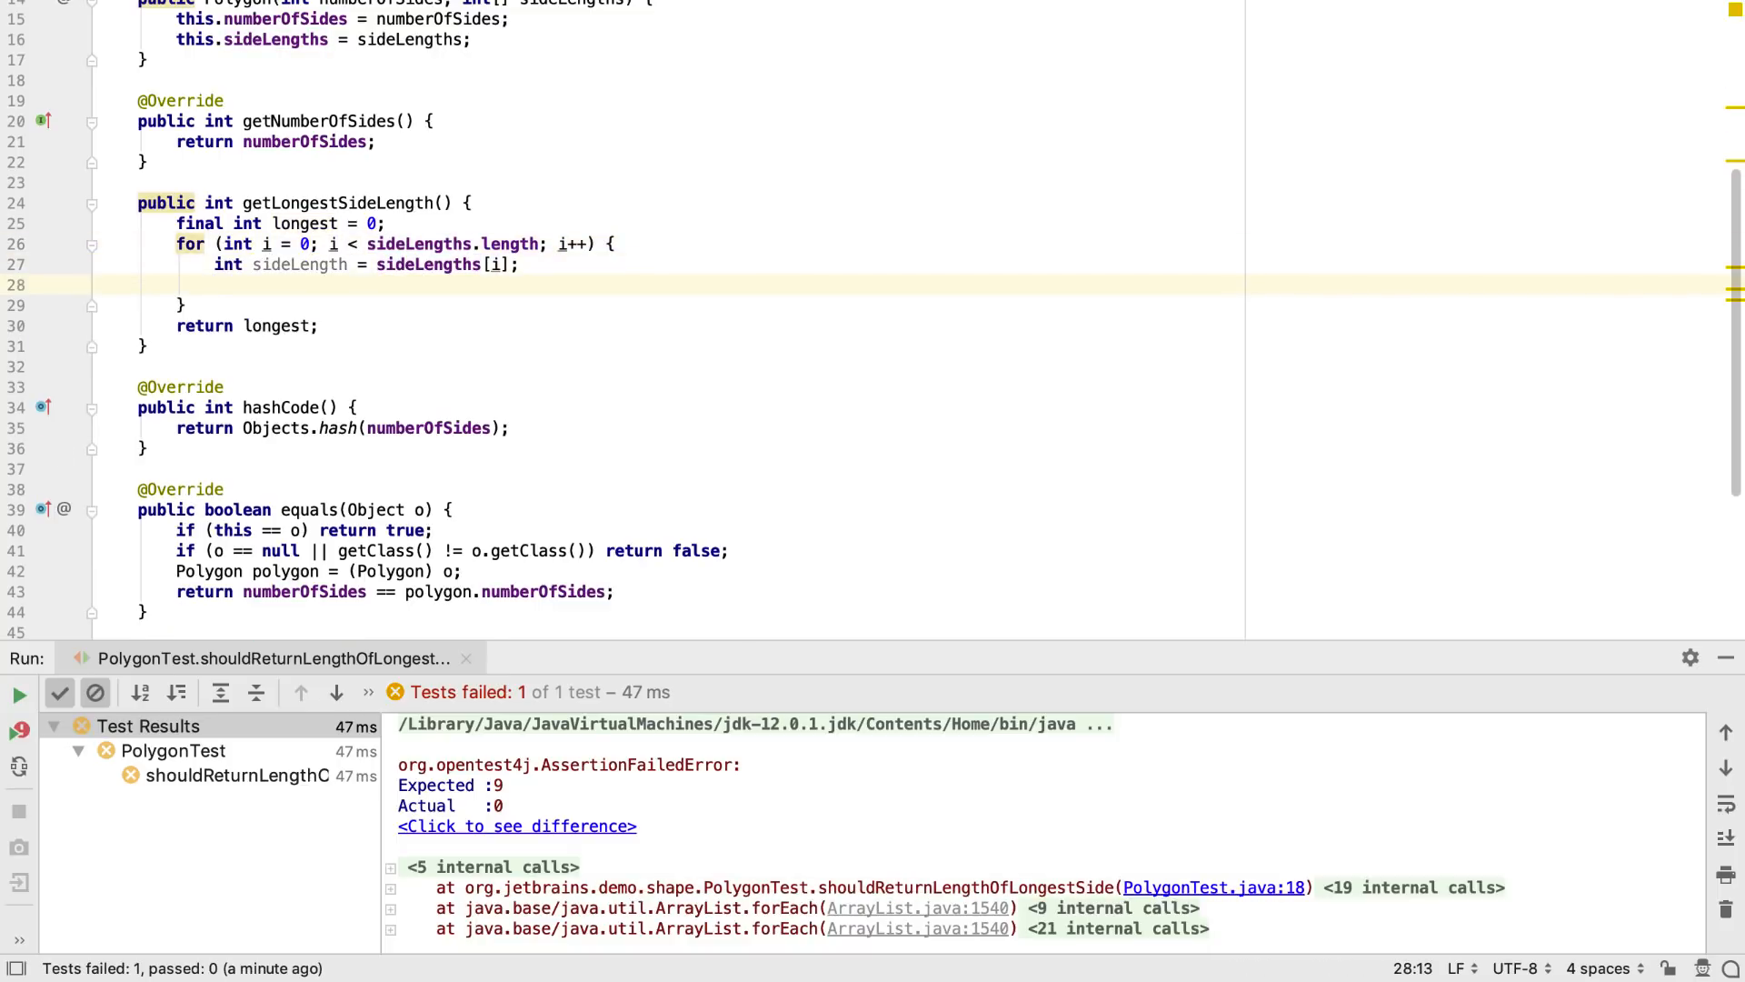
pyautogui.write('ite')
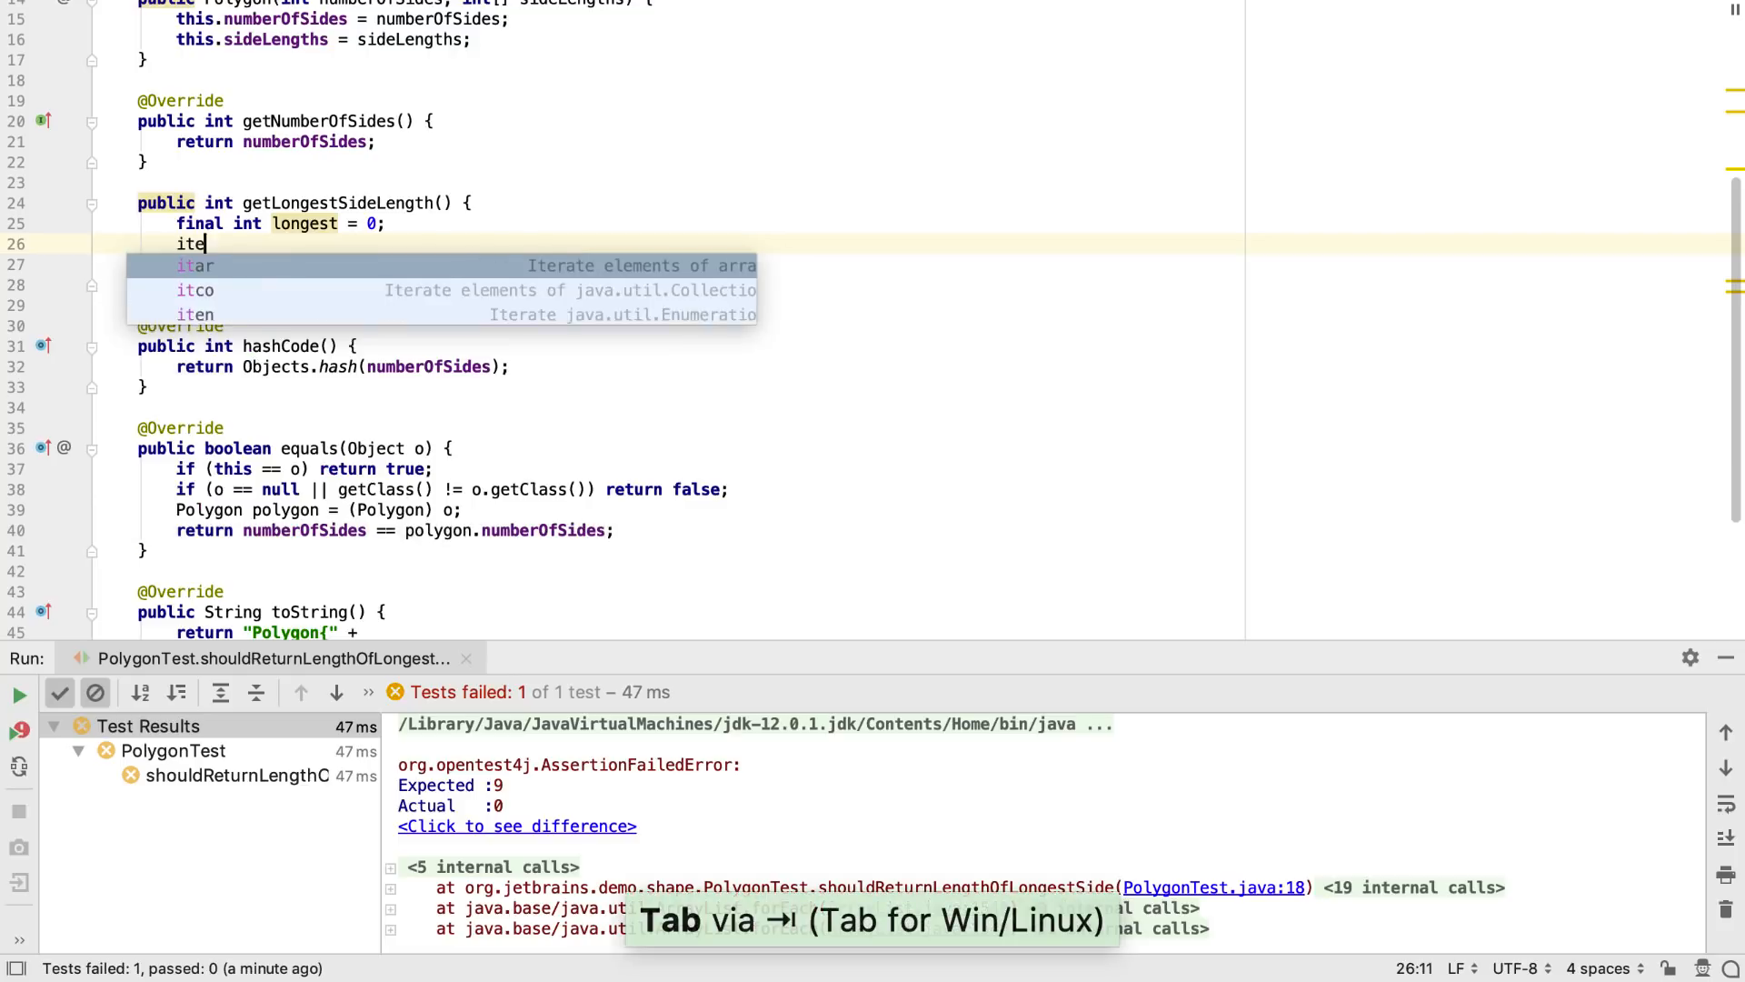
pyautogui.write('r')
pyautogui.write('i')
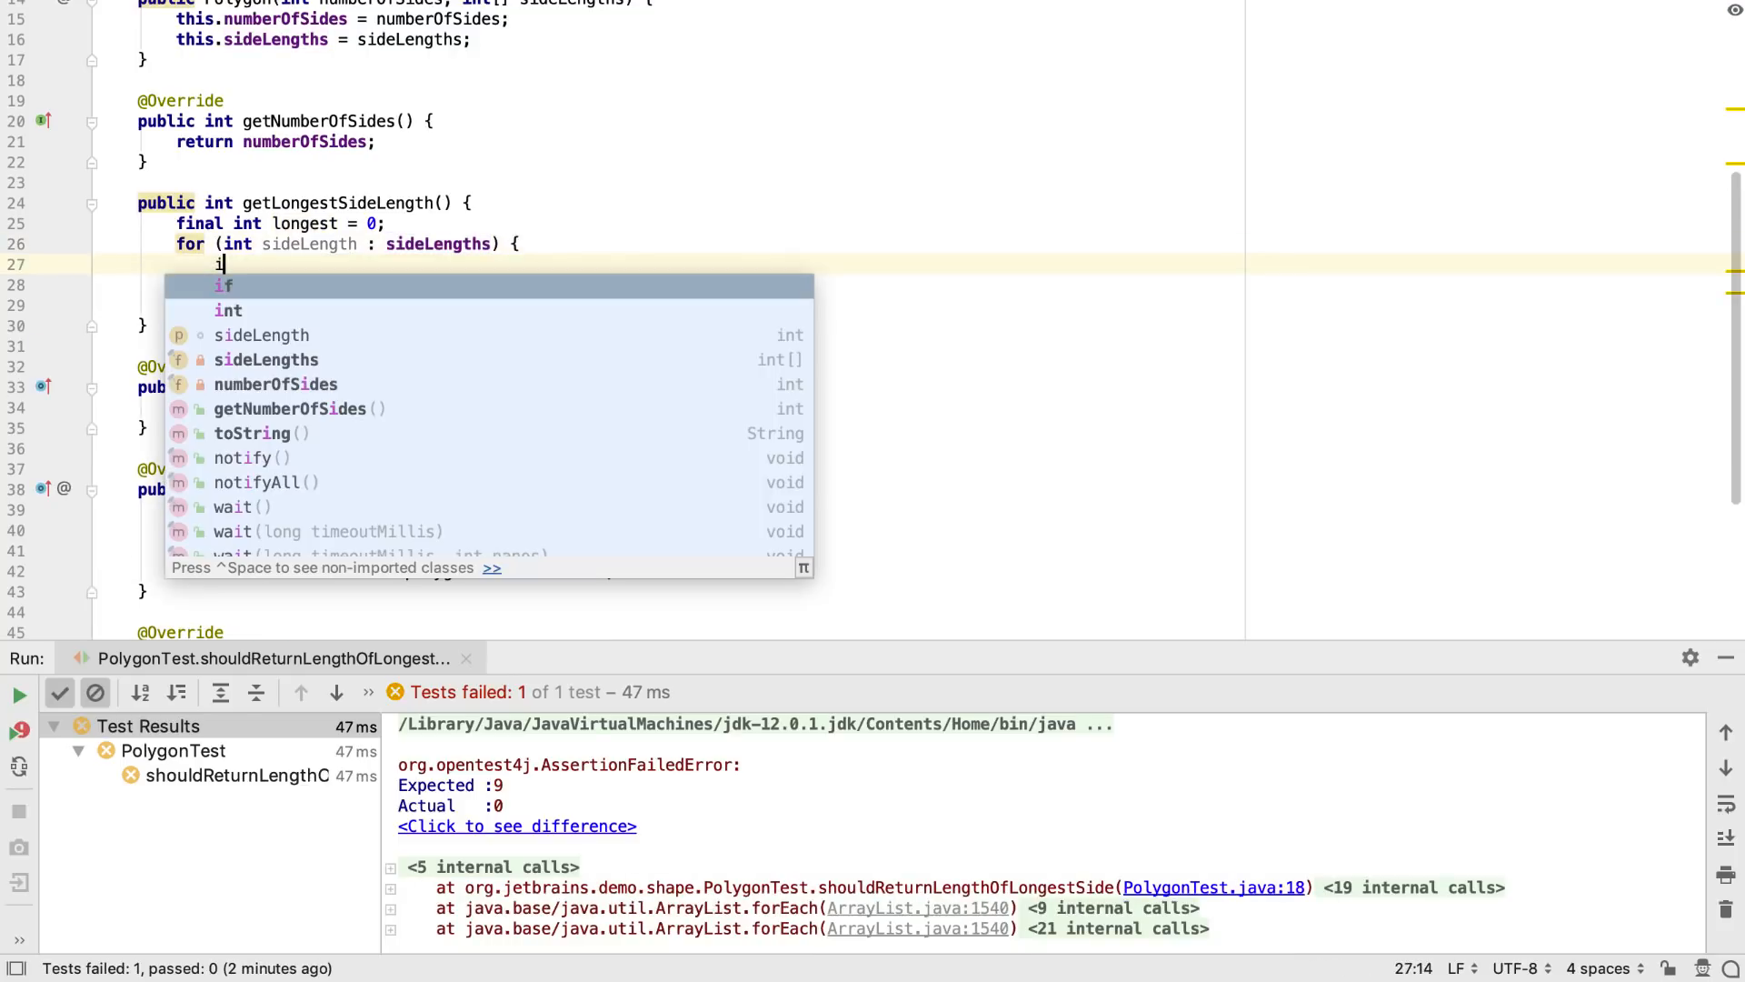
# Add if (sideLength > longest) longest = sideLength and make longest non-final.
pyautogui.write('f (sideLength > longest')
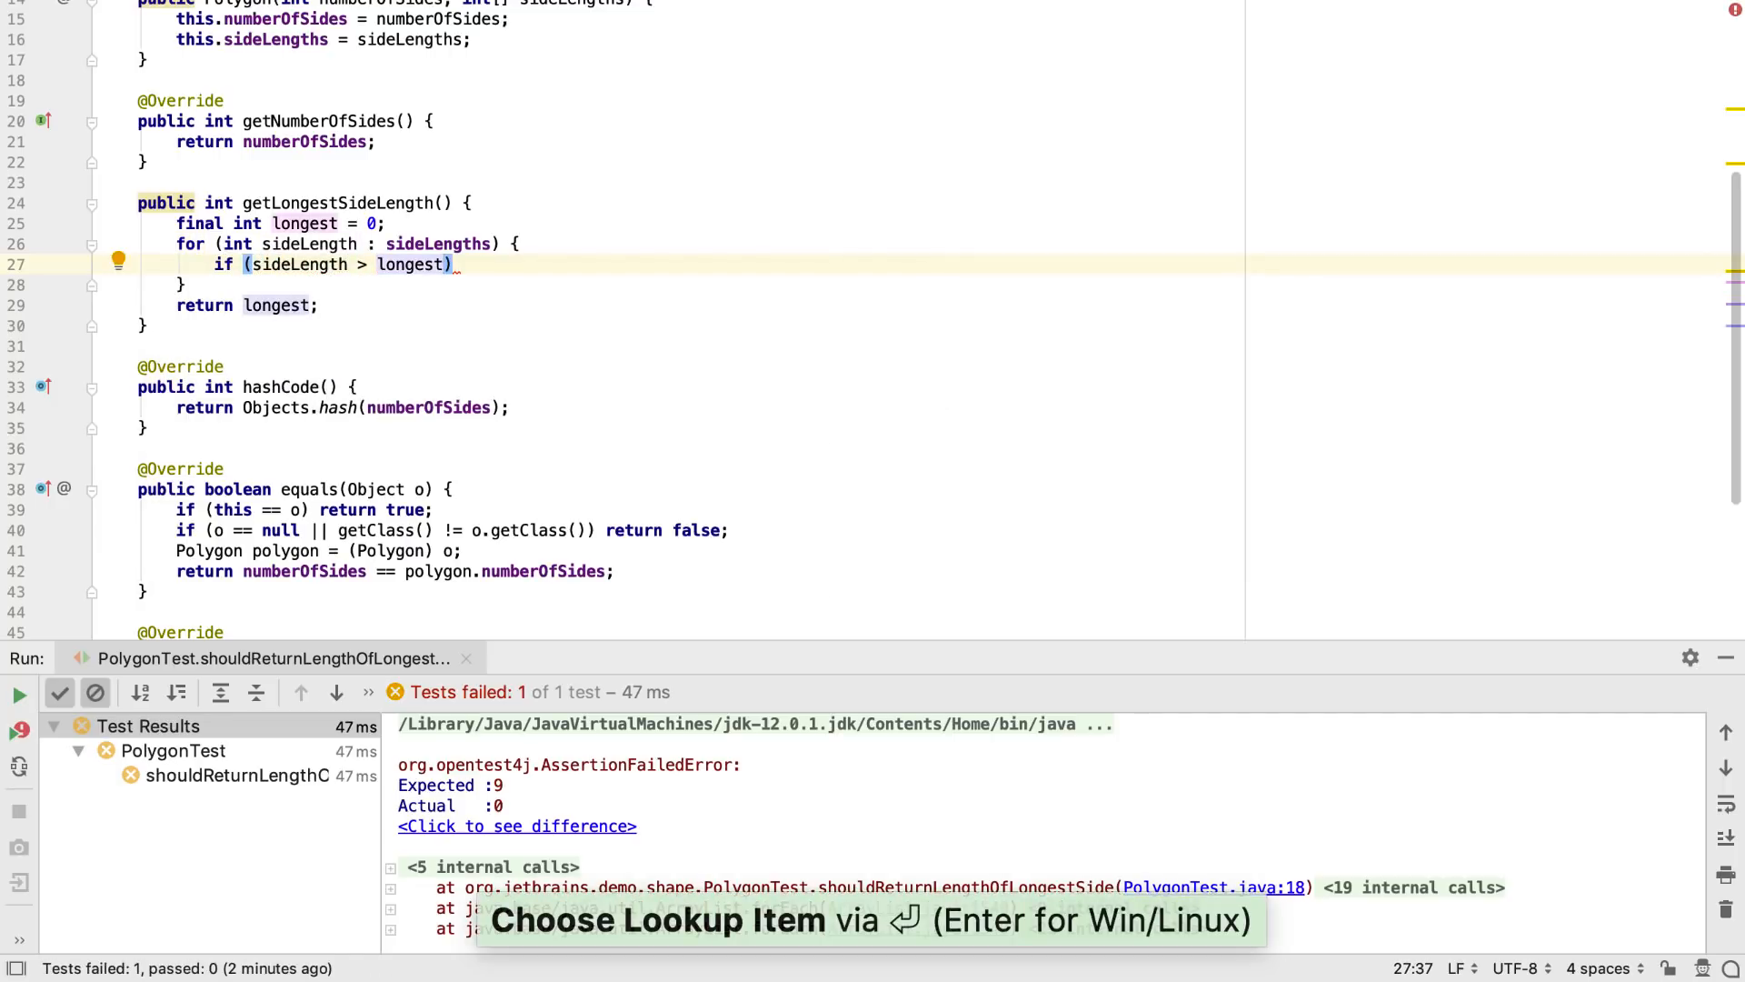
pyautogui.write('longest = sideLength;')
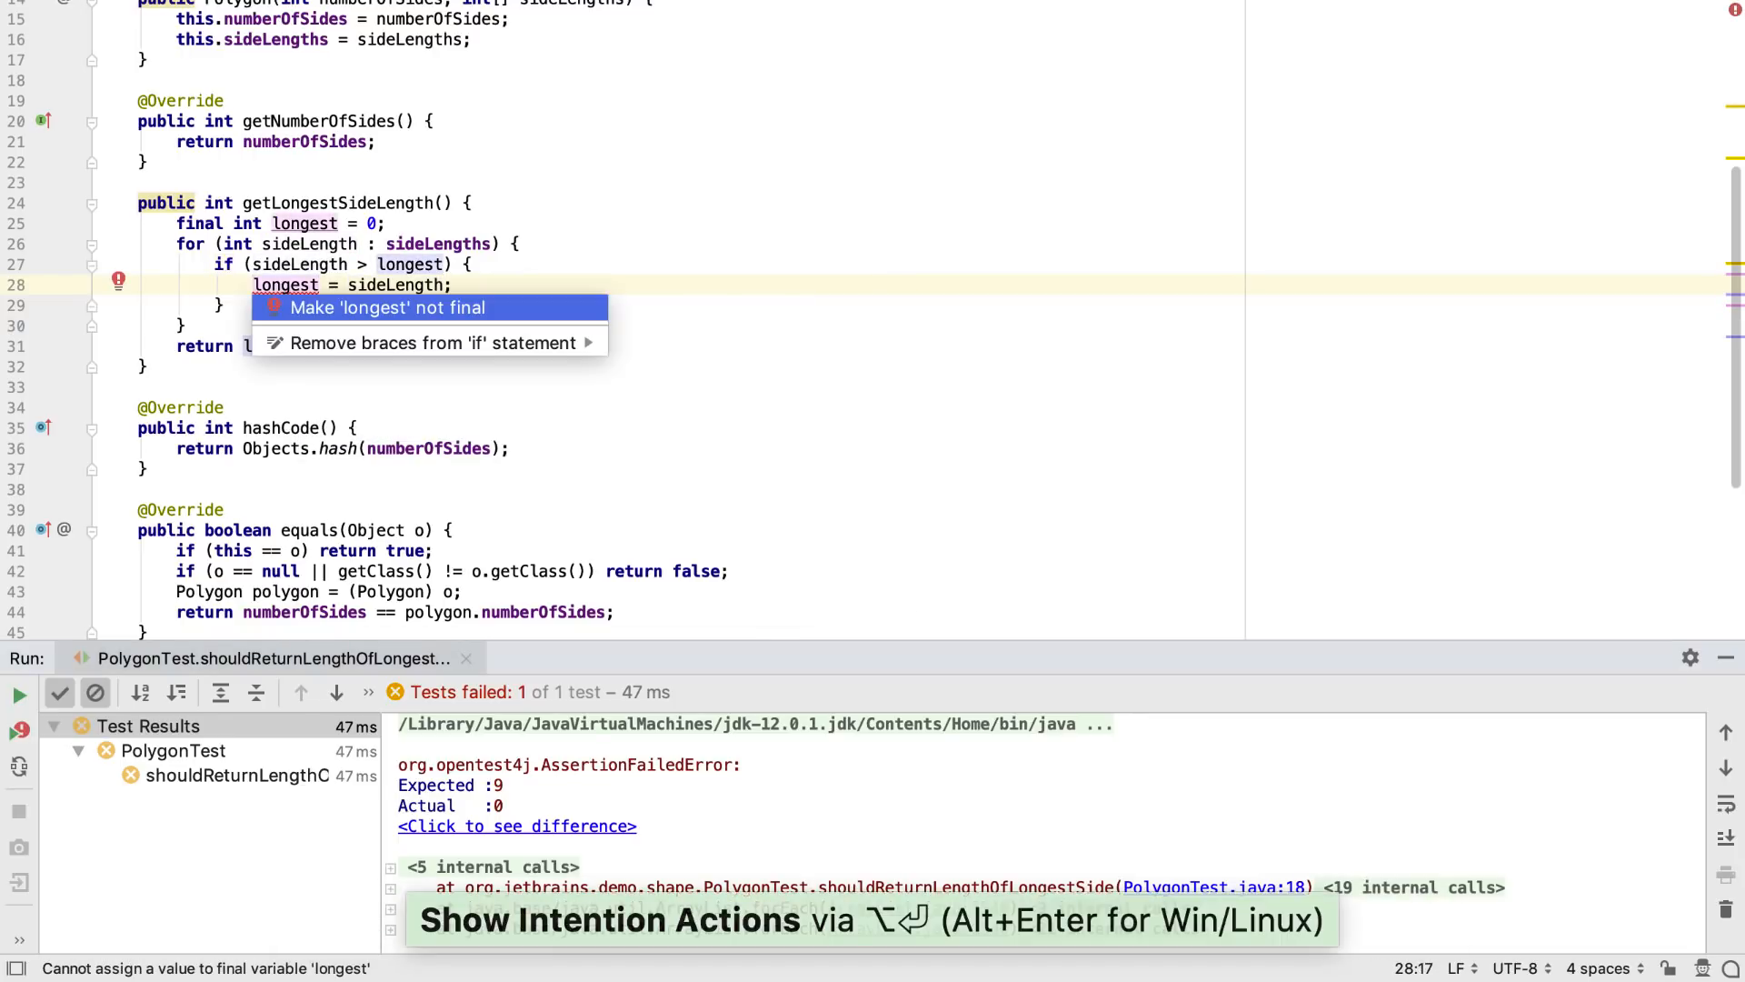
pyautogui.click(386, 308)
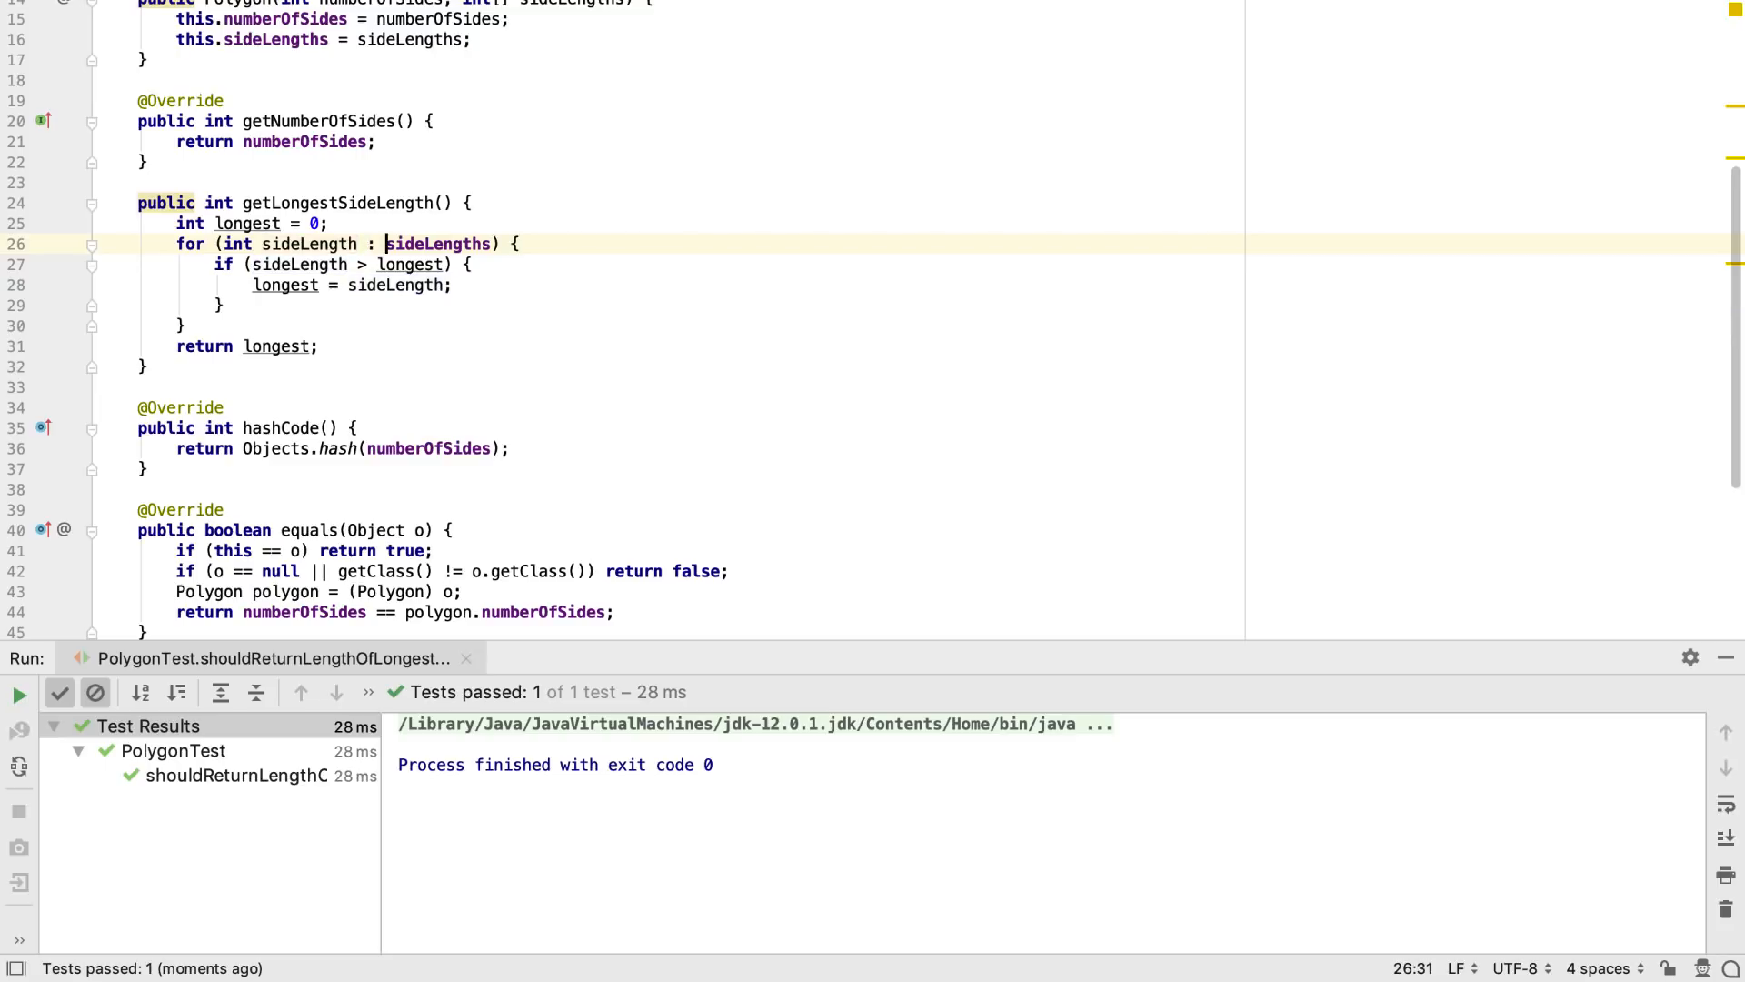
# Replace the loop with a stream max() call and inline the longest variable.
pyautogui.press('alt+enter')
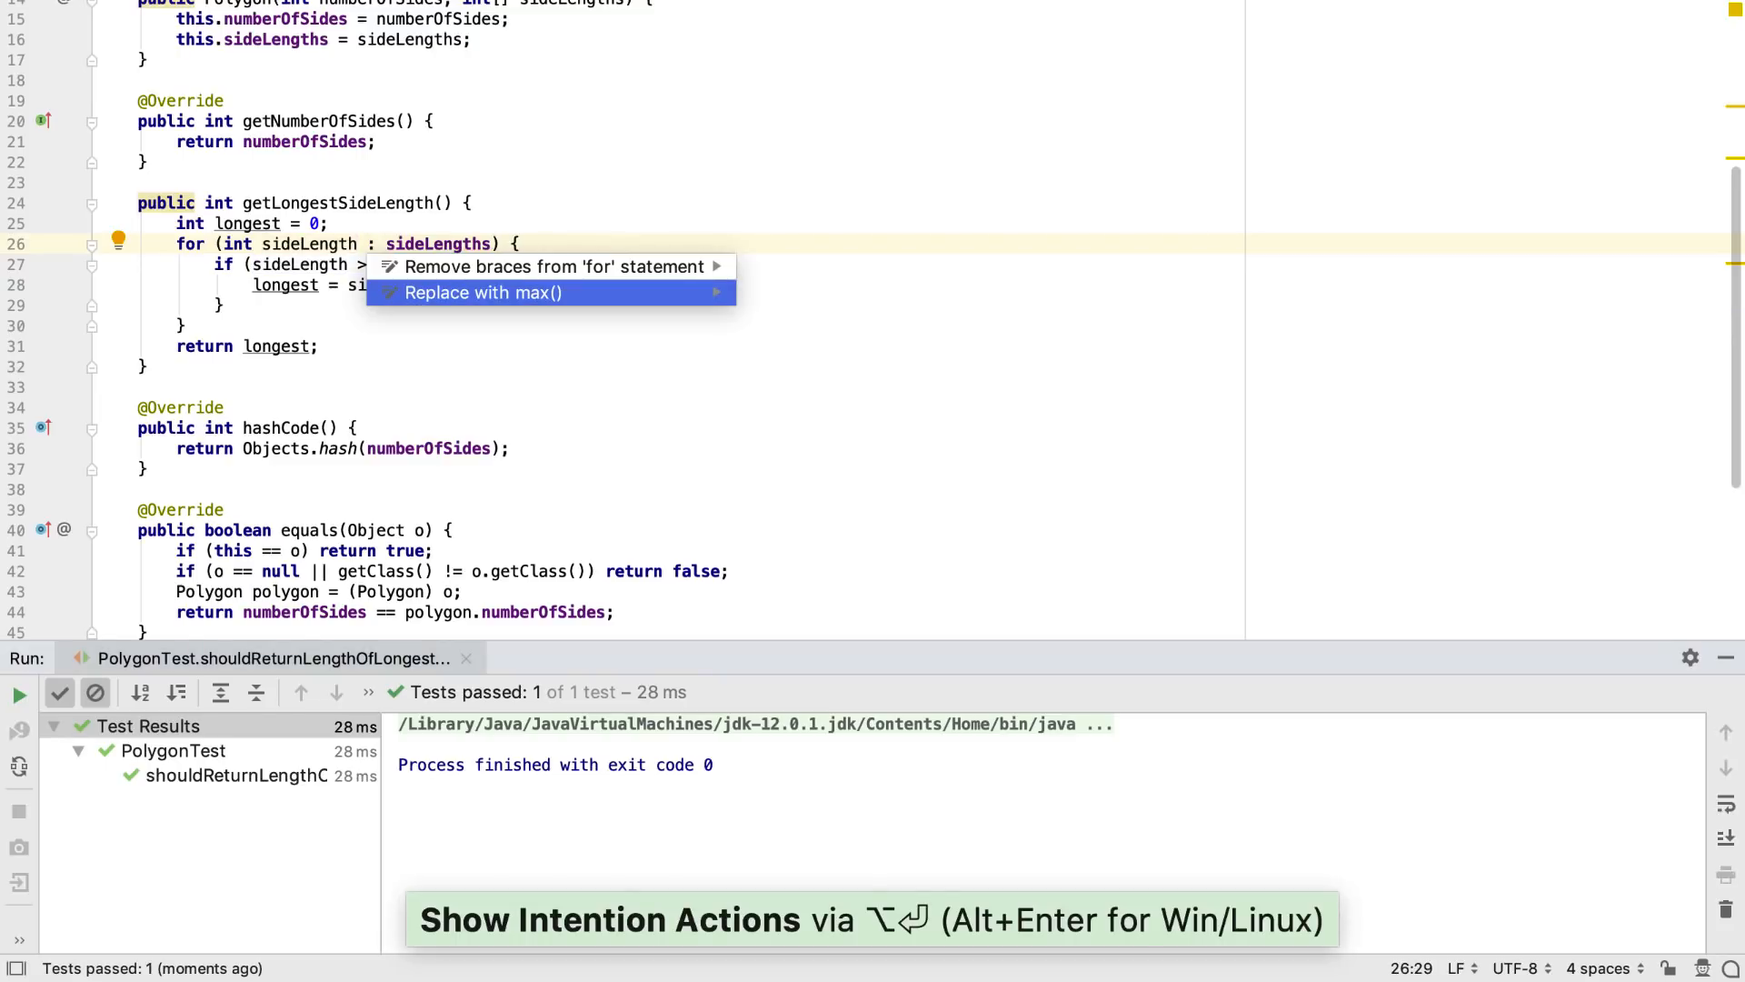
pyautogui.click(485, 293)
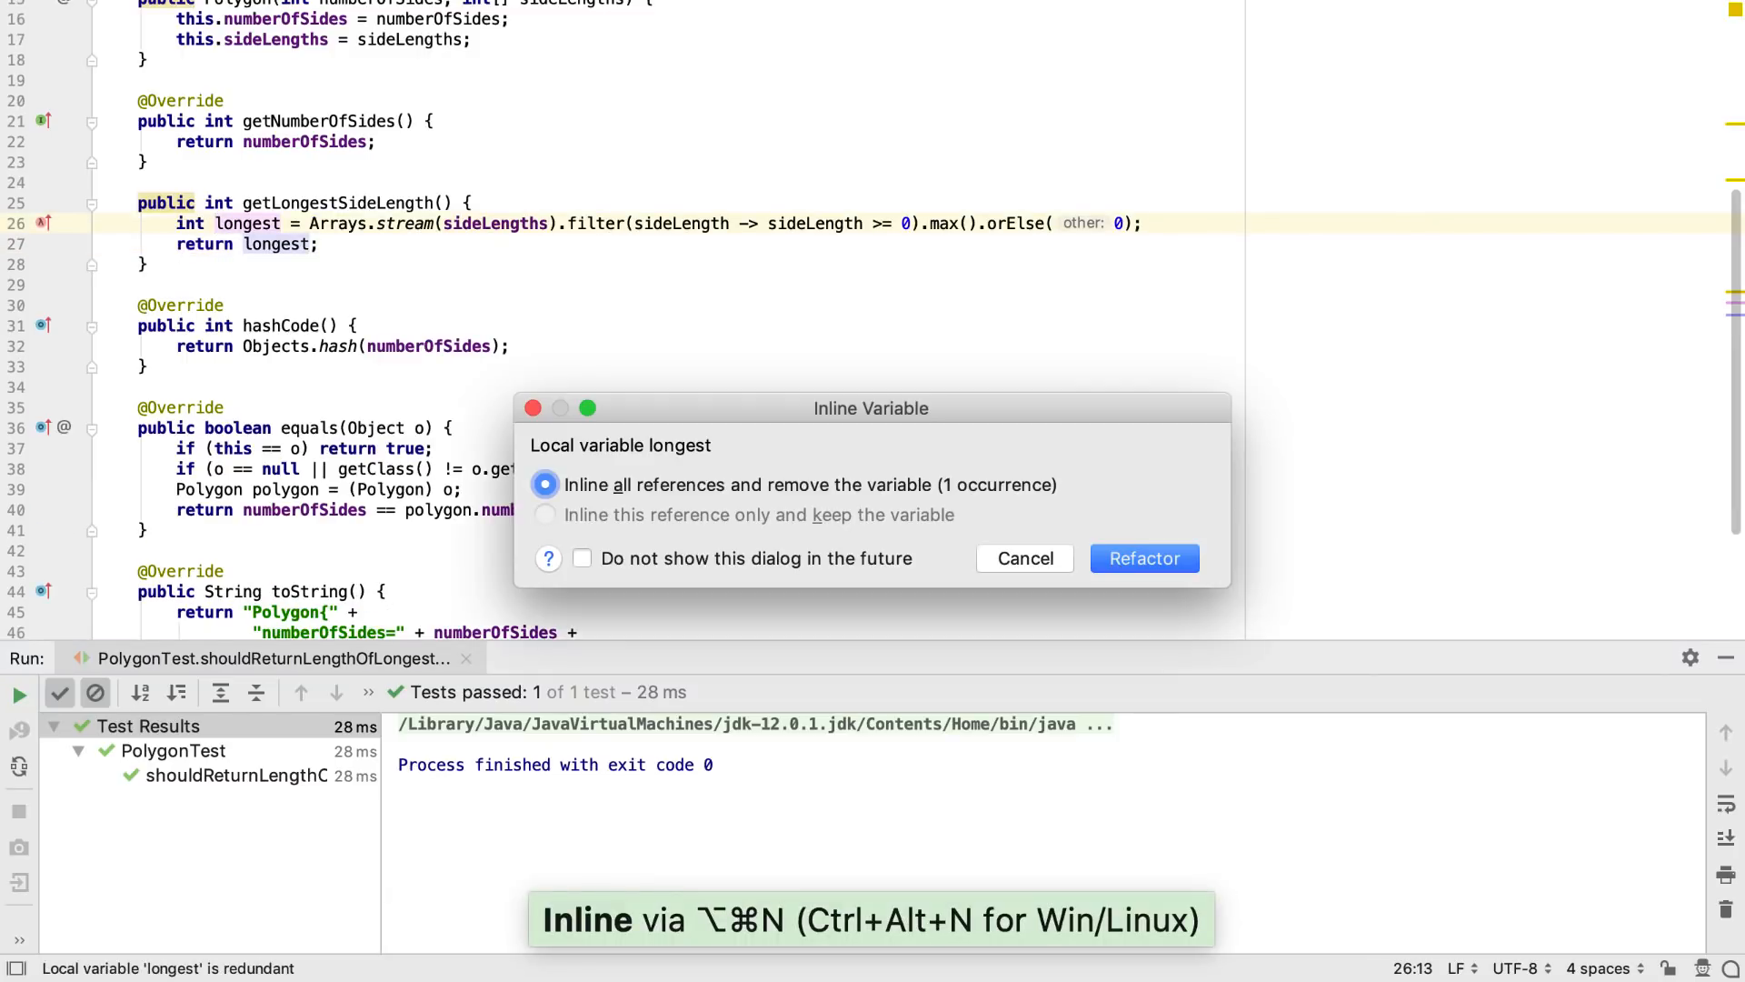
pyautogui.click(1144, 557)
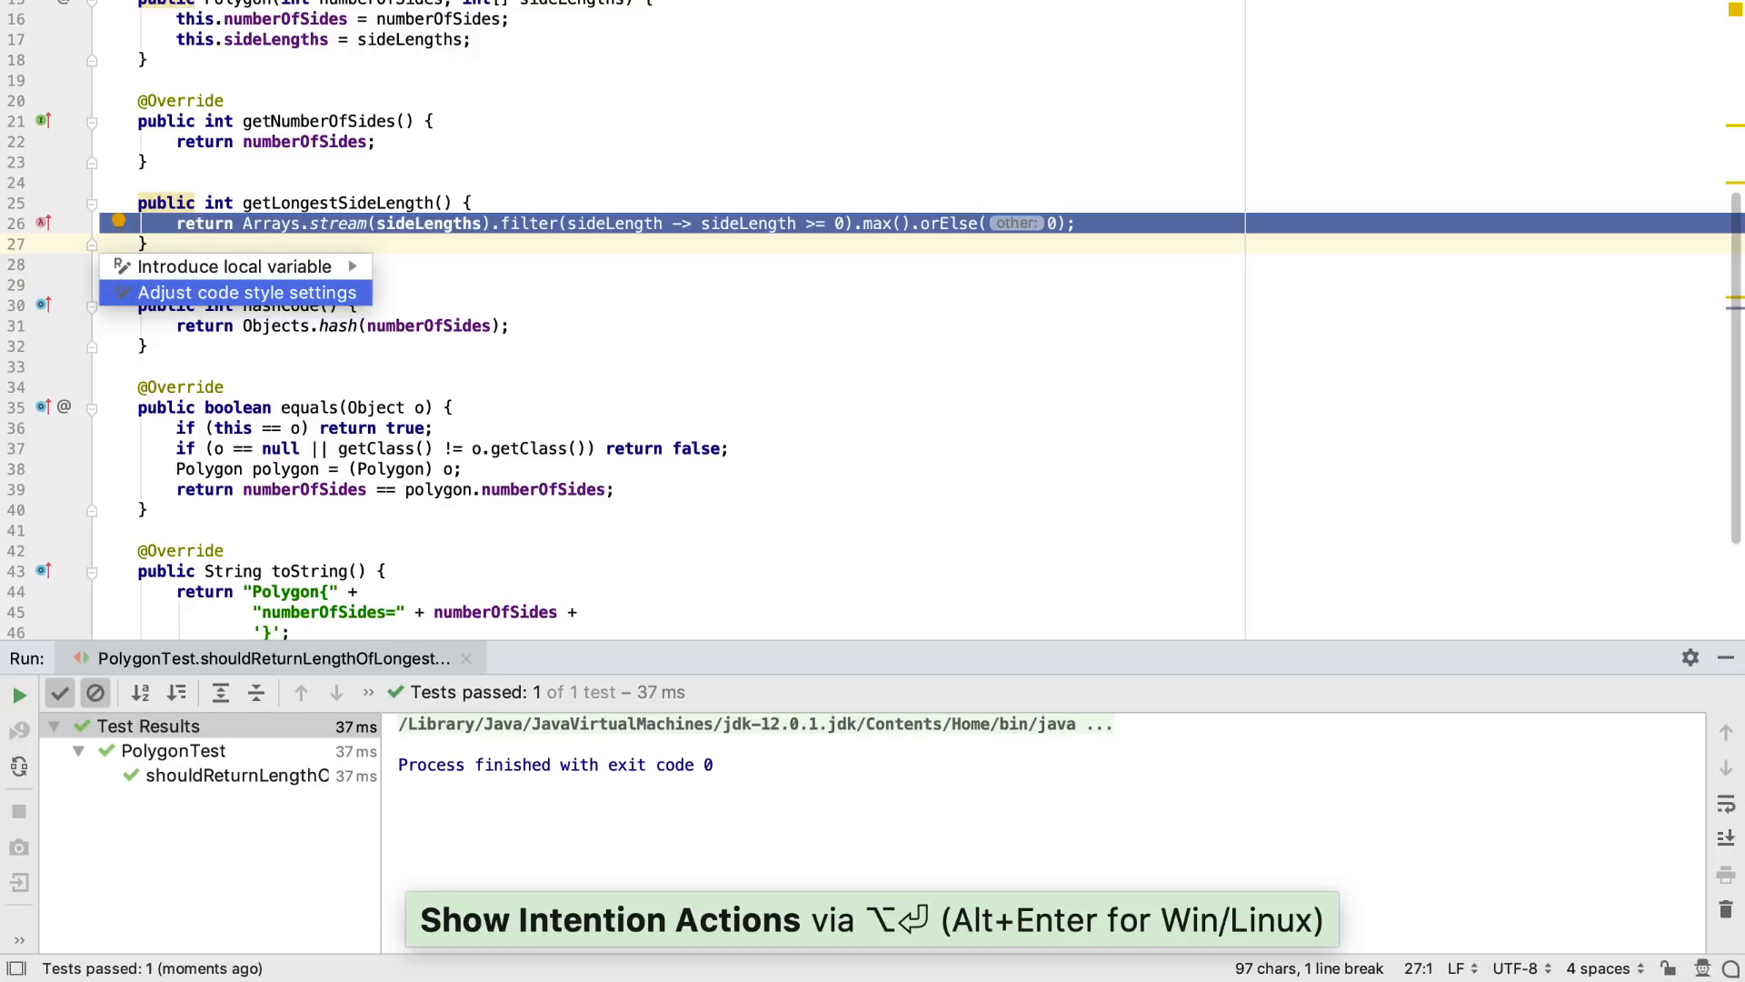
# Set Java Chained method calls wrapping to 'Wrap always' in code style settings and save.
pyautogui.click(247, 292)
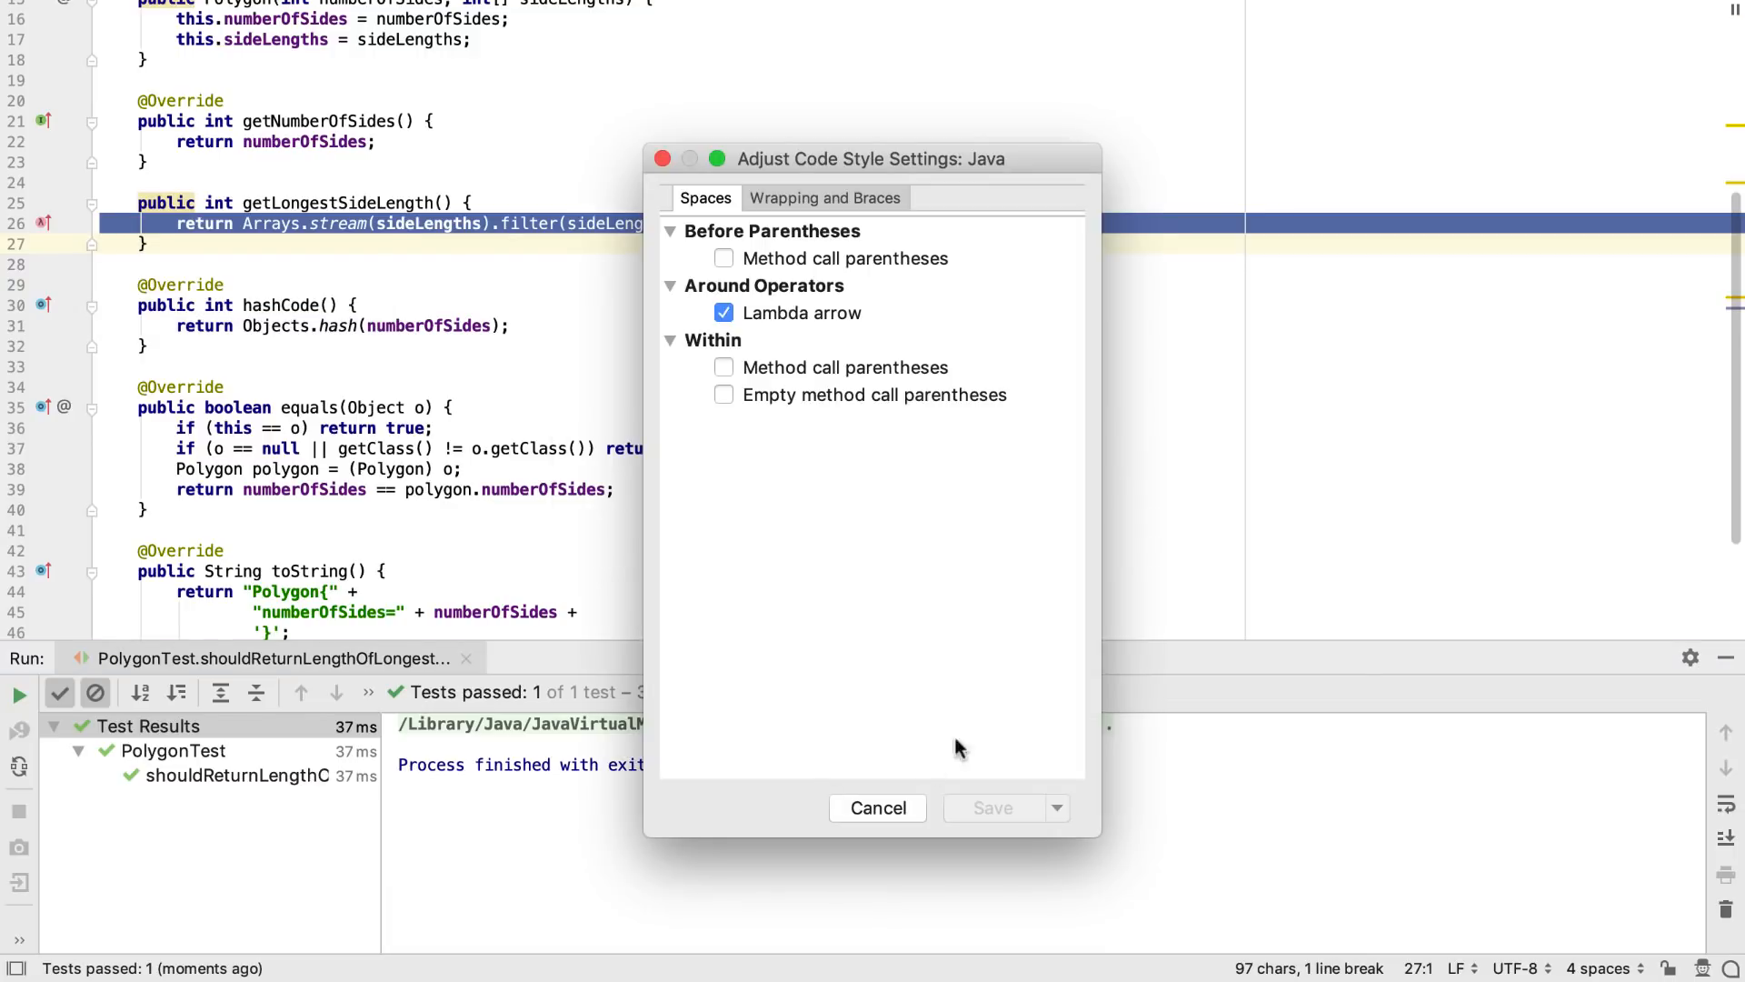
pyautogui.click(824, 197)
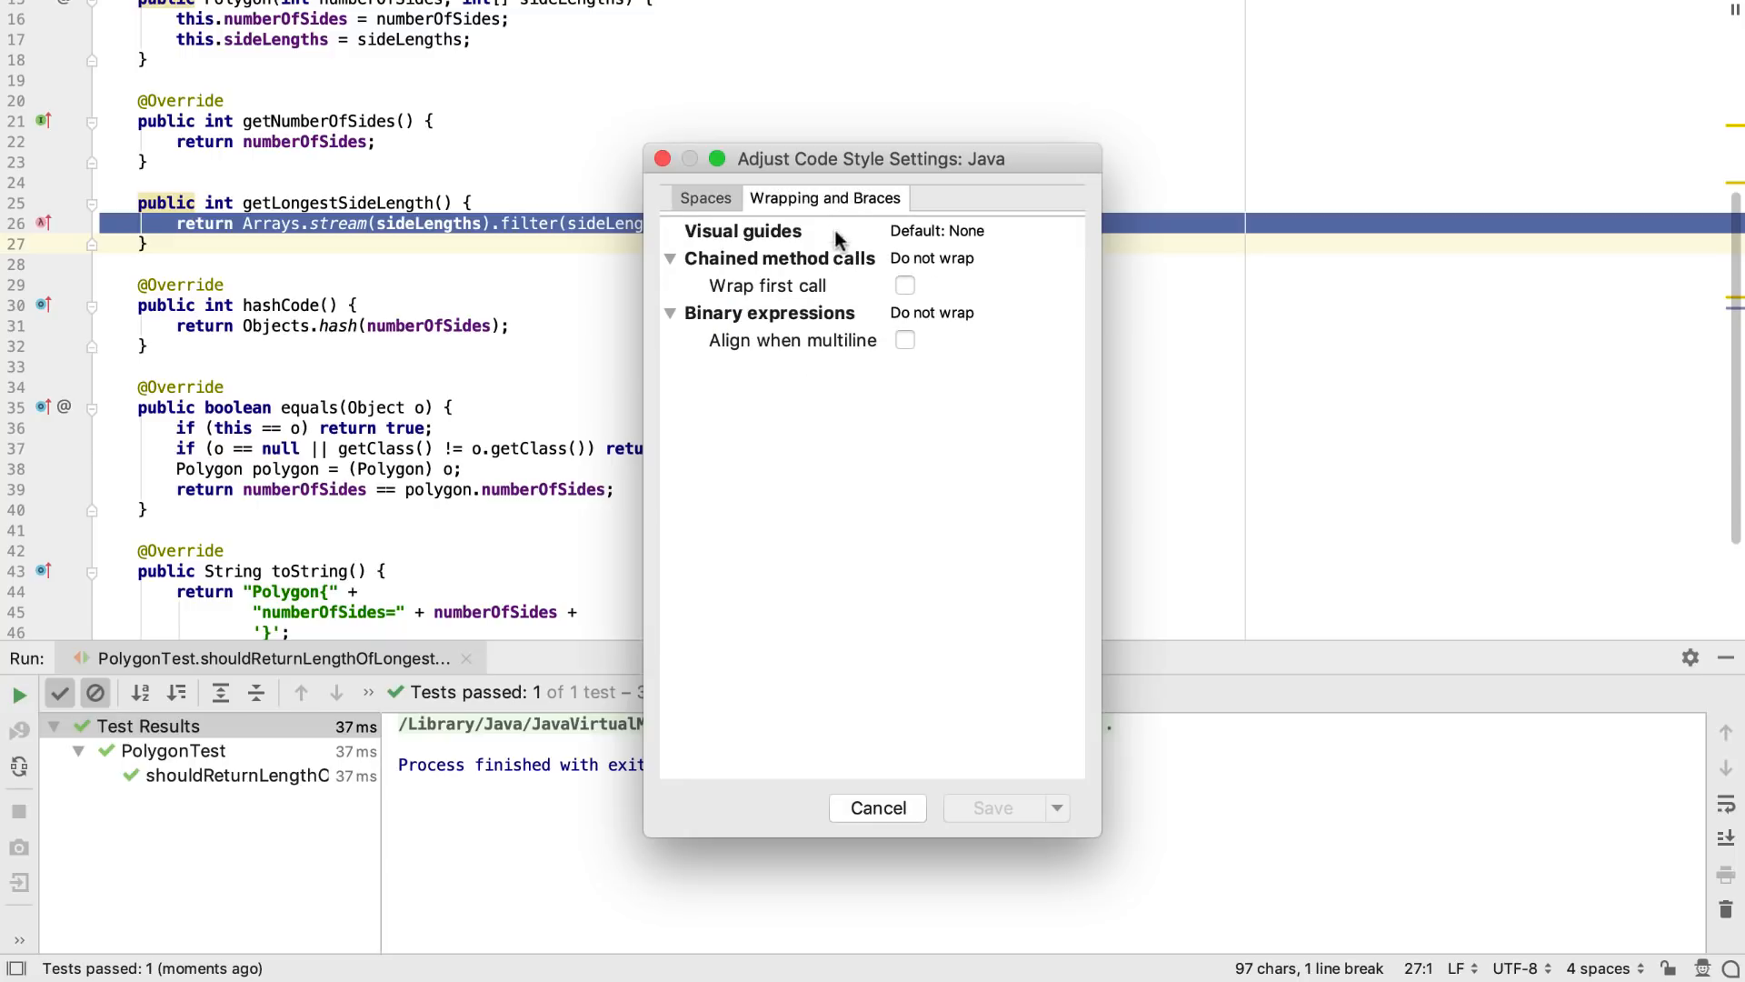
pyautogui.click(933, 258)
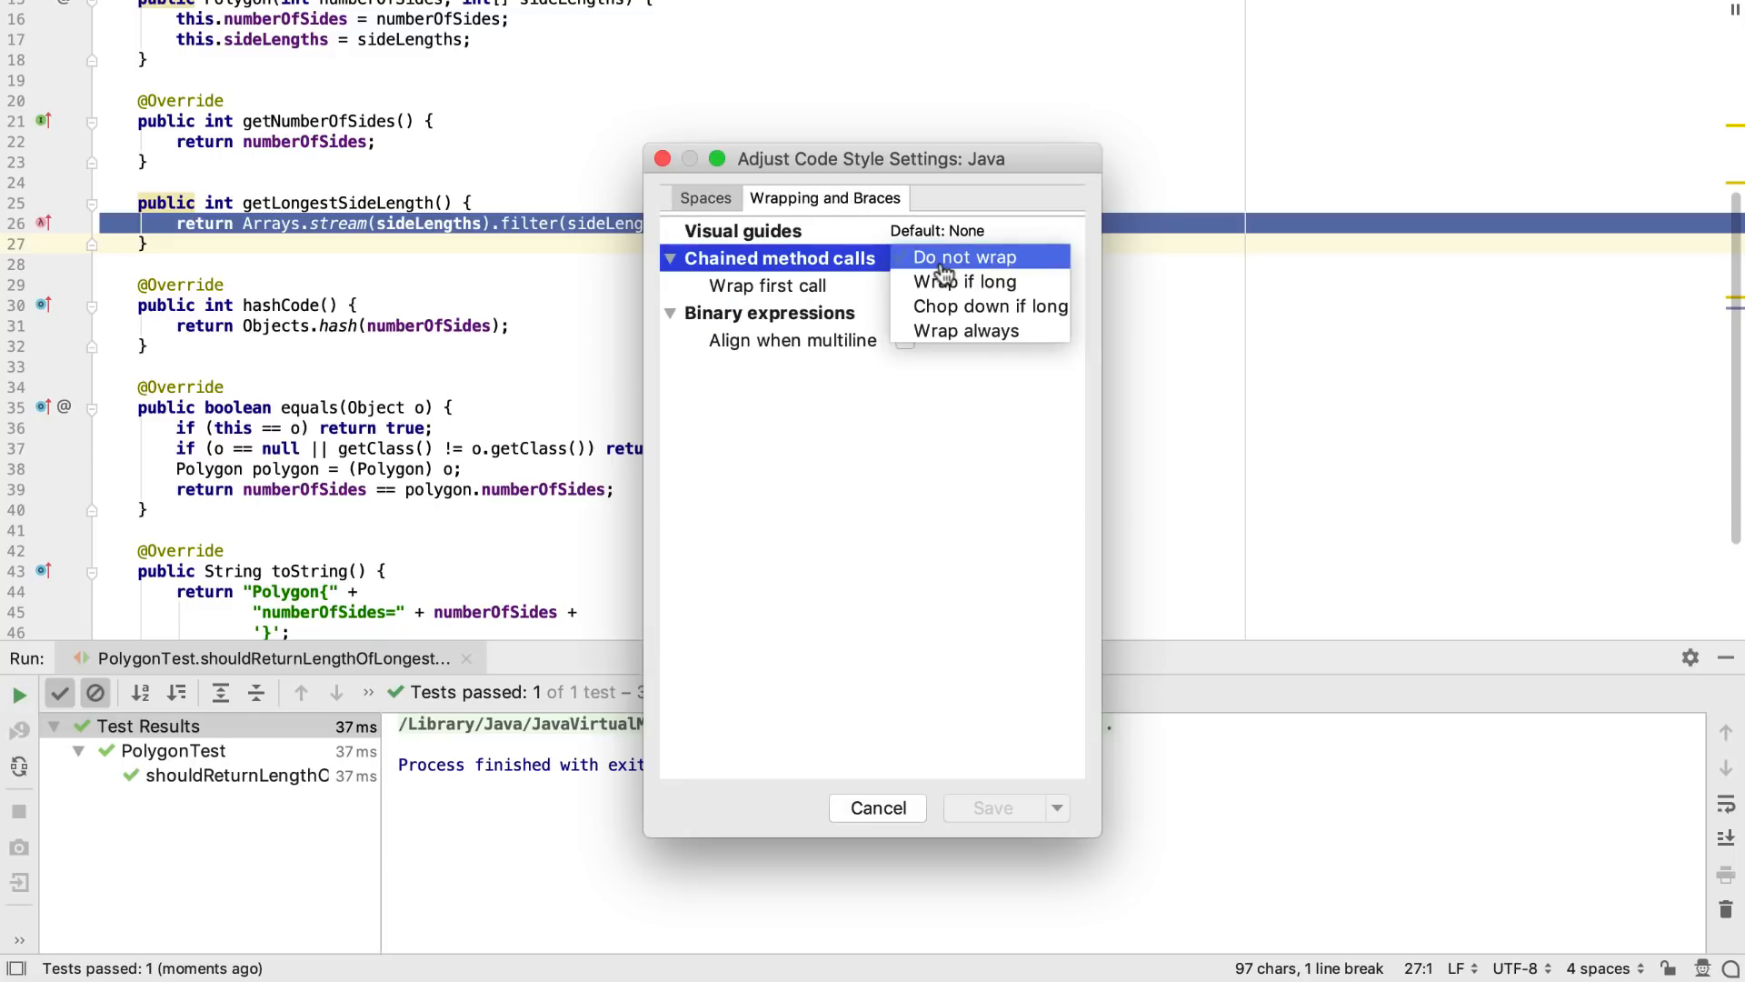
pyautogui.click(965, 331)
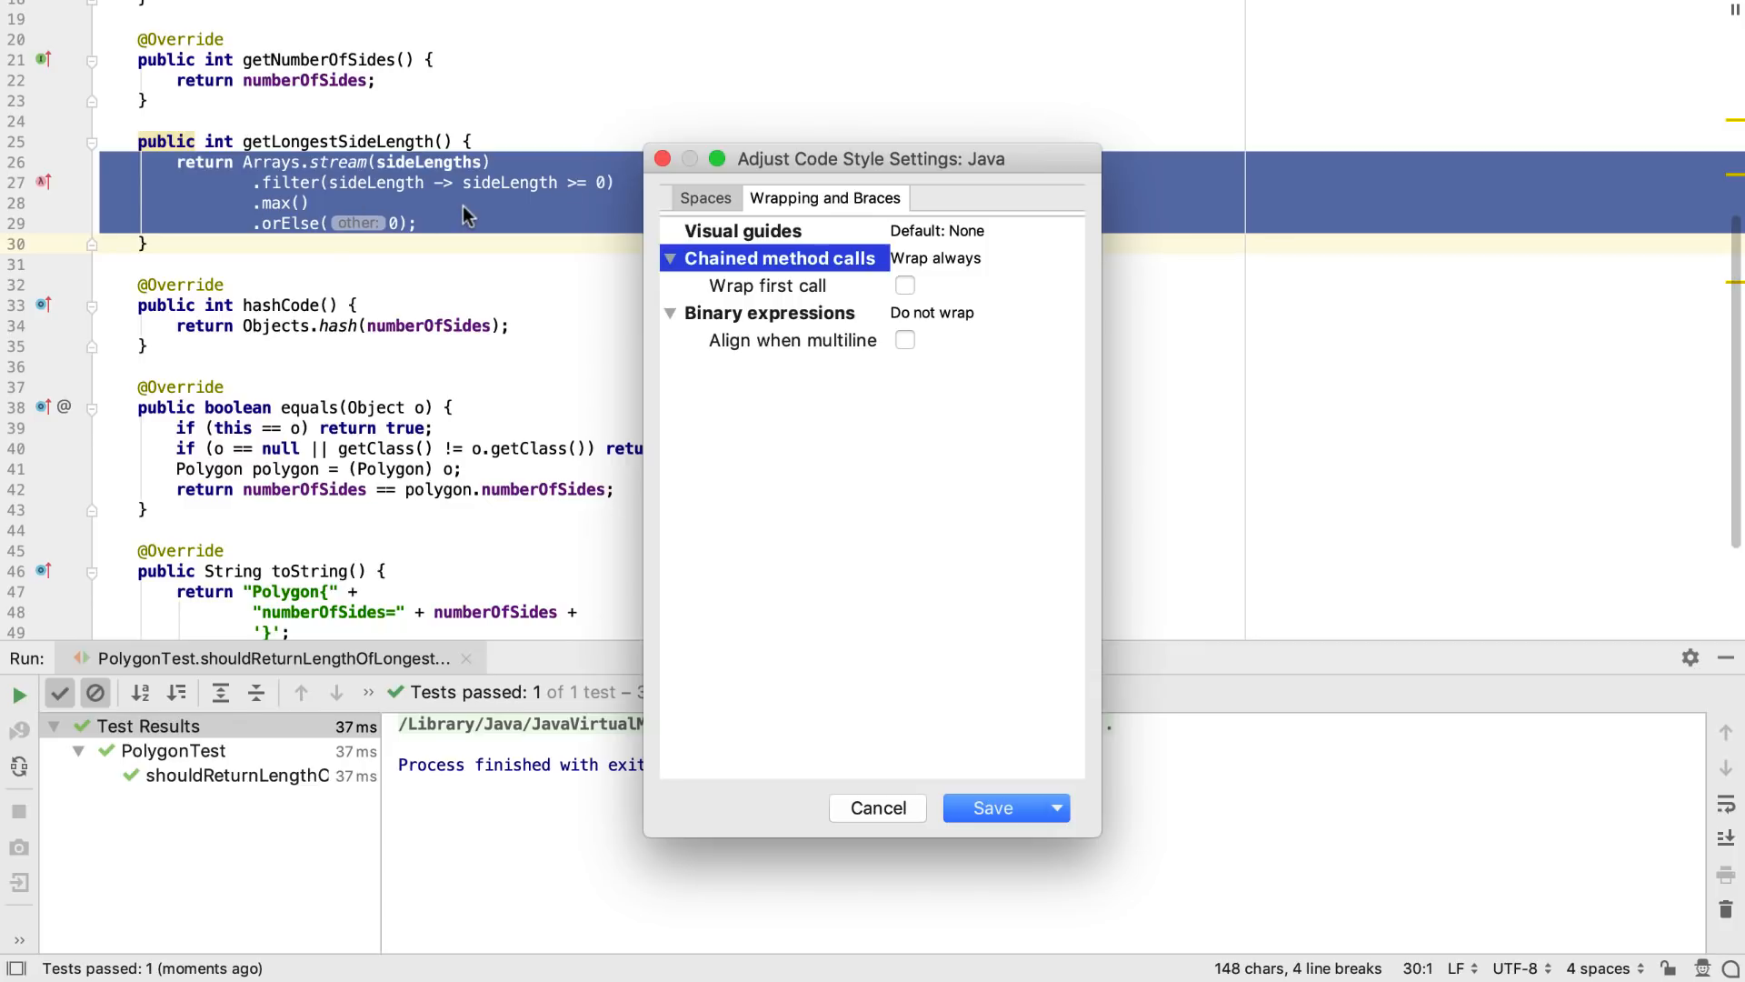
pyautogui.moveTo(830, 611)
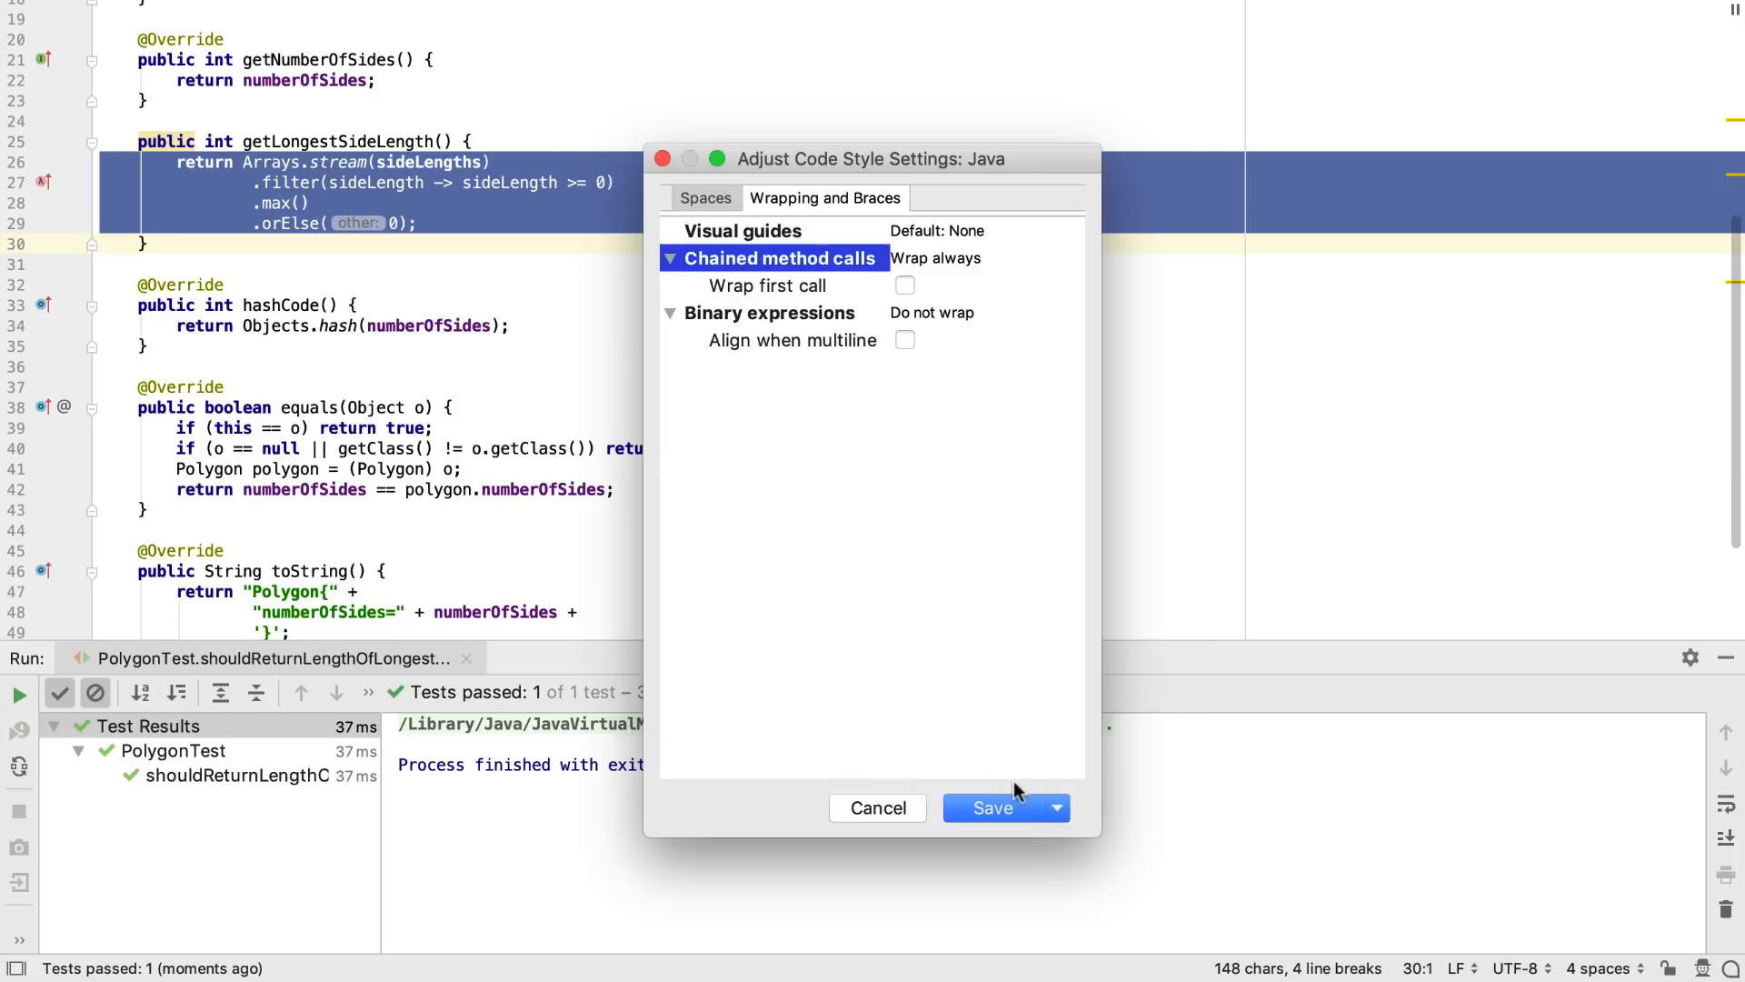
pyautogui.click(991, 808)
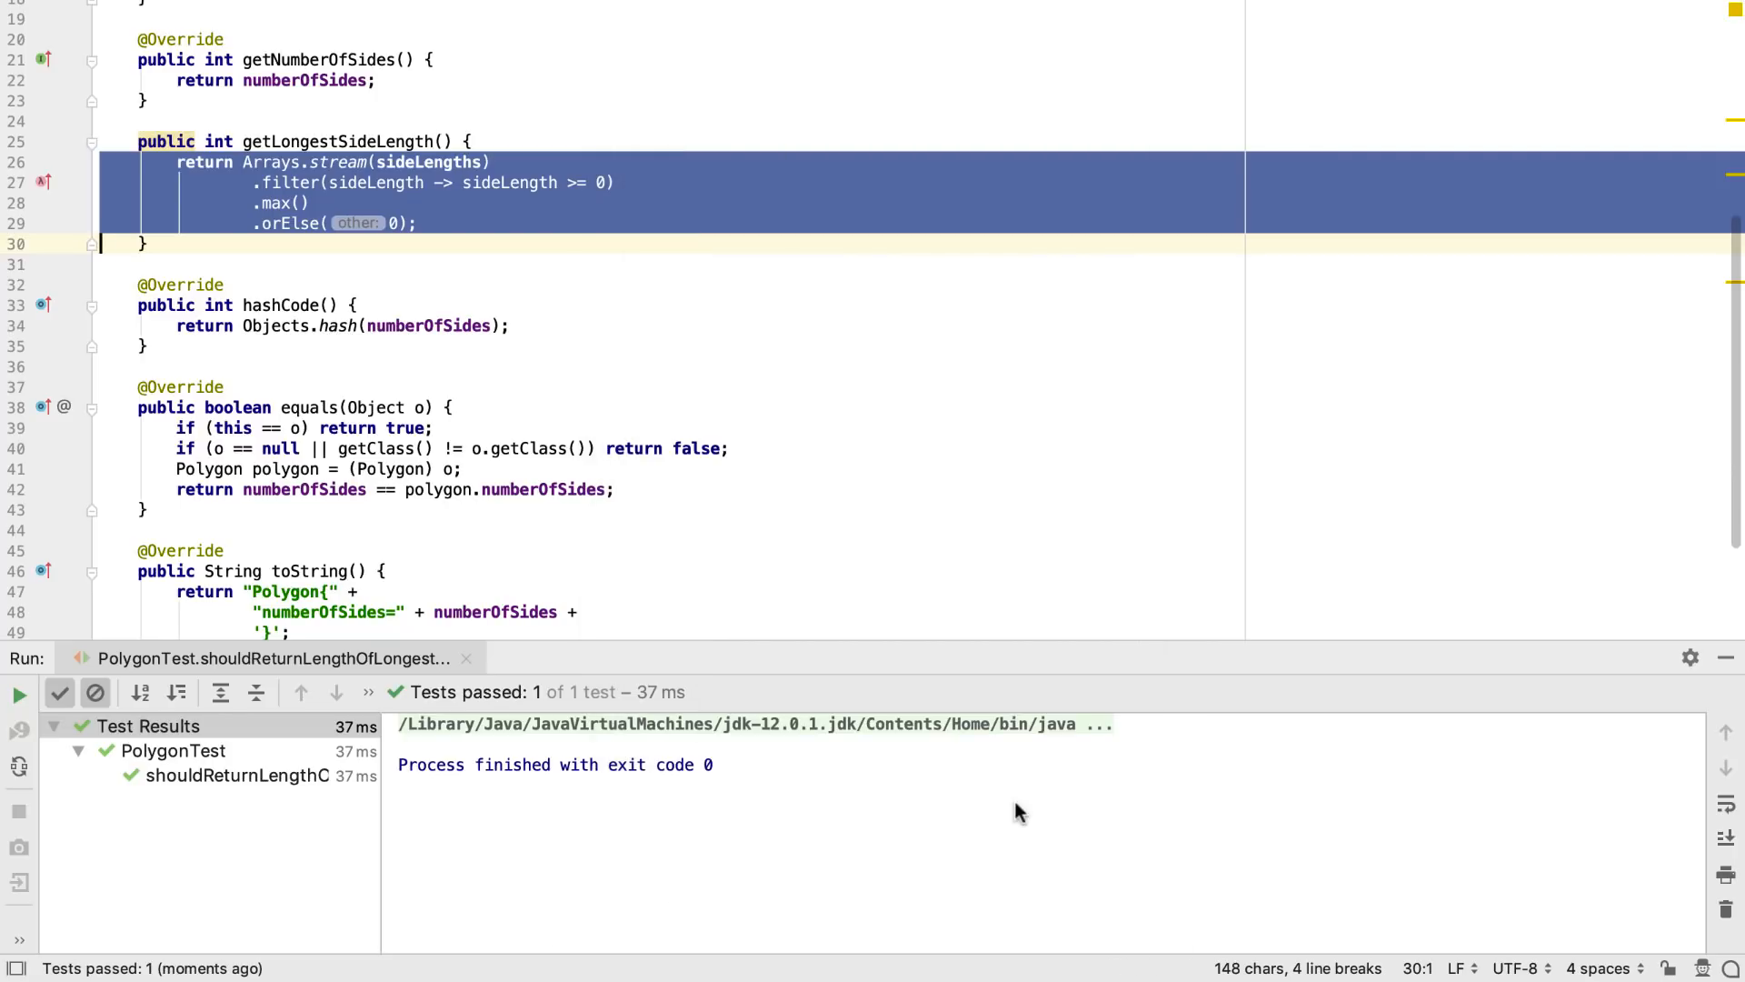
# Delete the .filter(...) line so getLongestSideLength returns Arrays.stream(sideLengths).max().orElse(0).
pyautogui.press('Escape')
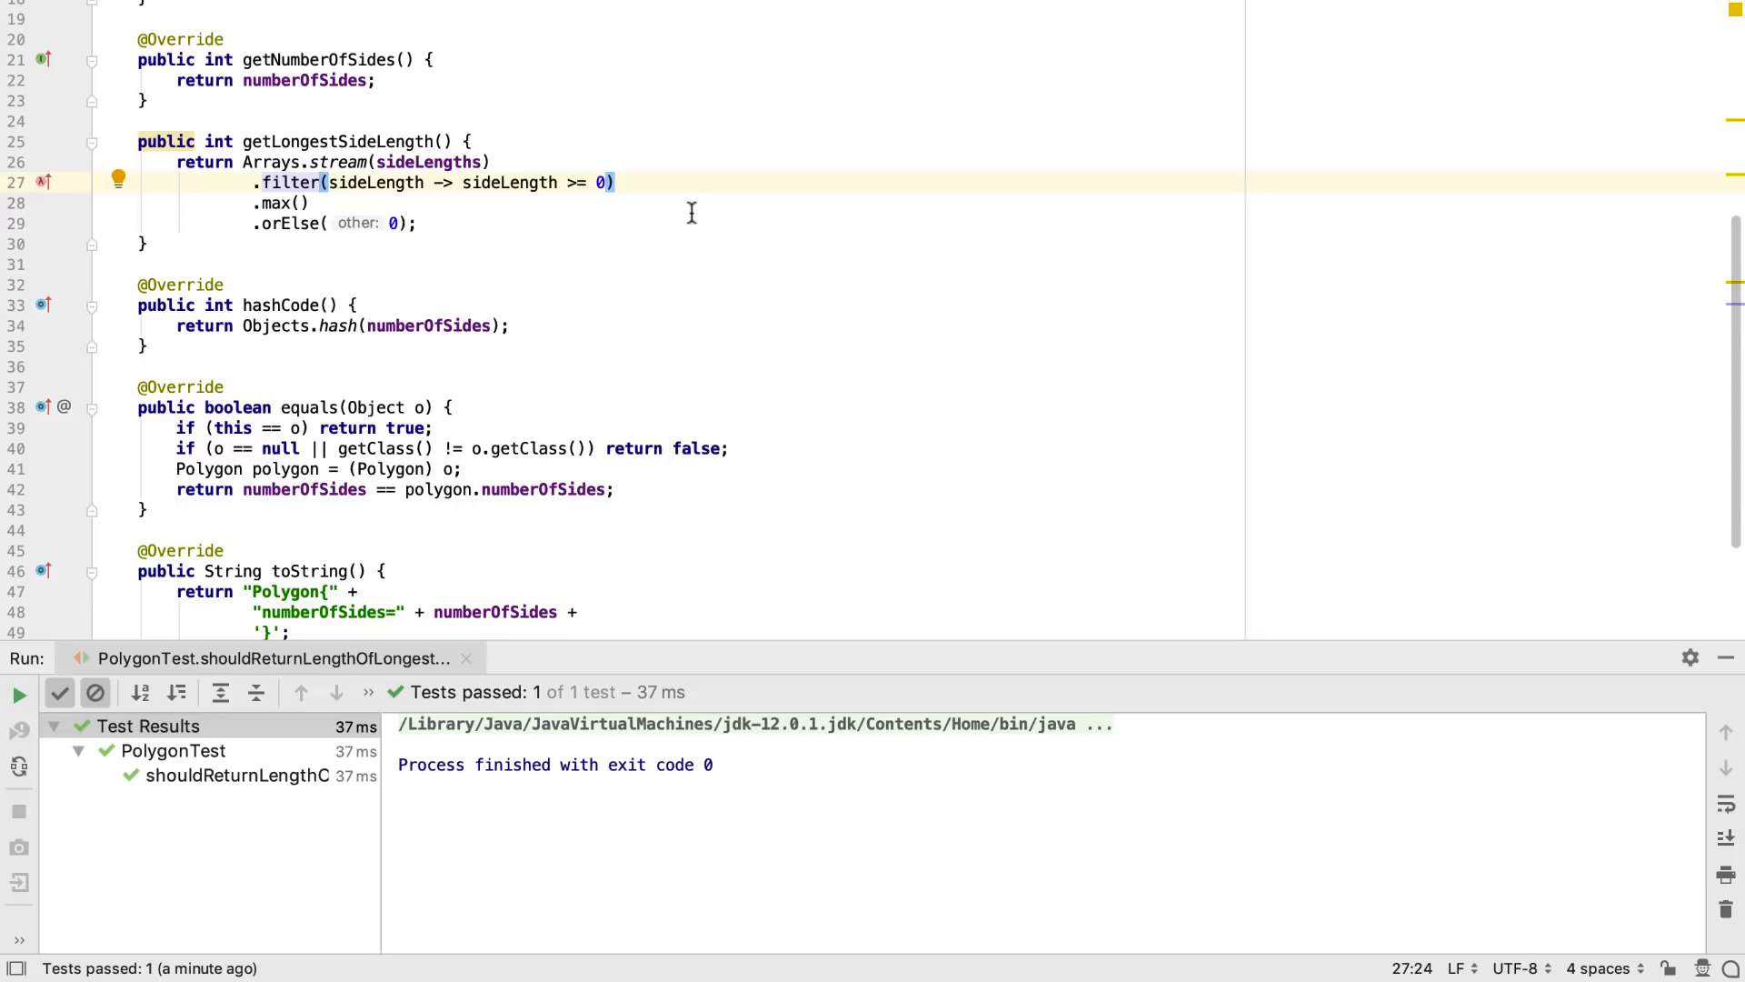
pyautogui.press('cmd+backspace')
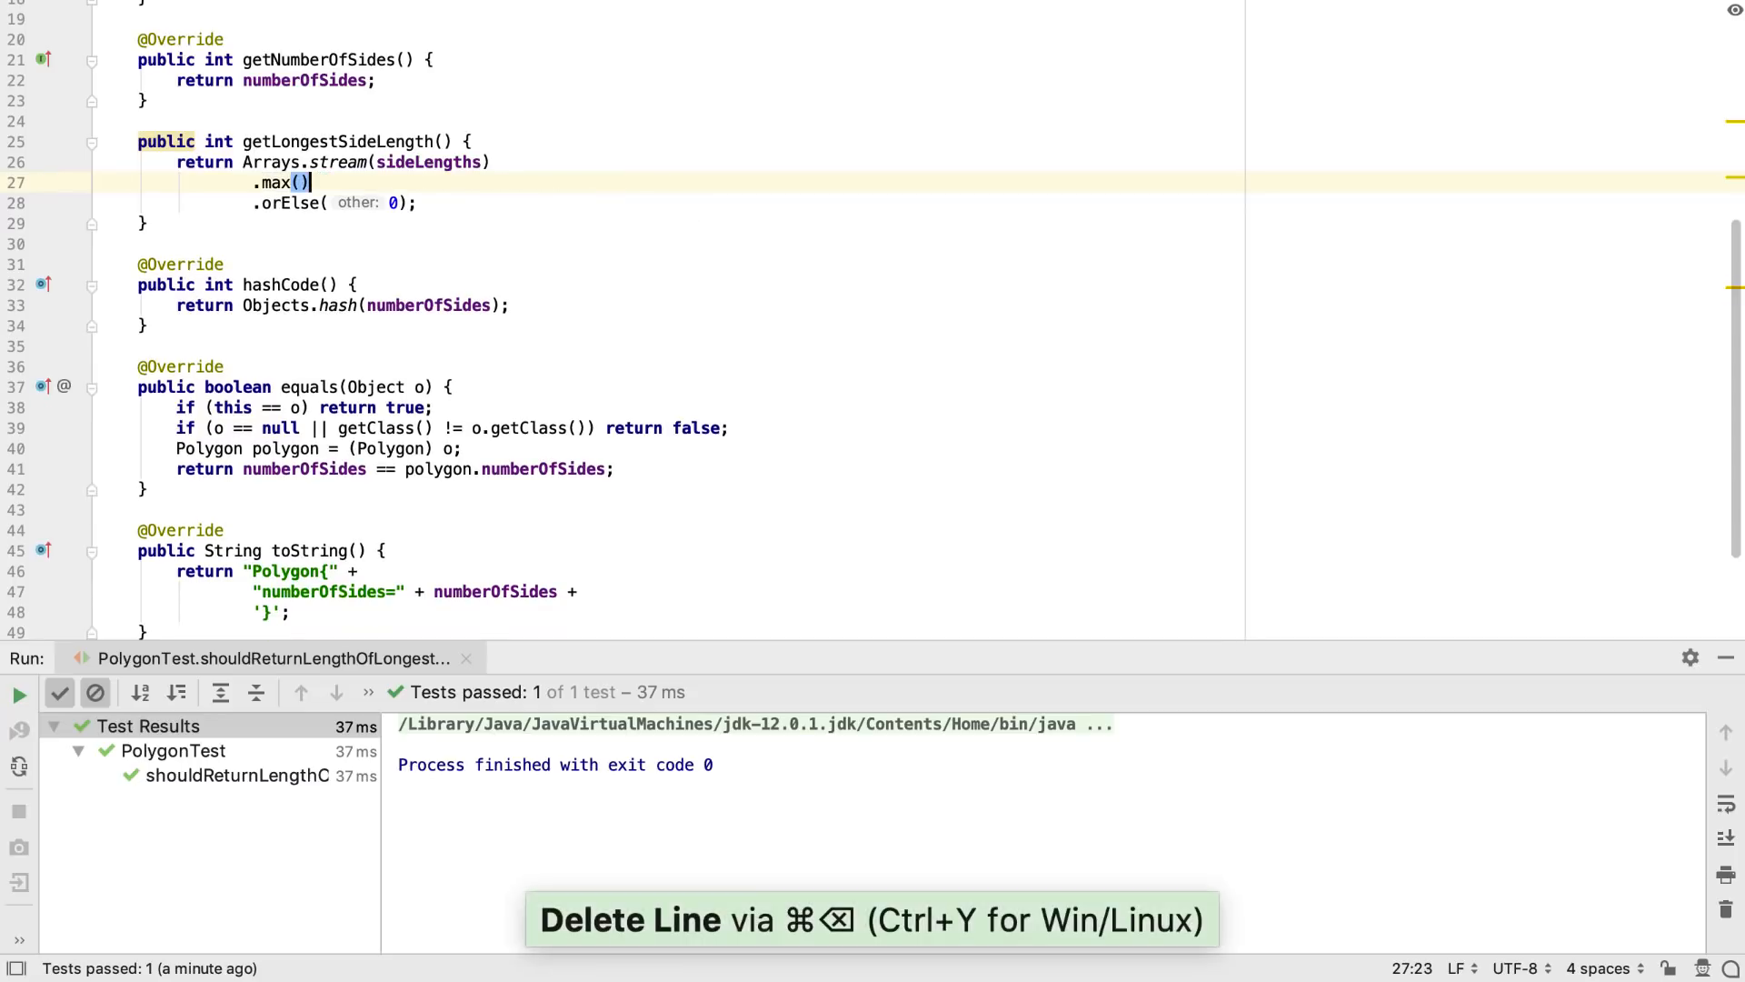